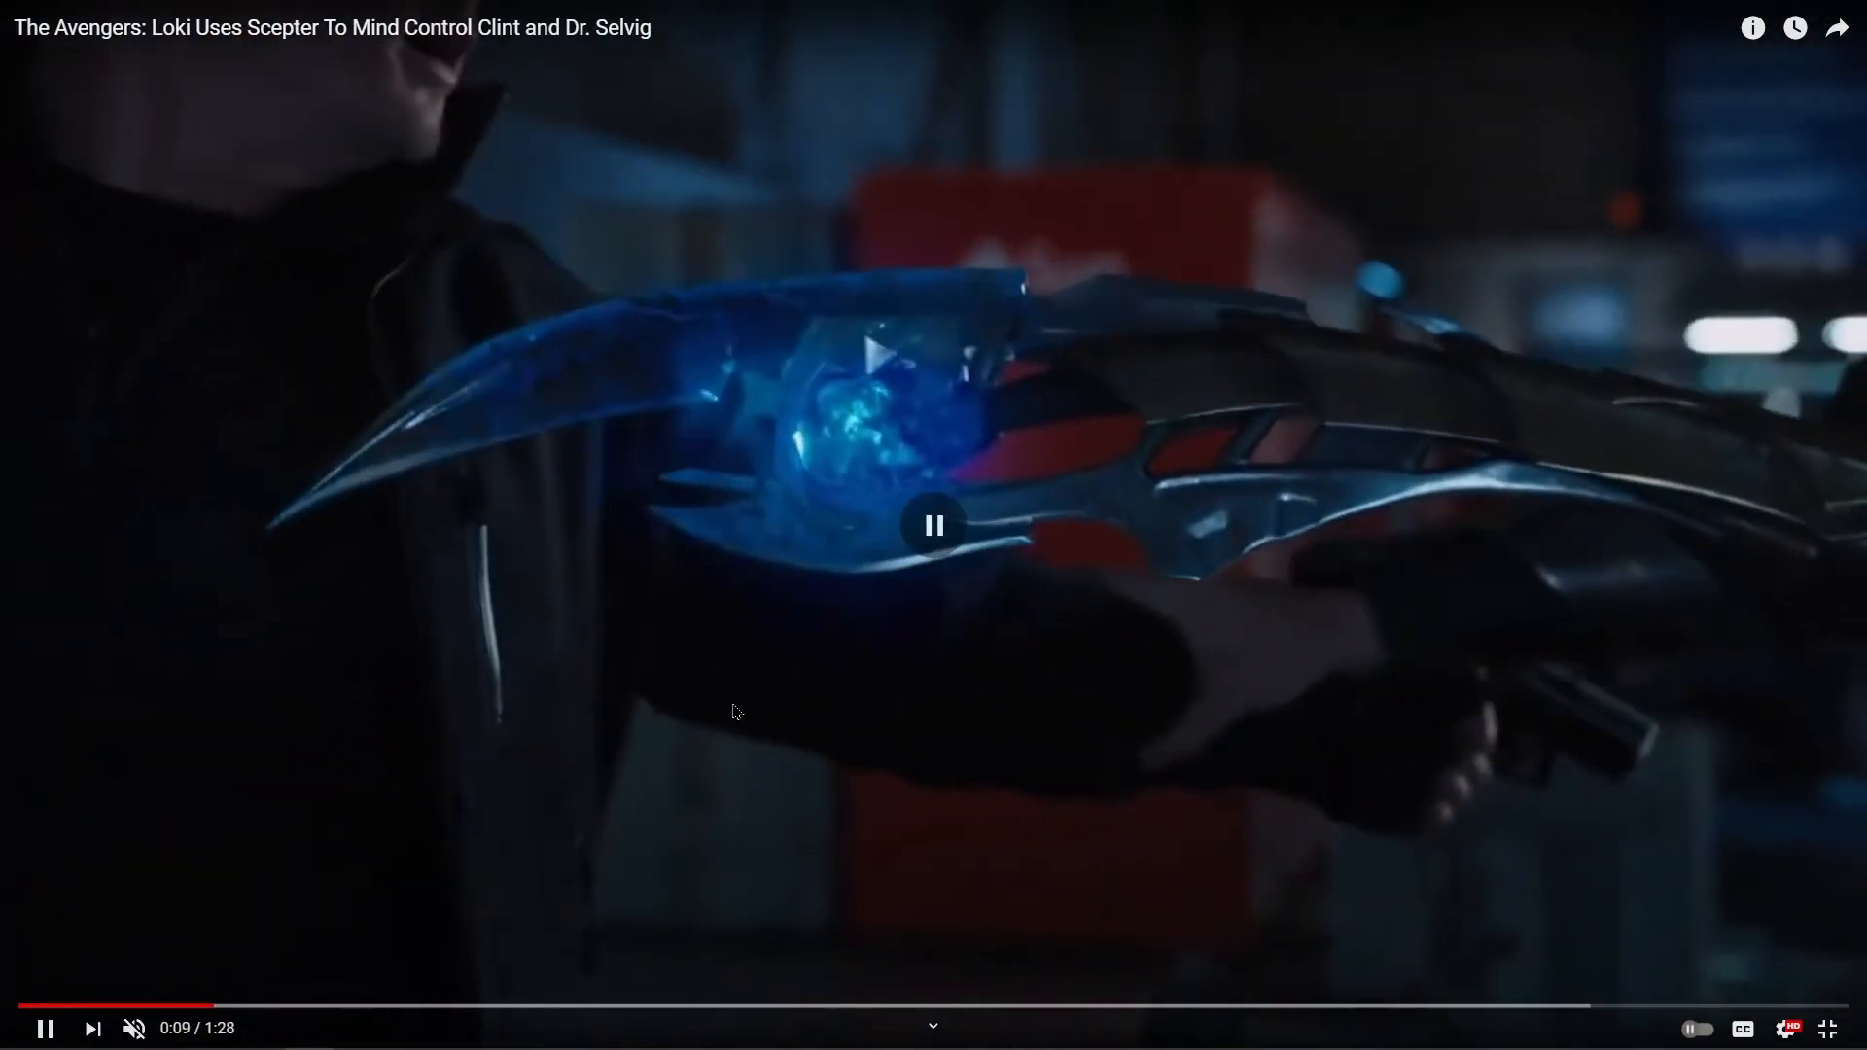
# Play and pause the scepter reference clip, then jump back to the 0:04 scepter swing.
pyautogui.click(932, 525)
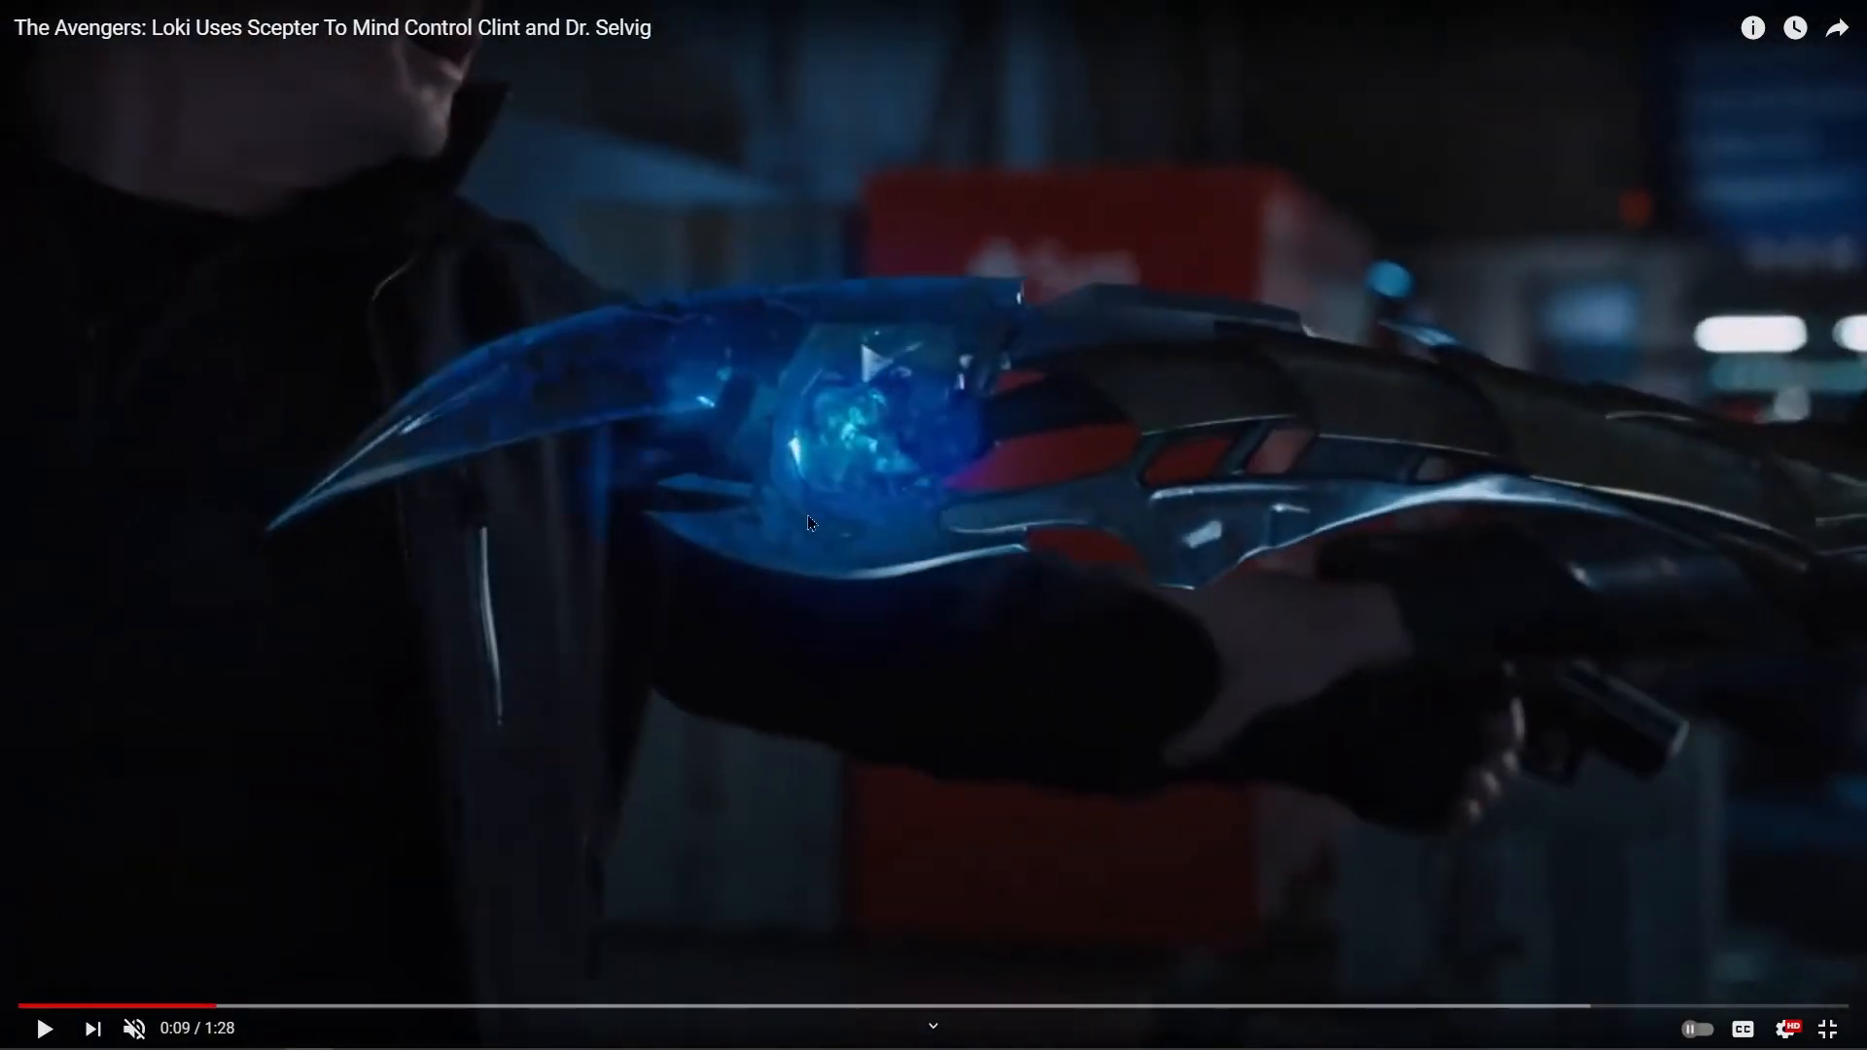
pyautogui.click(809, 521)
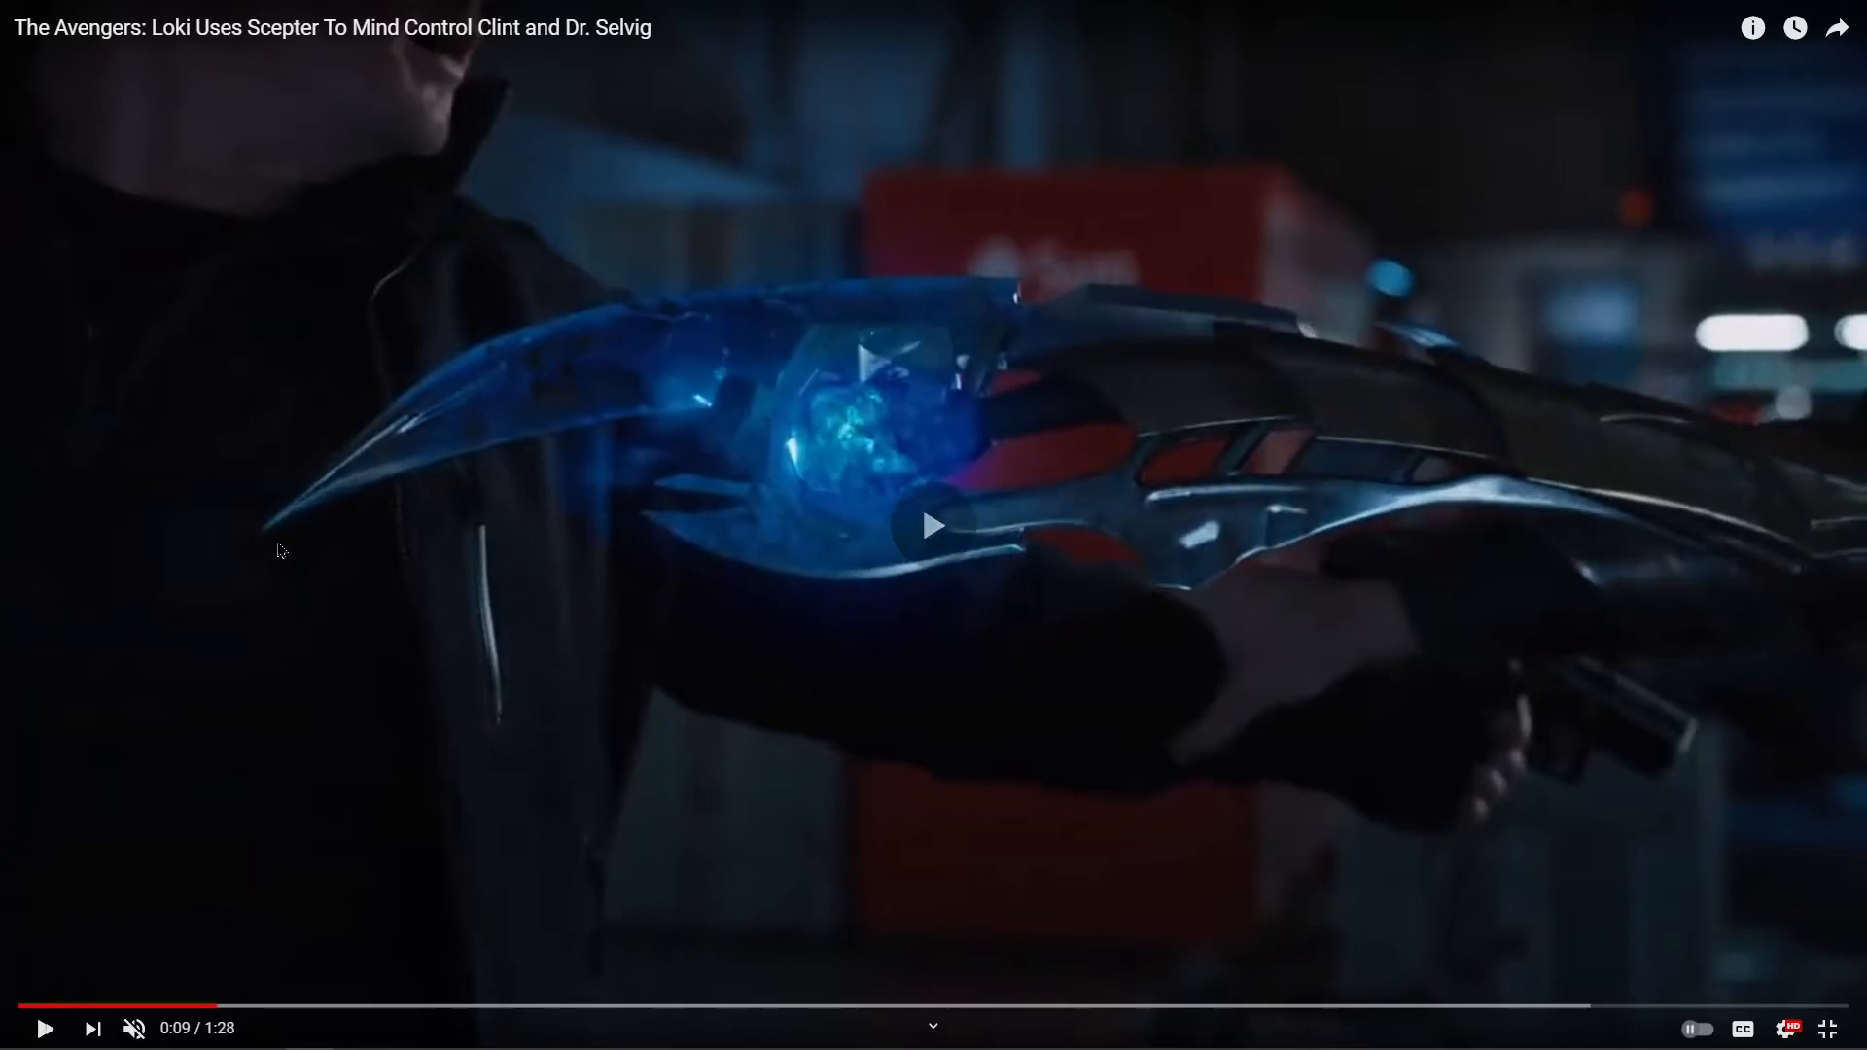
pyautogui.click(932, 527)
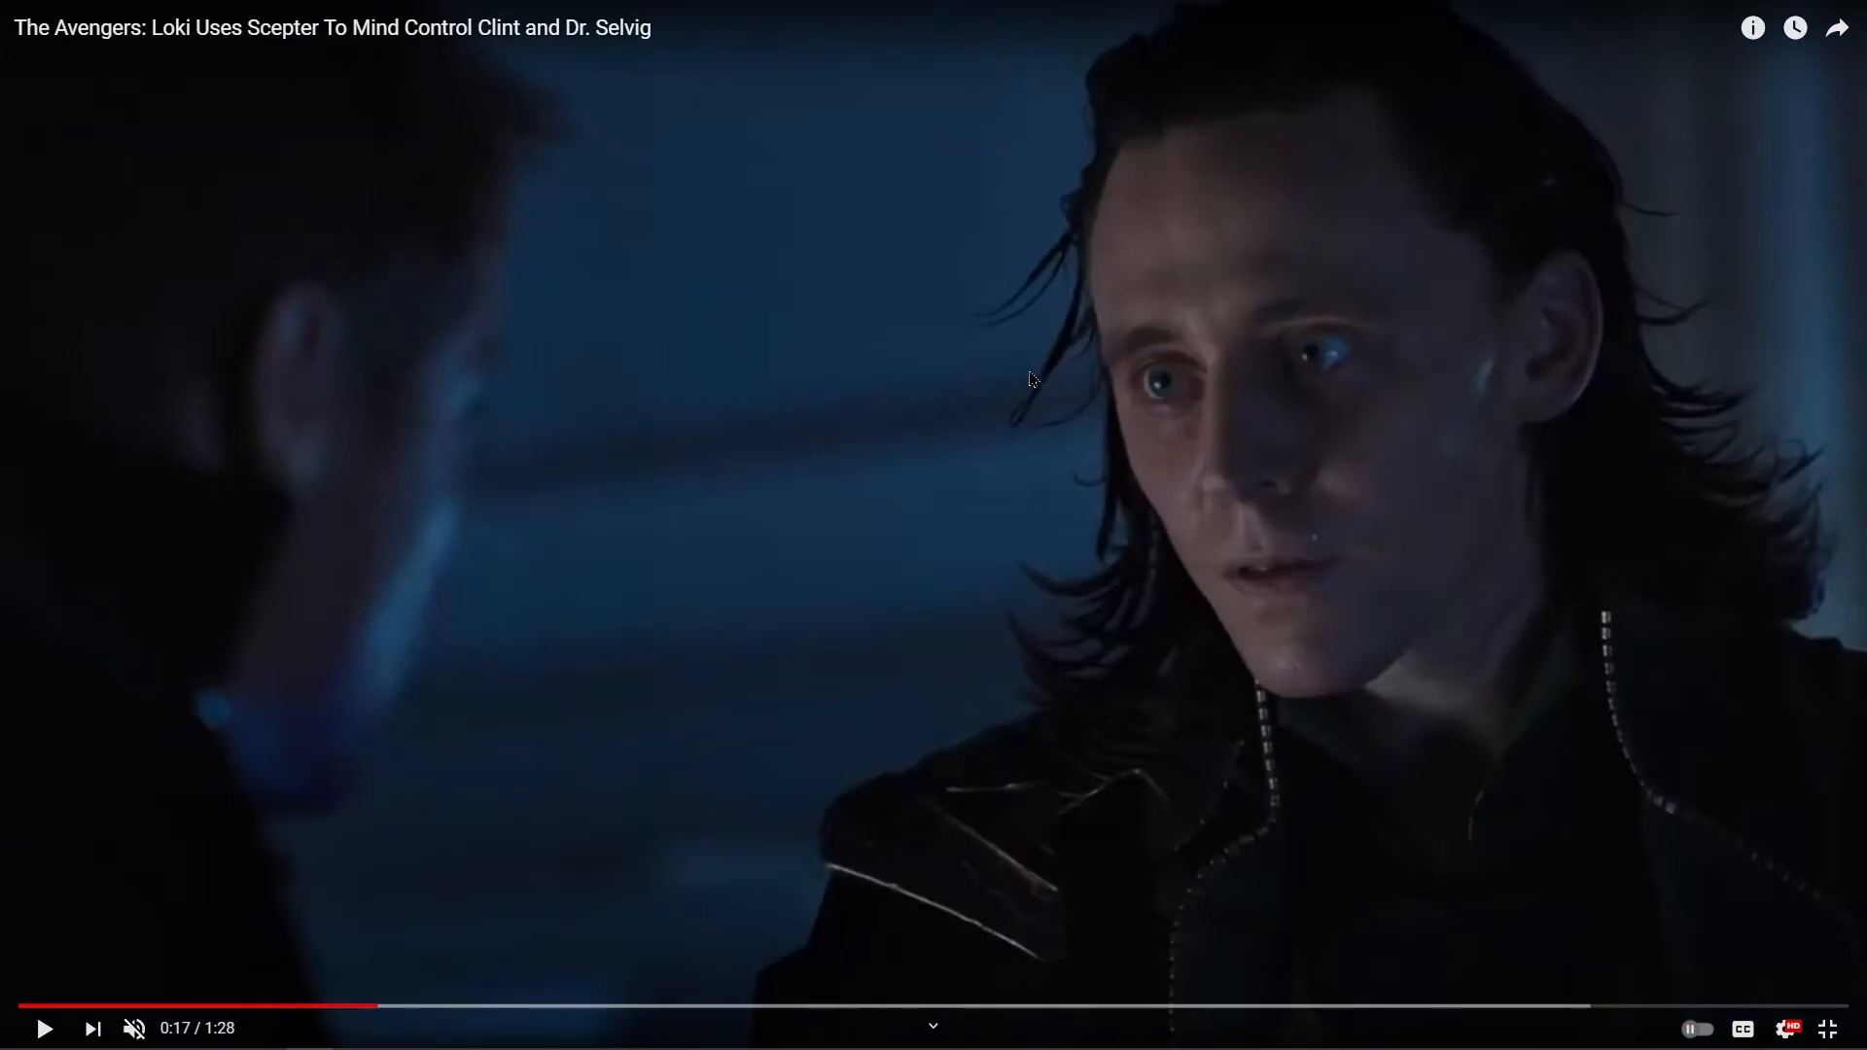
pyautogui.click(932, 525)
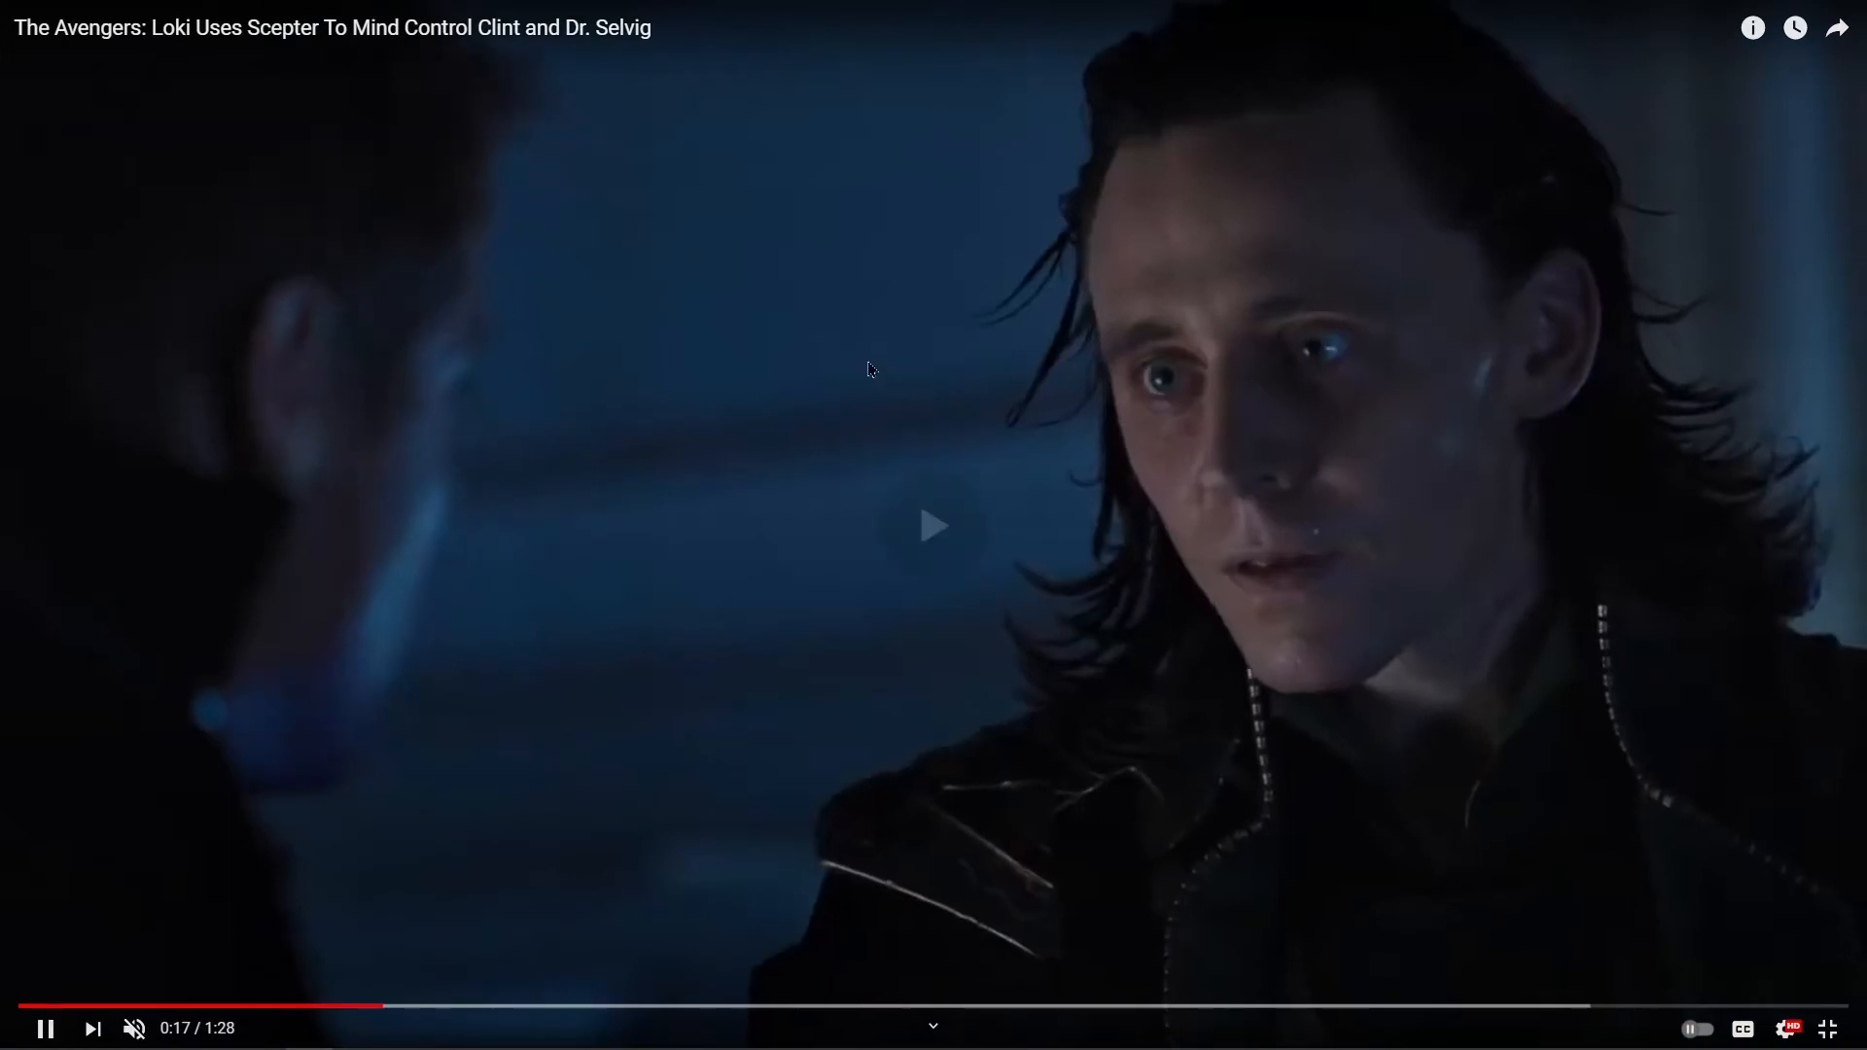
pyautogui.click(101, 1005)
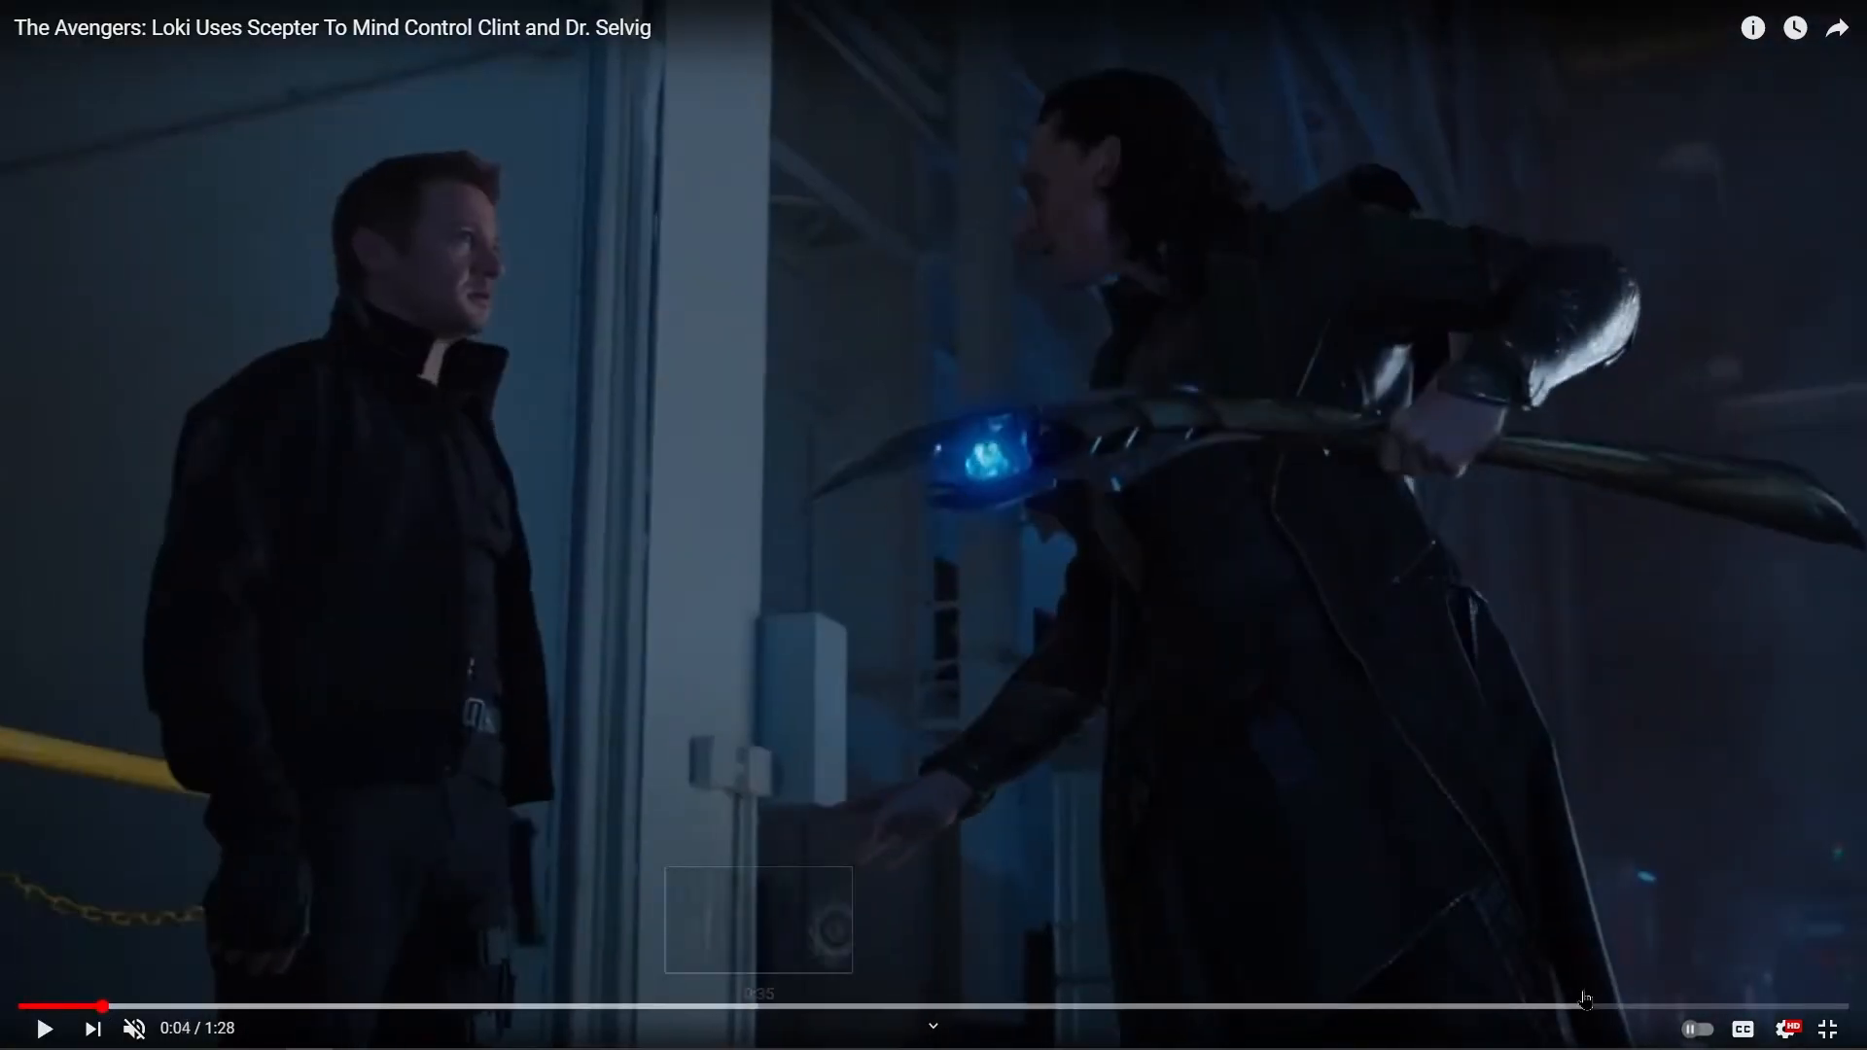
# Replay the clip and pause on the glowing blue gem close-up at 0:09.
pyautogui.click(1826, 1029)
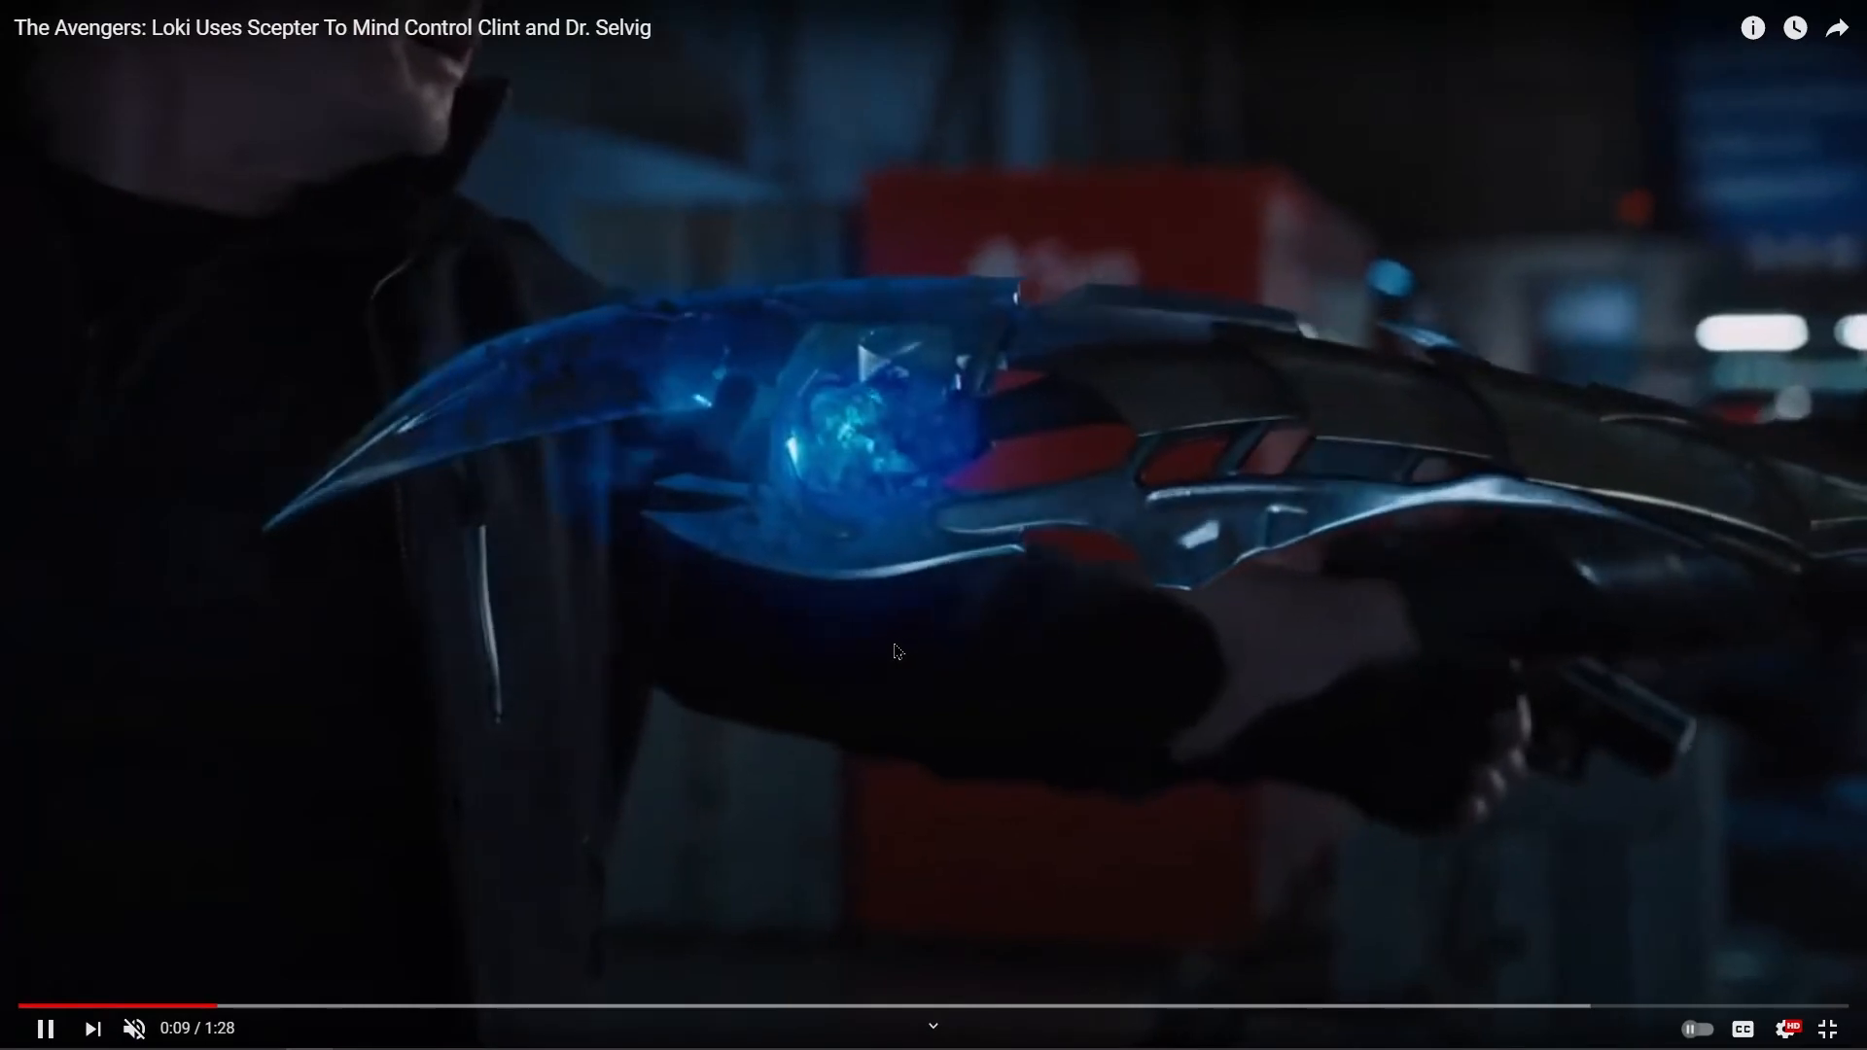
pyautogui.click(47, 1027)
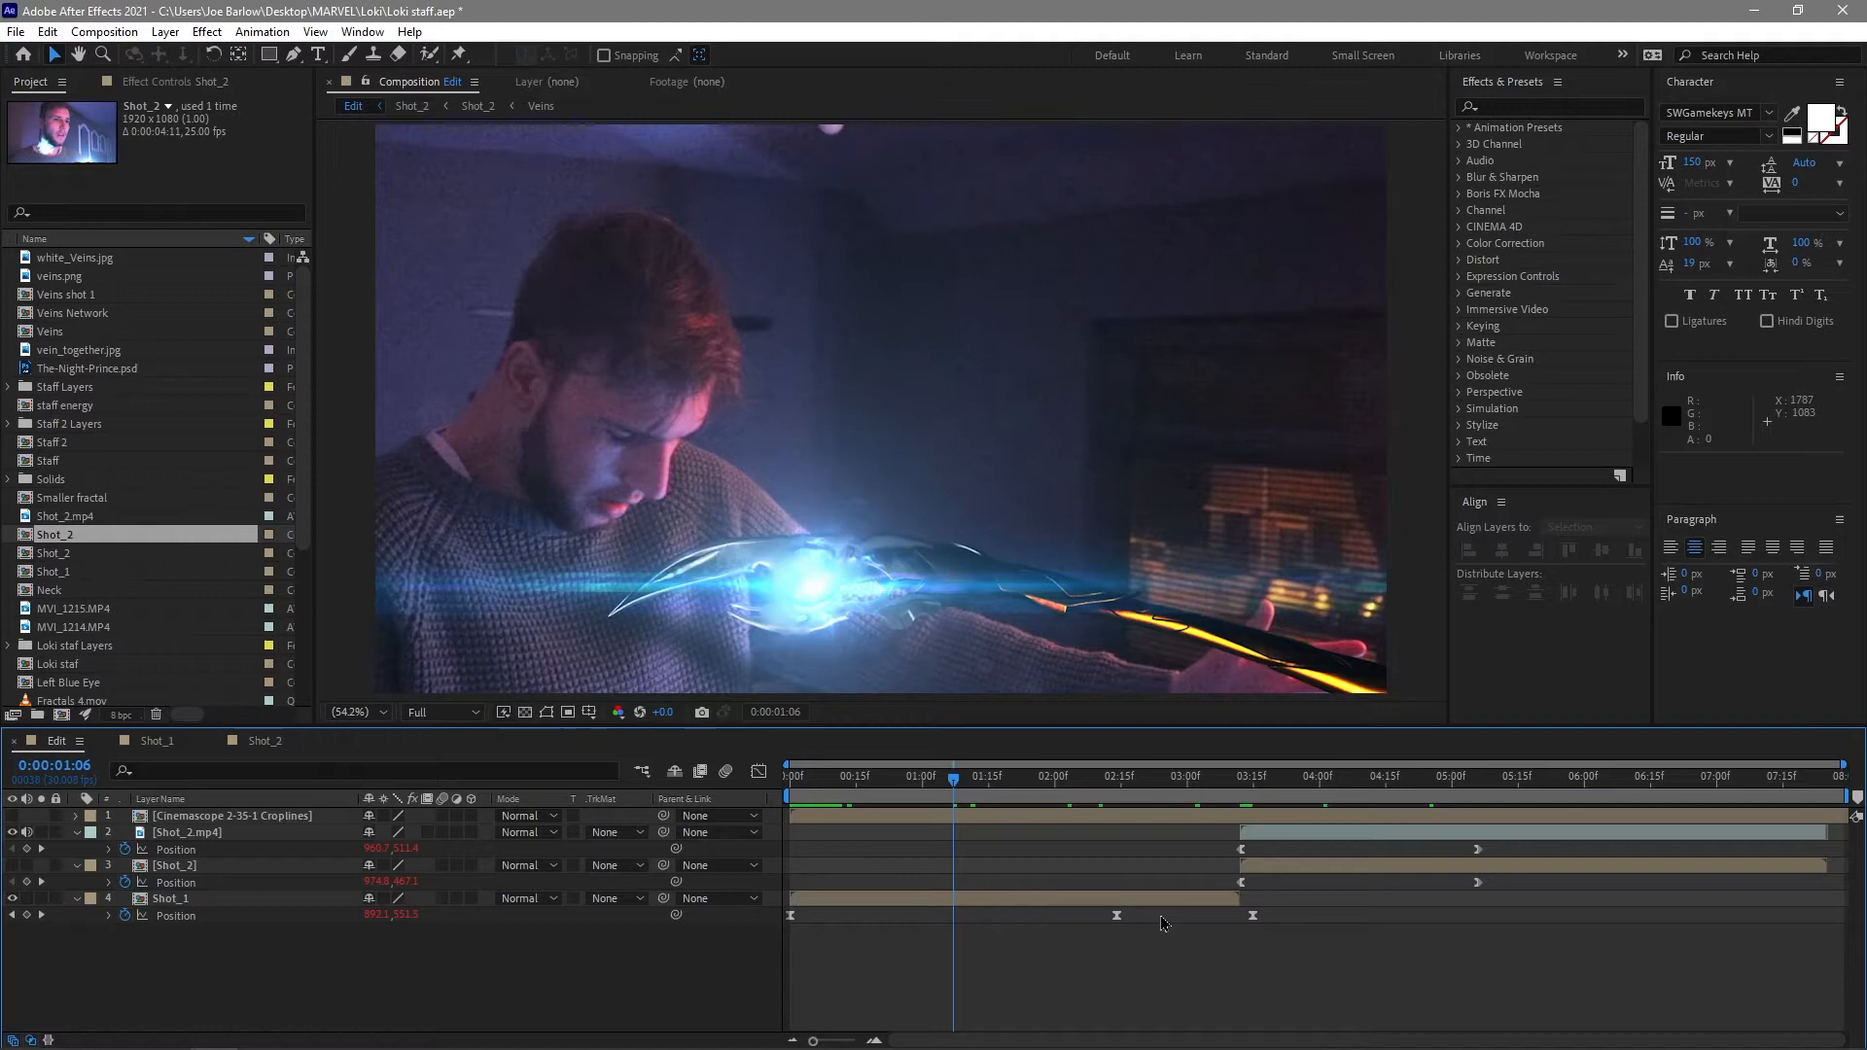
pyautogui.moveTo(1201, 795)
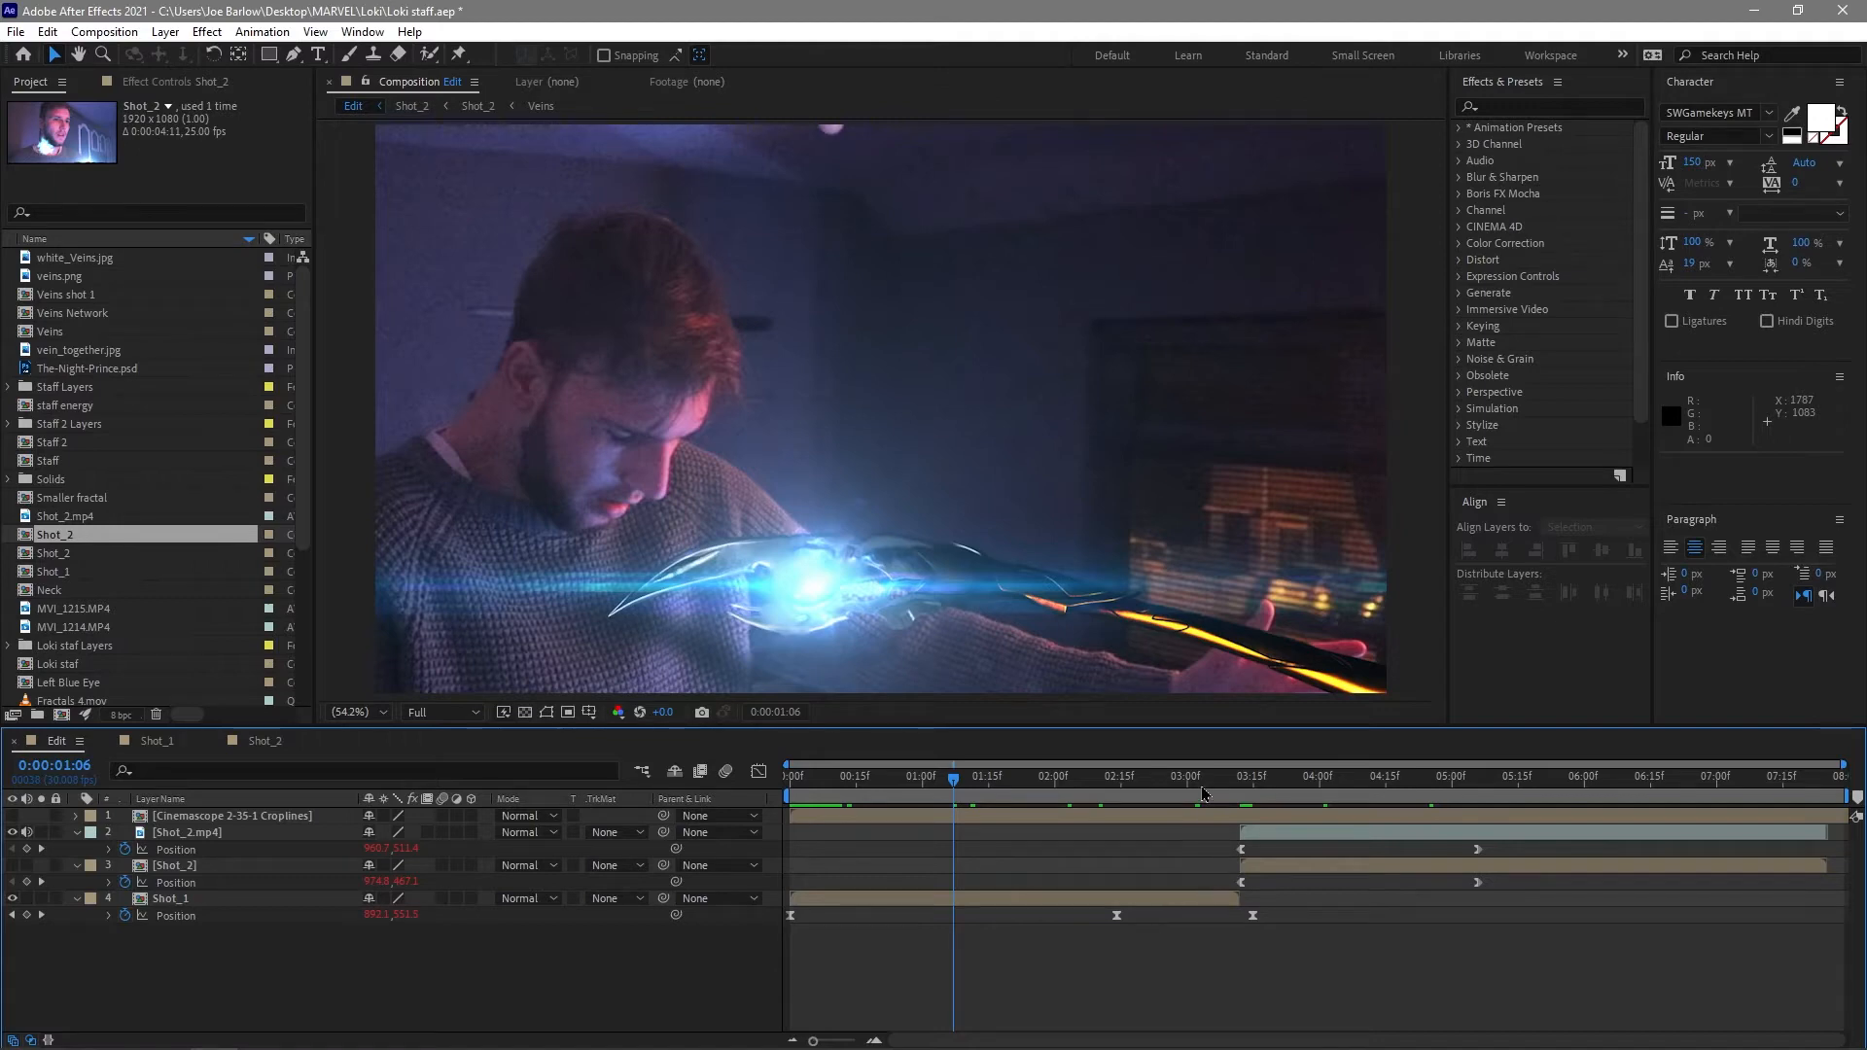
# Scrub the Edit comp through staff energy, neck veins, black and blue eyes, then go to Shot_1.
pyautogui.click(1200, 776)
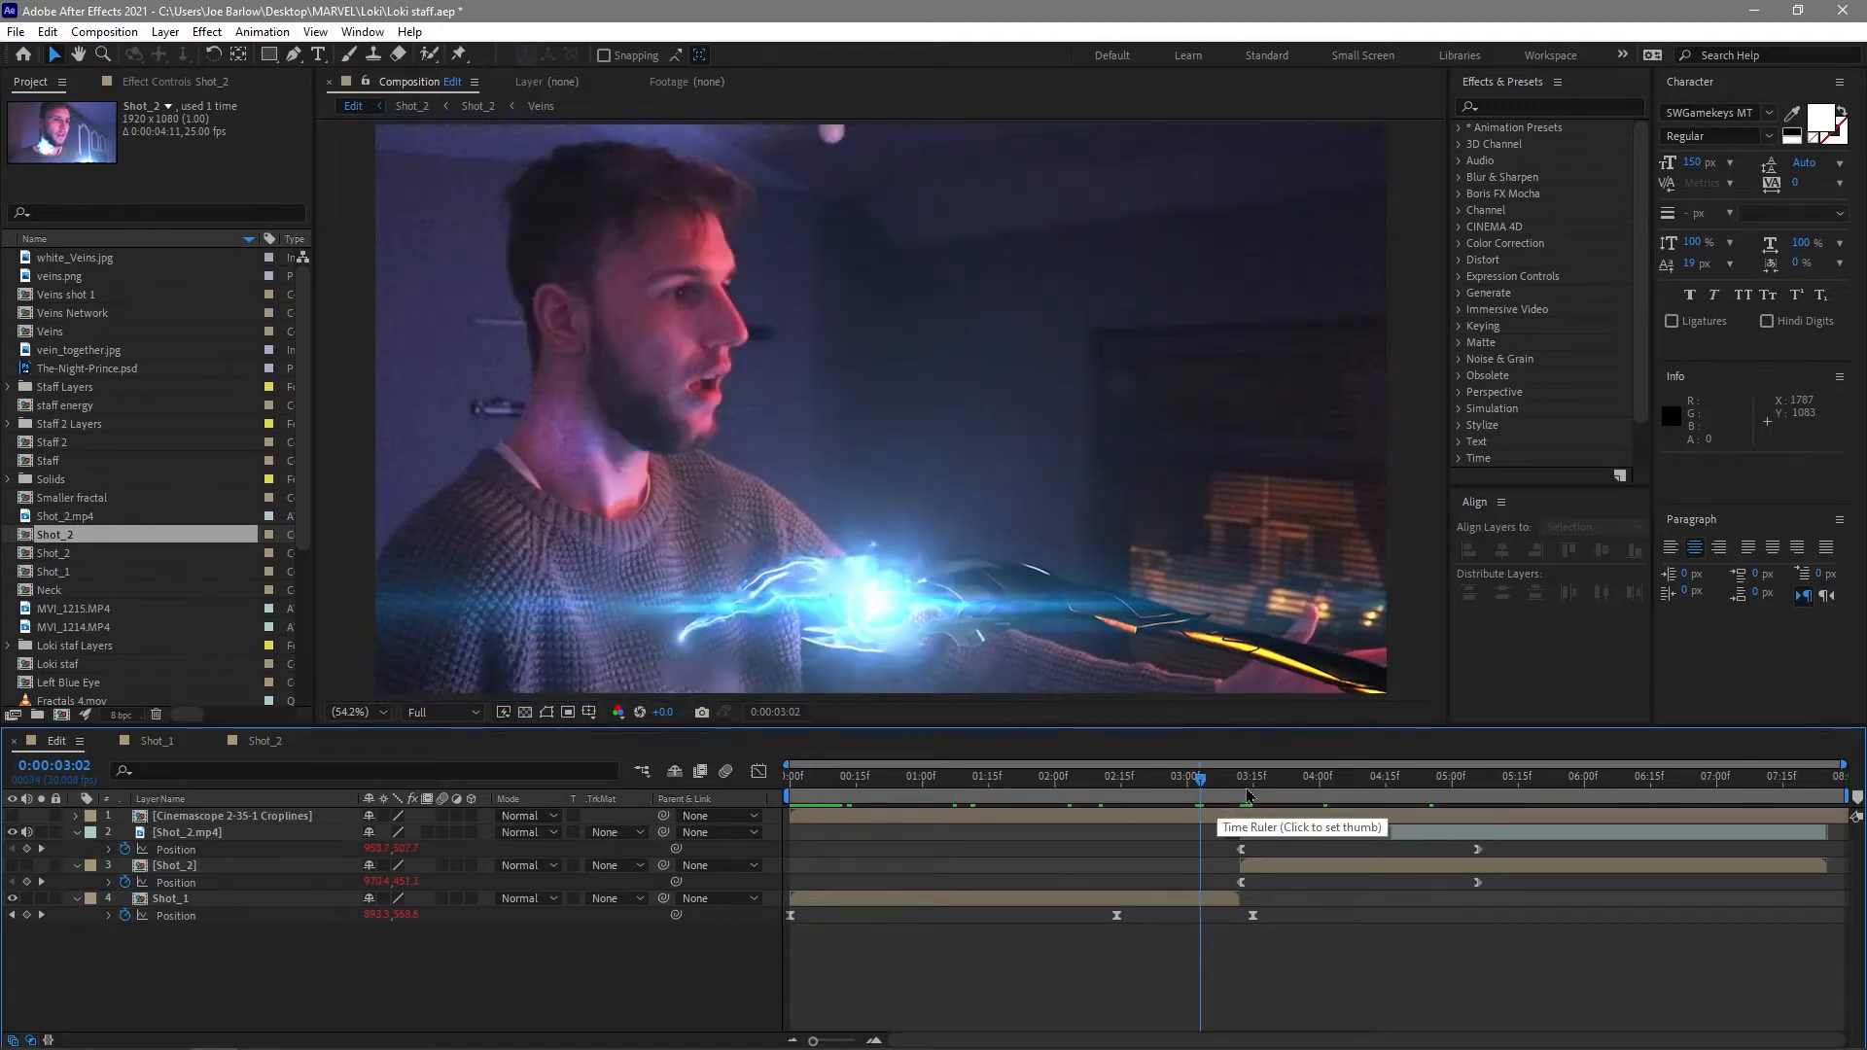
pyautogui.click(1420, 776)
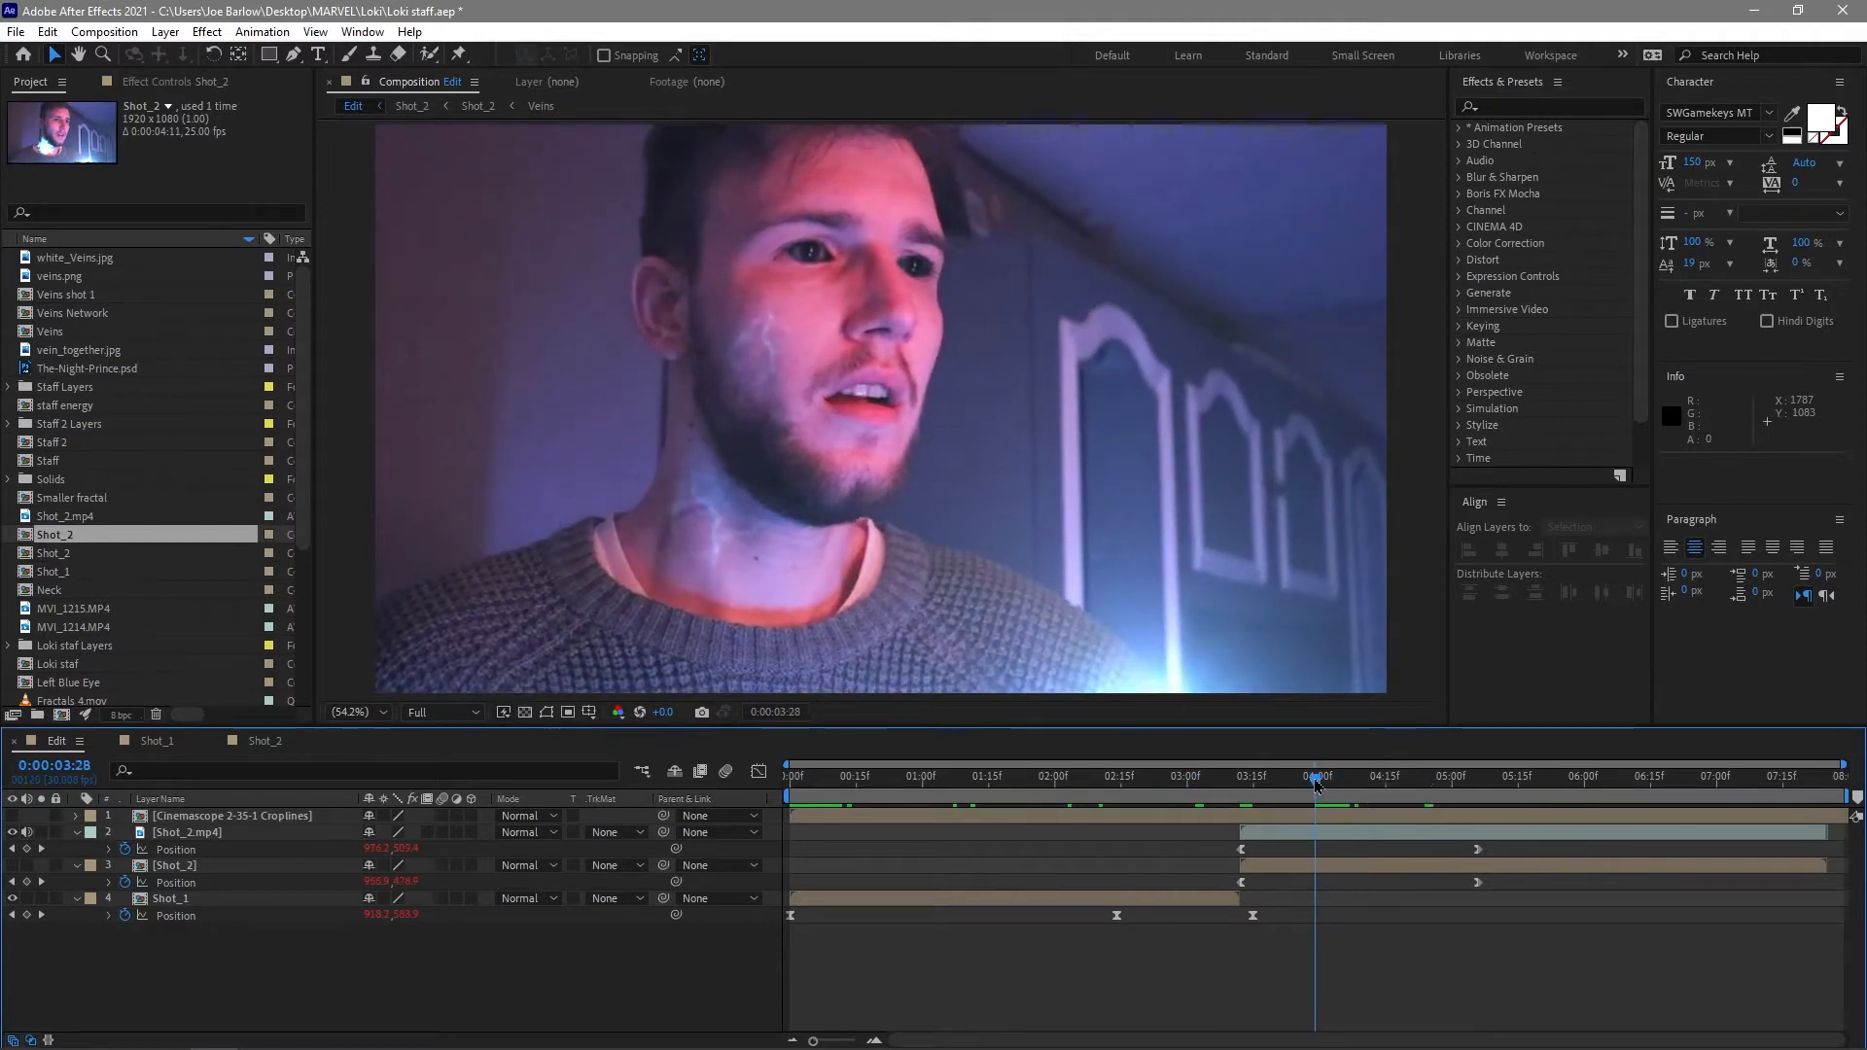
pyautogui.click(1482, 776)
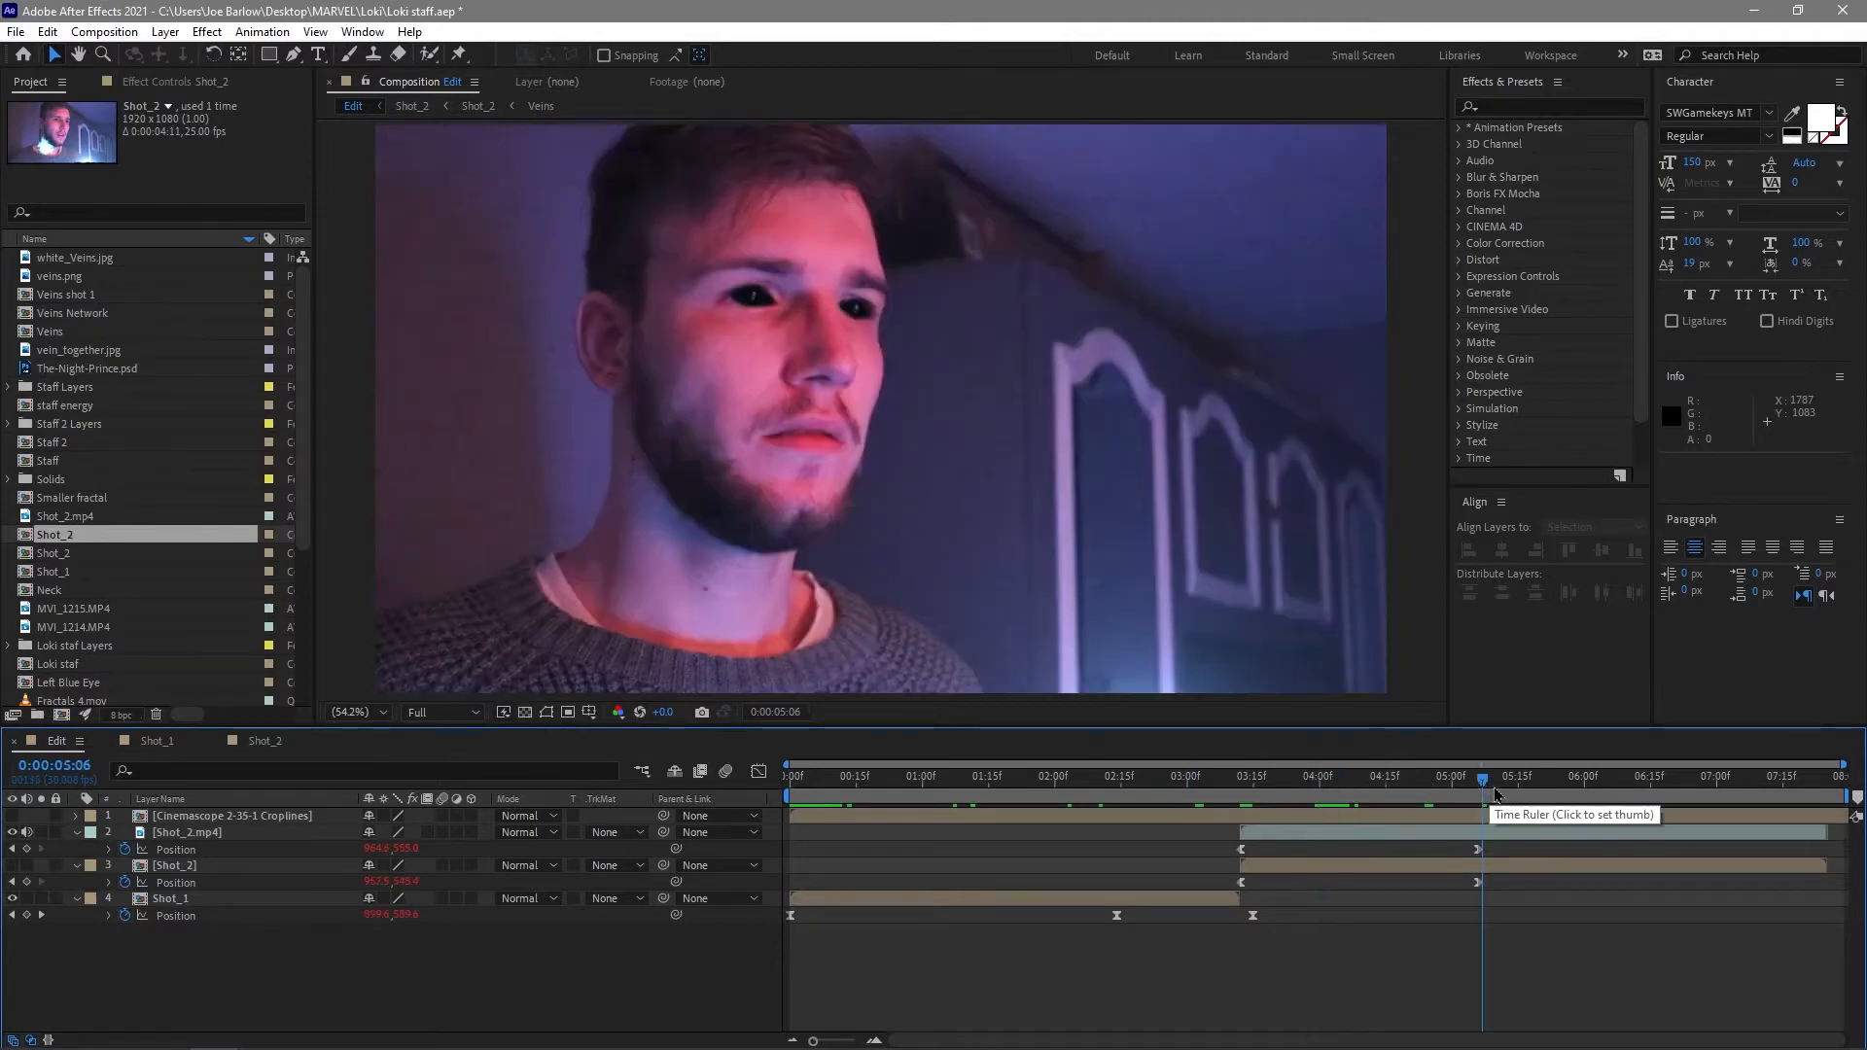
pyautogui.click(1722, 776)
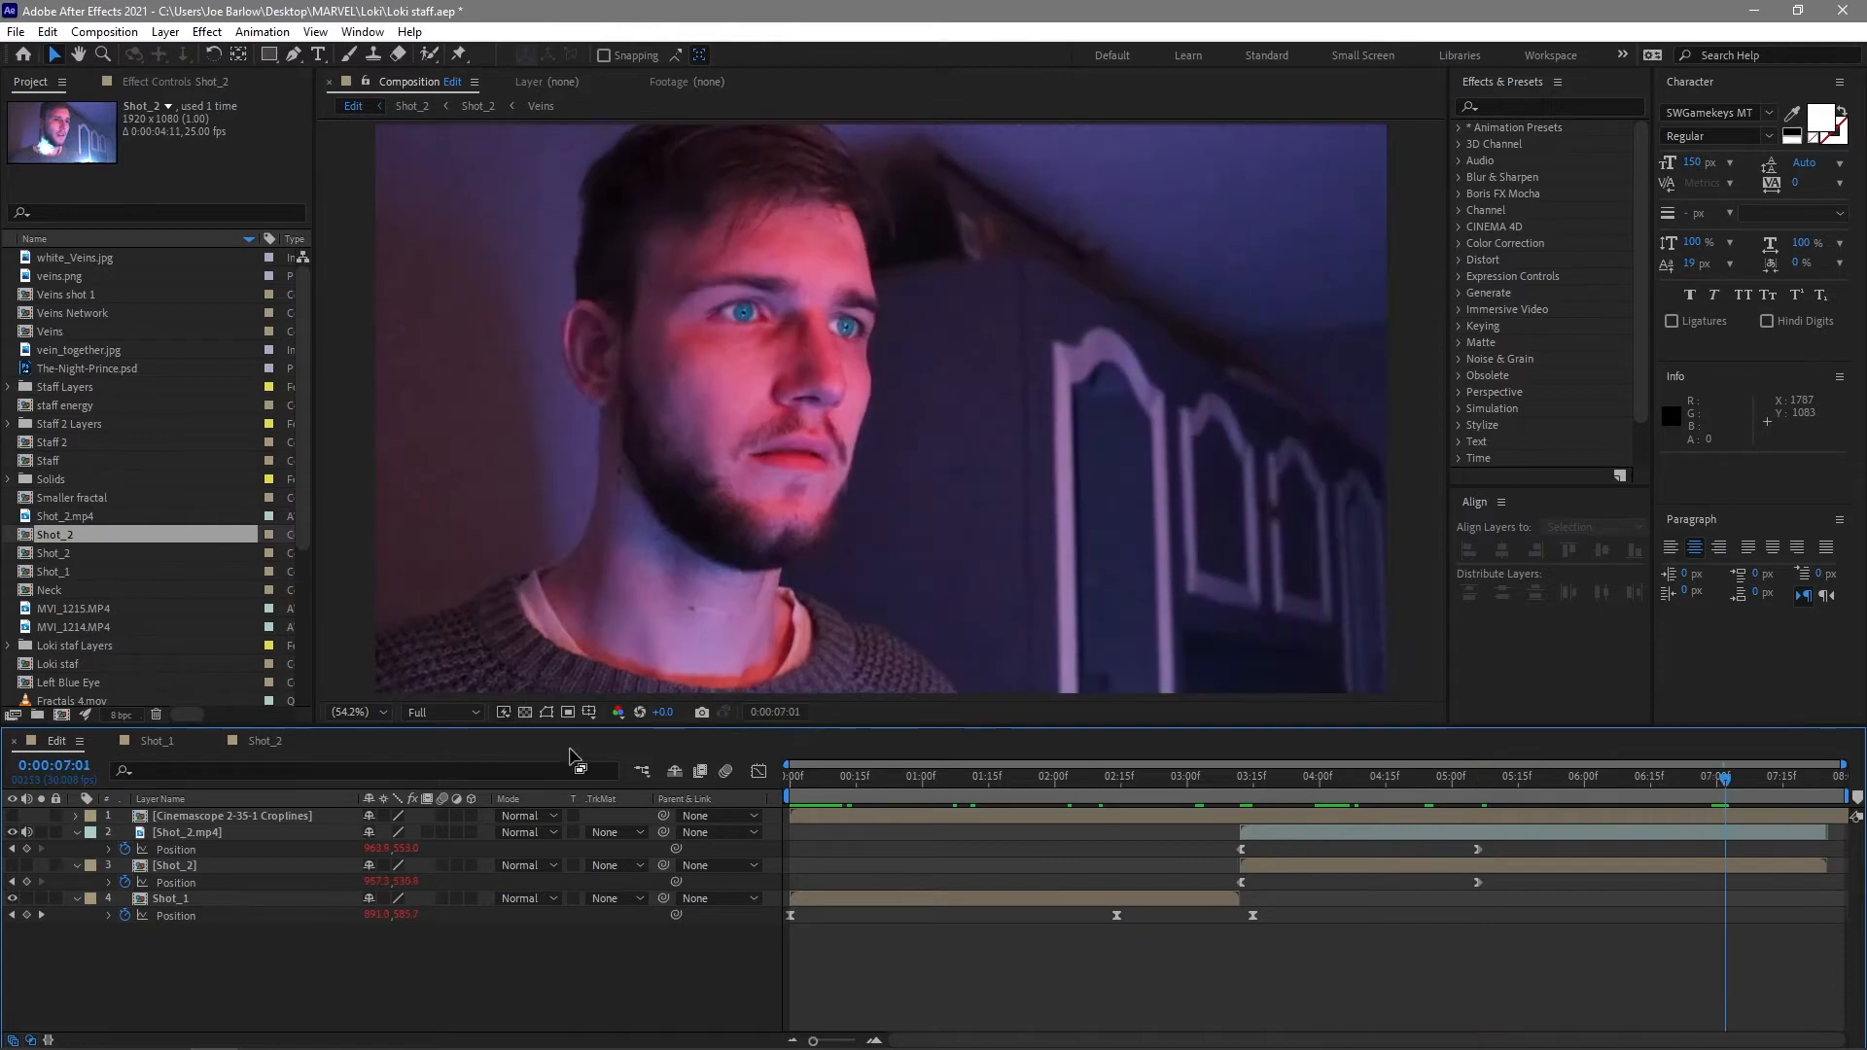
pyautogui.click(875, 776)
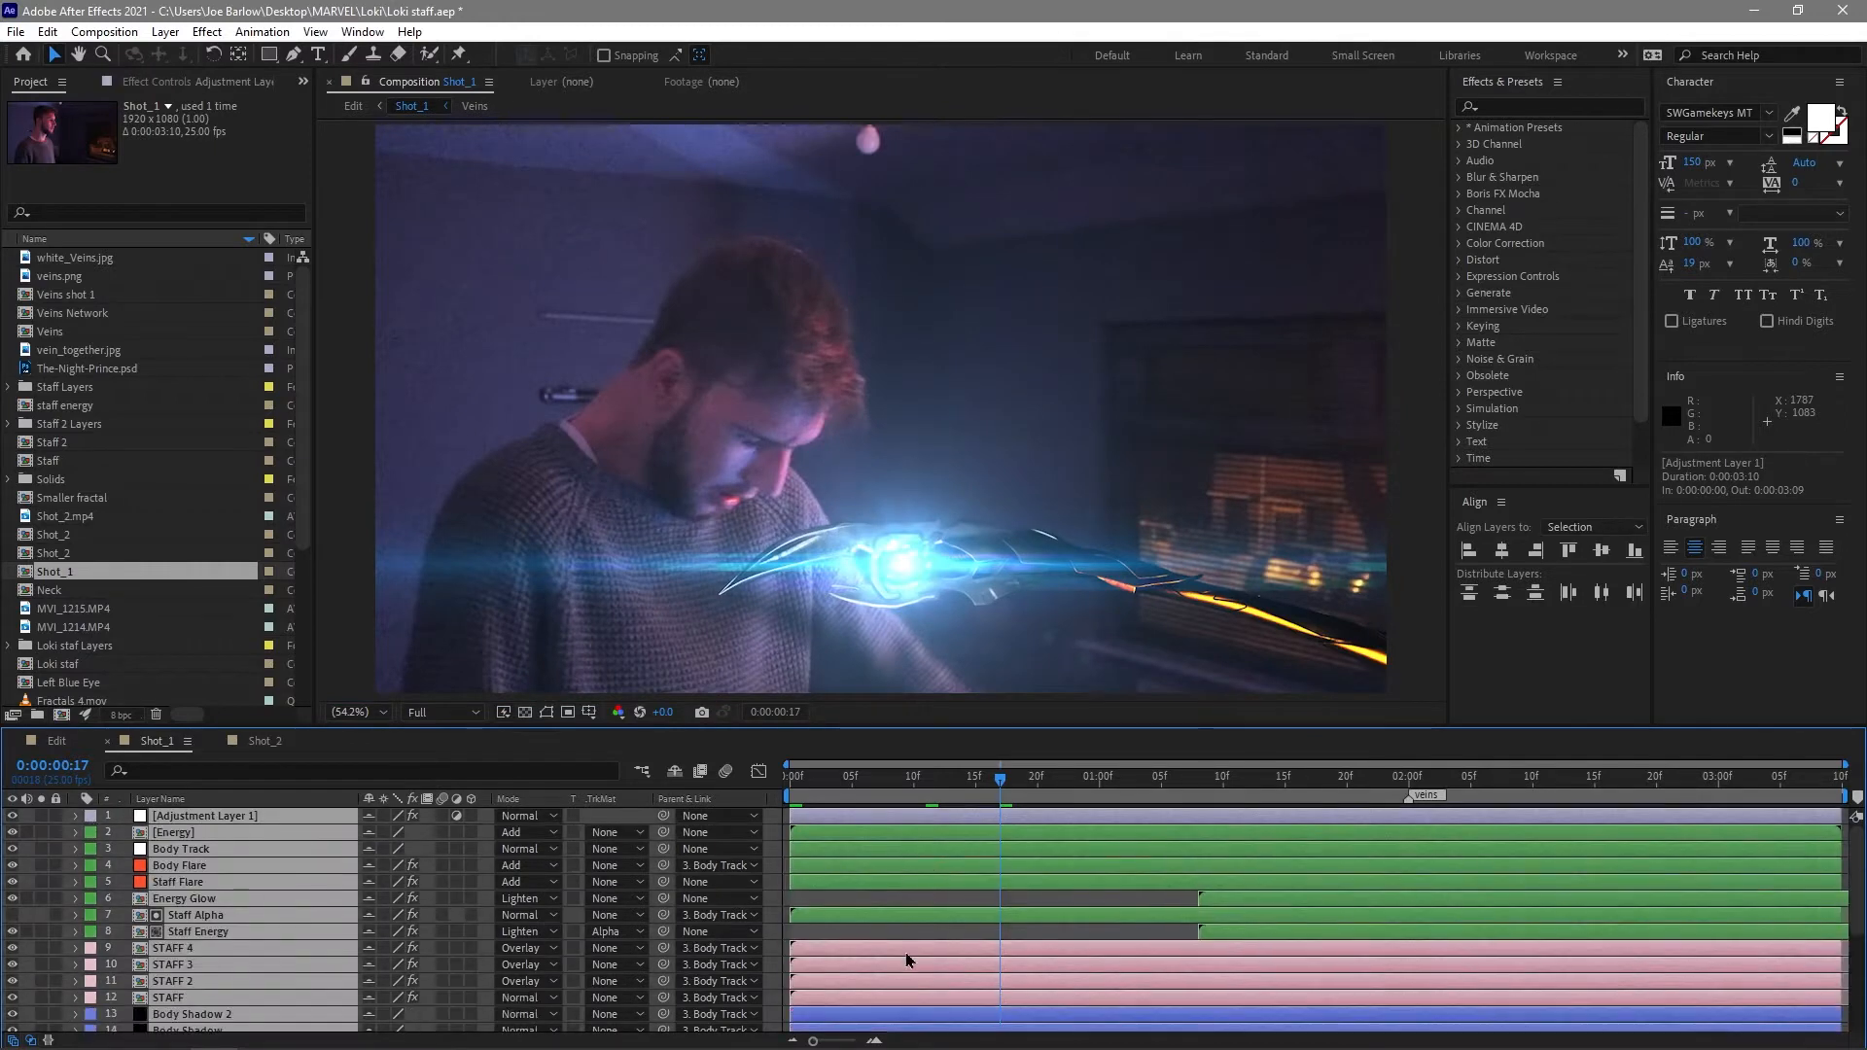
# Preview the plain footage from the start and park the playhead where he reaches out at 1:06.
pyautogui.scroll(-3)
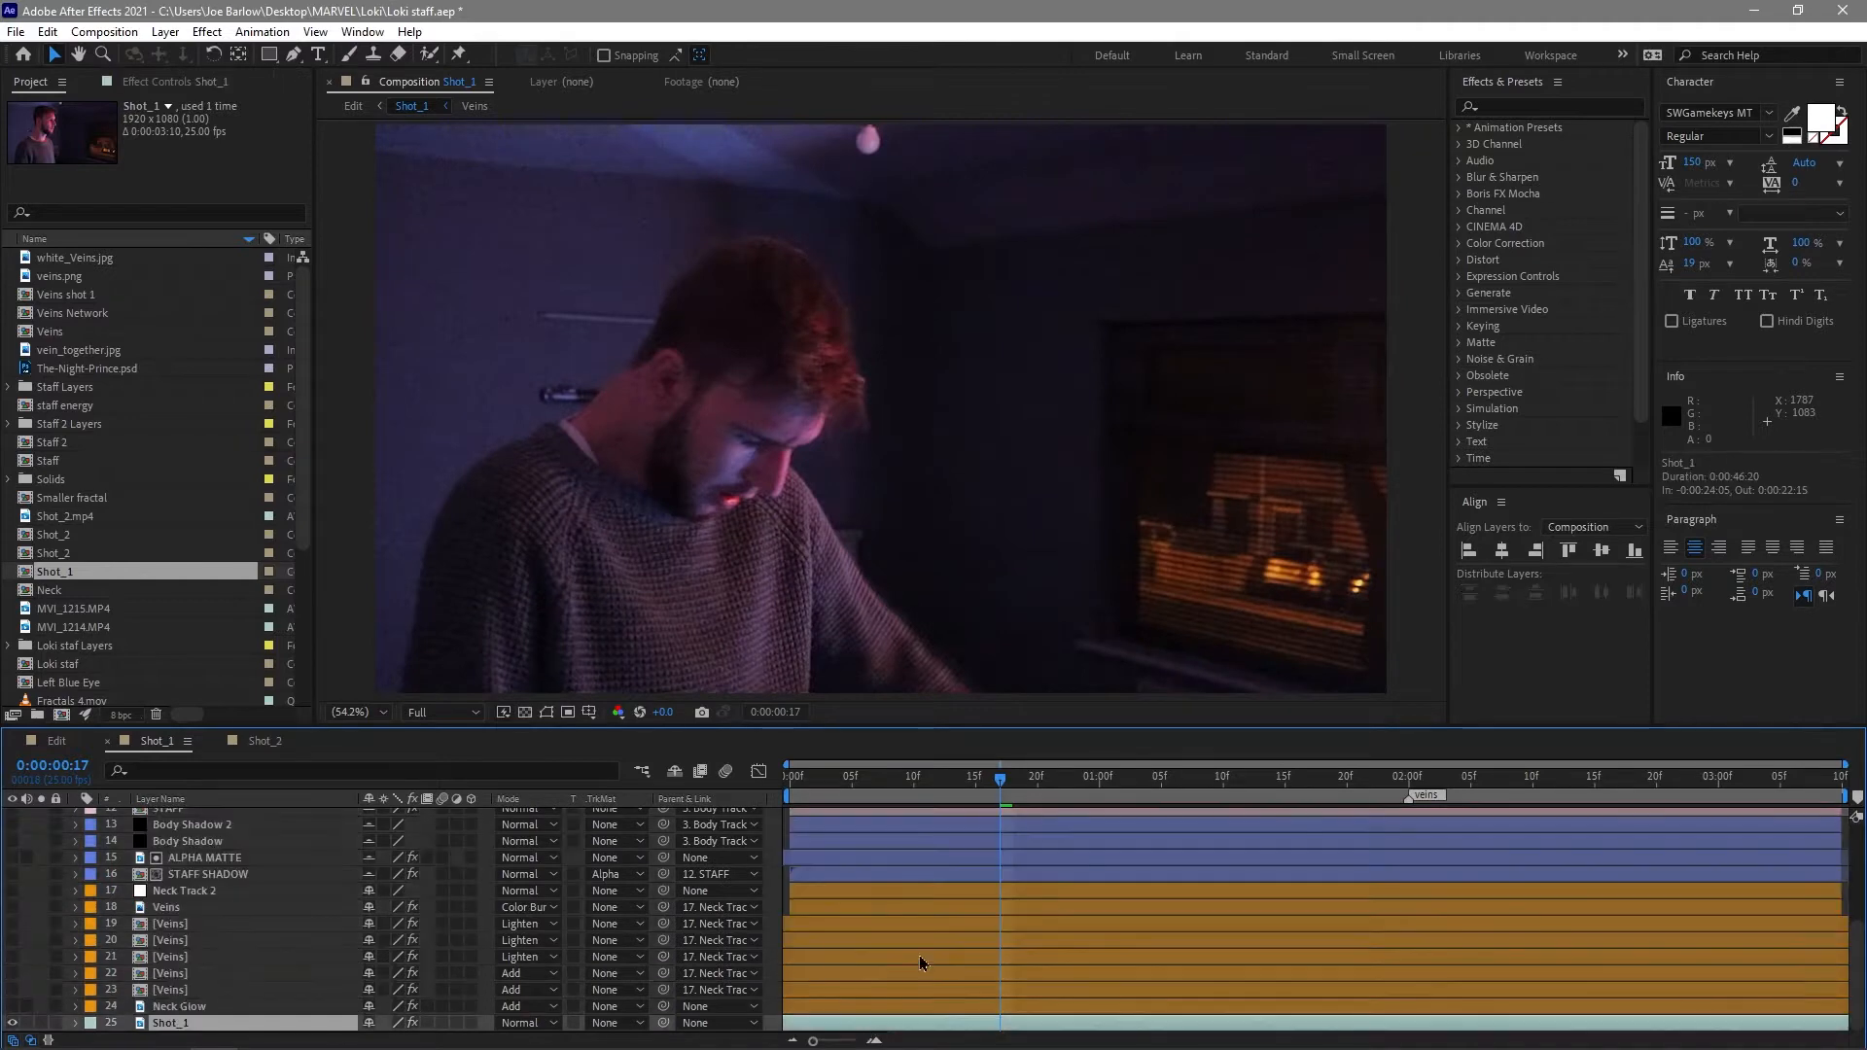
pyautogui.press('space')
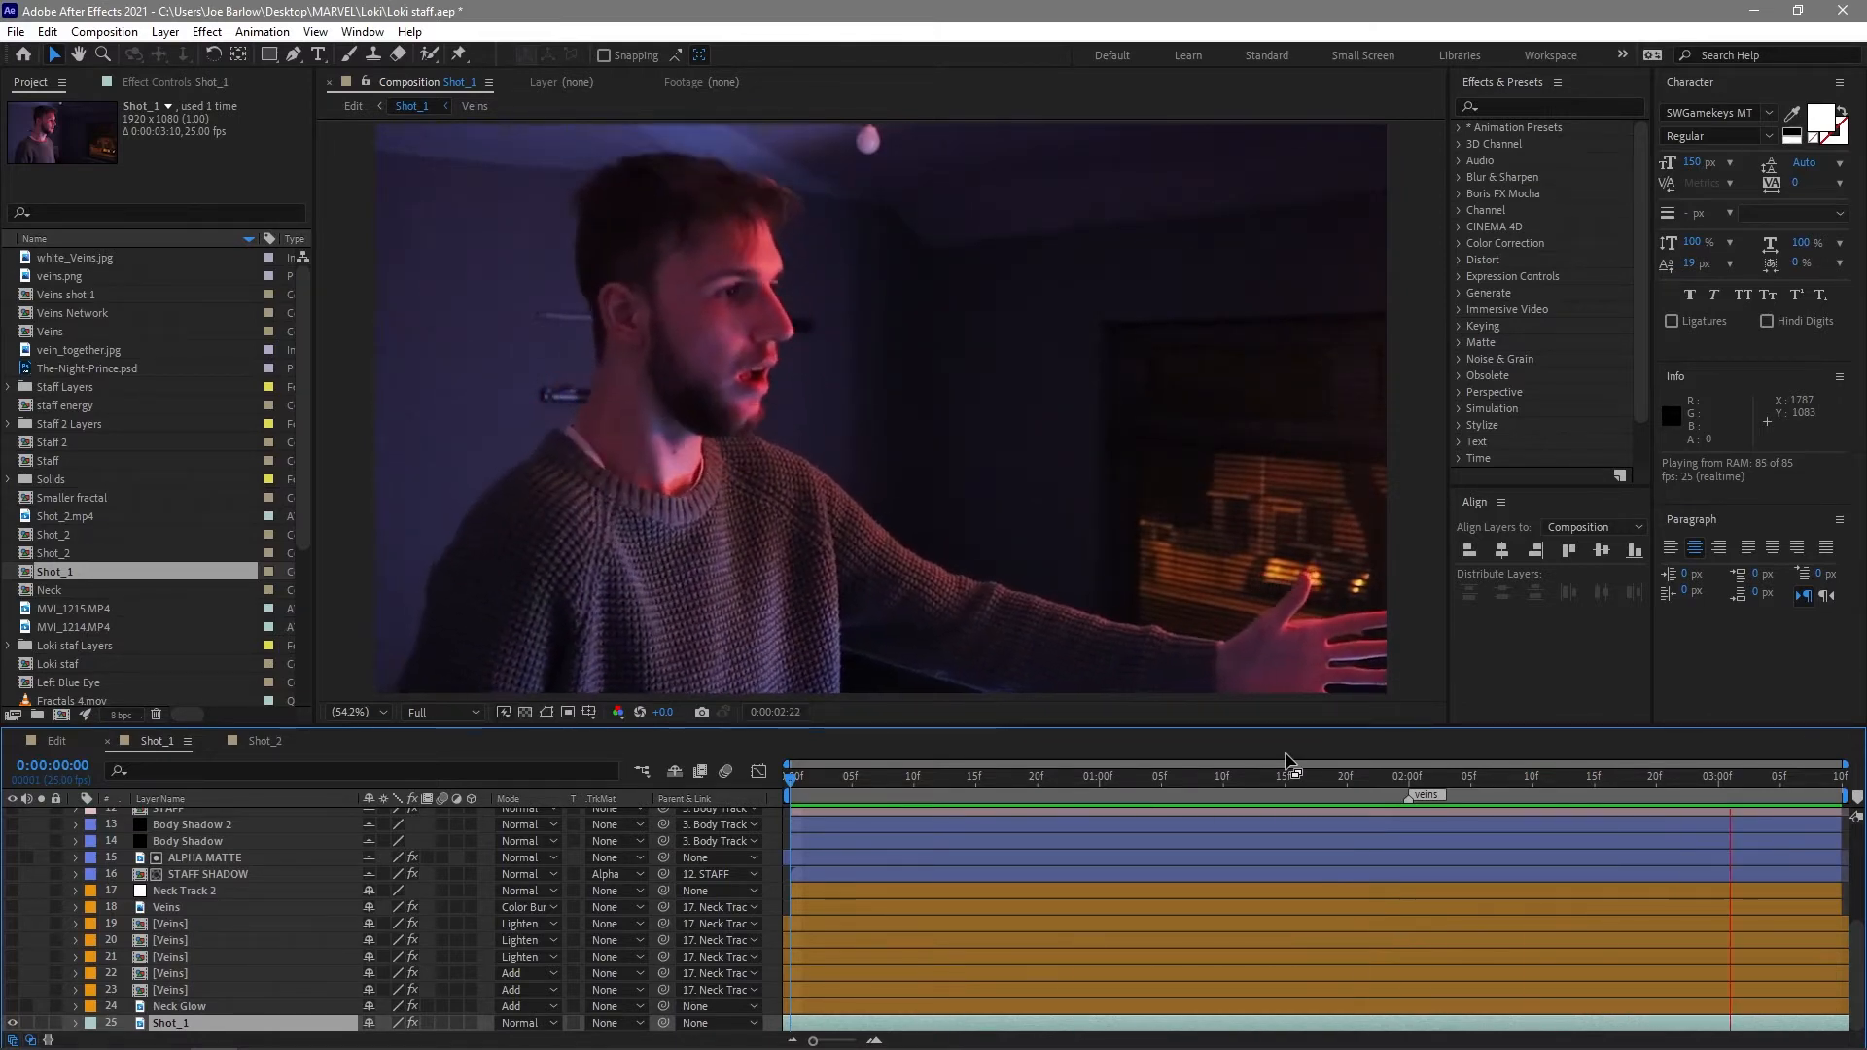
pyautogui.click(1309, 776)
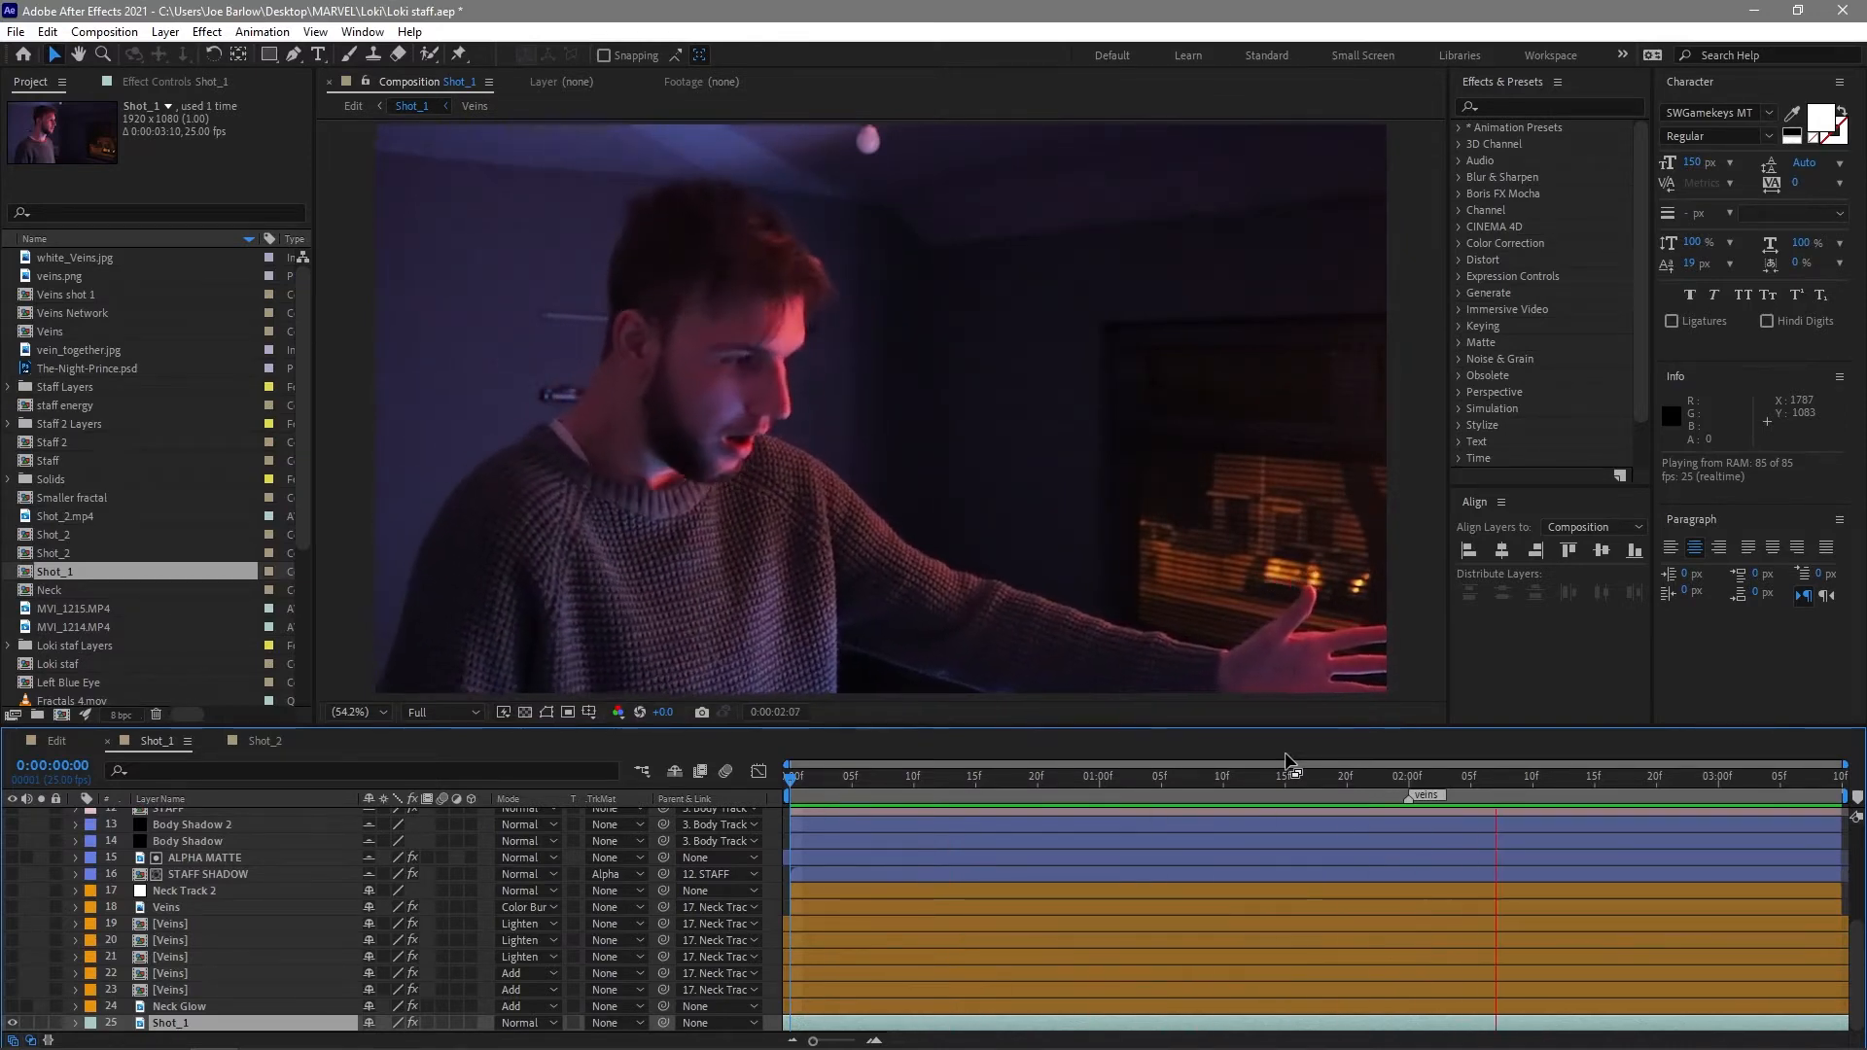
pyautogui.click(1038, 776)
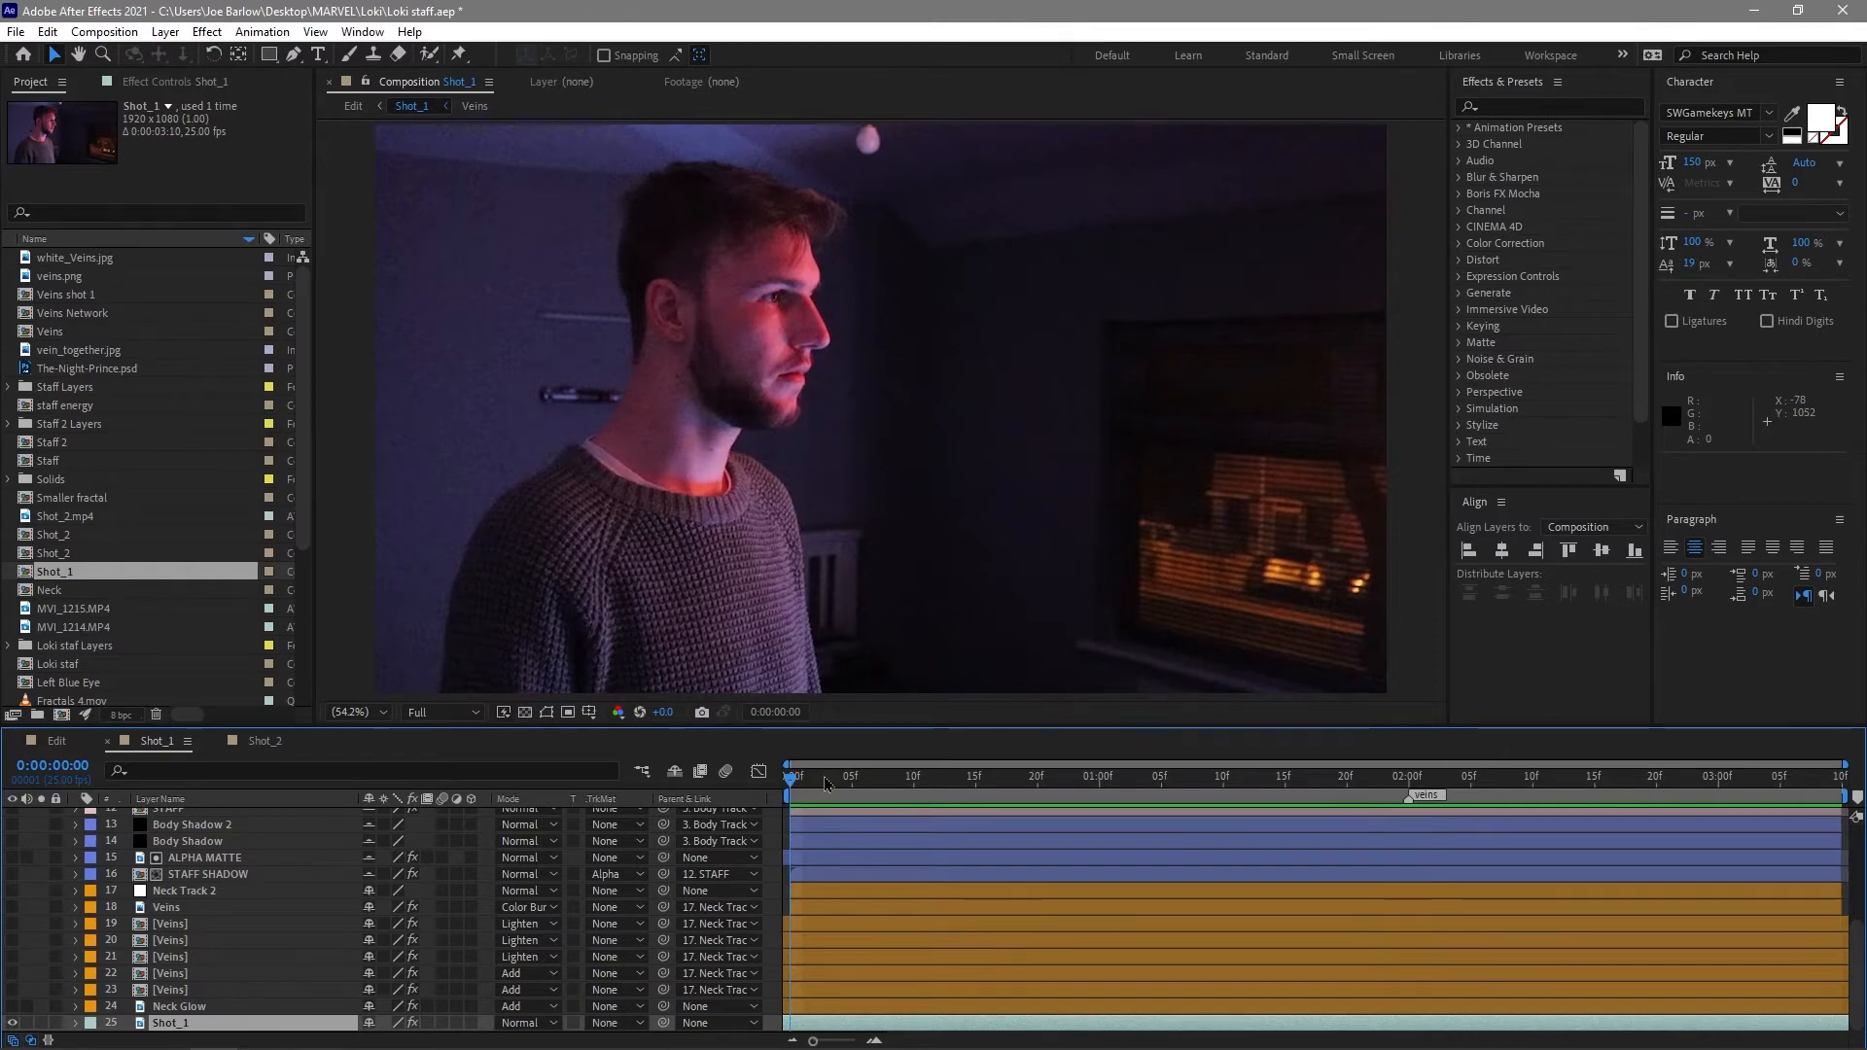
pyautogui.click(1172, 775)
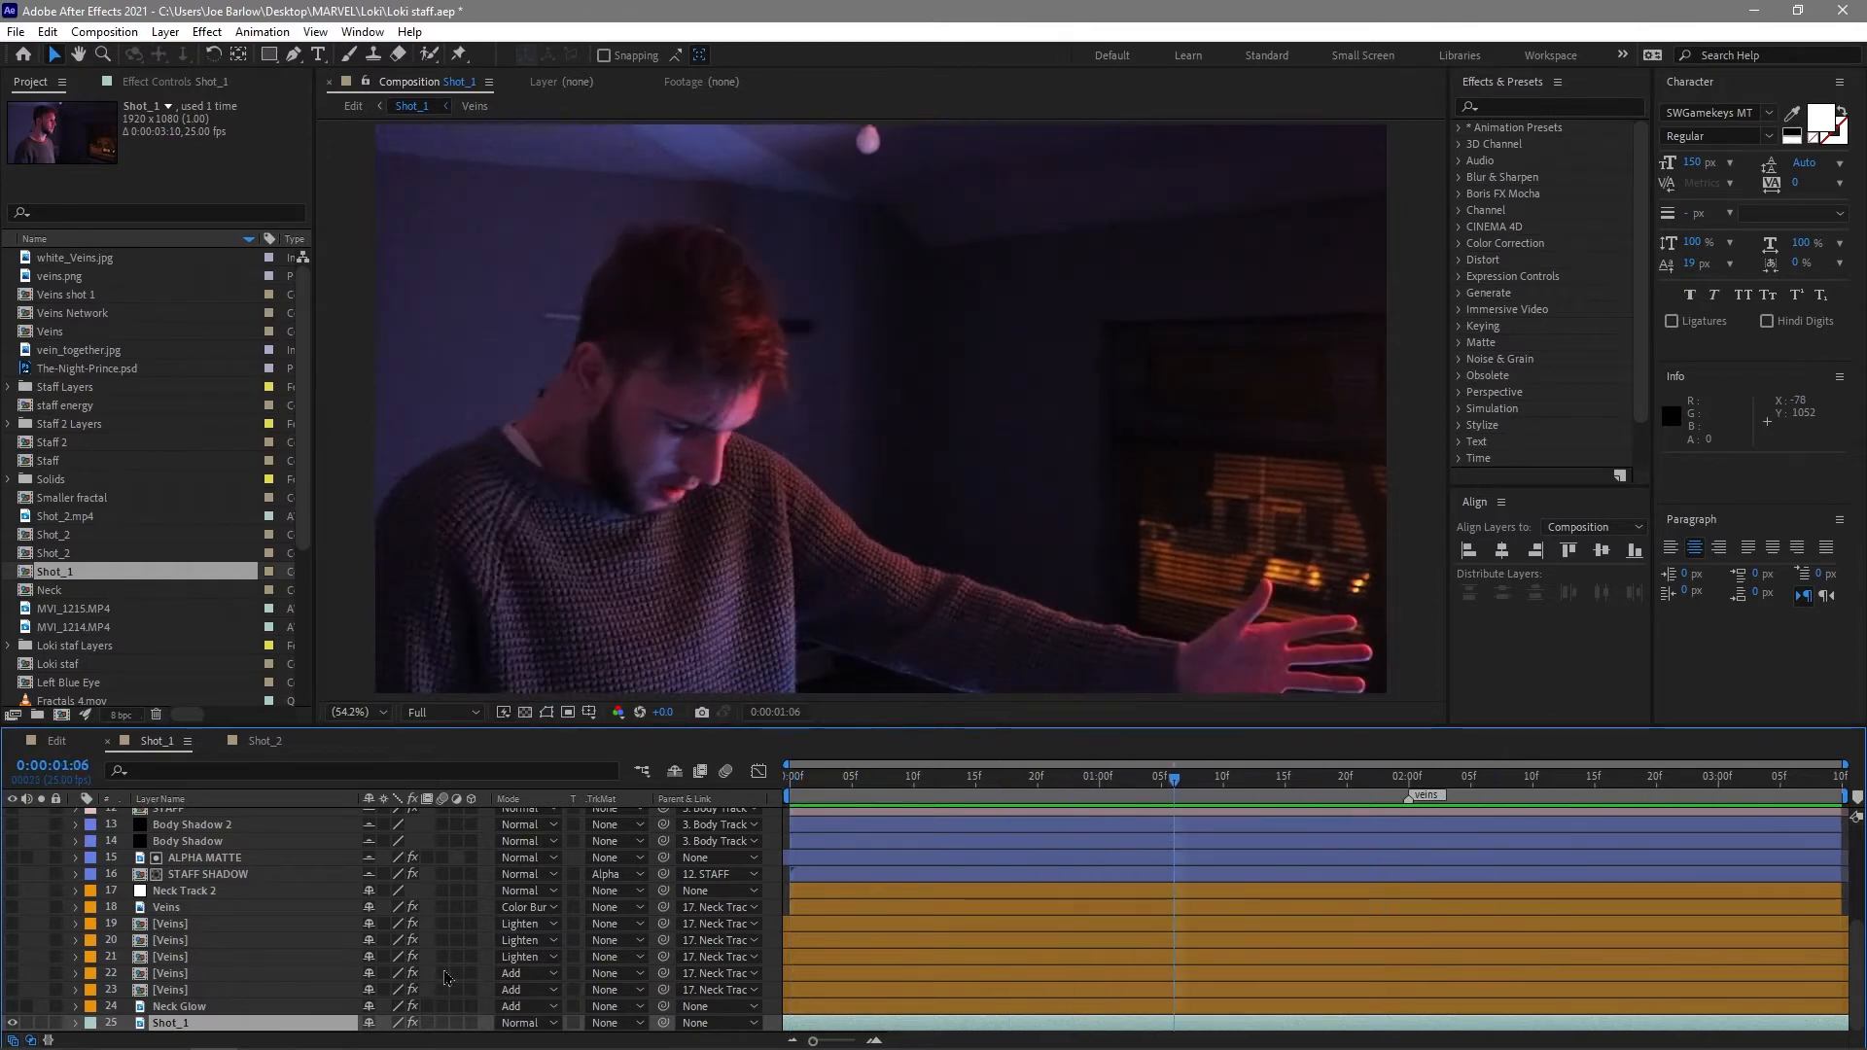
pyautogui.scroll(3)
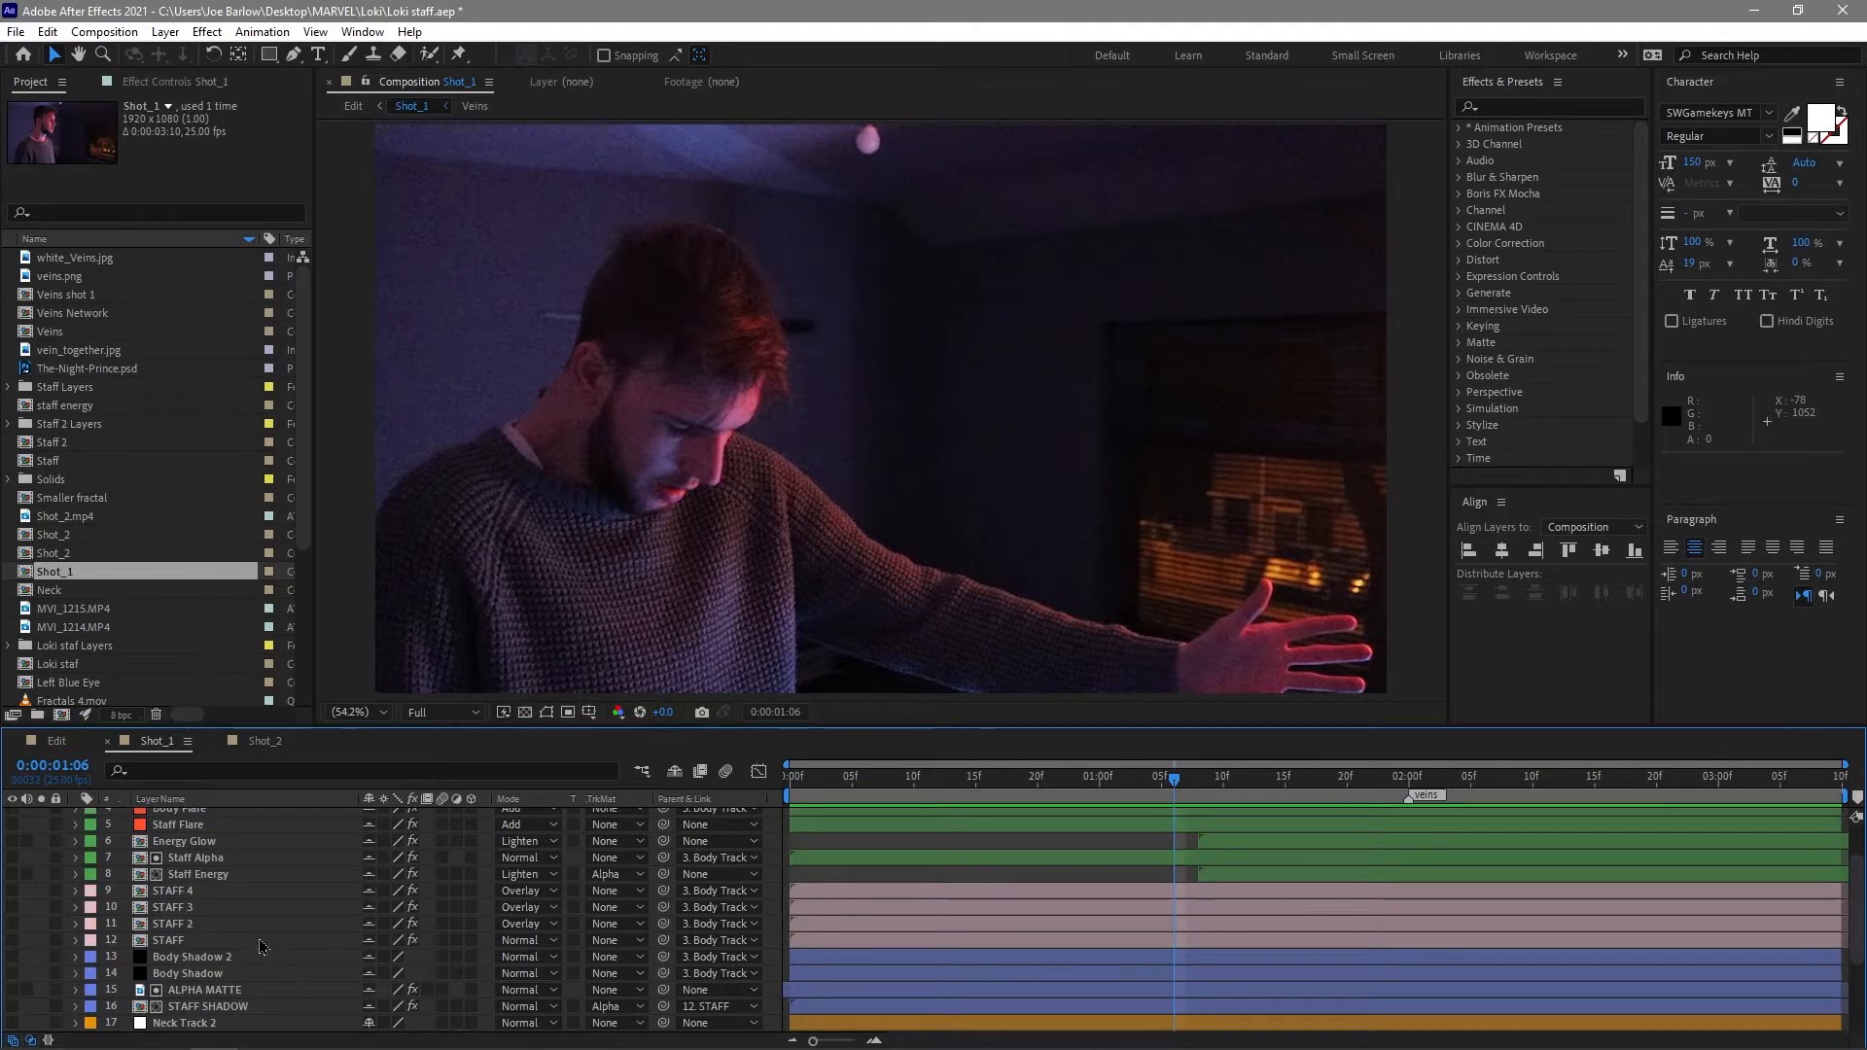
pyautogui.moveTo(263, 978)
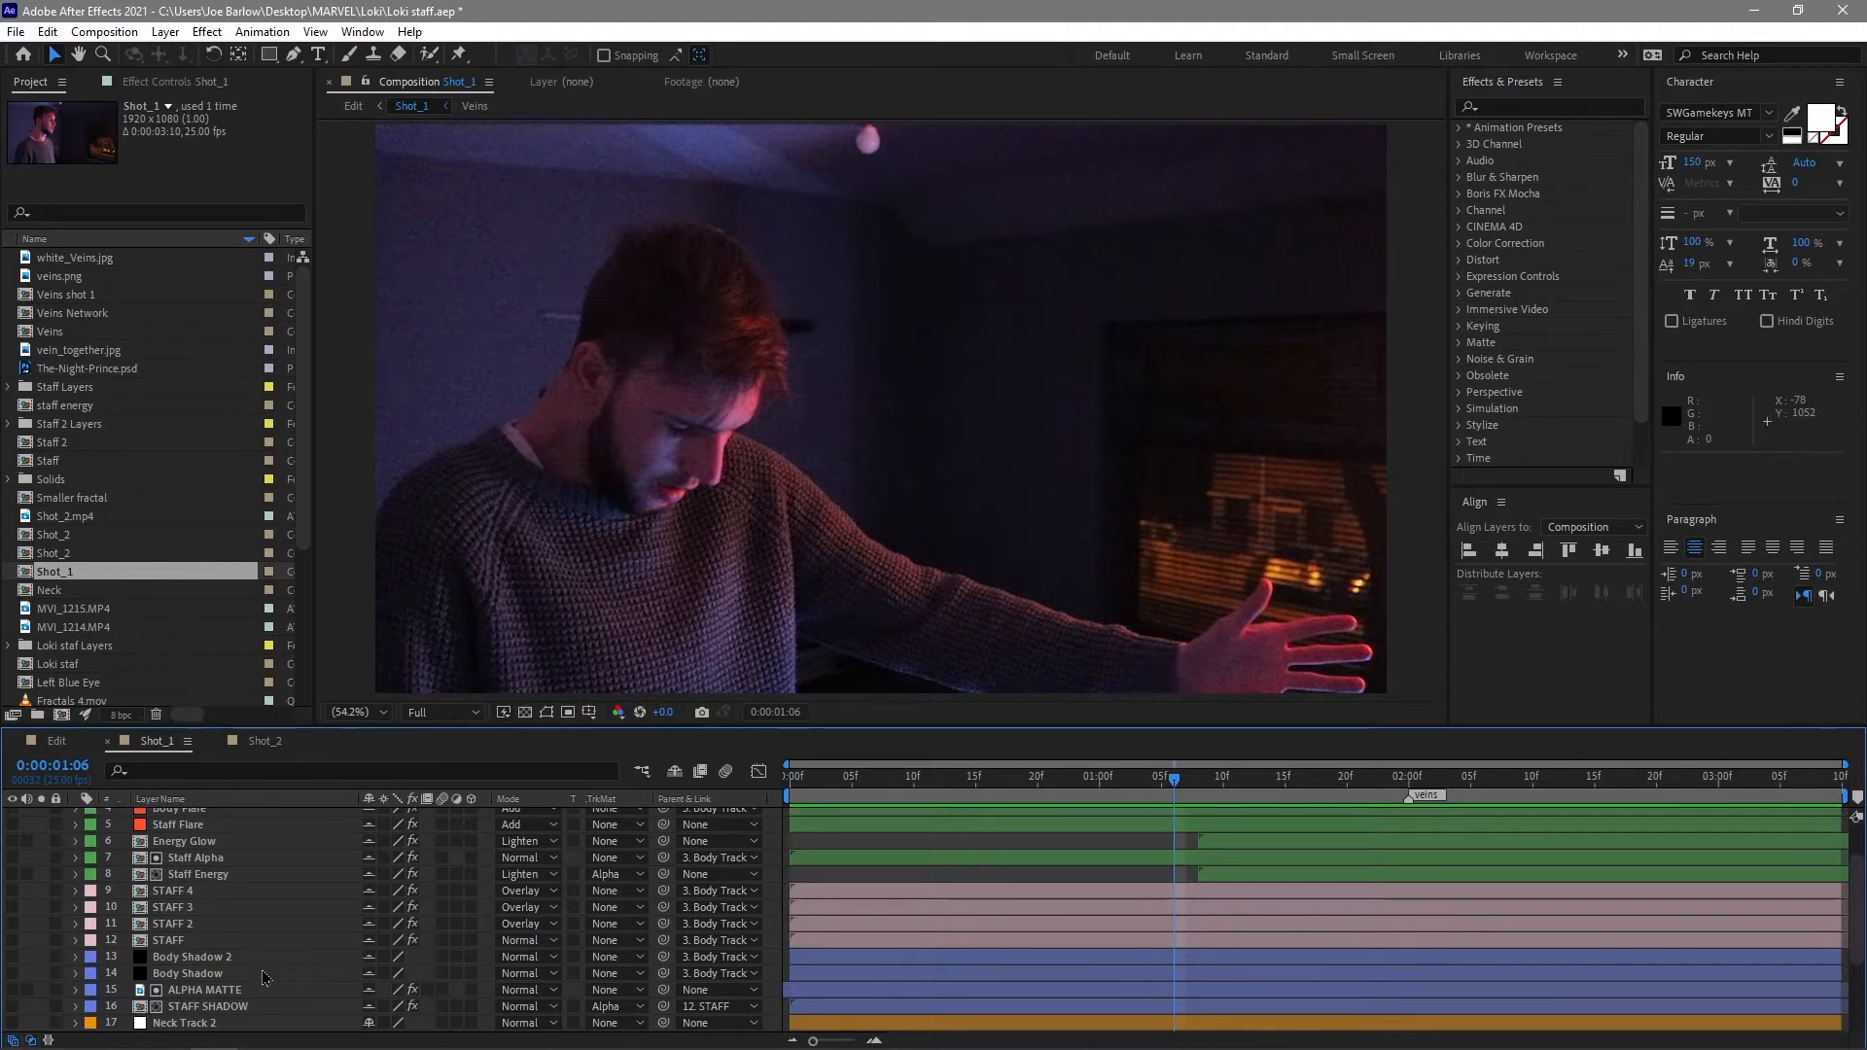
# Turn on the STAFF, STAFF 2, shading and STAFF SHADOW layers and play back the shot.
pyautogui.click(197, 873)
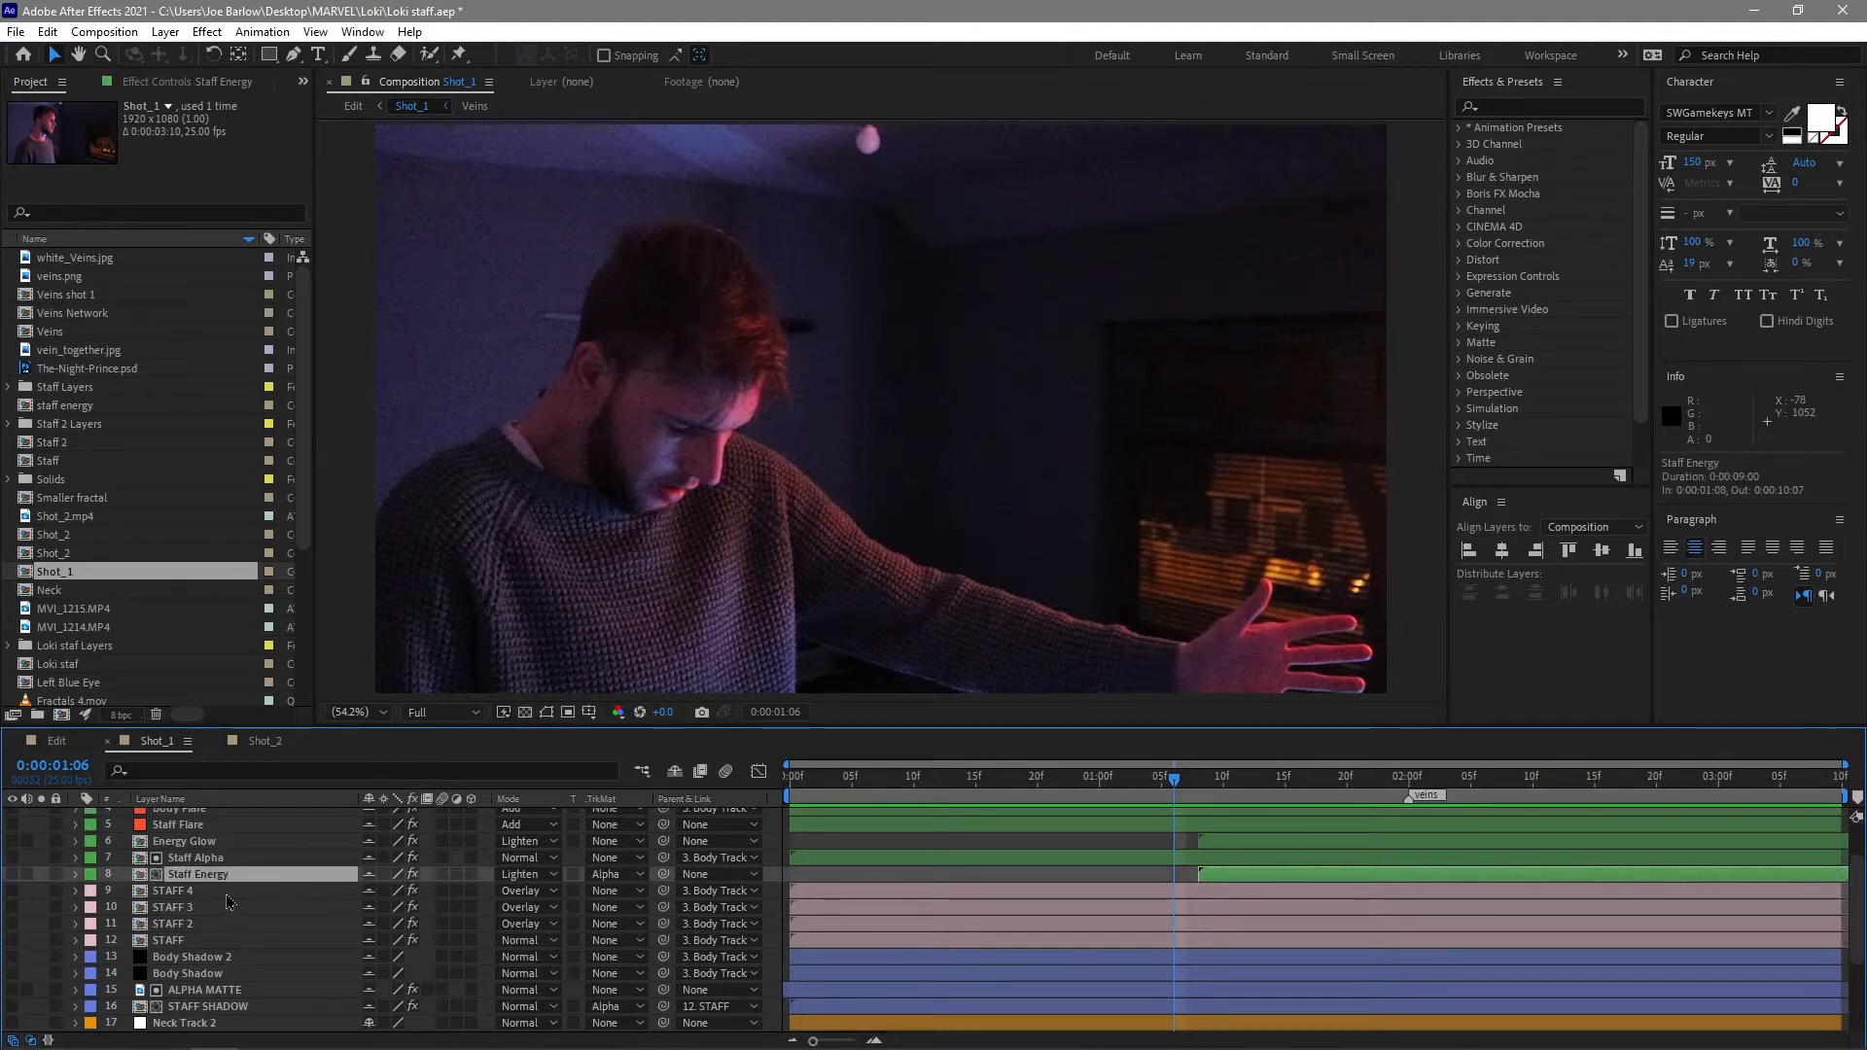
pyautogui.click(167, 939)
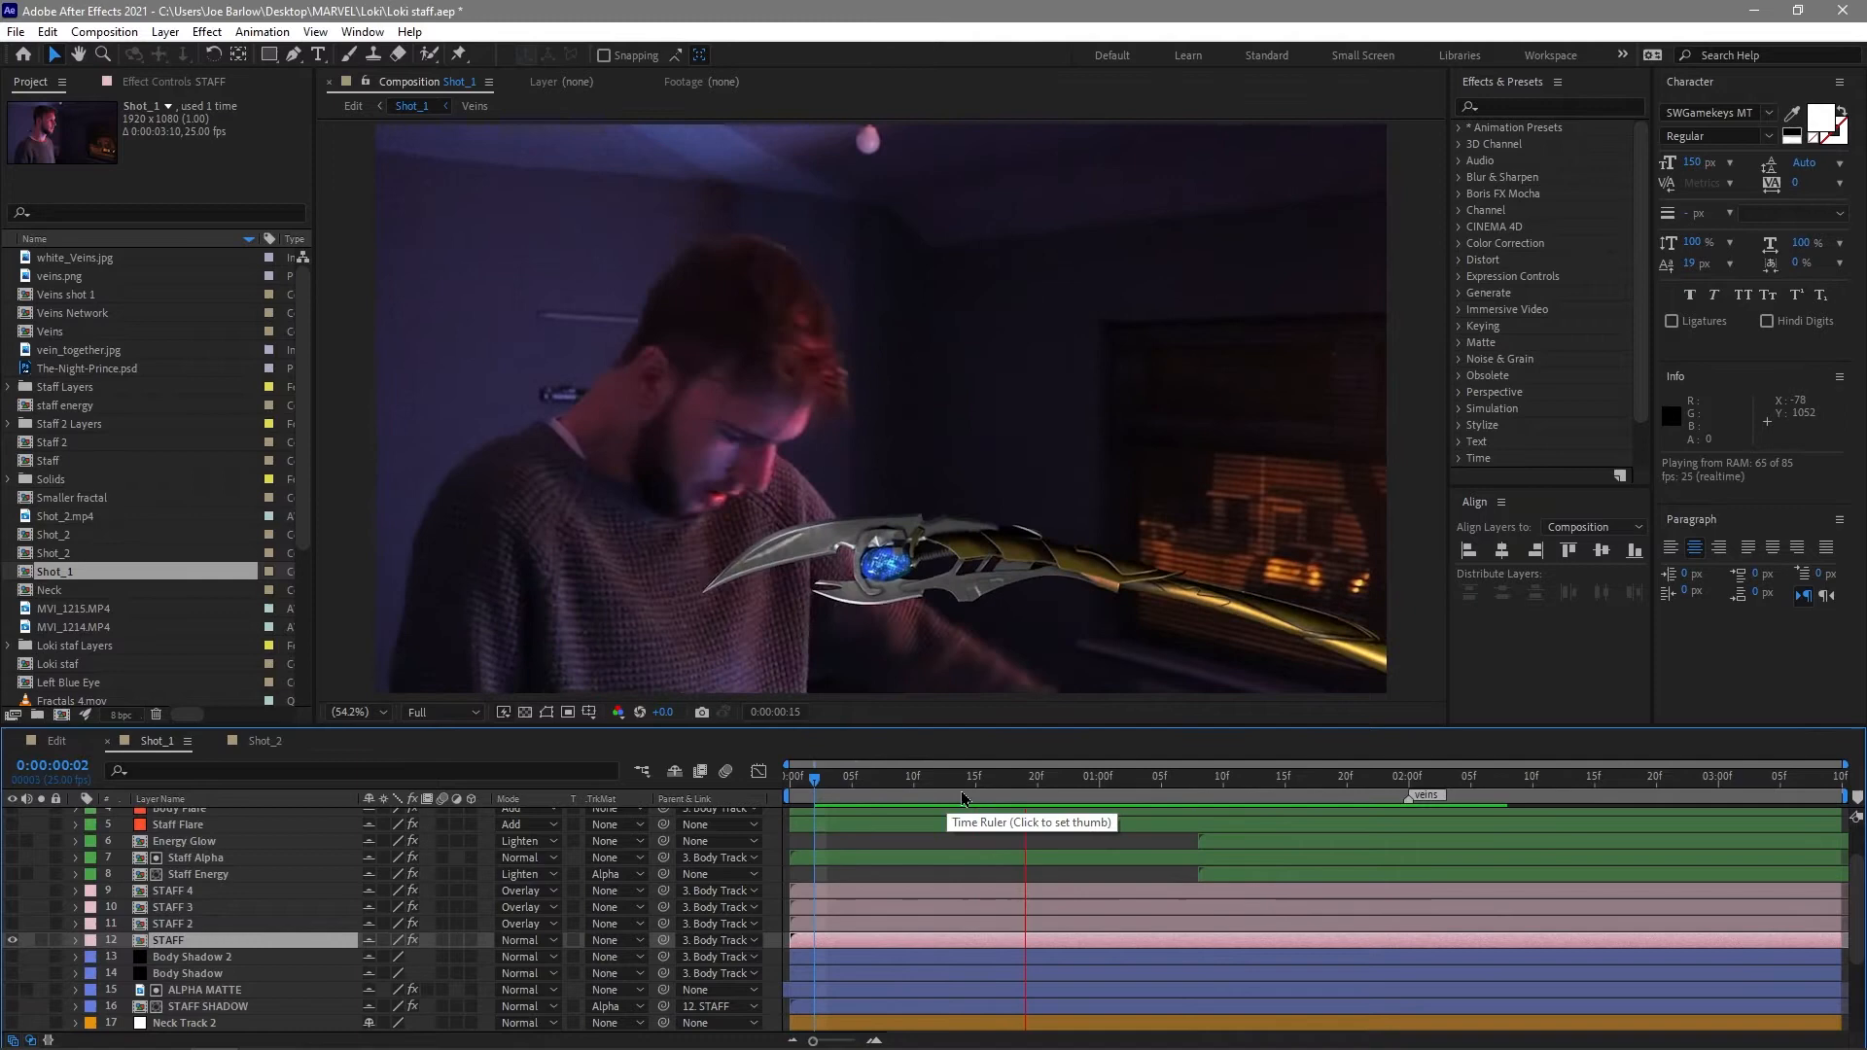
pyautogui.click(1638, 776)
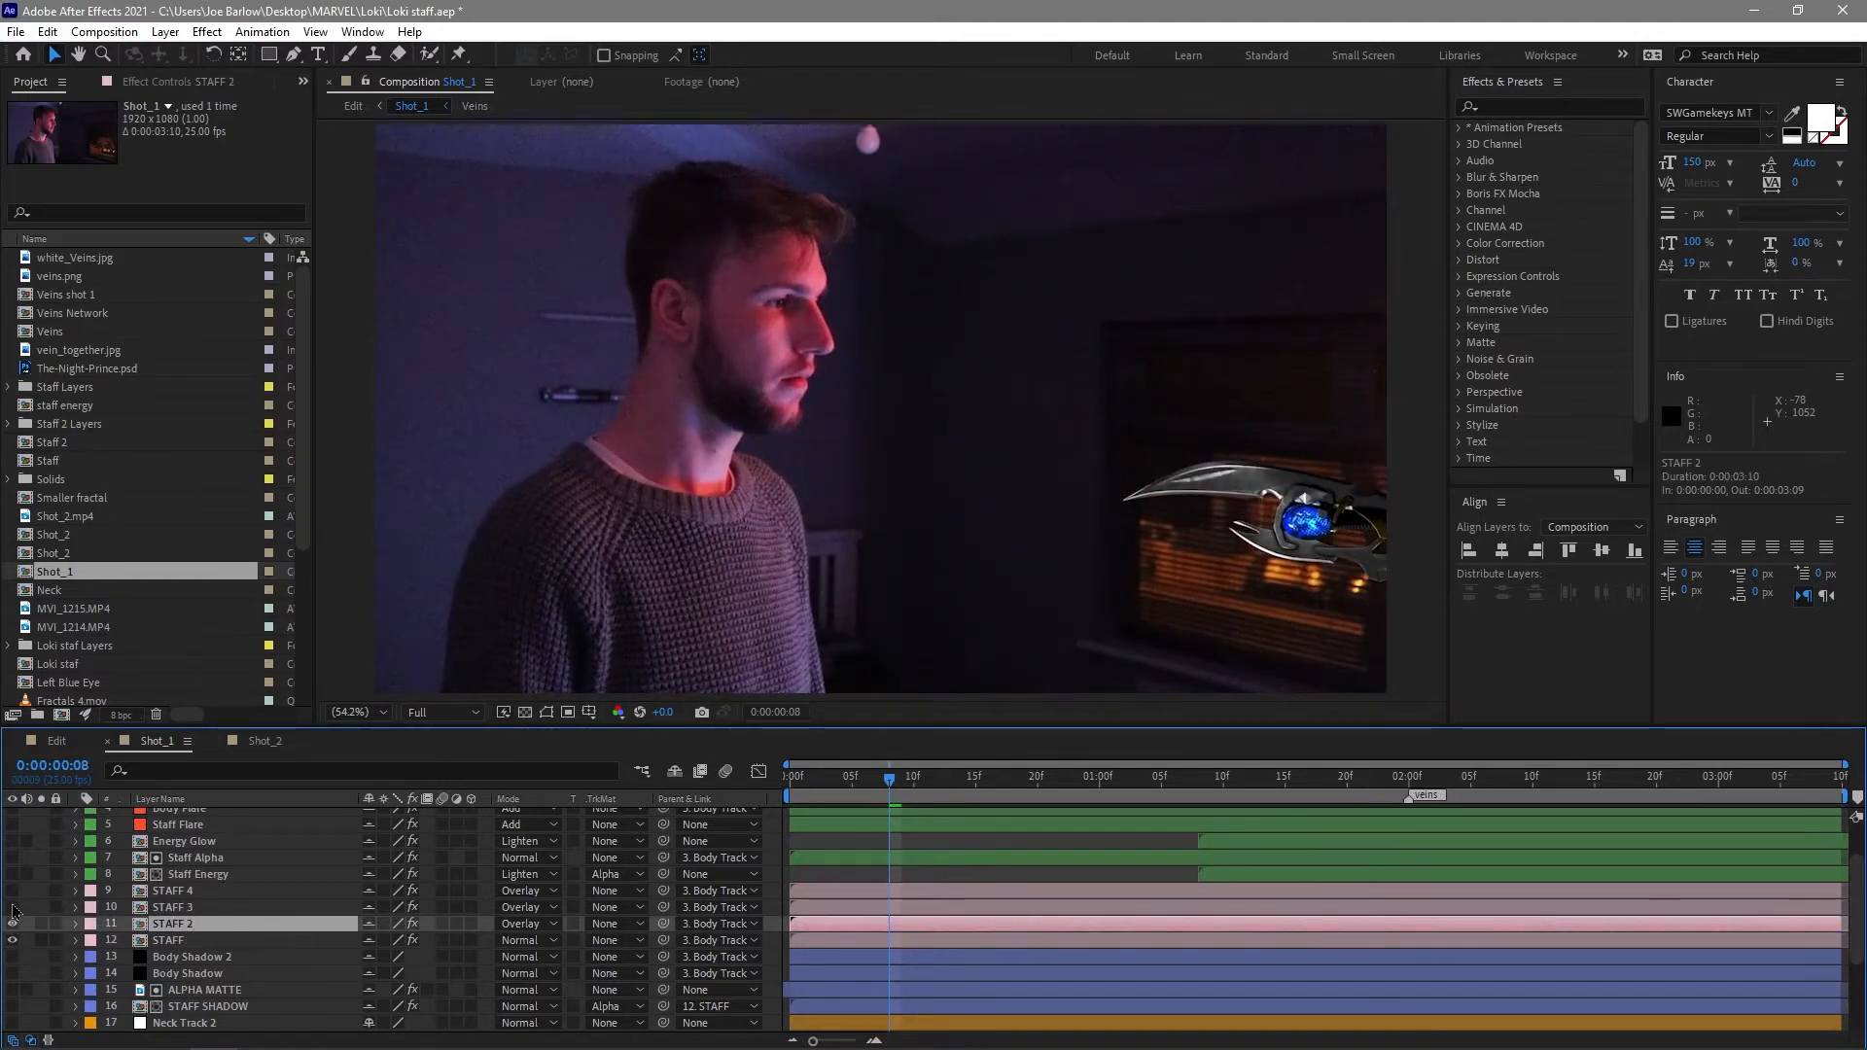
pyautogui.click(1077, 776)
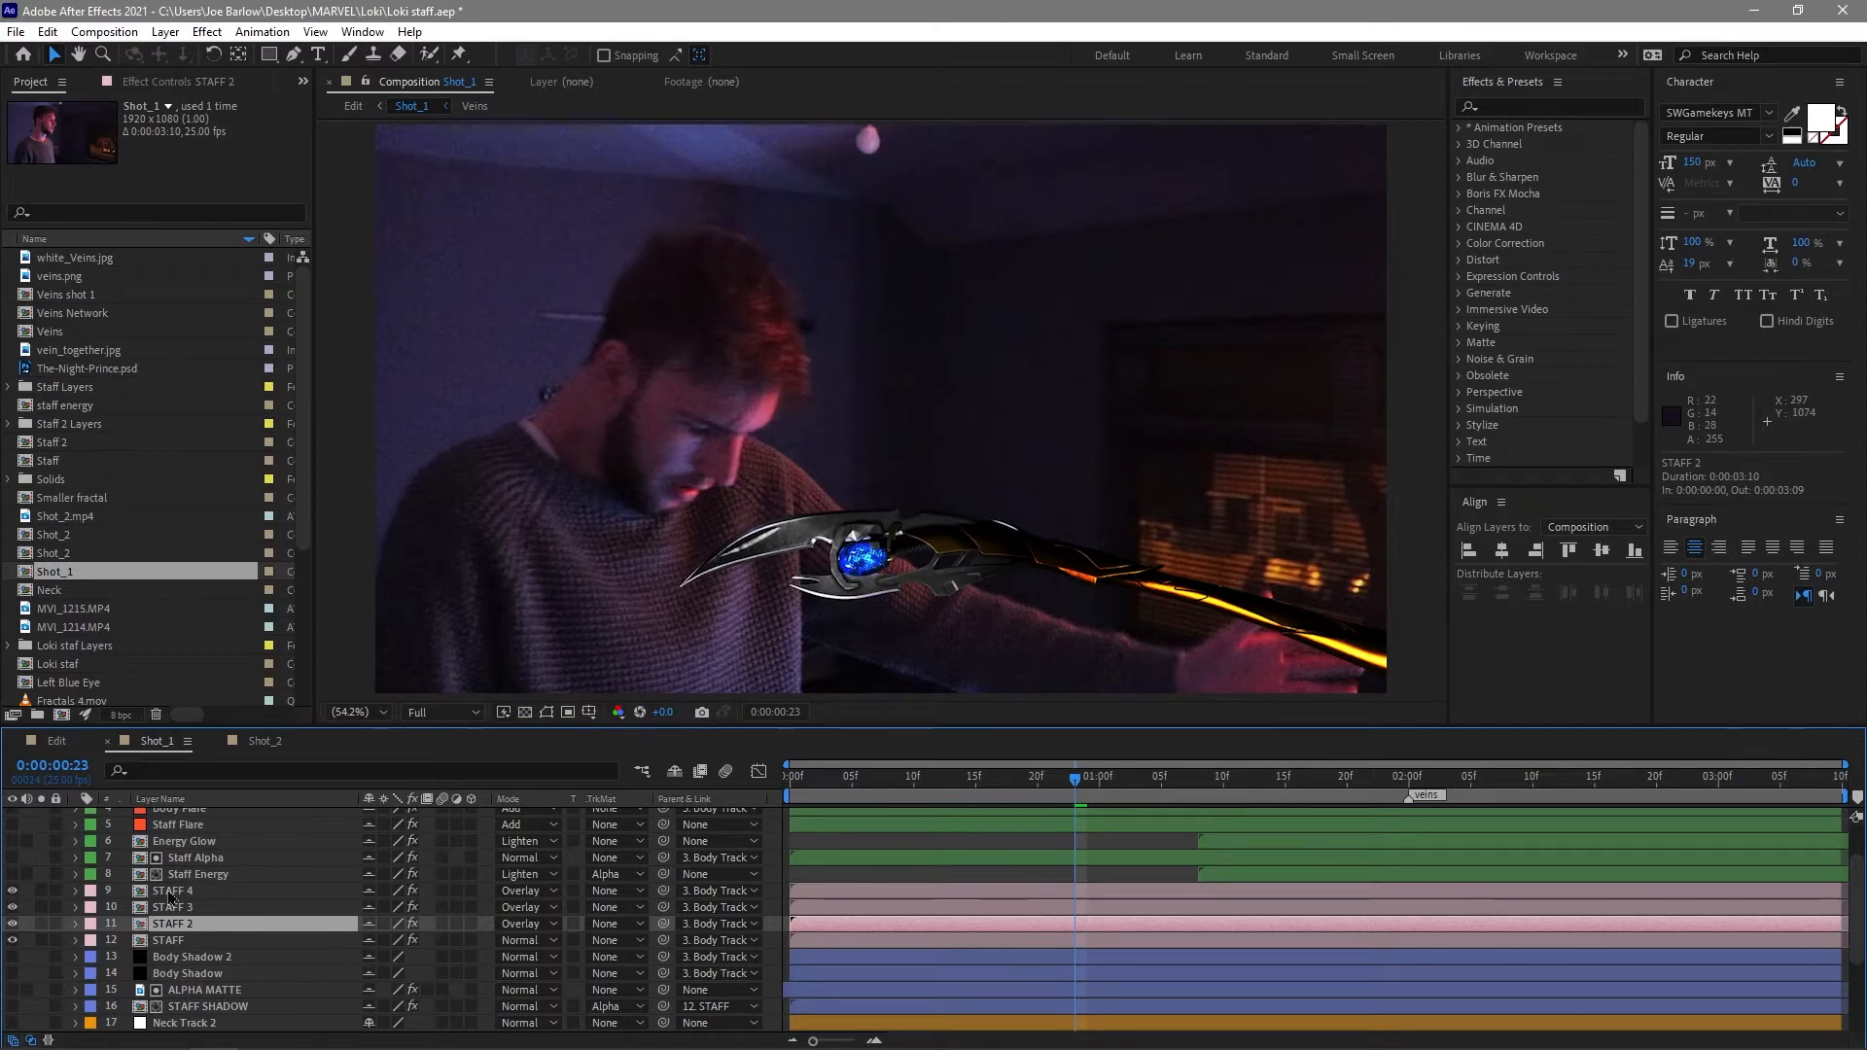
pyautogui.click(191, 957)
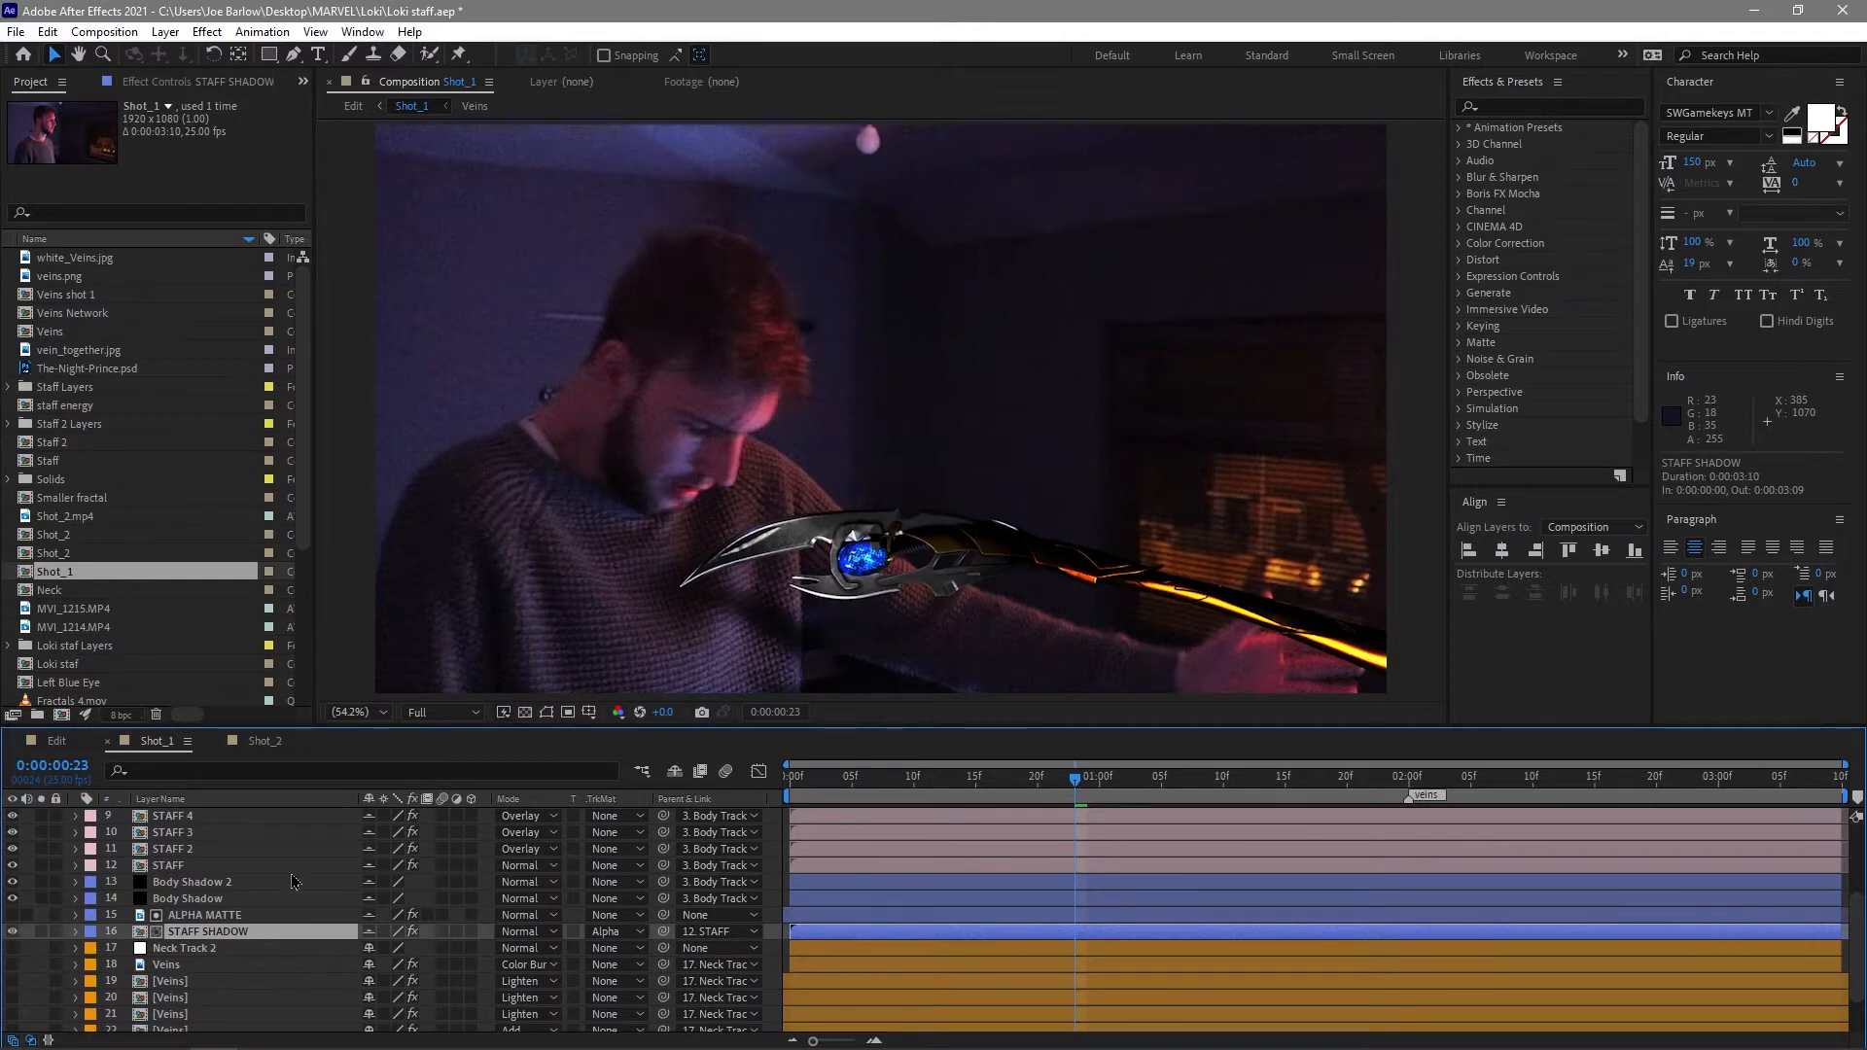
pyautogui.moveTo(803, 669)
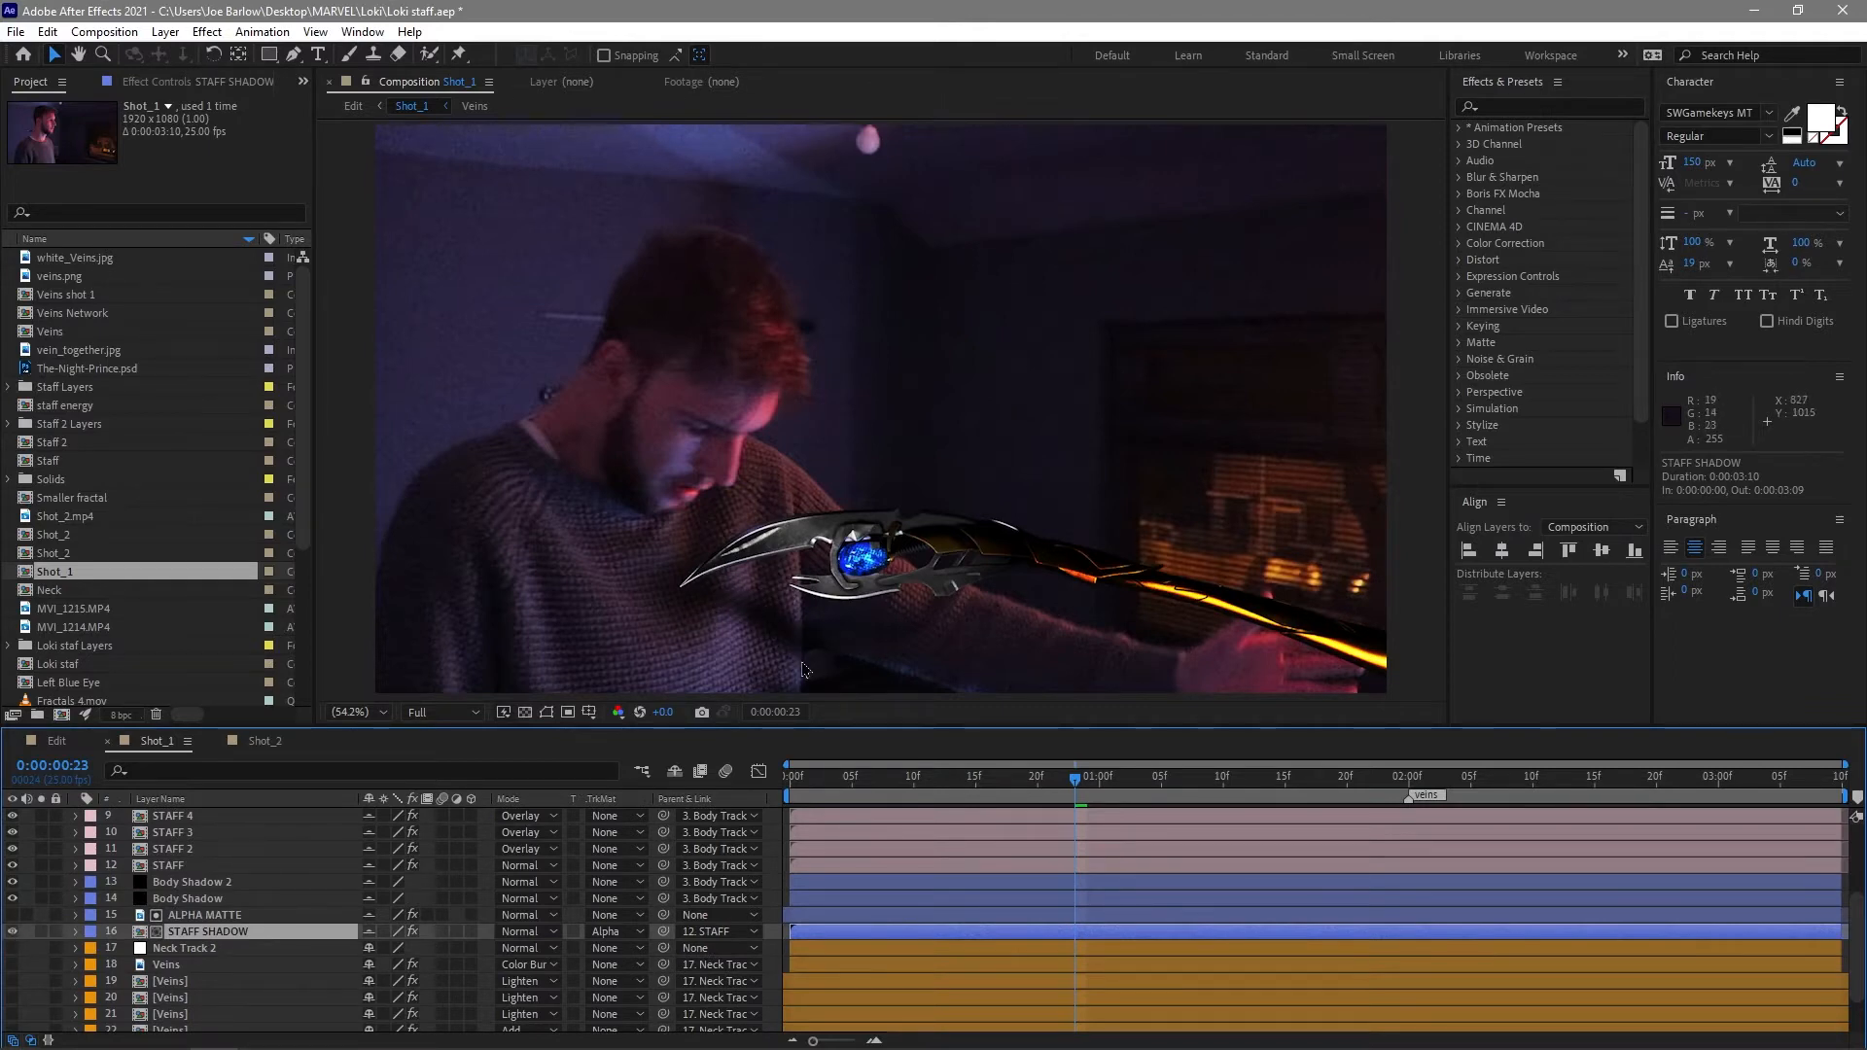
pyautogui.moveTo(842, 697)
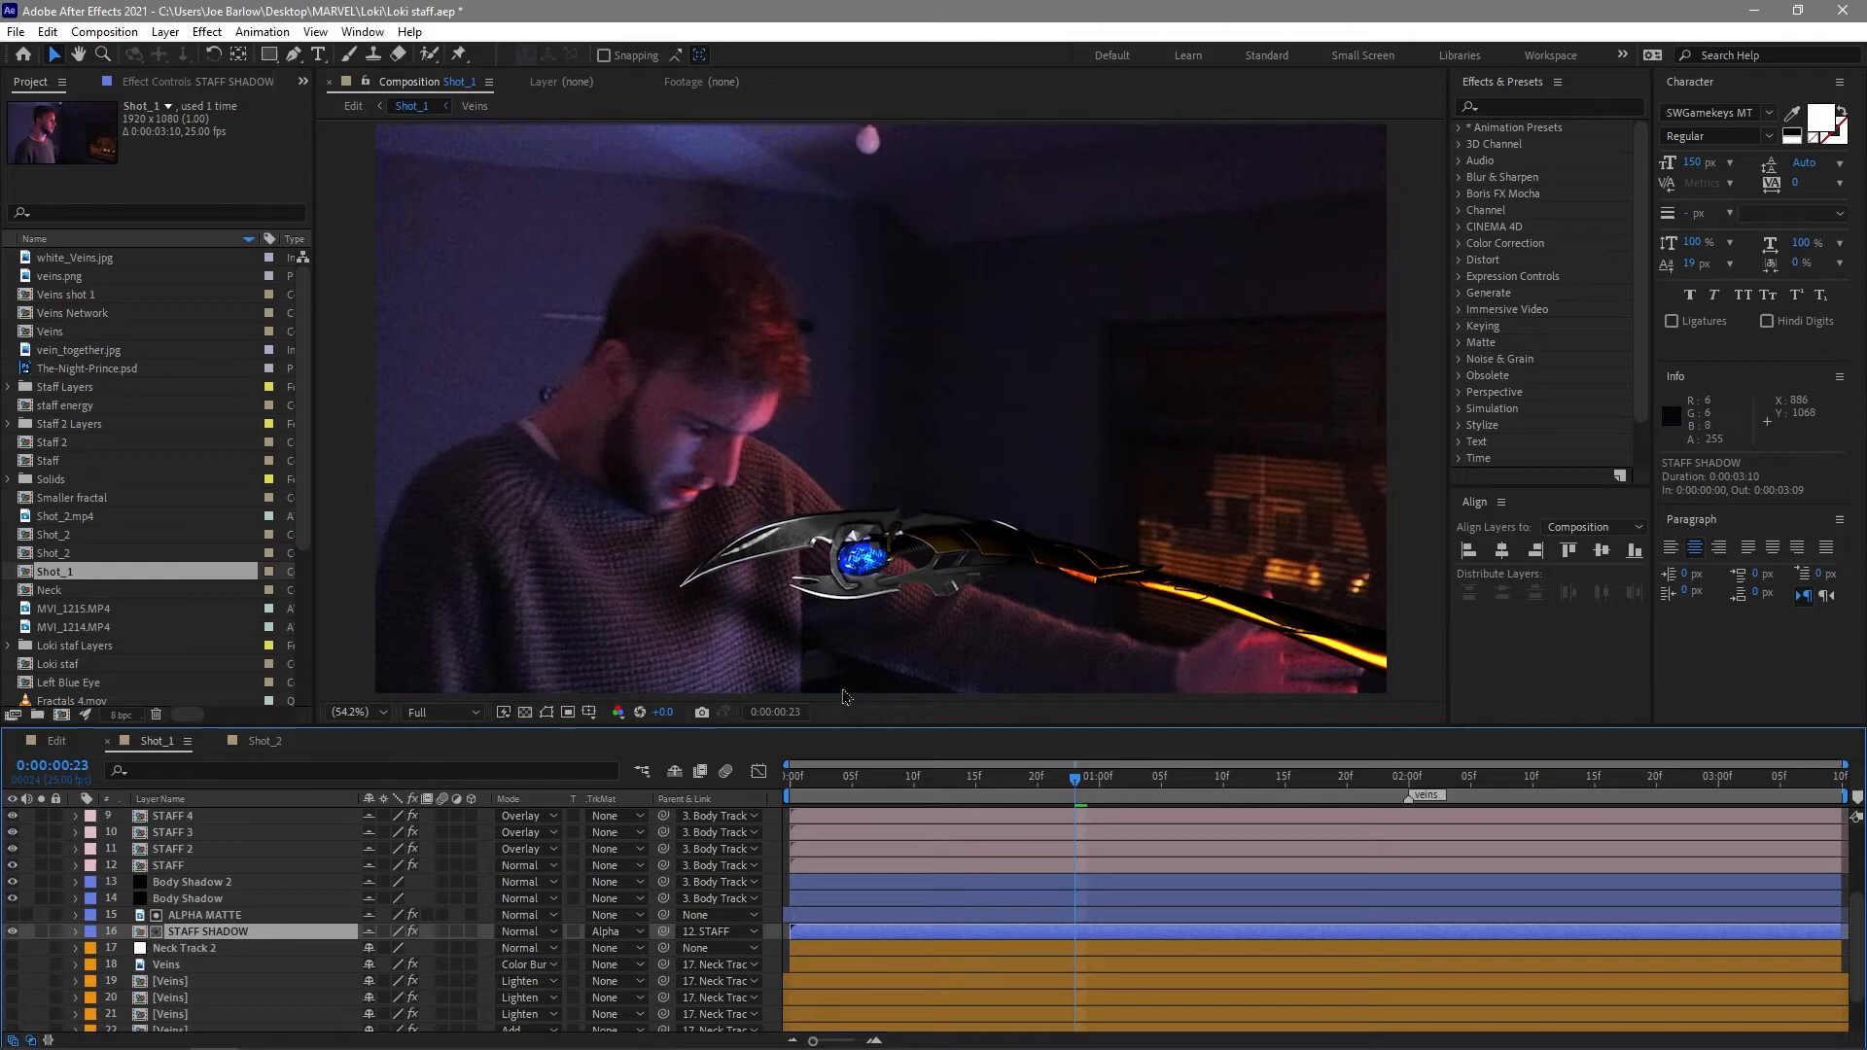
pyautogui.moveTo(760, 616)
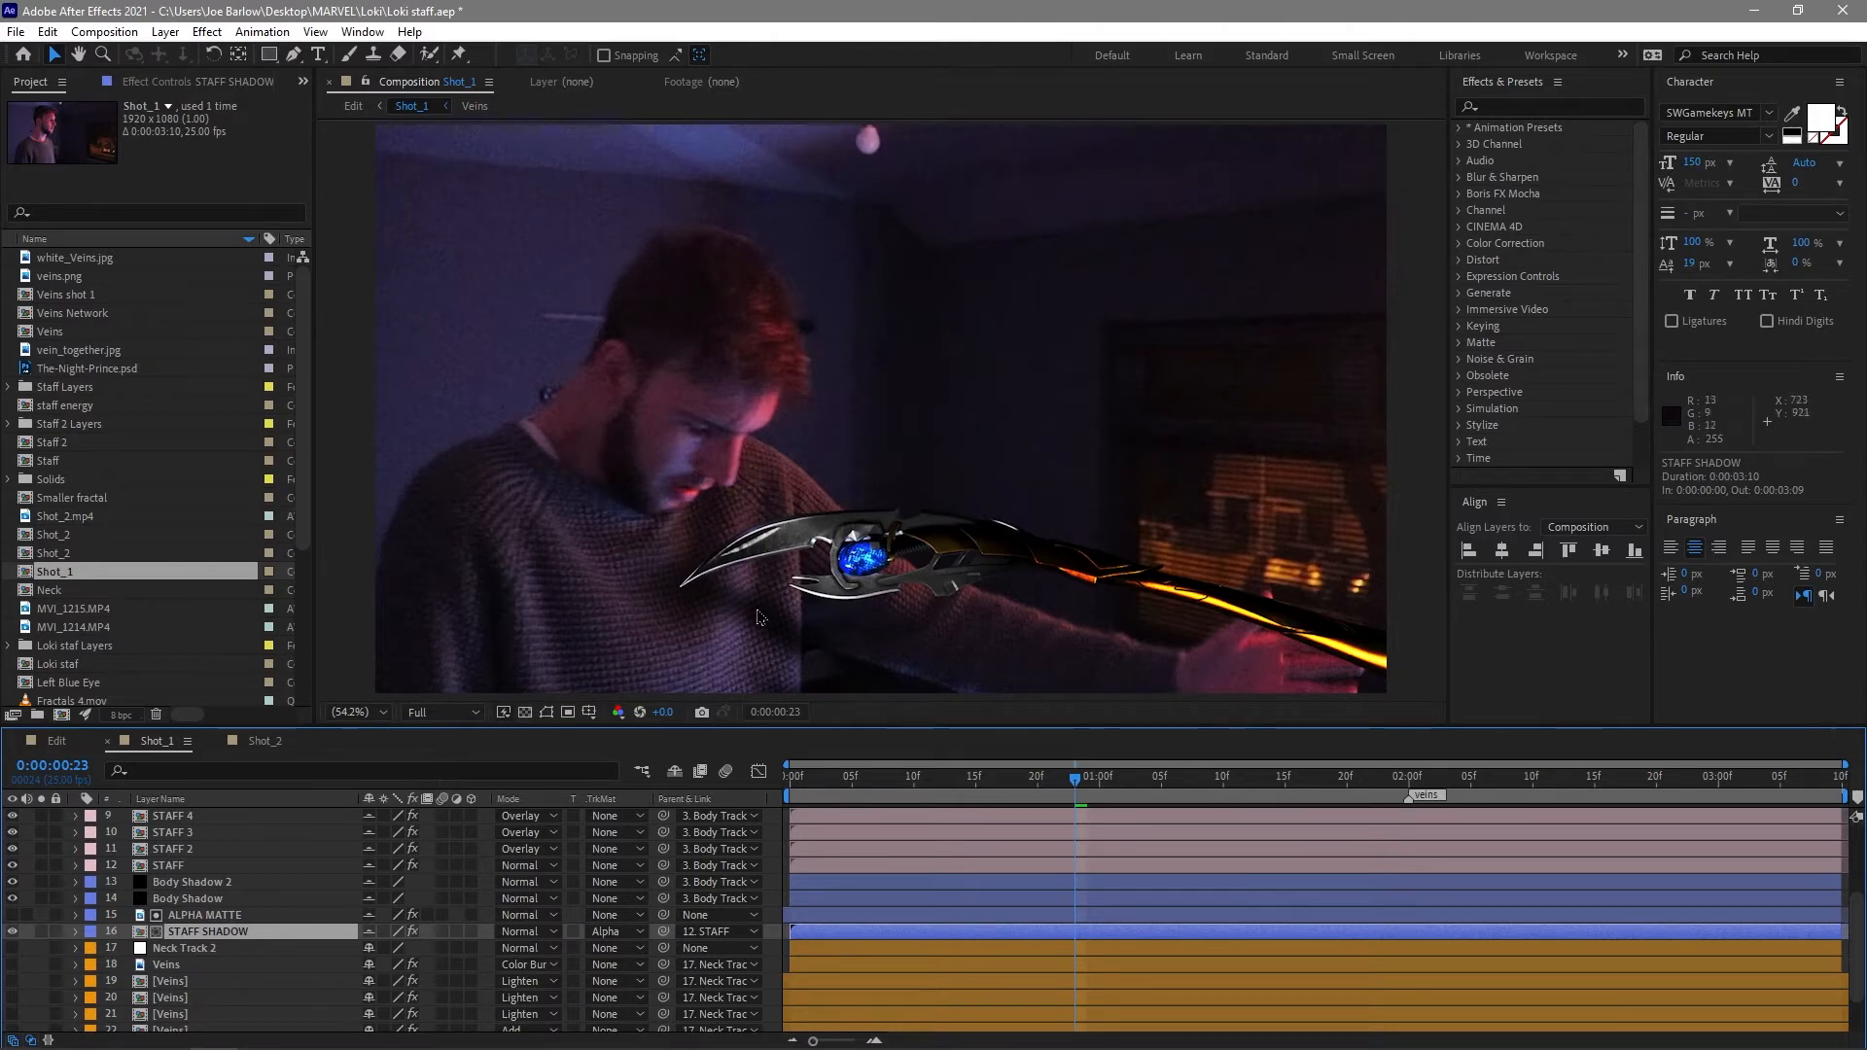
pyautogui.moveTo(1168, 675)
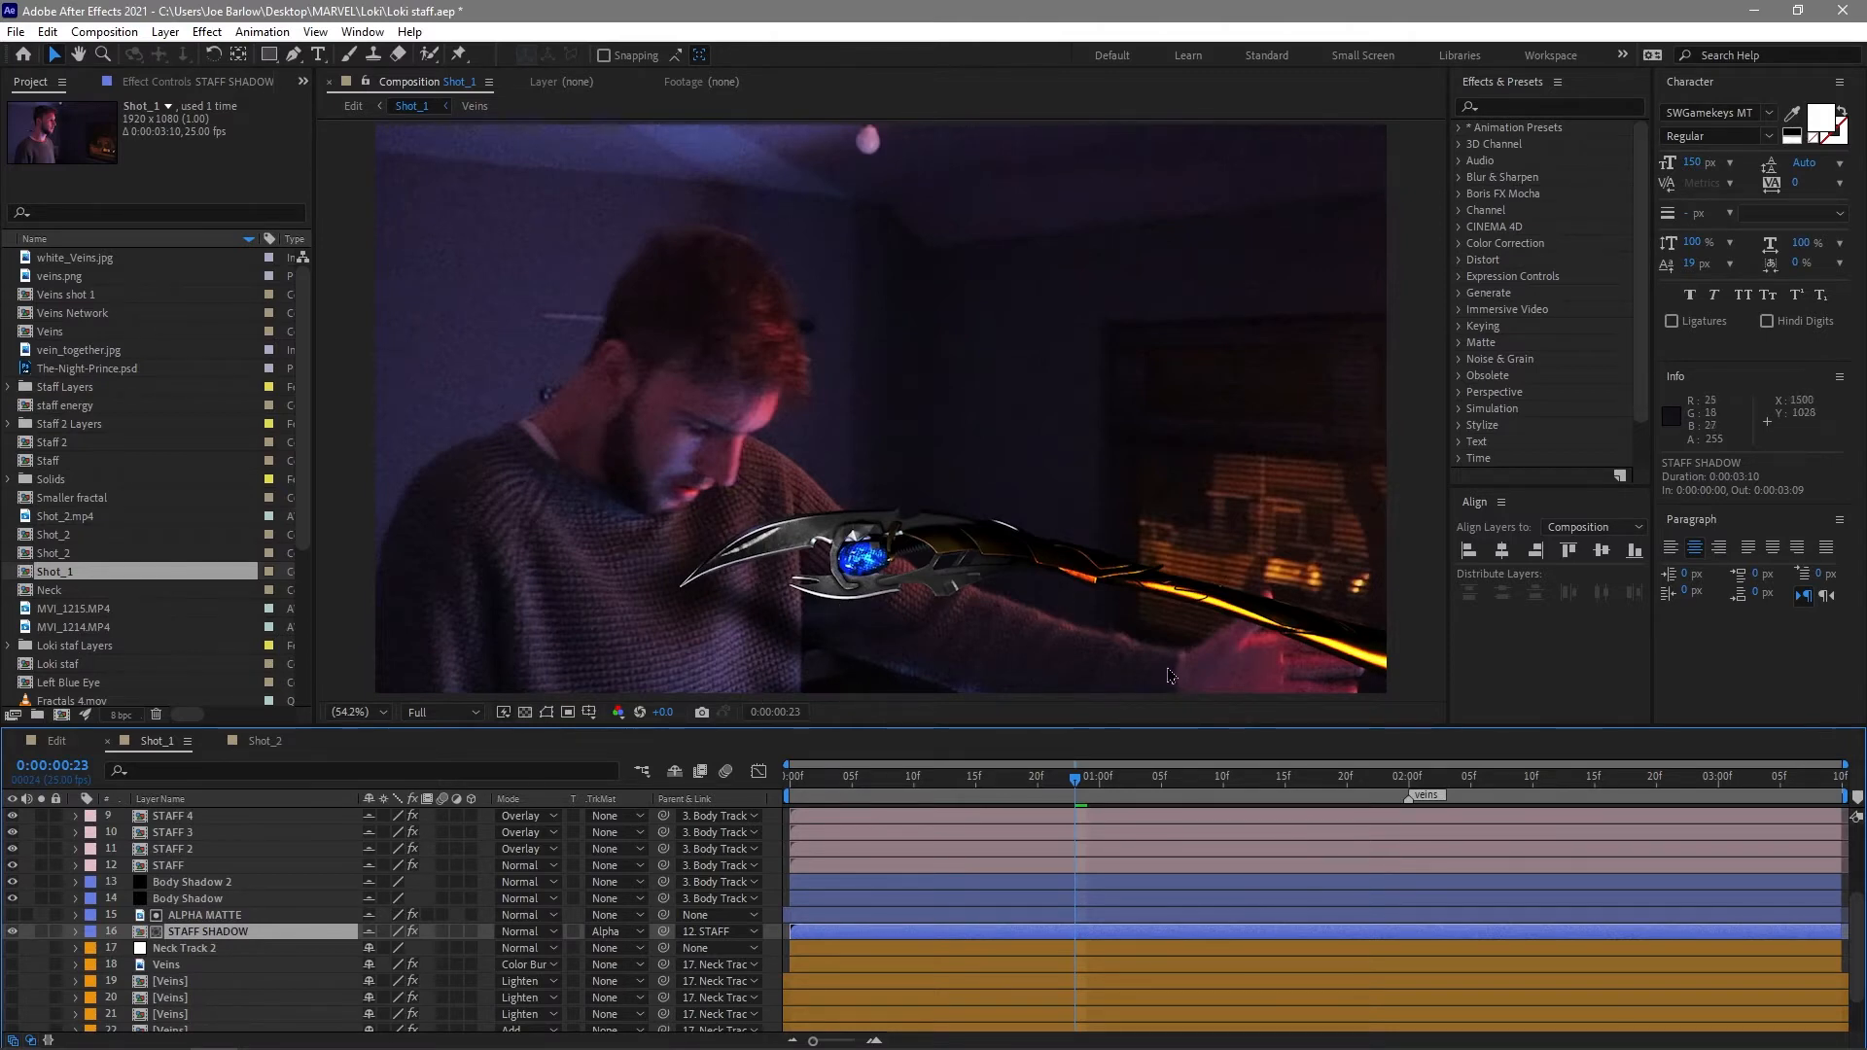
pyautogui.moveTo(1113, 809)
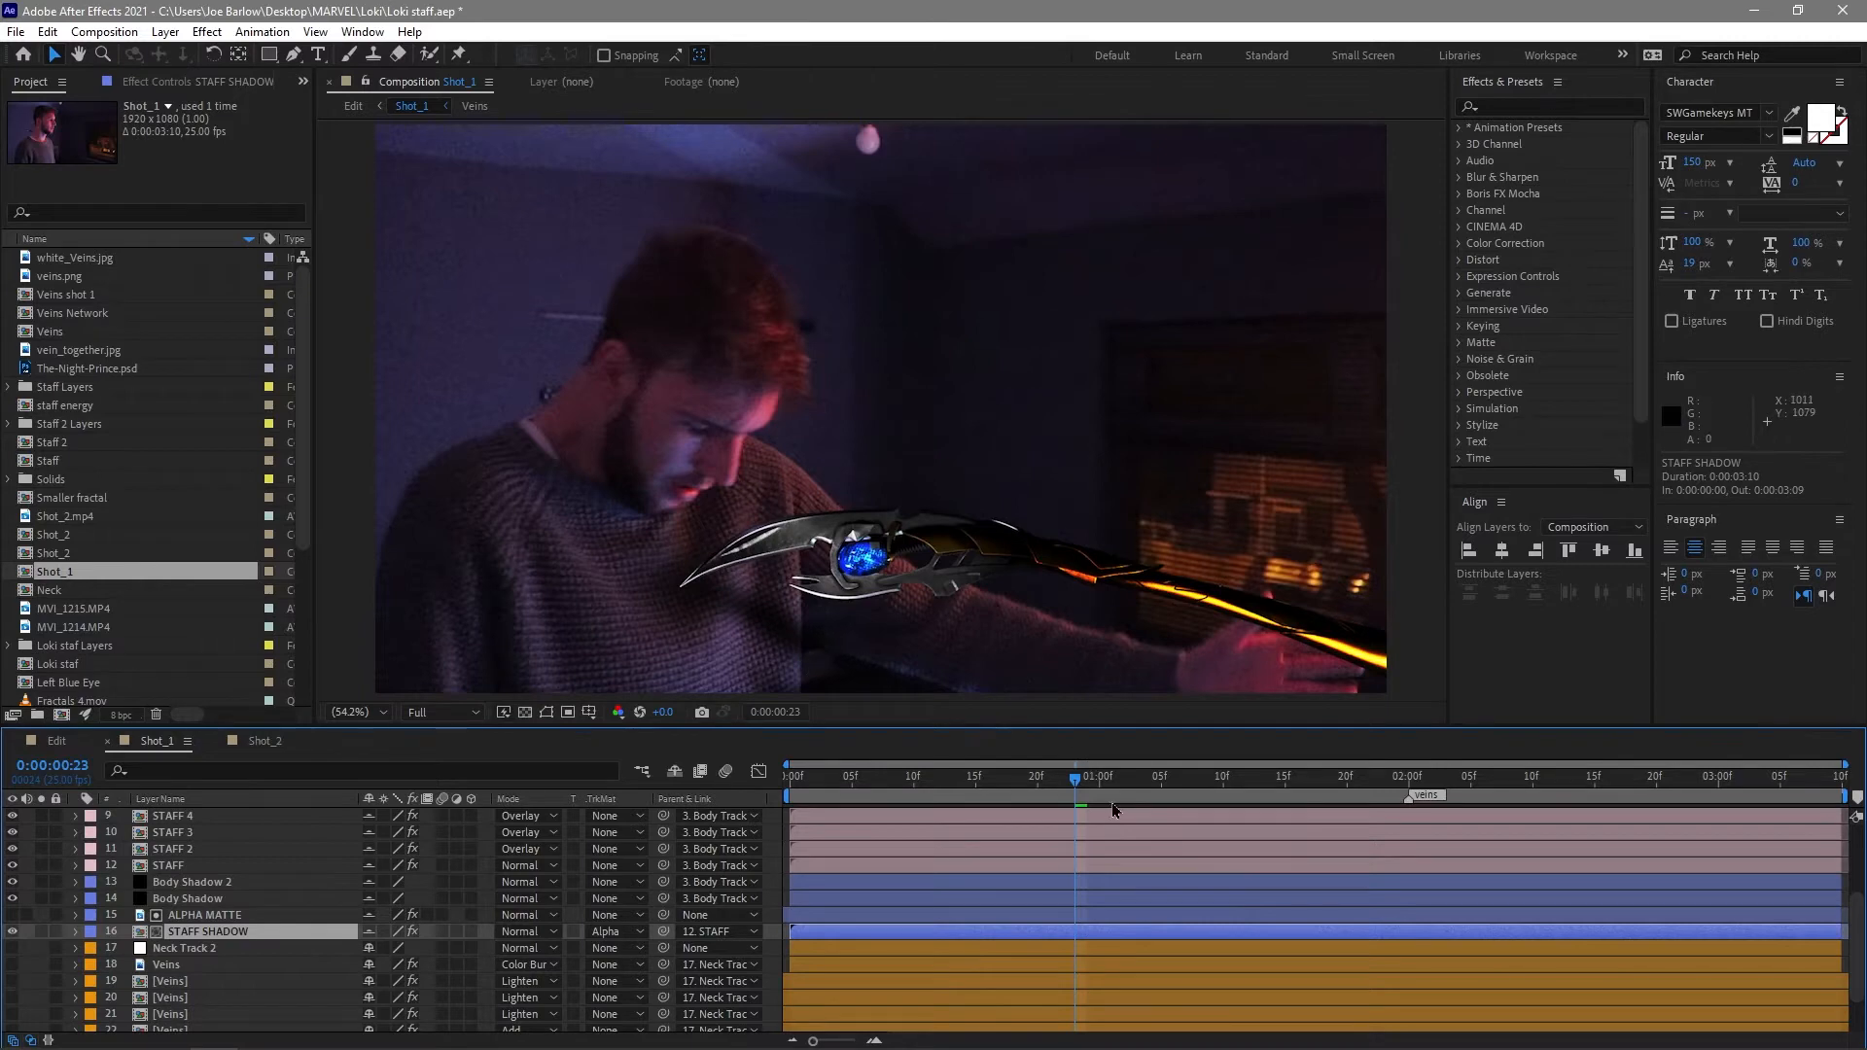
pyautogui.press('space')
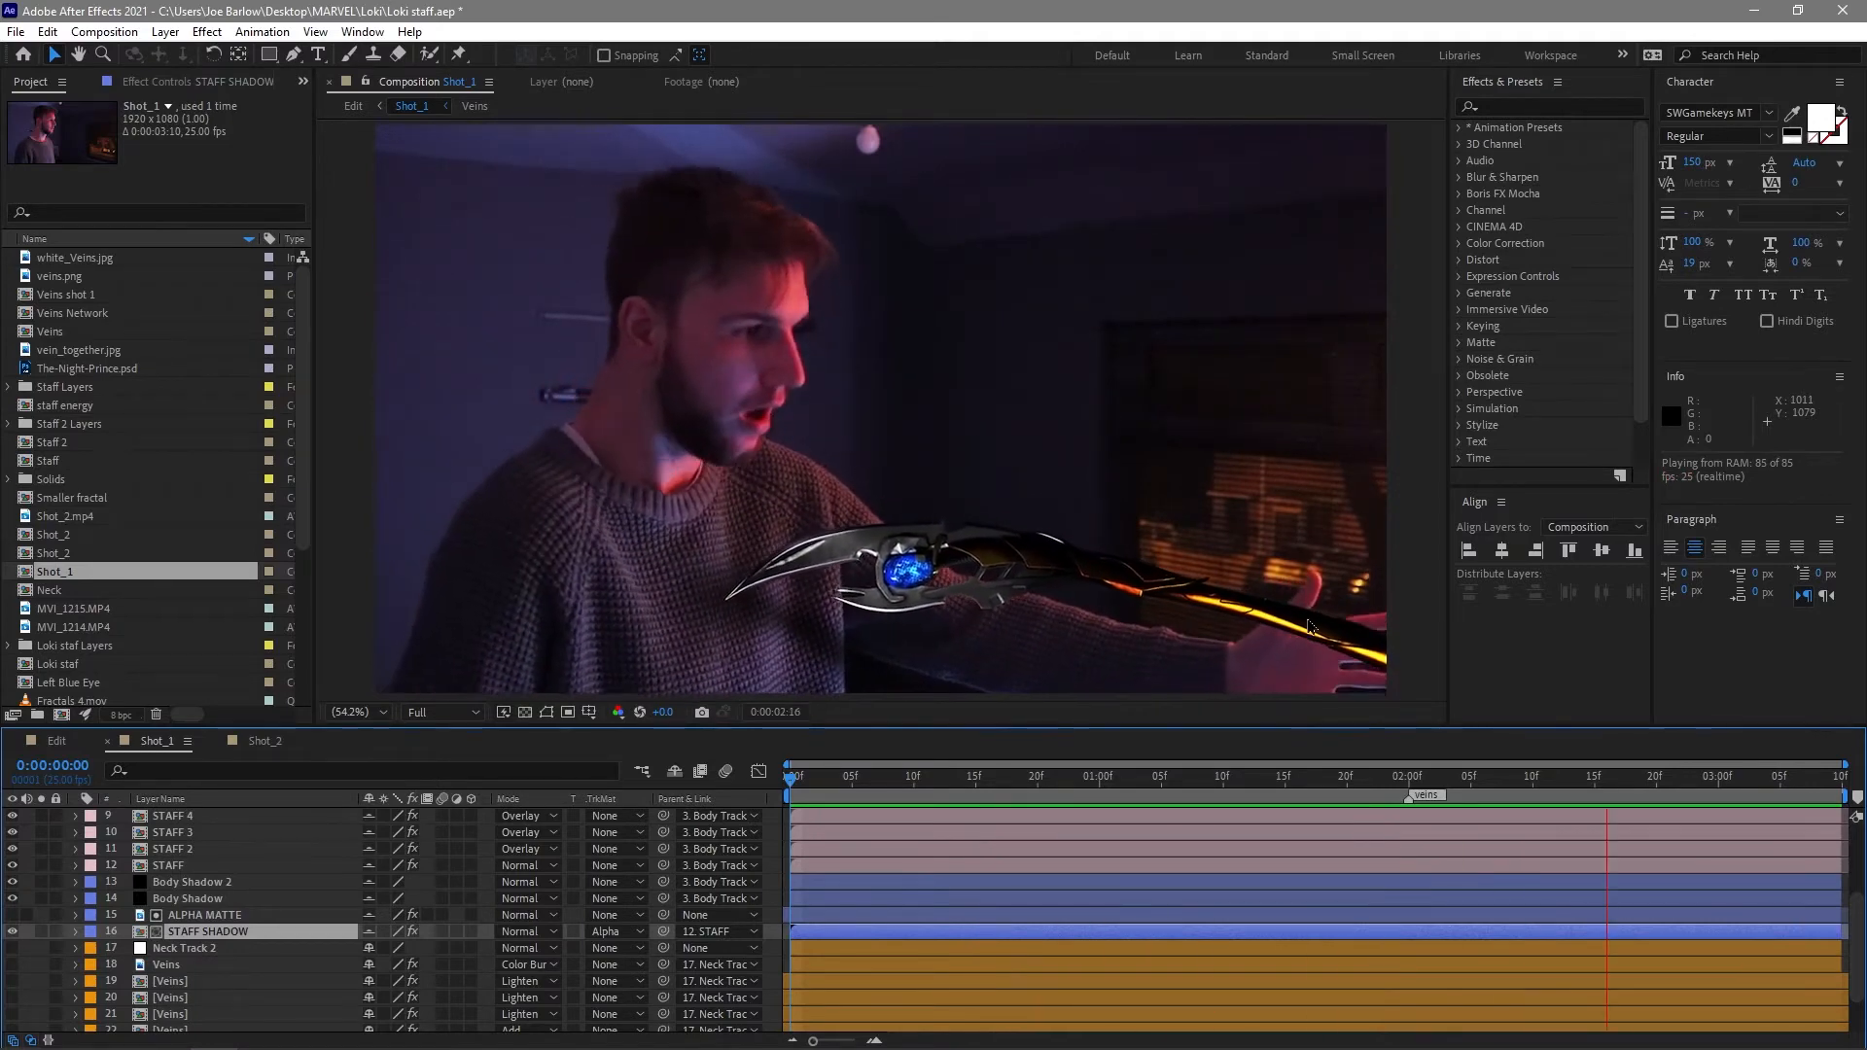
# Toggle Body Flare and Staff Flare visibility to compare the blade with only its blue energy wisps.
pyautogui.click(1110, 776)
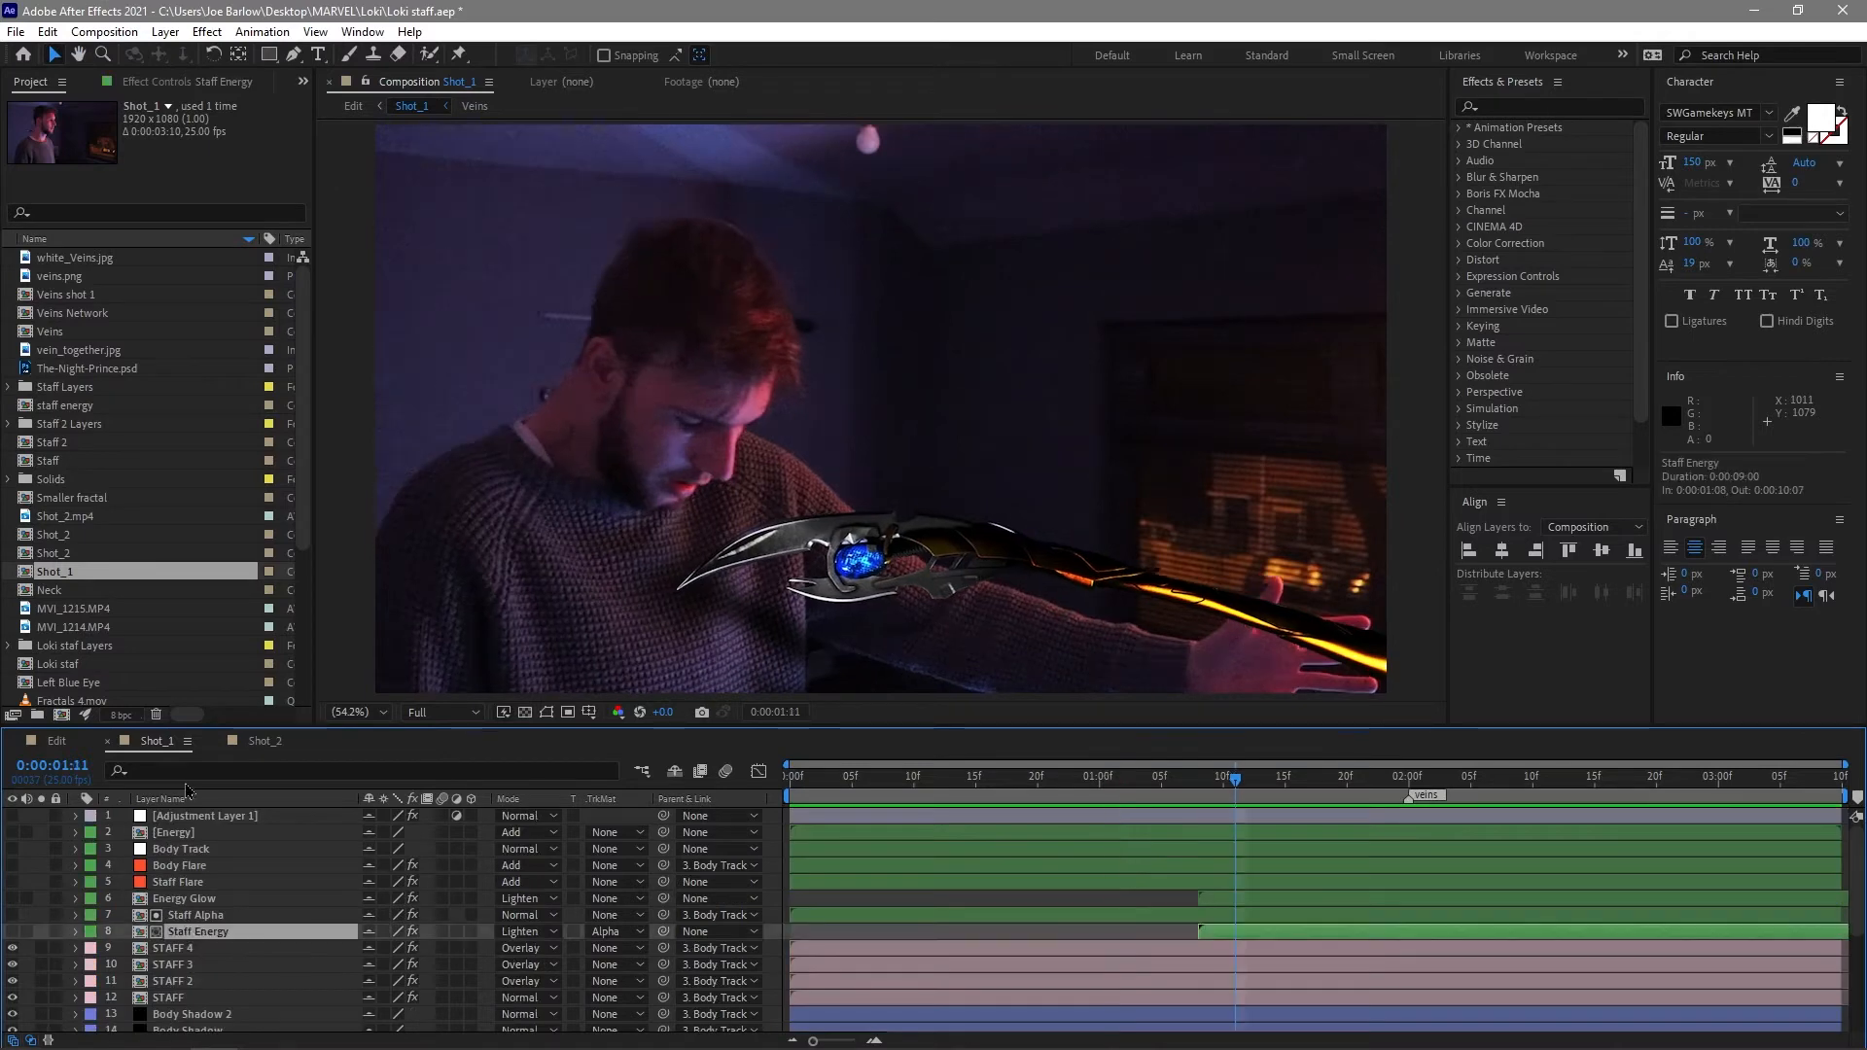
pyautogui.moveTo(223, 902)
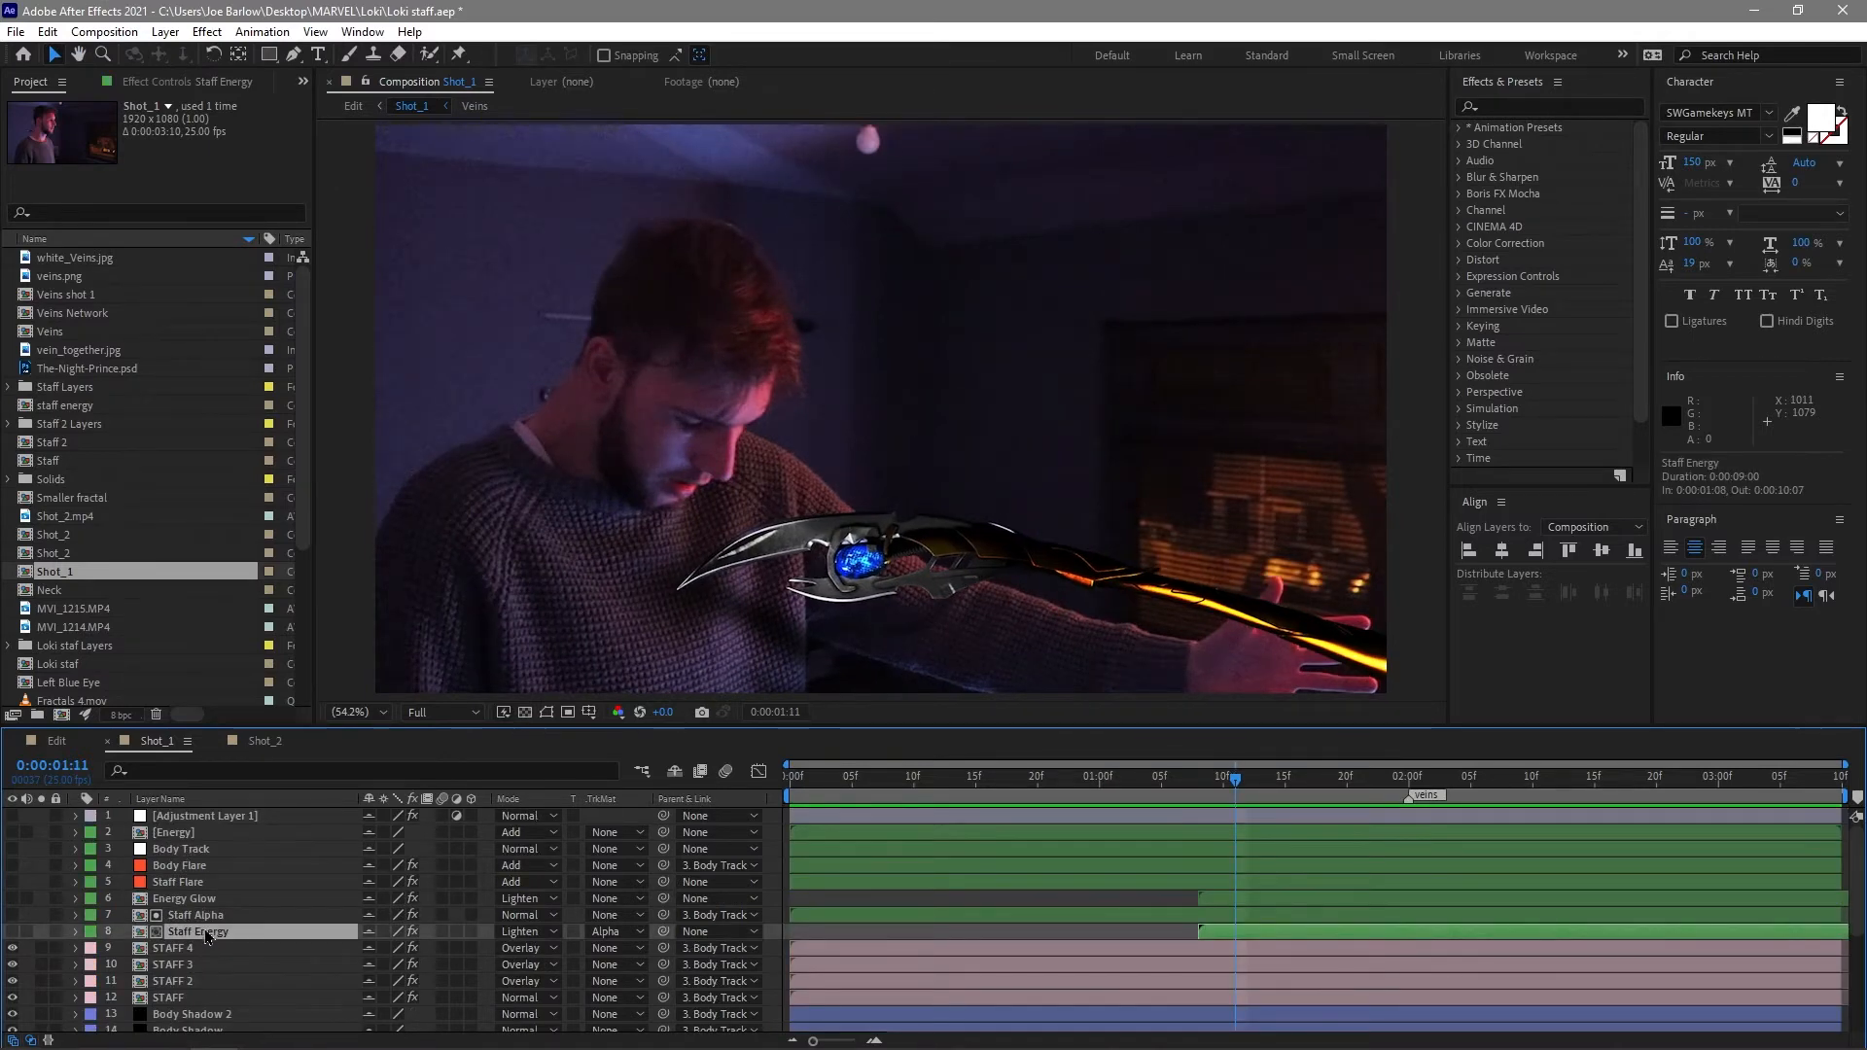
pyautogui.click(179, 864)
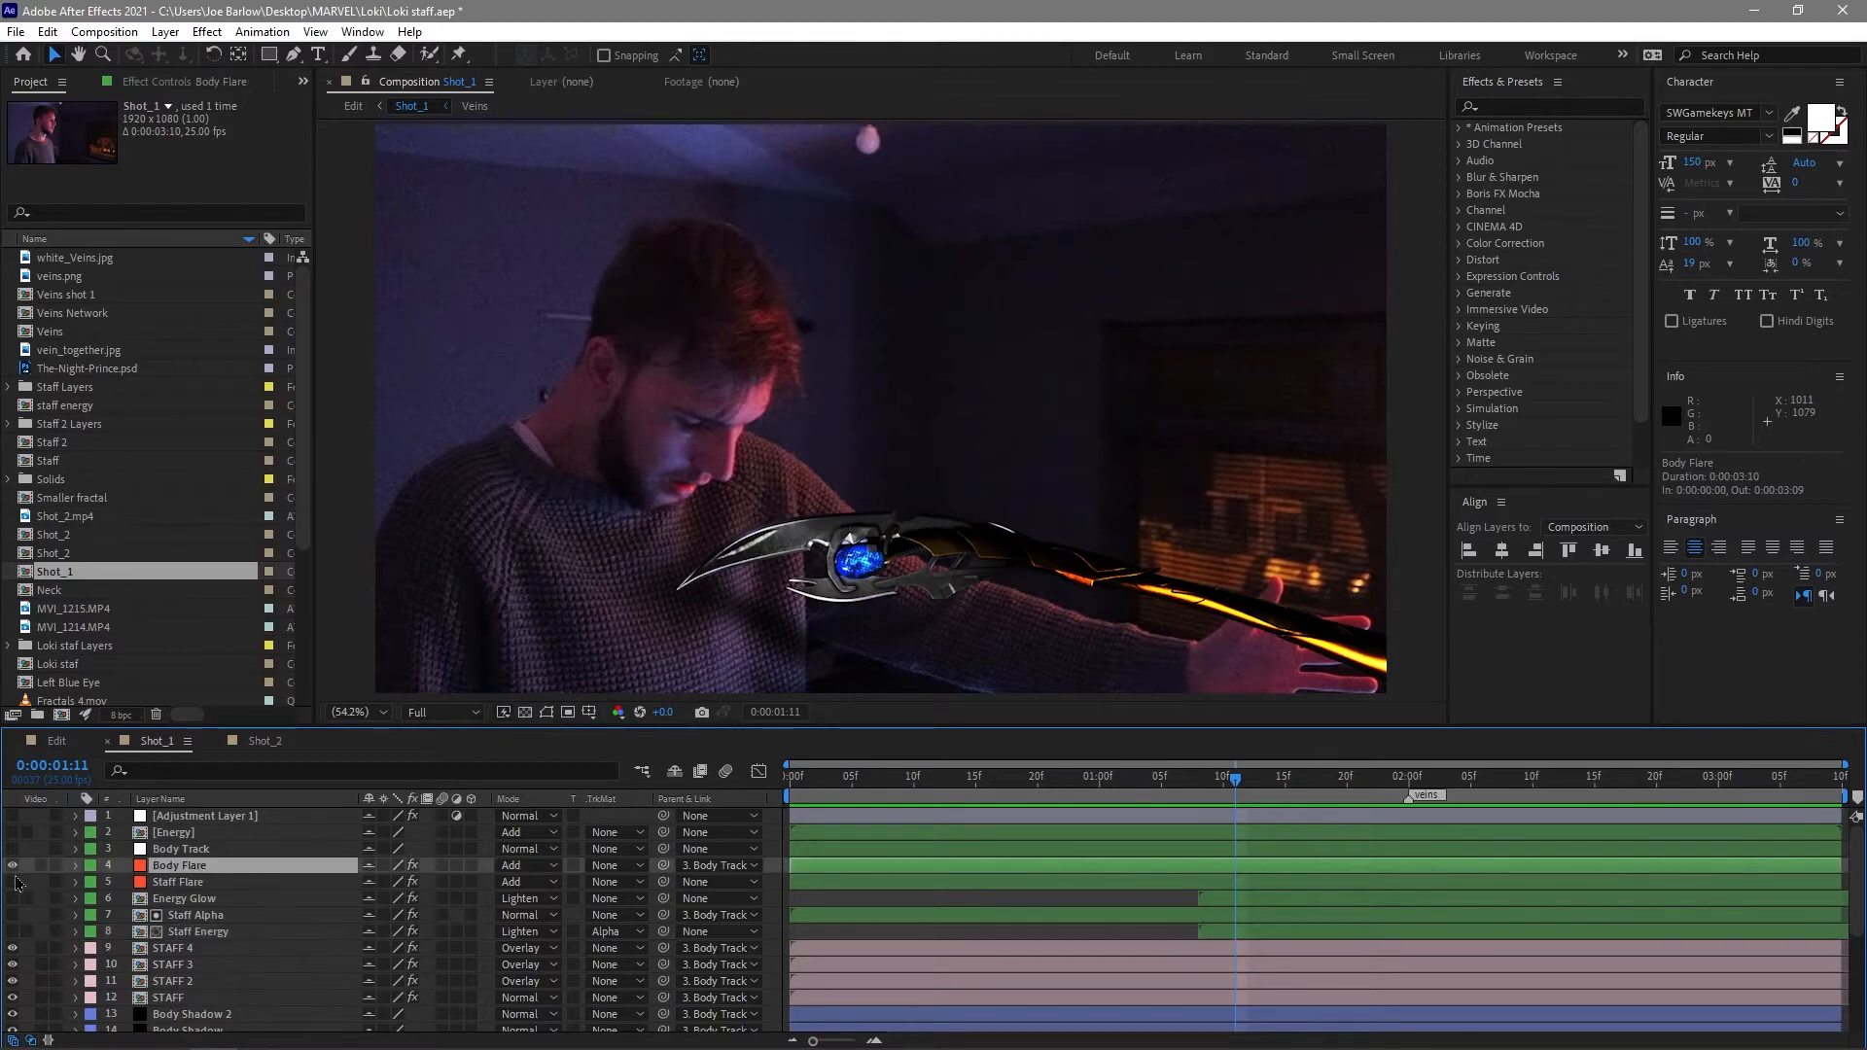
pyautogui.click(13, 863)
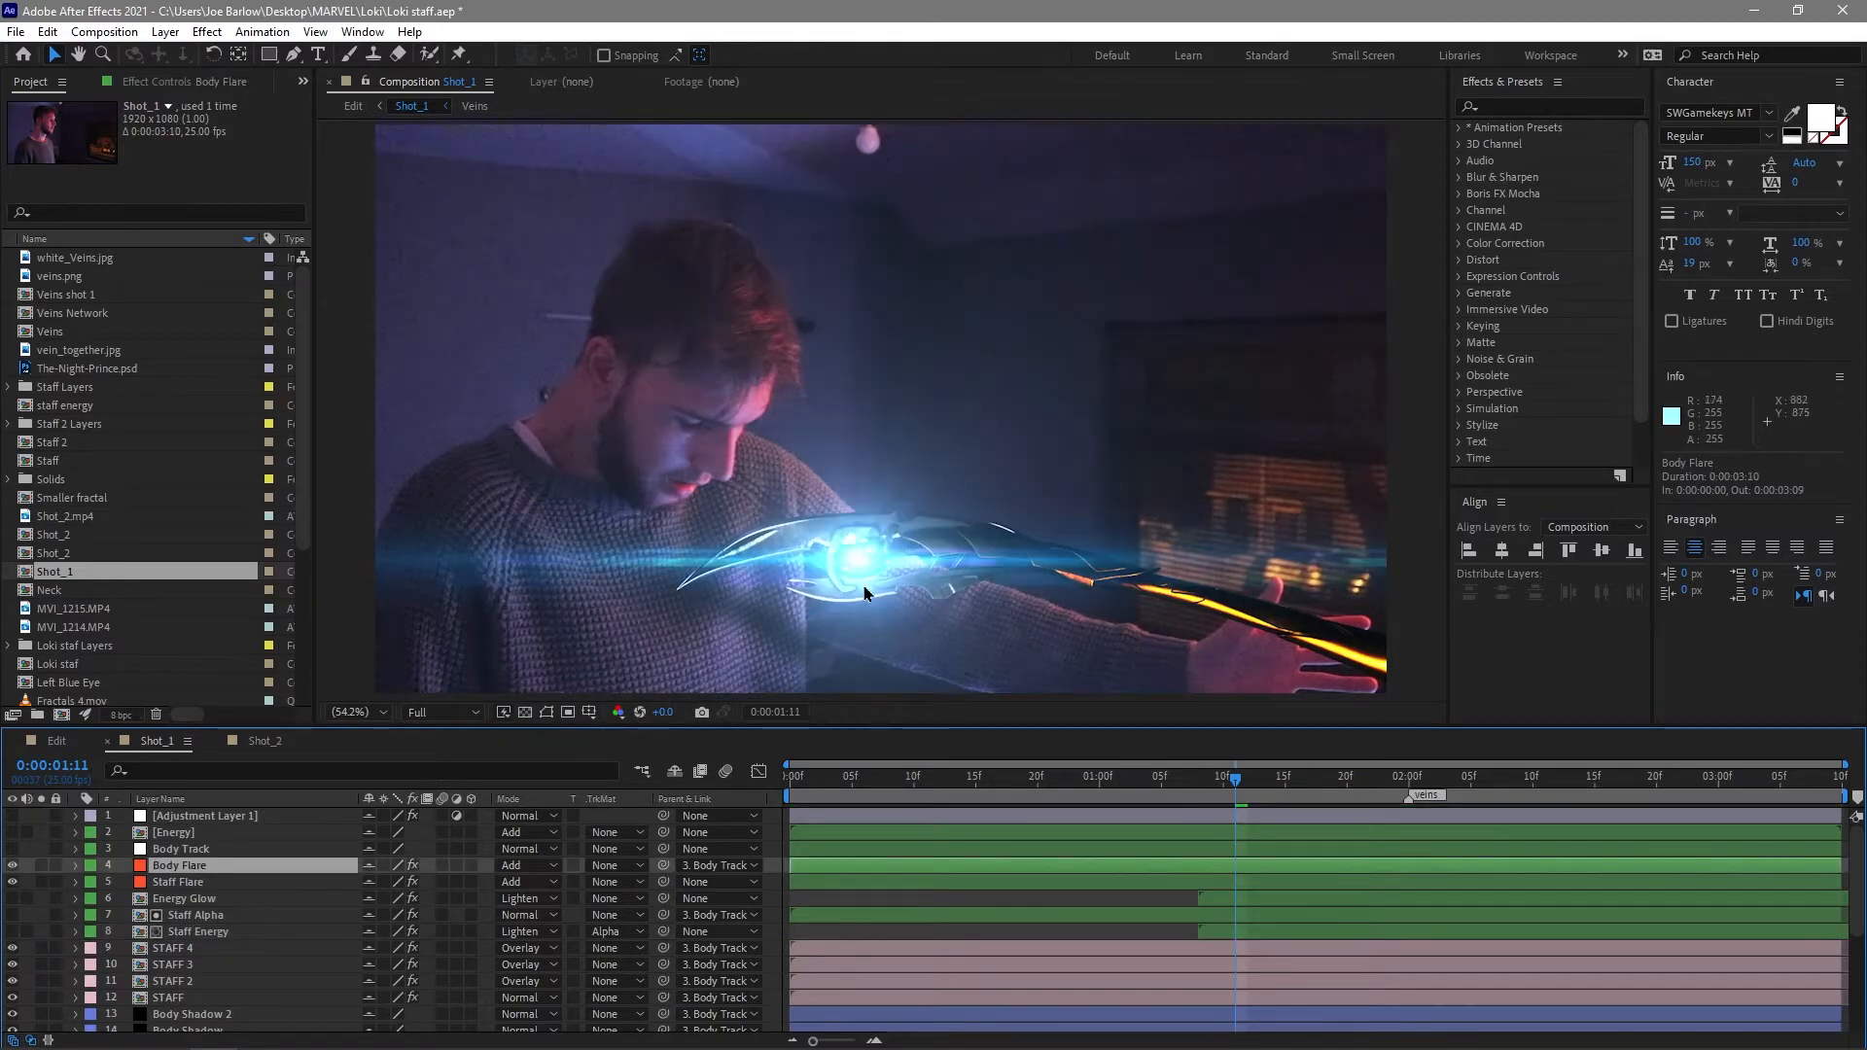
pyautogui.moveTo(842, 568)
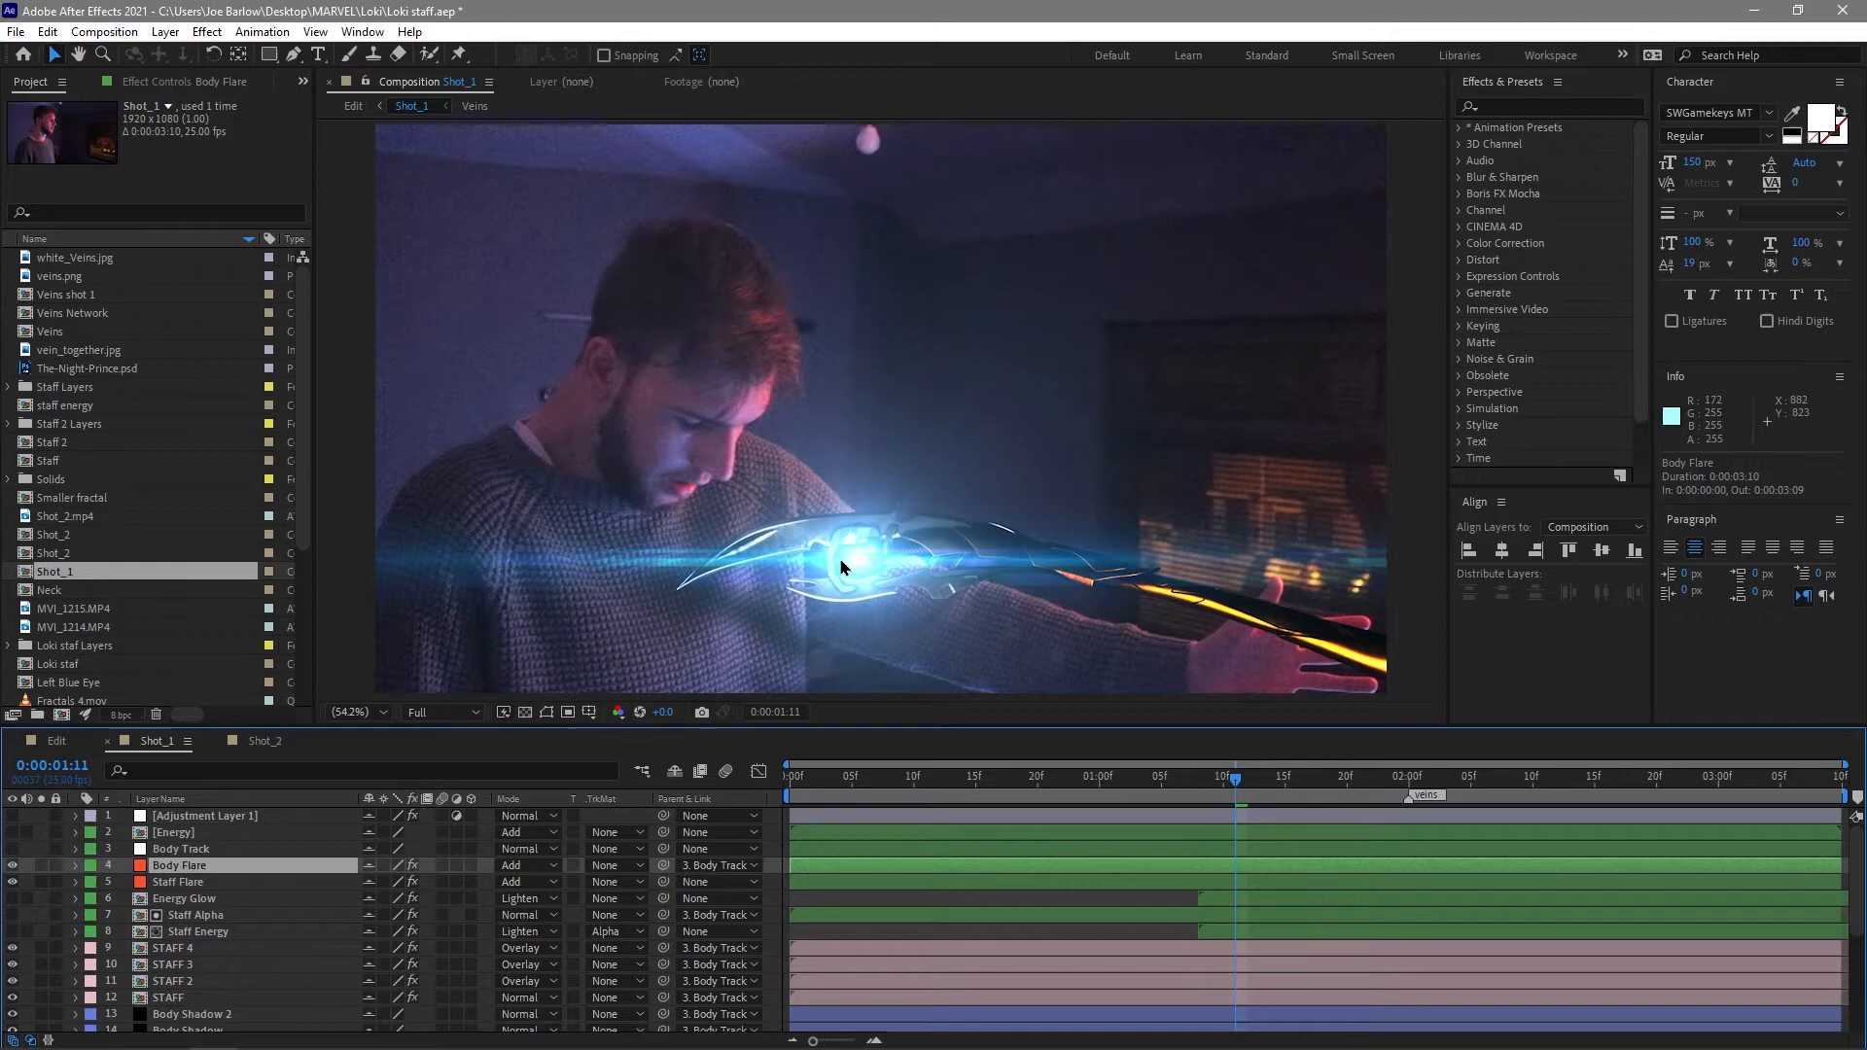
pyautogui.moveTo(904, 577)
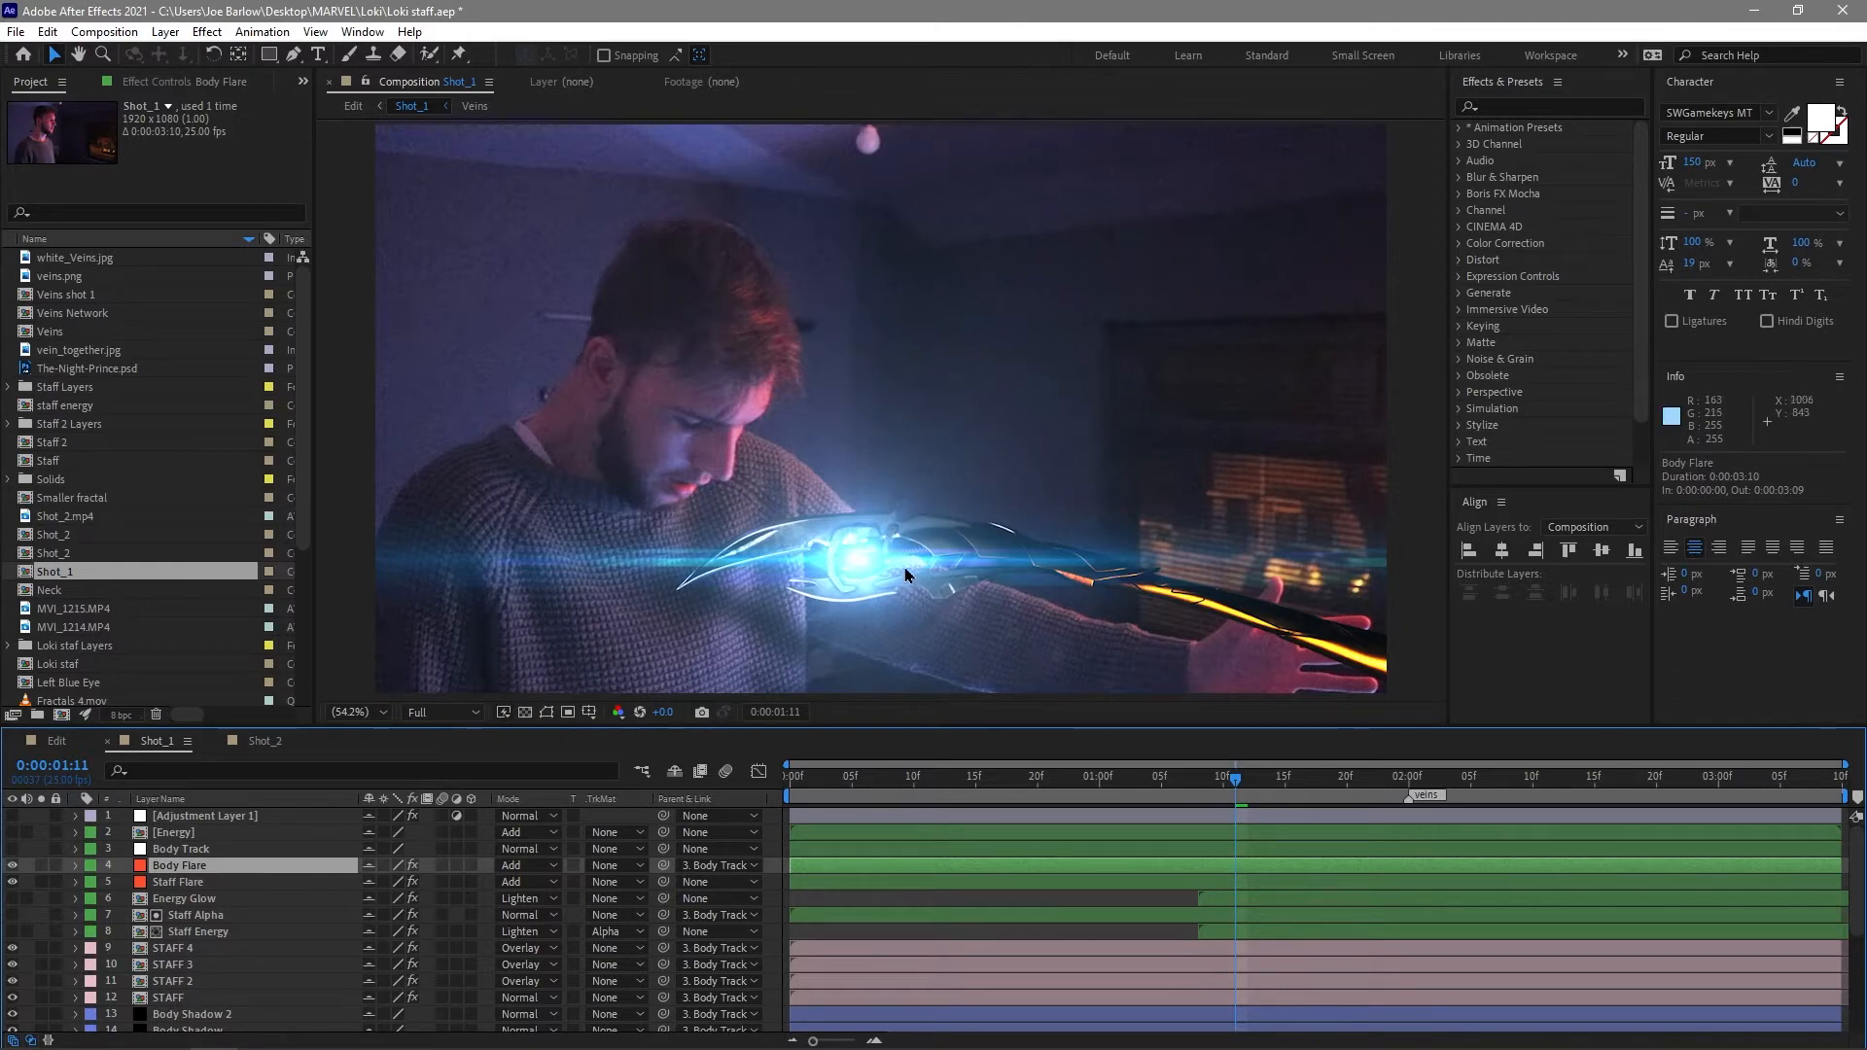
pyautogui.moveTo(678, 595)
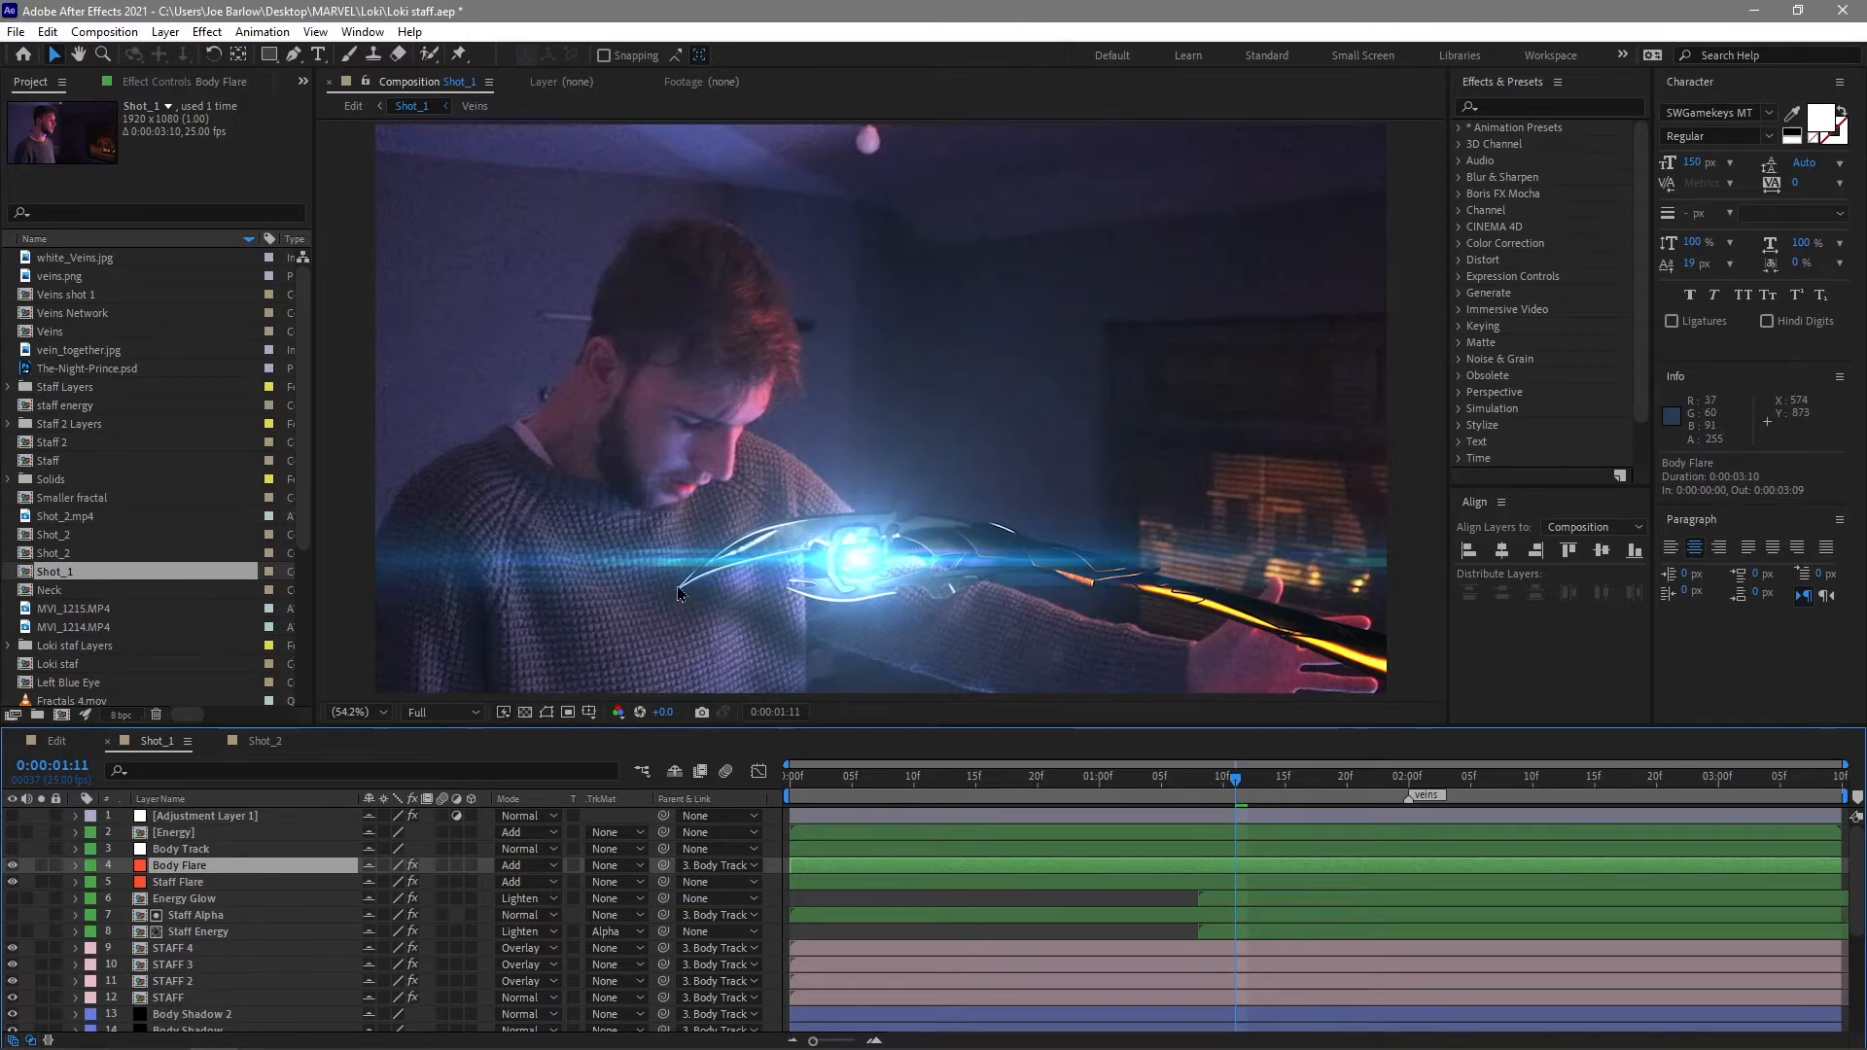
pyautogui.click(1503, 775)
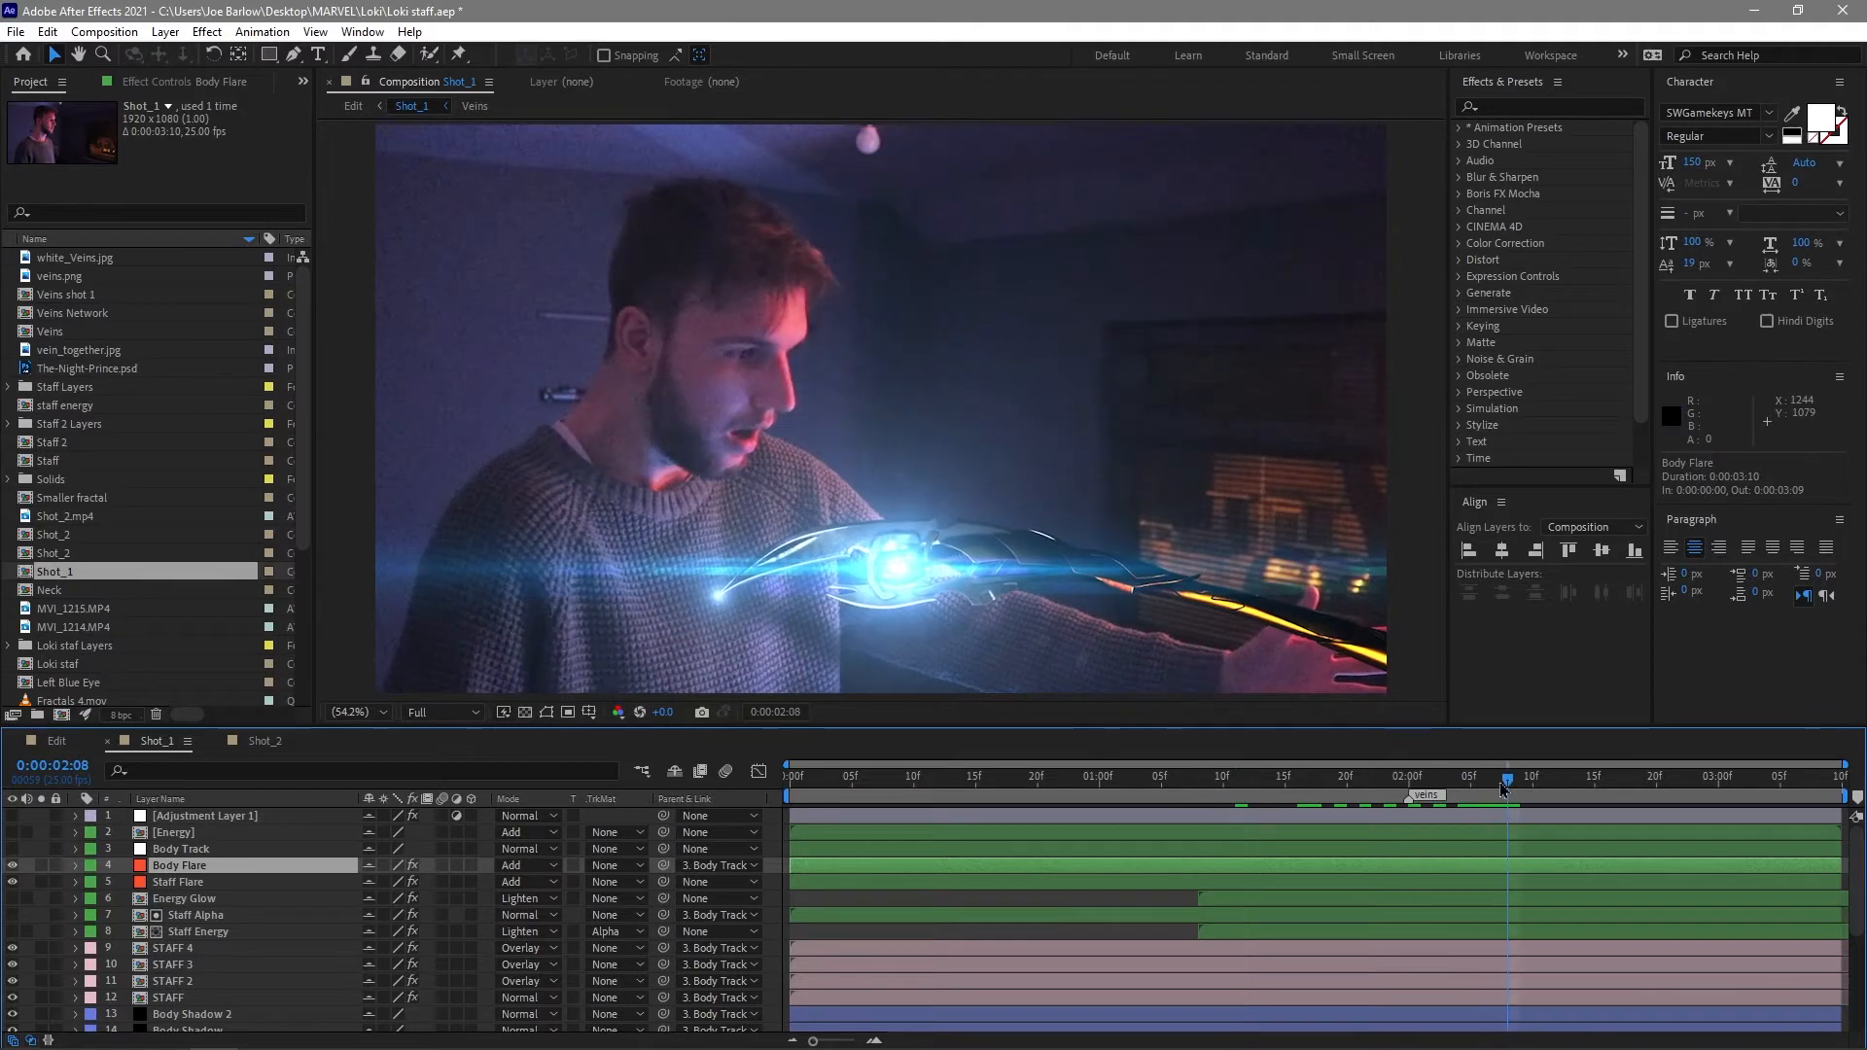
pyautogui.click(179, 881)
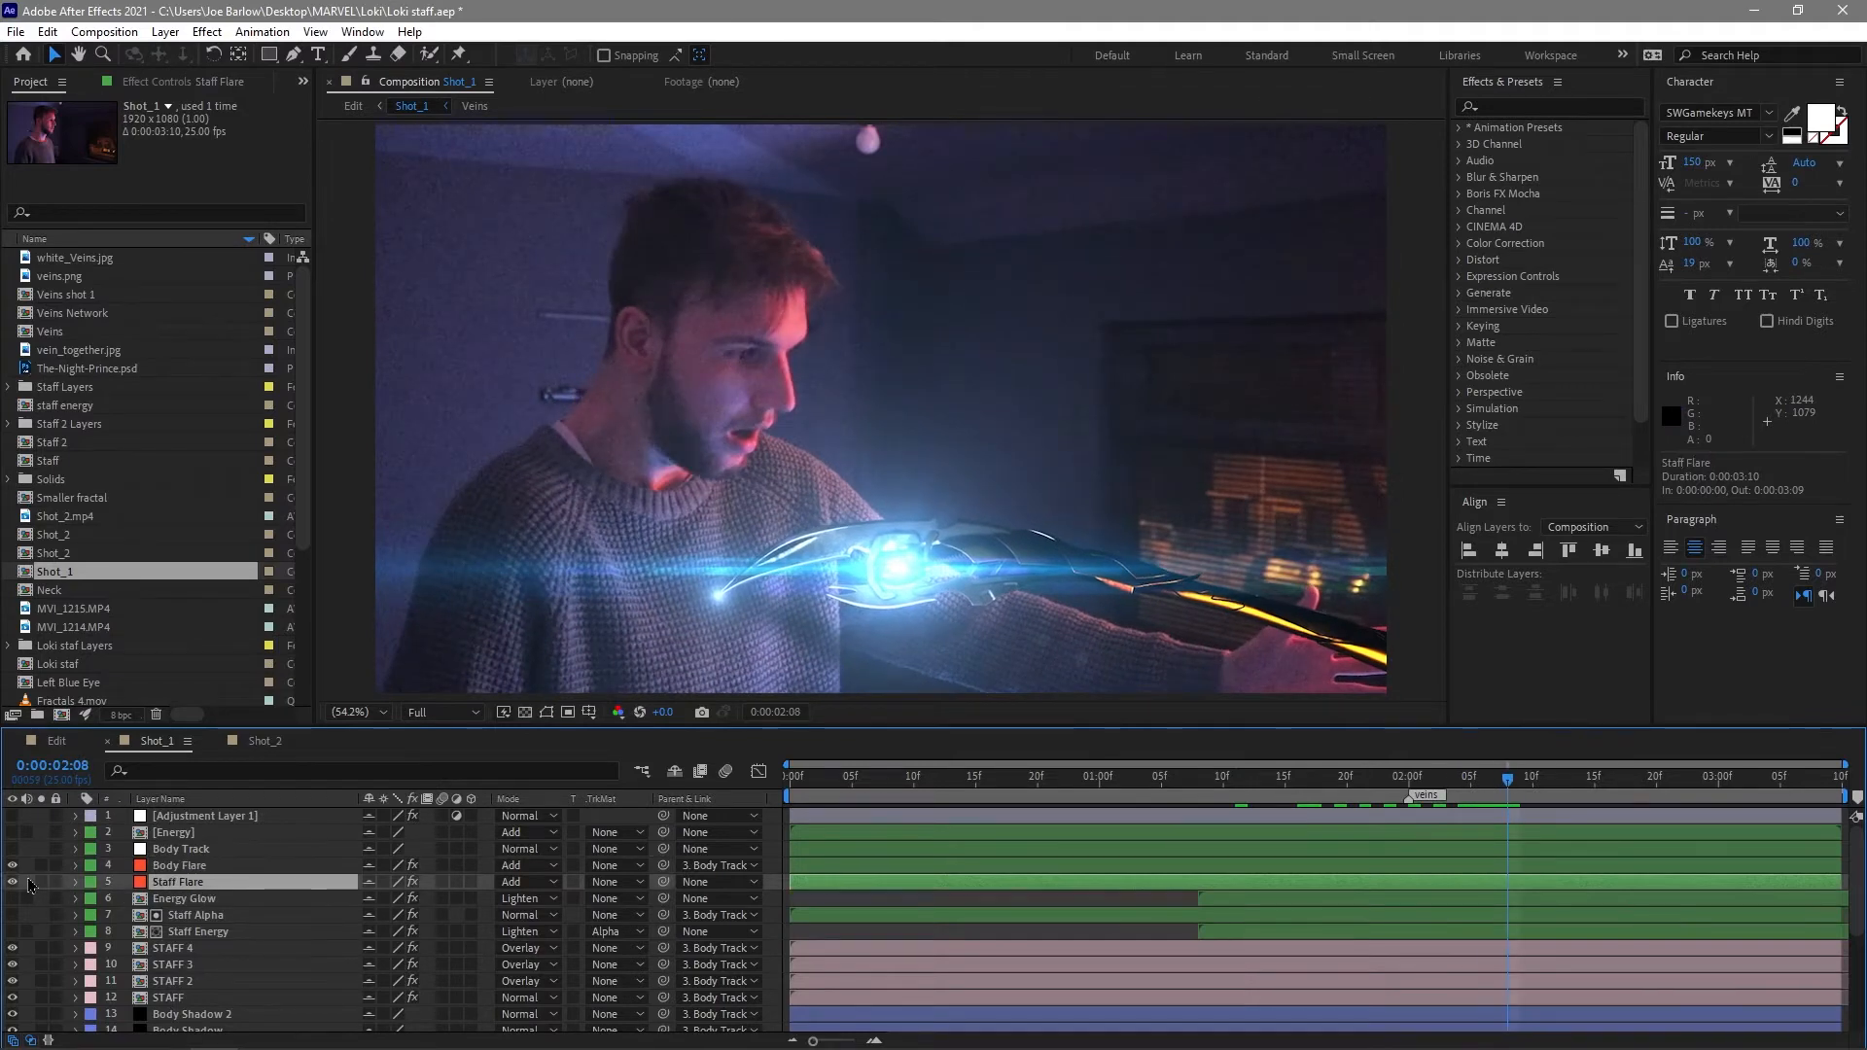
pyautogui.click(13, 881)
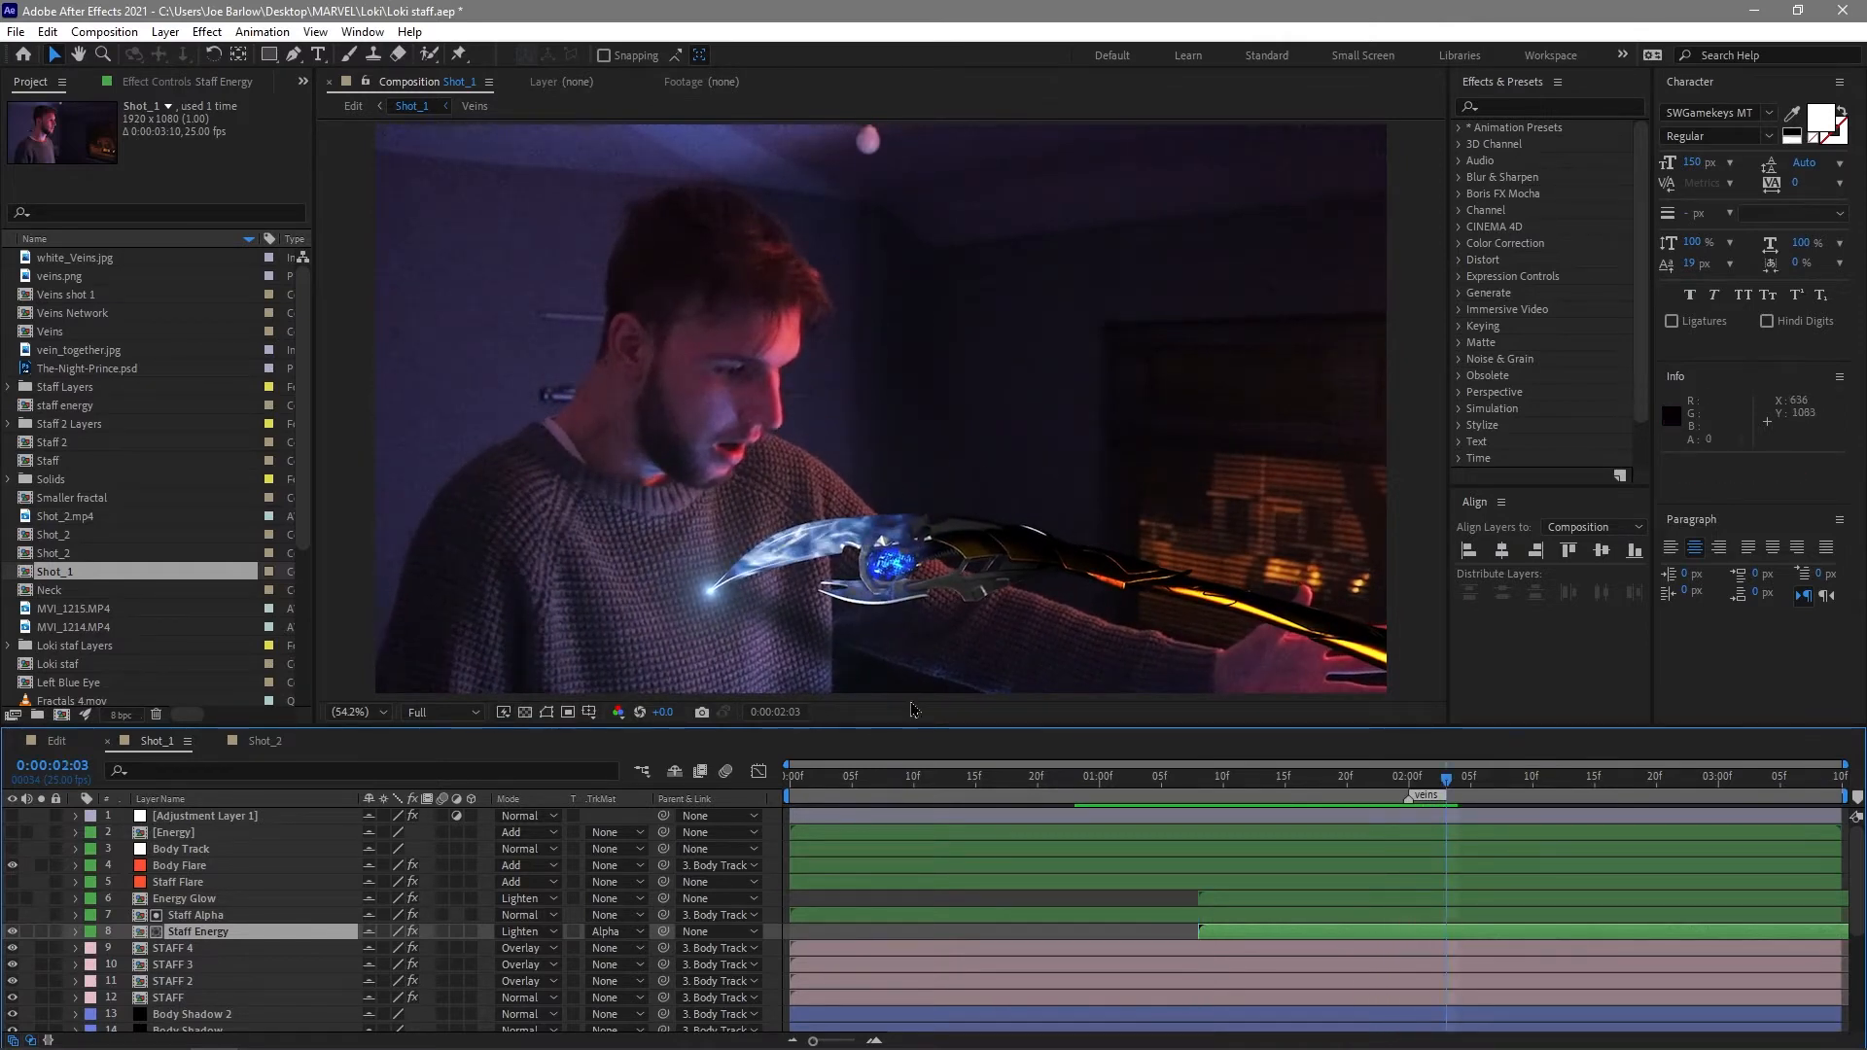
pyautogui.moveTo(914, 665)
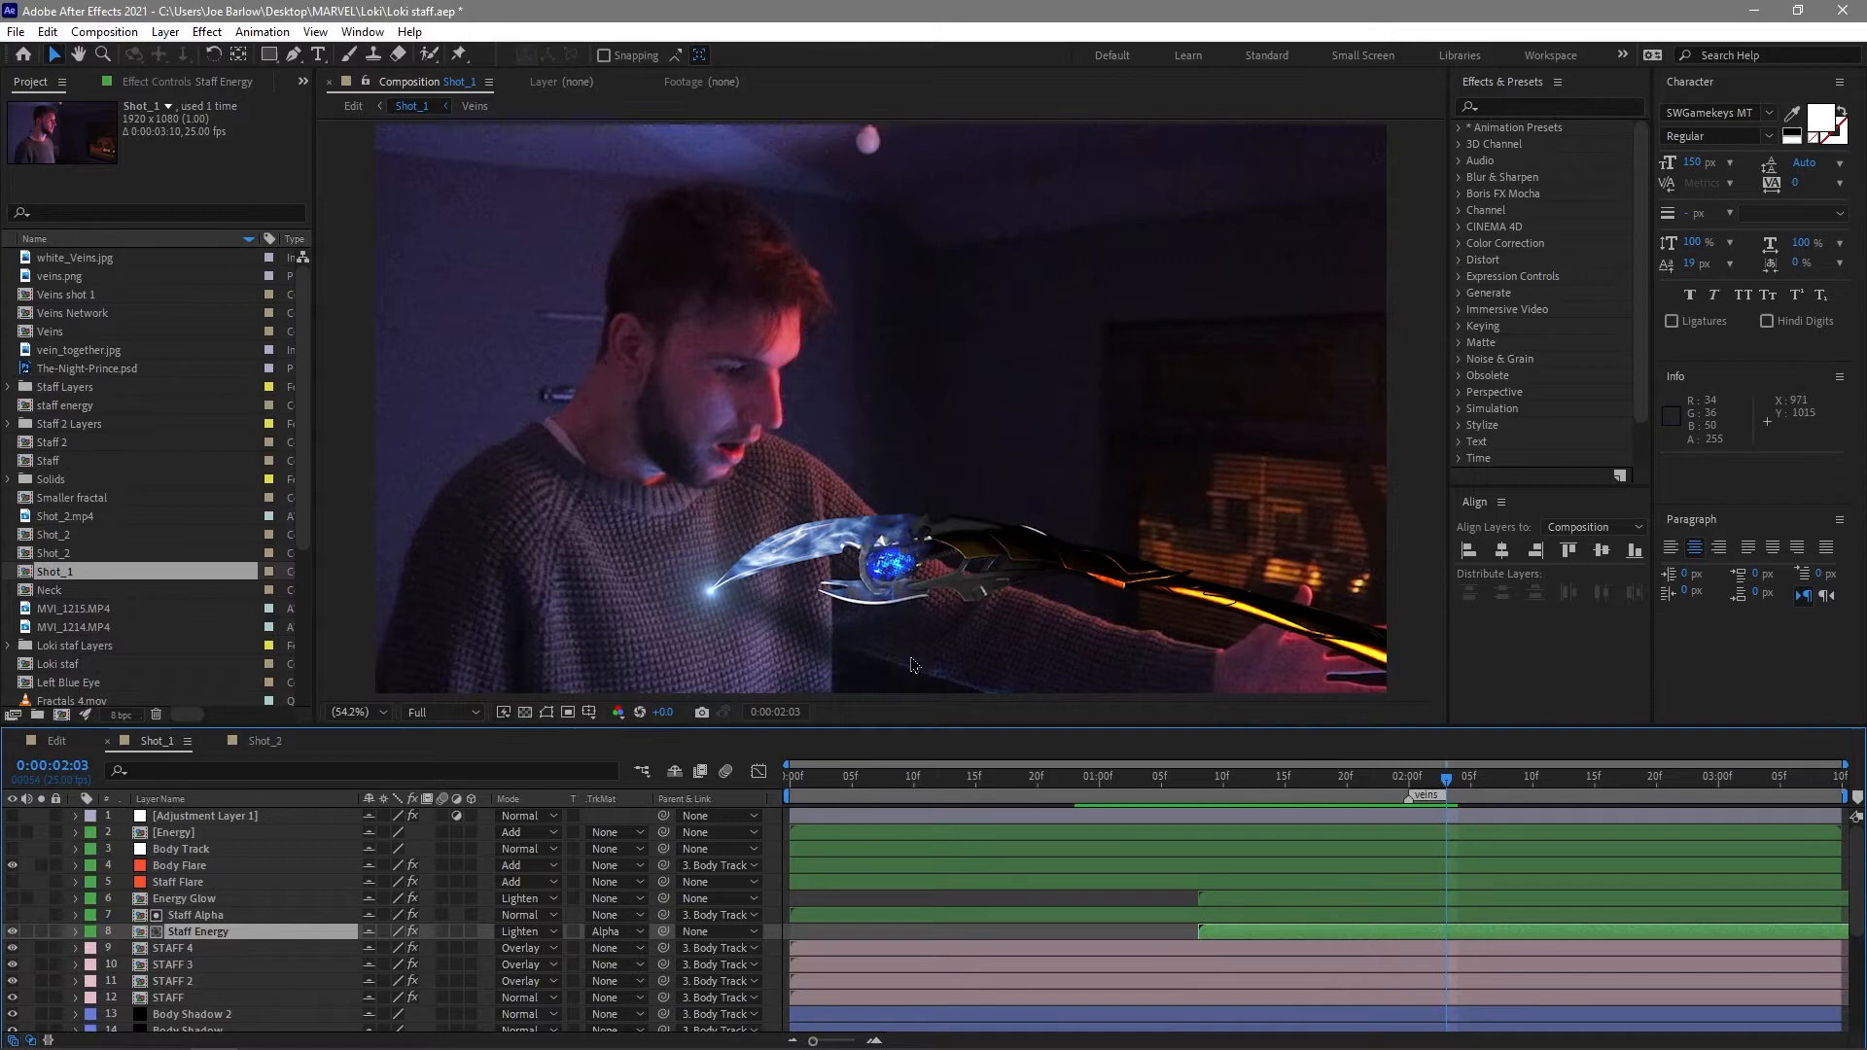
pyautogui.moveTo(724, 575)
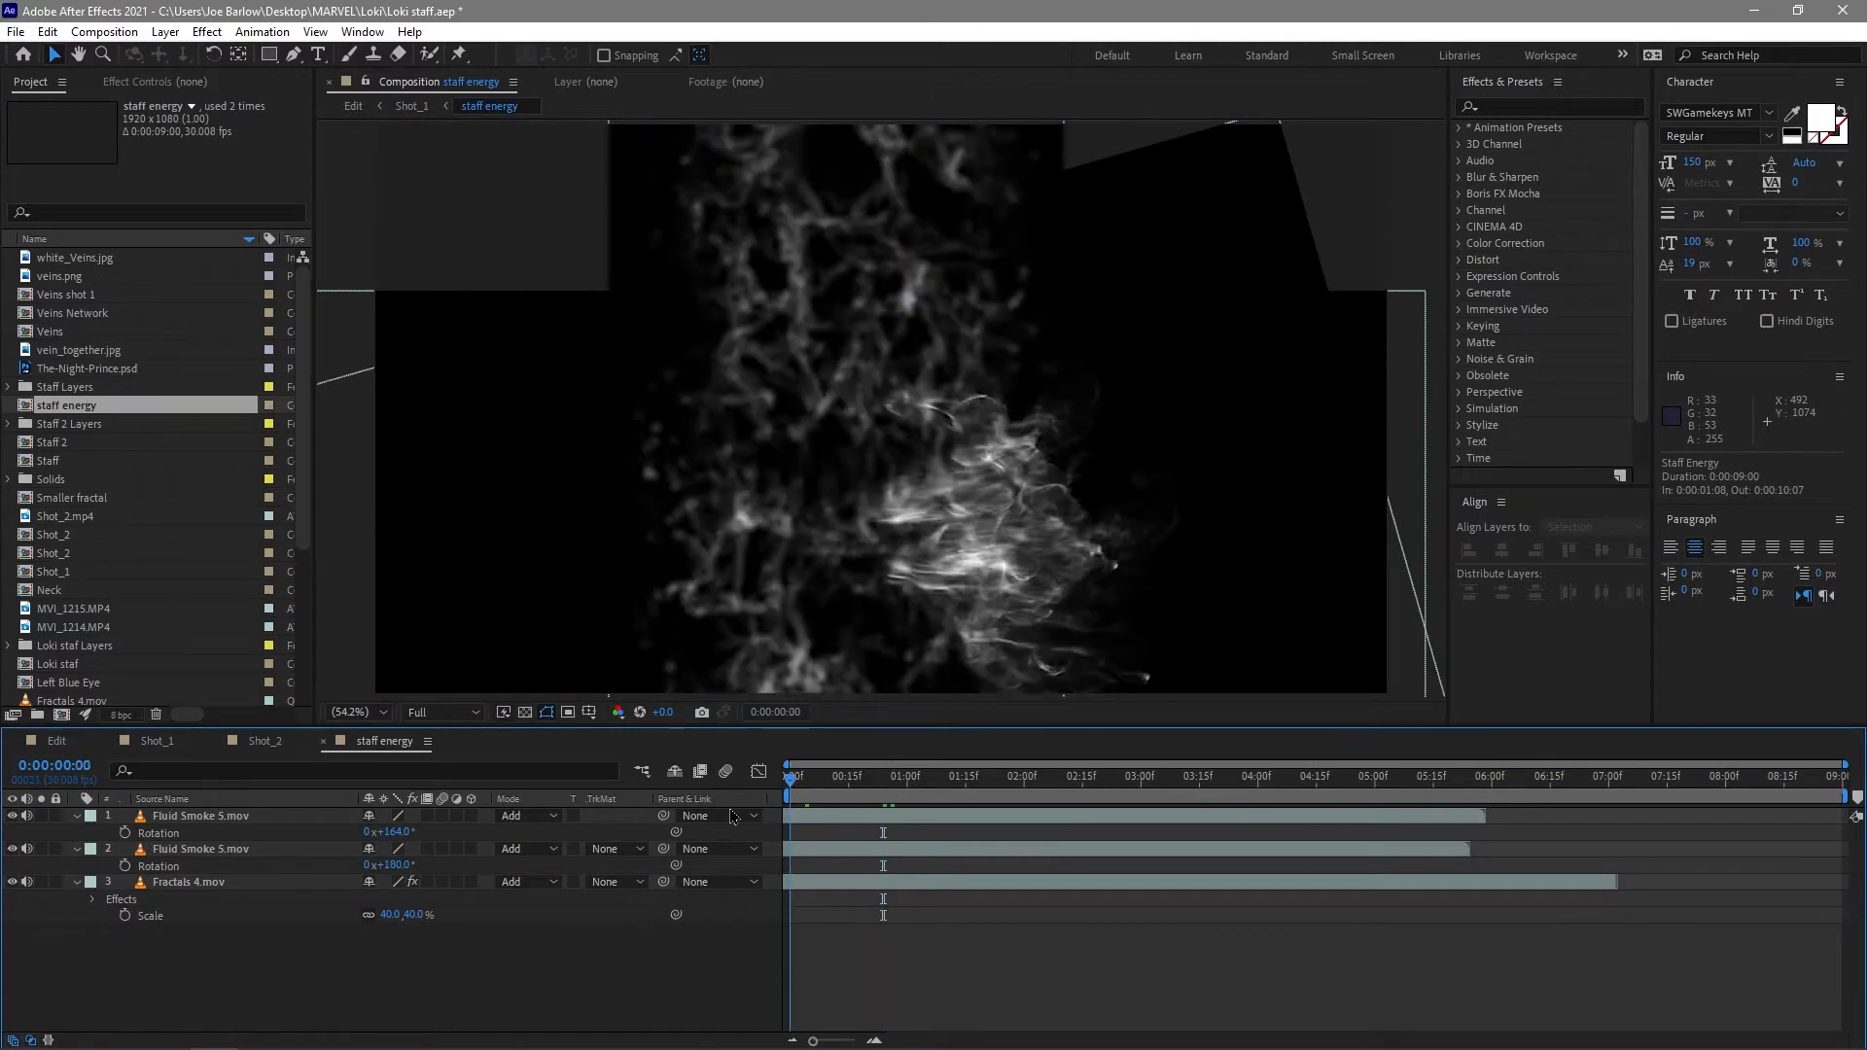
# Play the smoke-and-fractal staff energy precomp and return to Shot_1.
pyautogui.press('space')
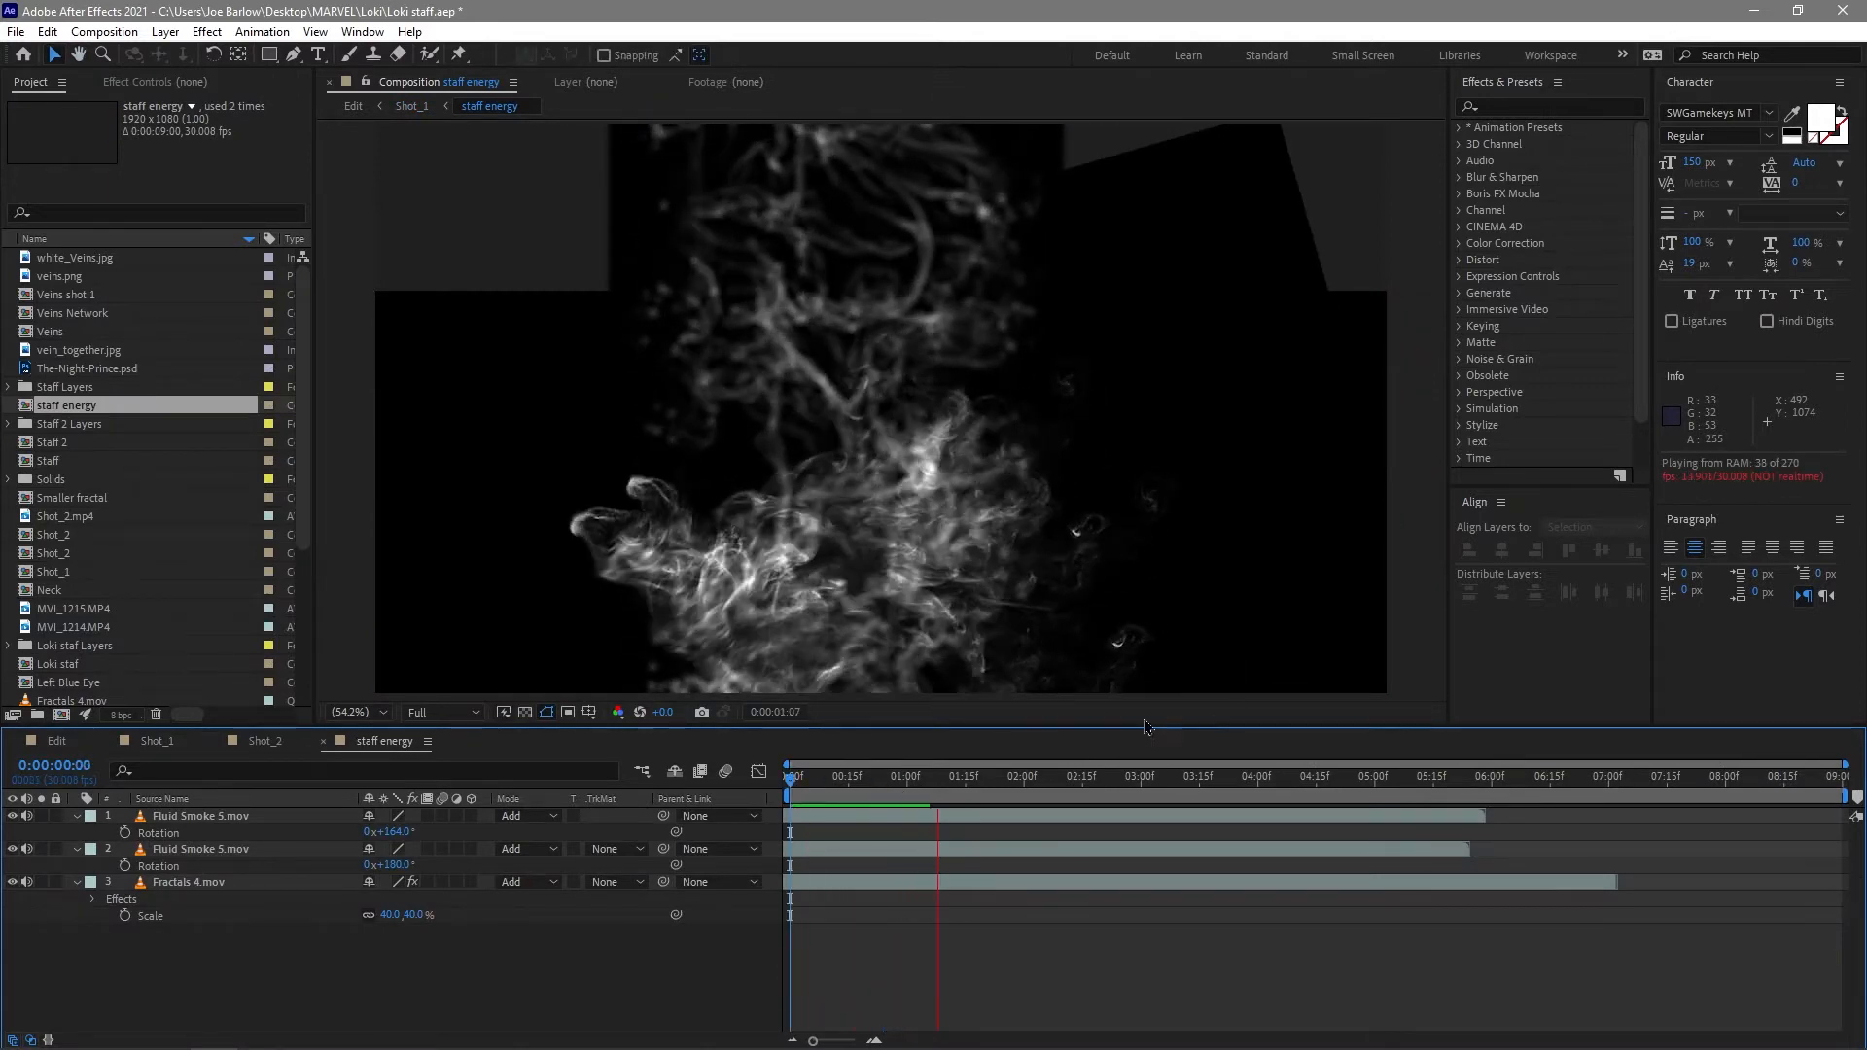
pyautogui.click(156, 741)
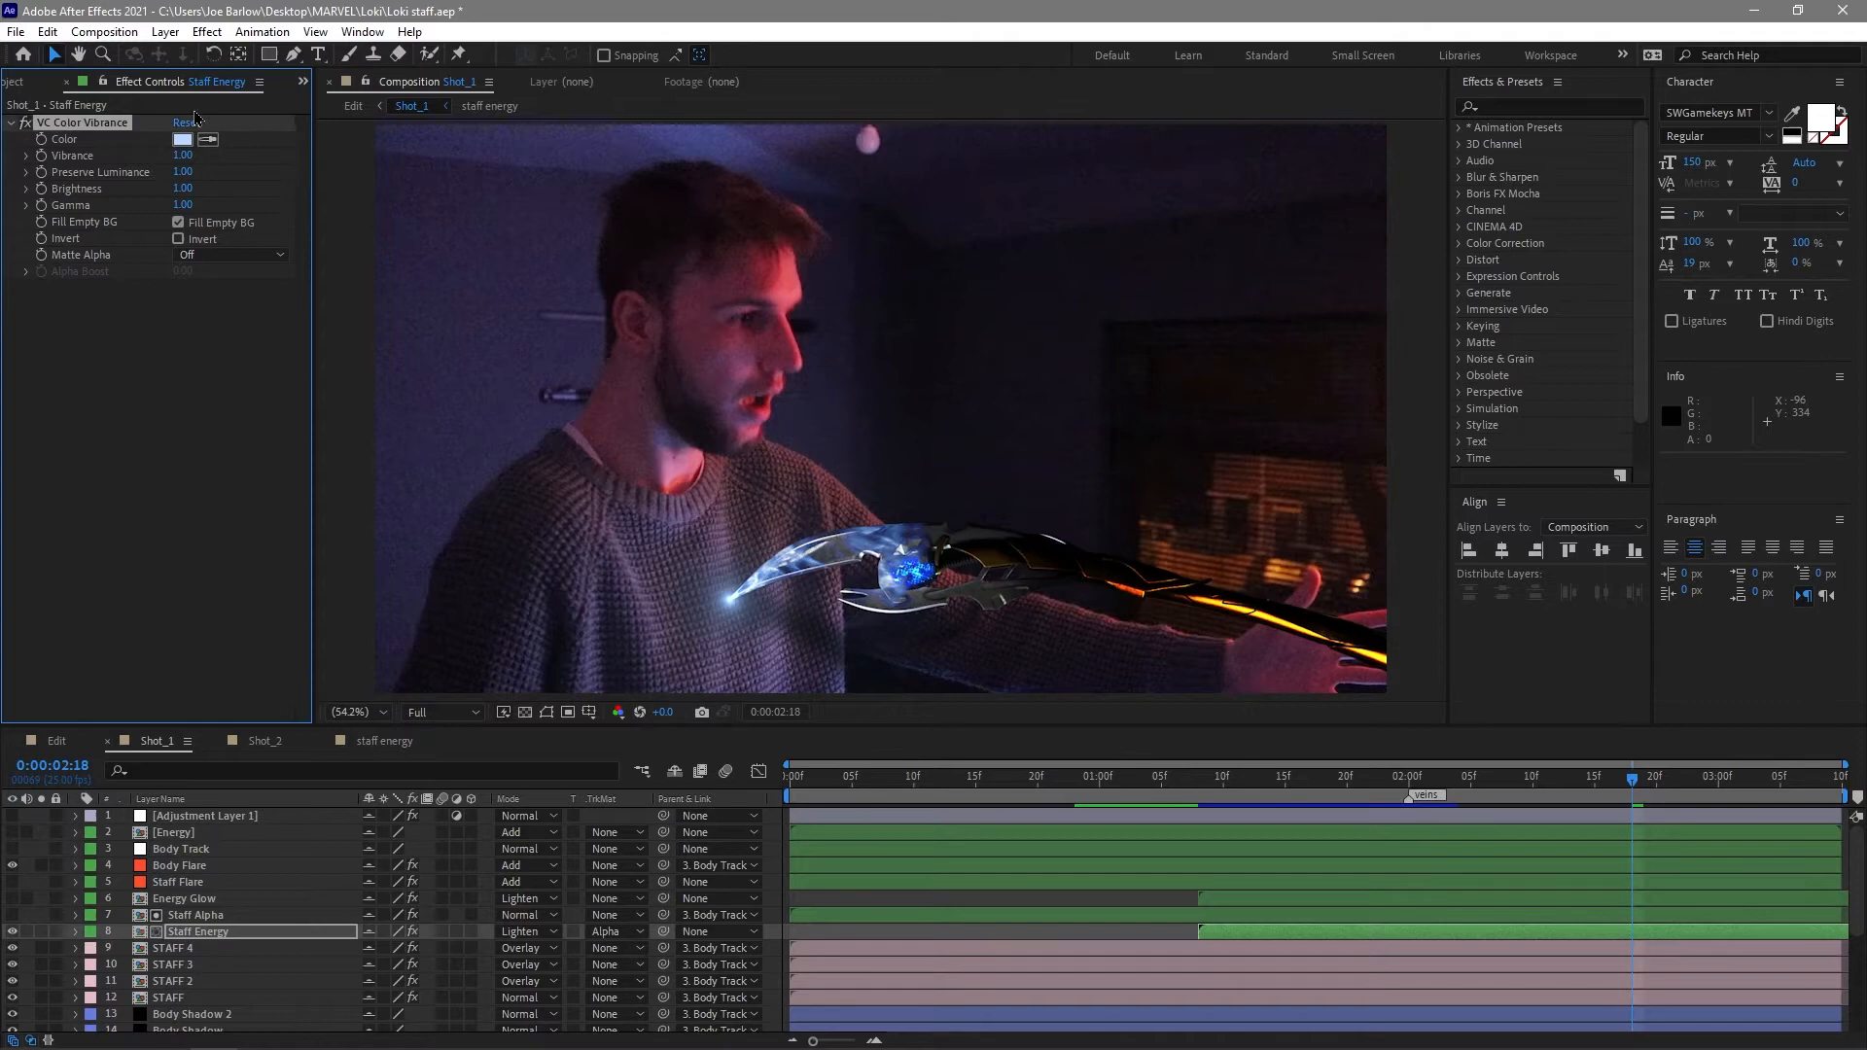
pyautogui.moveTo(990, 529)
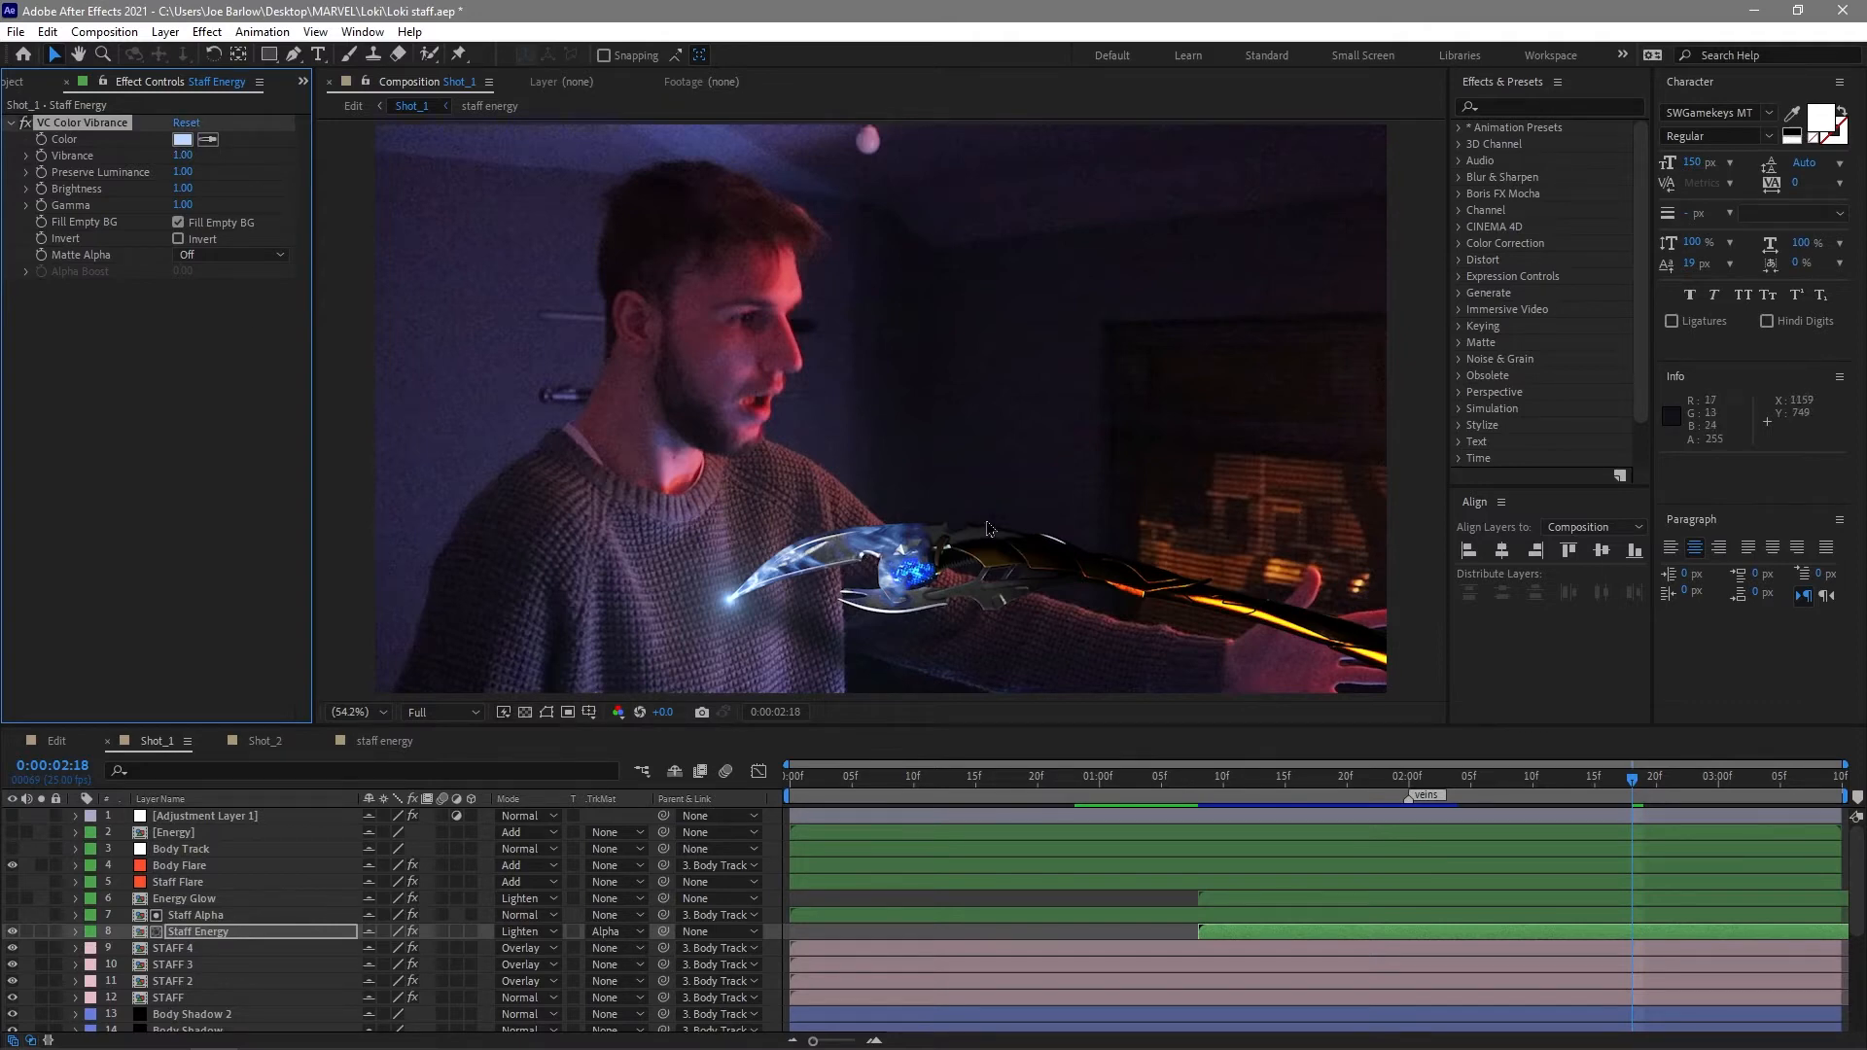
pyautogui.moveTo(898, 650)
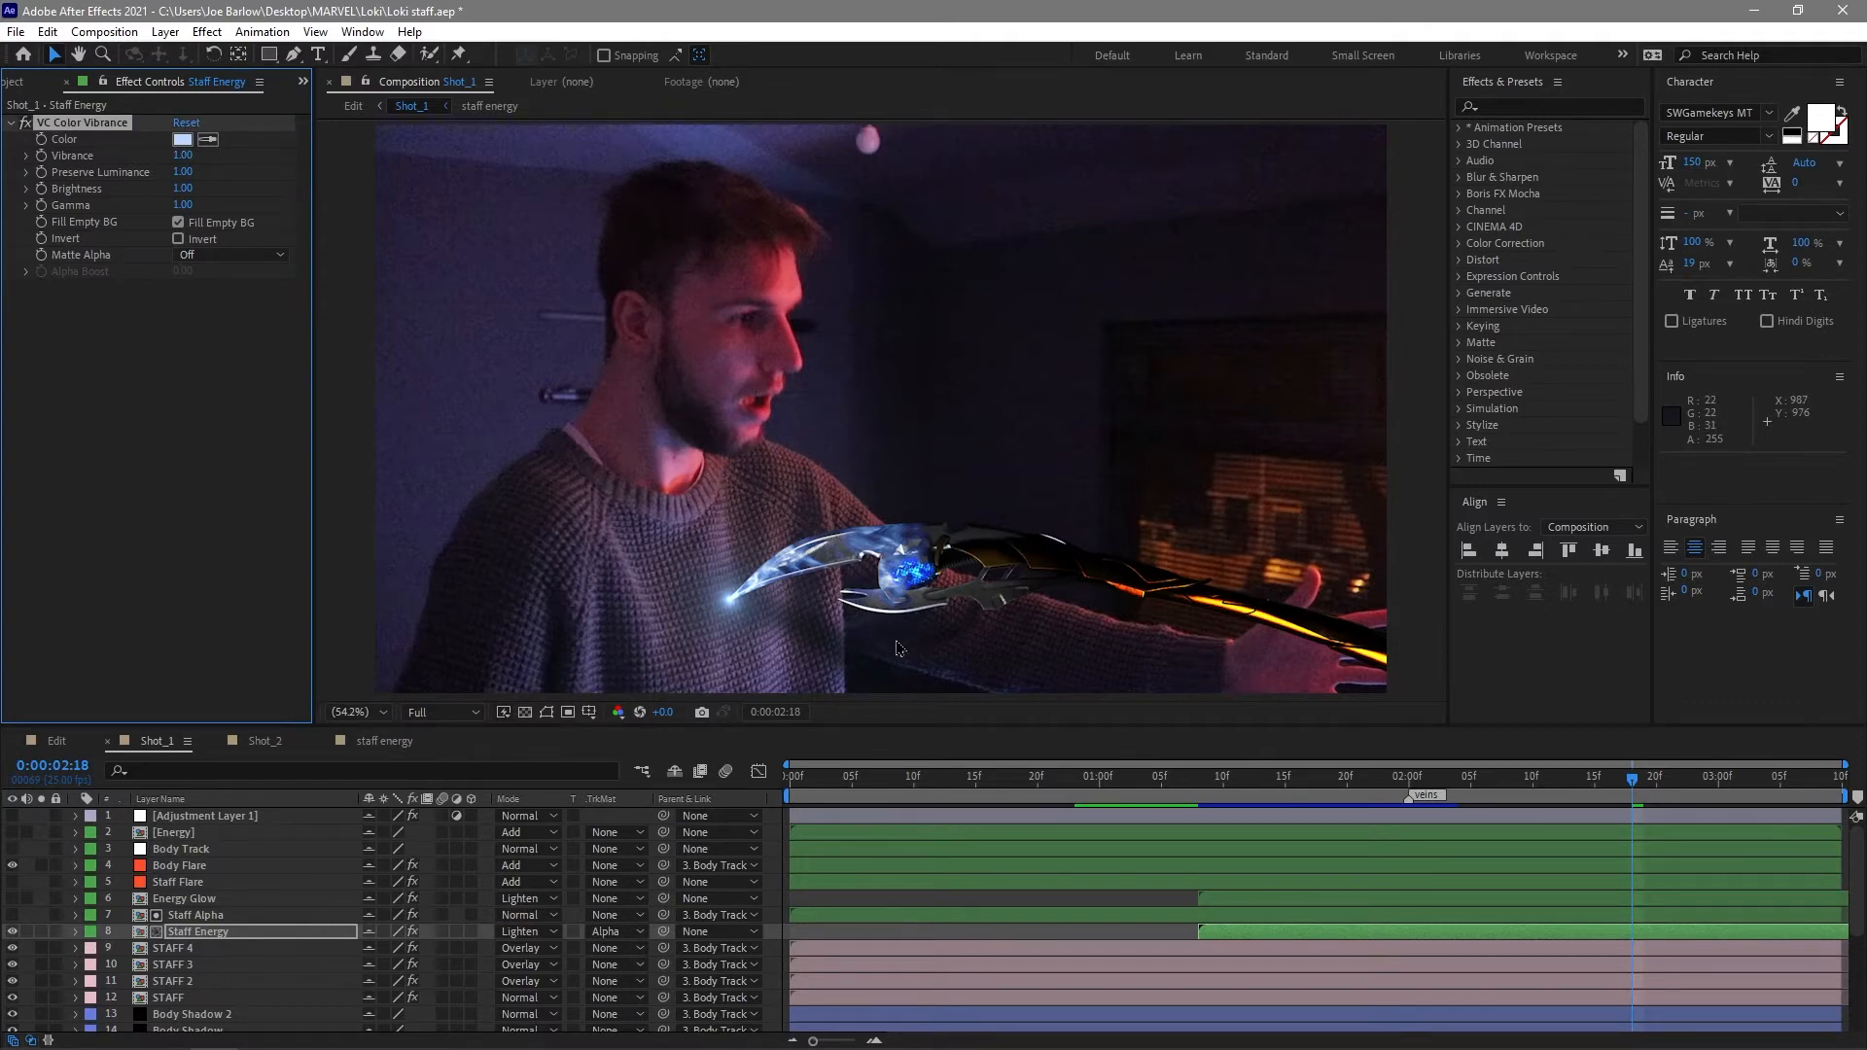
pyautogui.moveTo(786, 688)
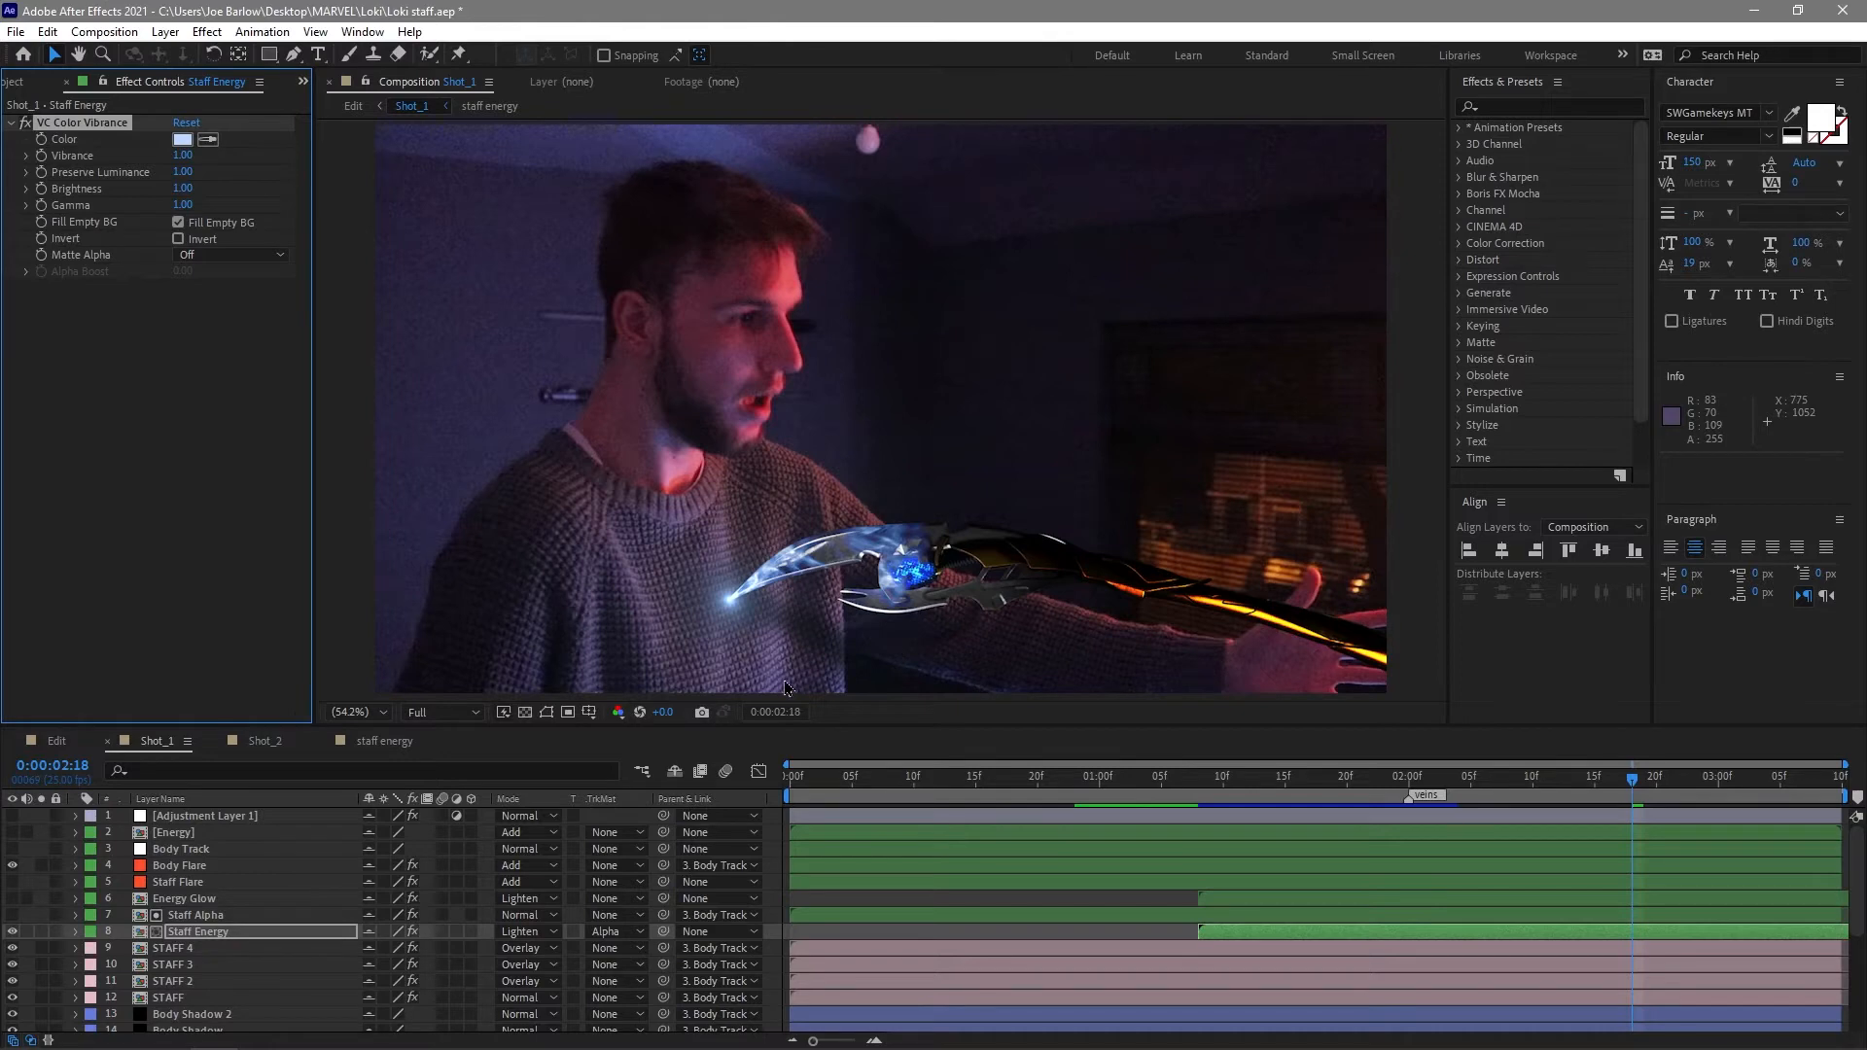
# Inspect Energy Glow's Gaussian Blur, then select Staff Flare to show its Optical Flares.
pyautogui.click(185, 898)
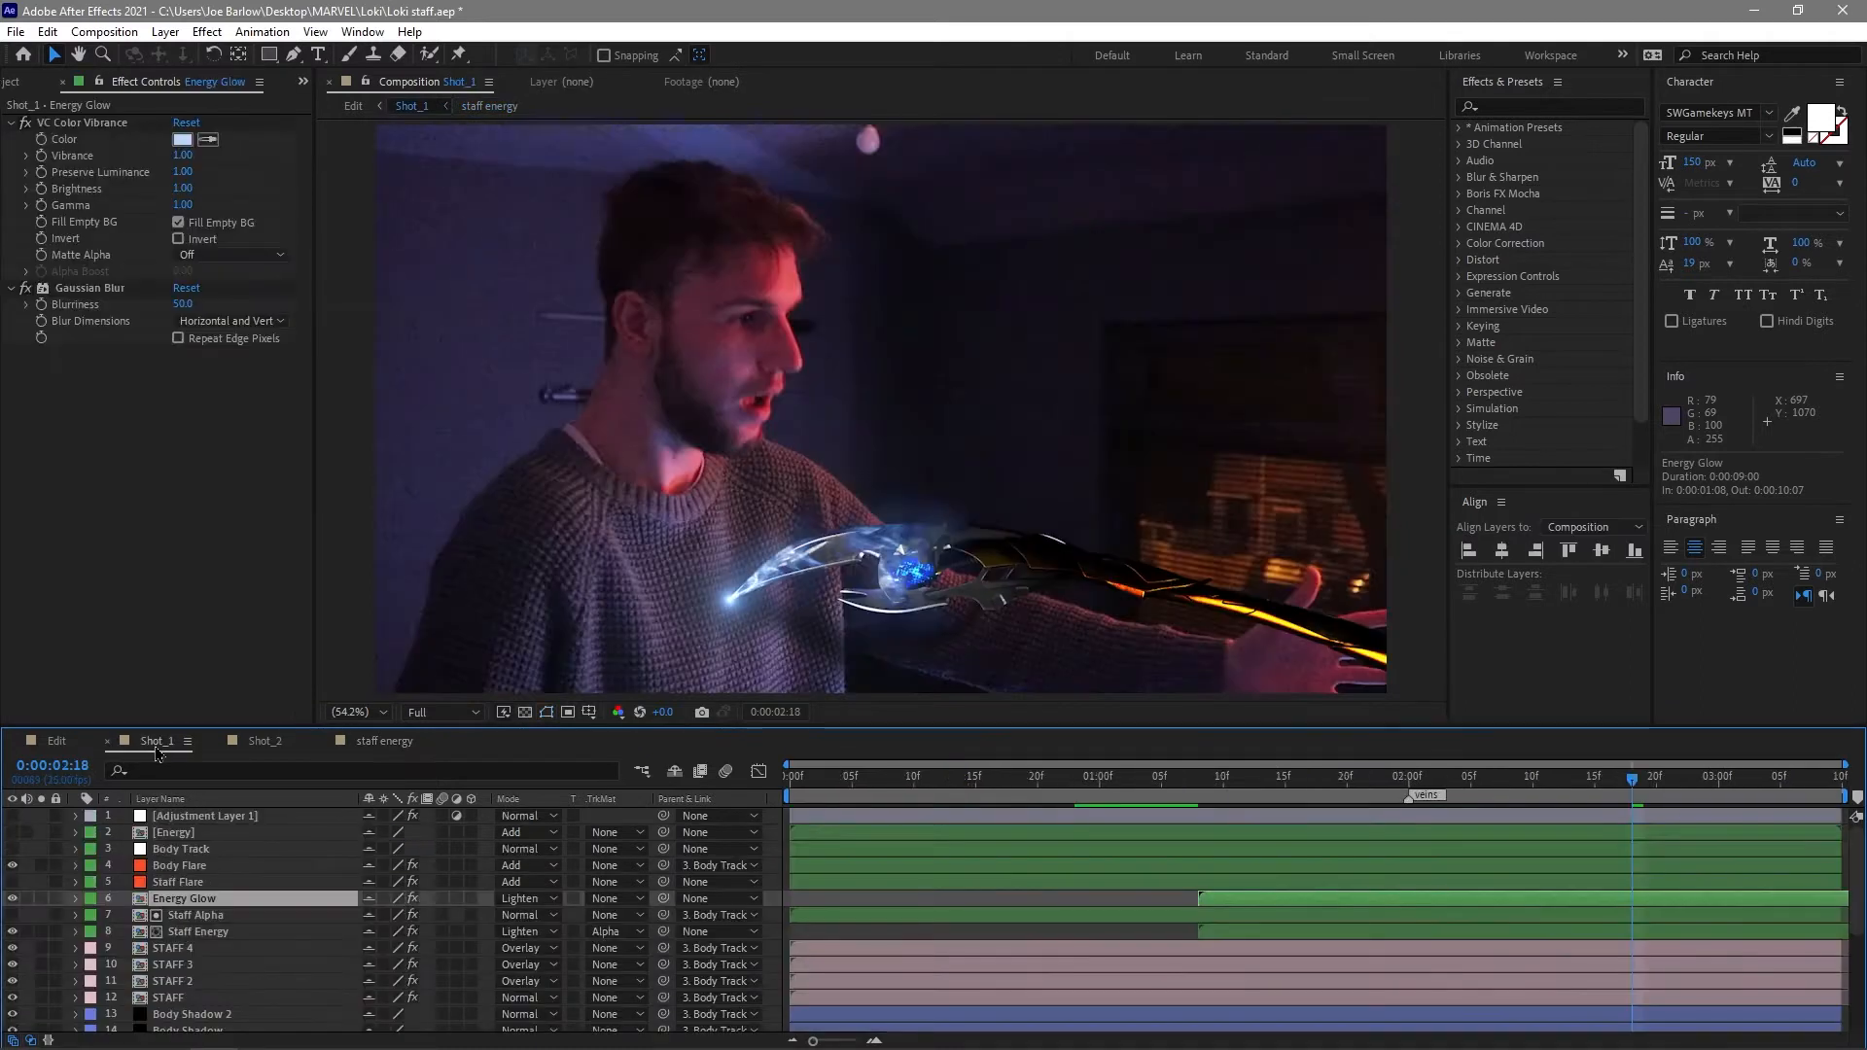
pyautogui.moveTo(237, 908)
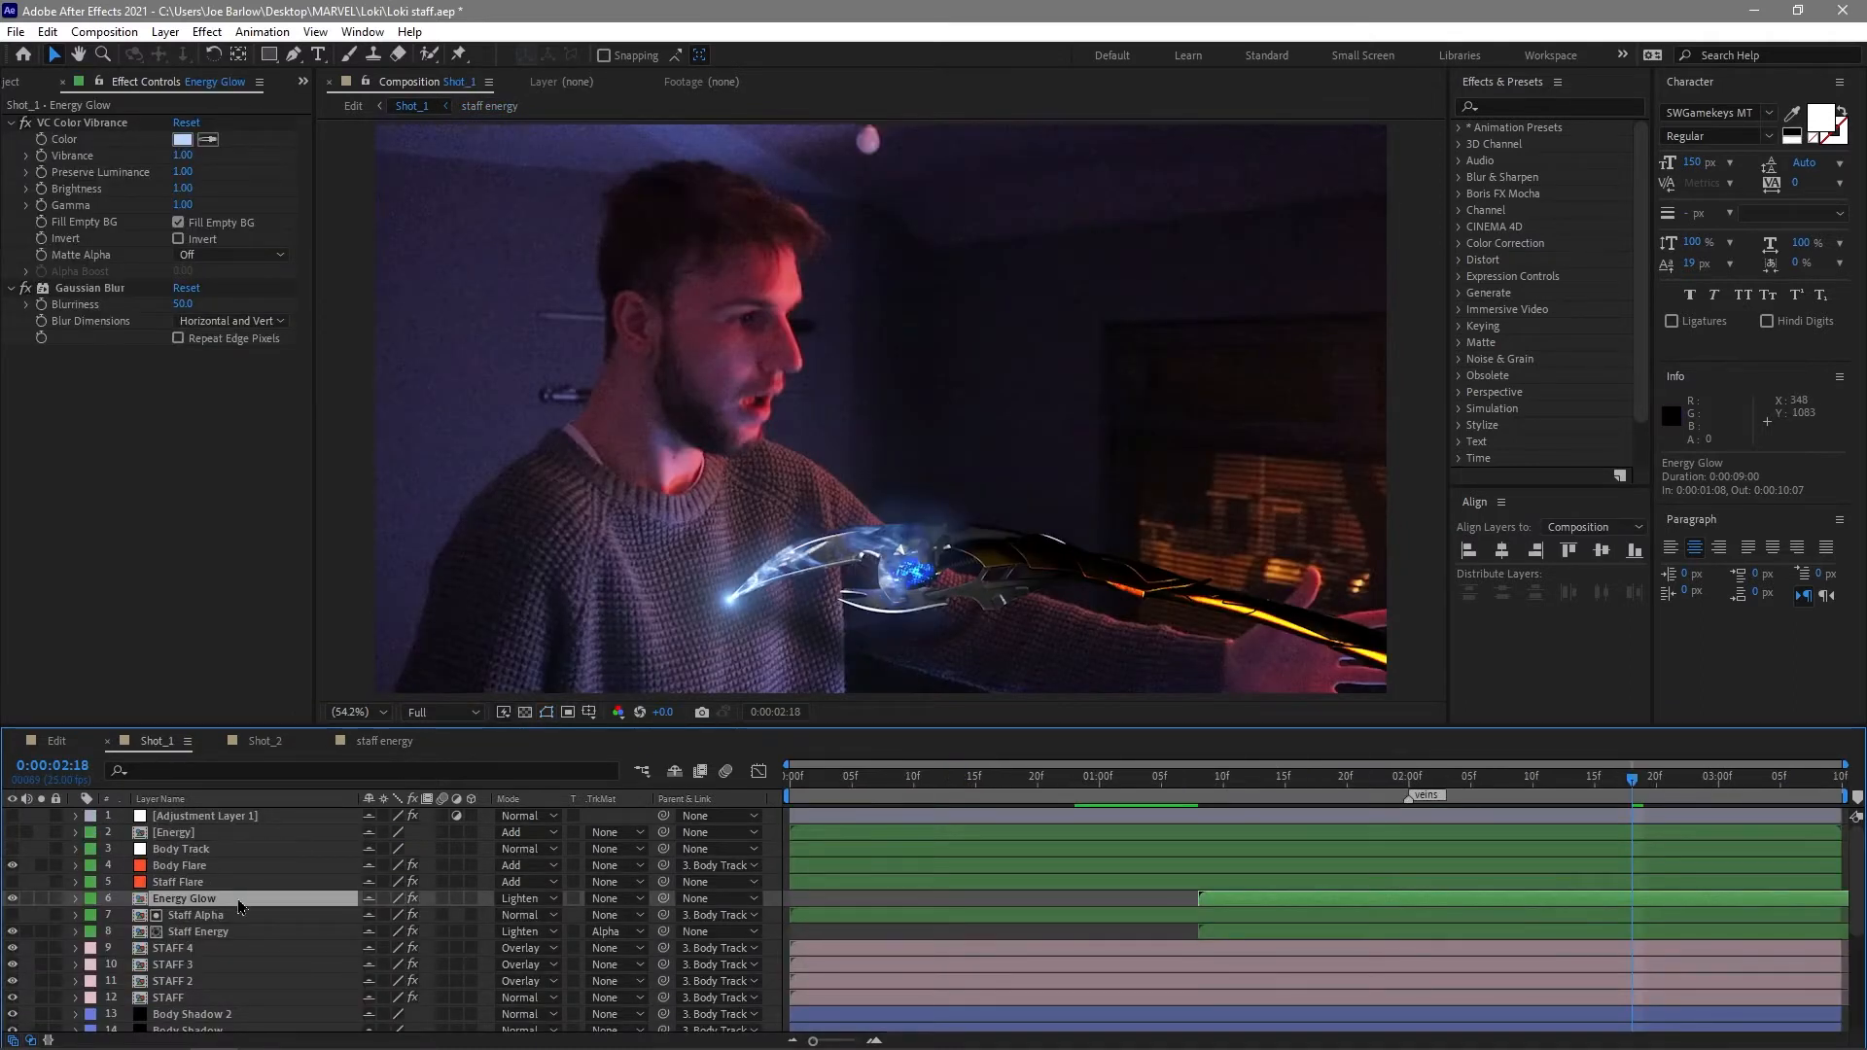
pyautogui.click(197, 931)
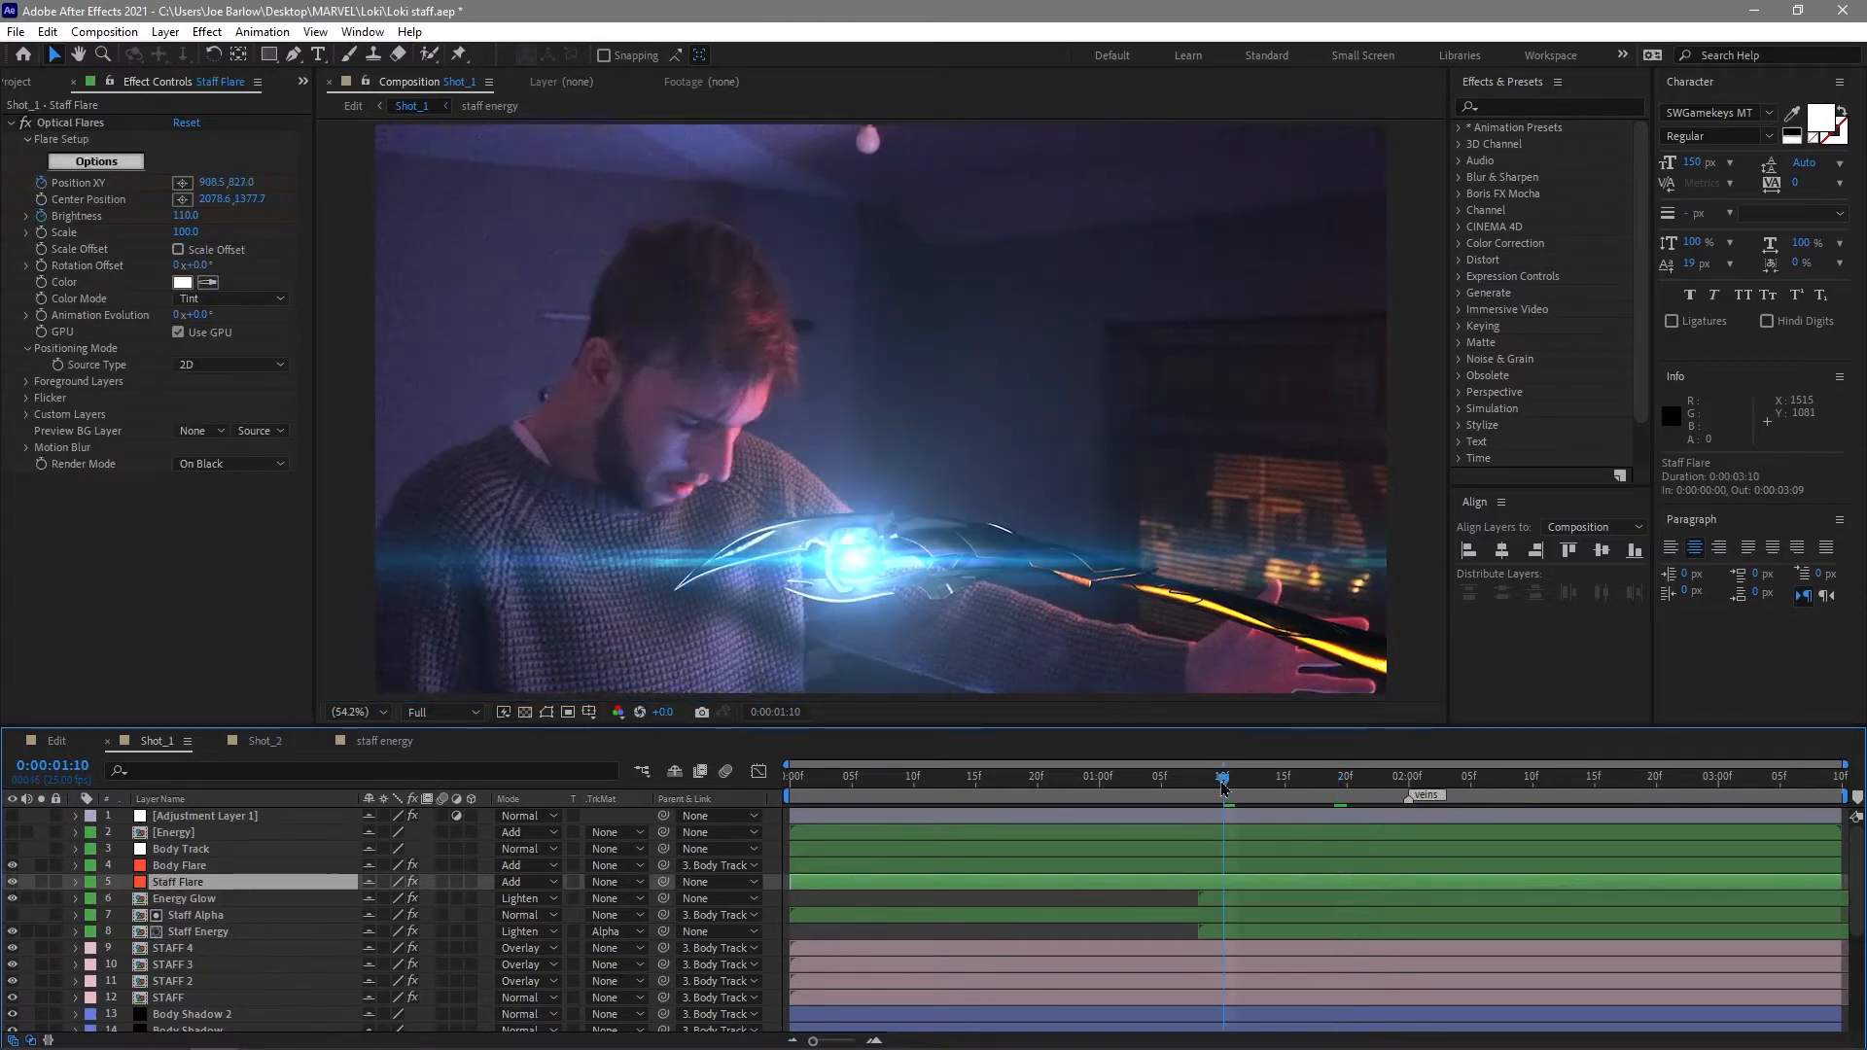
# Preview the flared shot and select the [Energy] precomp near 1:21 with the gem blazing.
pyautogui.press('space')
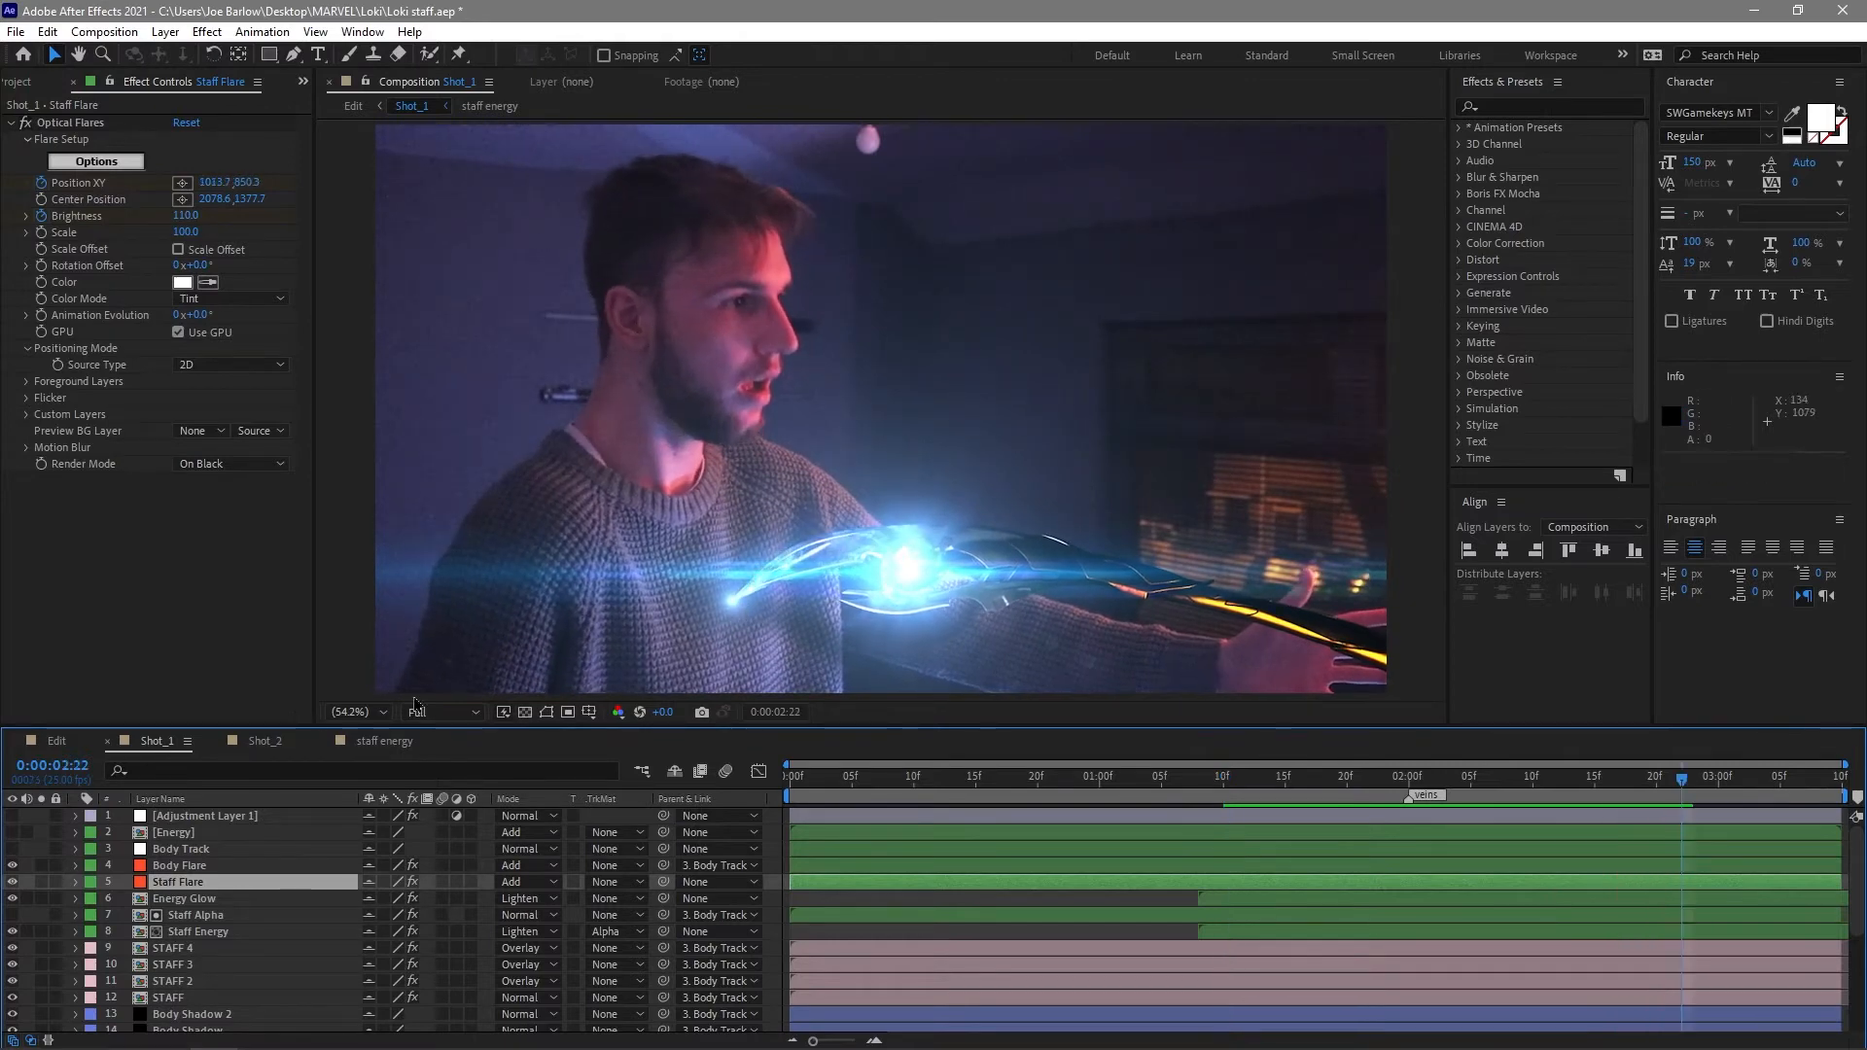
pyautogui.click(173, 830)
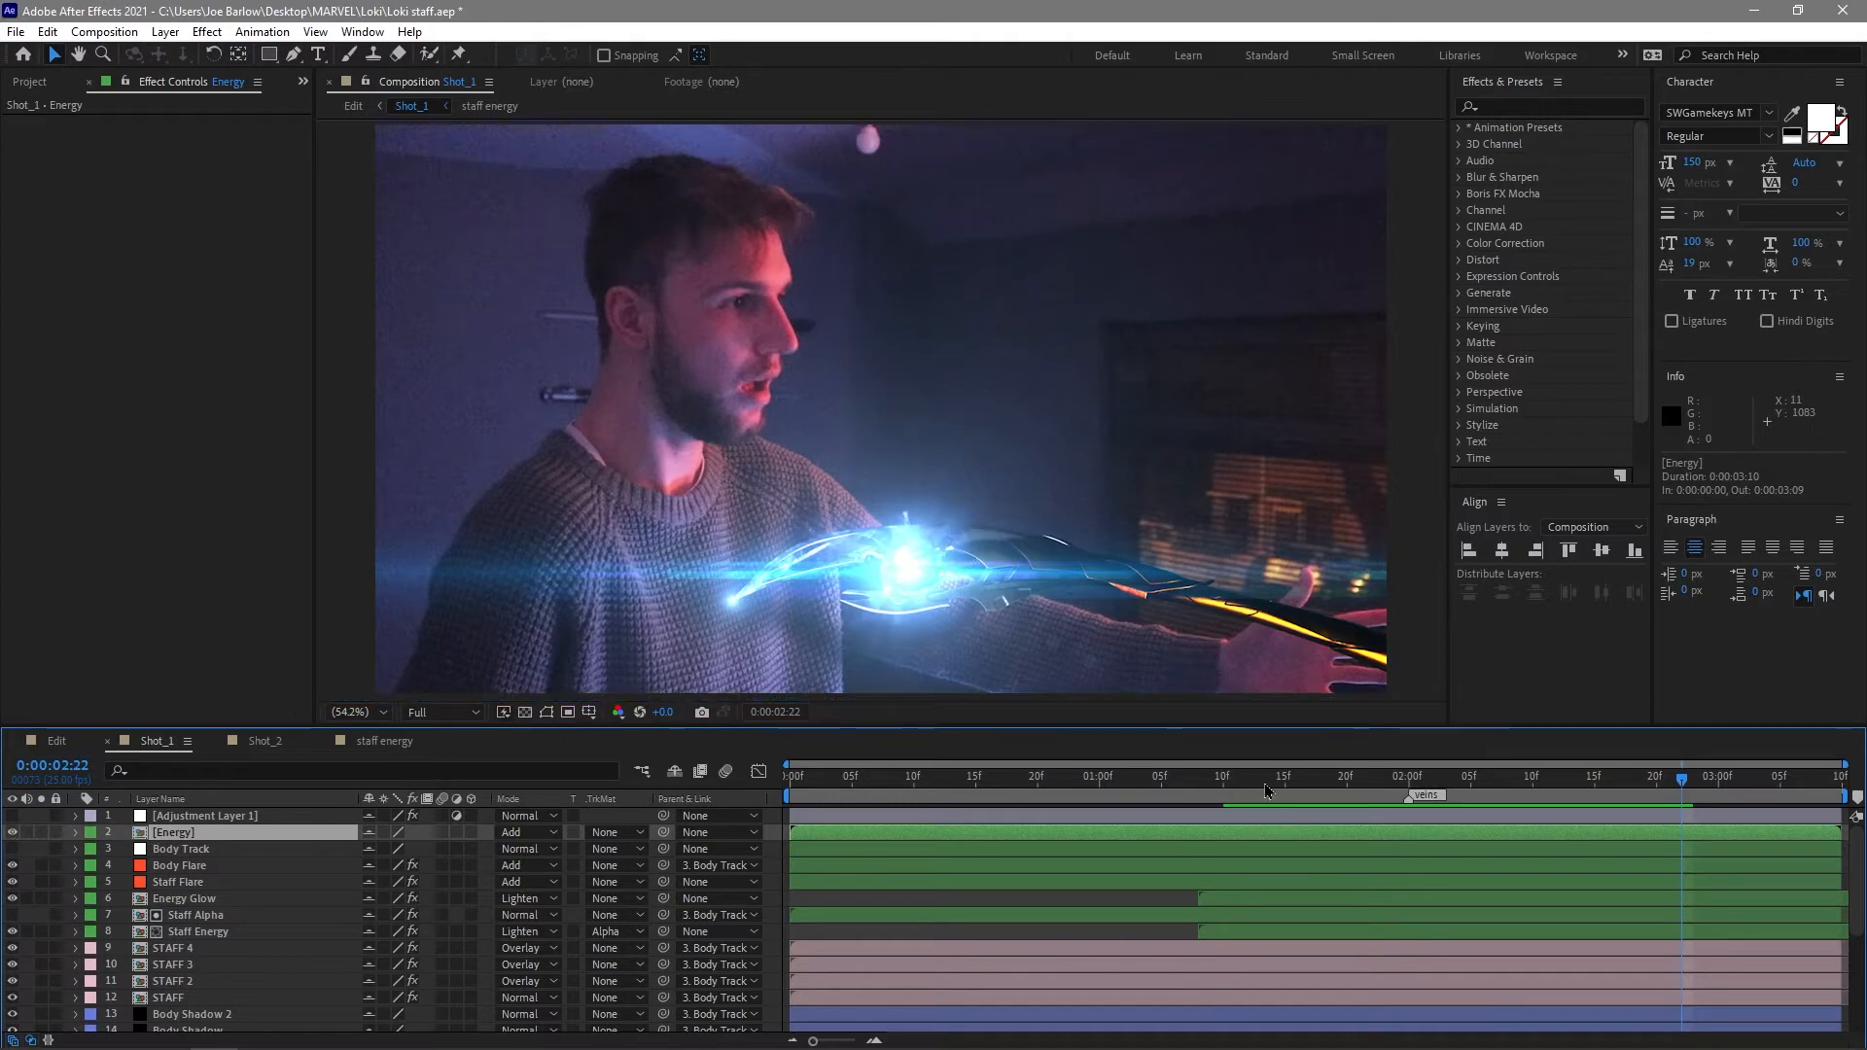
pyautogui.click(1357, 776)
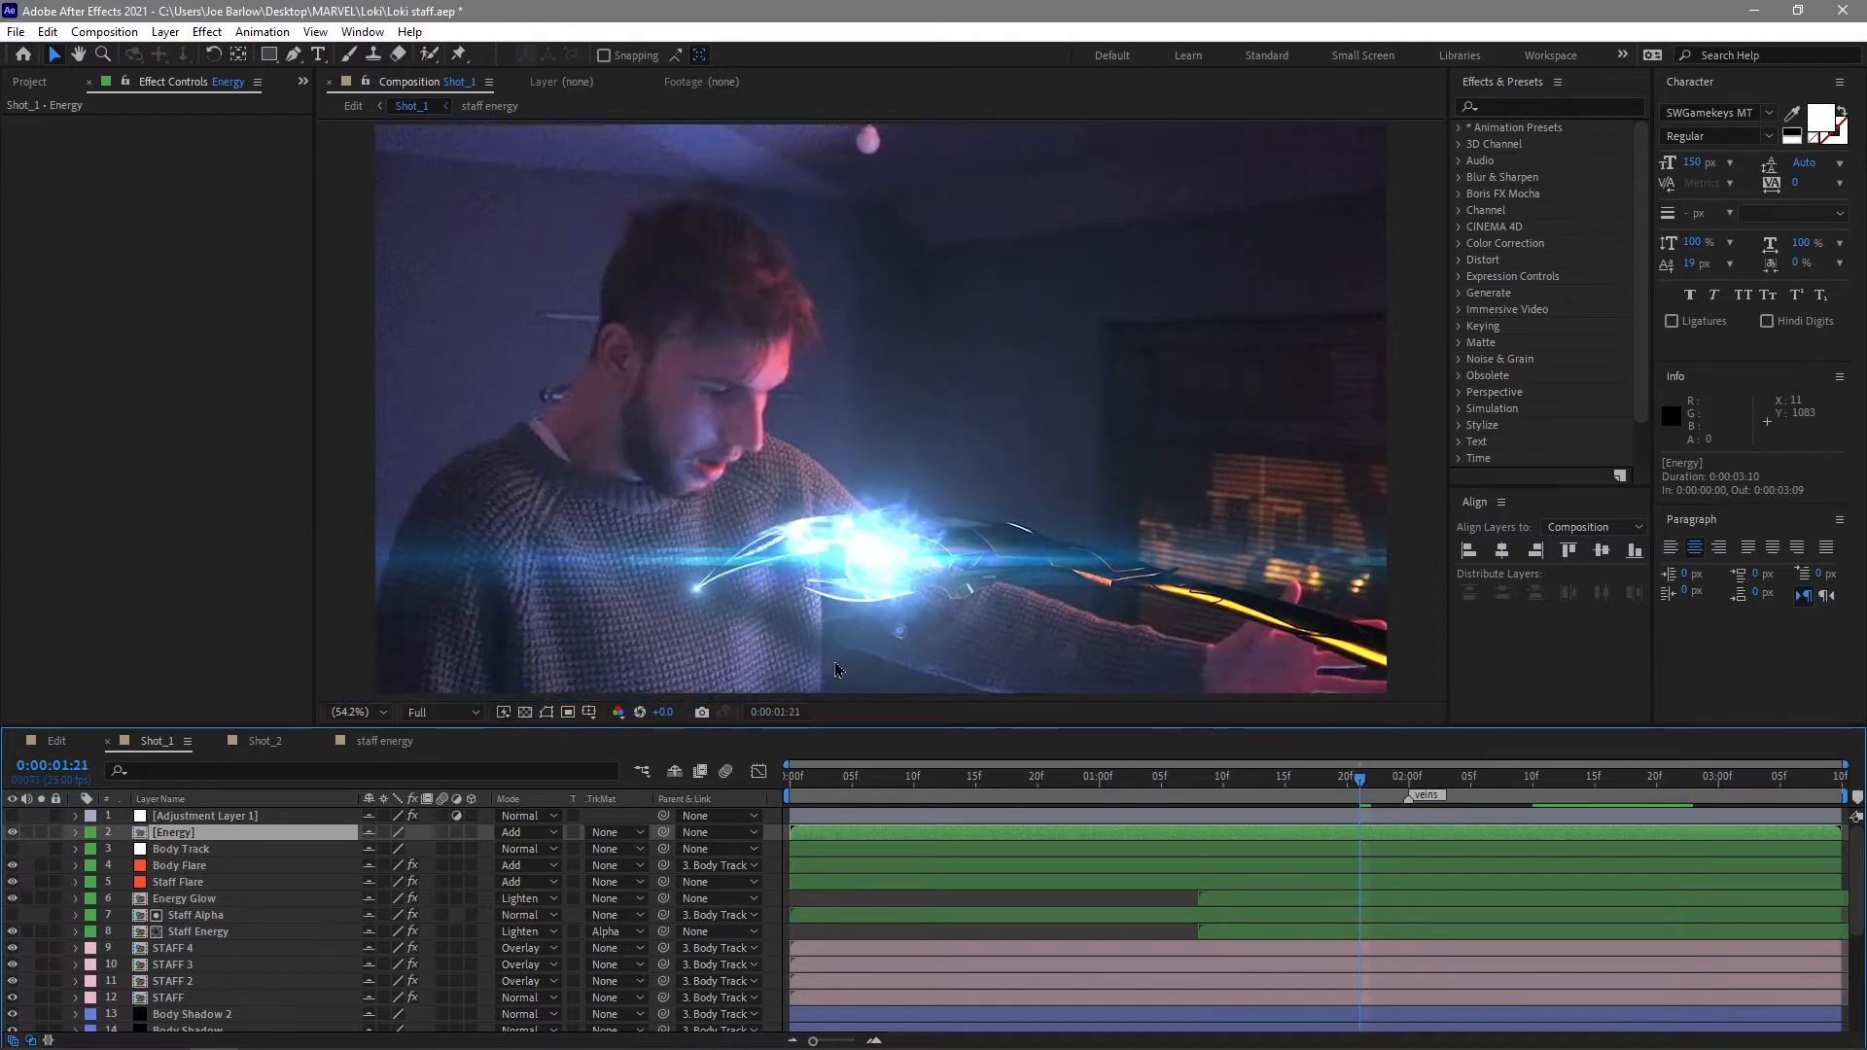
pyautogui.moveTo(953, 700)
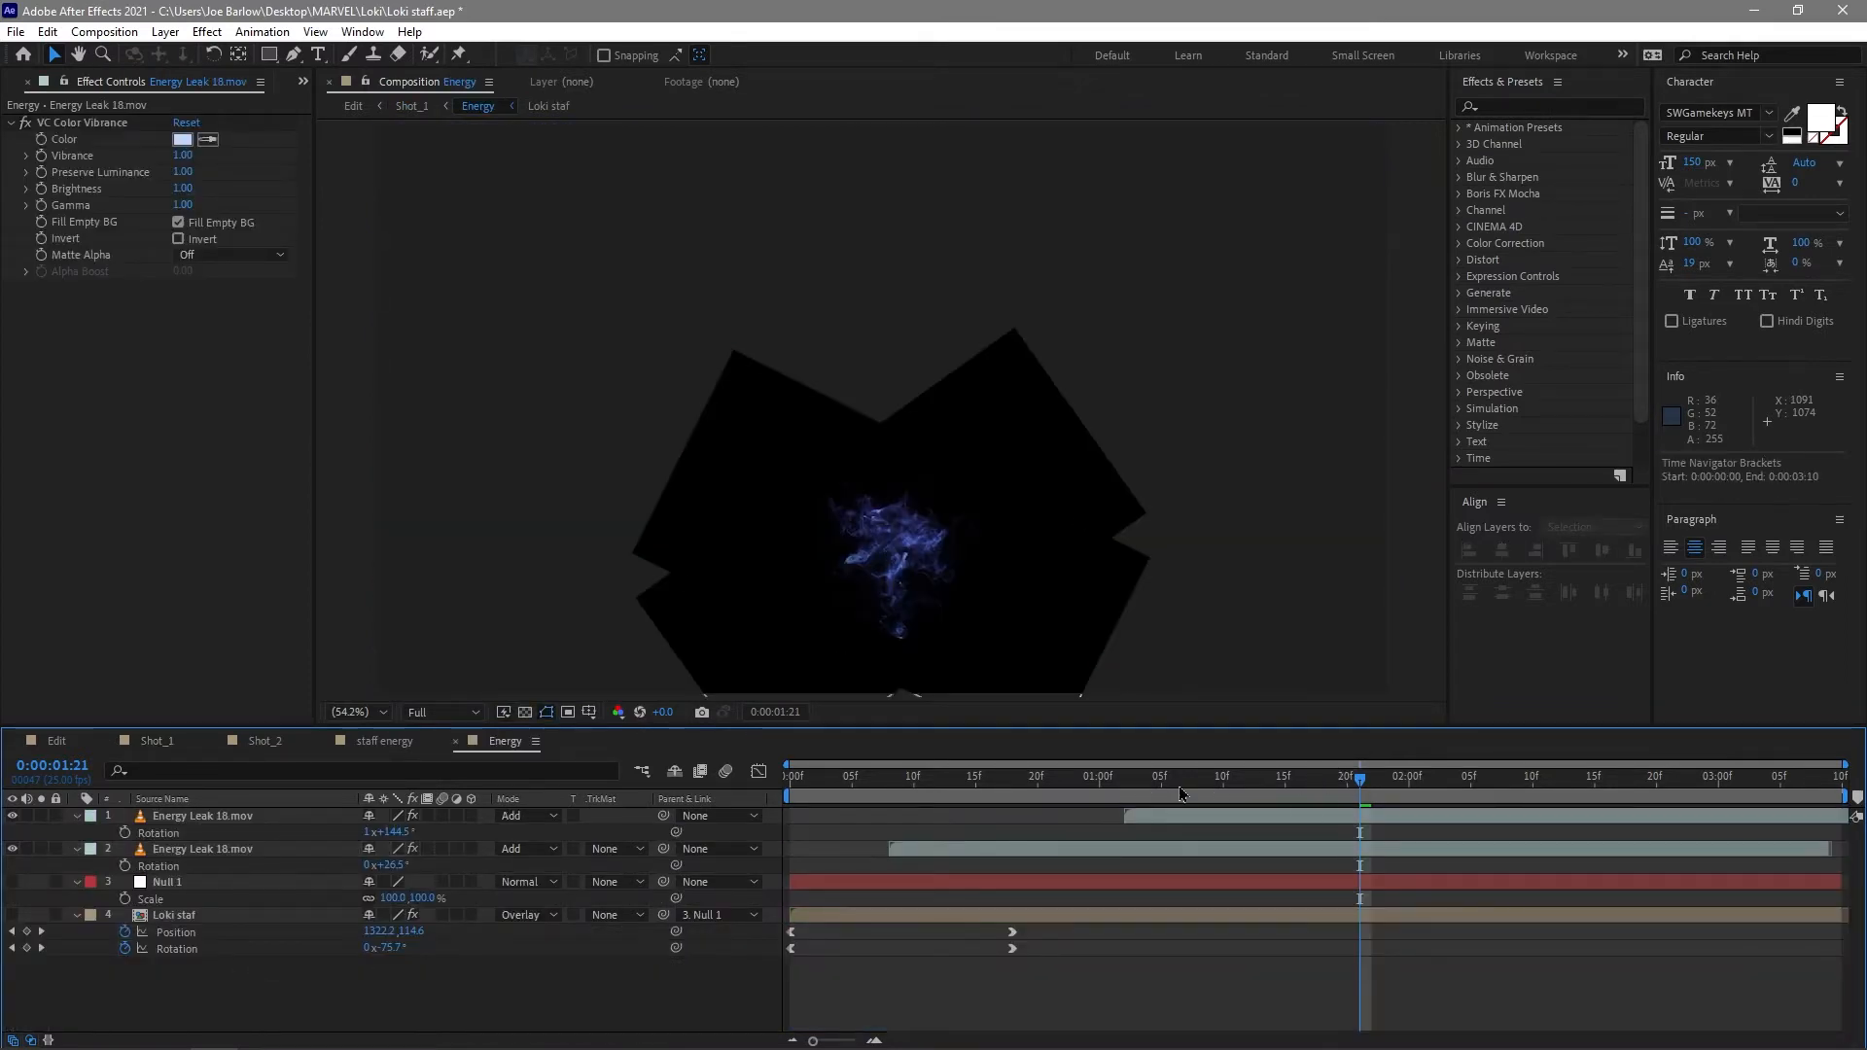
# Close the staff energy precomp and return to Shot_1 with the gem flaring at 1:09.
pyautogui.click(383, 740)
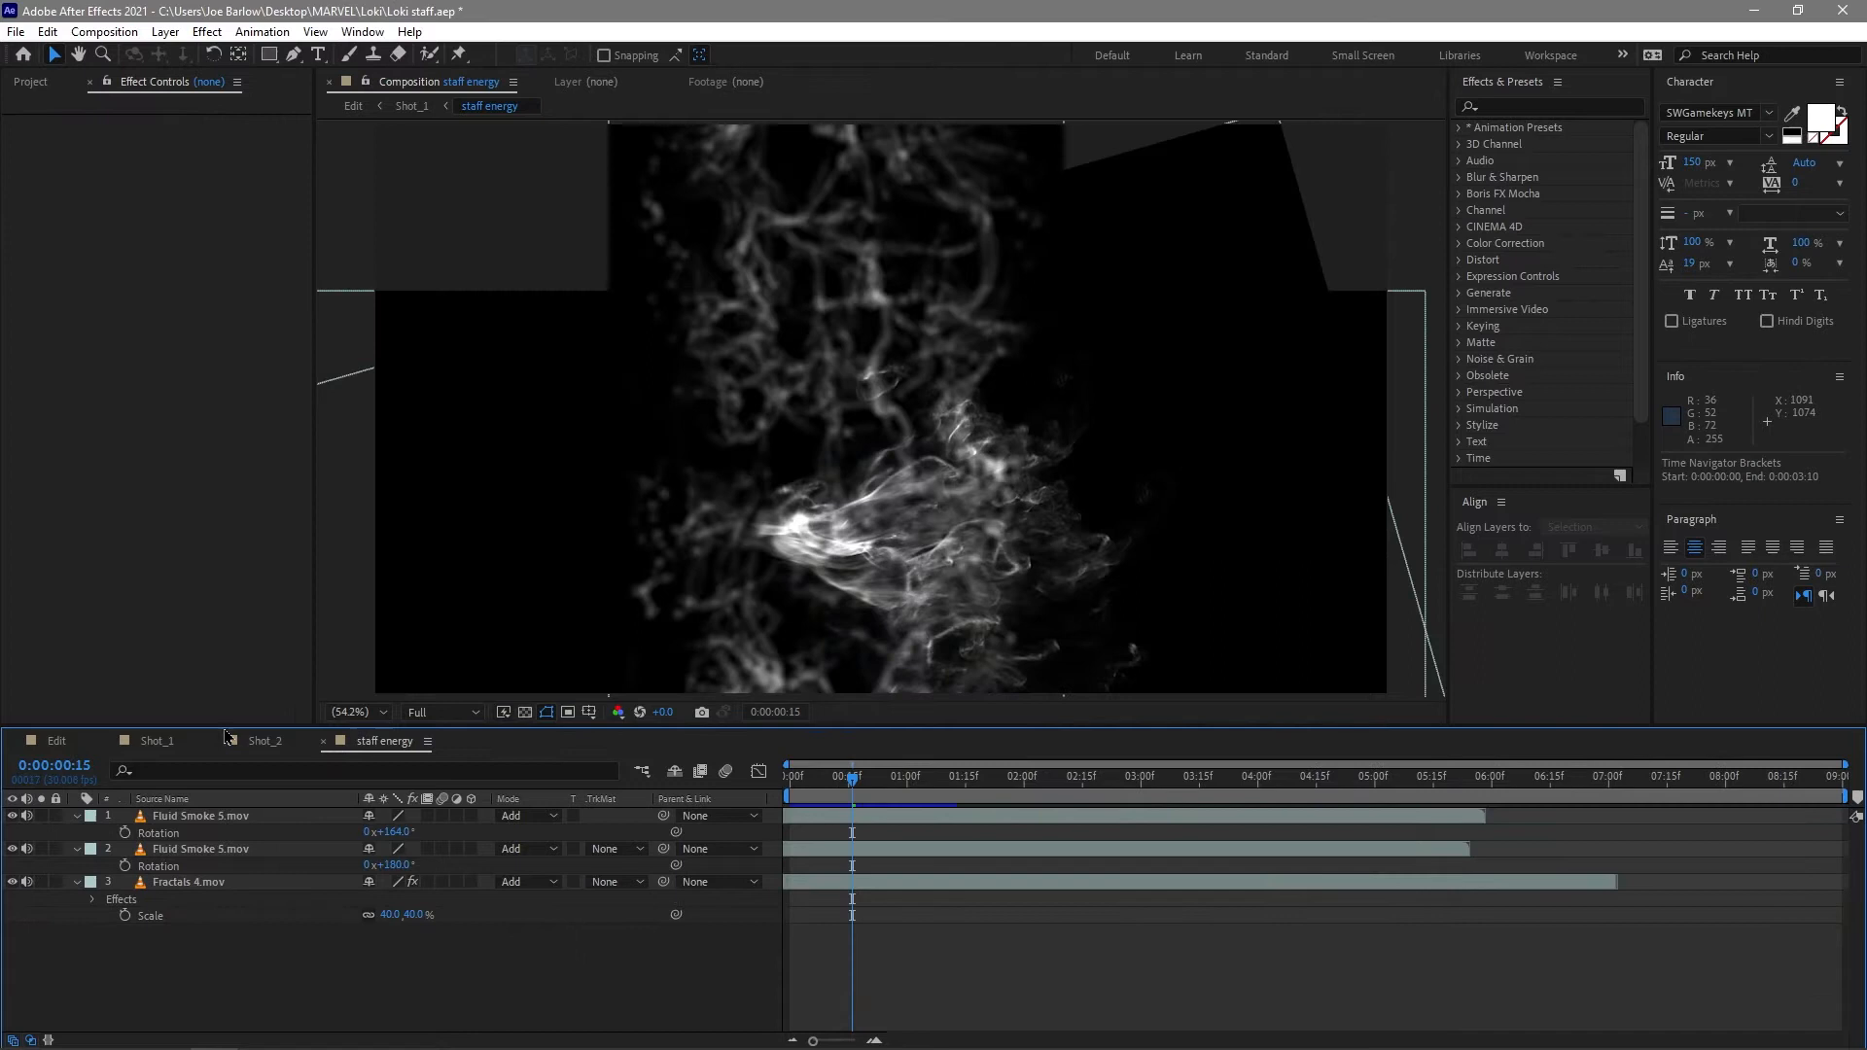
pyautogui.click(152, 739)
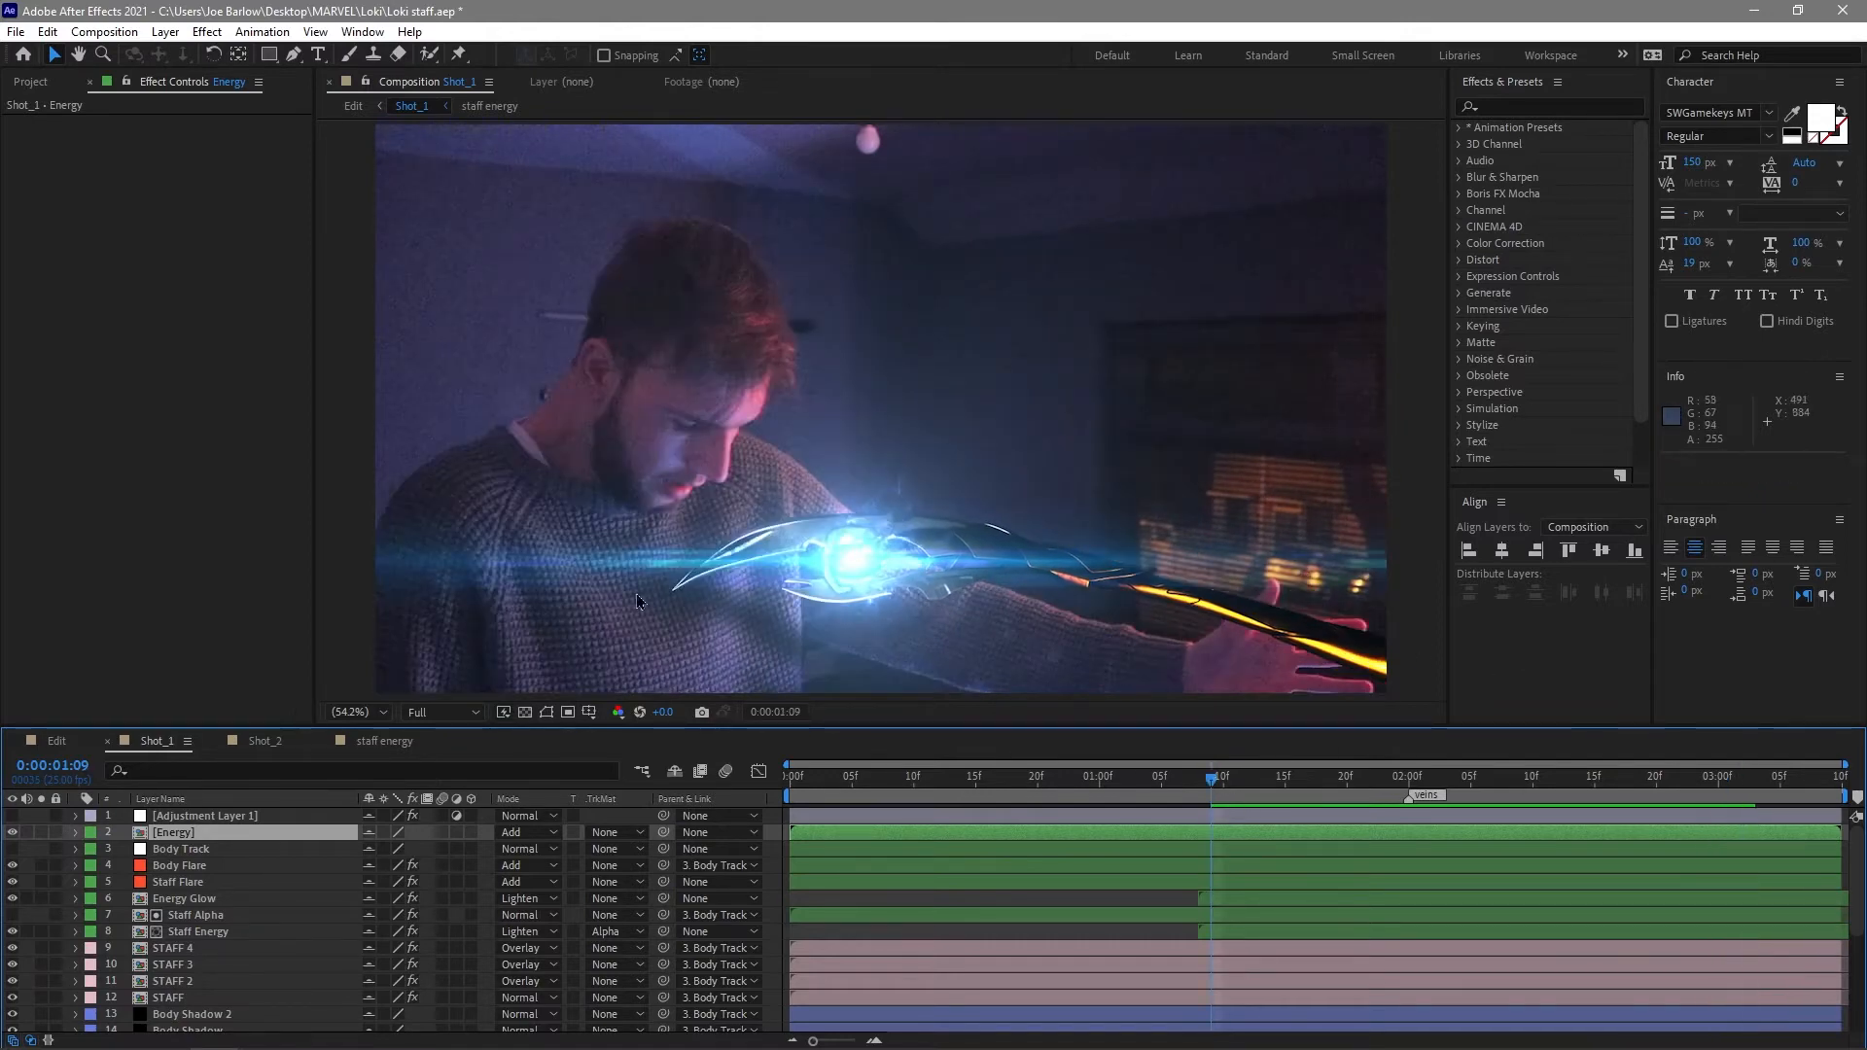
pyautogui.moveTo(970, 646)
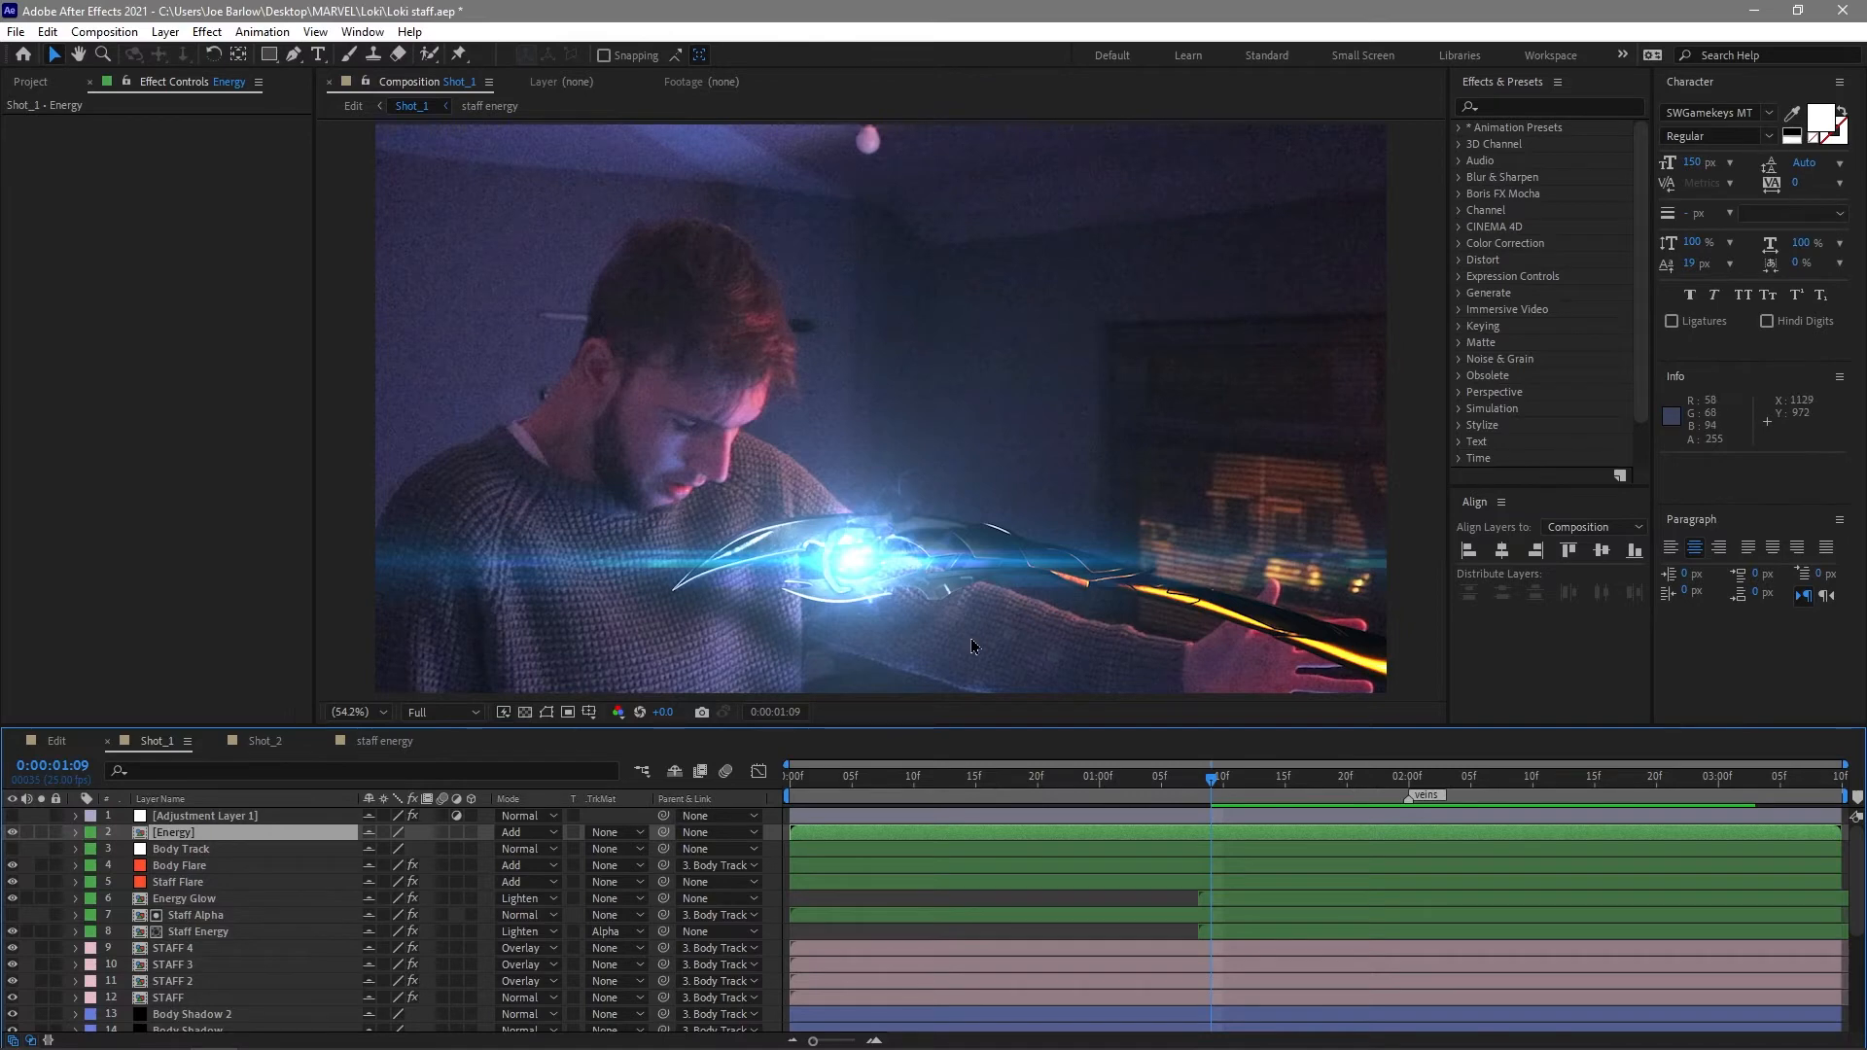
pyautogui.moveTo(970, 637)
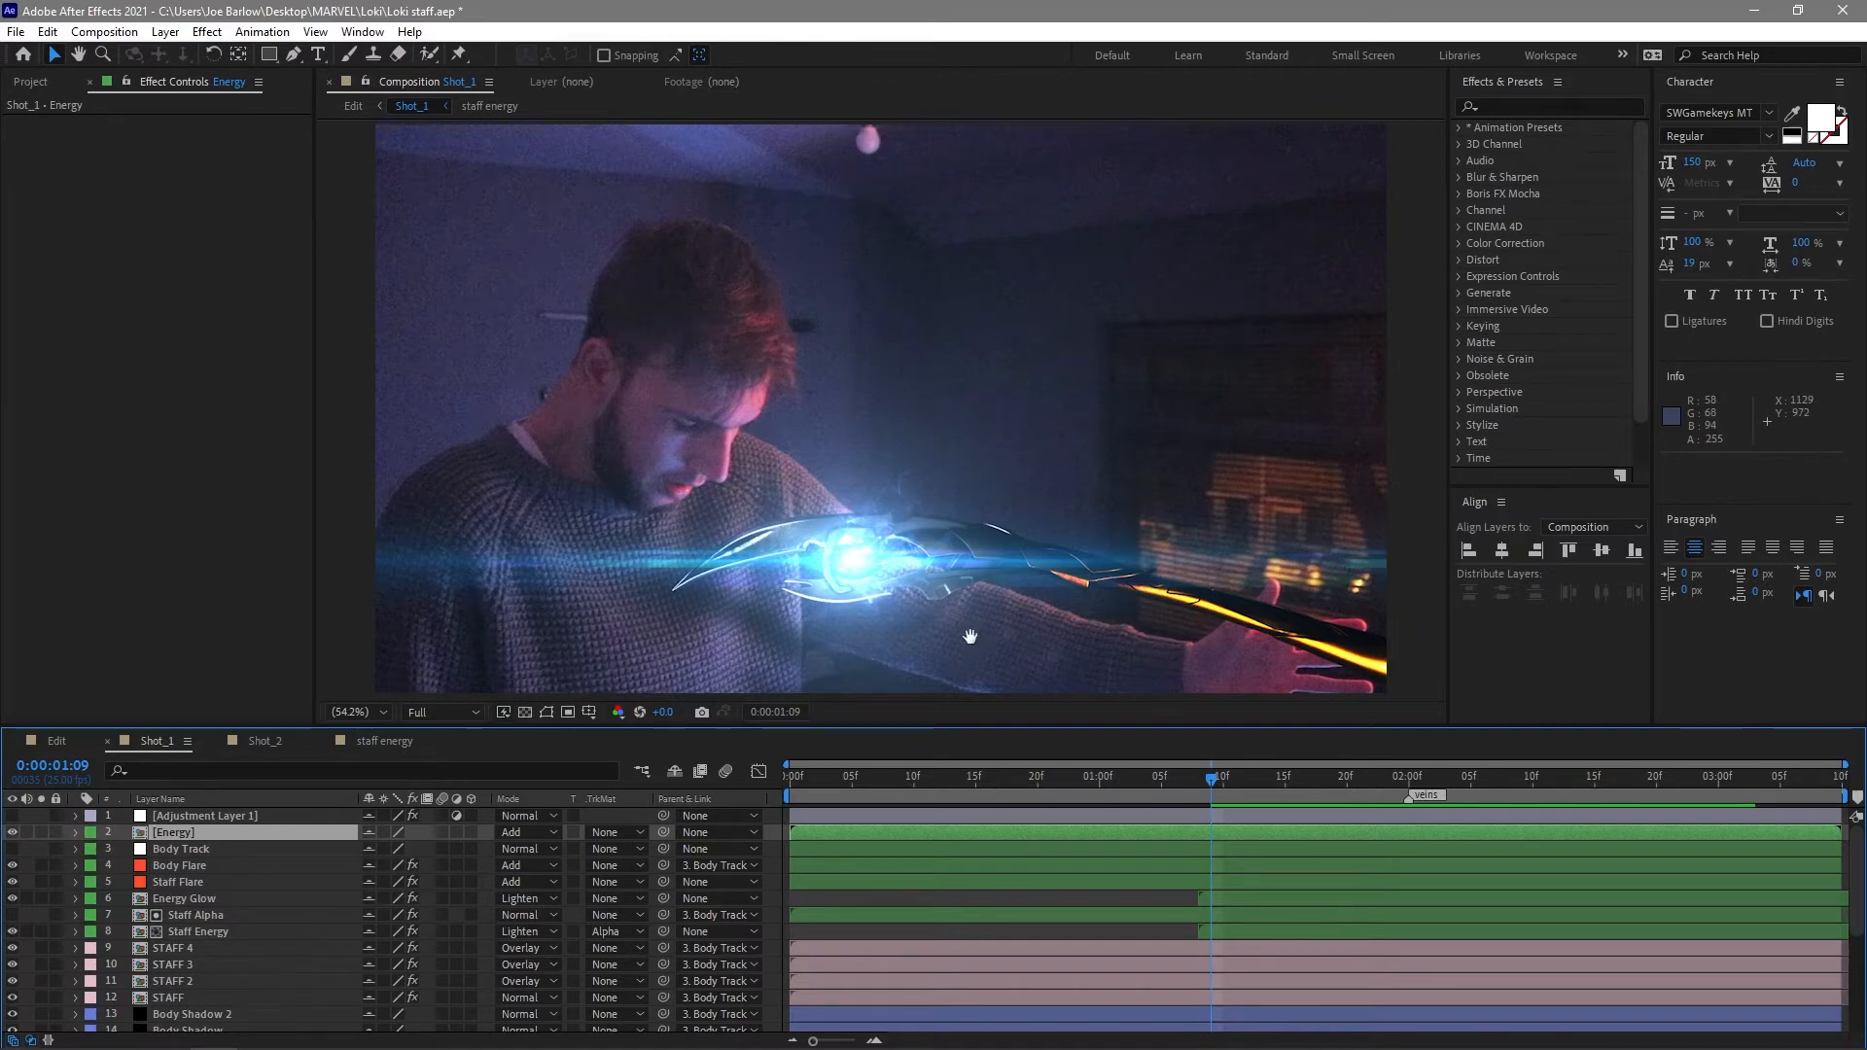
# Set the work area start to 0:00:01:10 with B and preview the shortened 1:10–3:03 range.
pyautogui.press('space')
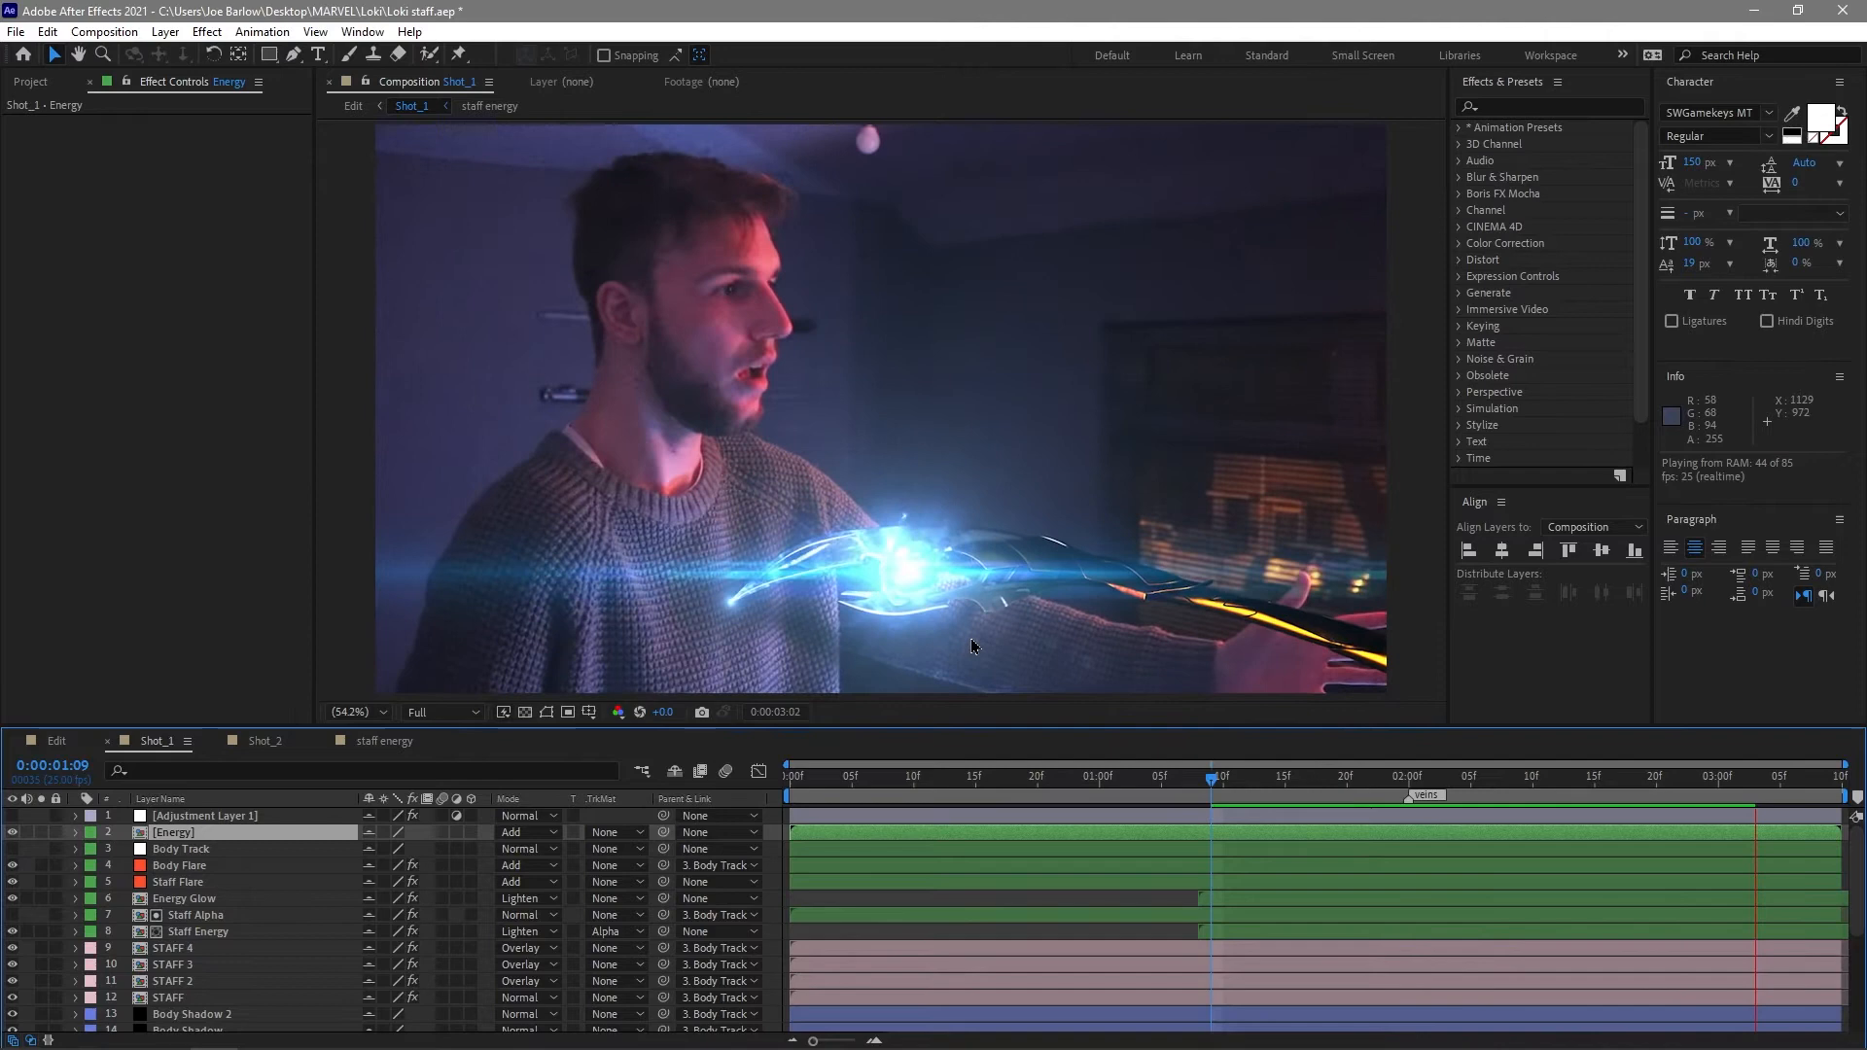
pyautogui.click(1223, 776)
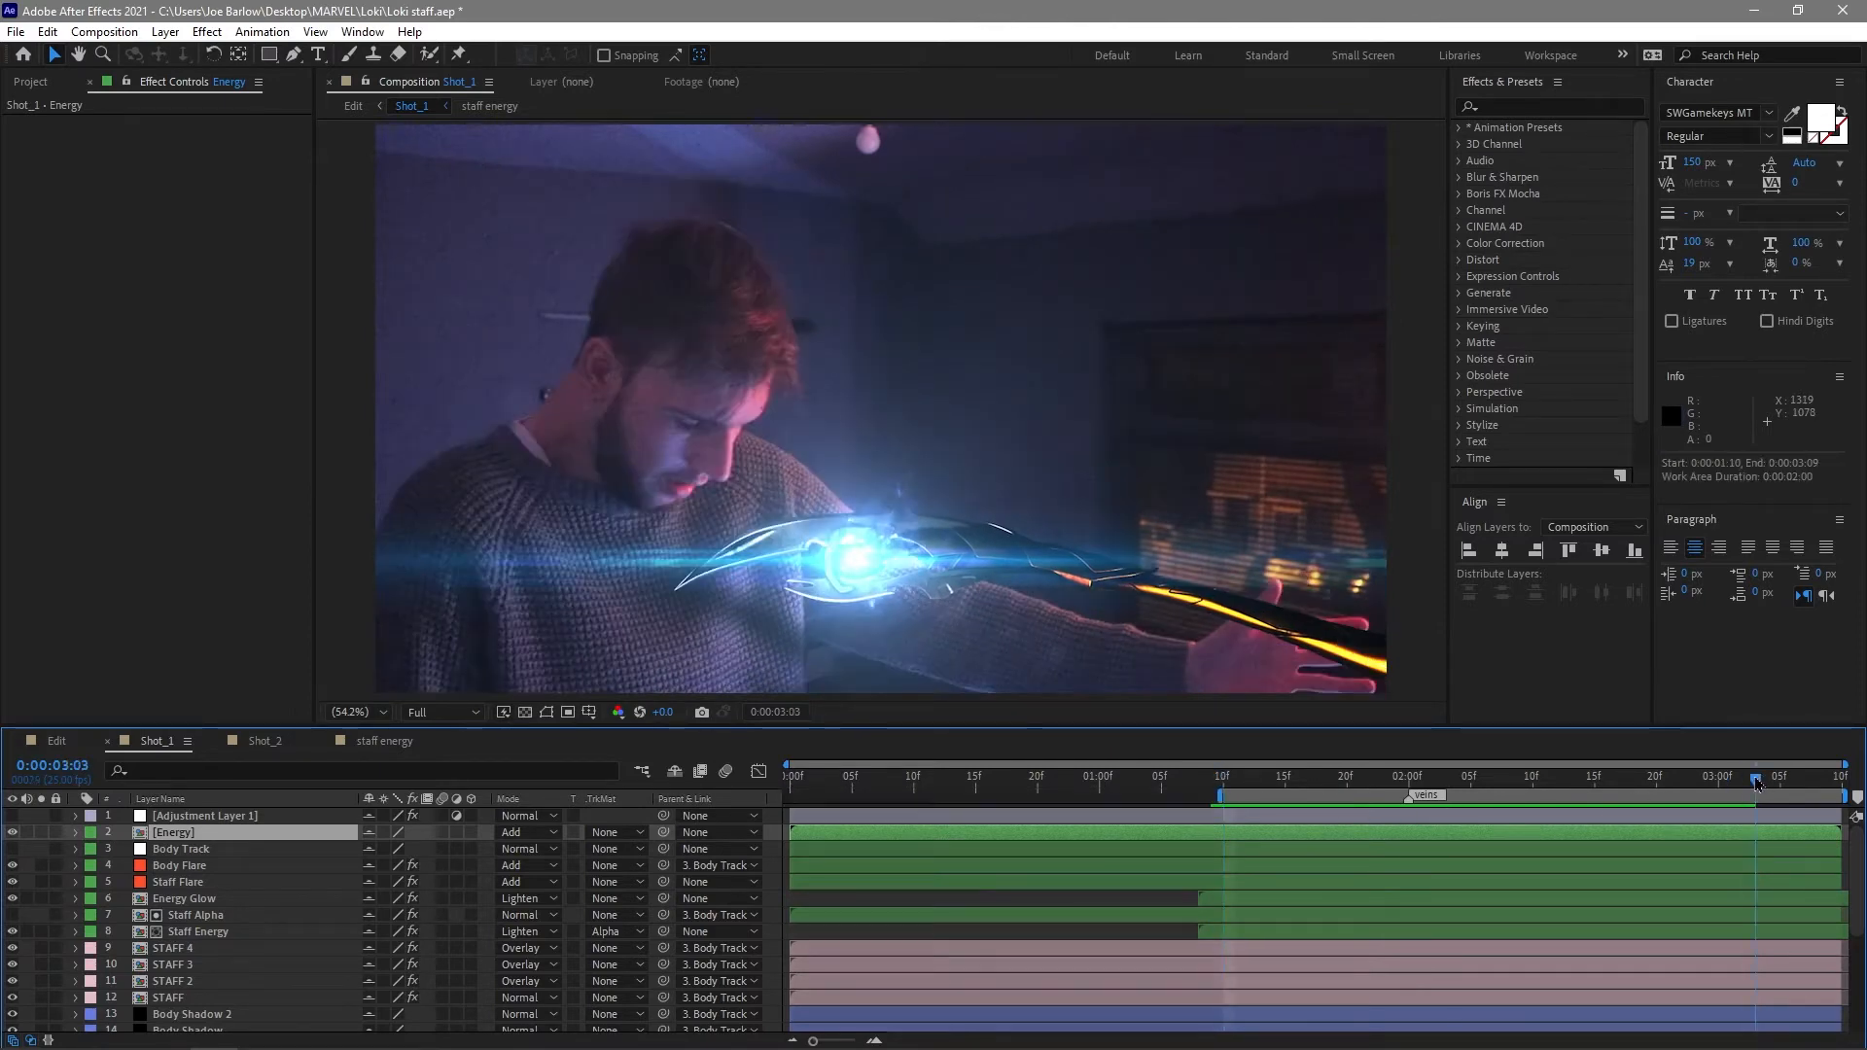
pyautogui.press('Space')
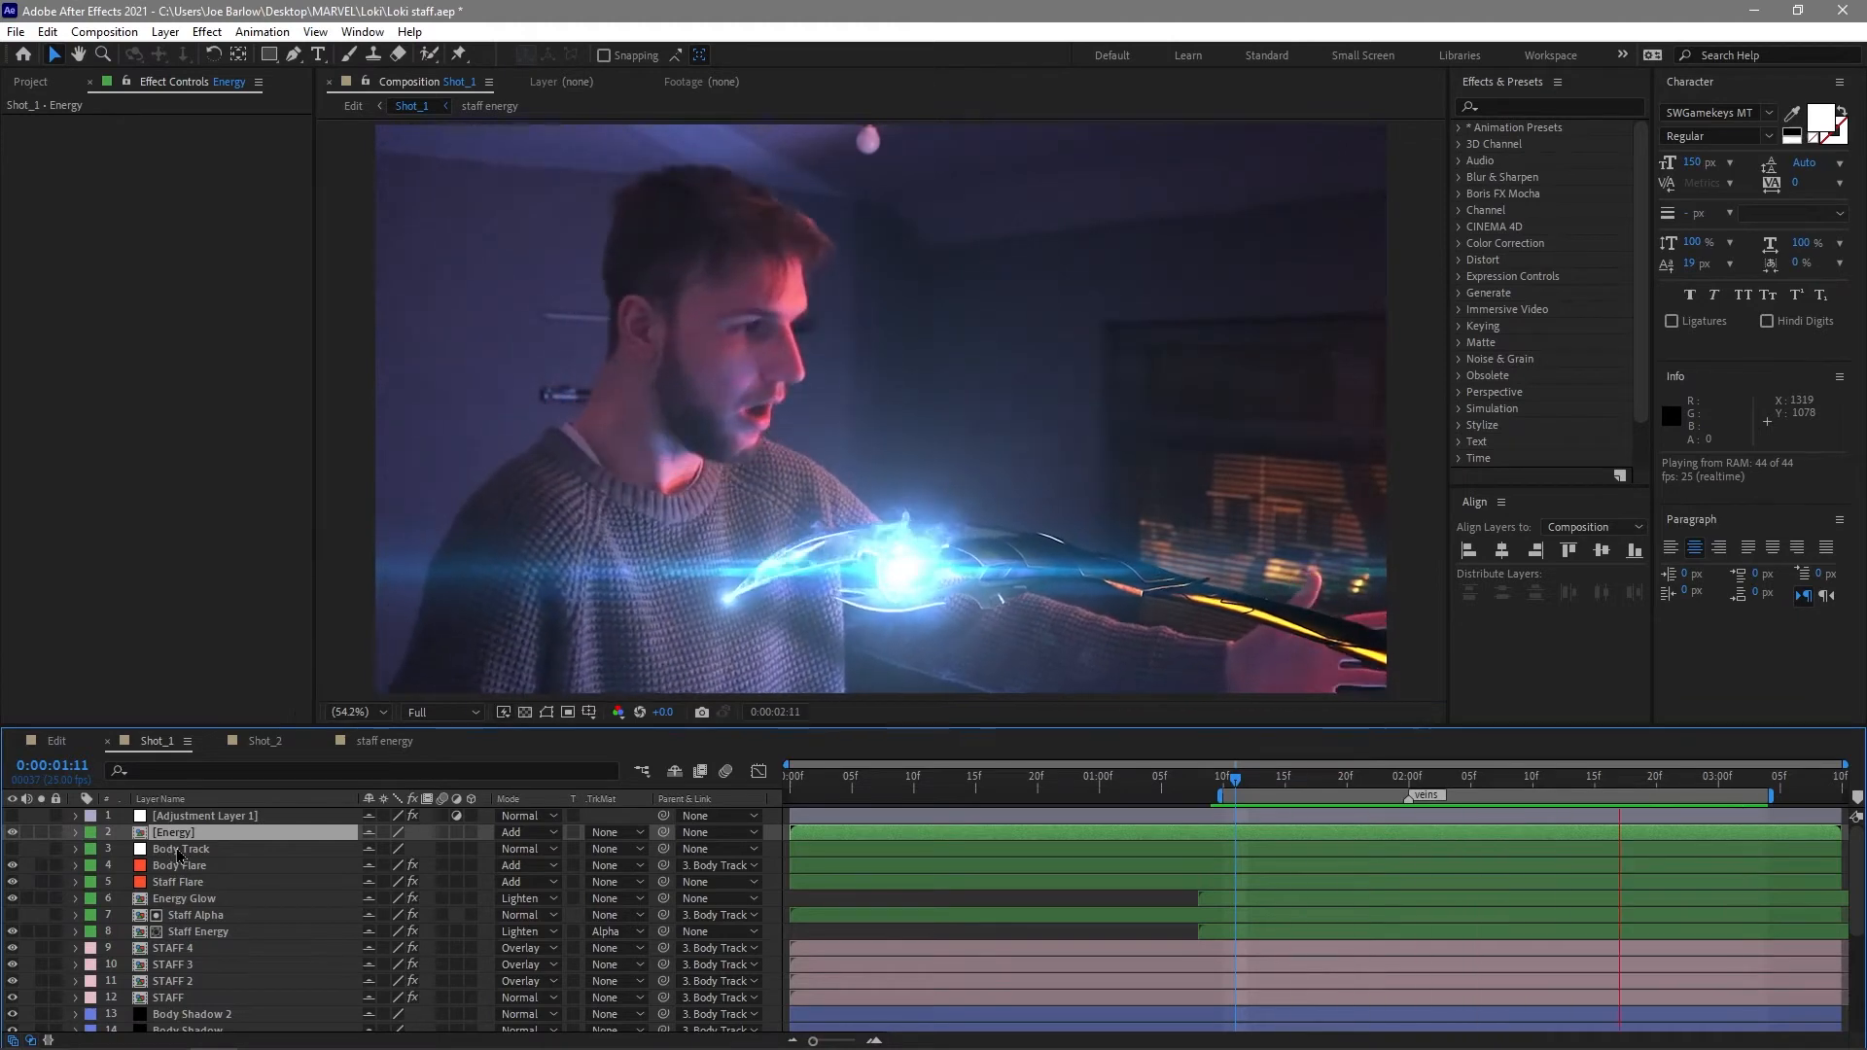
# Check Body Track, the adjustment layer's Heat Distortion at a later frame, then ALPHA MATTE's Roto Brush & Refine Edge settings.
pyautogui.click(181, 848)
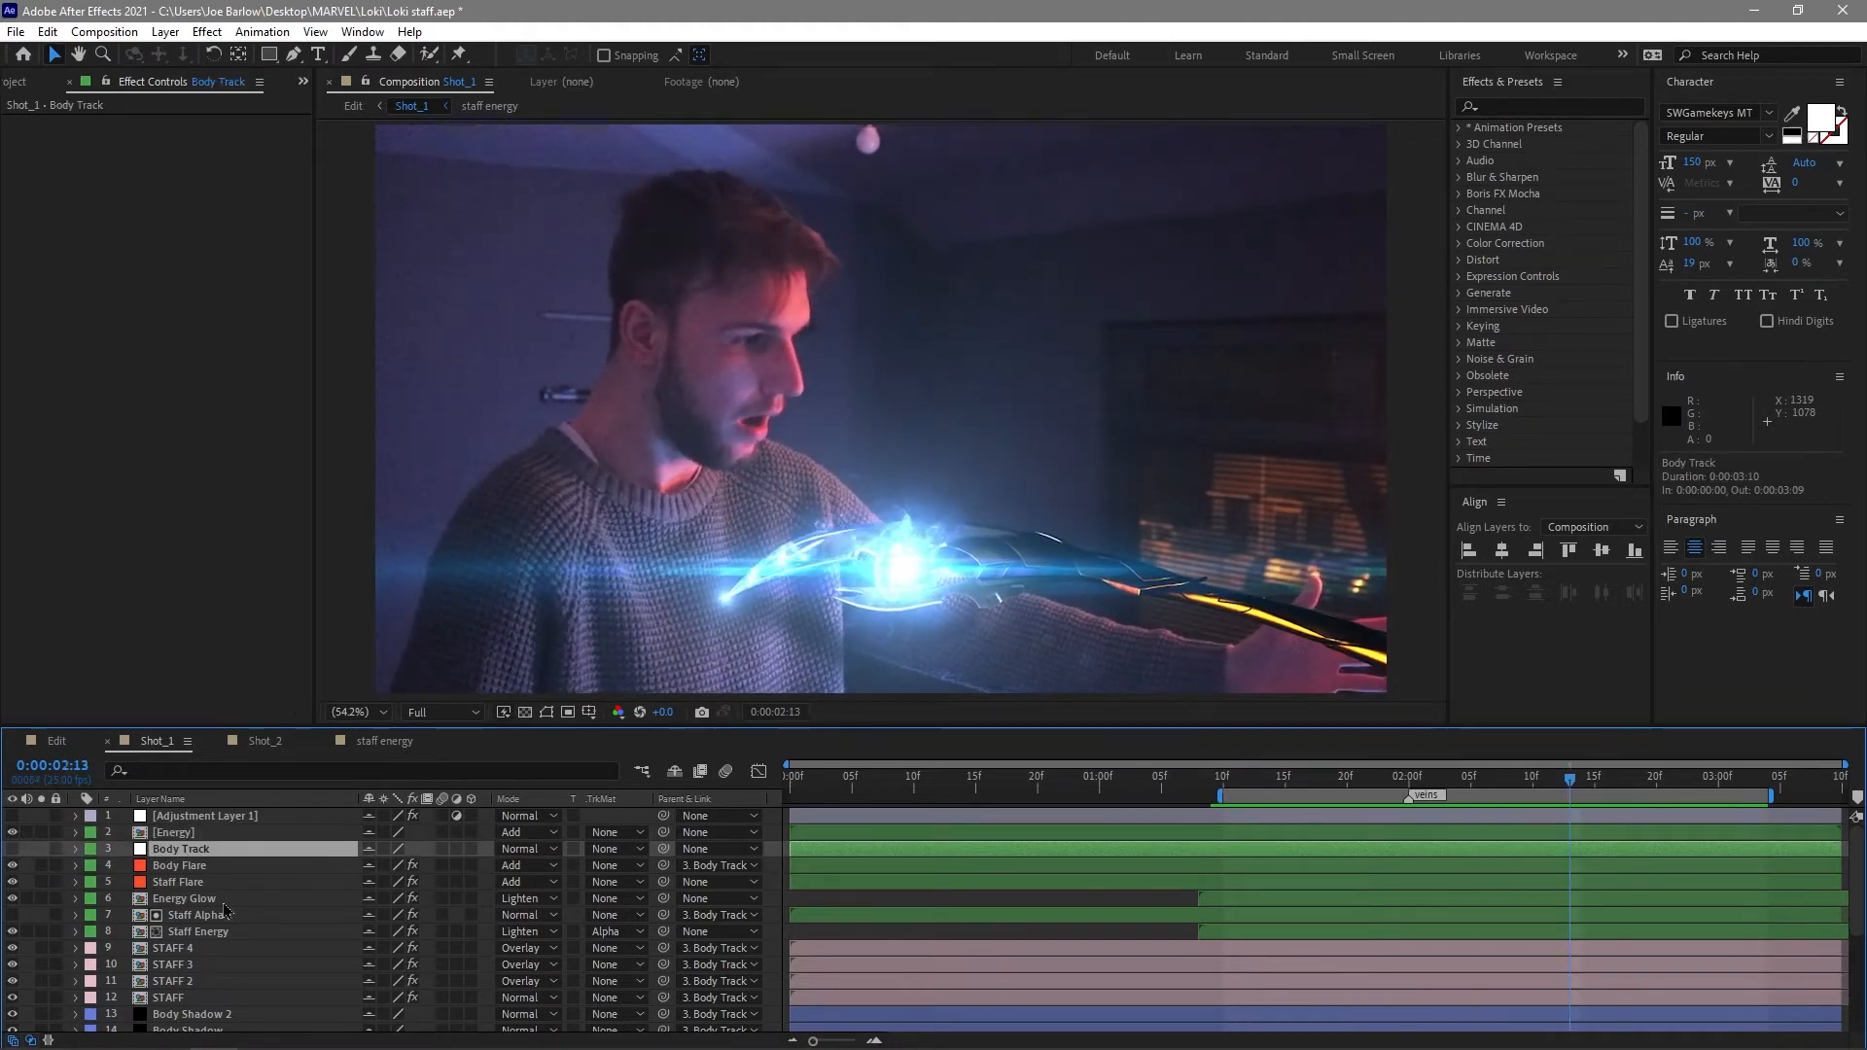
pyautogui.moveTo(1175, 582)
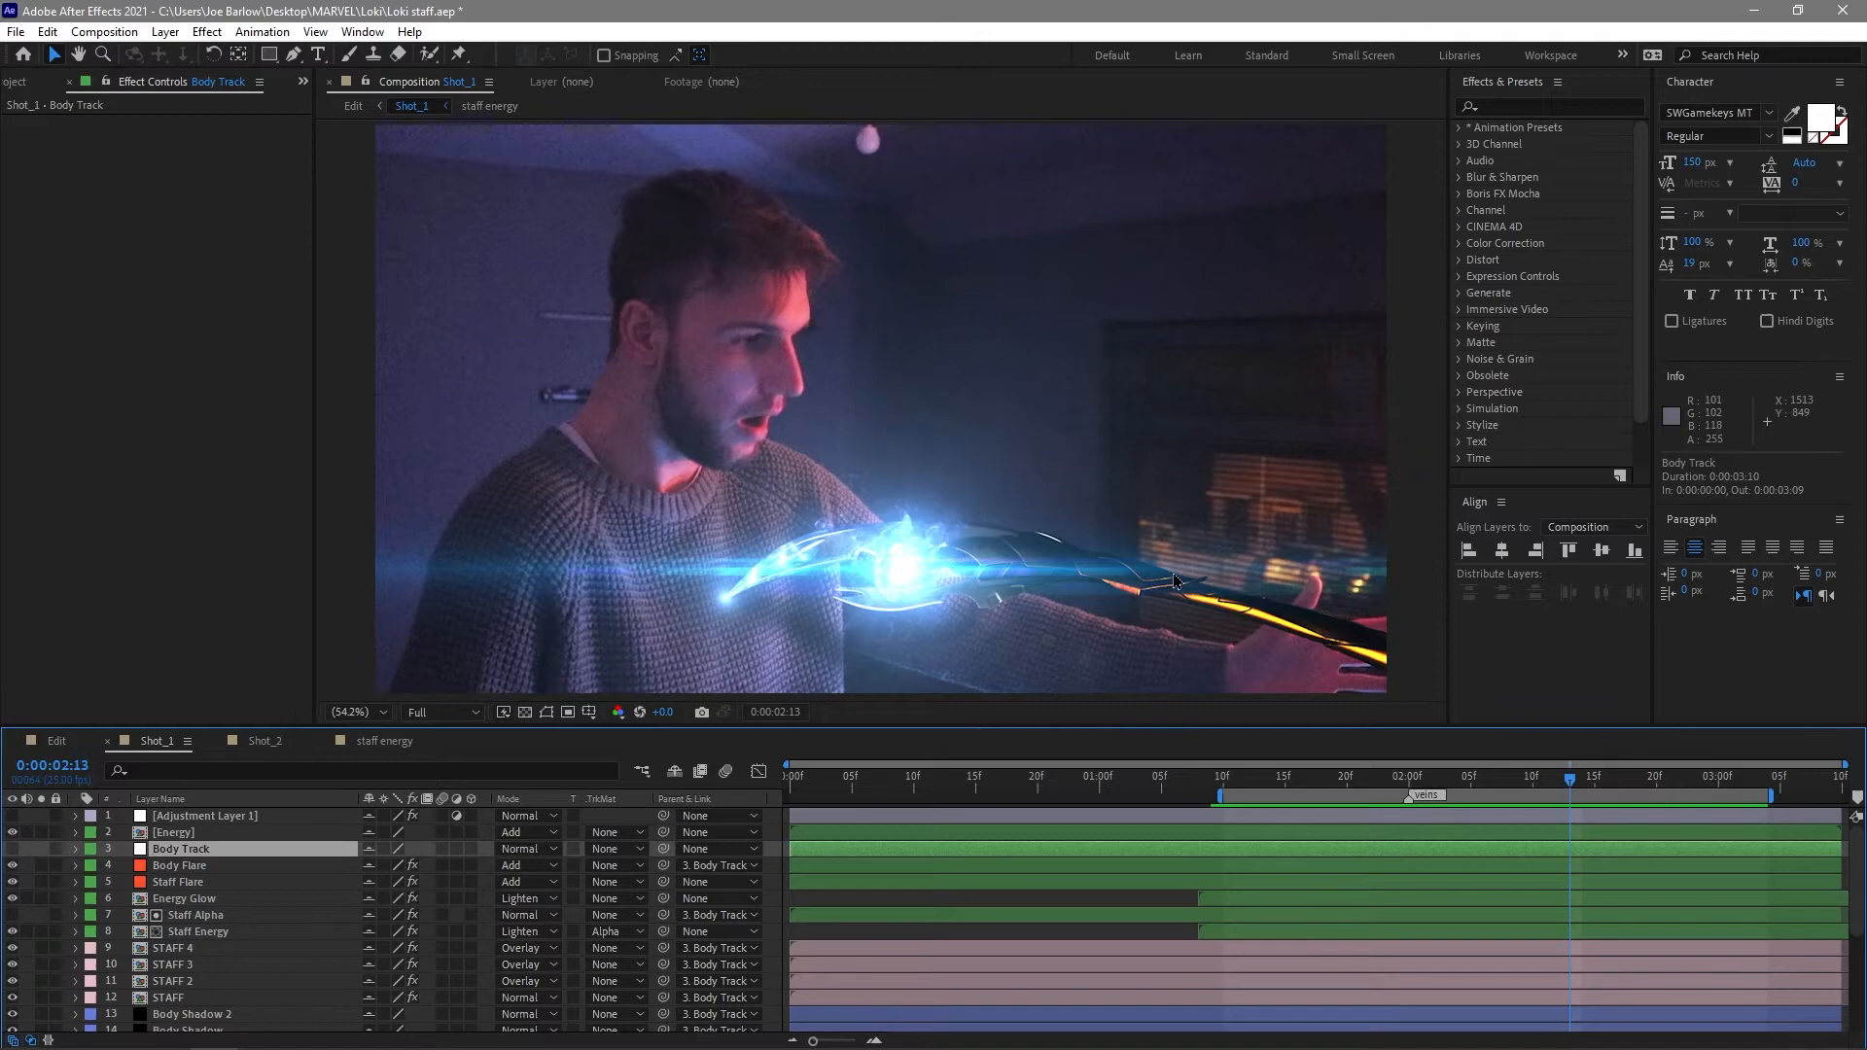
pyautogui.moveTo(719, 694)
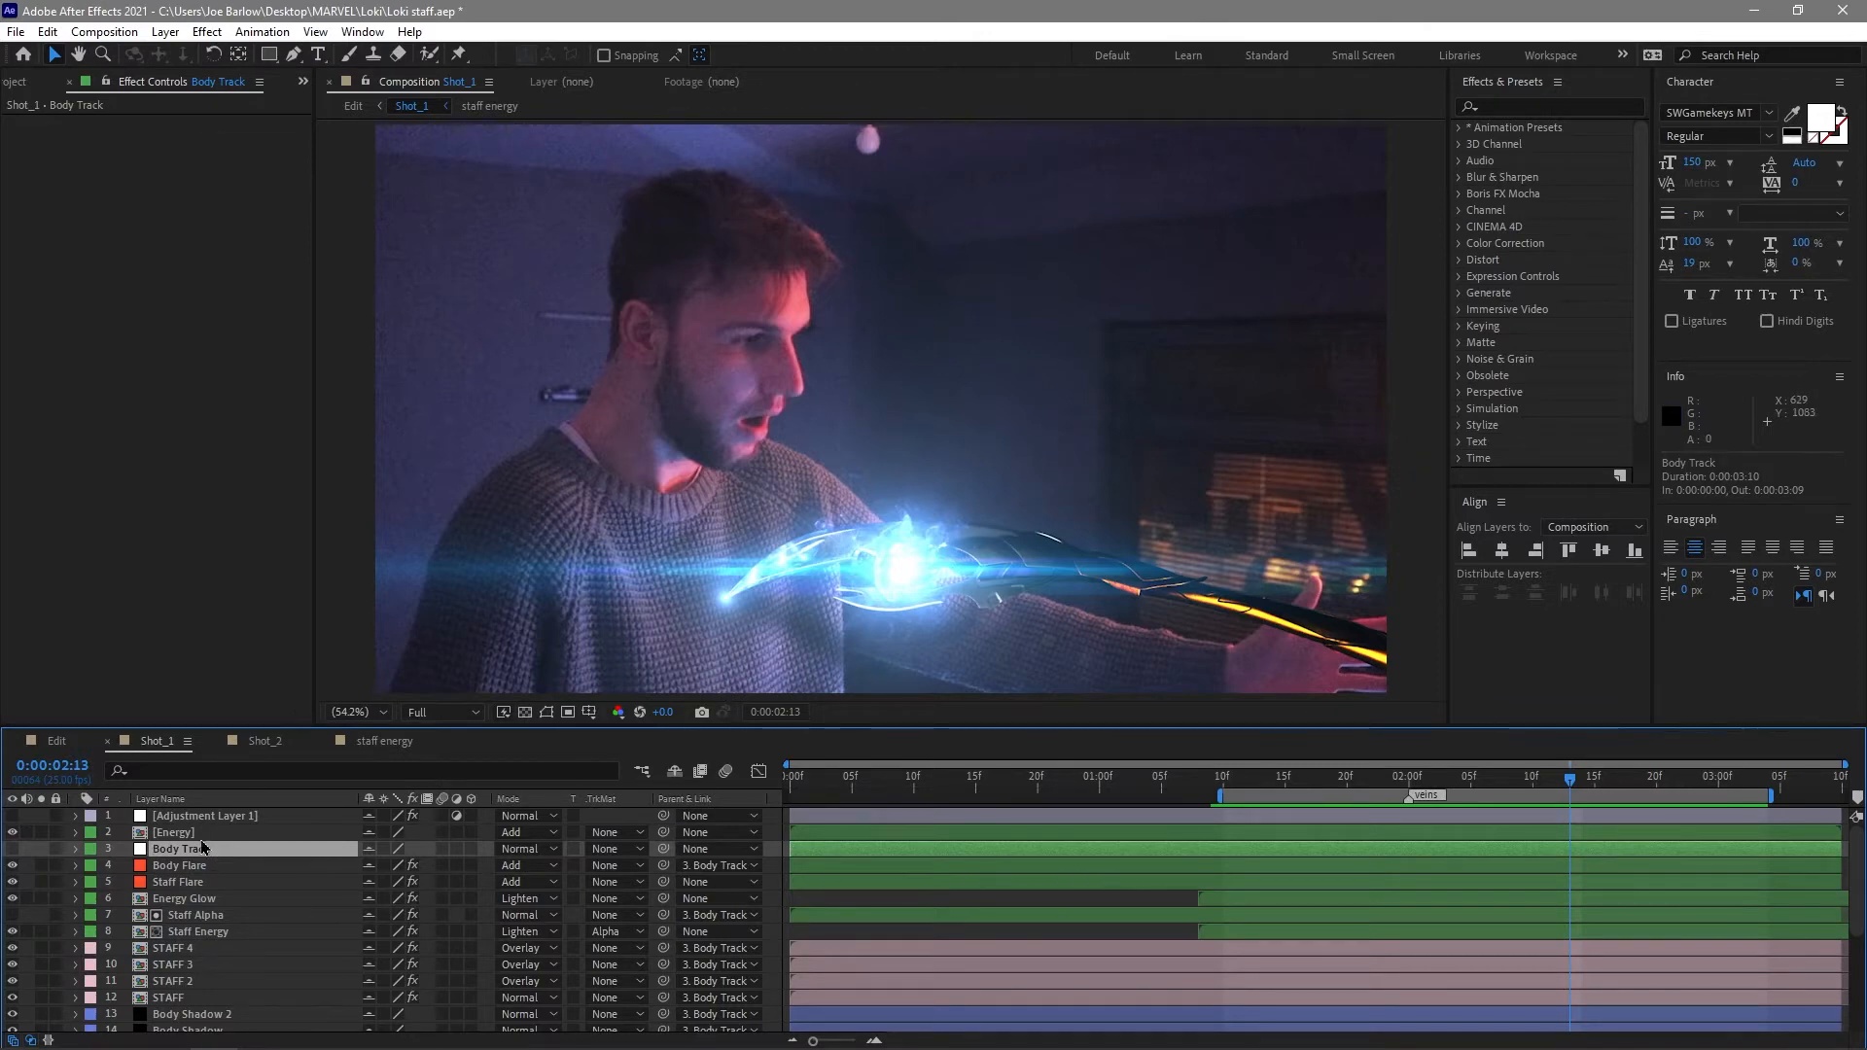
pyautogui.click(205, 814)
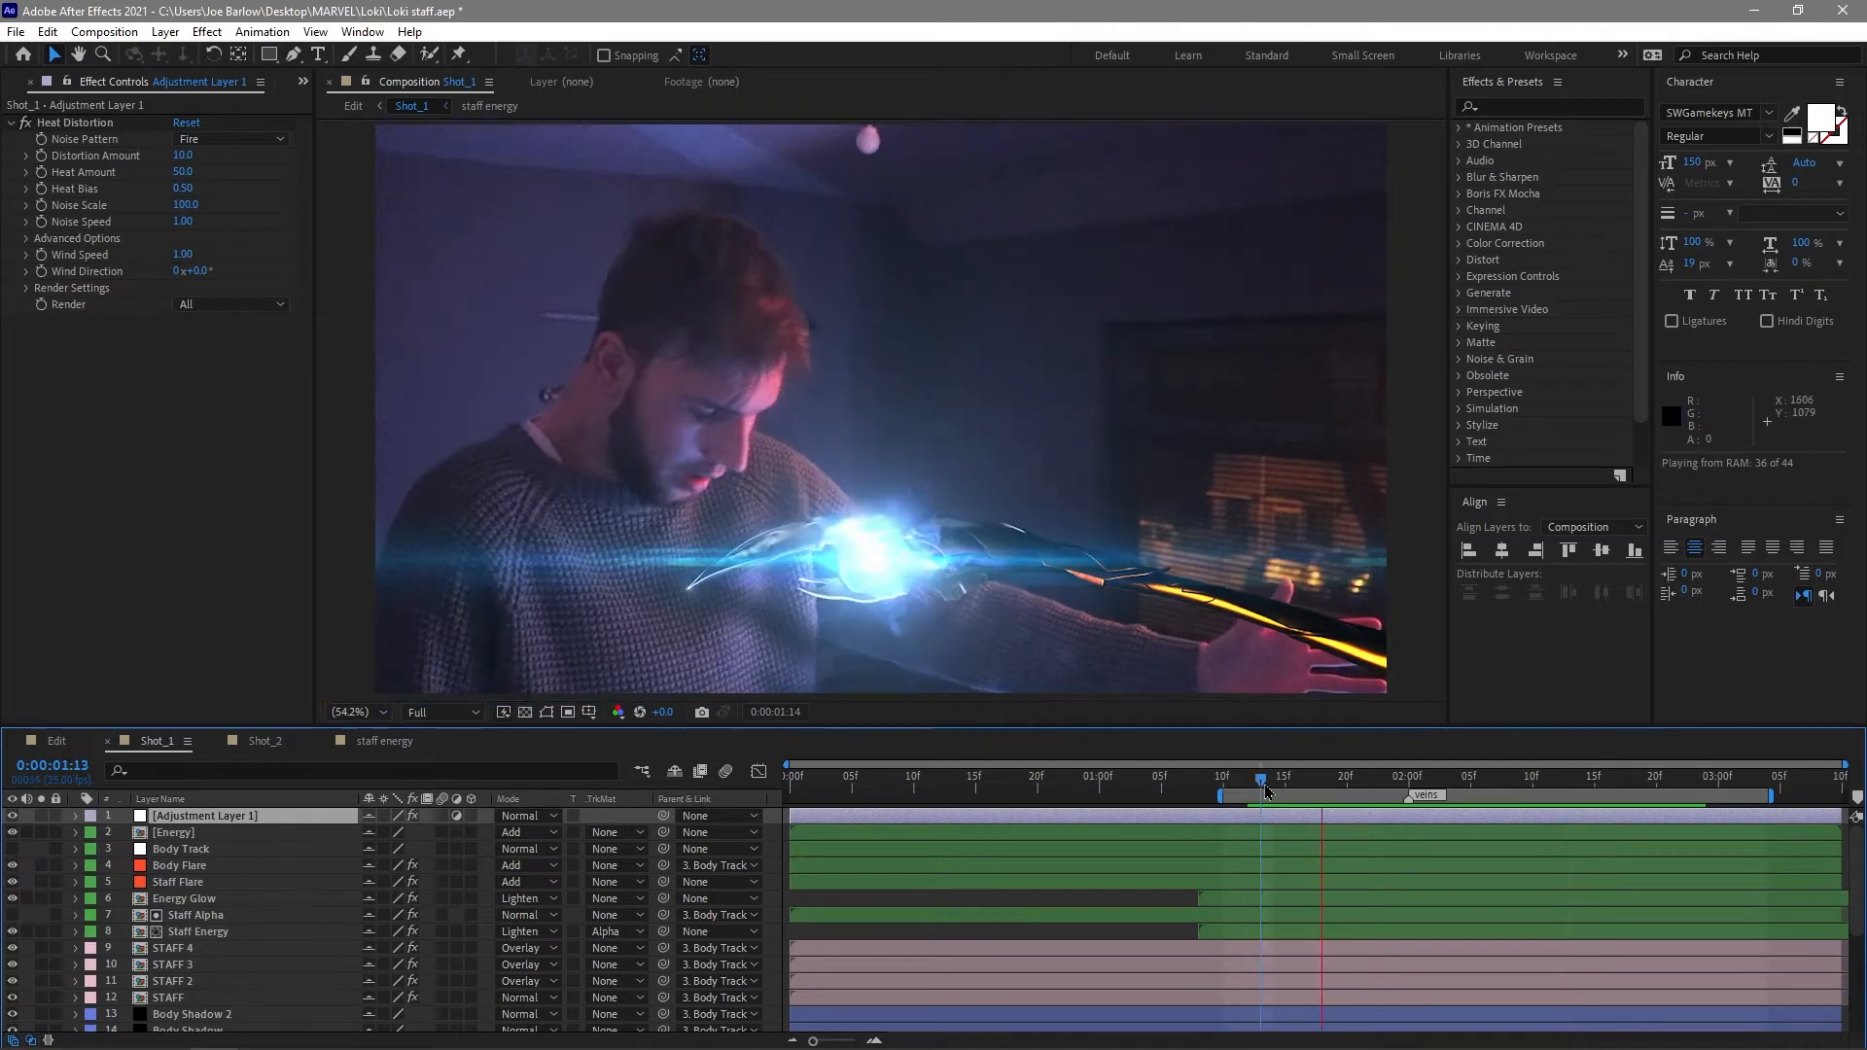
pyautogui.click(1721, 776)
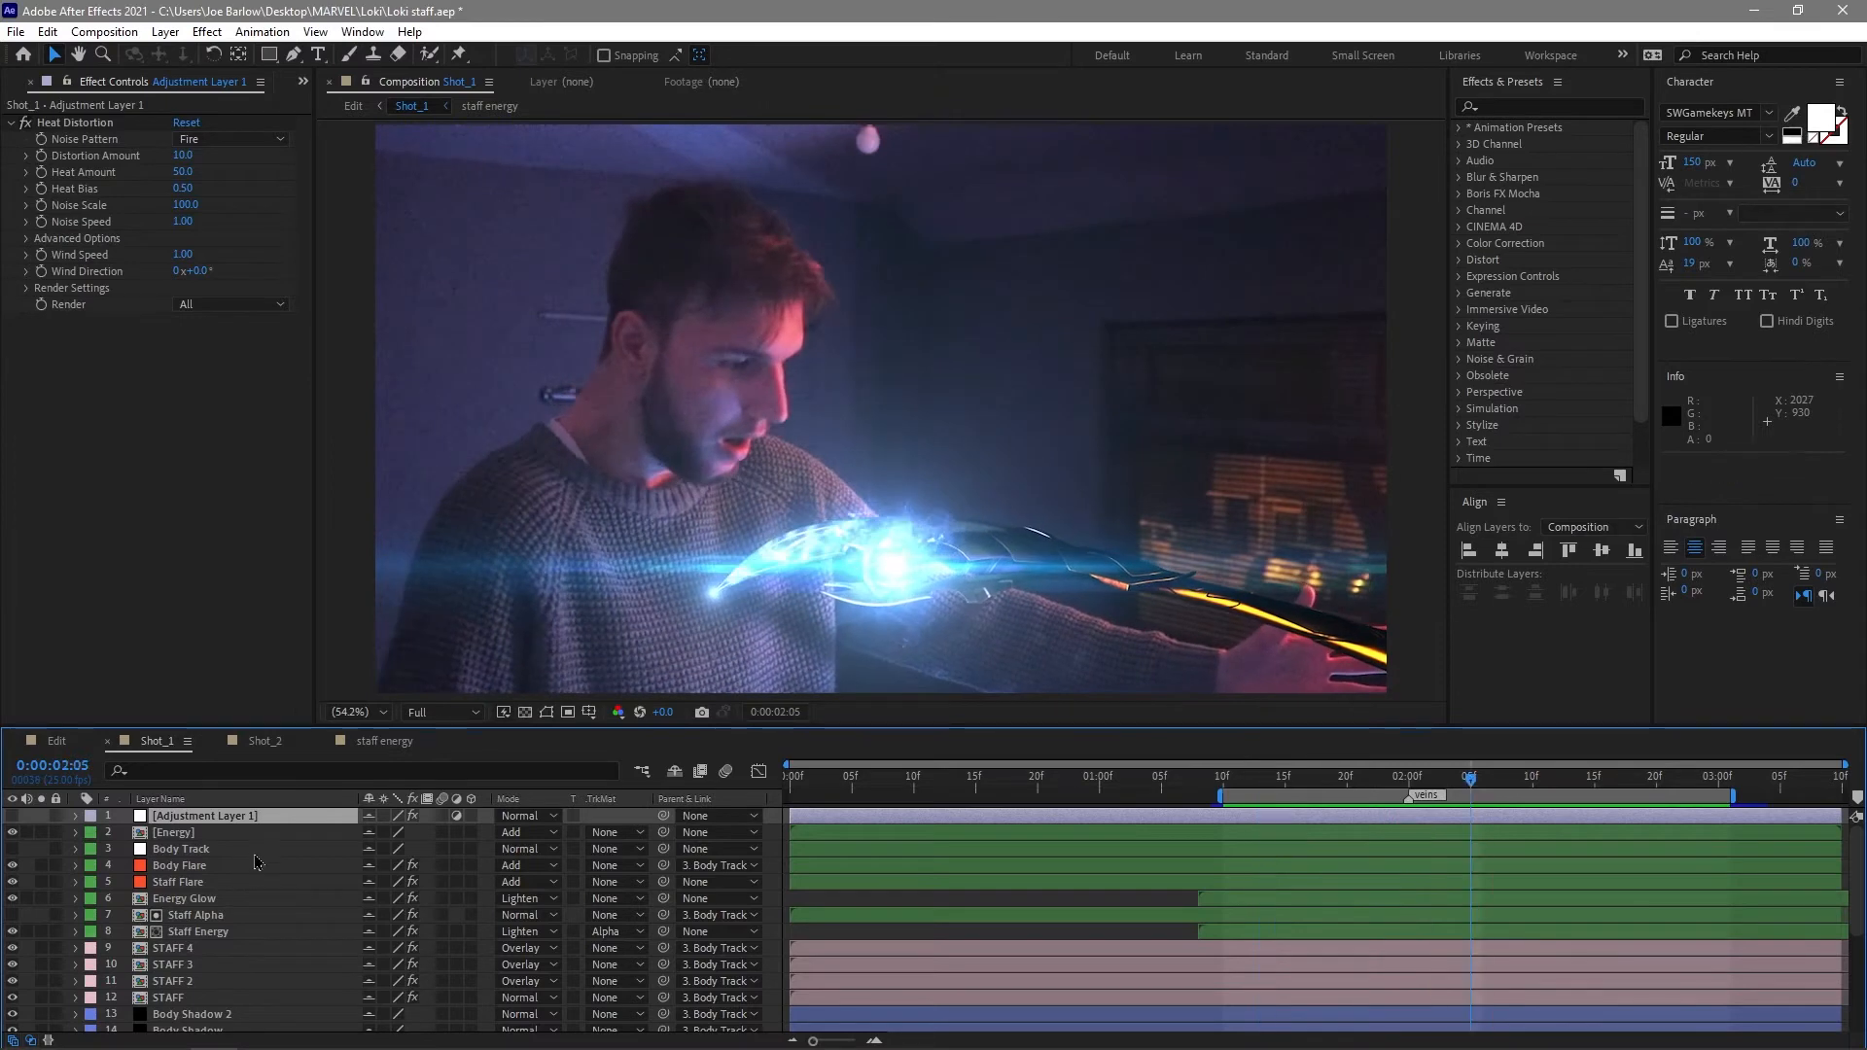
pyautogui.click(205, 857)
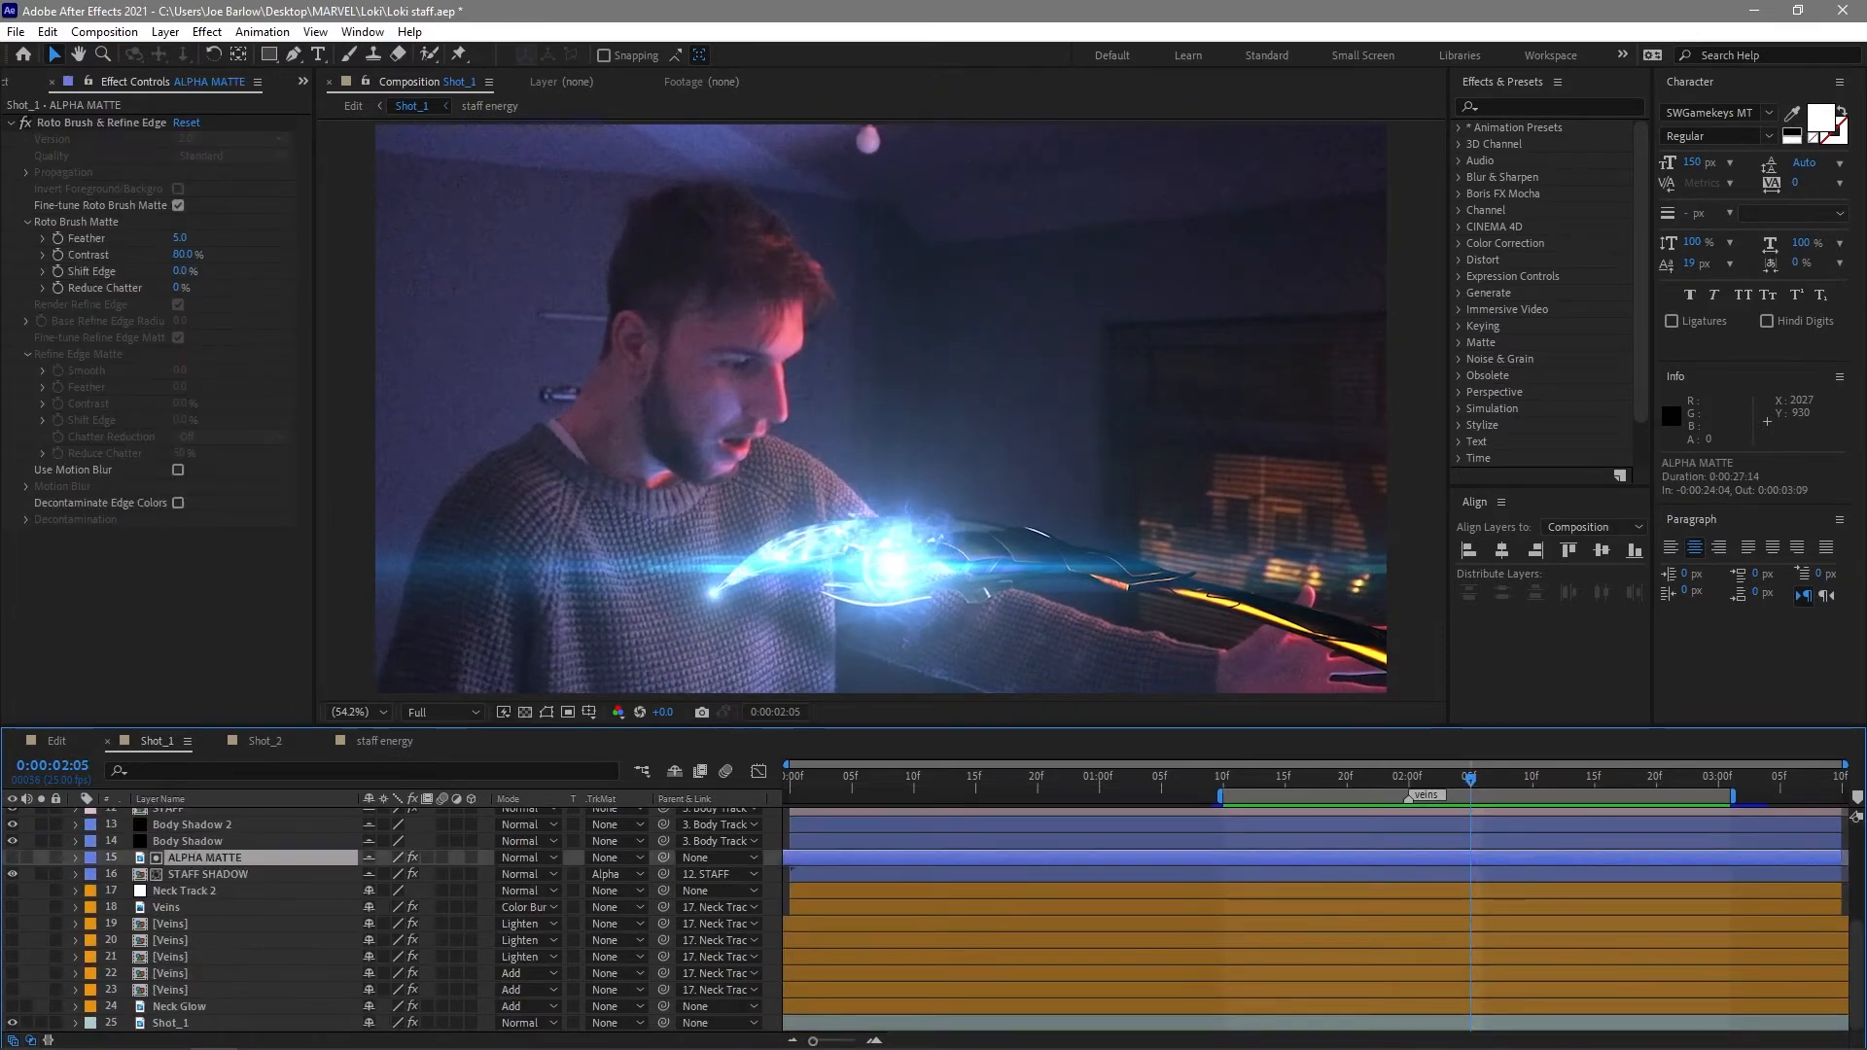
# View a Veins layer's Glow and the Neck Glow layer, then enter the Veins precomp of four black solids.
pyautogui.click(169, 990)
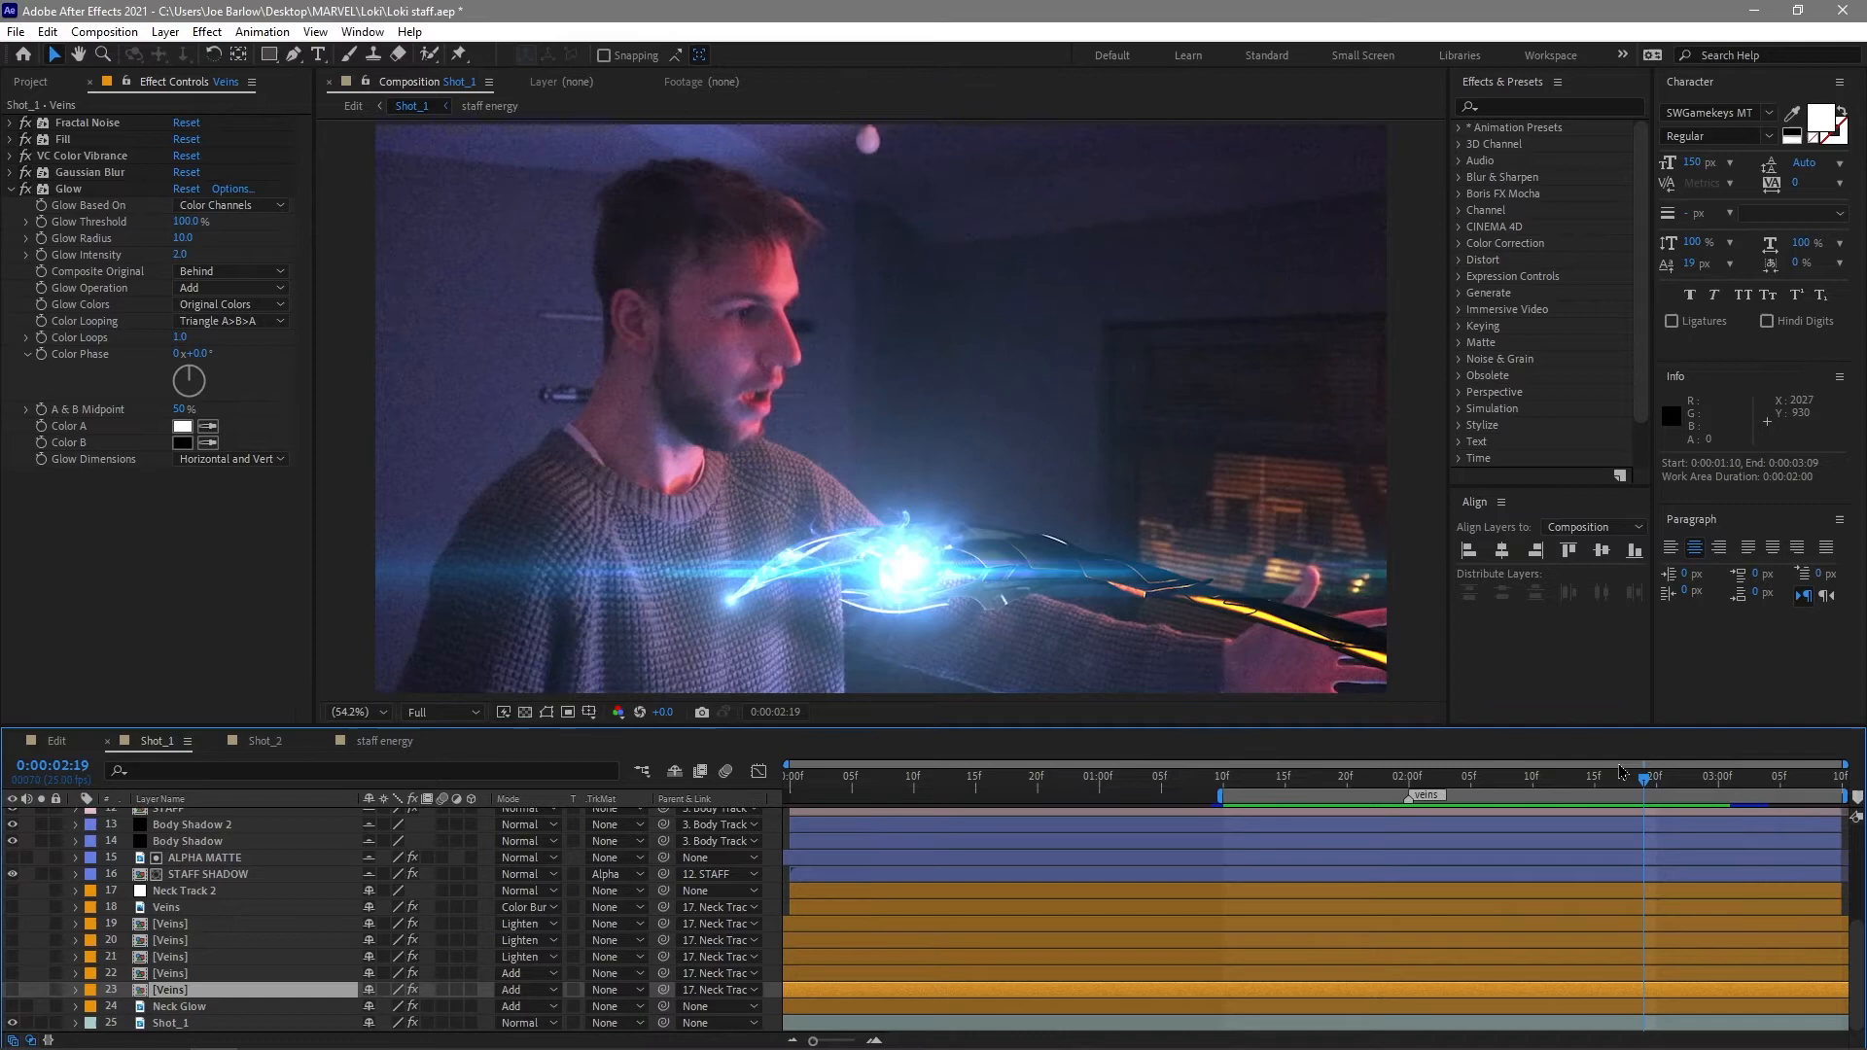
pyautogui.click(179, 1006)
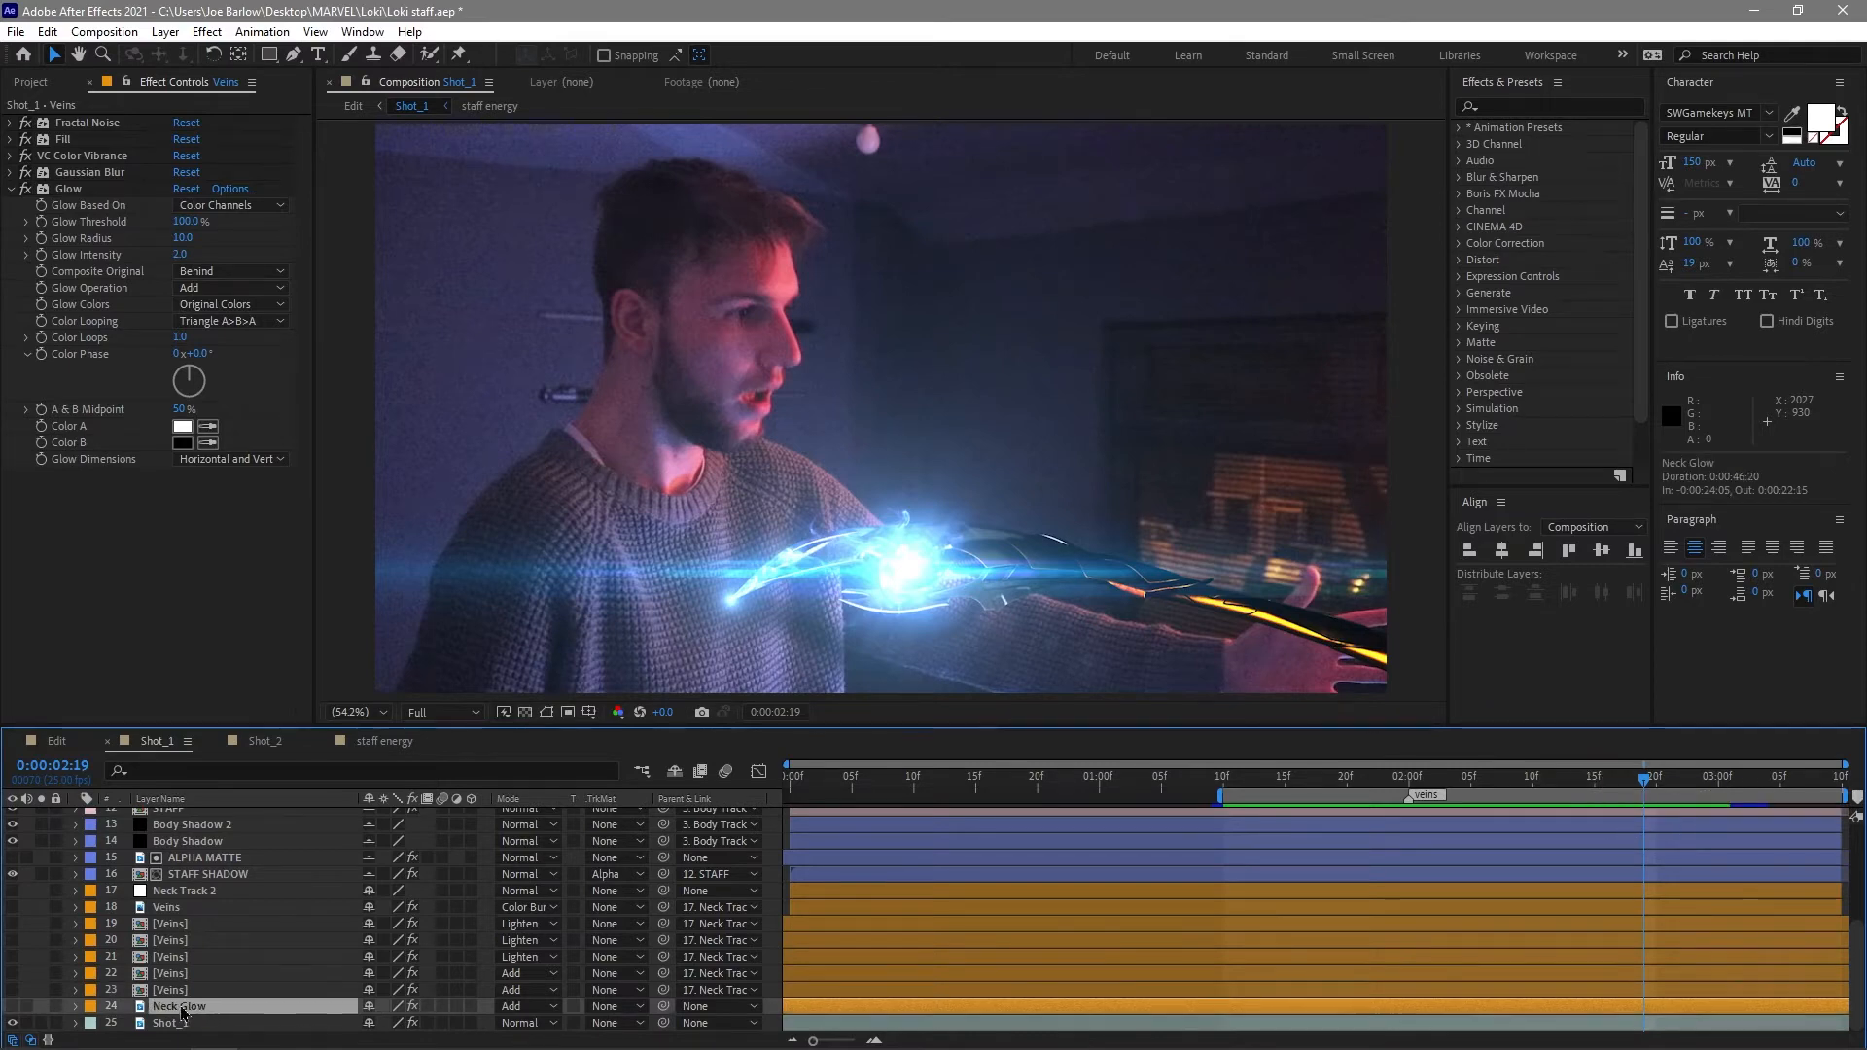
pyautogui.click(171, 990)
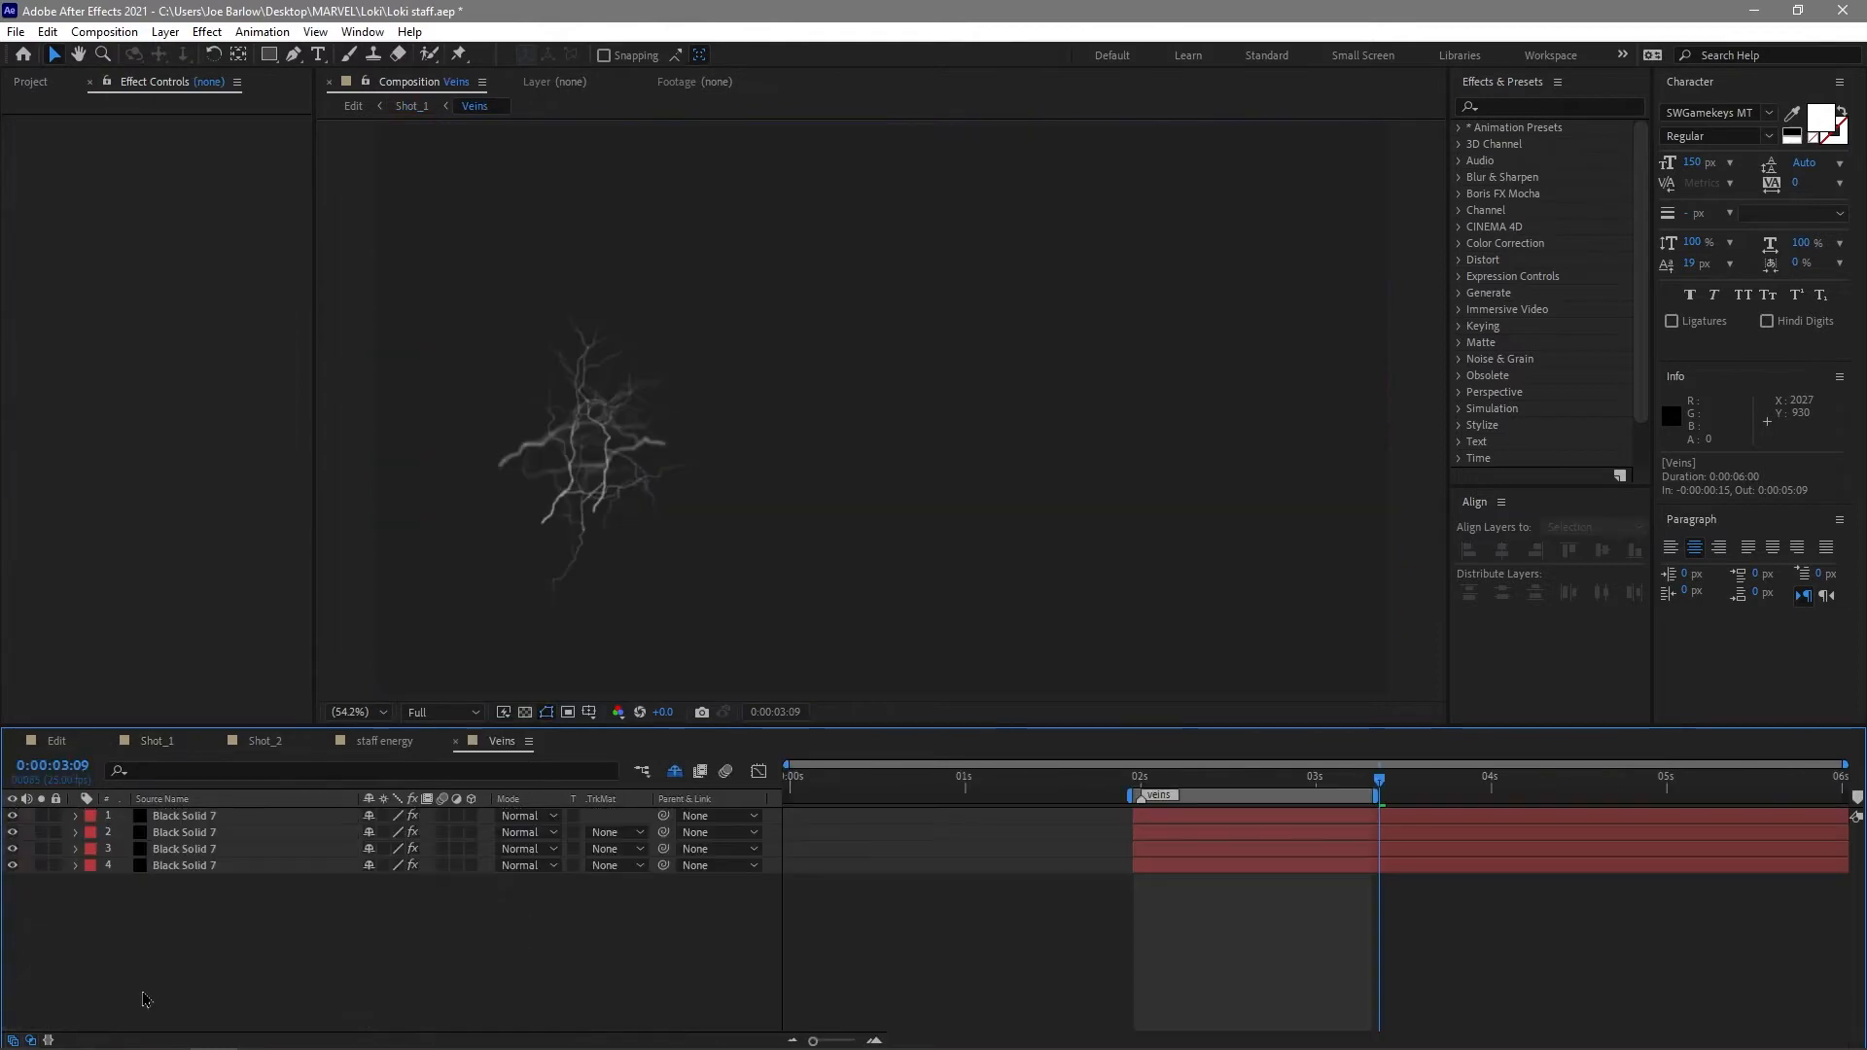
# Inspect a vein solid's Advanced Lightning decay keyframes and play from the 2-second mark where veins grow in.
pyautogui.click(183, 864)
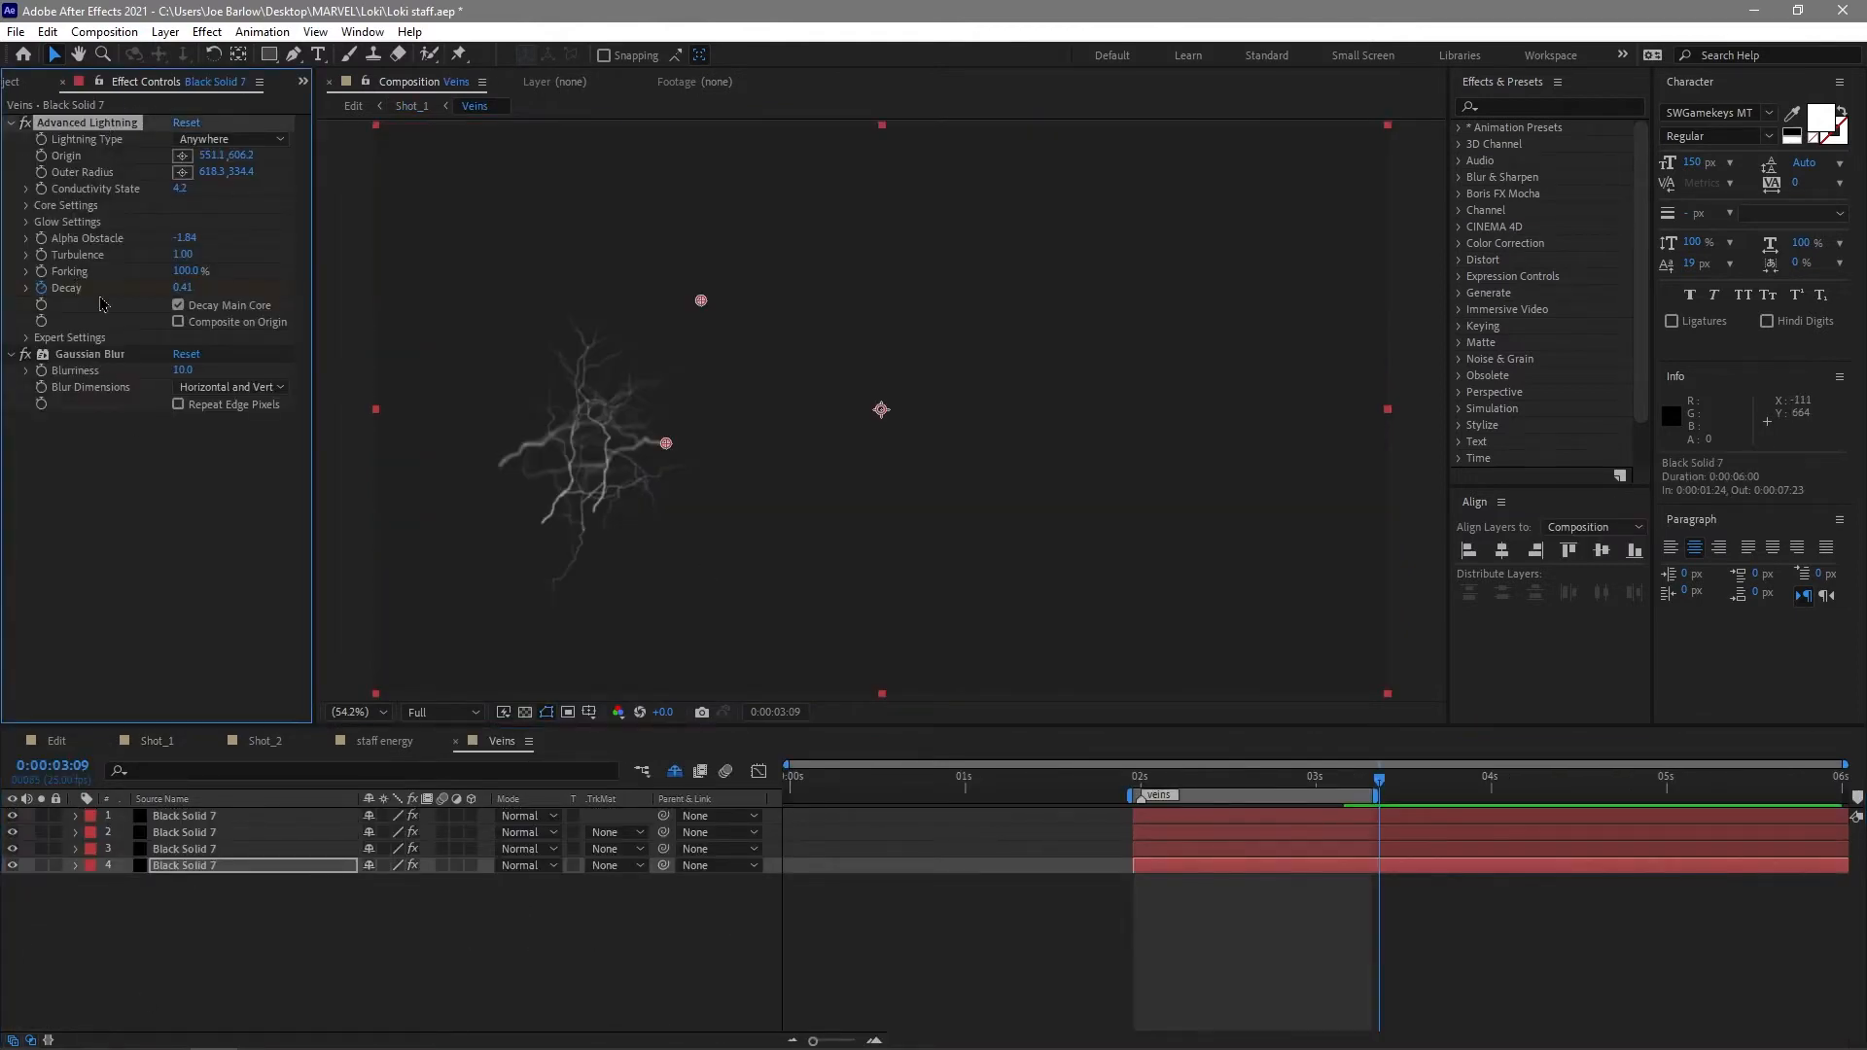
pyautogui.moveTo(696, 550)
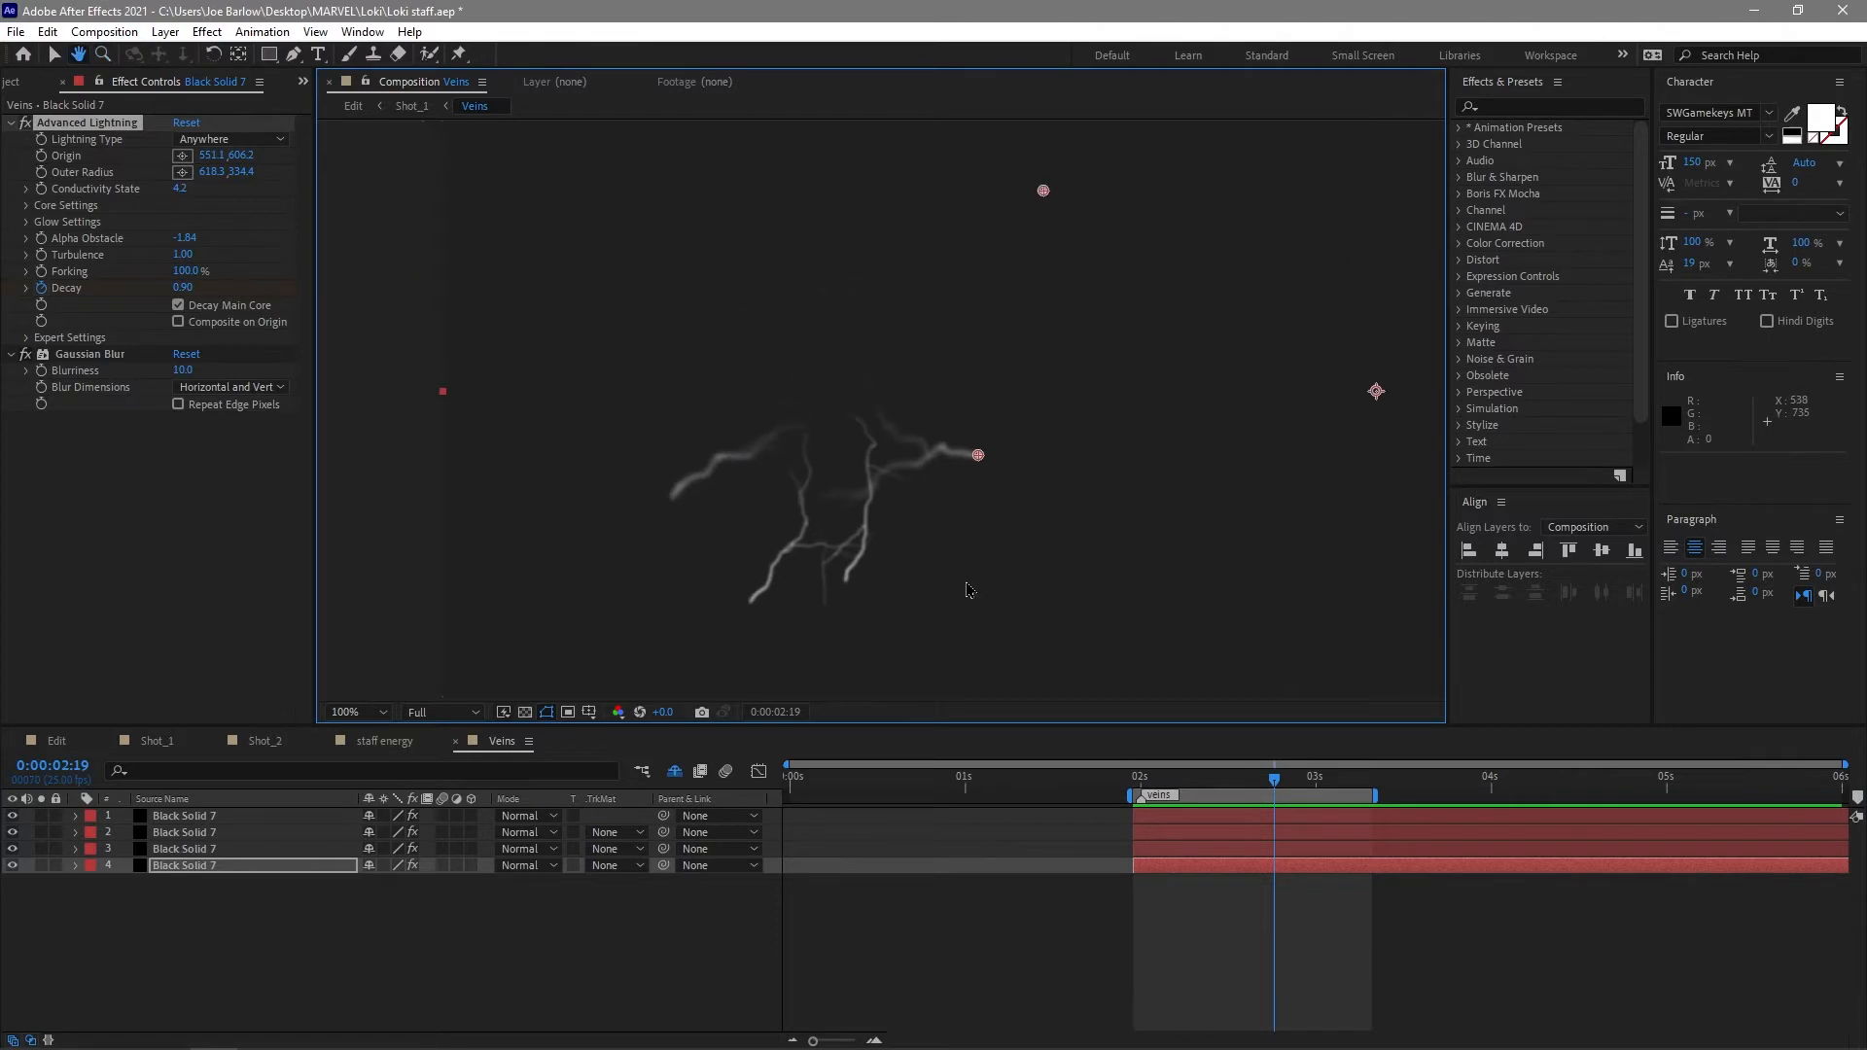
pyautogui.click(1140, 782)
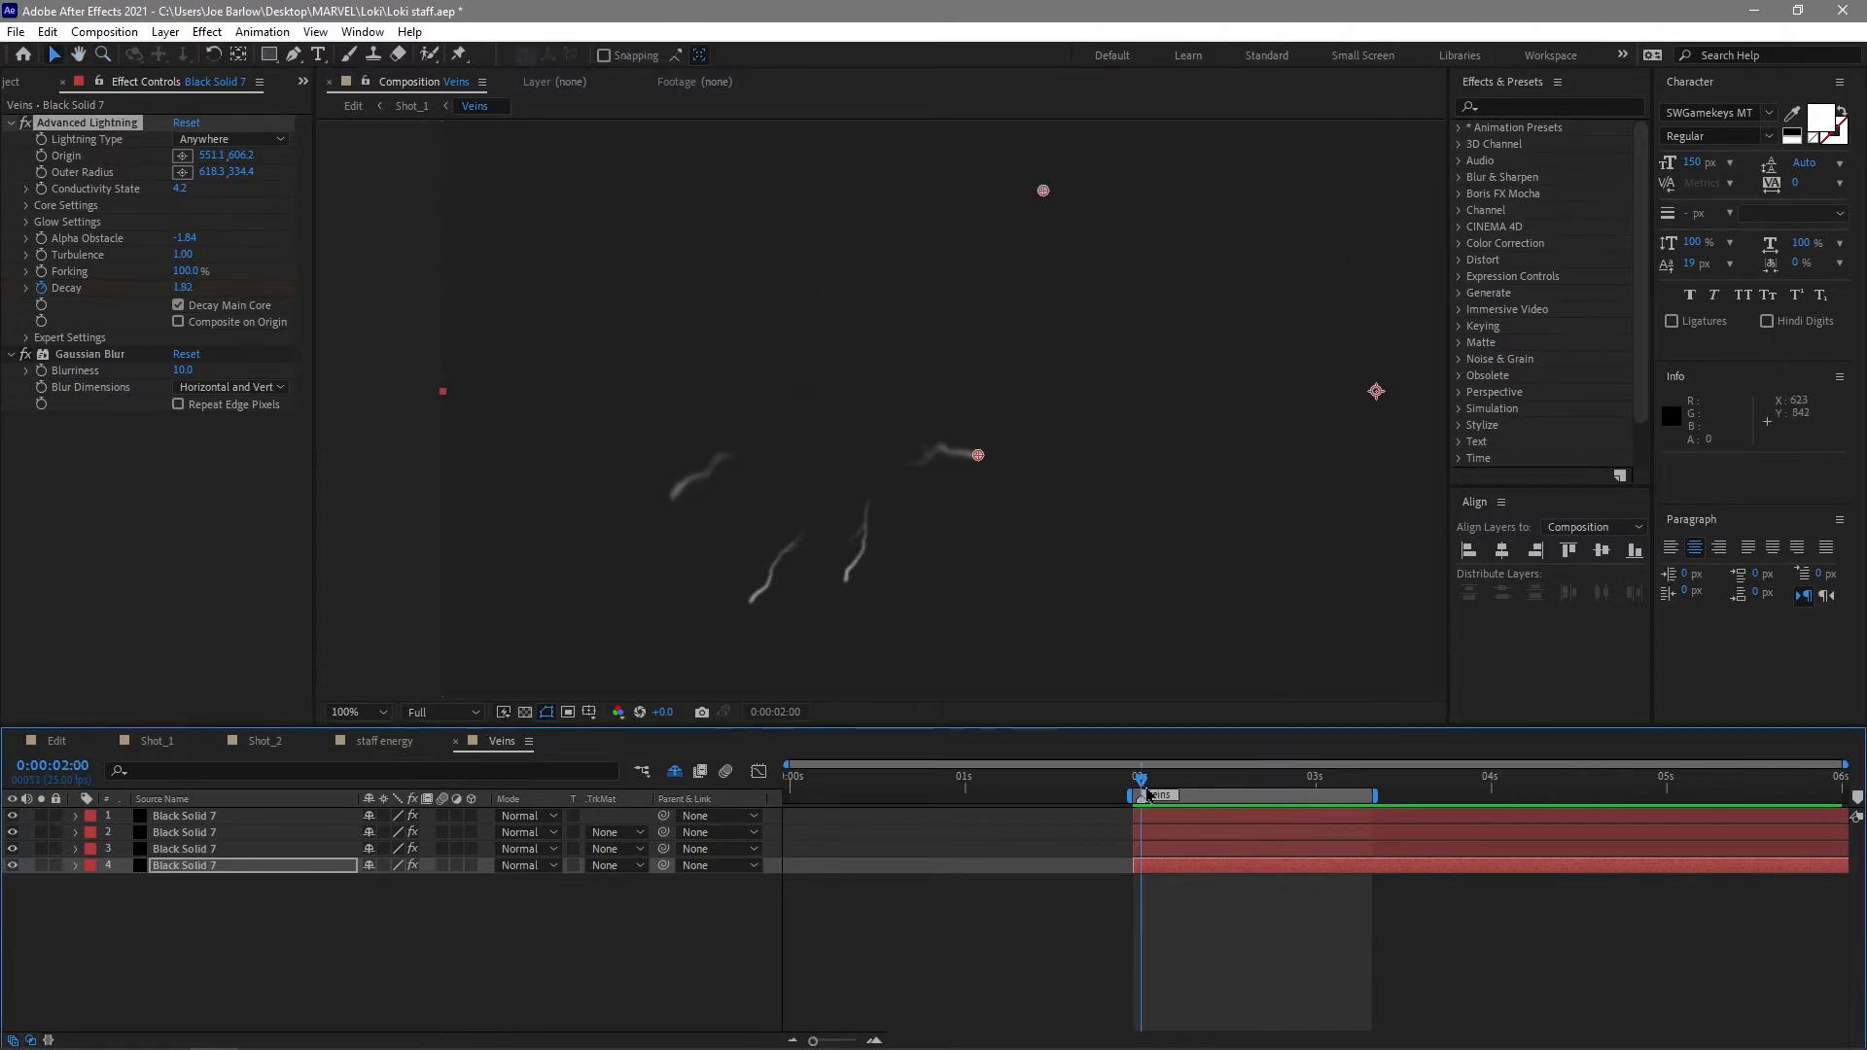
pyautogui.press('space')
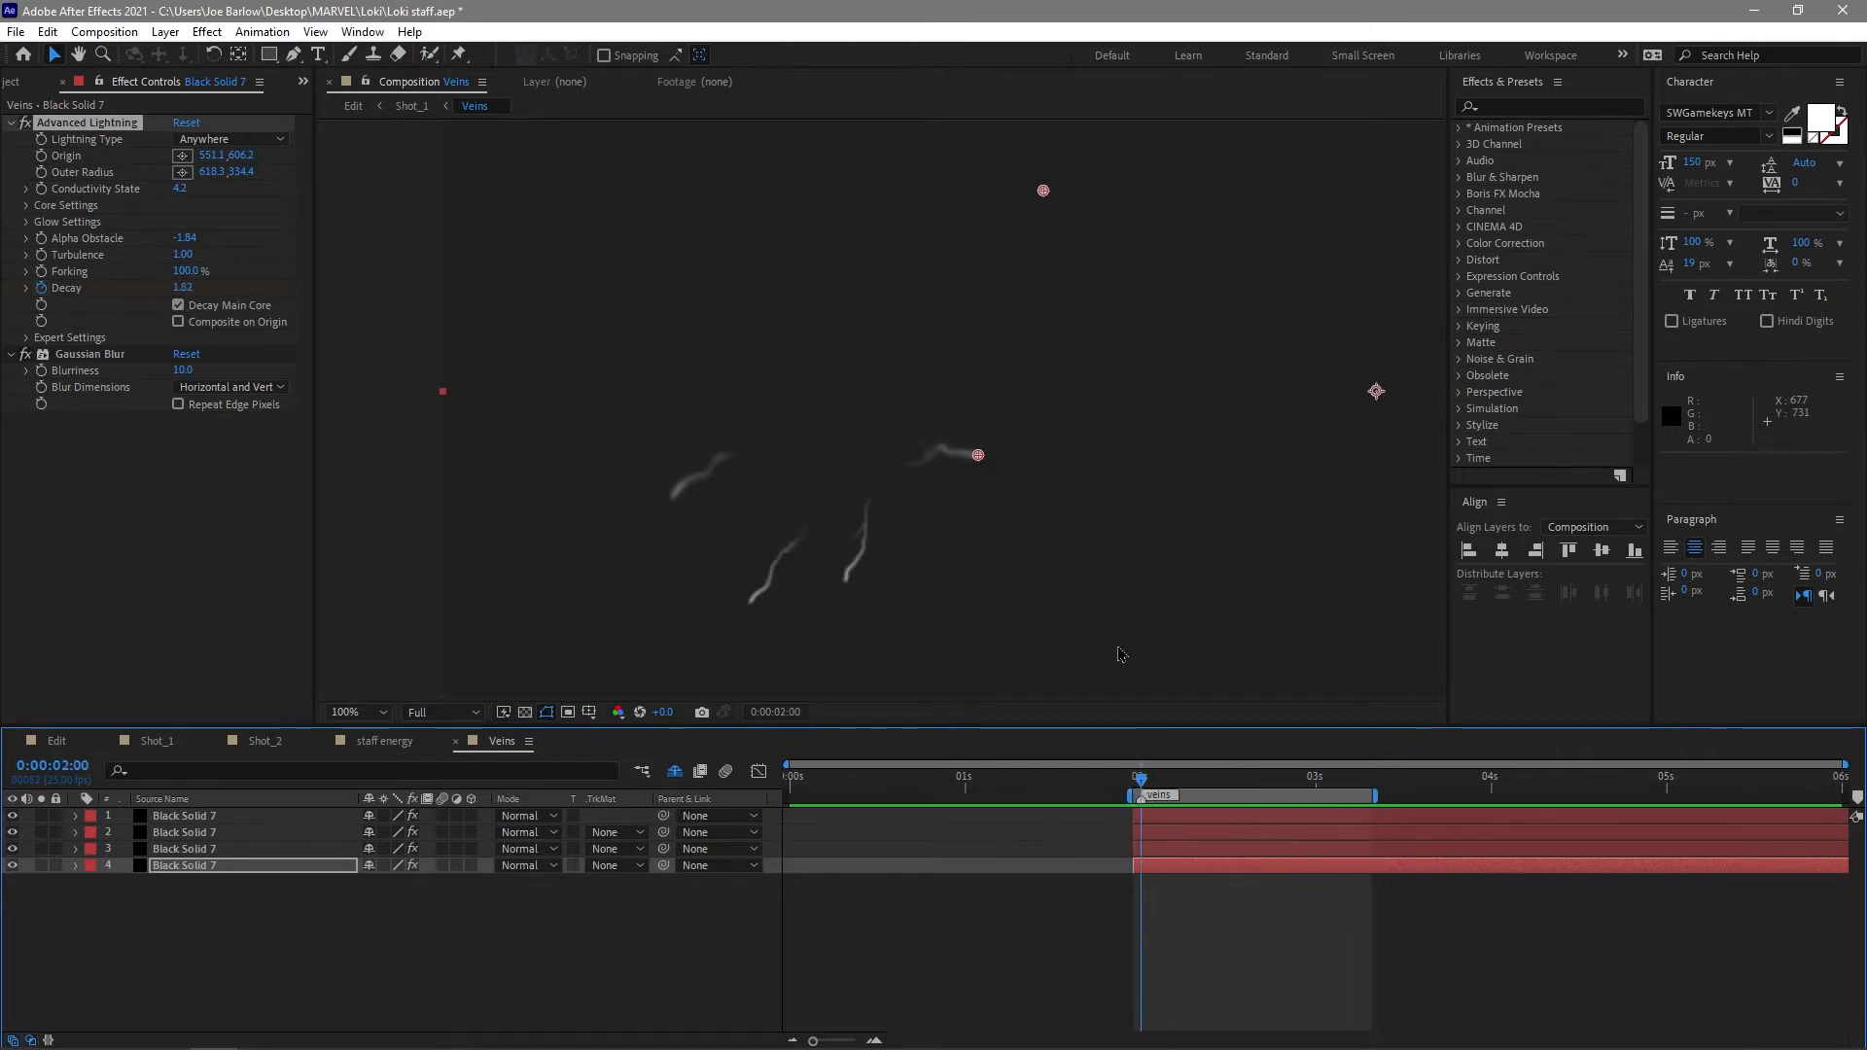
# Compare the lightning settings of the other Black Solid 7 layers, then return to the Shot_1 composition.
pyautogui.click(185, 830)
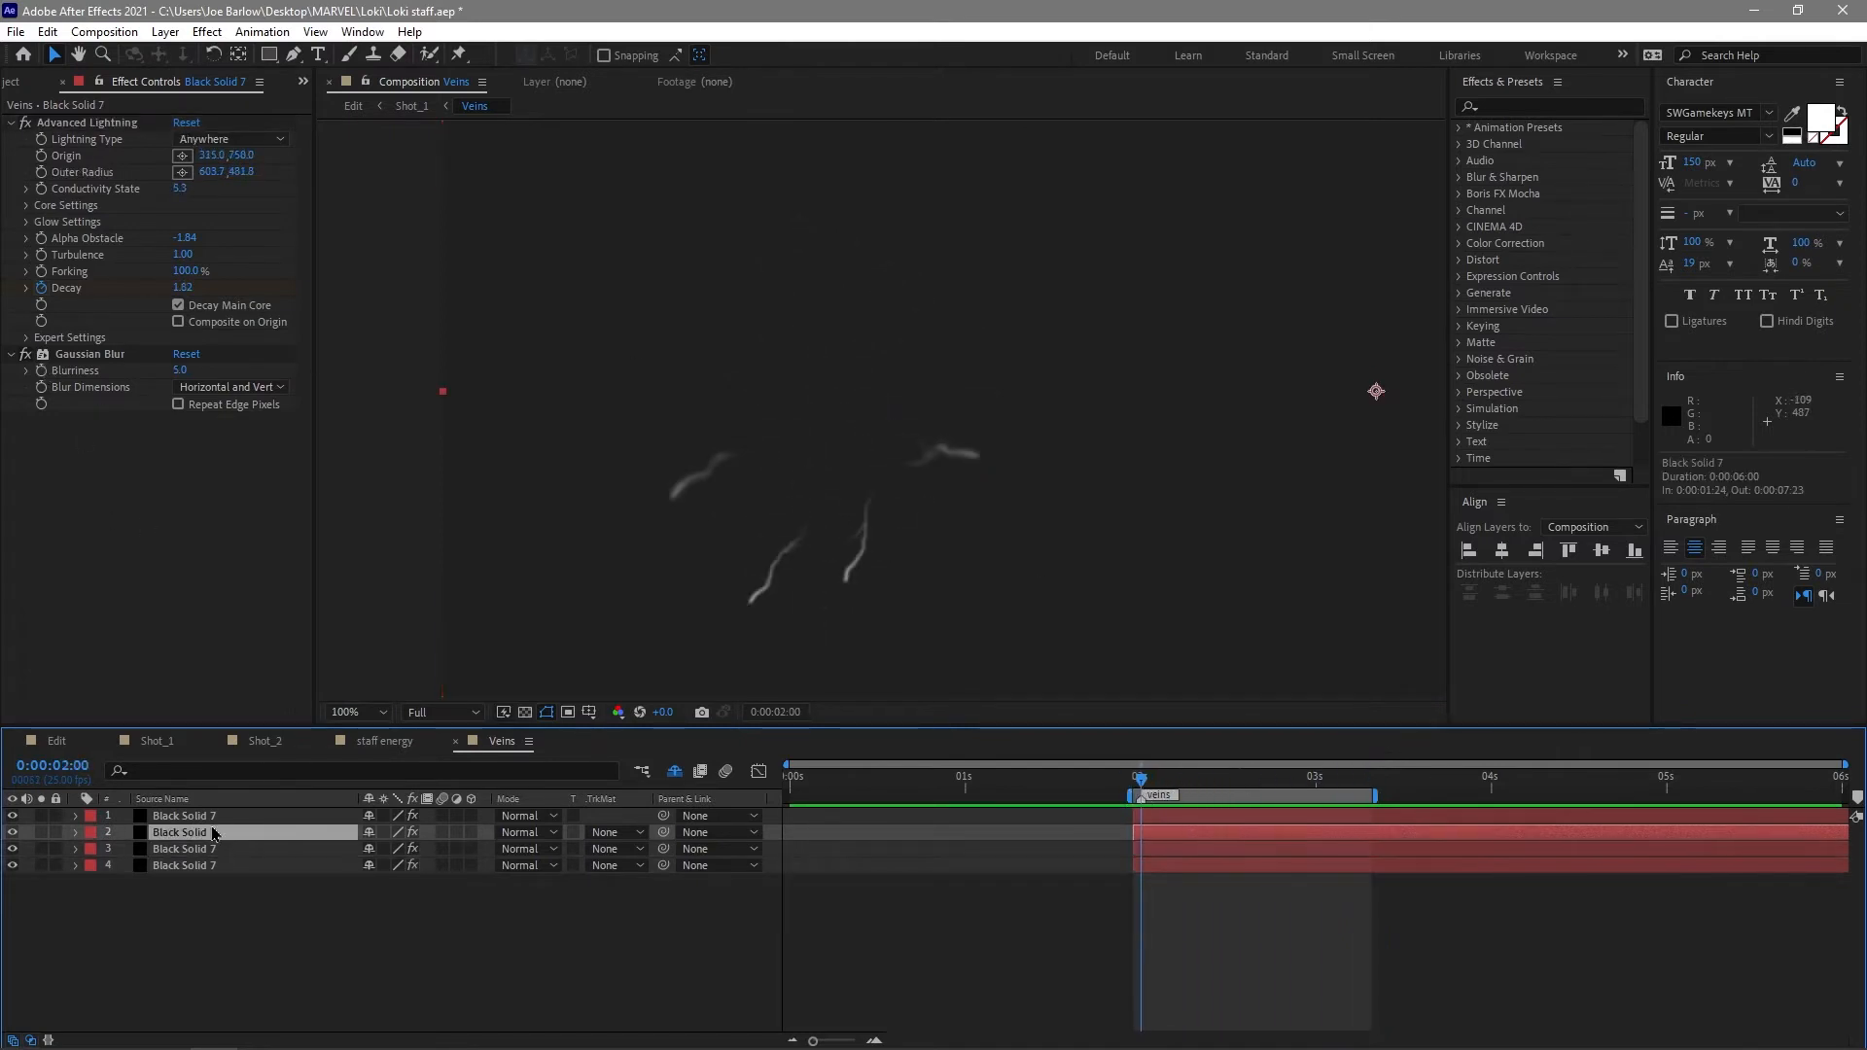
pyautogui.click(185, 815)
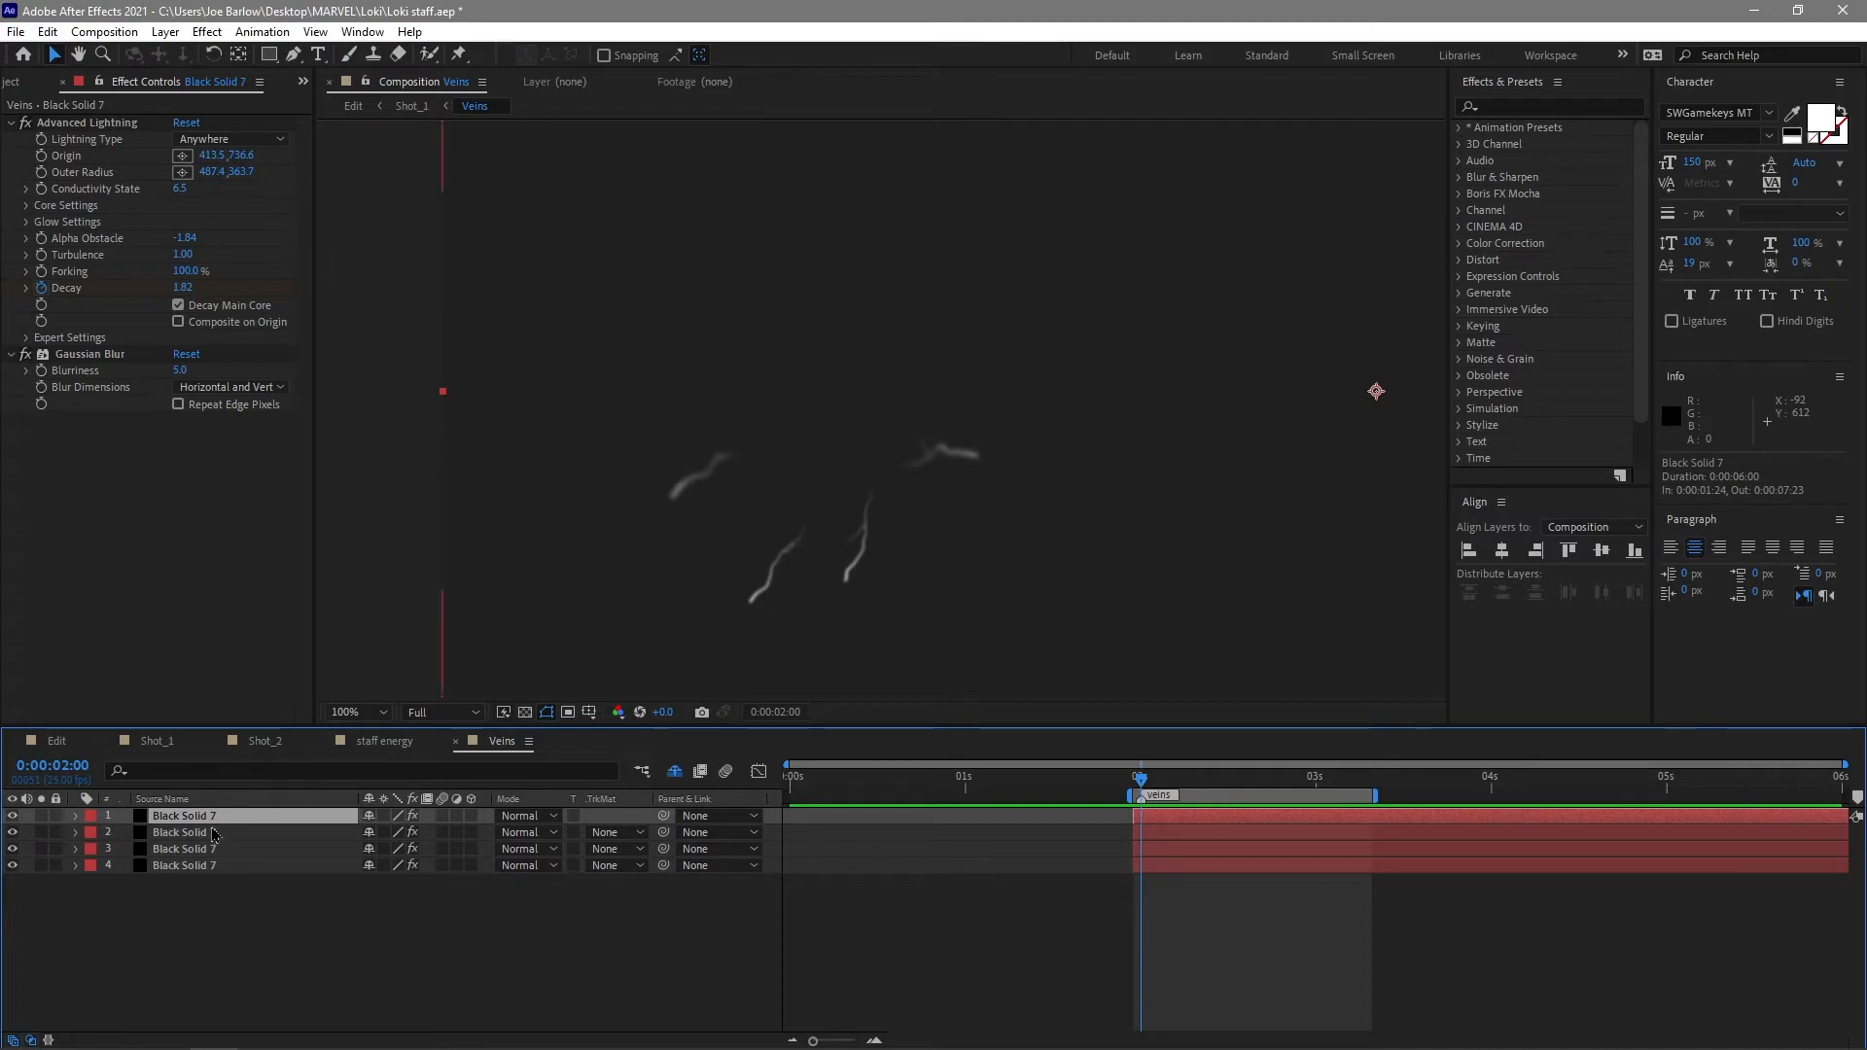
pyautogui.click(185, 865)
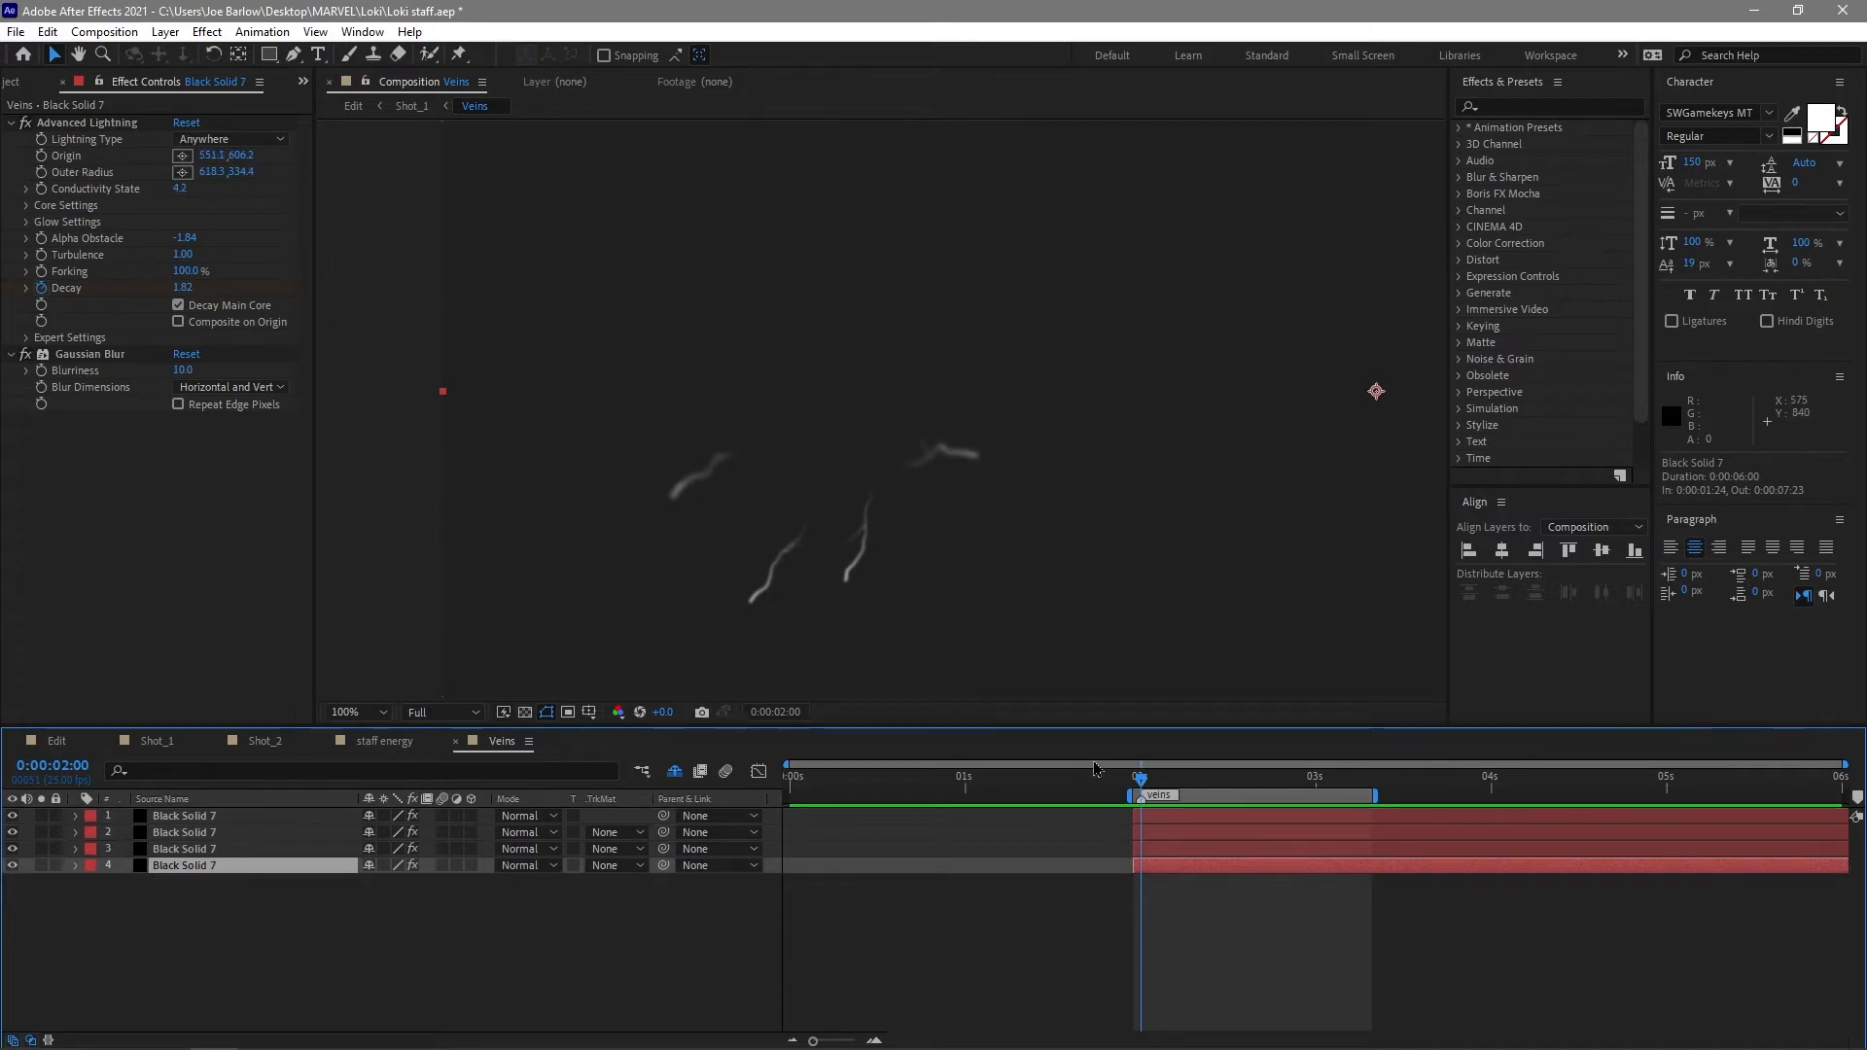
pyautogui.moveTo(1172, 792)
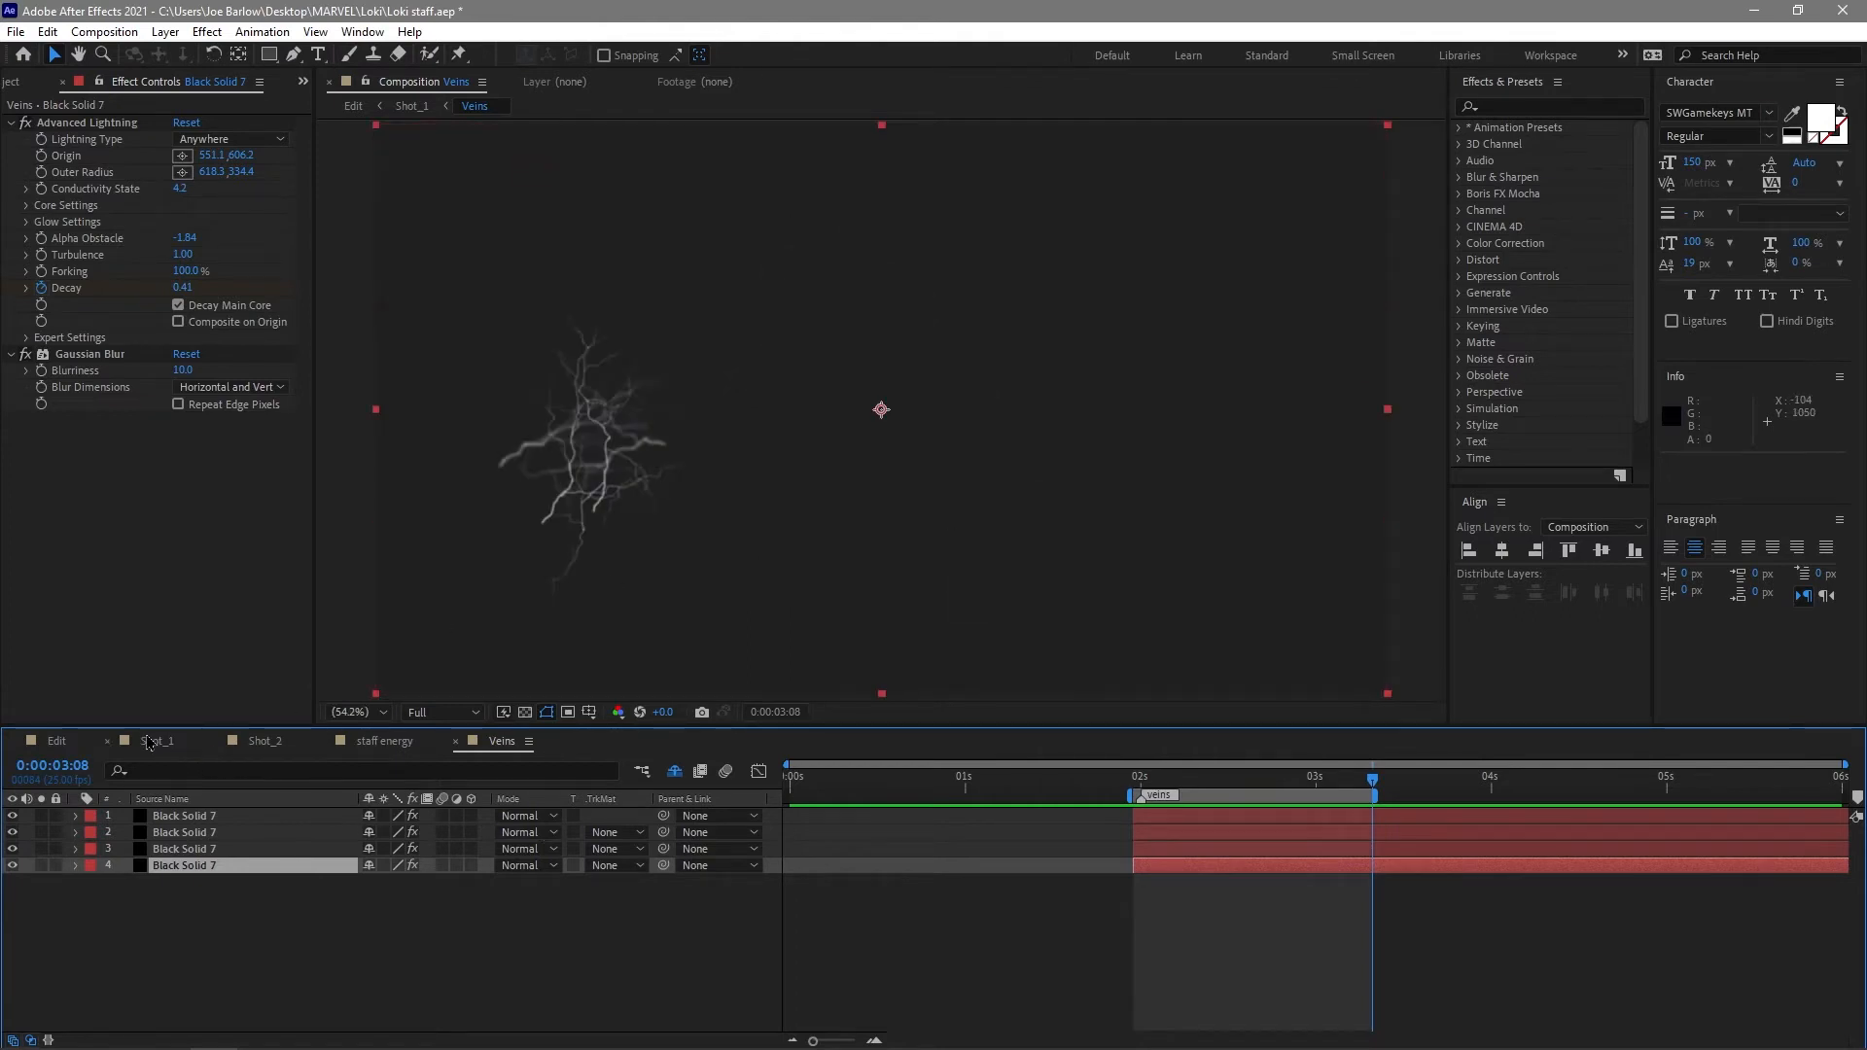
pyautogui.click(162, 740)
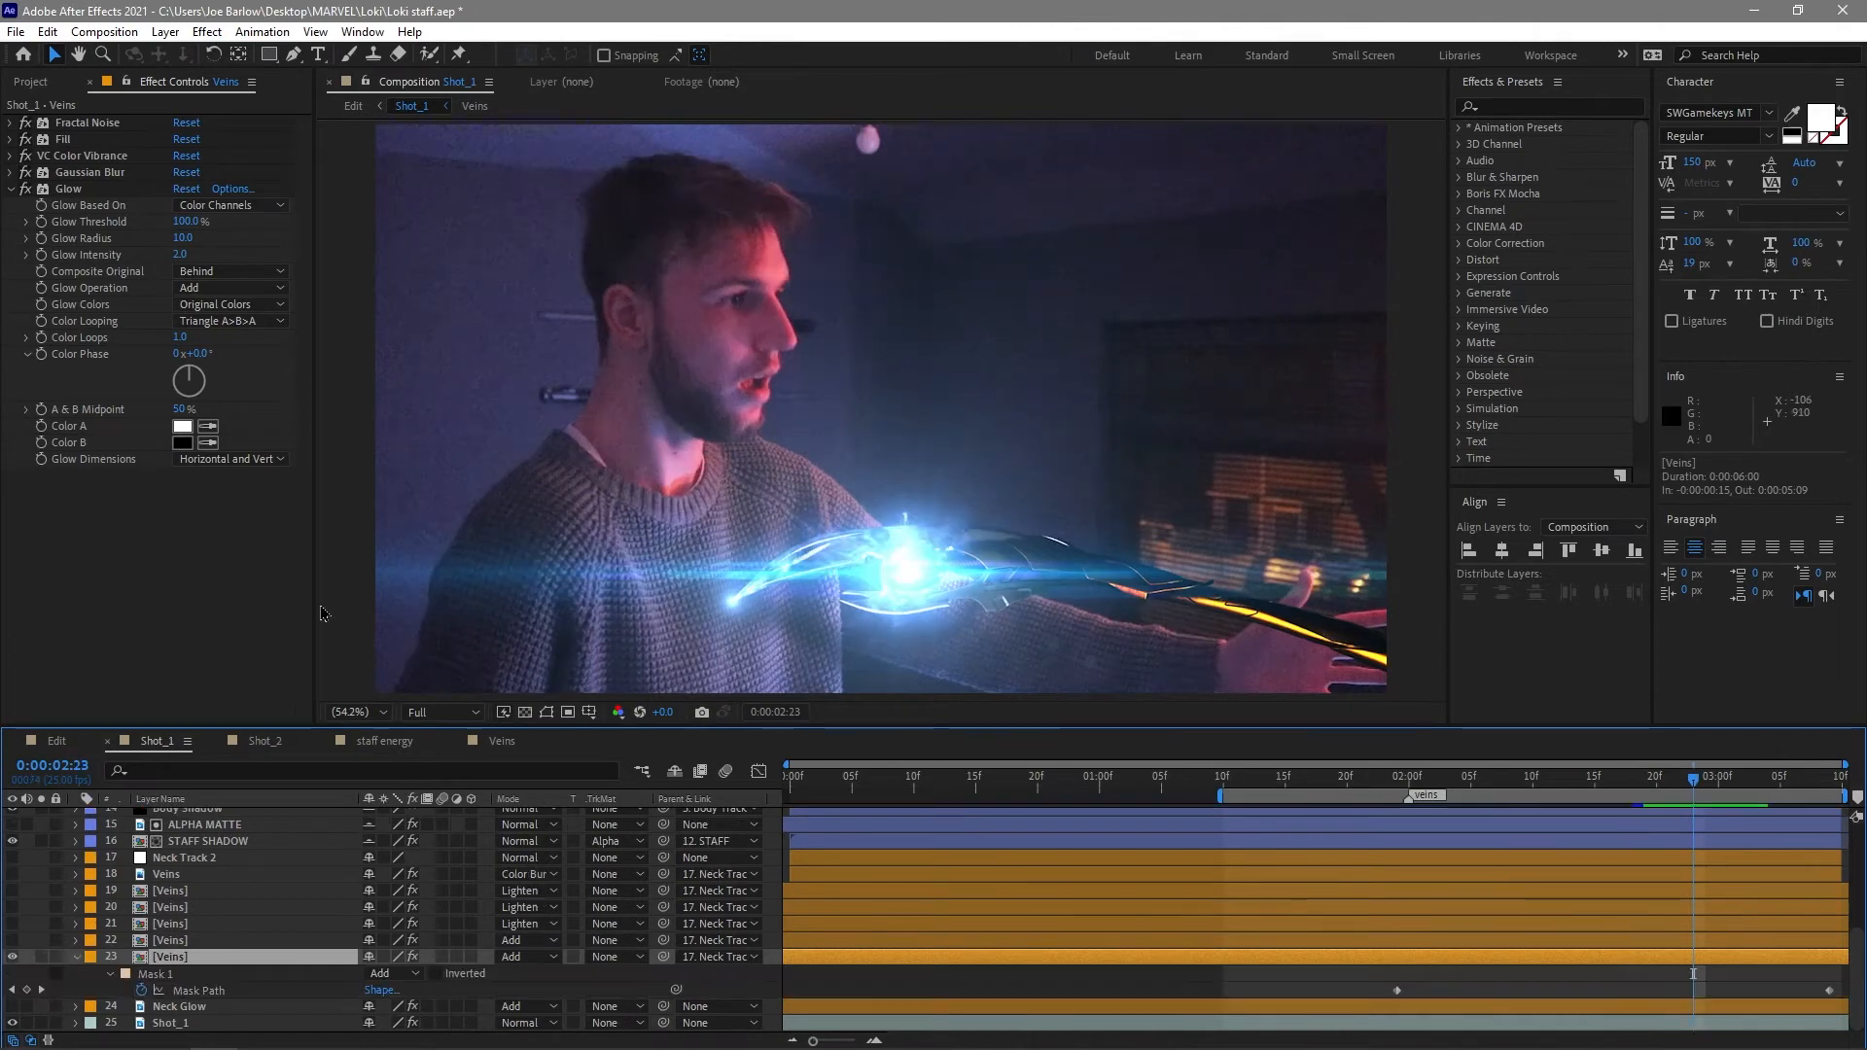
pyautogui.moveTo(118, 191)
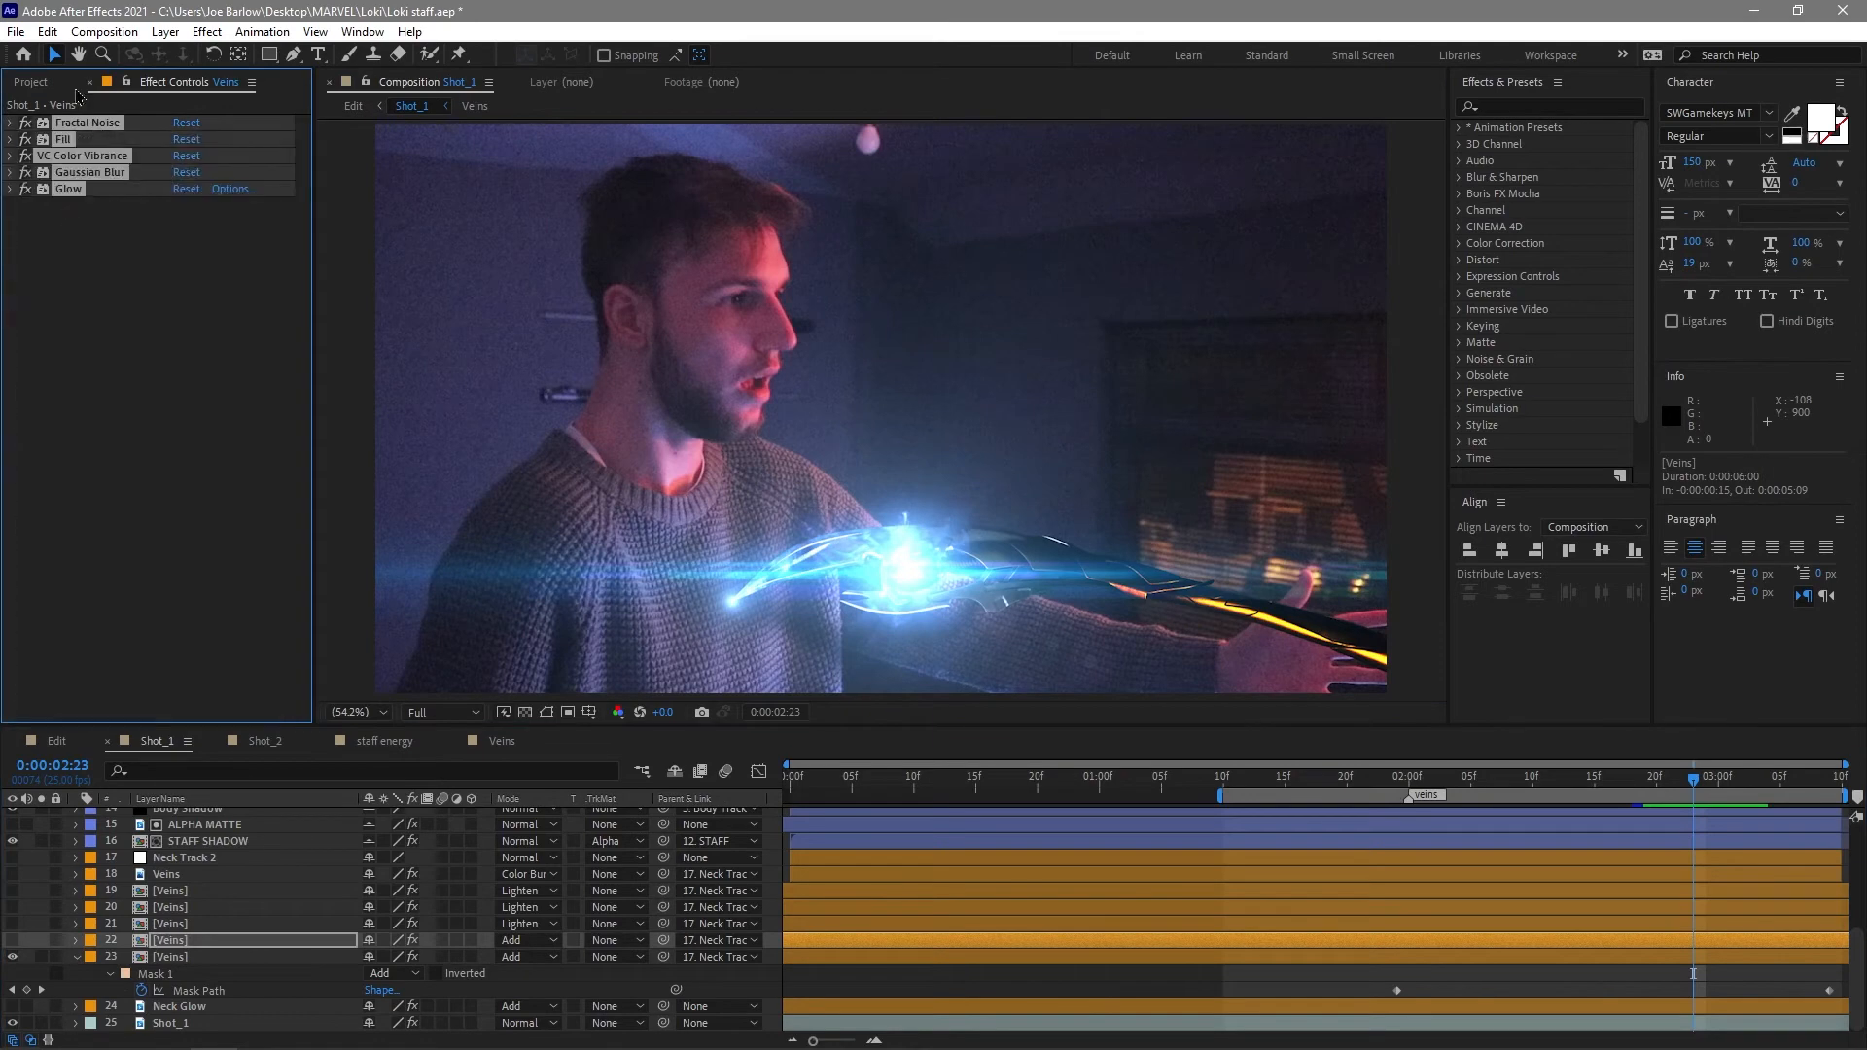
# Scroll a Veins copy's Fractal Noise, Fill, Gaussian Blur and Glow stack, then show another Veins layer's glow and blur at 2:18.
pyautogui.click(9, 122)
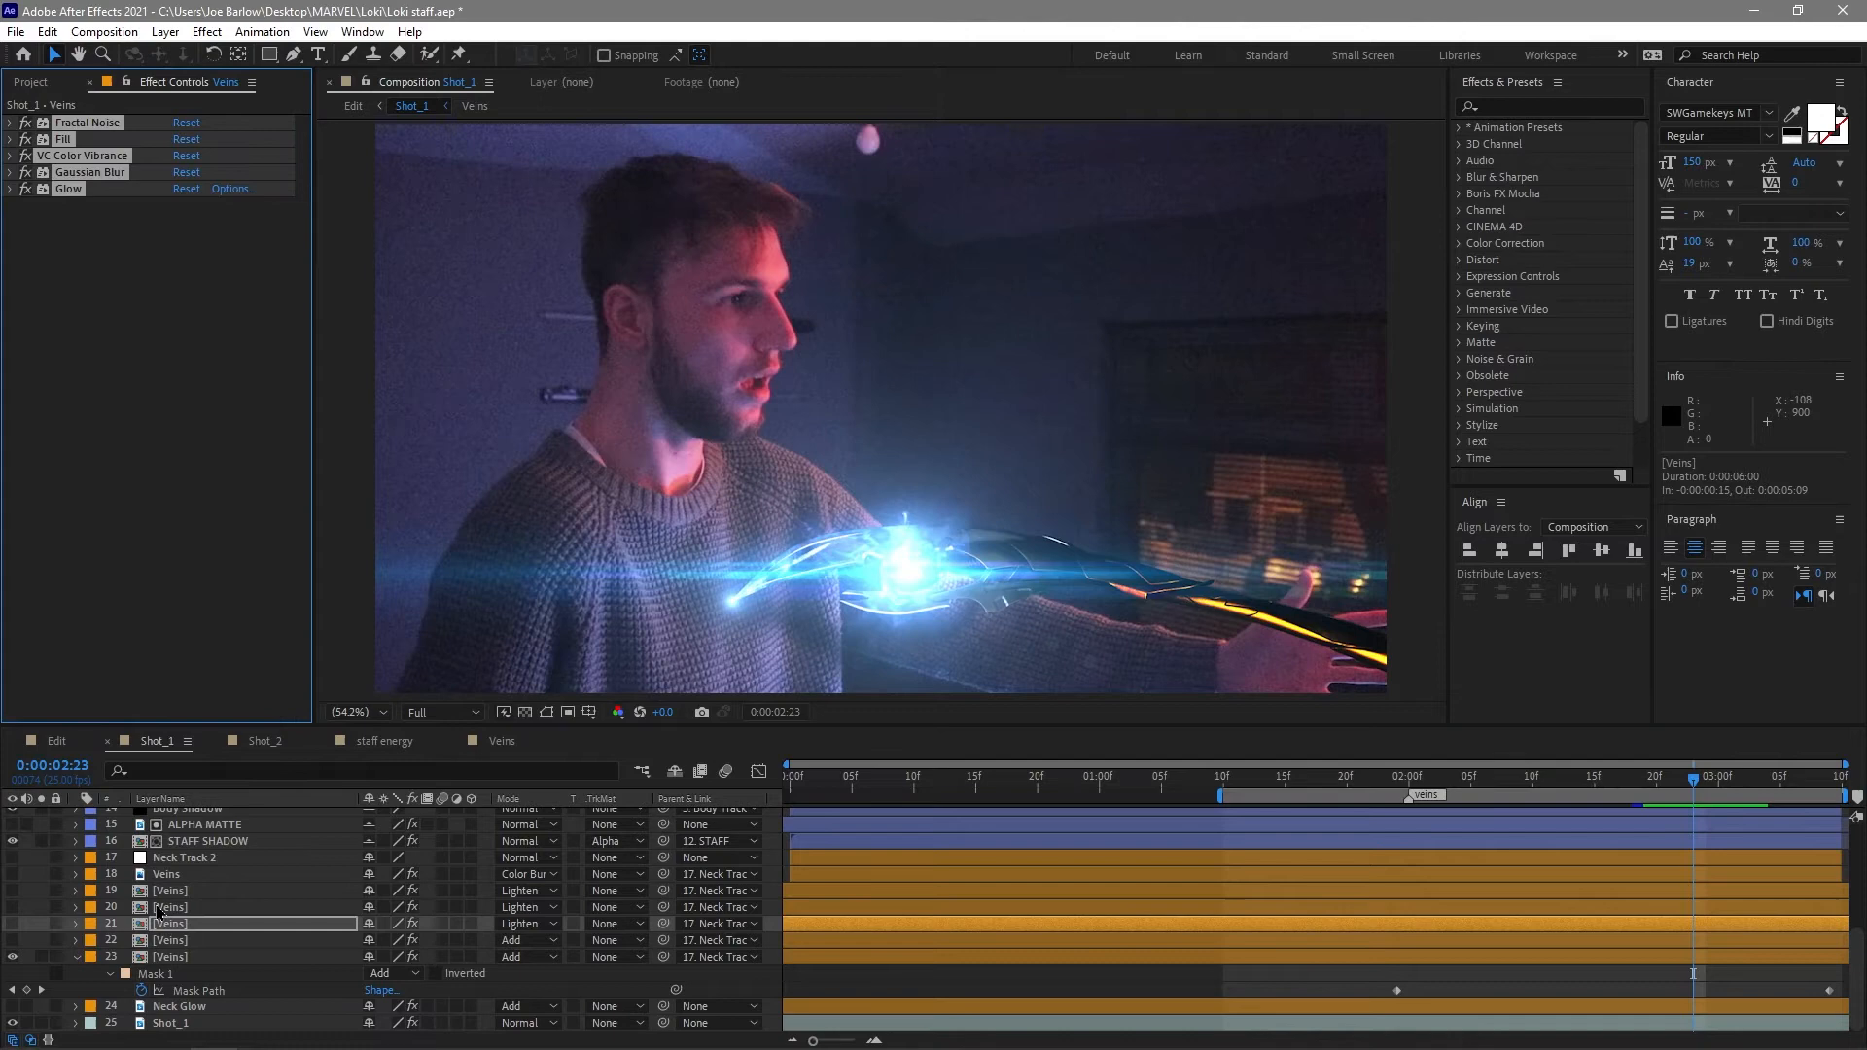
pyautogui.click(169, 907)
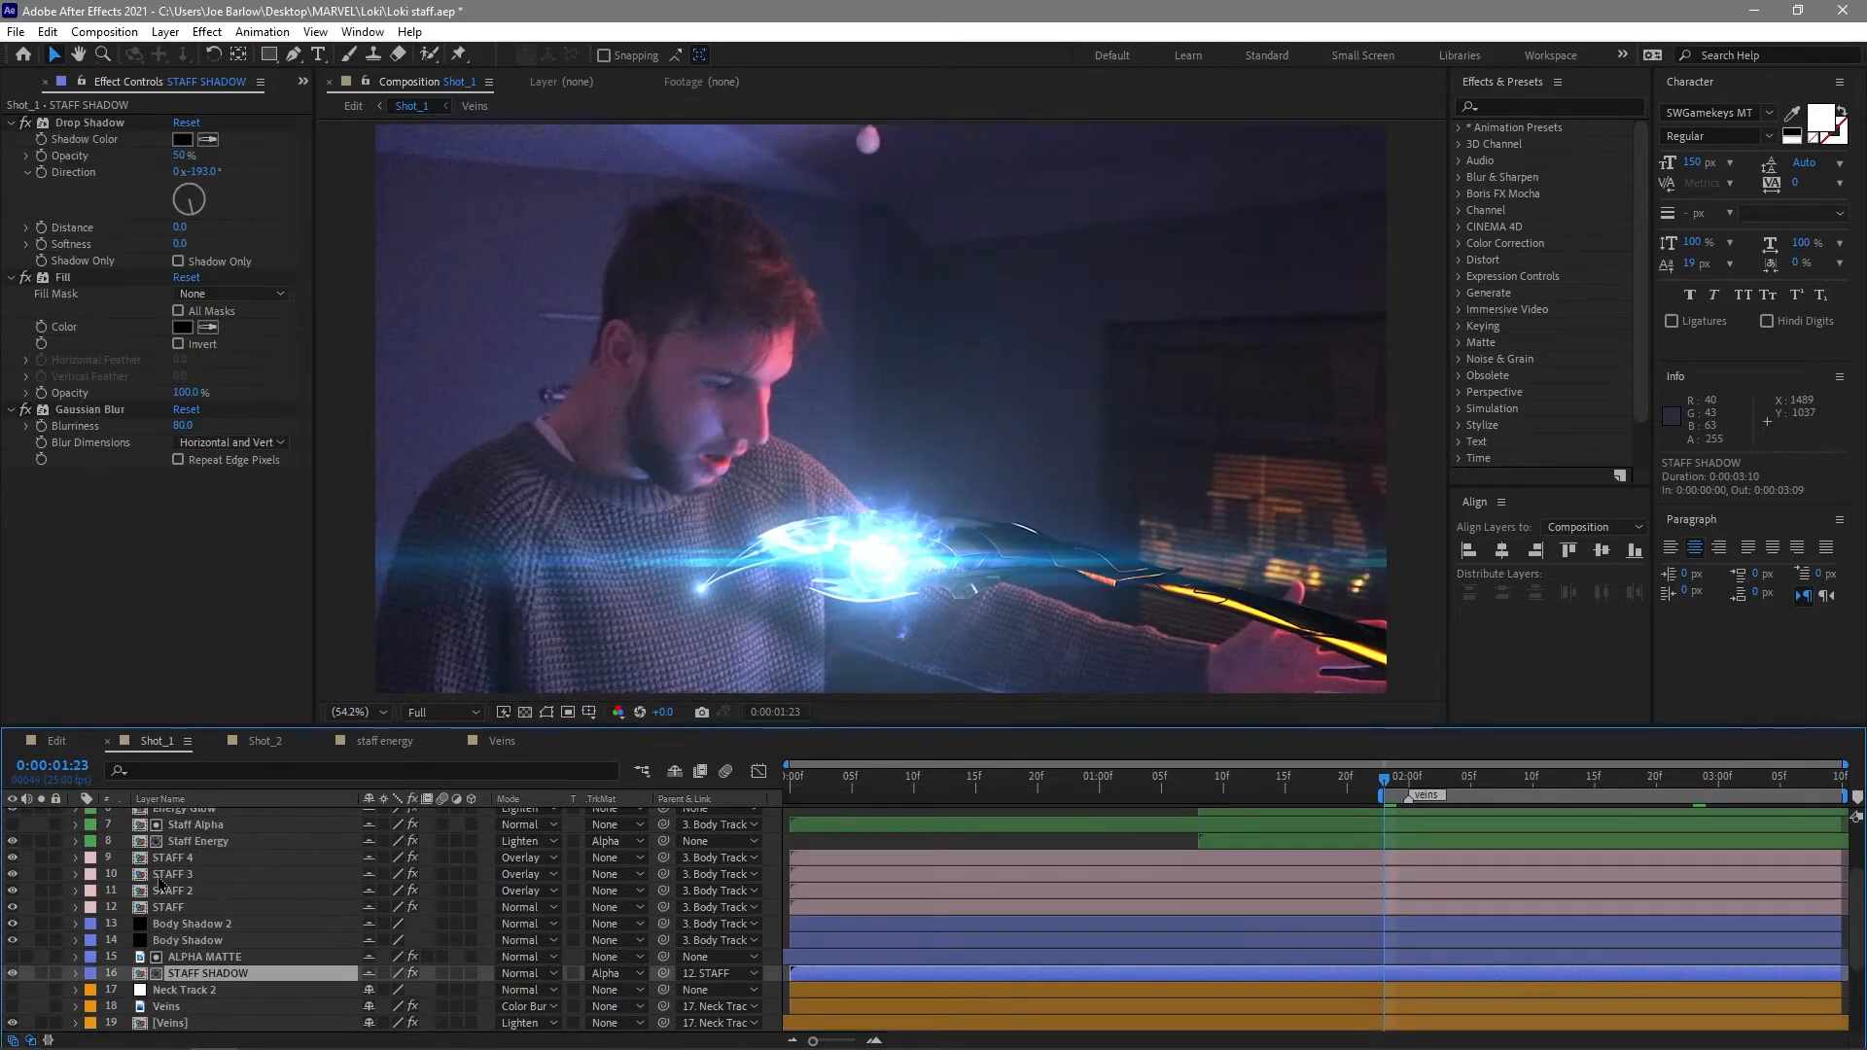
pyautogui.scroll(3)
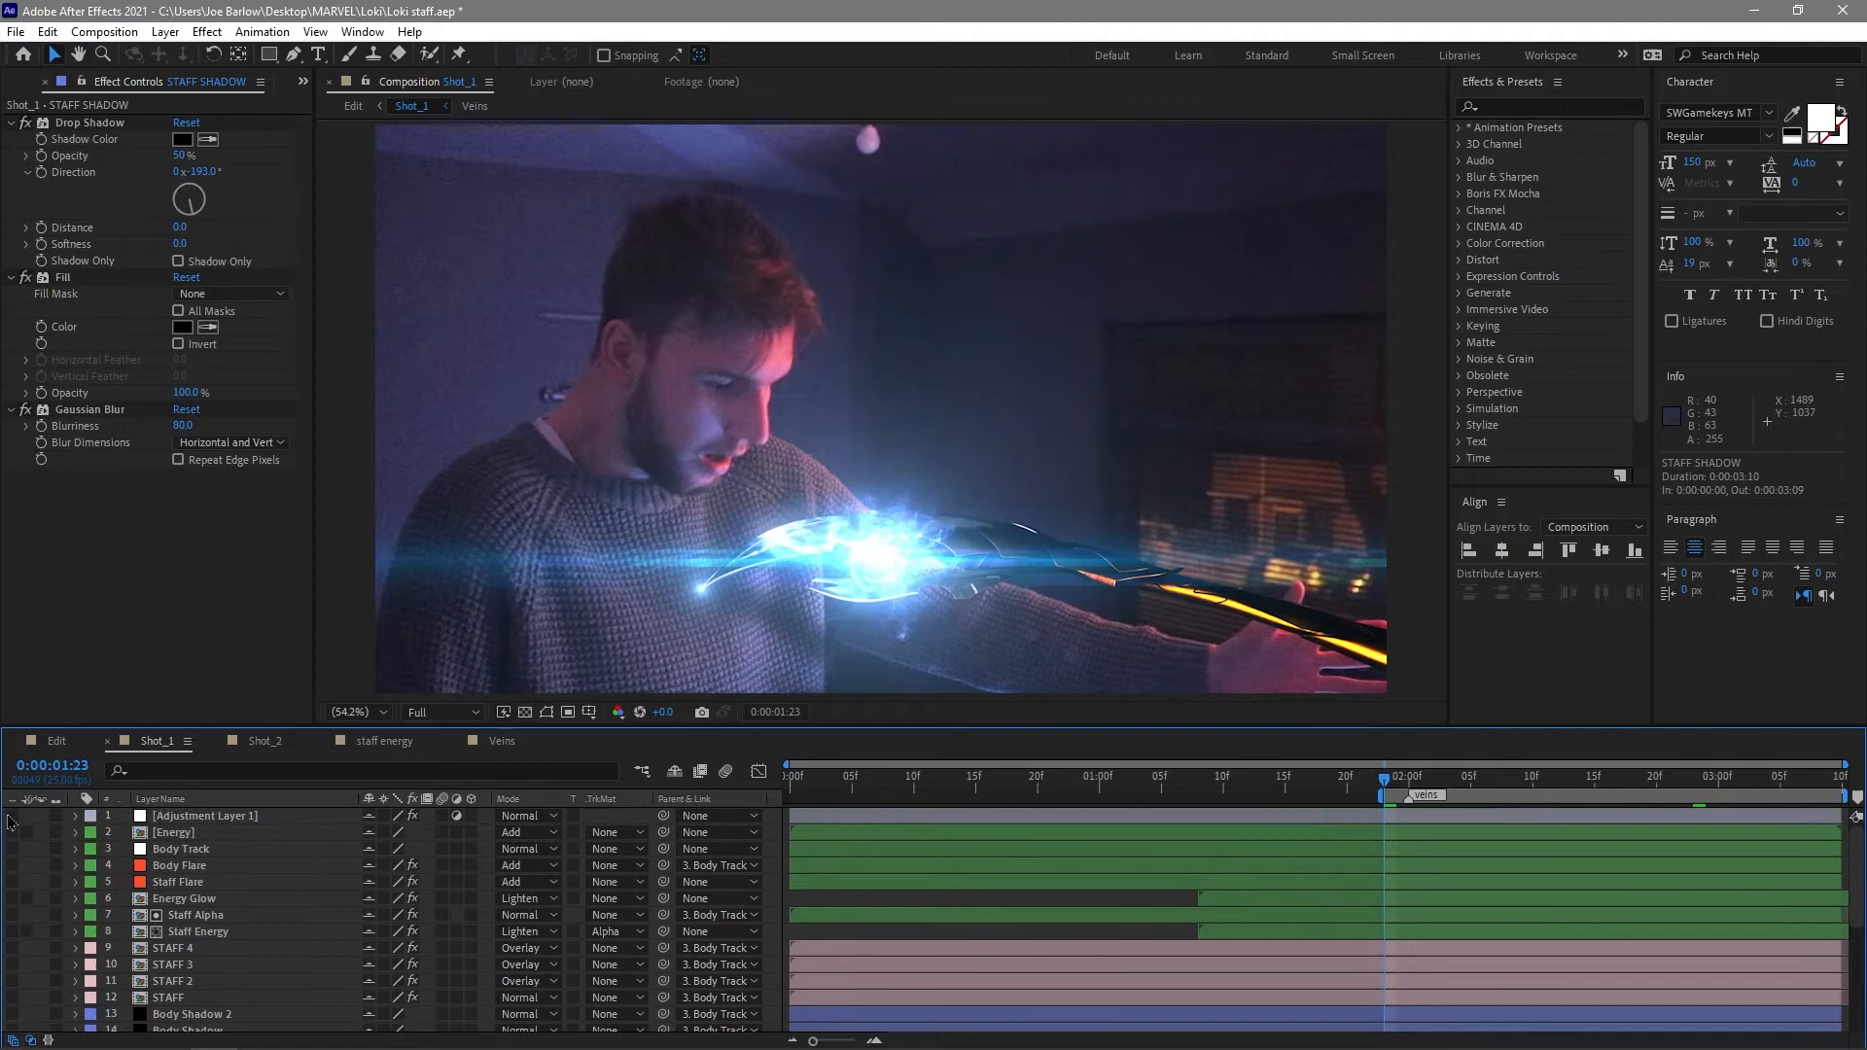
pyautogui.scroll(-3)
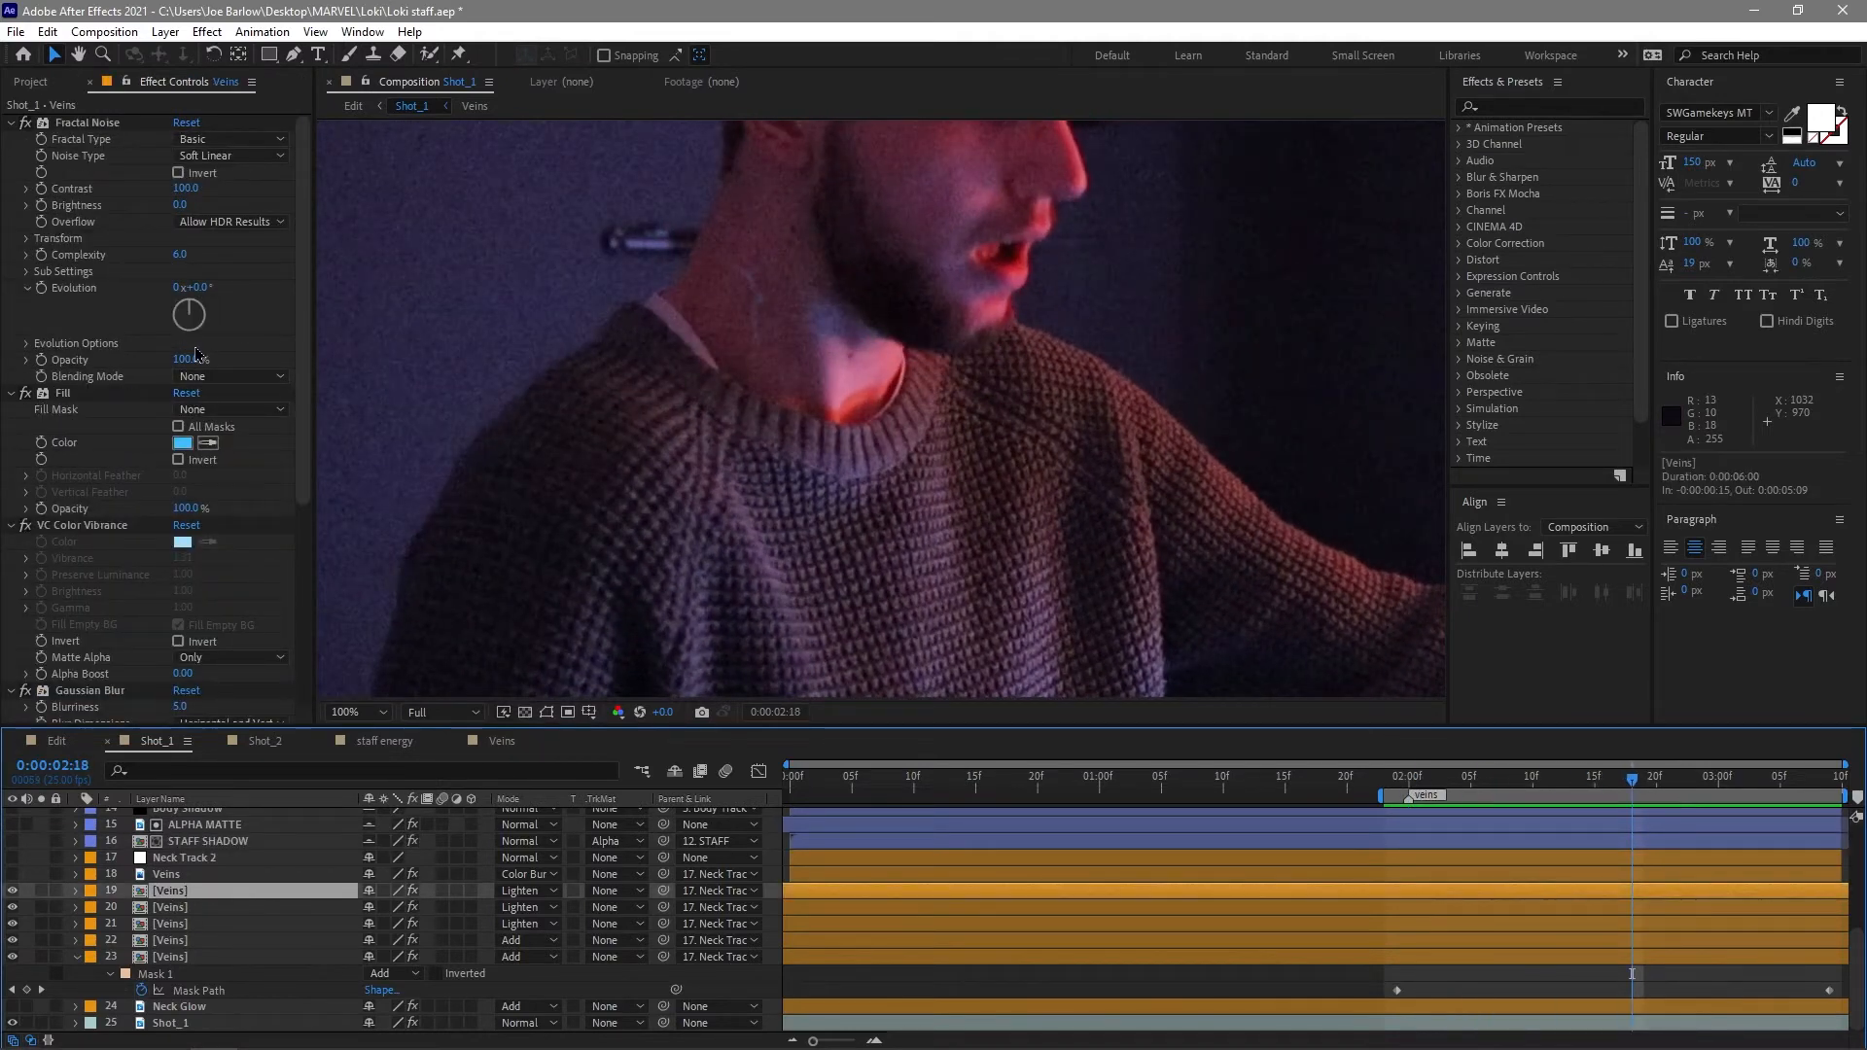
pyautogui.scroll(-3)
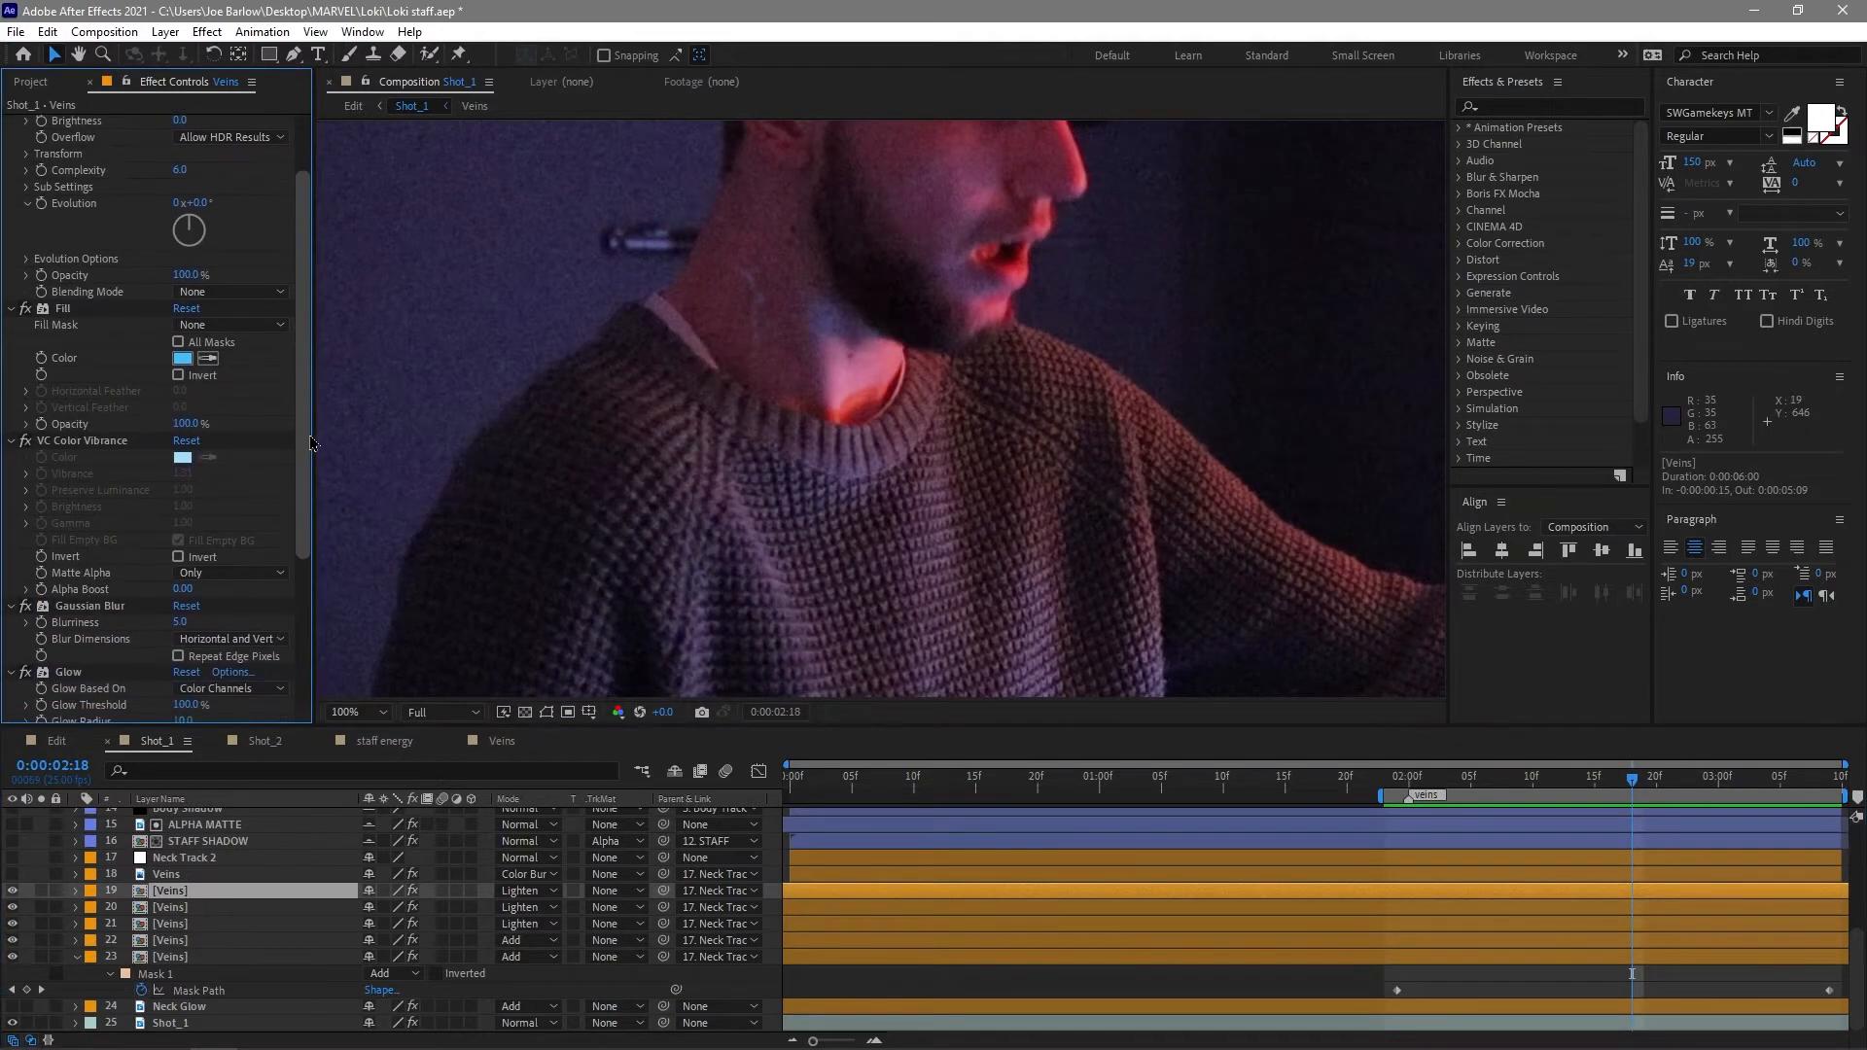
pyautogui.scroll(-3)
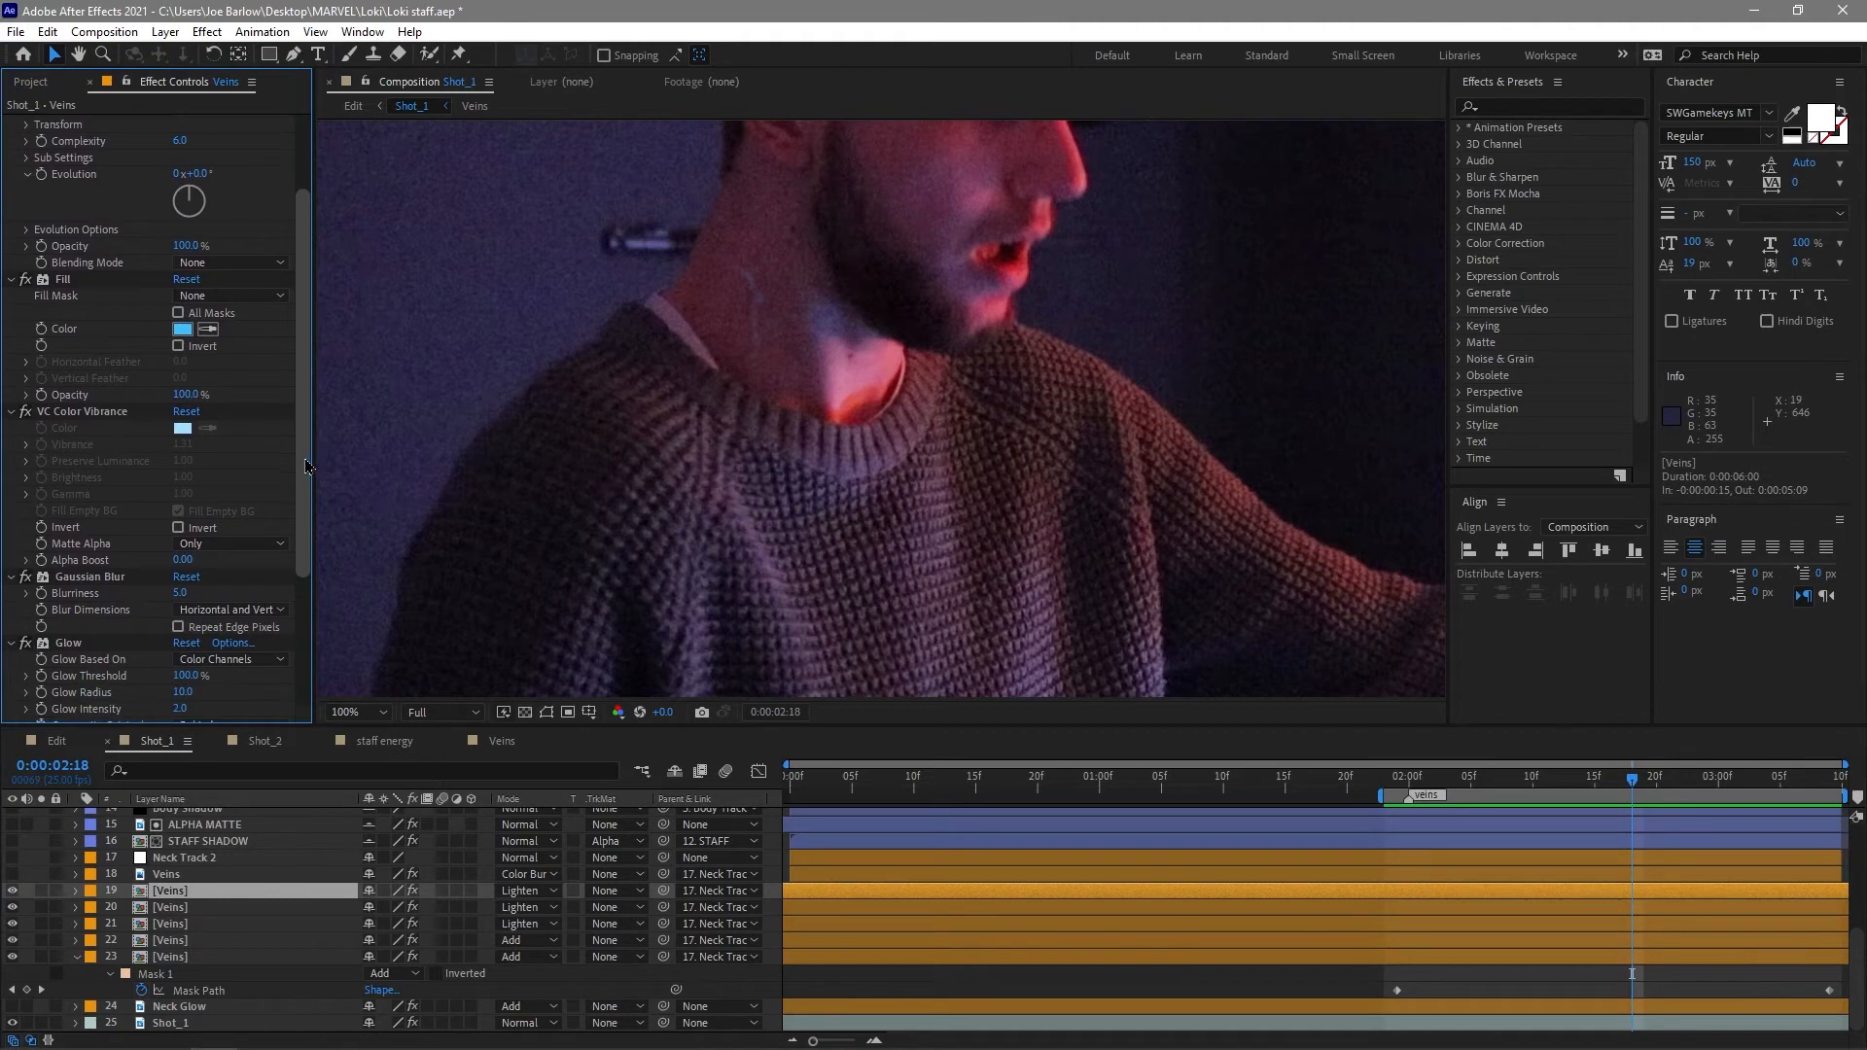
pyautogui.scroll(-3)
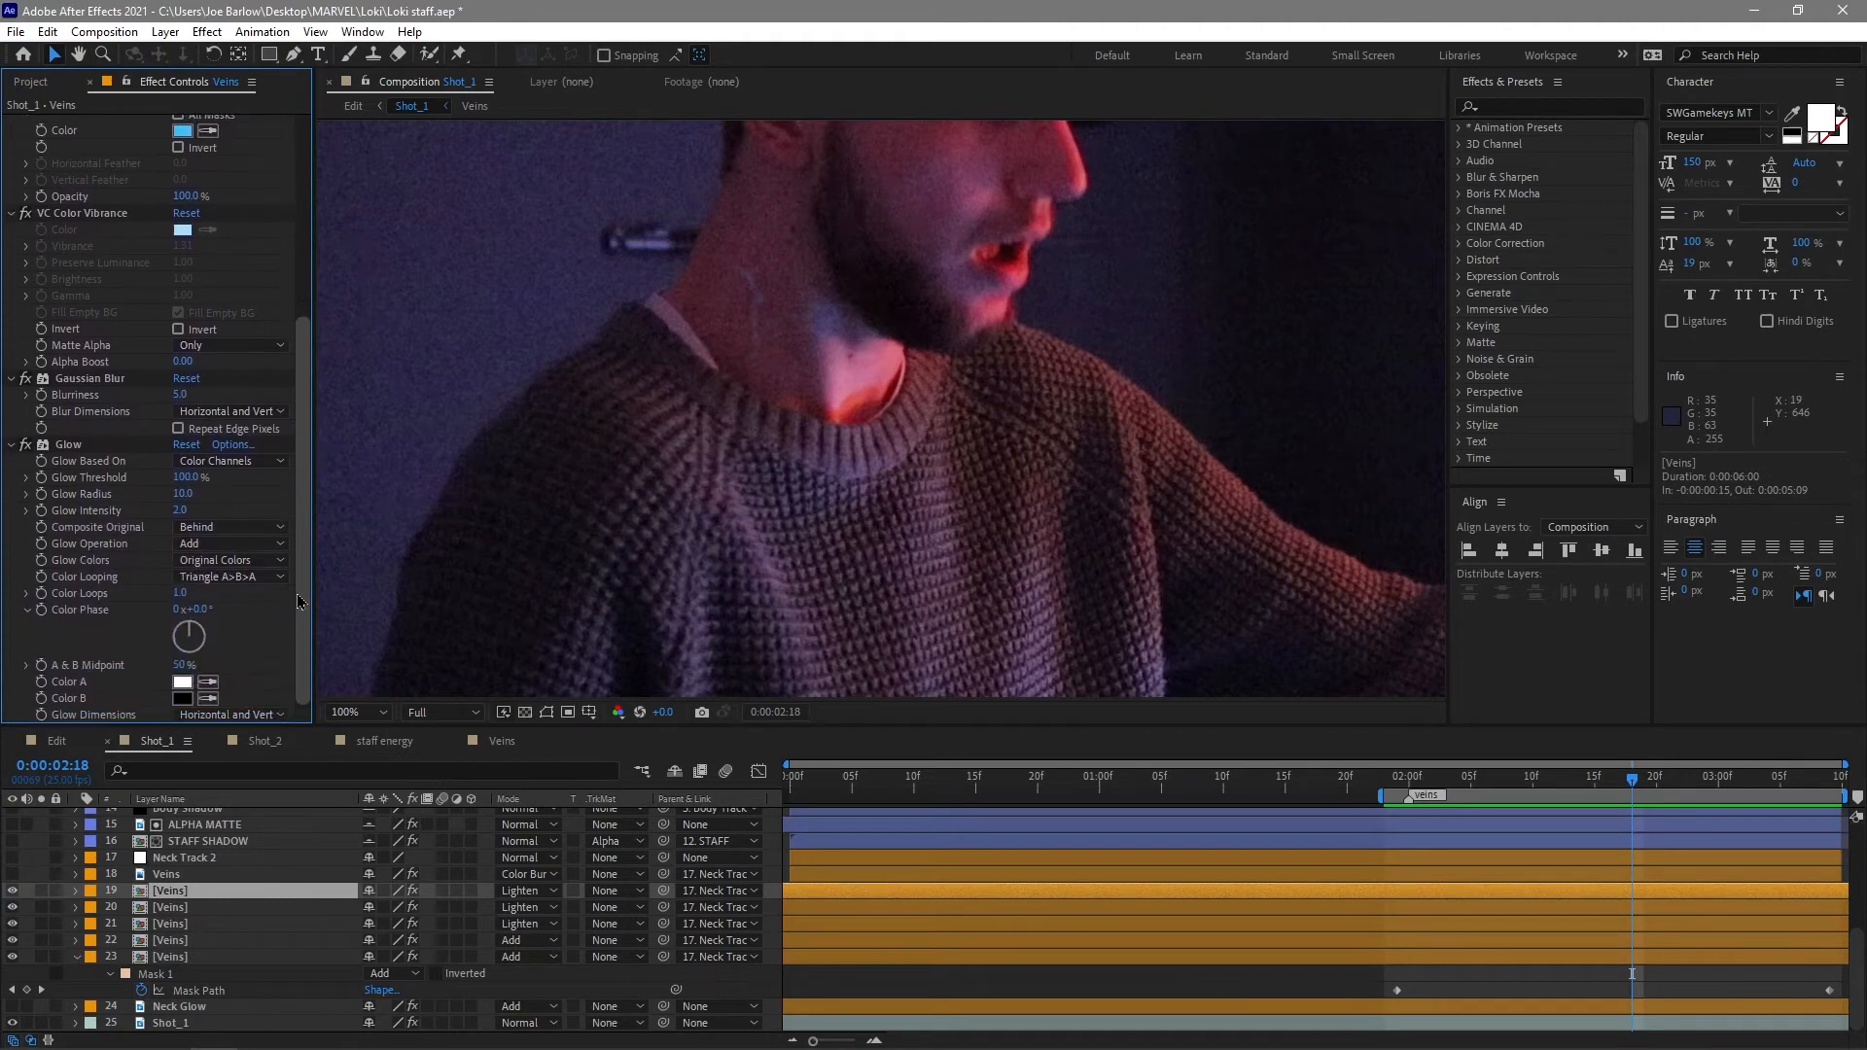
pyautogui.scroll(3)
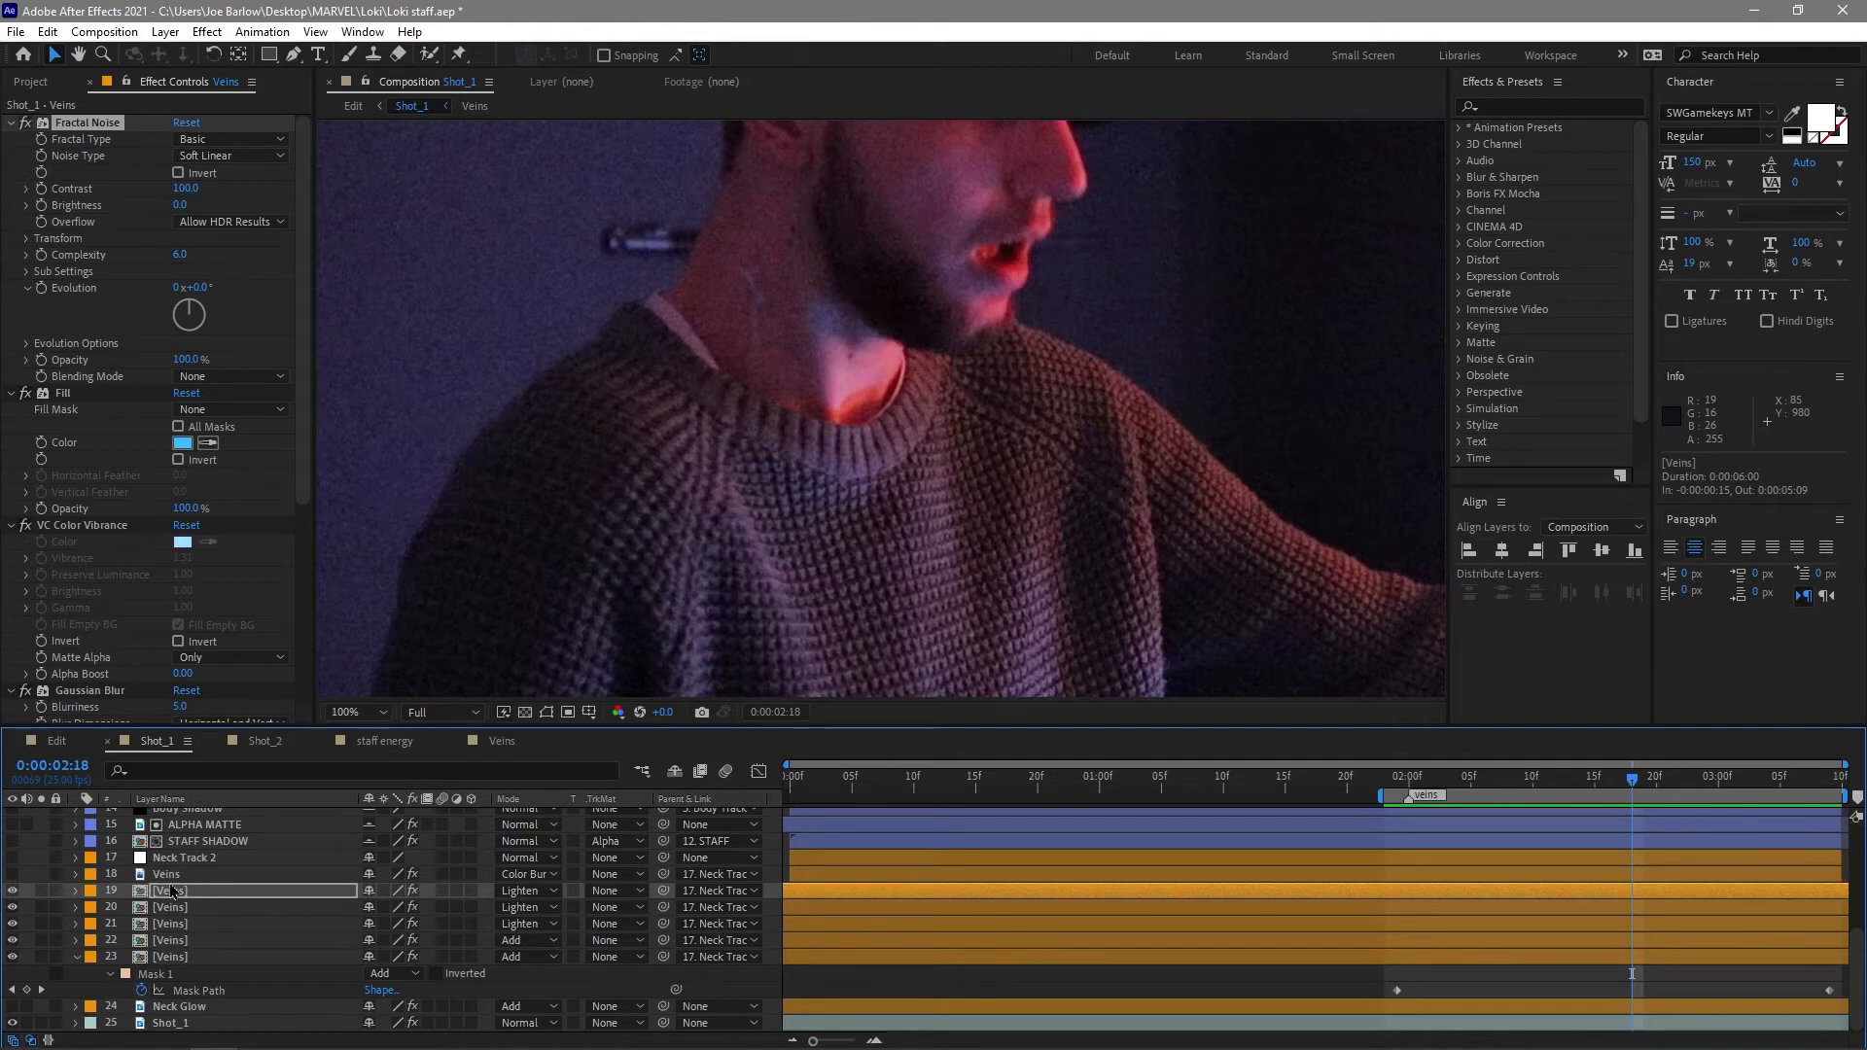
pyautogui.click(167, 873)
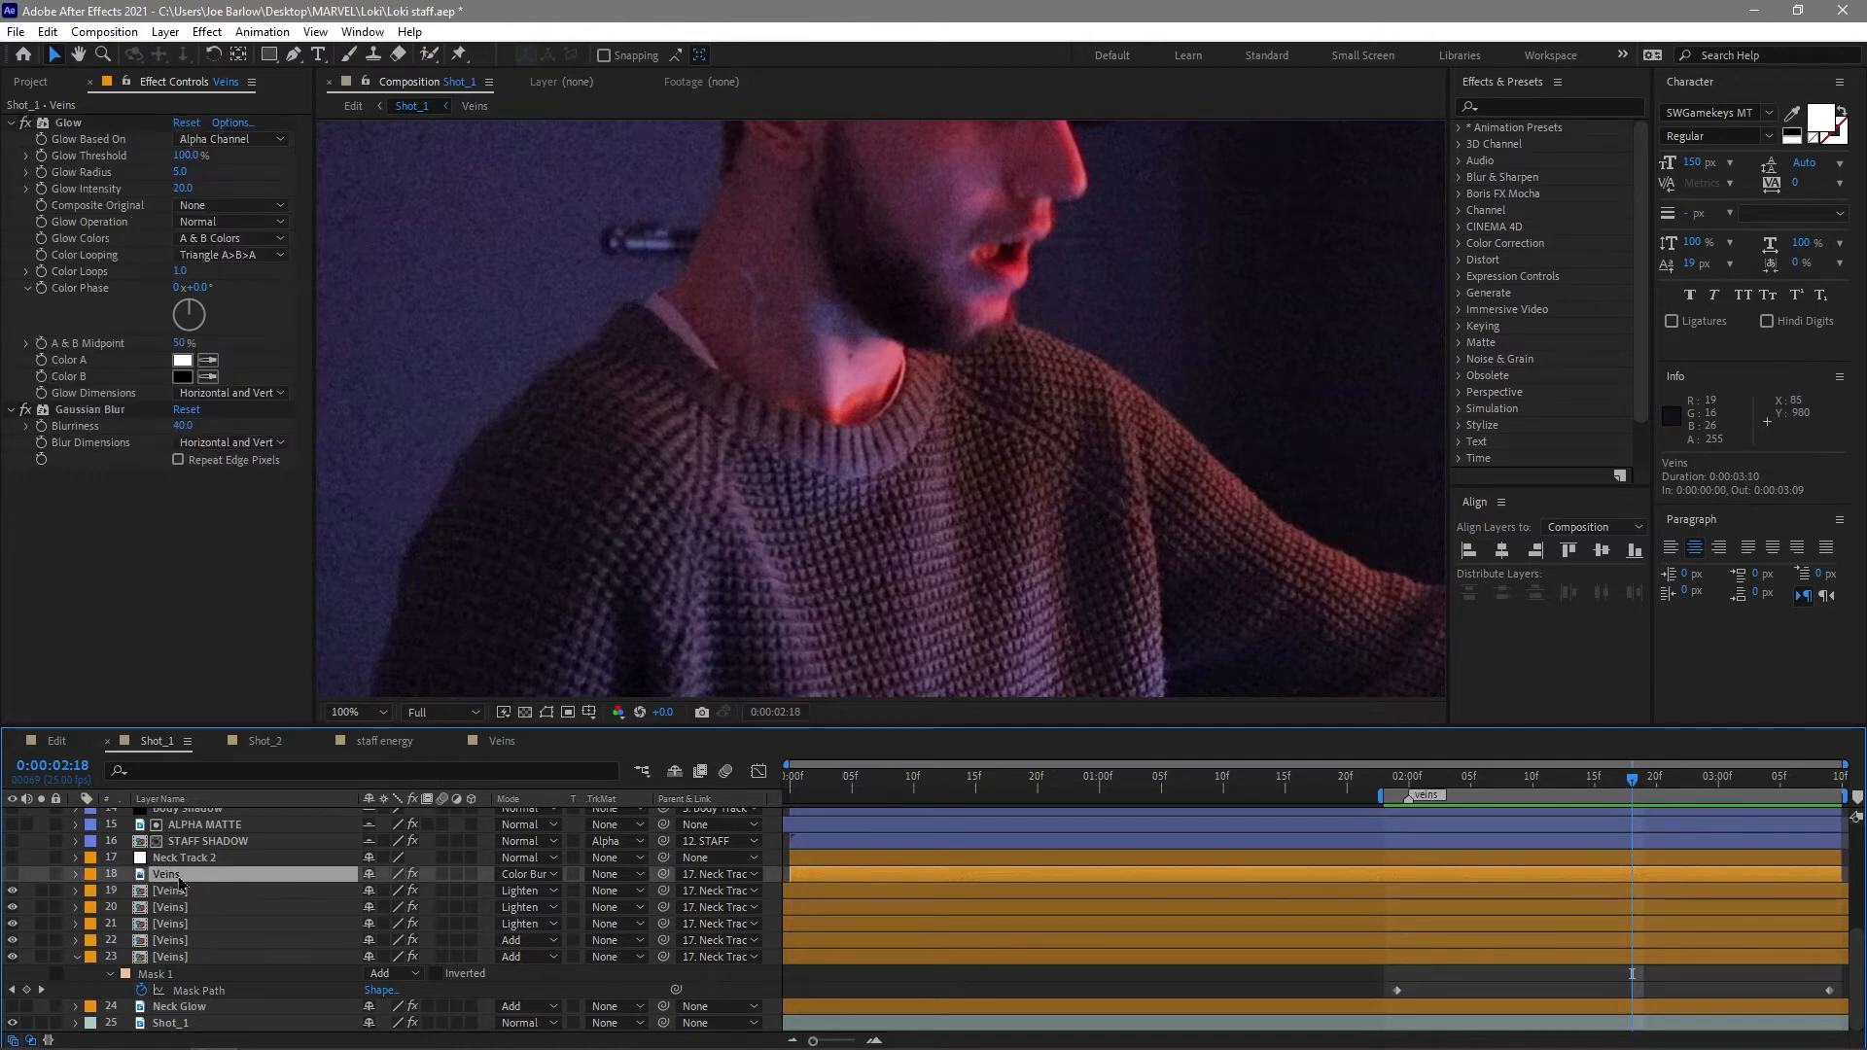
# View the Veins layer's mask shape in the Layer viewer, return to Shot_1 and show Neck Glow's Curves adjustment.
pyautogui.doubleClick(167, 874)
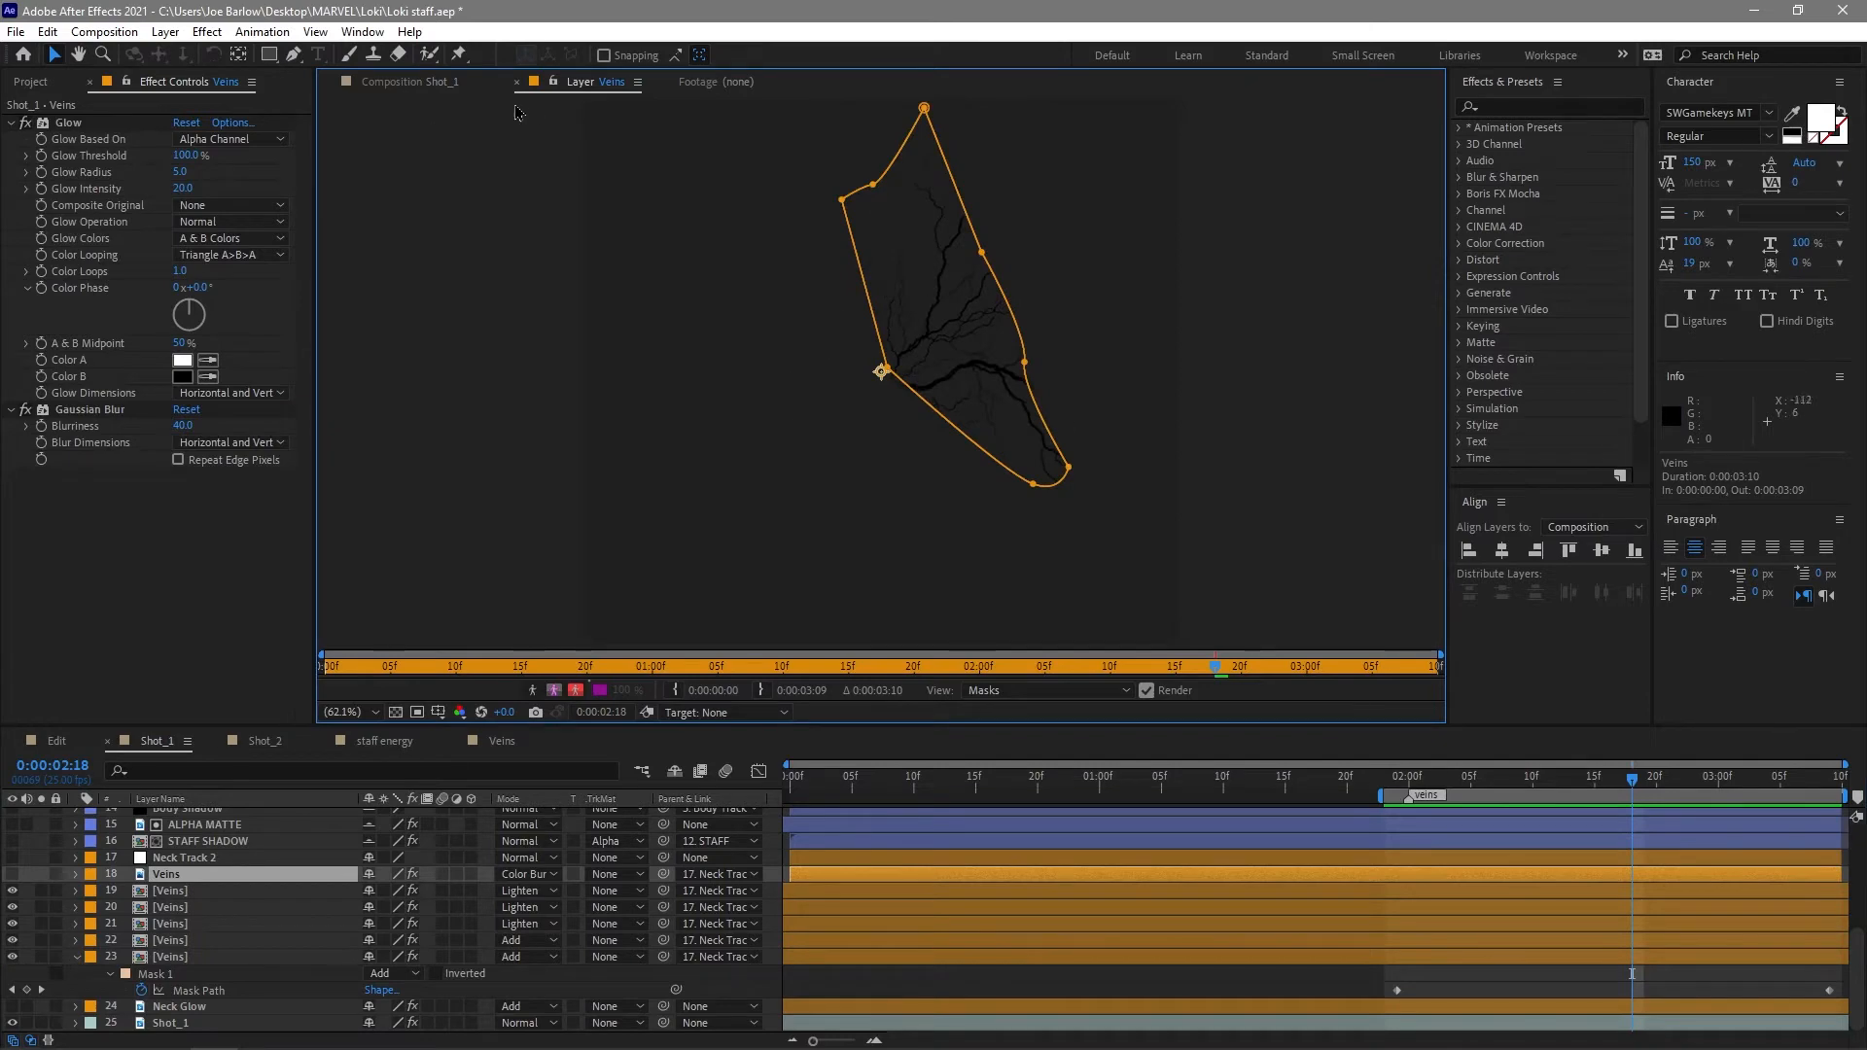
pyautogui.click(409, 82)
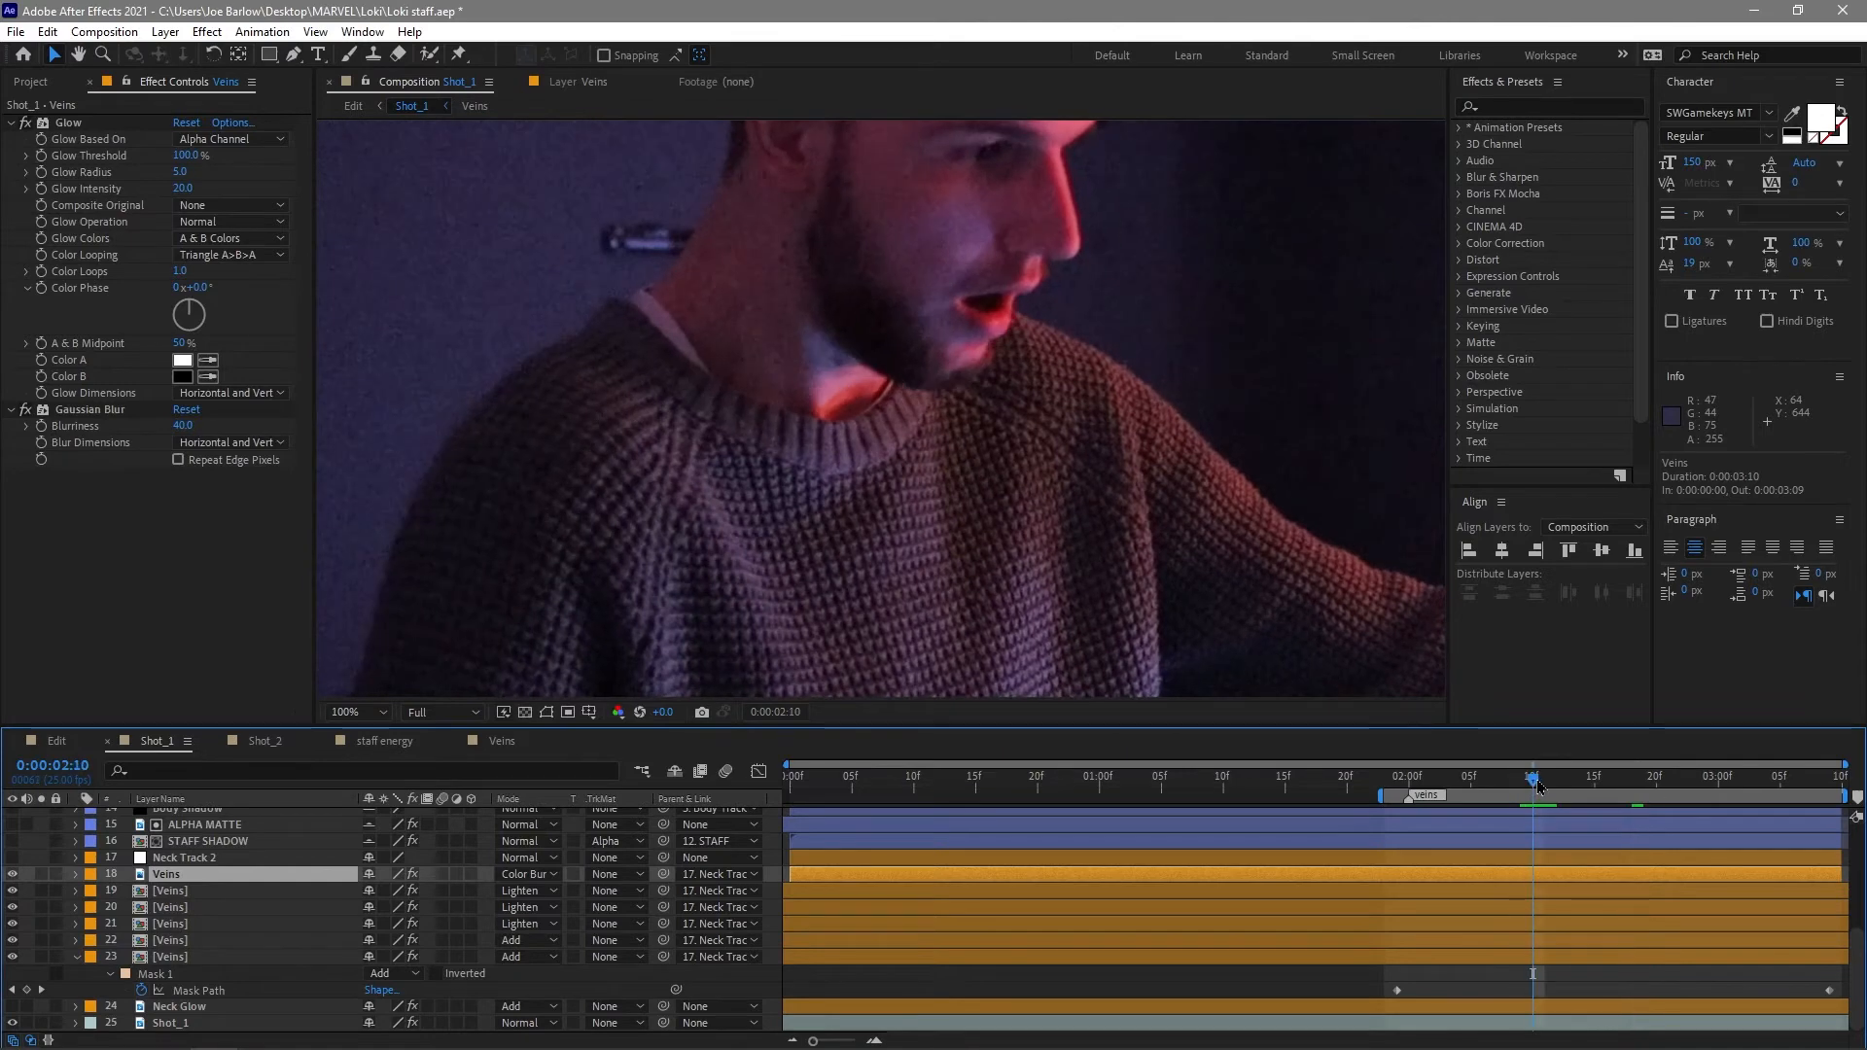
pyautogui.moveTo(1536, 783)
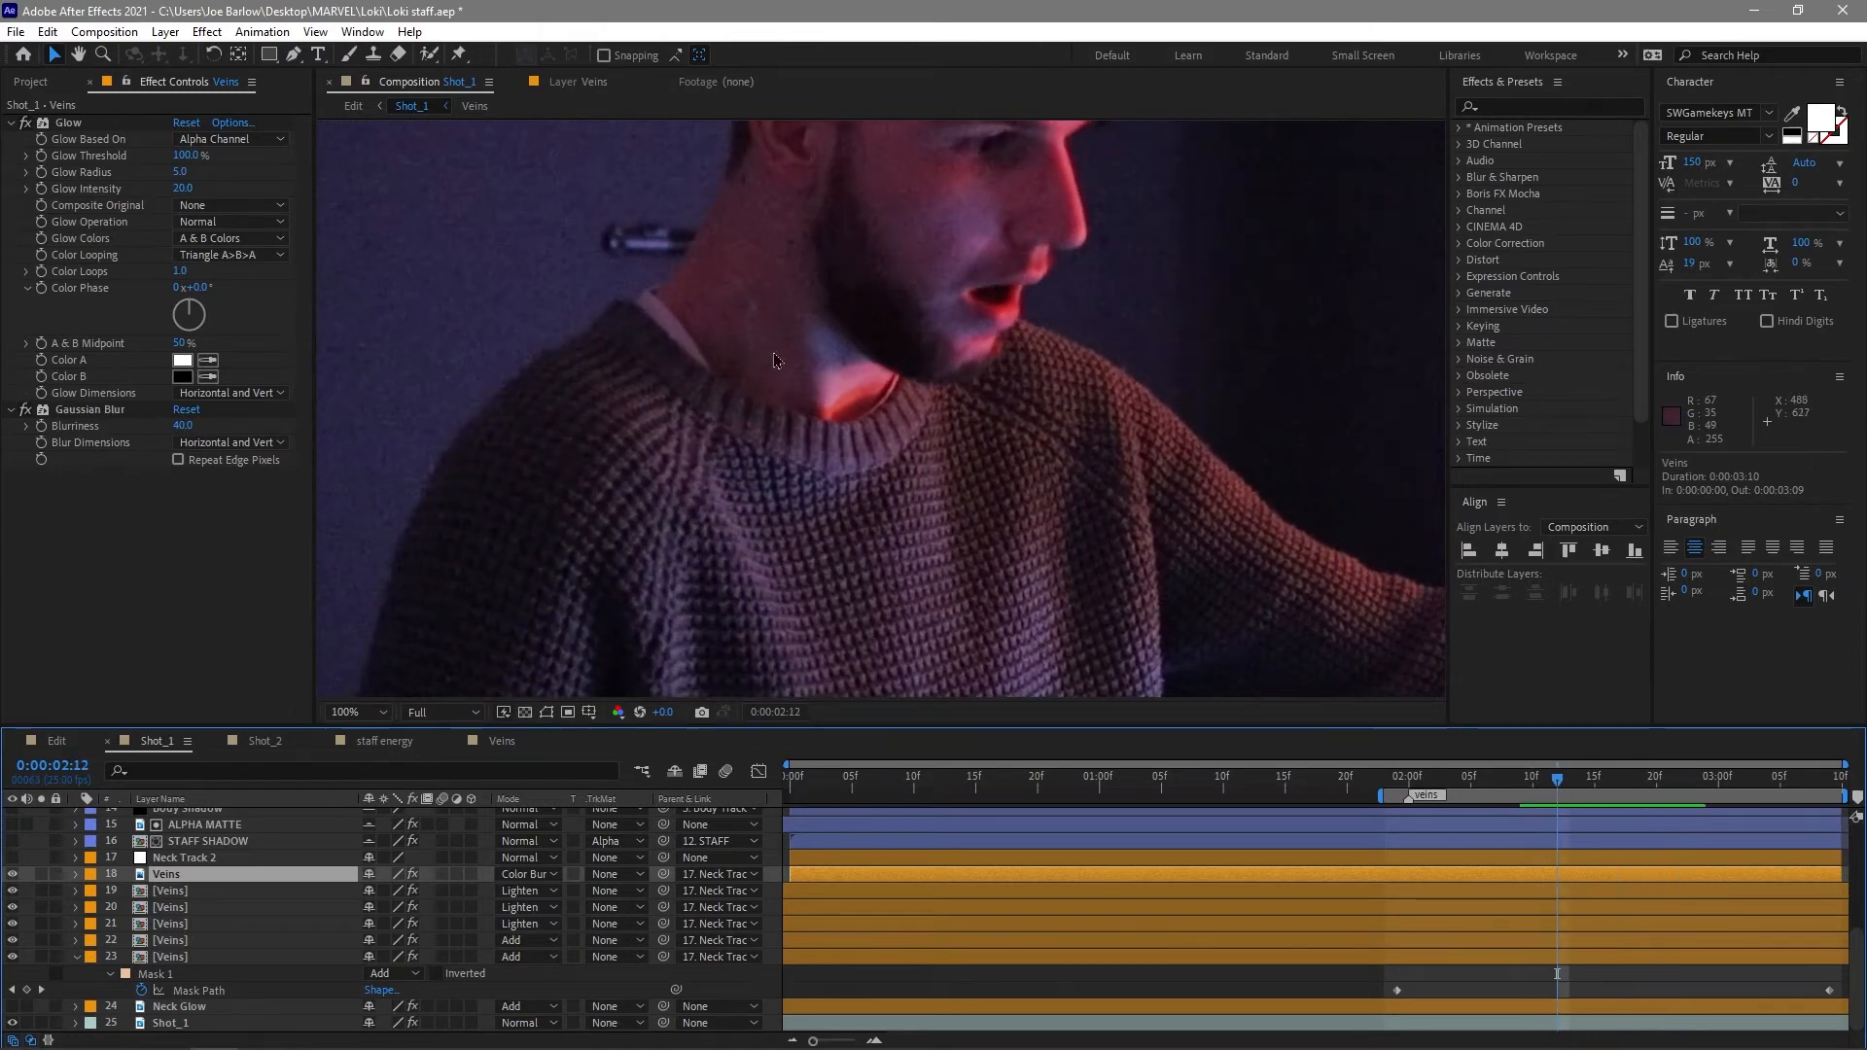
pyautogui.moveTo(1044, 68)
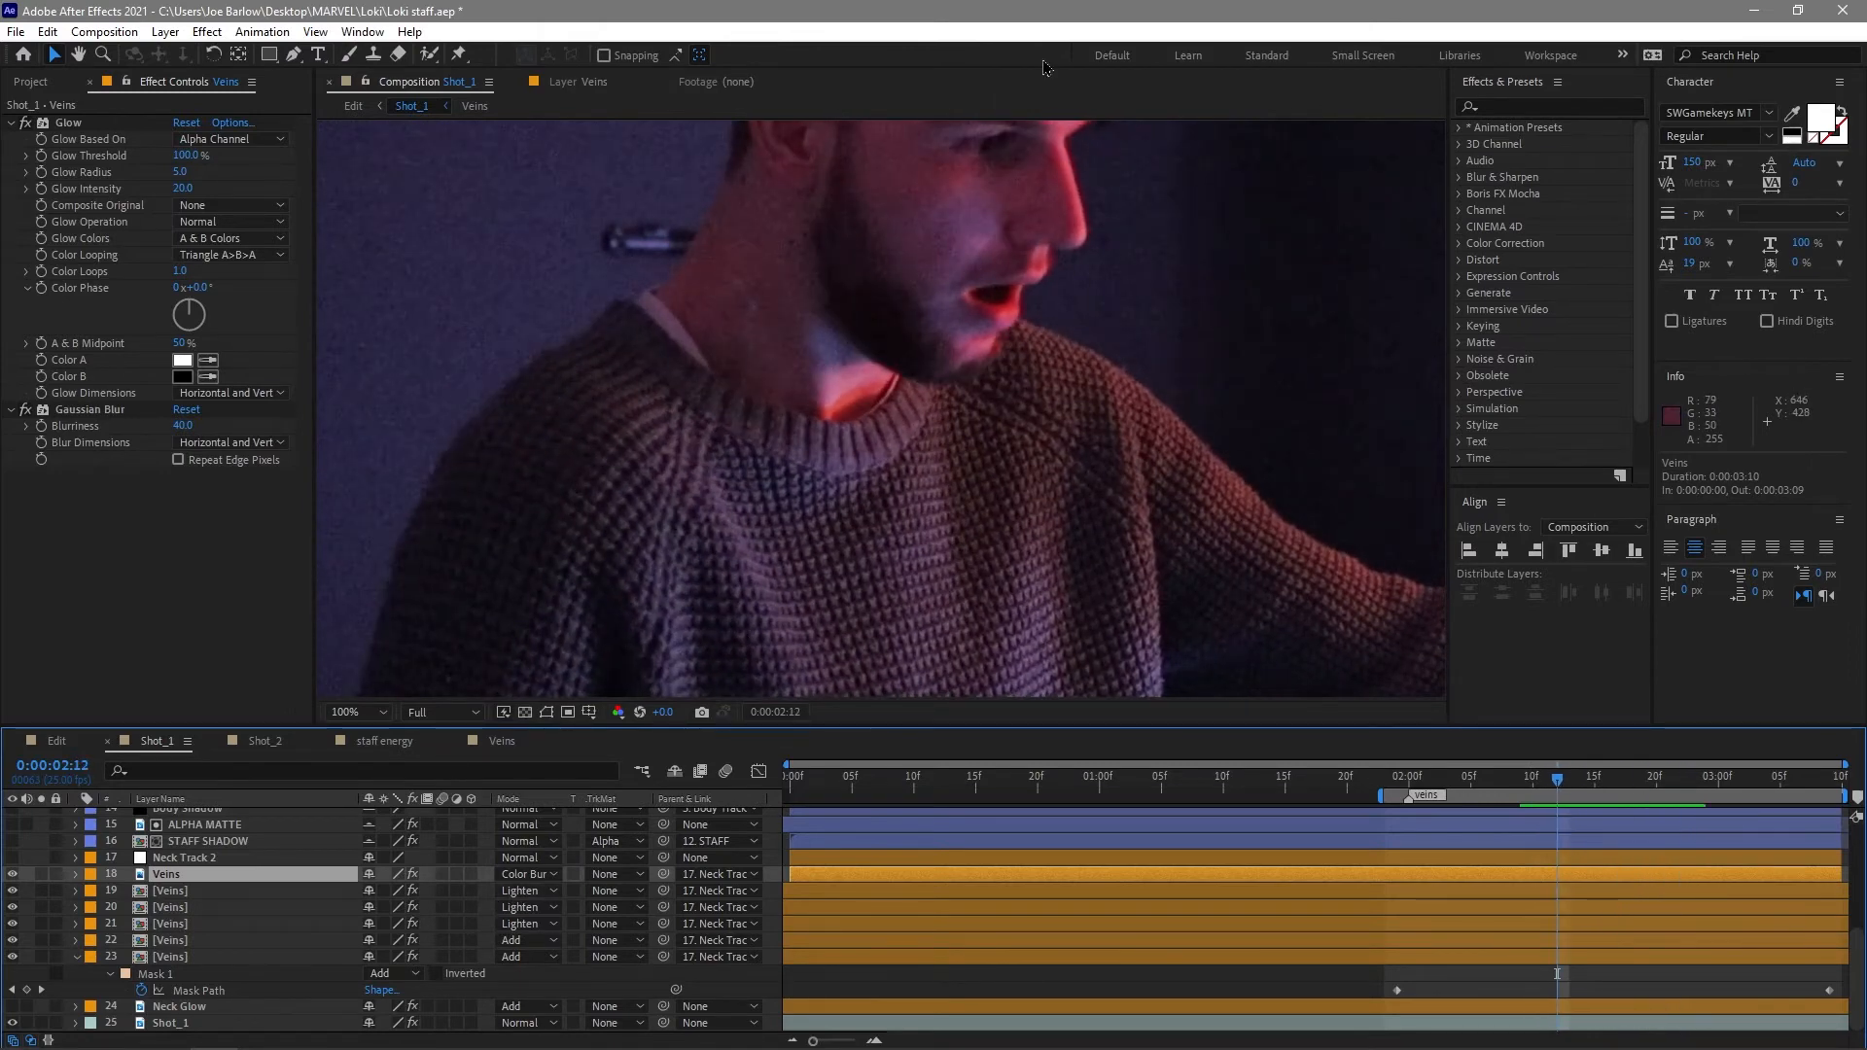
pyautogui.moveTo(756, 342)
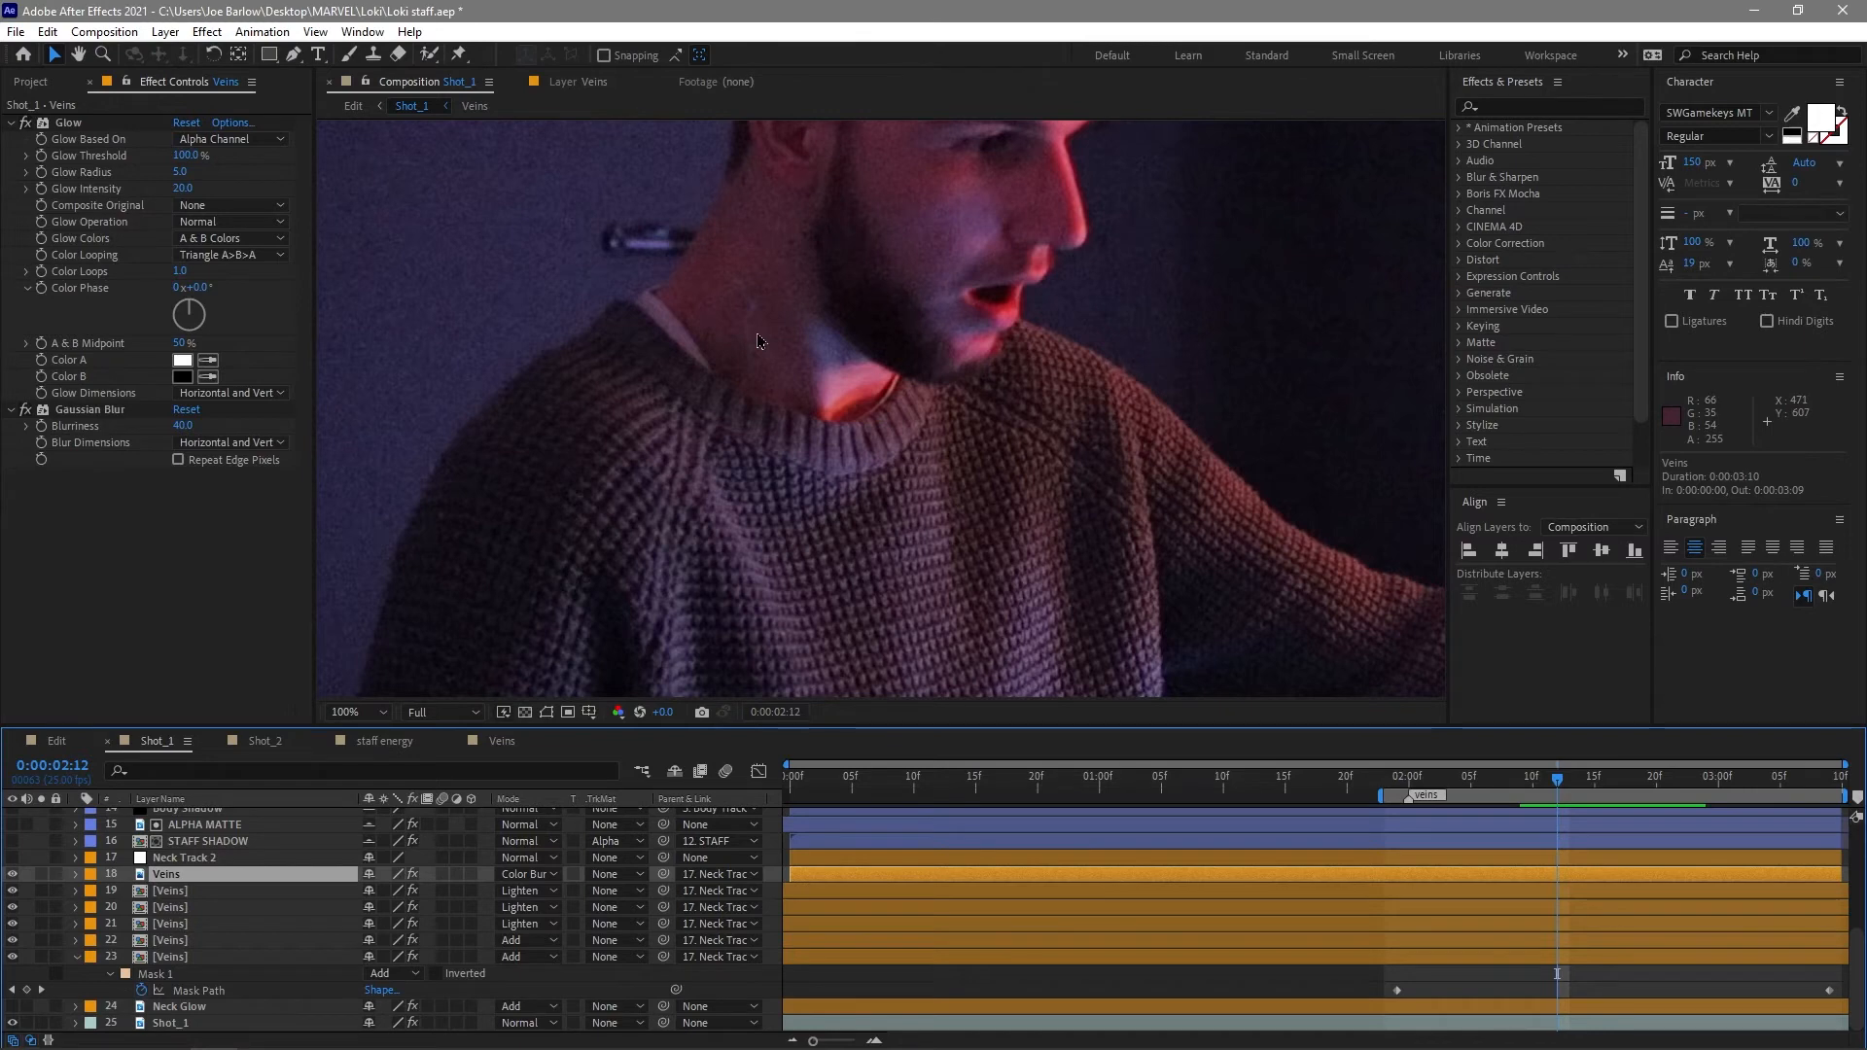
pyautogui.click(179, 1006)
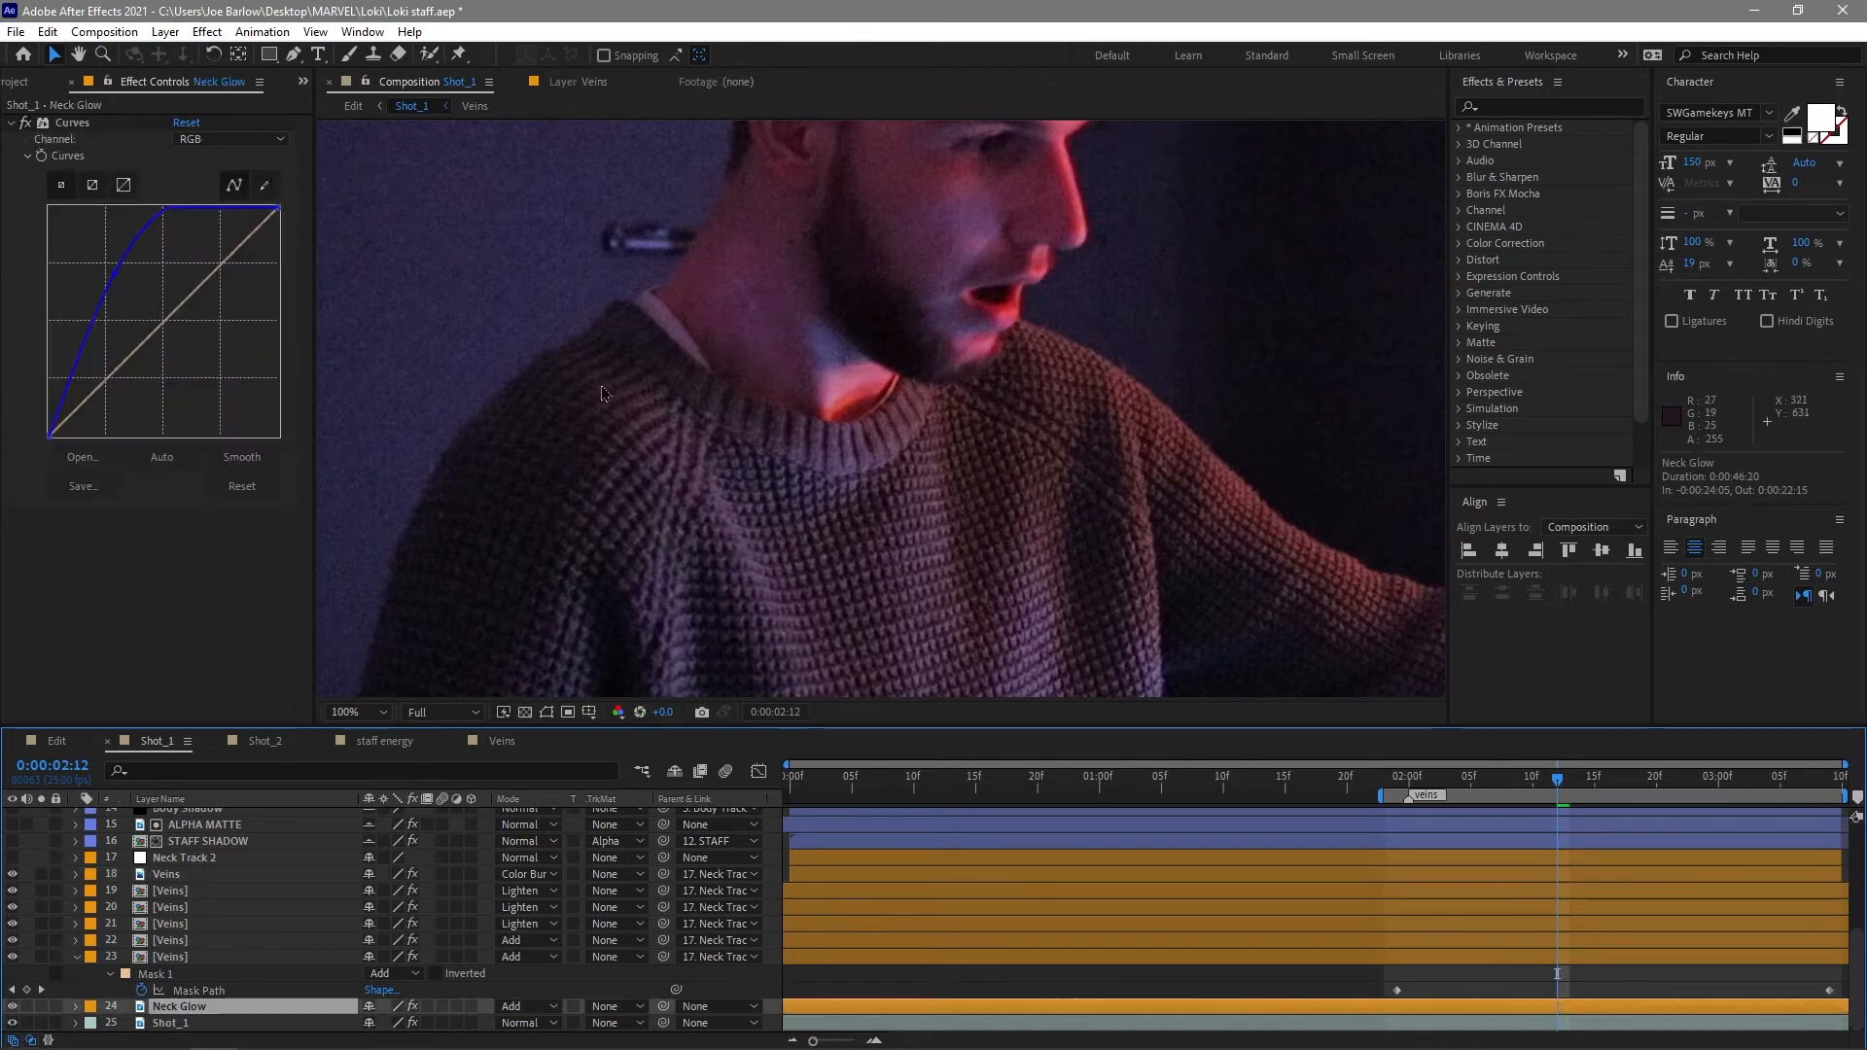
# Preview Shot_1, then switch to the master Edit composition stacking Shot_1, Shot_2 and Cinemascope crop lines.
pyautogui.click(1392, 776)
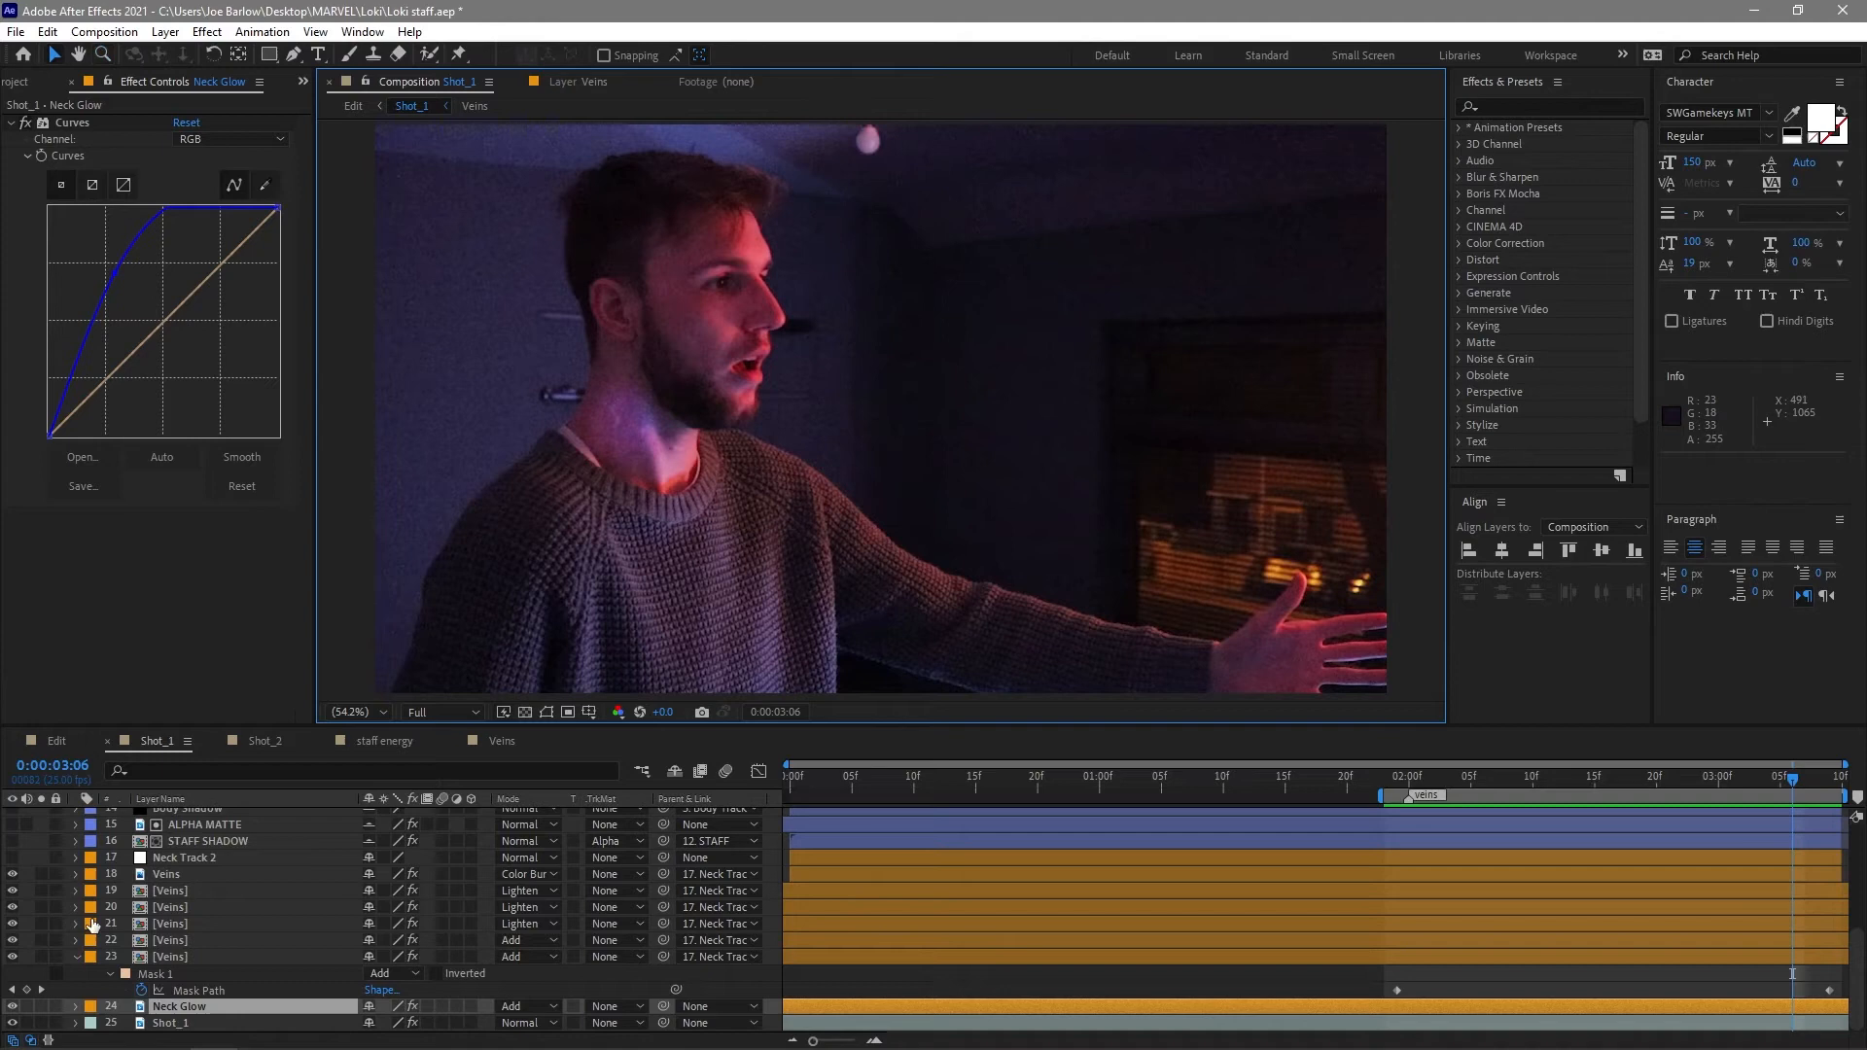
pyautogui.click(209, 840)
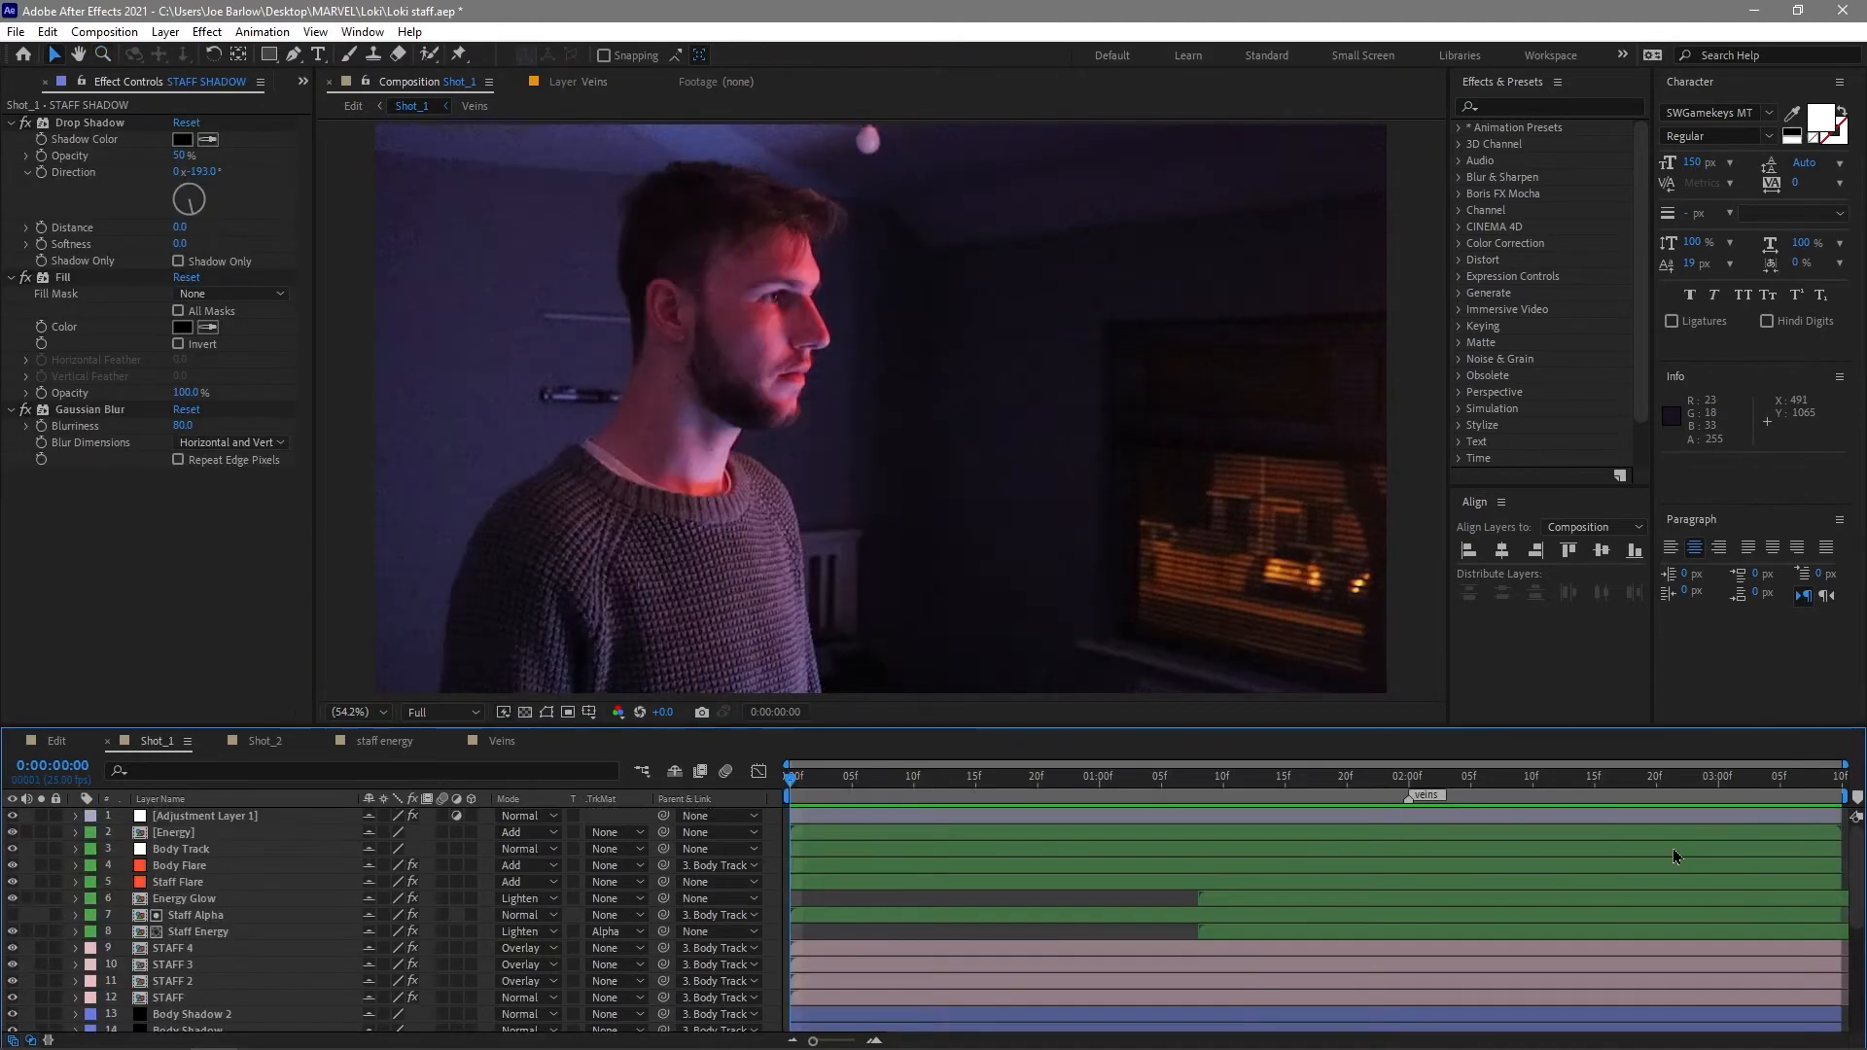
pyautogui.press('space')
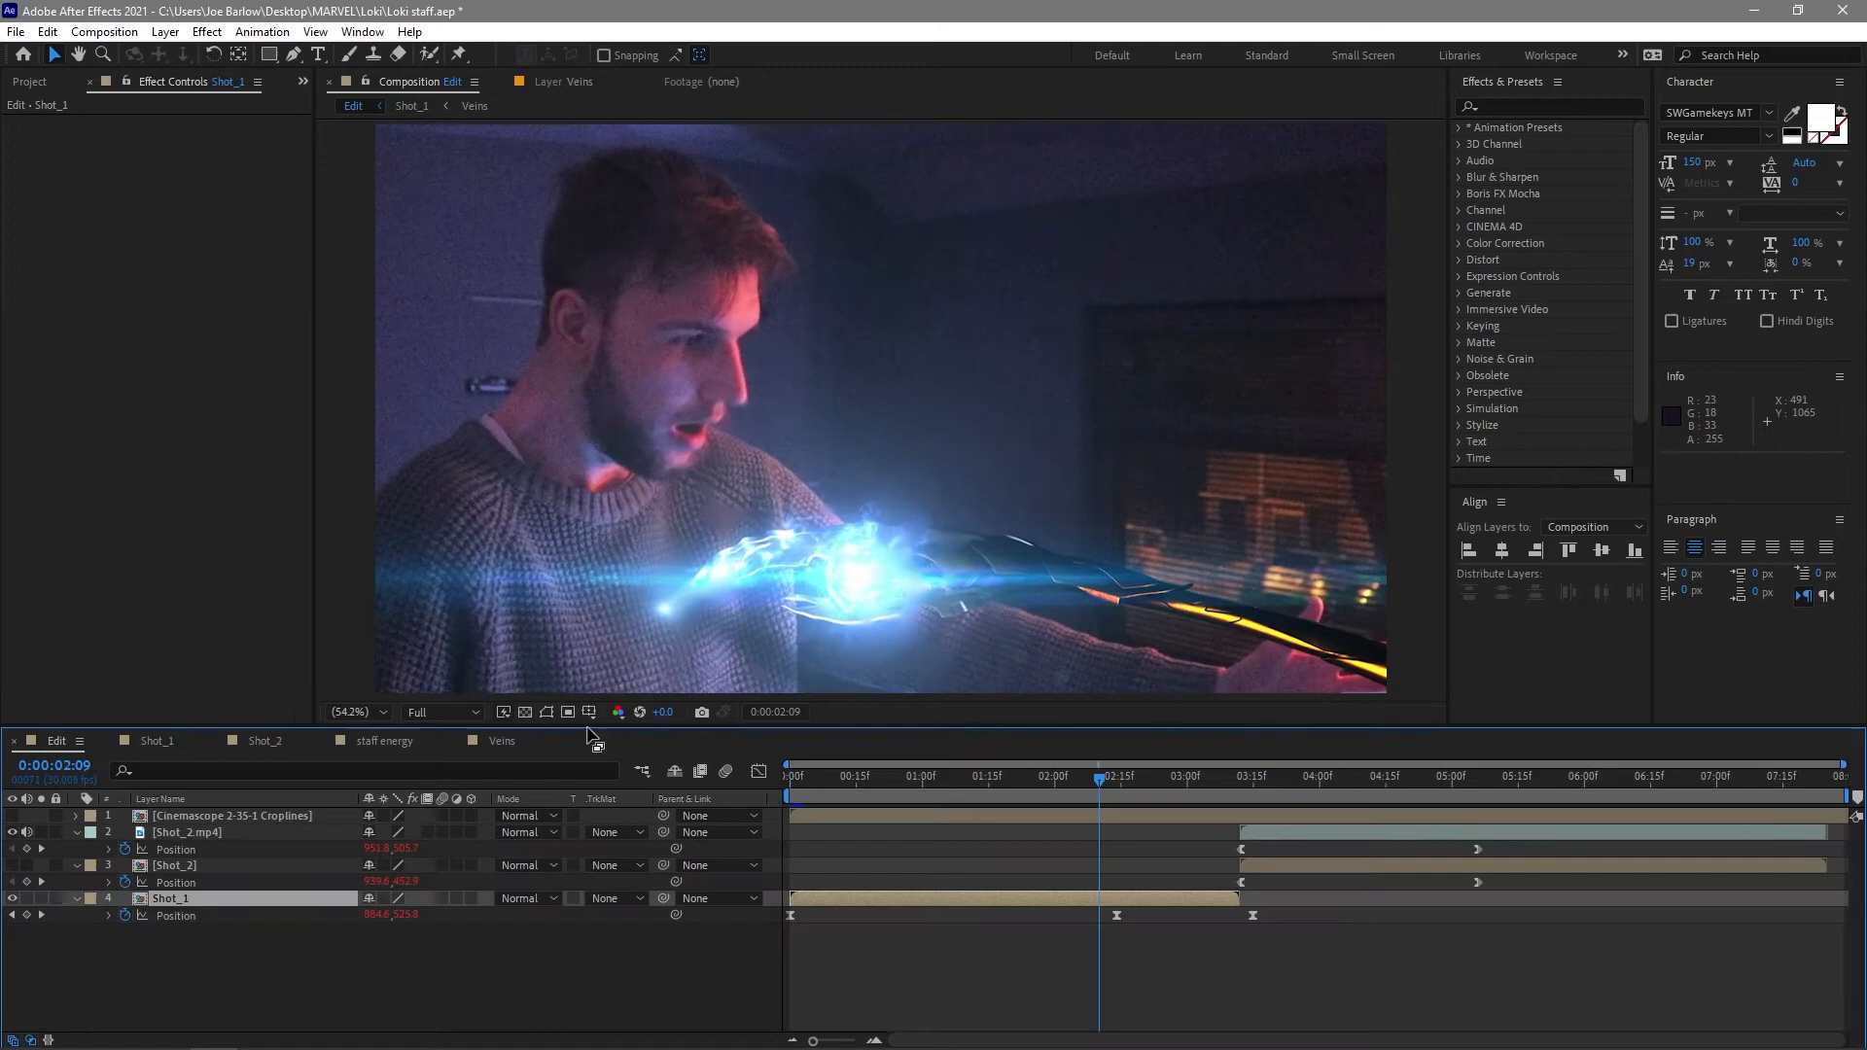
# Scrub through Shot_2 in the edit to the neck veins and blackened eyes, then enter the Shot_2 composition.
pyautogui.click(1293, 776)
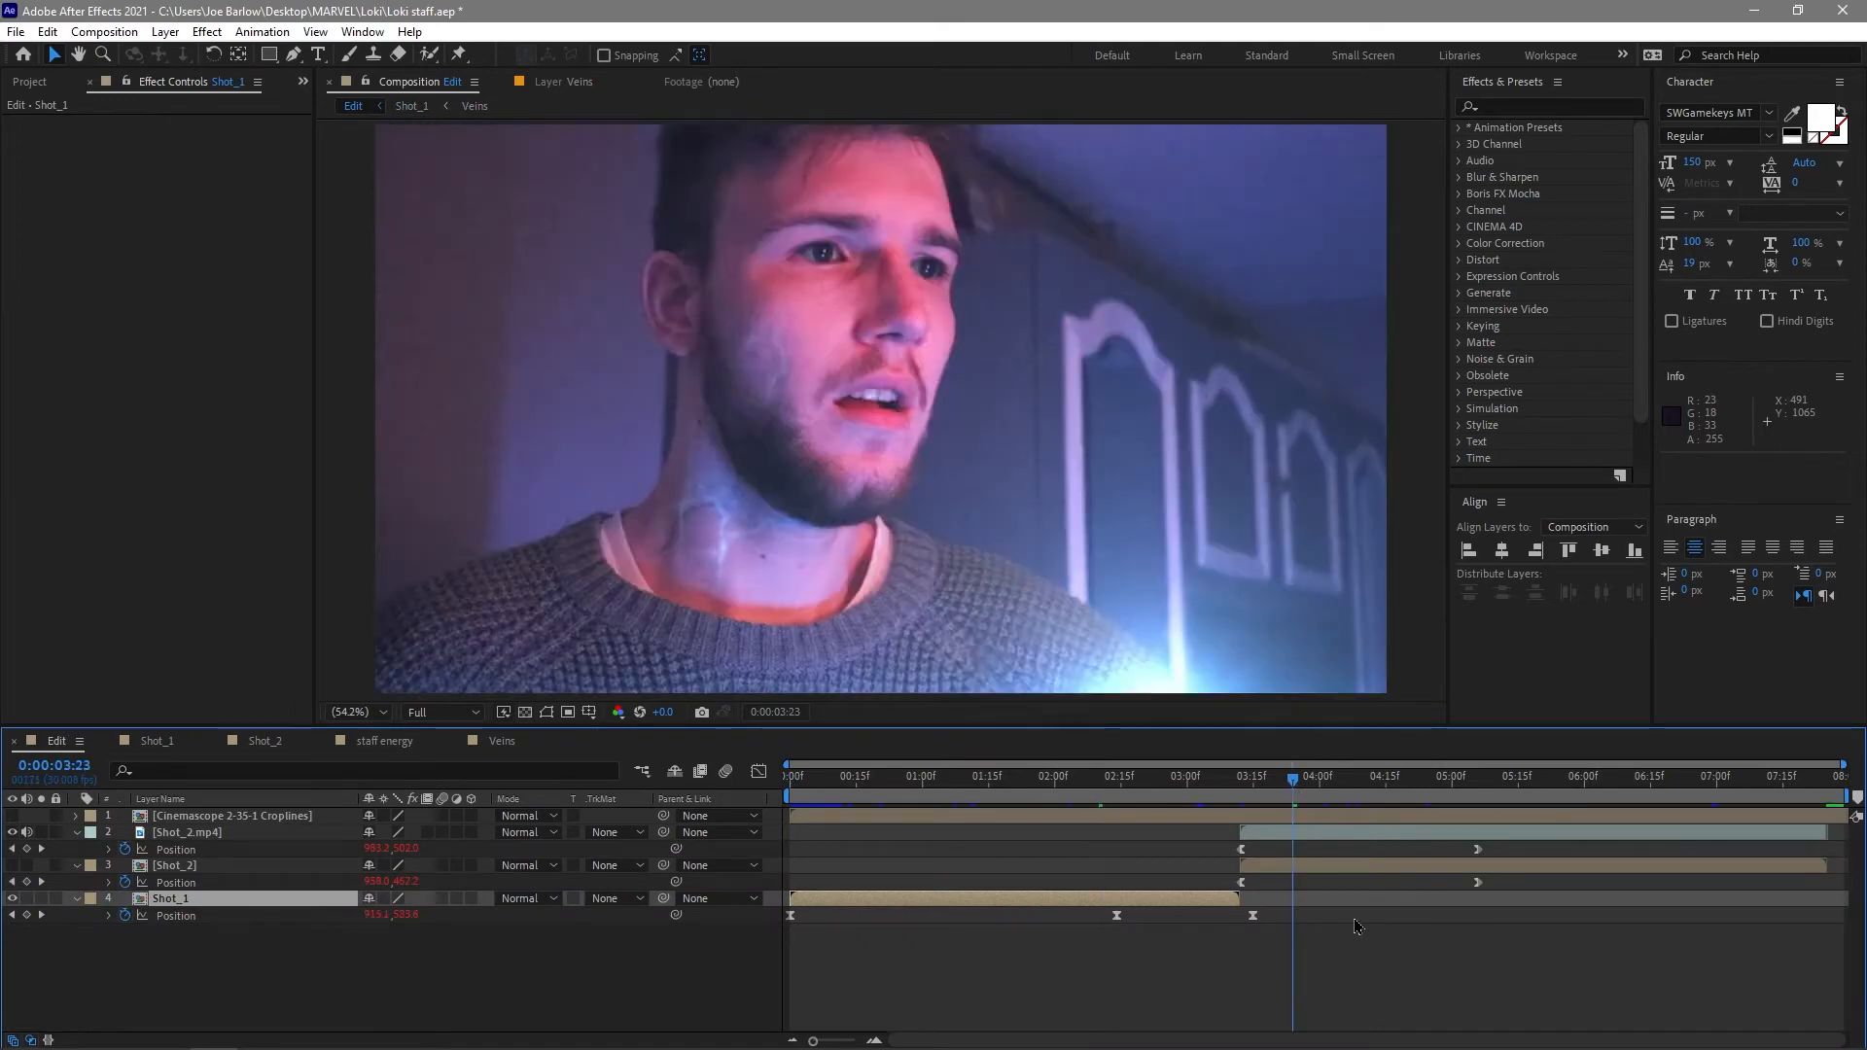
pyautogui.click(1315, 776)
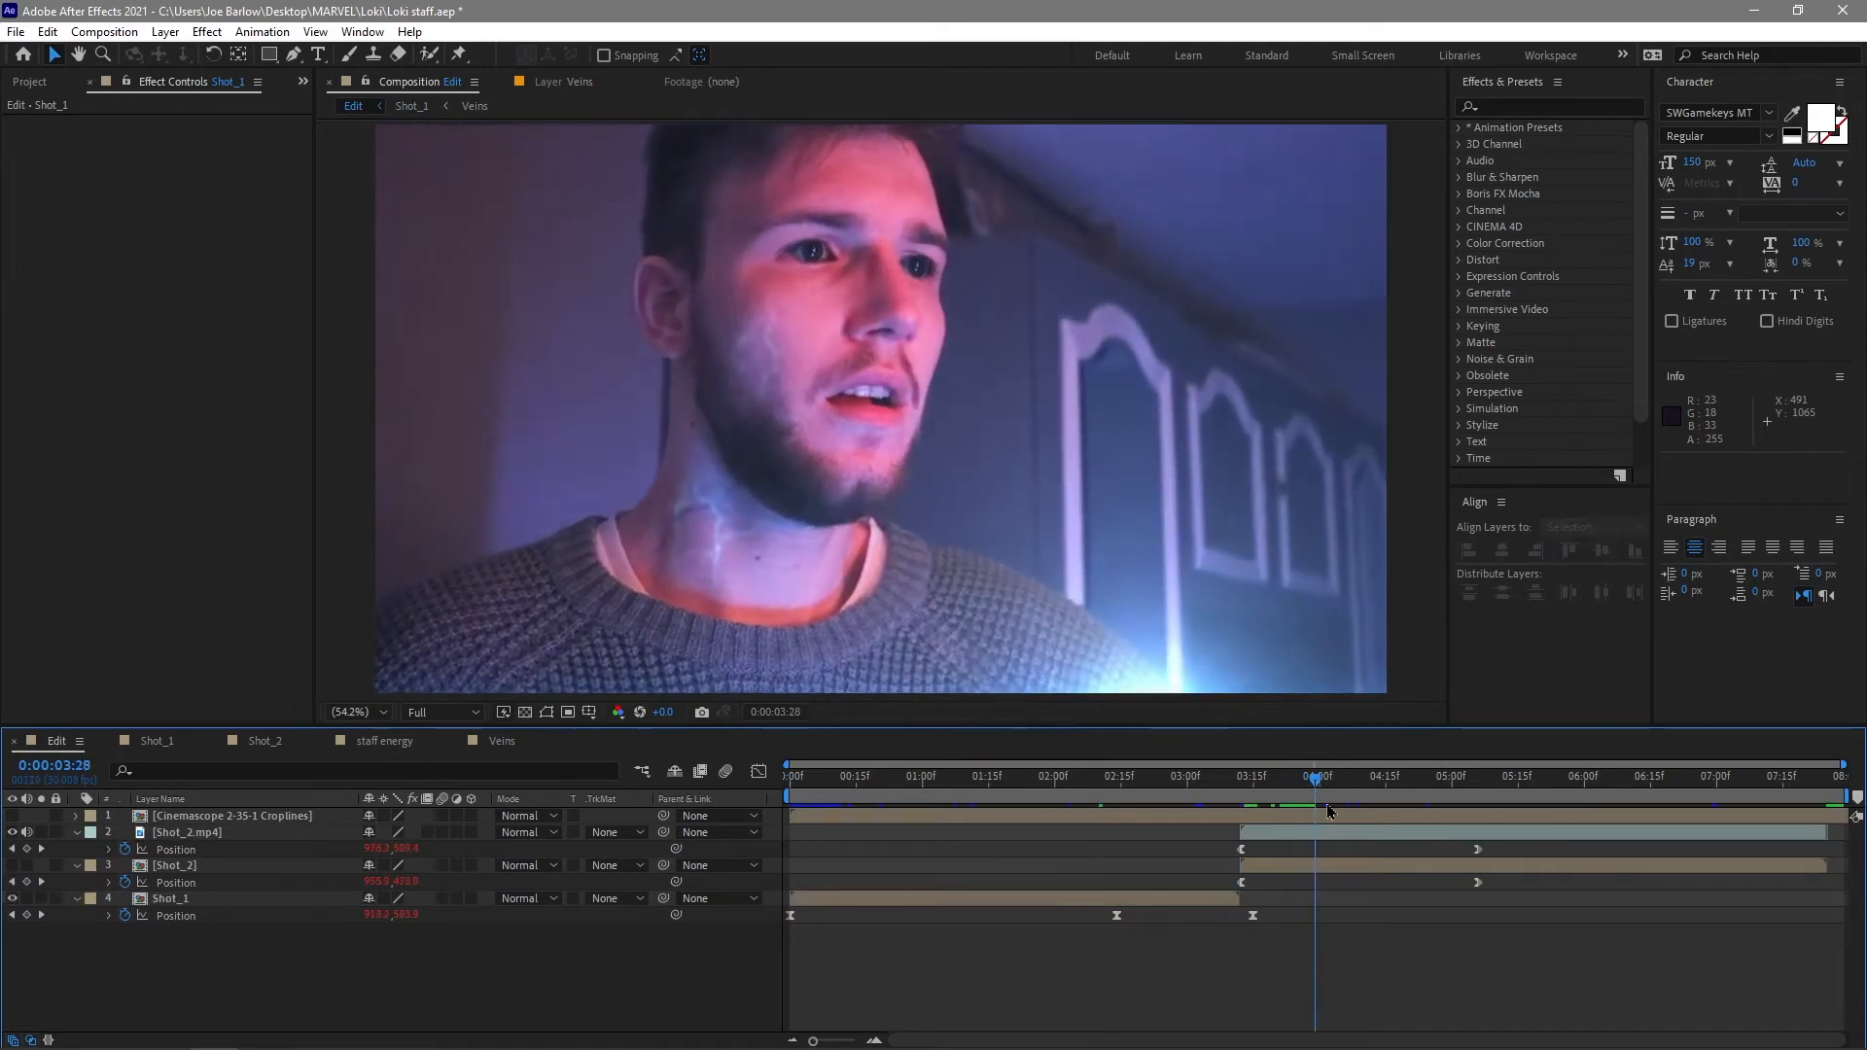
pyautogui.click(1279, 775)
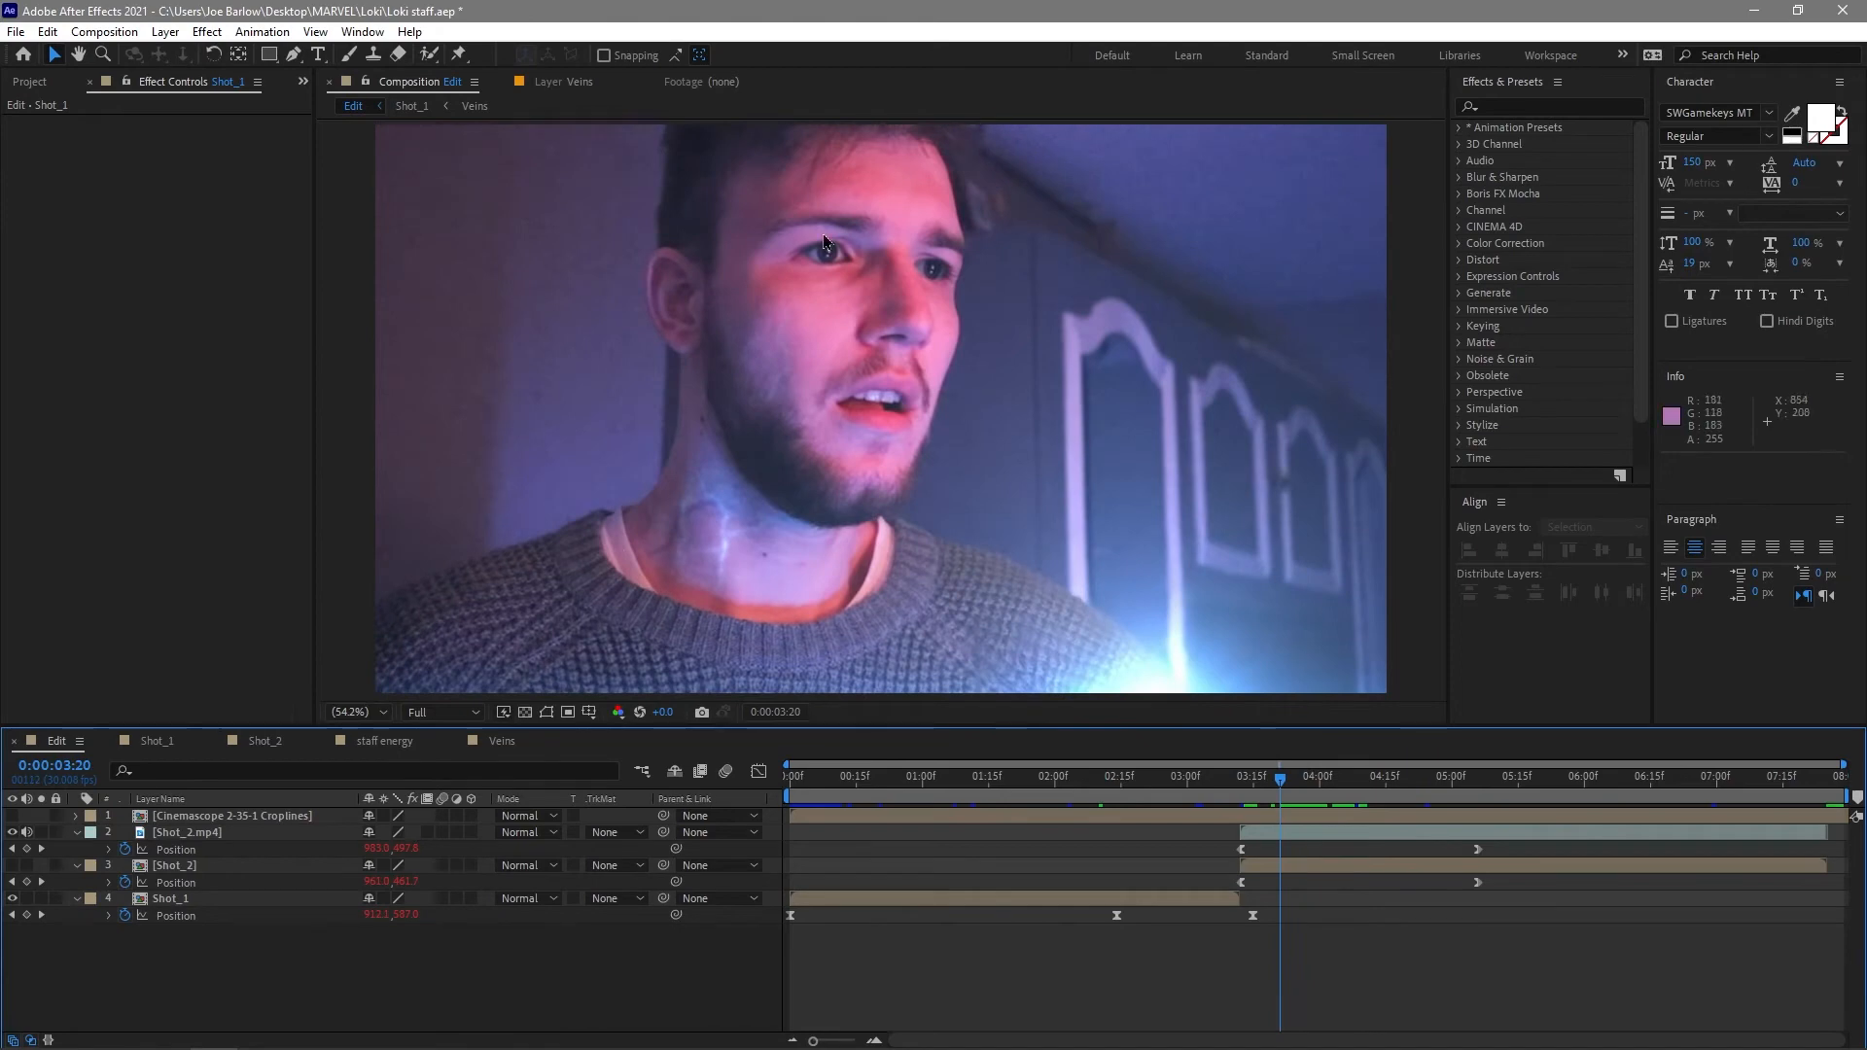
pyautogui.click(1381, 776)
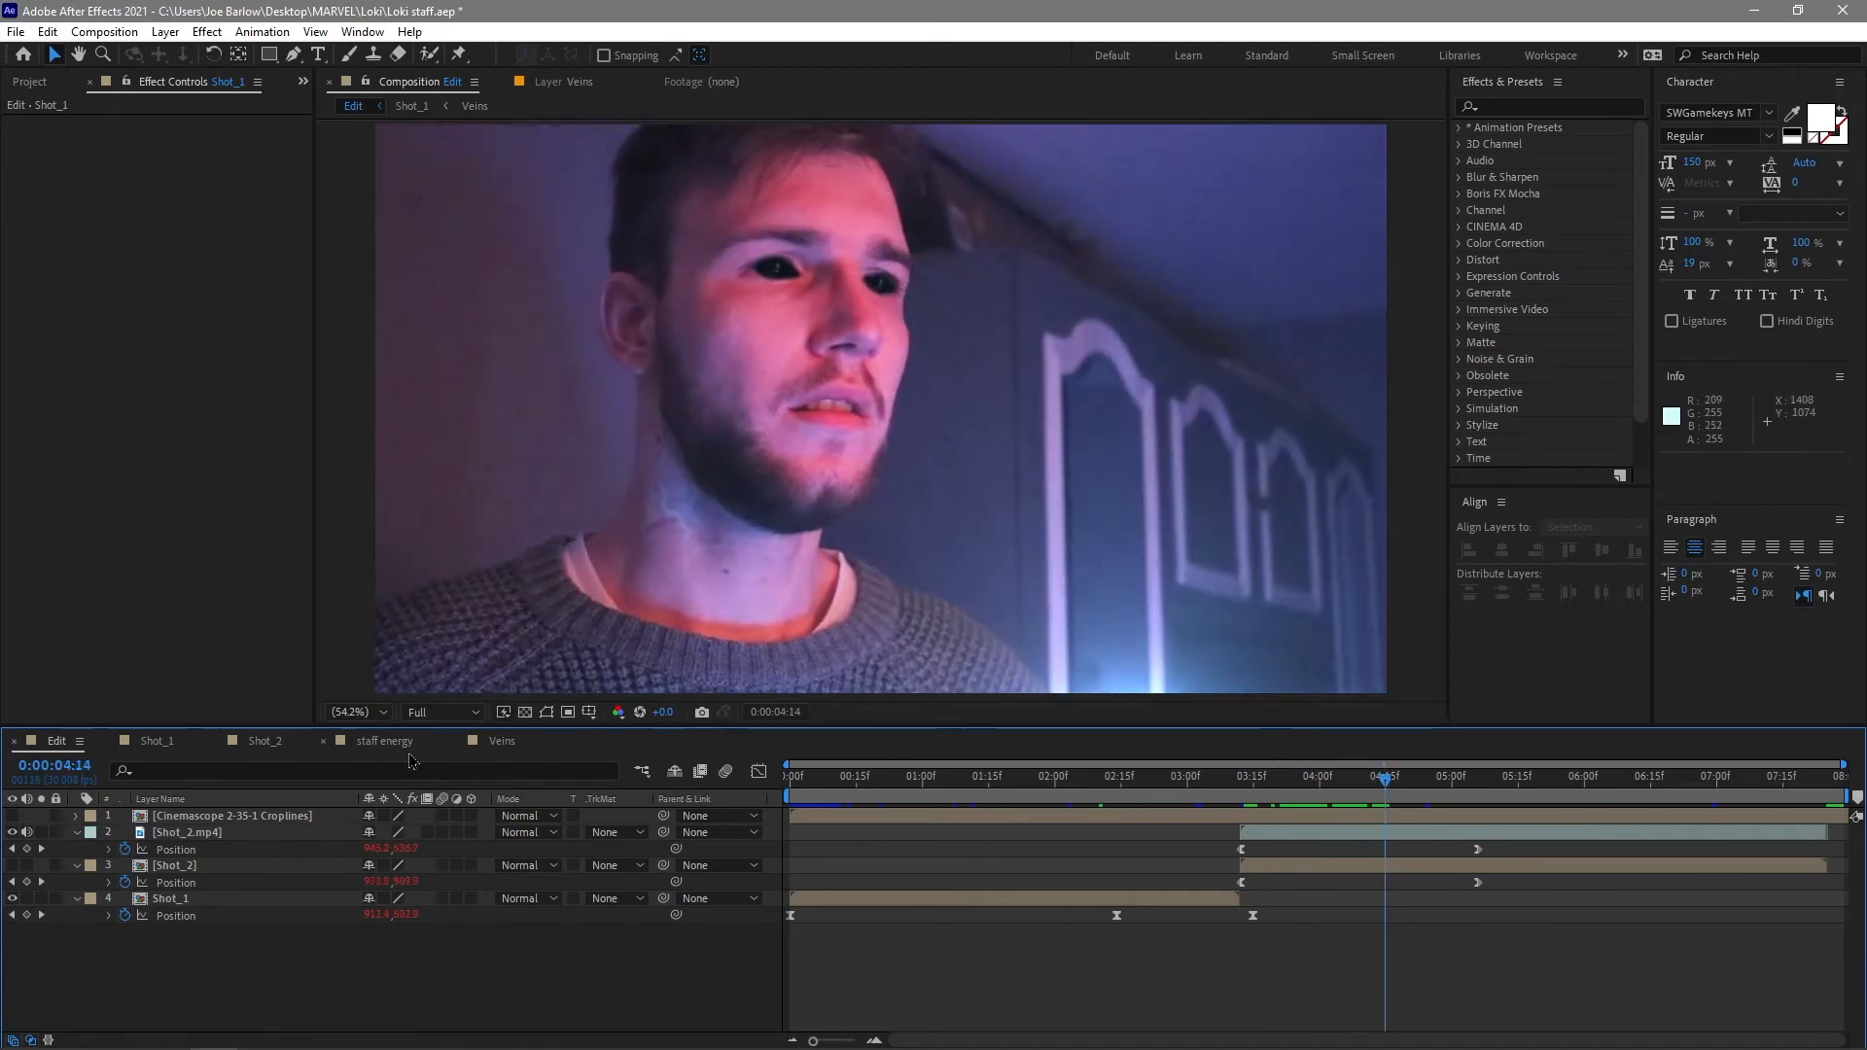
pyautogui.click(265, 739)
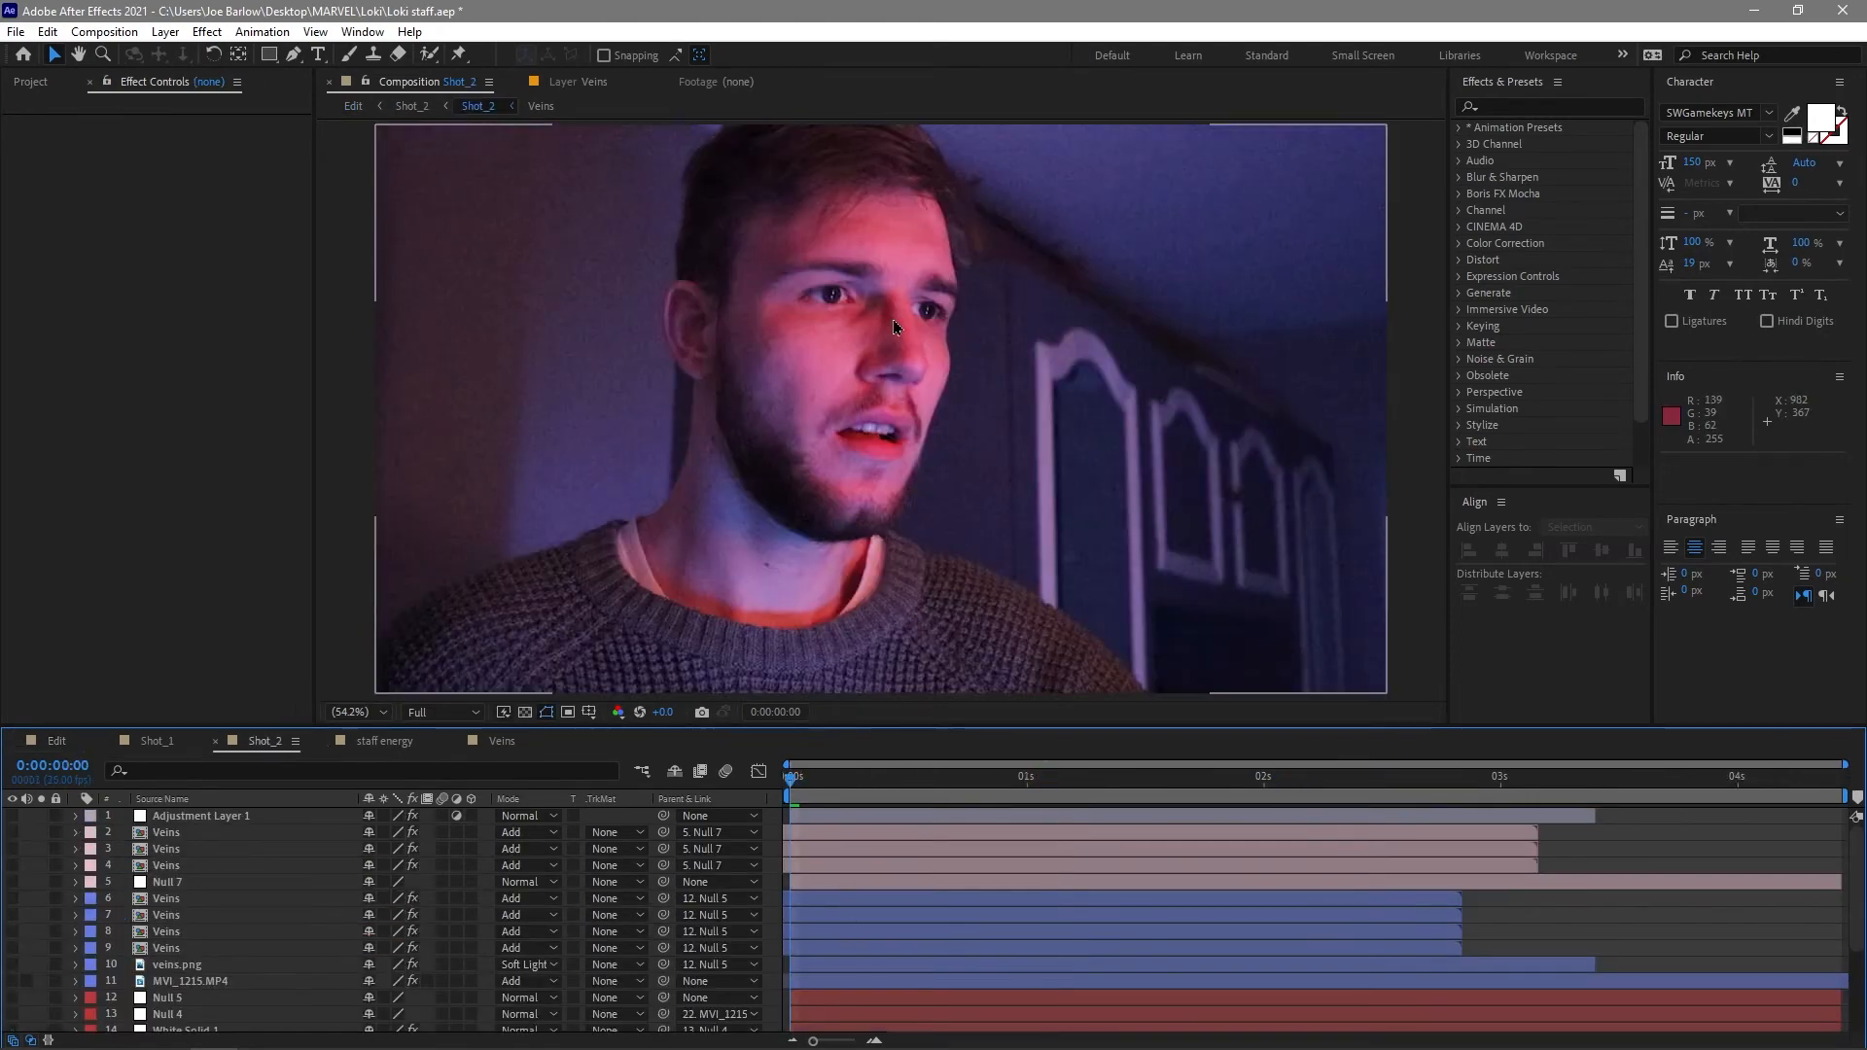
pyautogui.moveTo(964, 545)
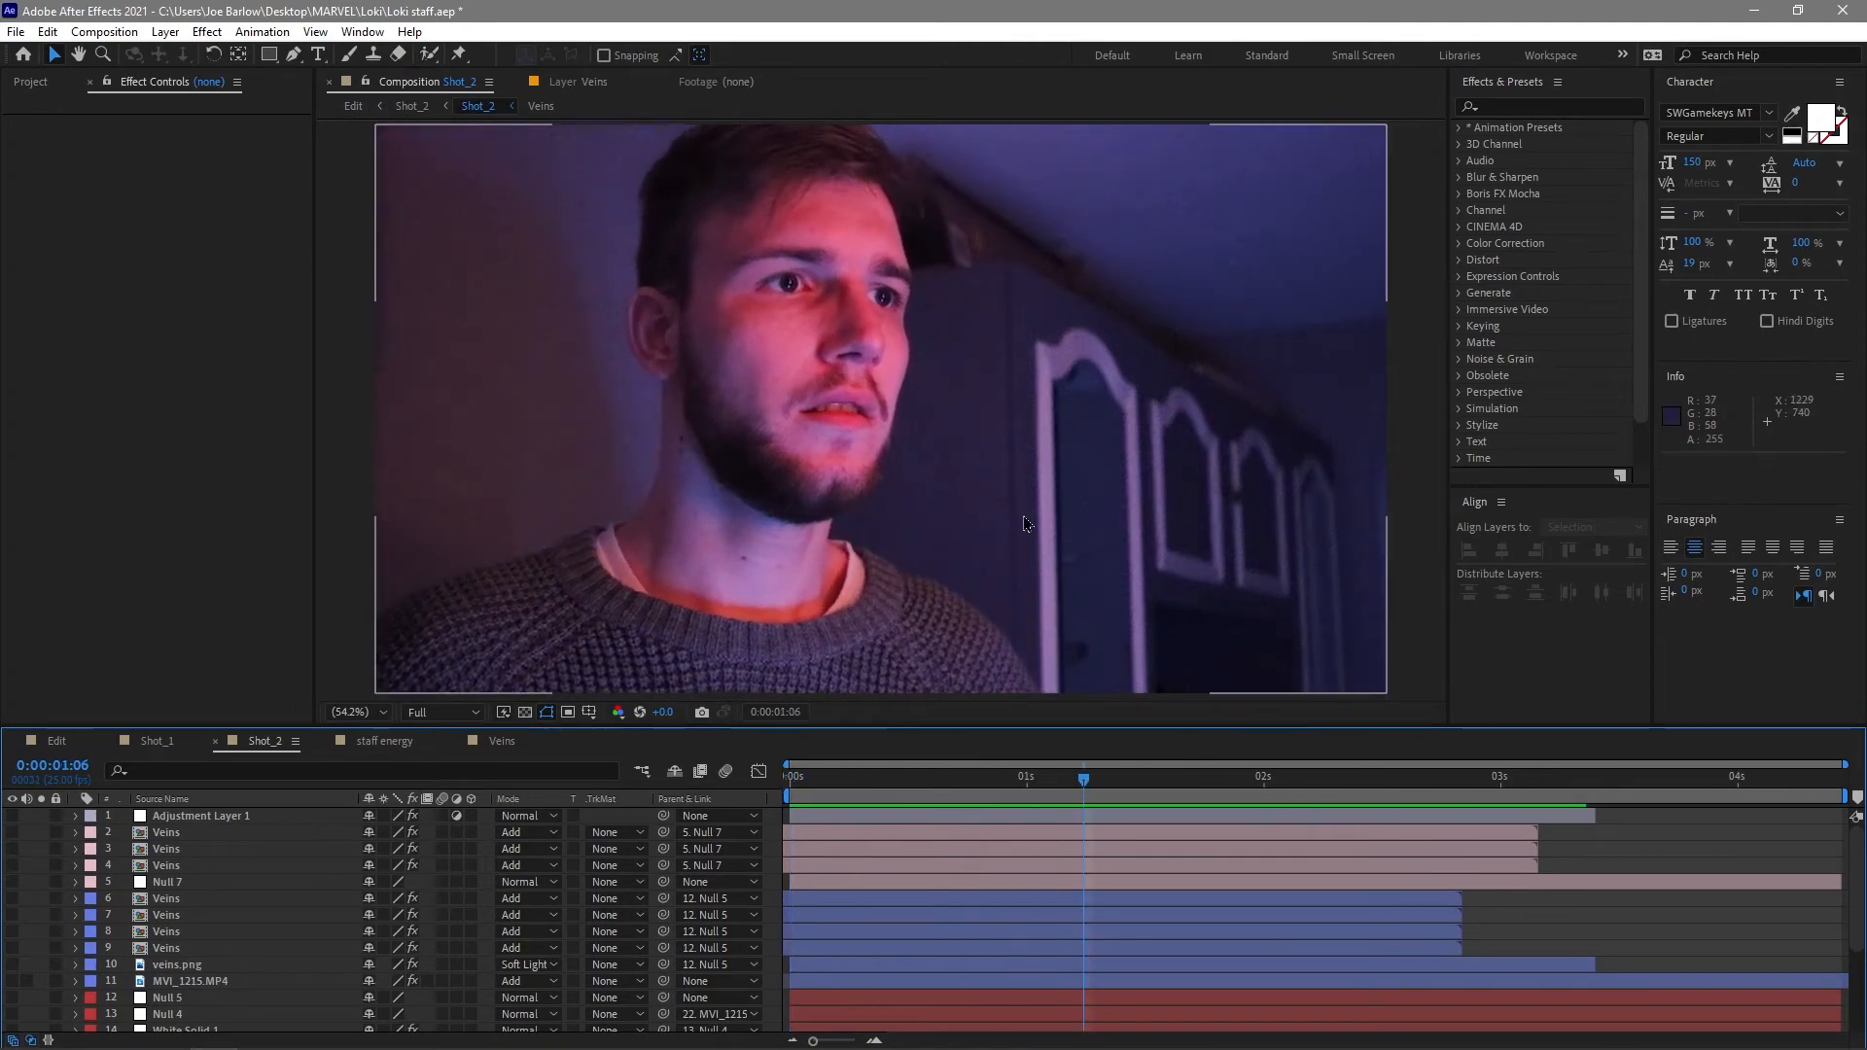
# RAM-preview Shot_2 from its first frame, stop at a later frame and select the Blue eye right layer.
pyautogui.click(827, 778)
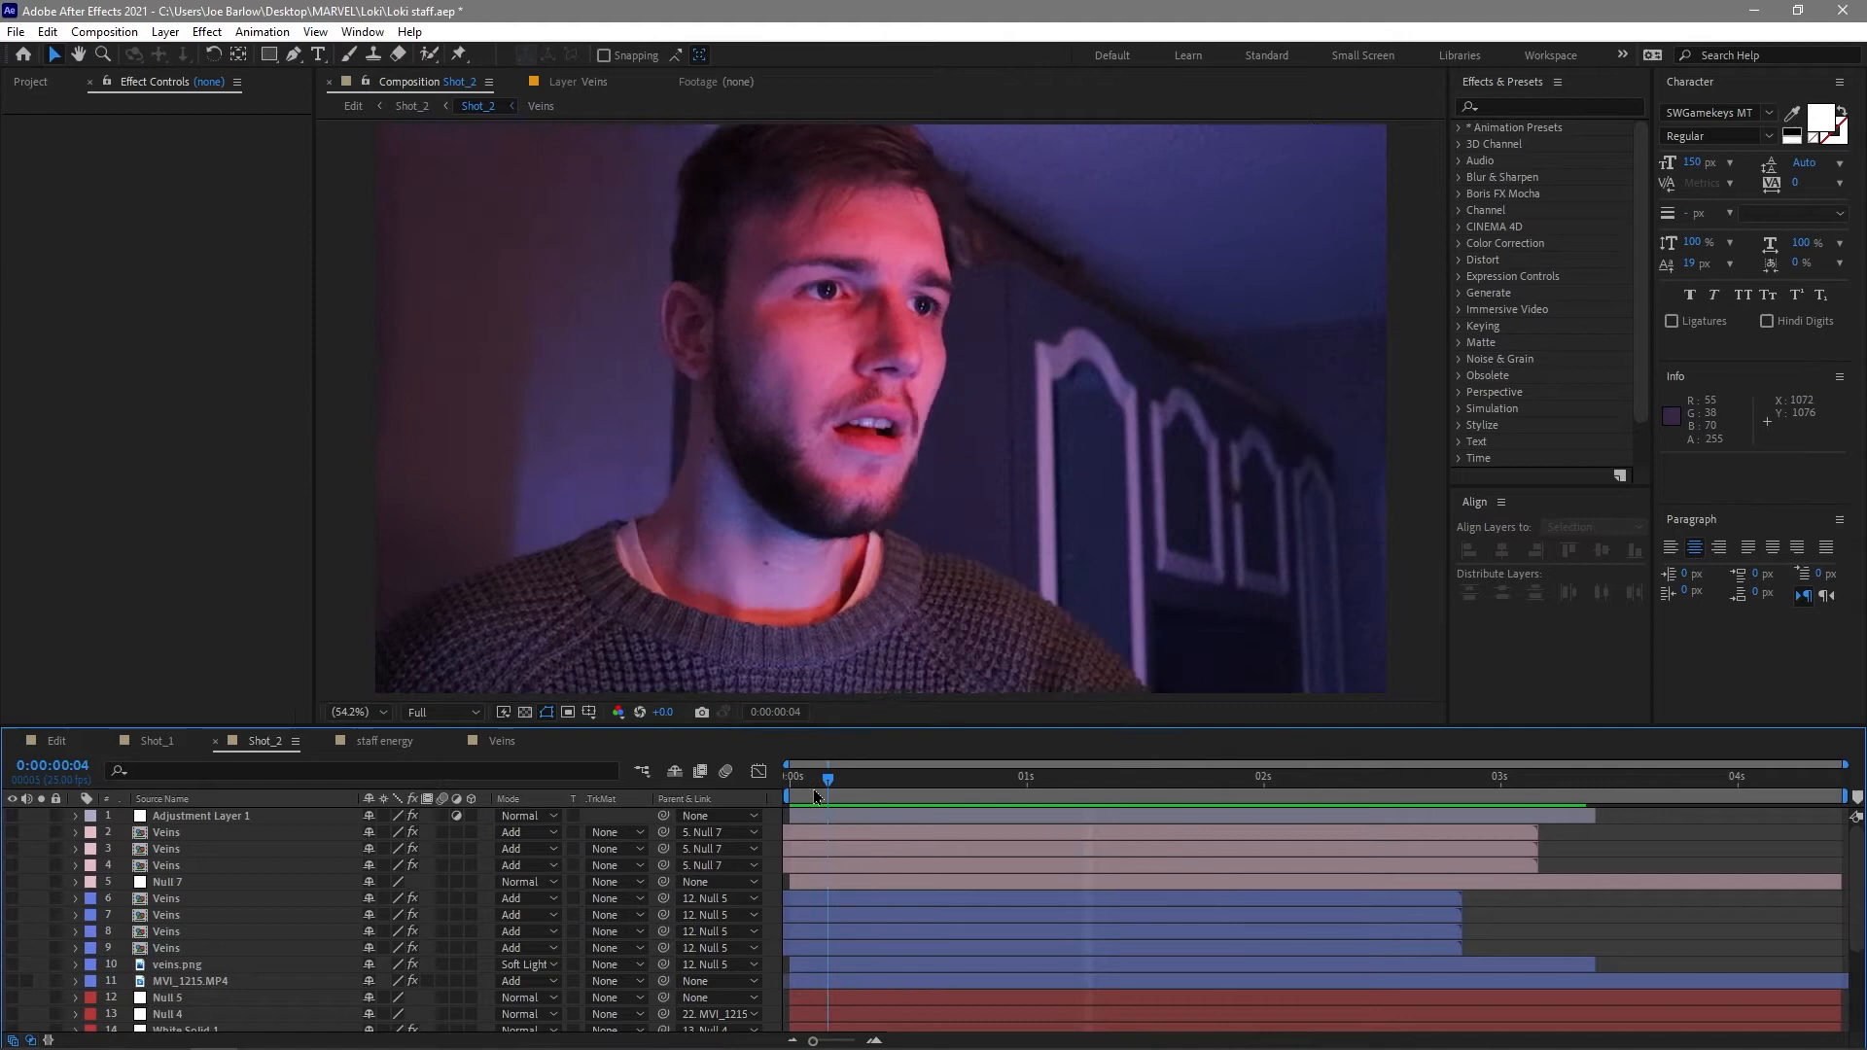
pyautogui.click(792, 776)
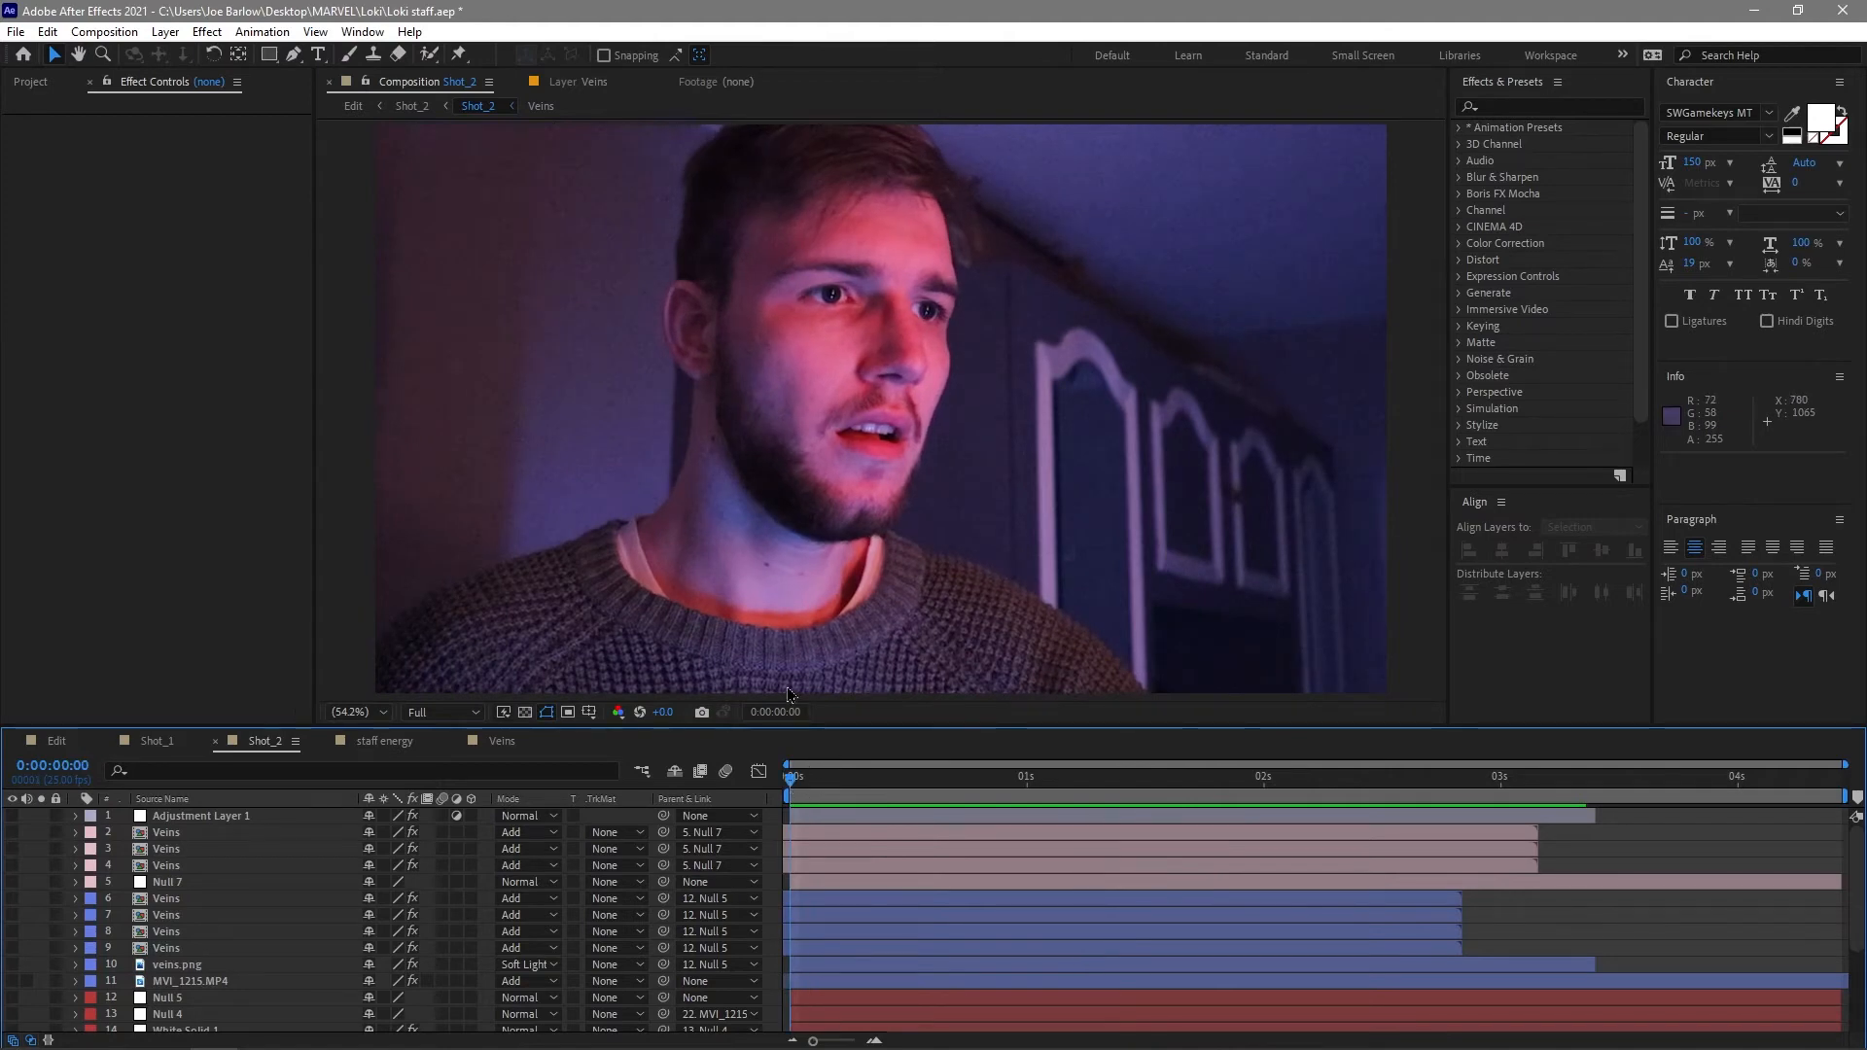
pyautogui.press('space')
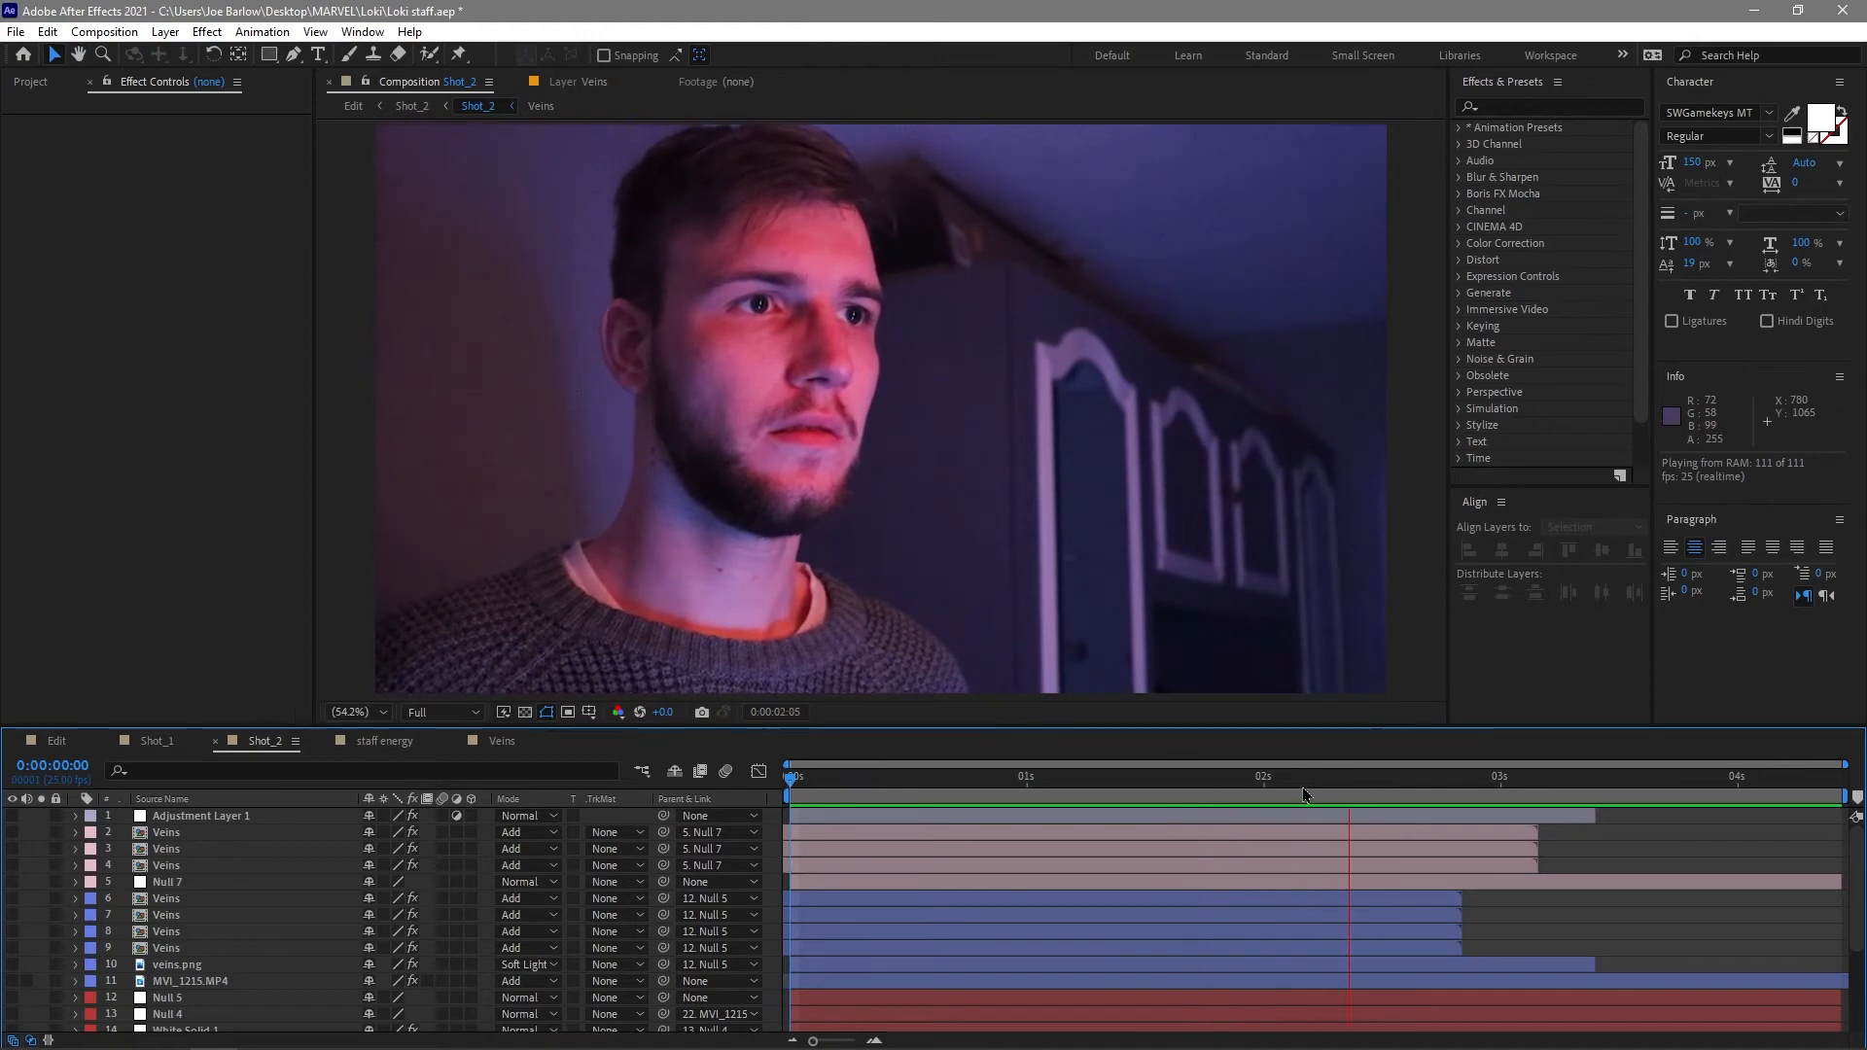
pyautogui.click(1301, 776)
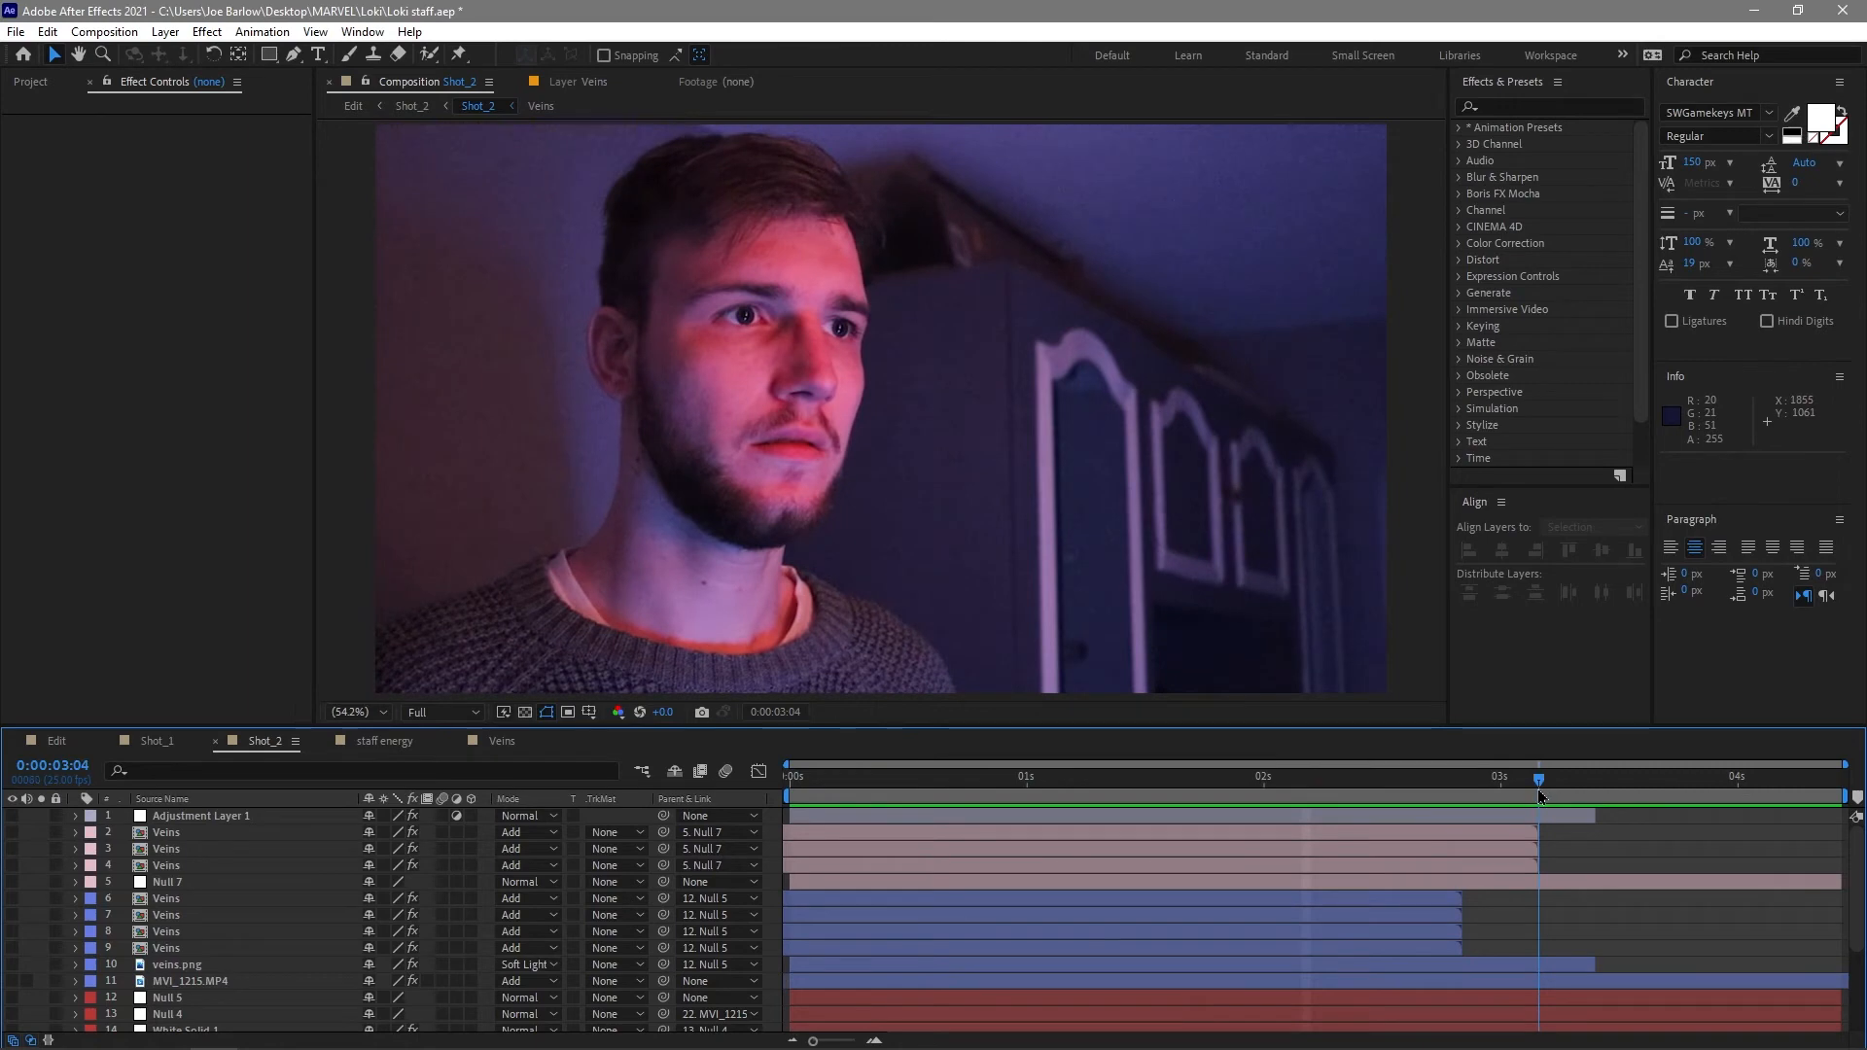
pyautogui.click(785, 776)
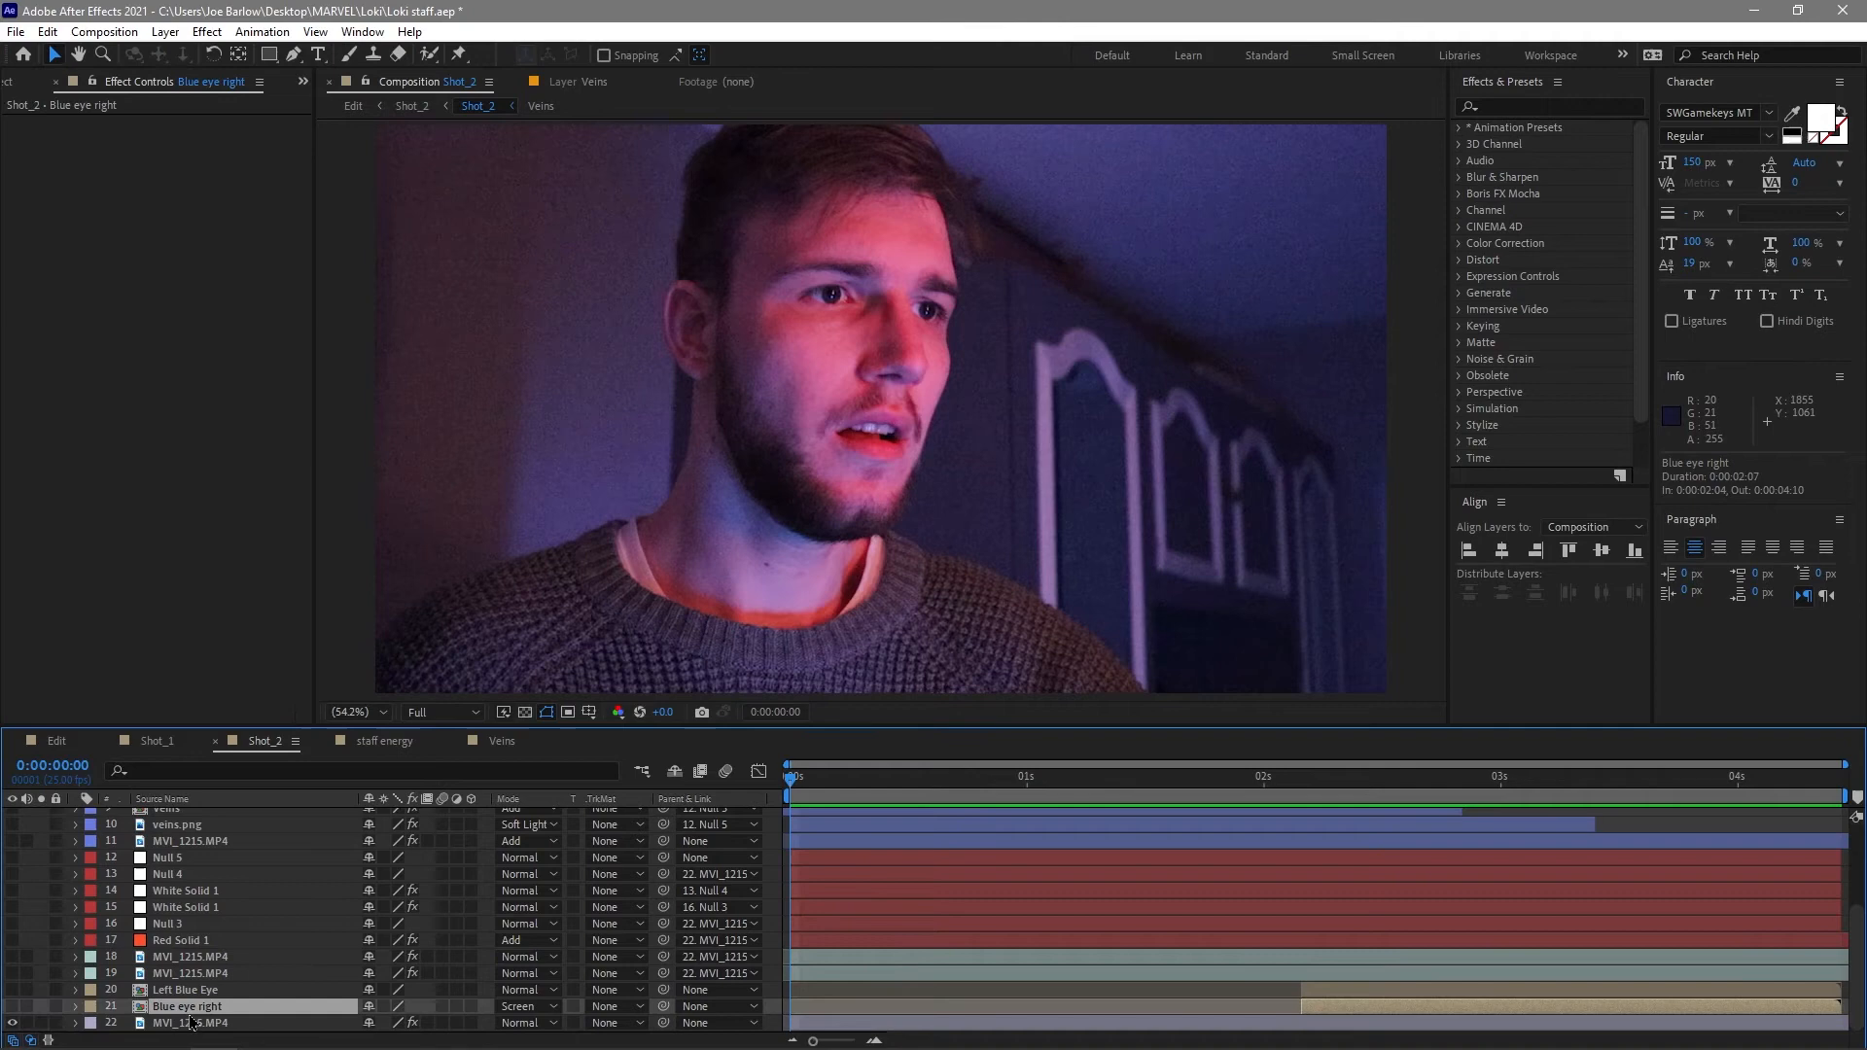
# Select the MVI_1215 tracked footage layer, move later in the shot and reveal its Mocha eye mask properties.
pyautogui.click(191, 957)
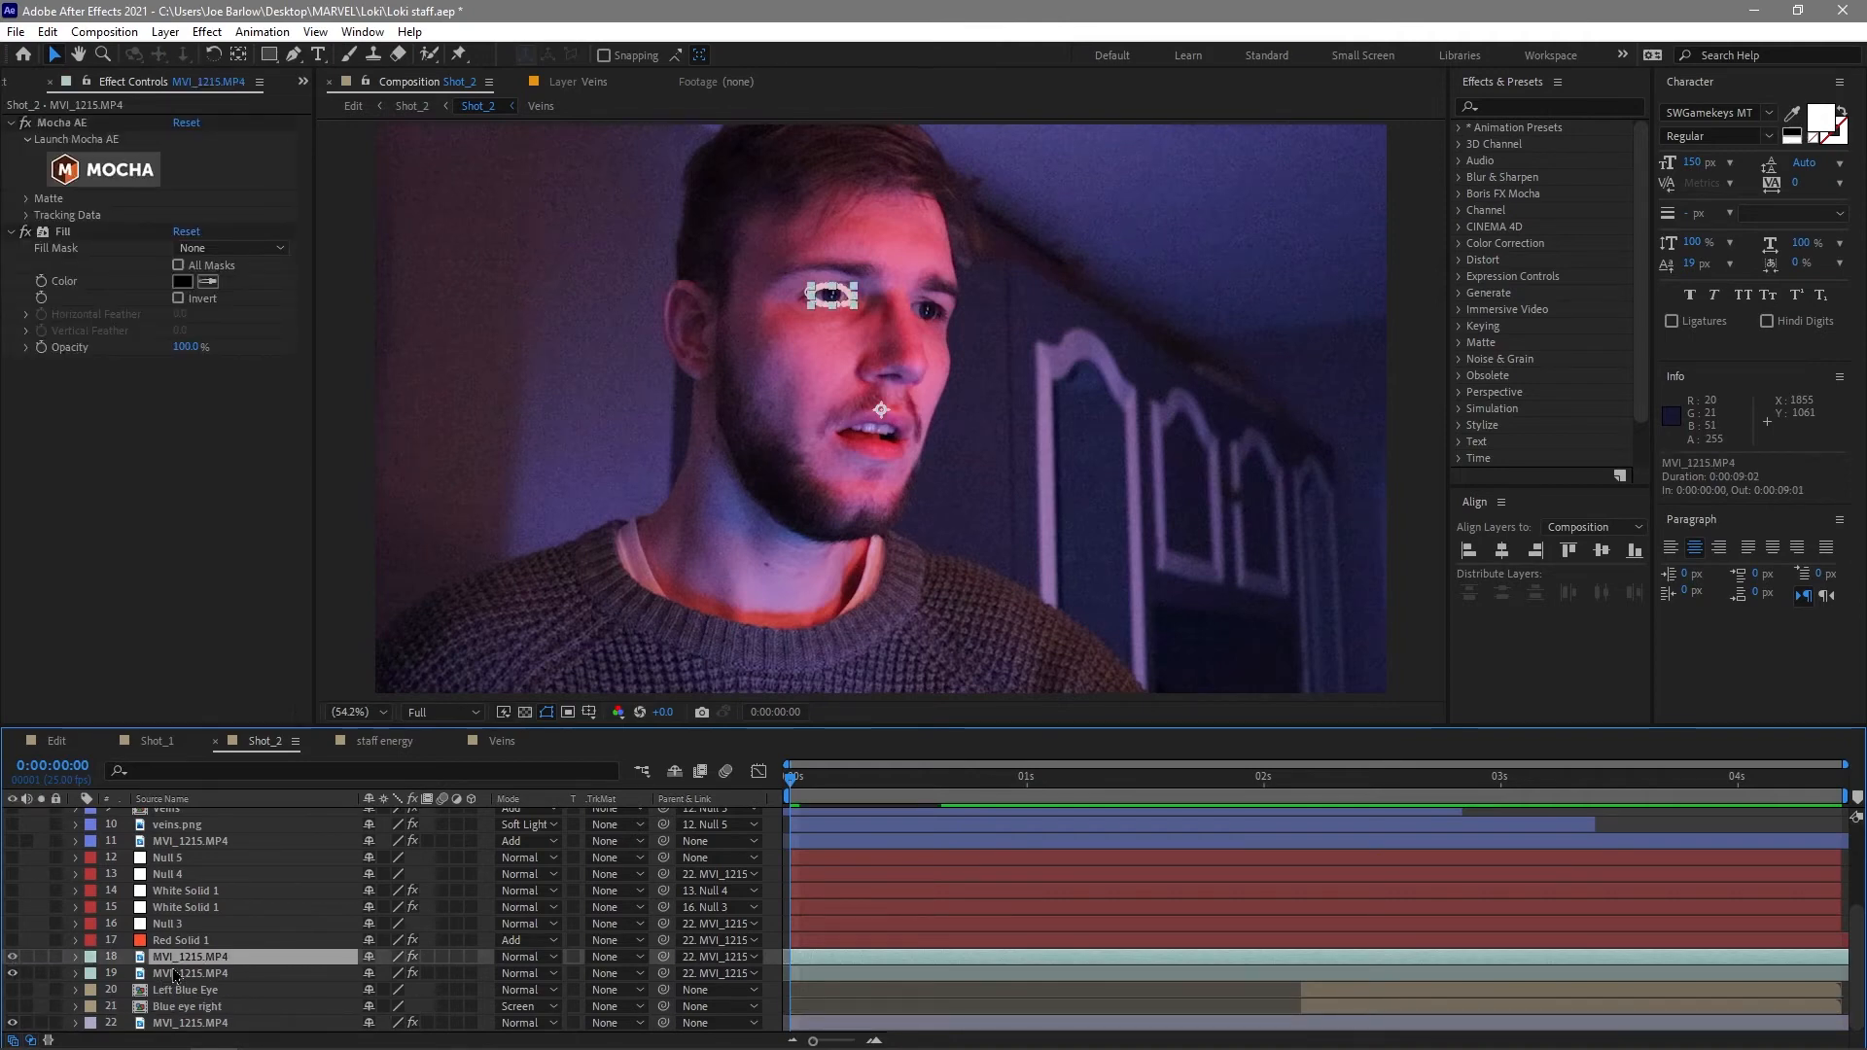
pyautogui.click(190, 973)
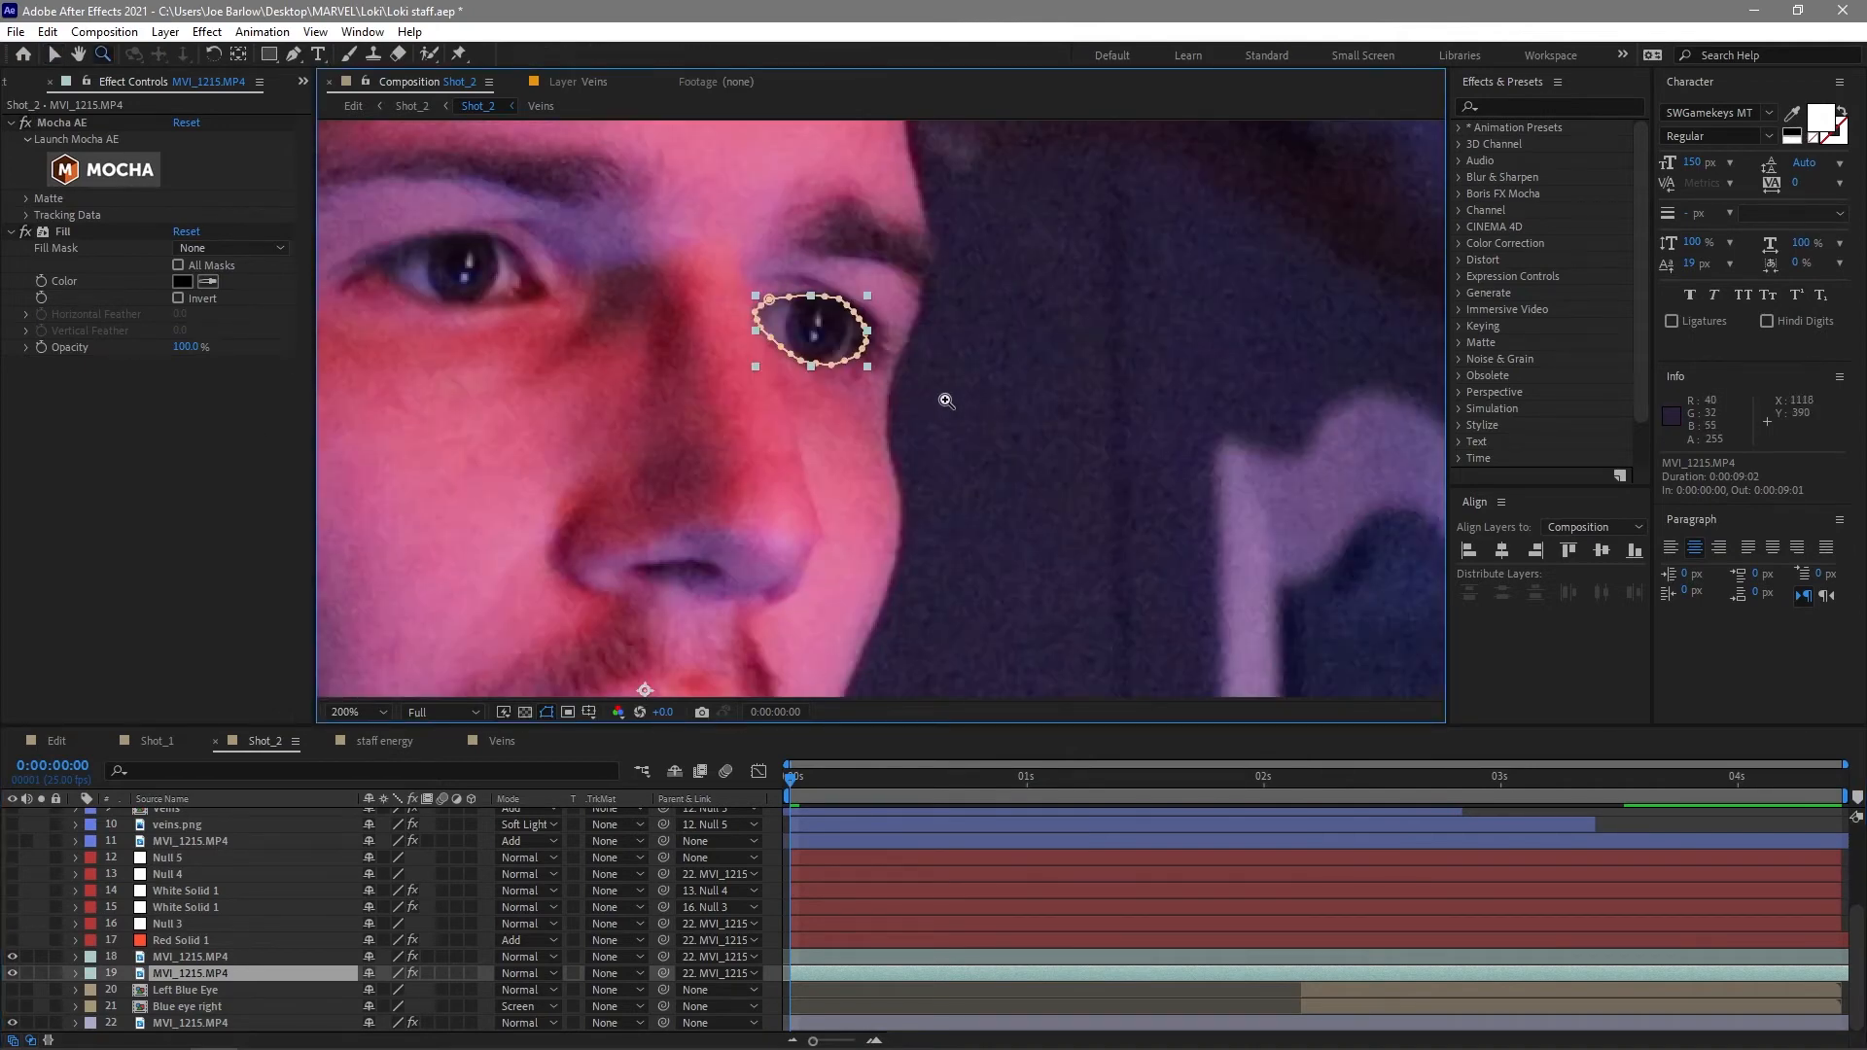
pyautogui.moveTo(984, 387)
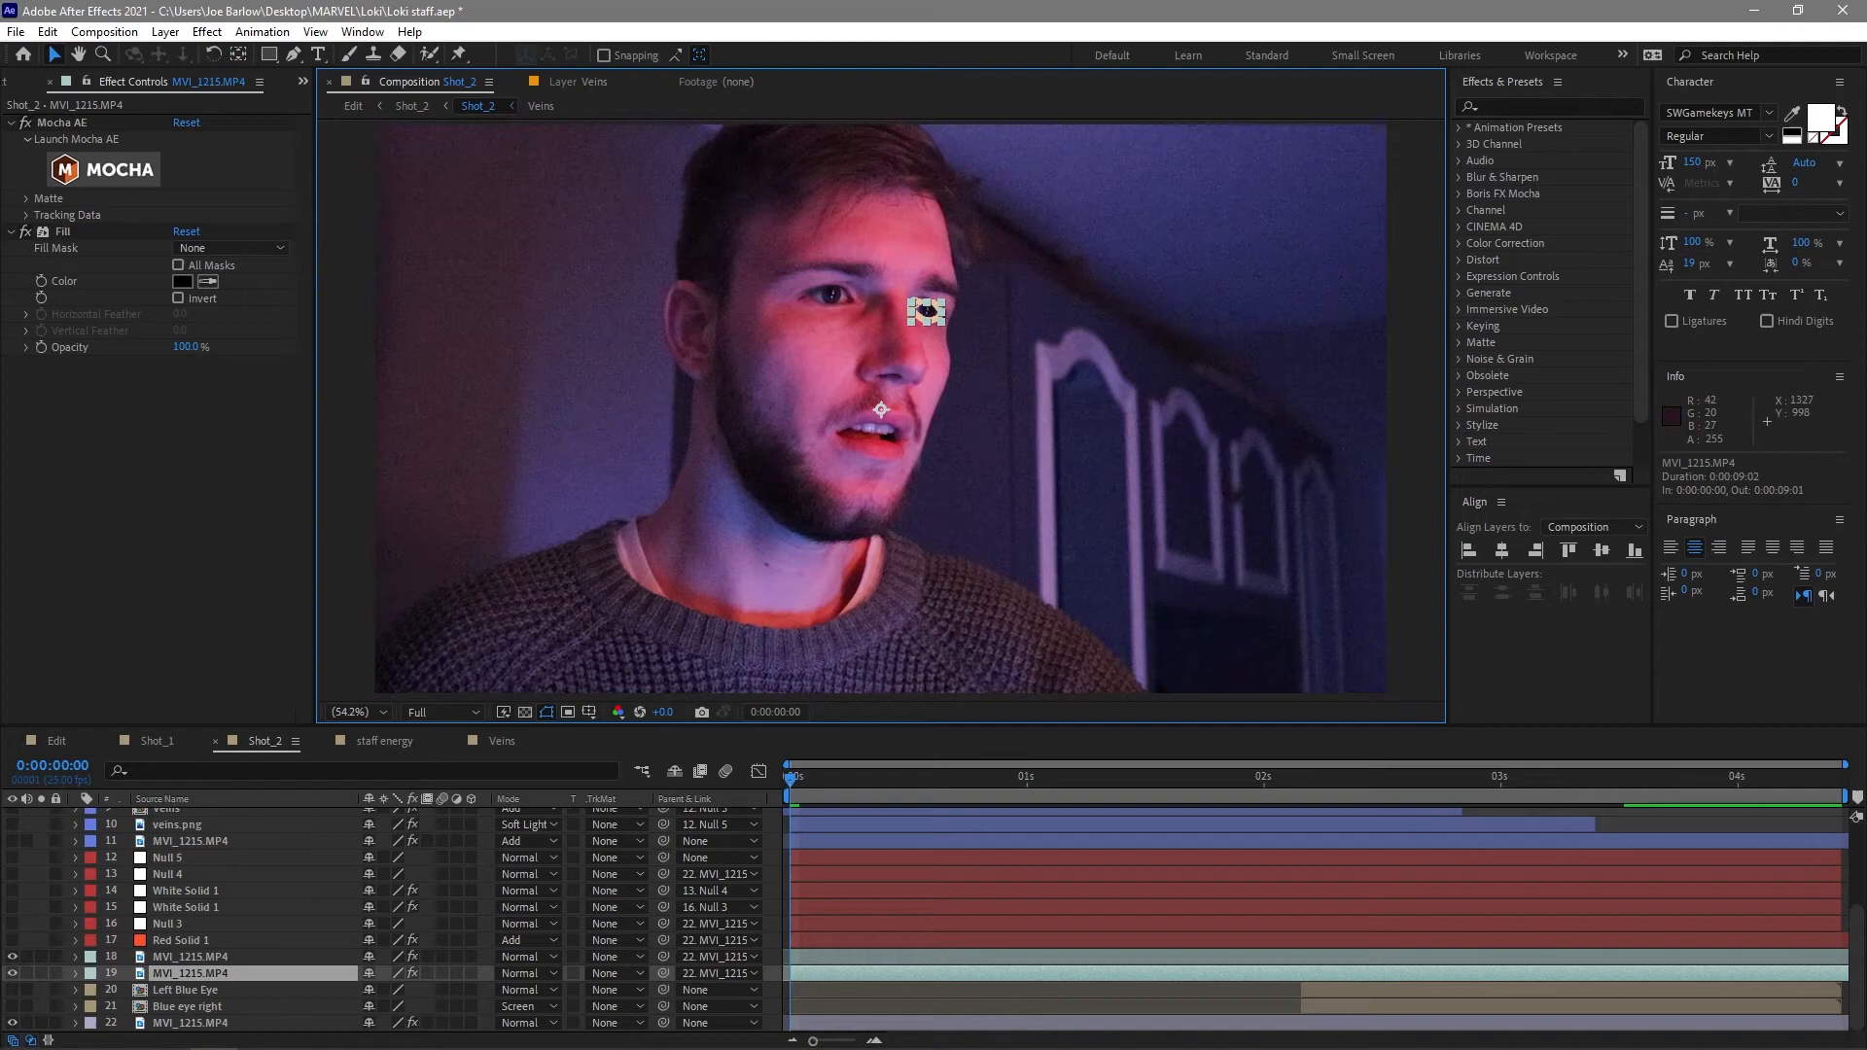
pyautogui.click(185, 990)
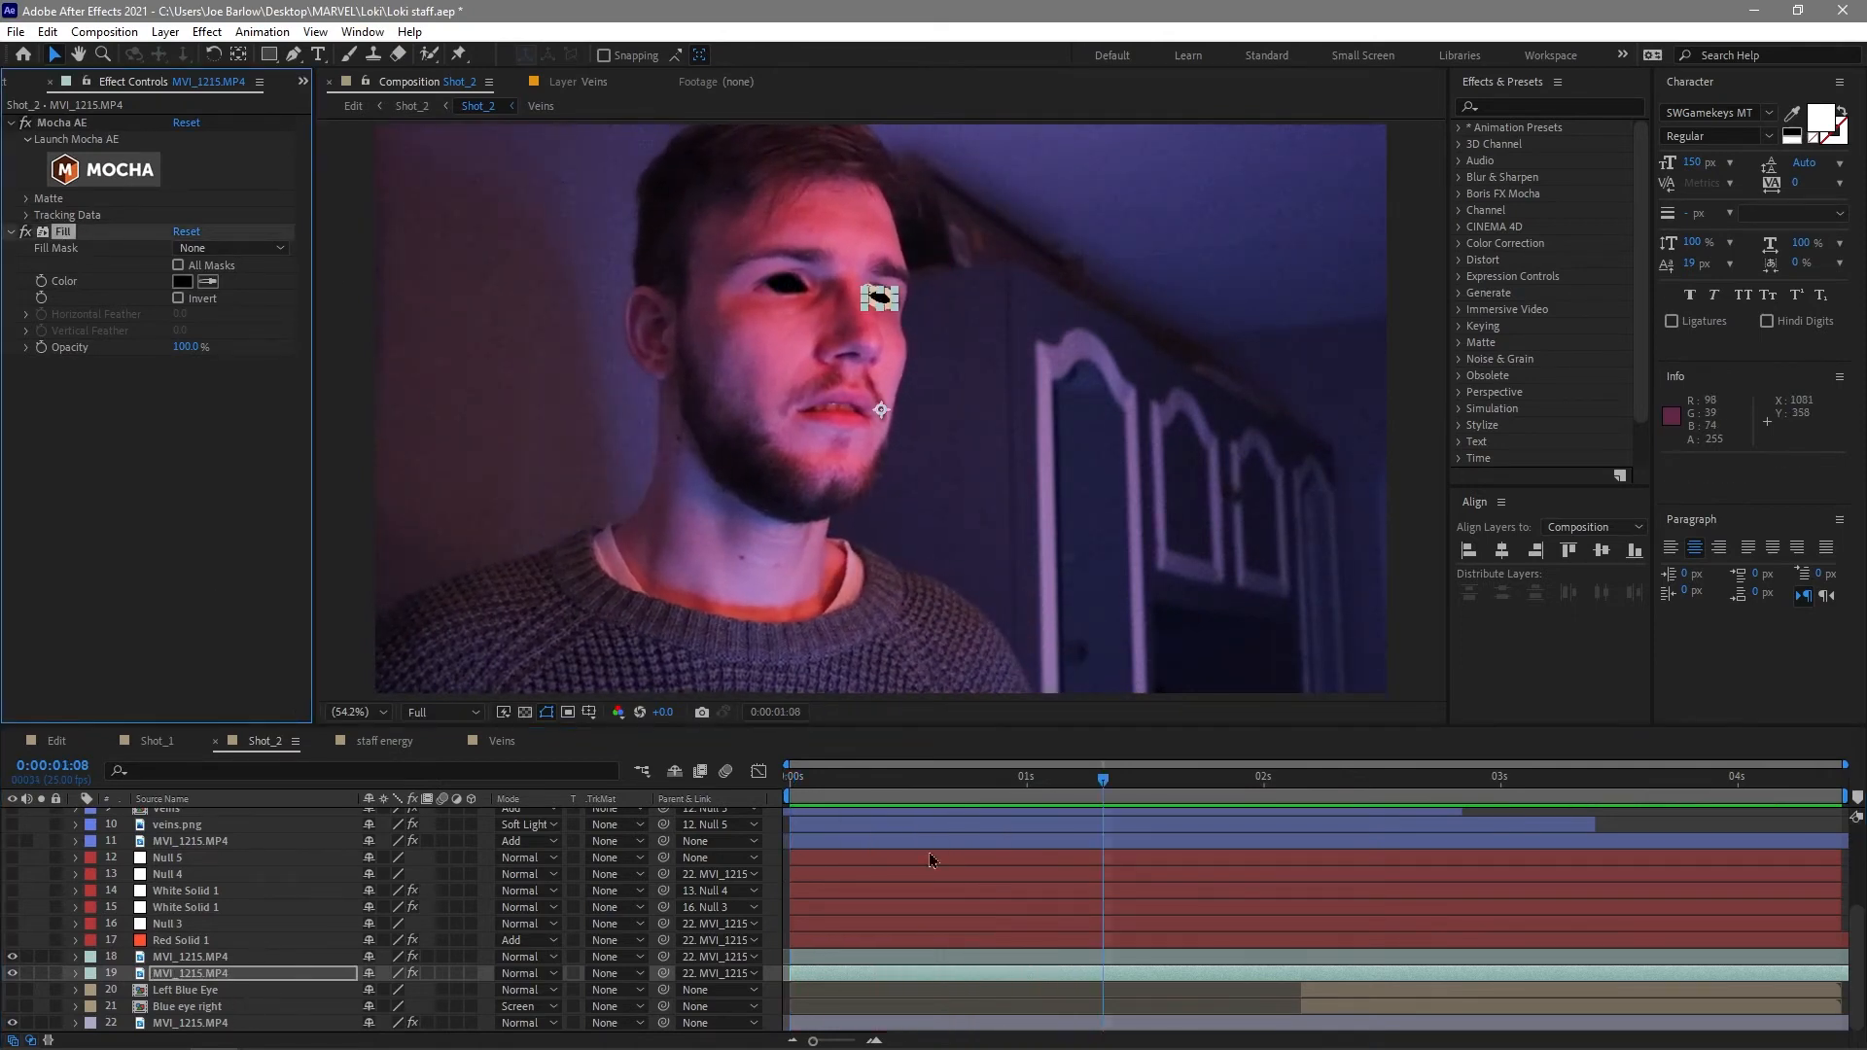
pyautogui.click(791, 776)
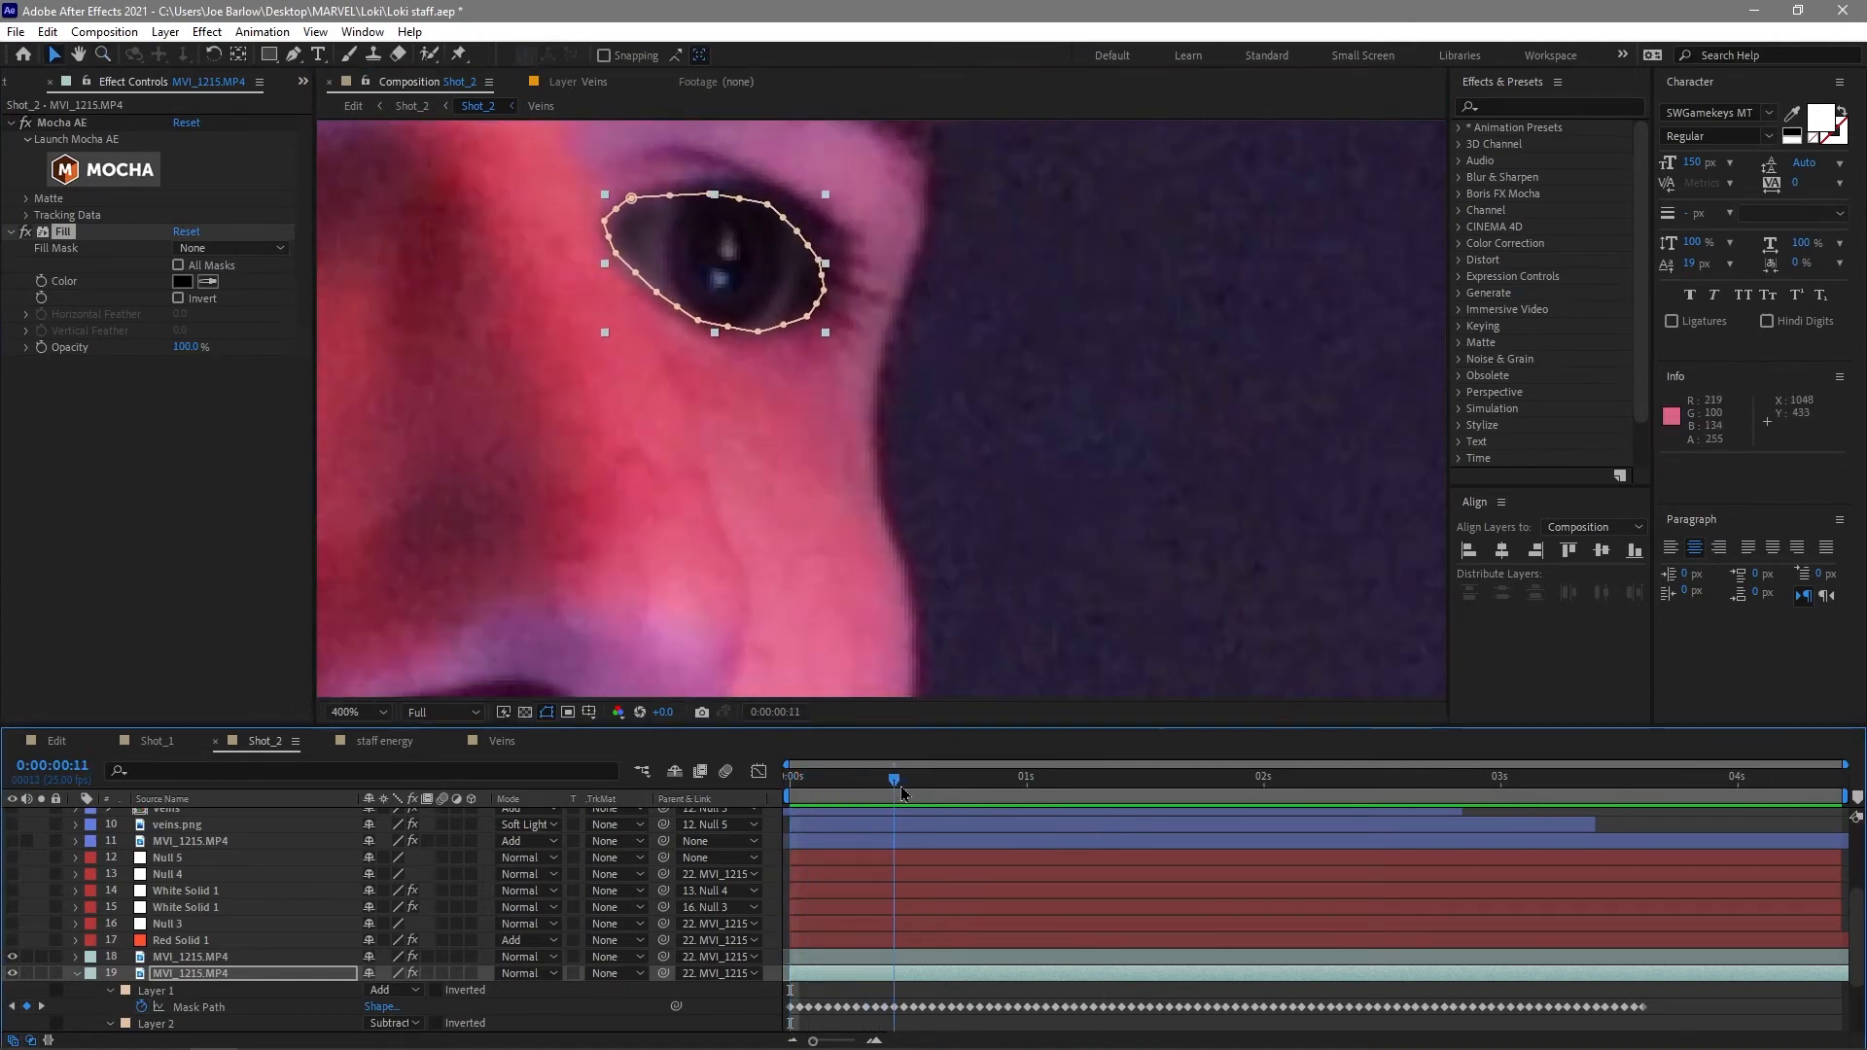
# Keyframe the inner mask's expansion from 0 to -10.2 px so the black fill grows, checking the eye at 1:16.
pyautogui.click(885, 778)
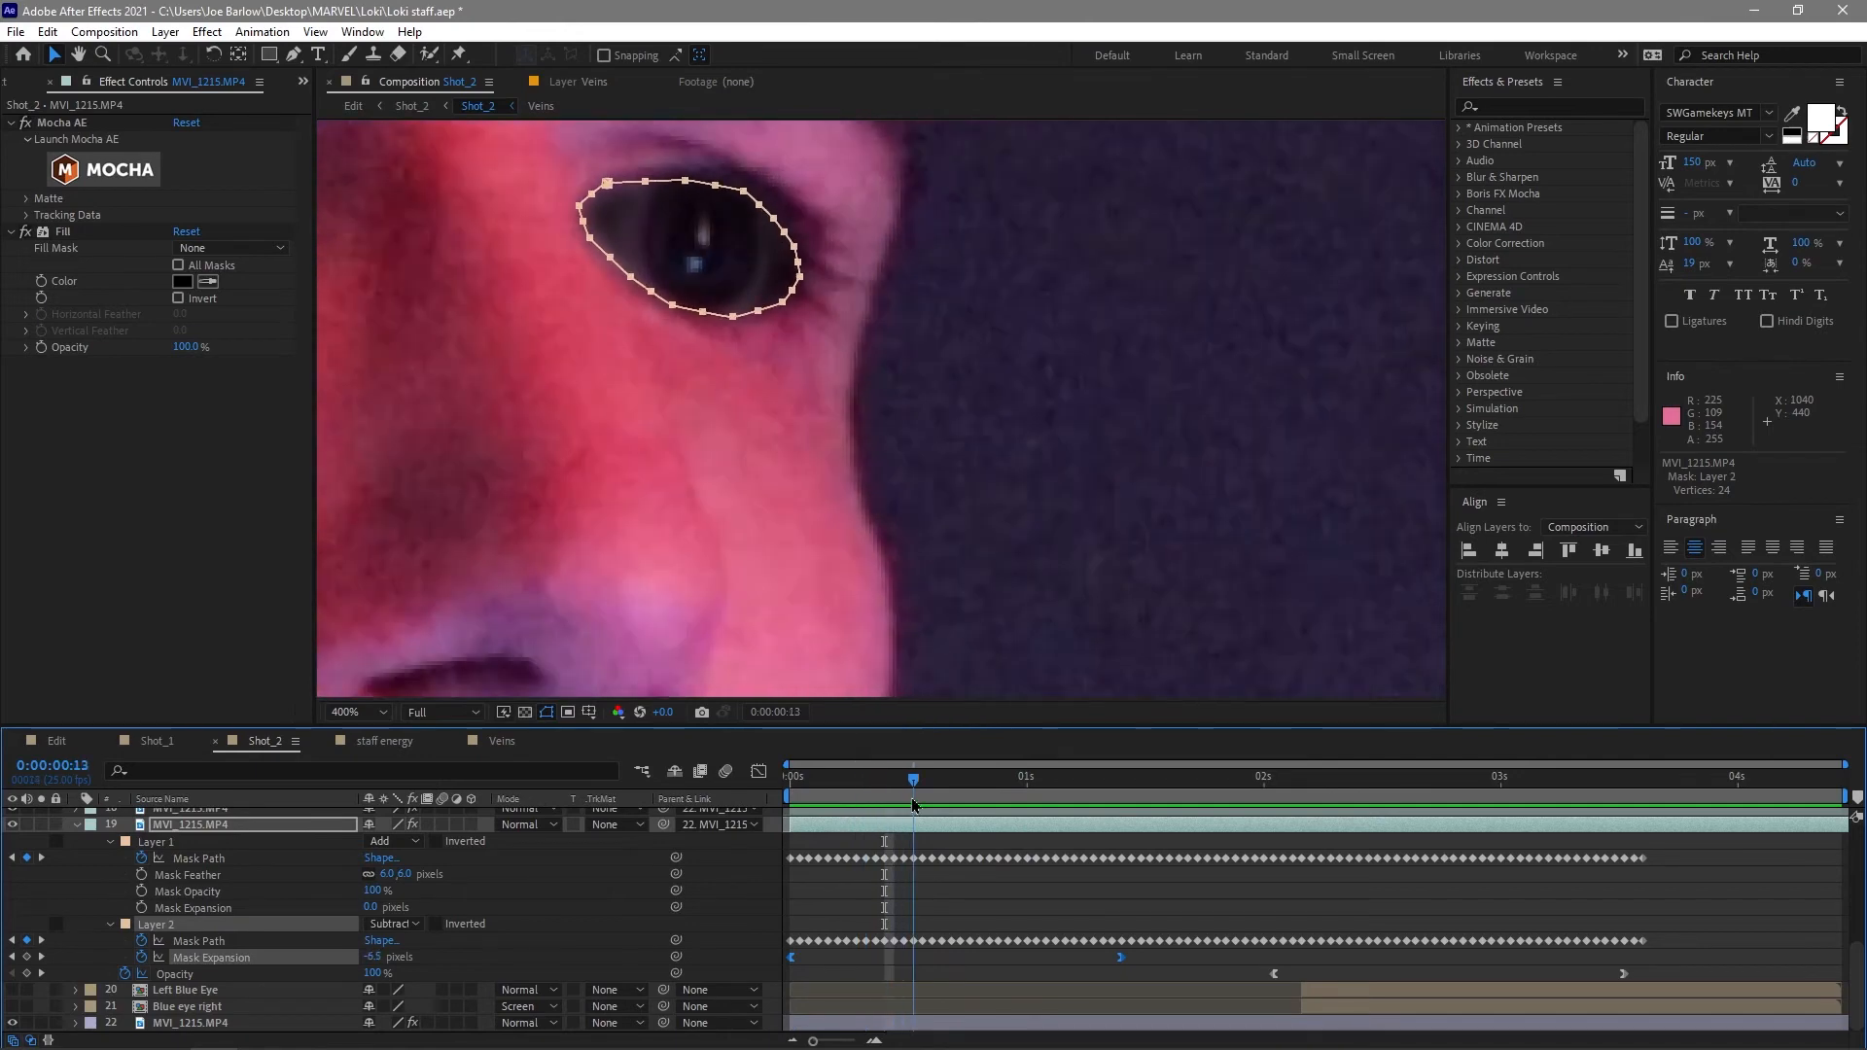
pyautogui.click(953, 775)
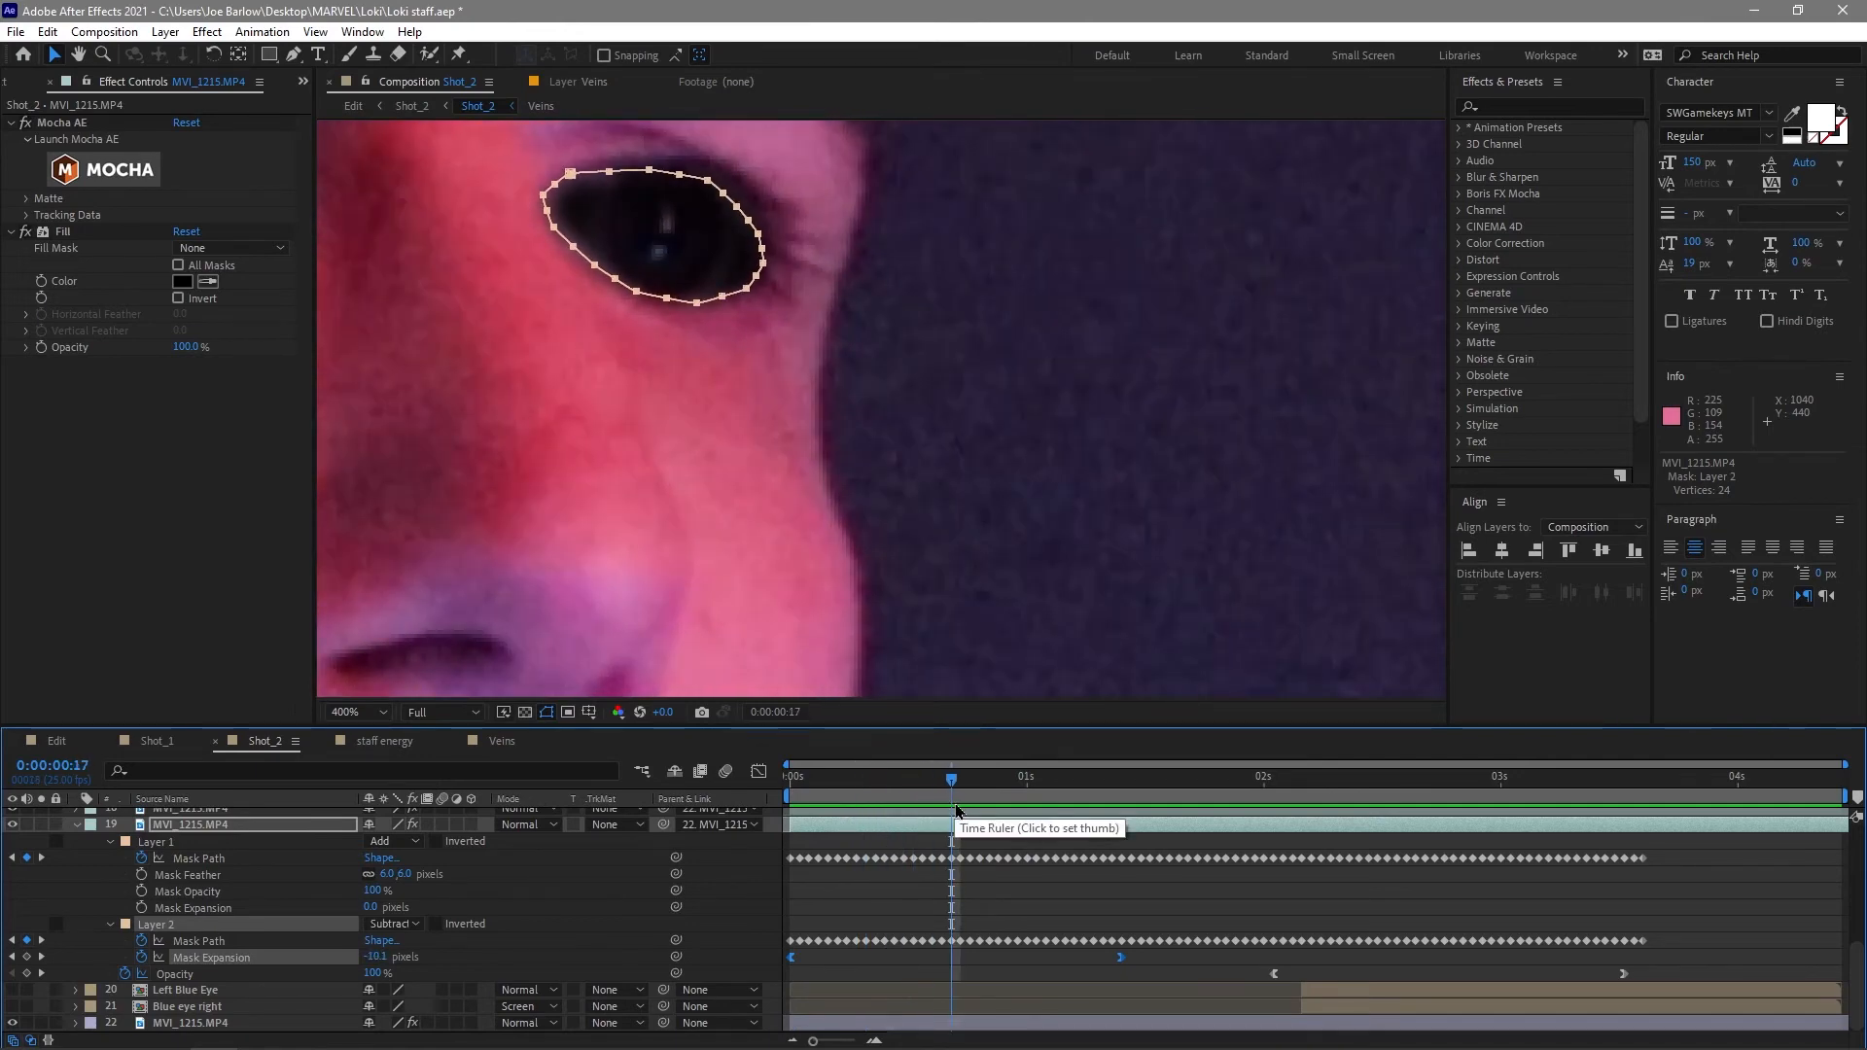
pyautogui.moveTo(969, 793)
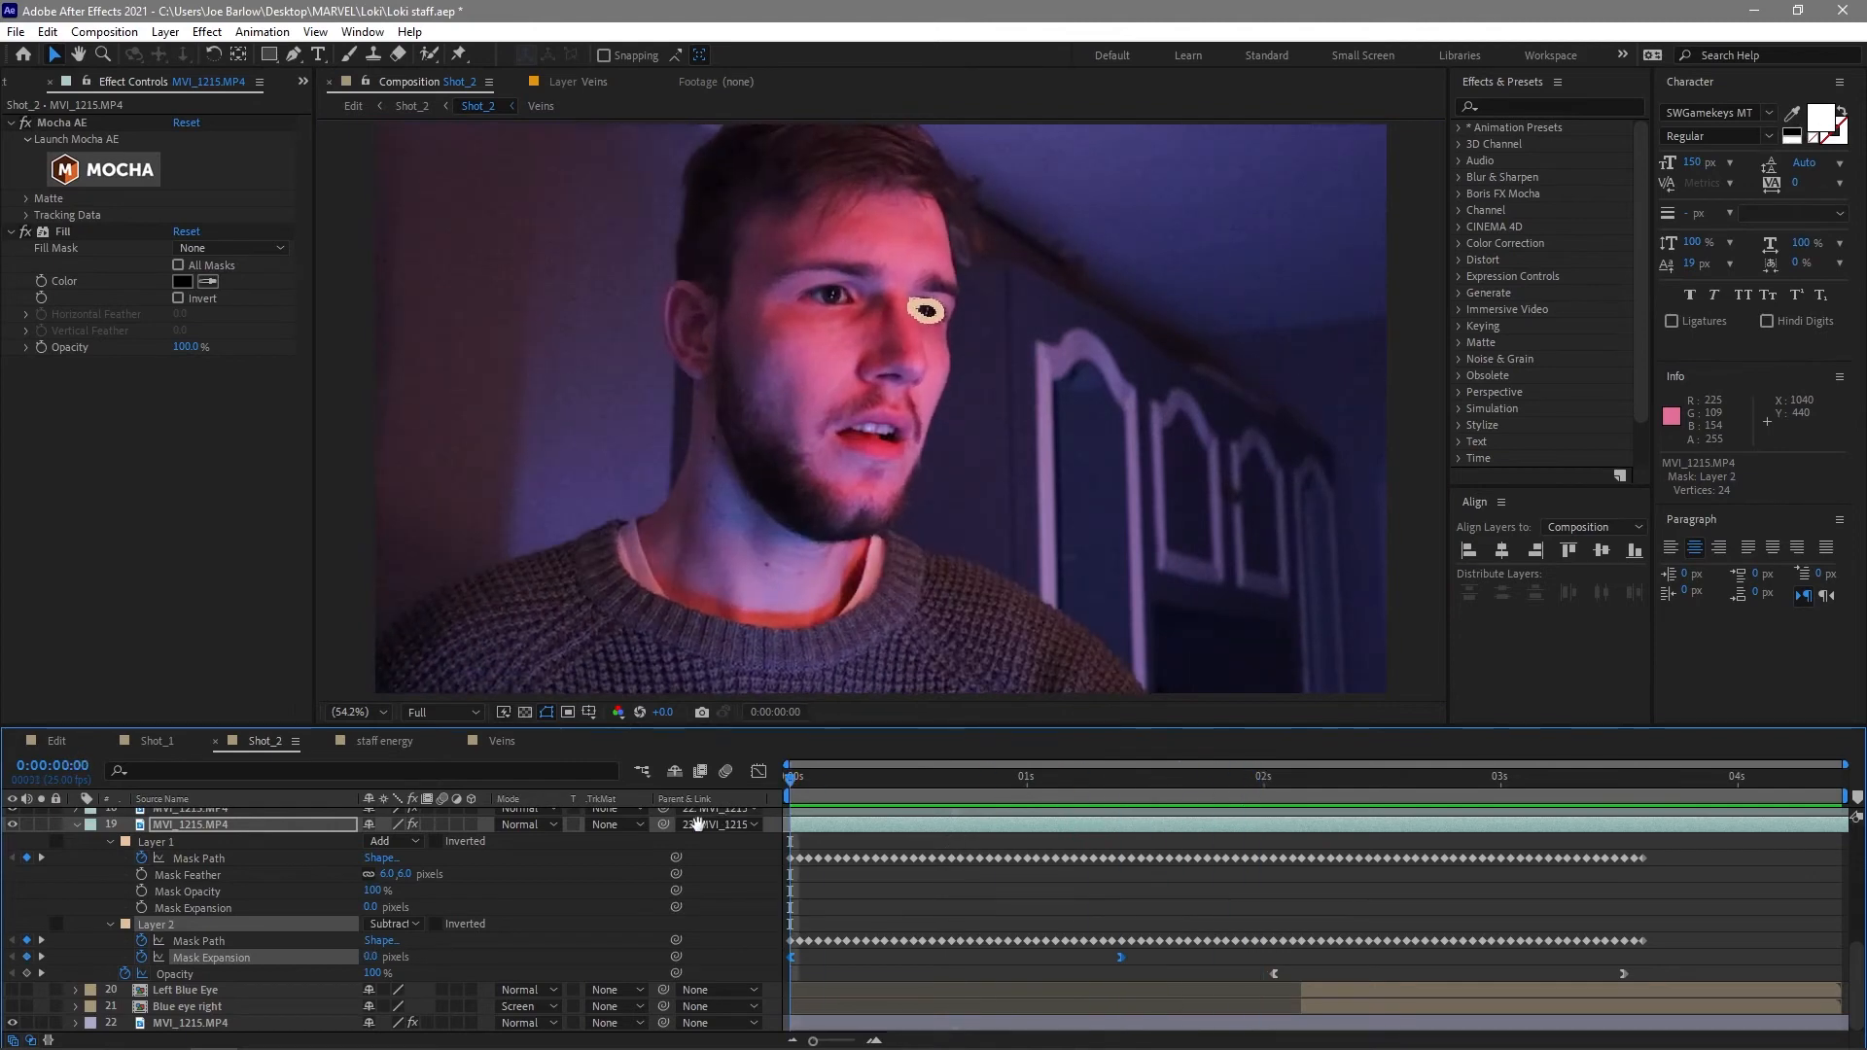
pyautogui.click(1176, 795)
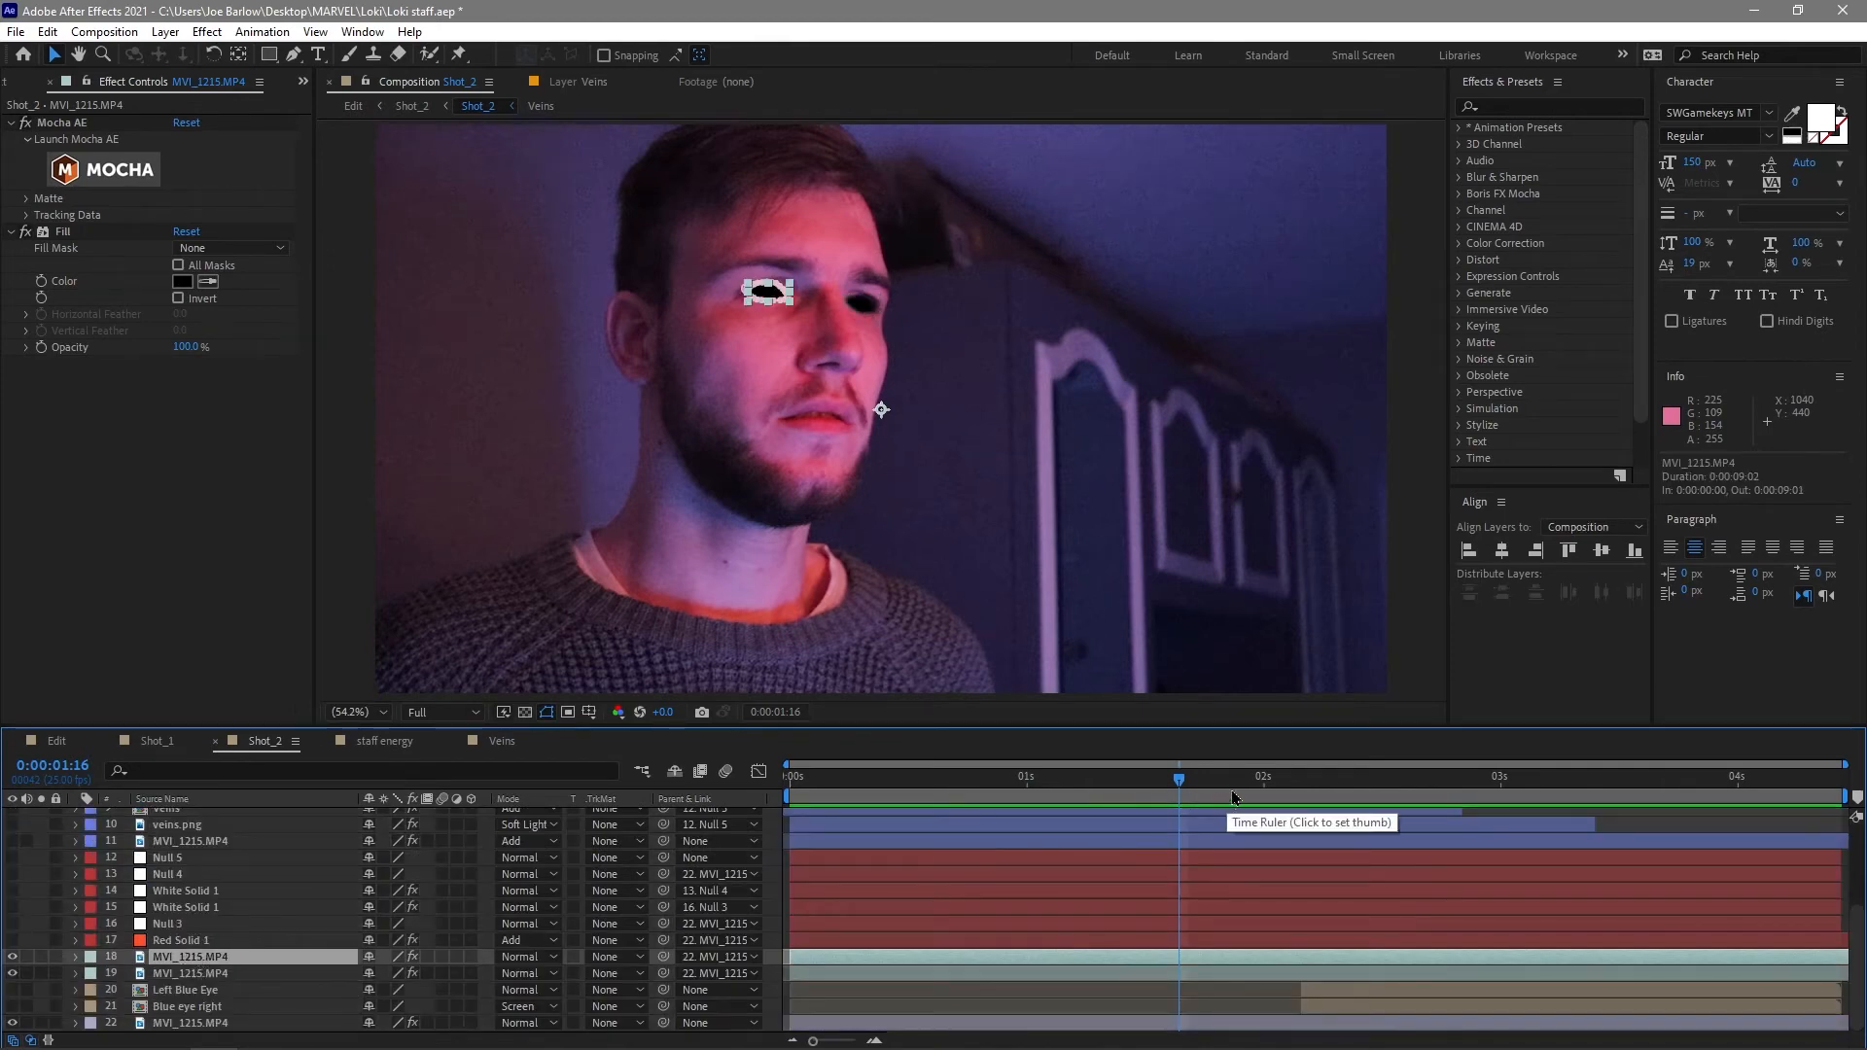
pyautogui.click(186, 1006)
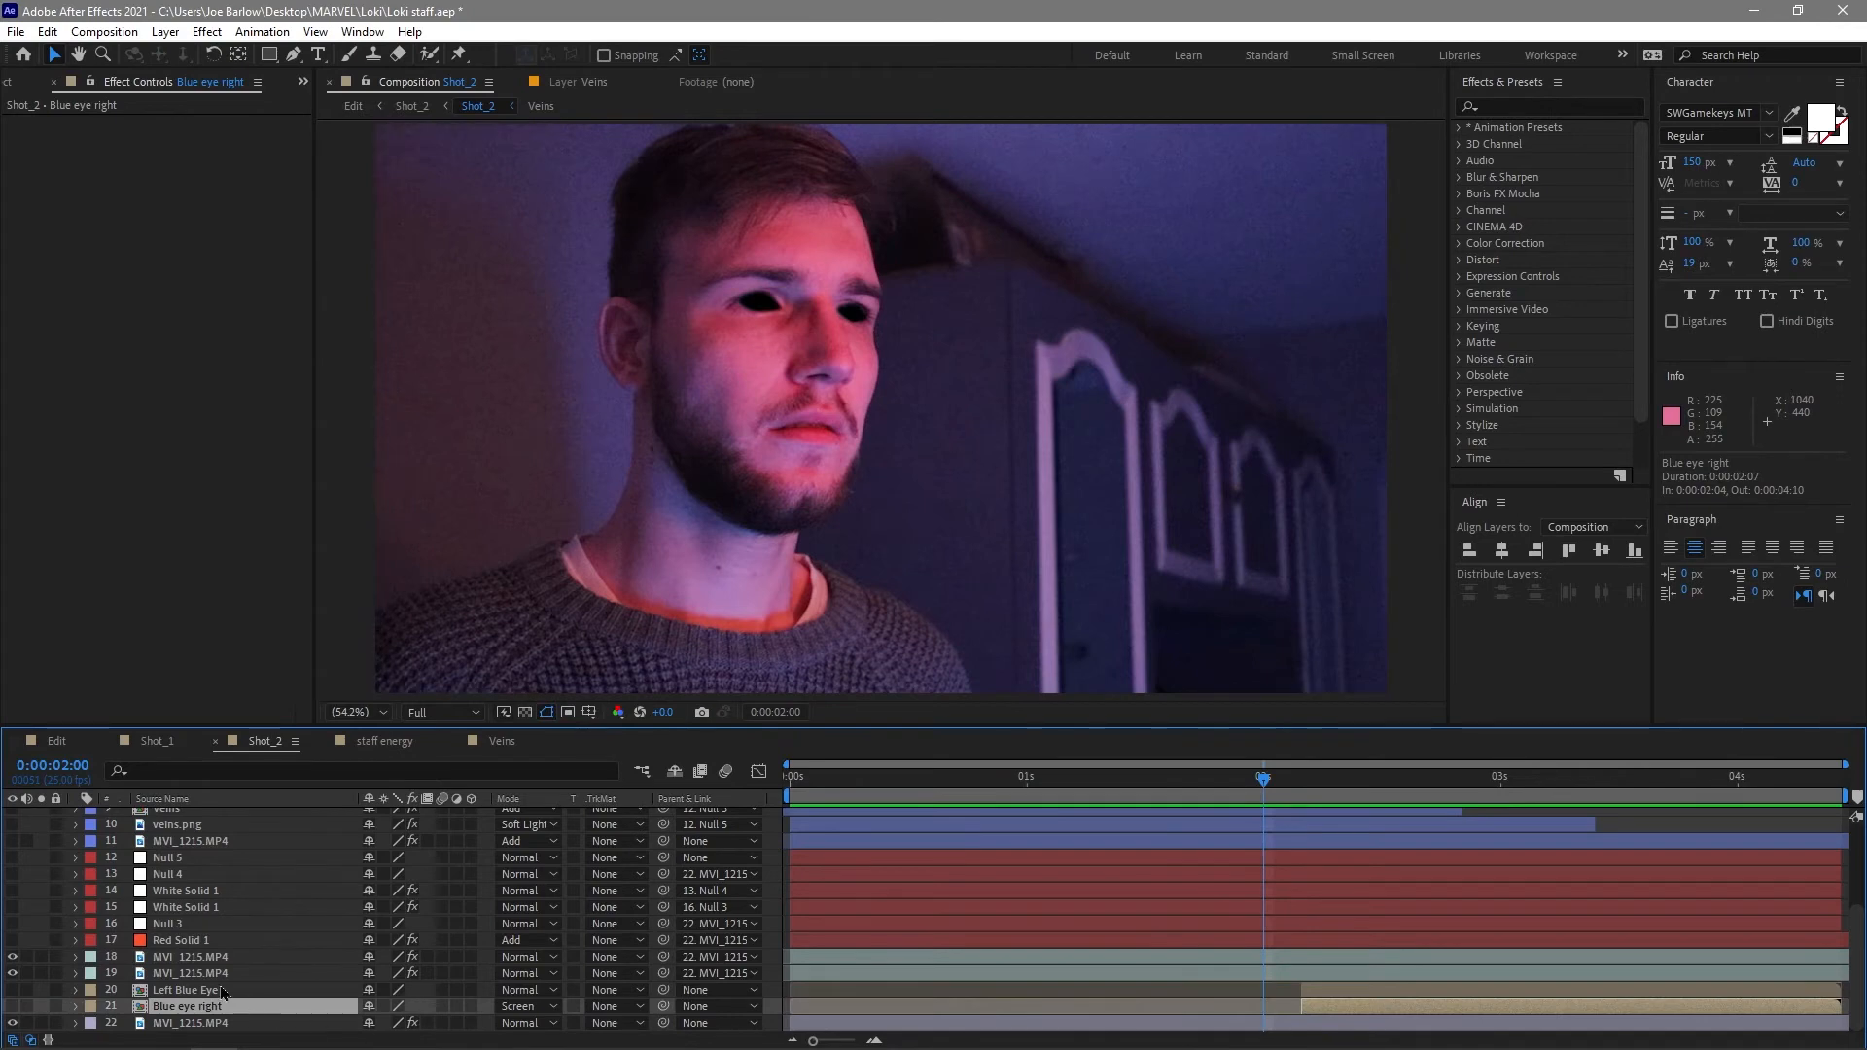
pyautogui.click(176, 939)
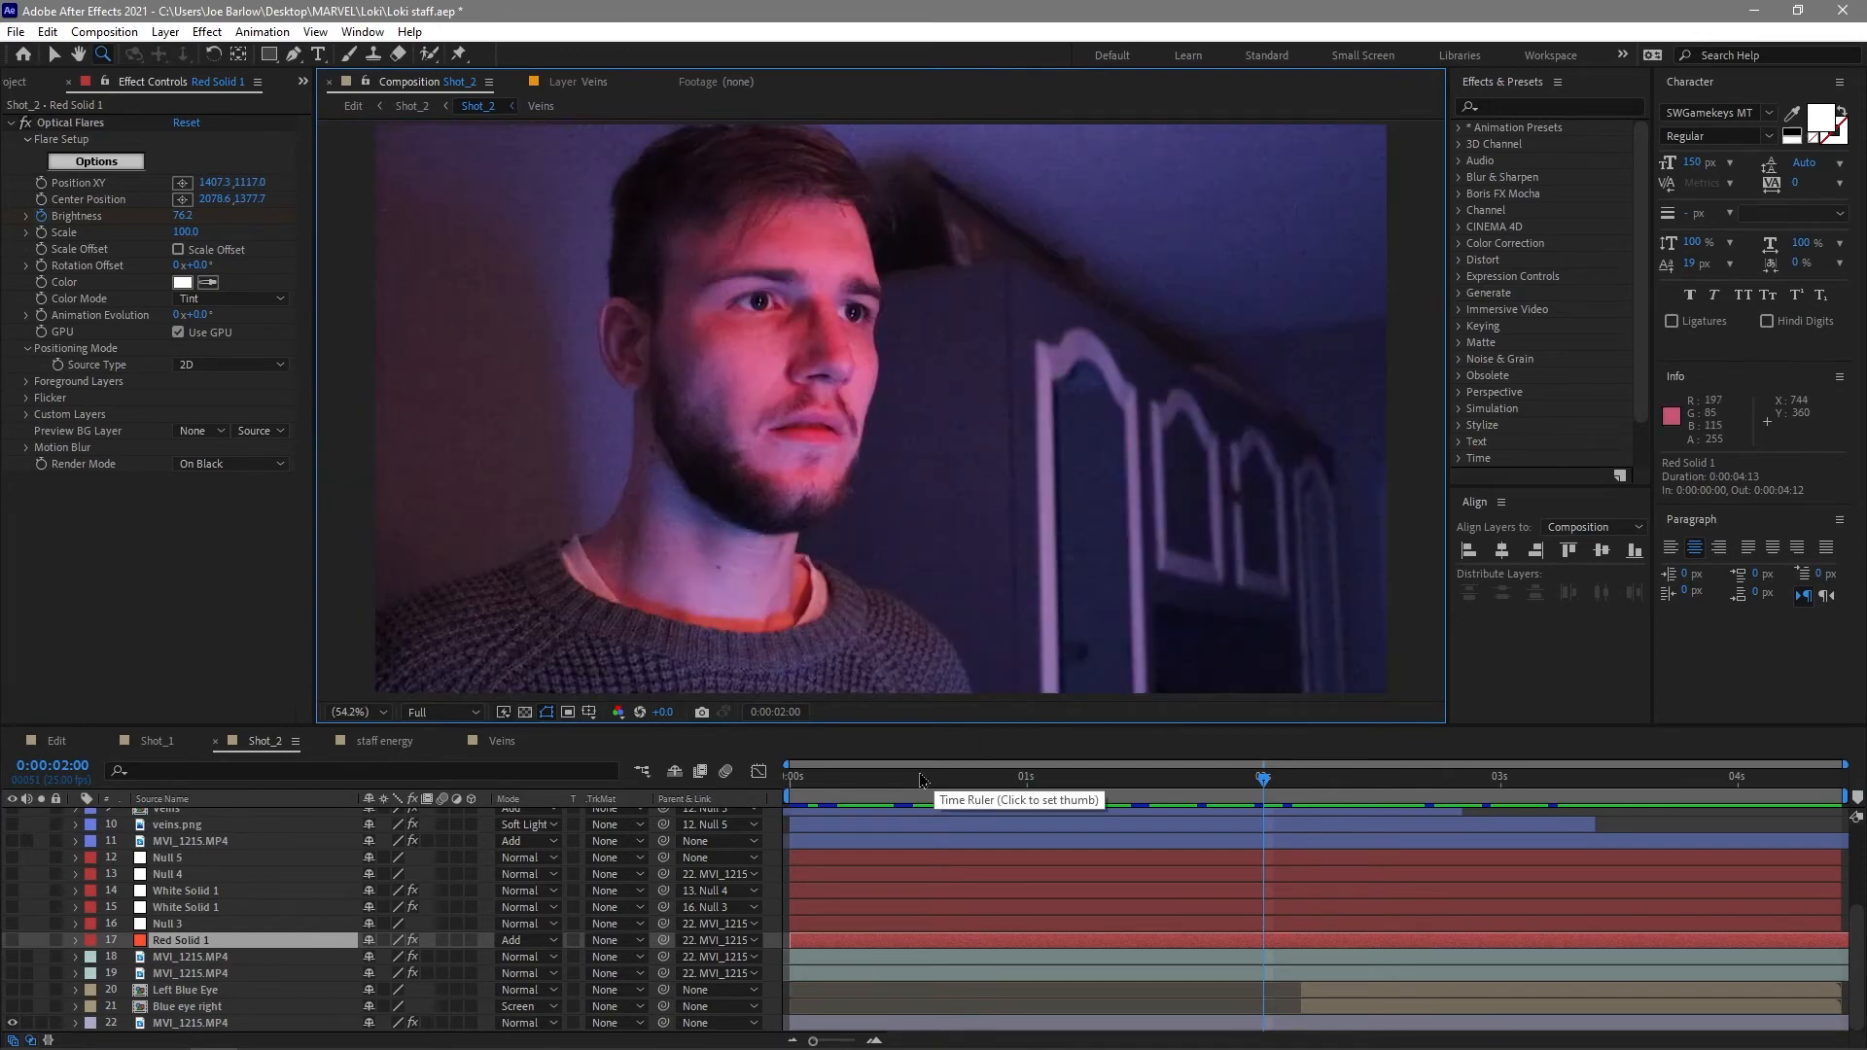
pyautogui.moveTo(900, 792)
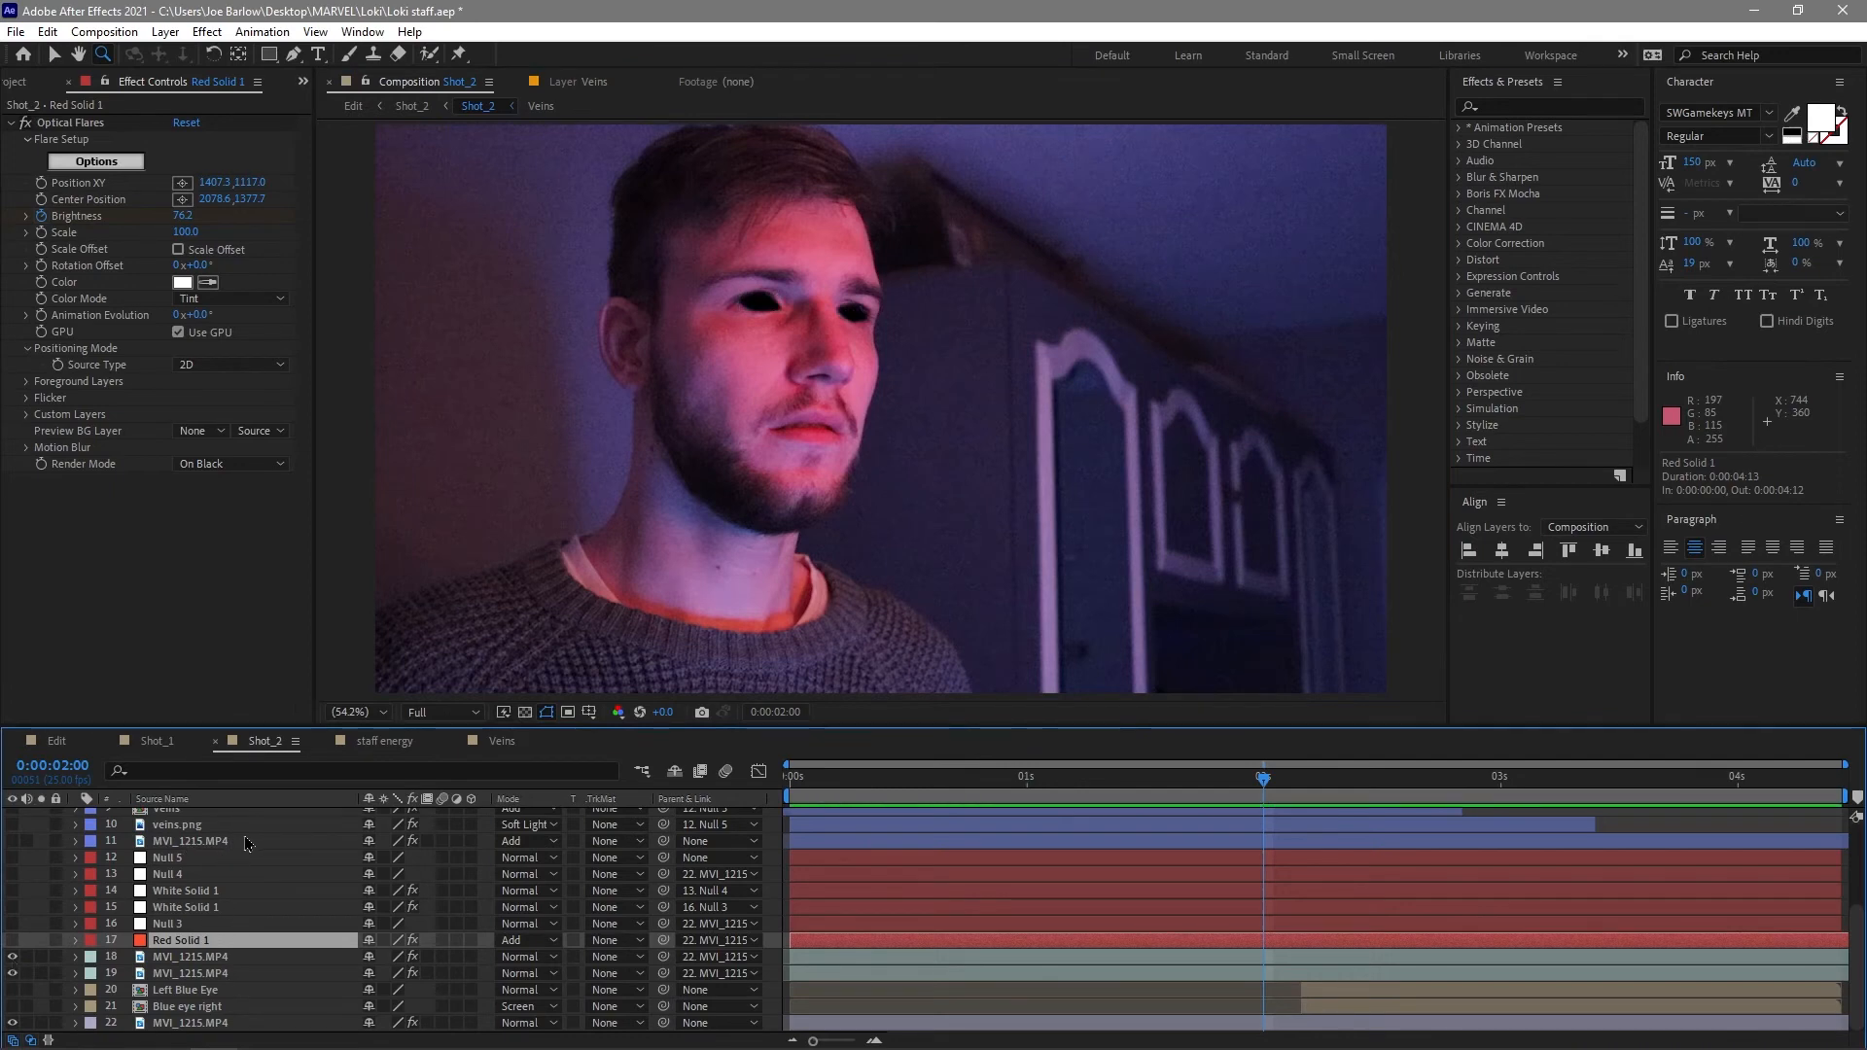
pyautogui.click(185, 906)
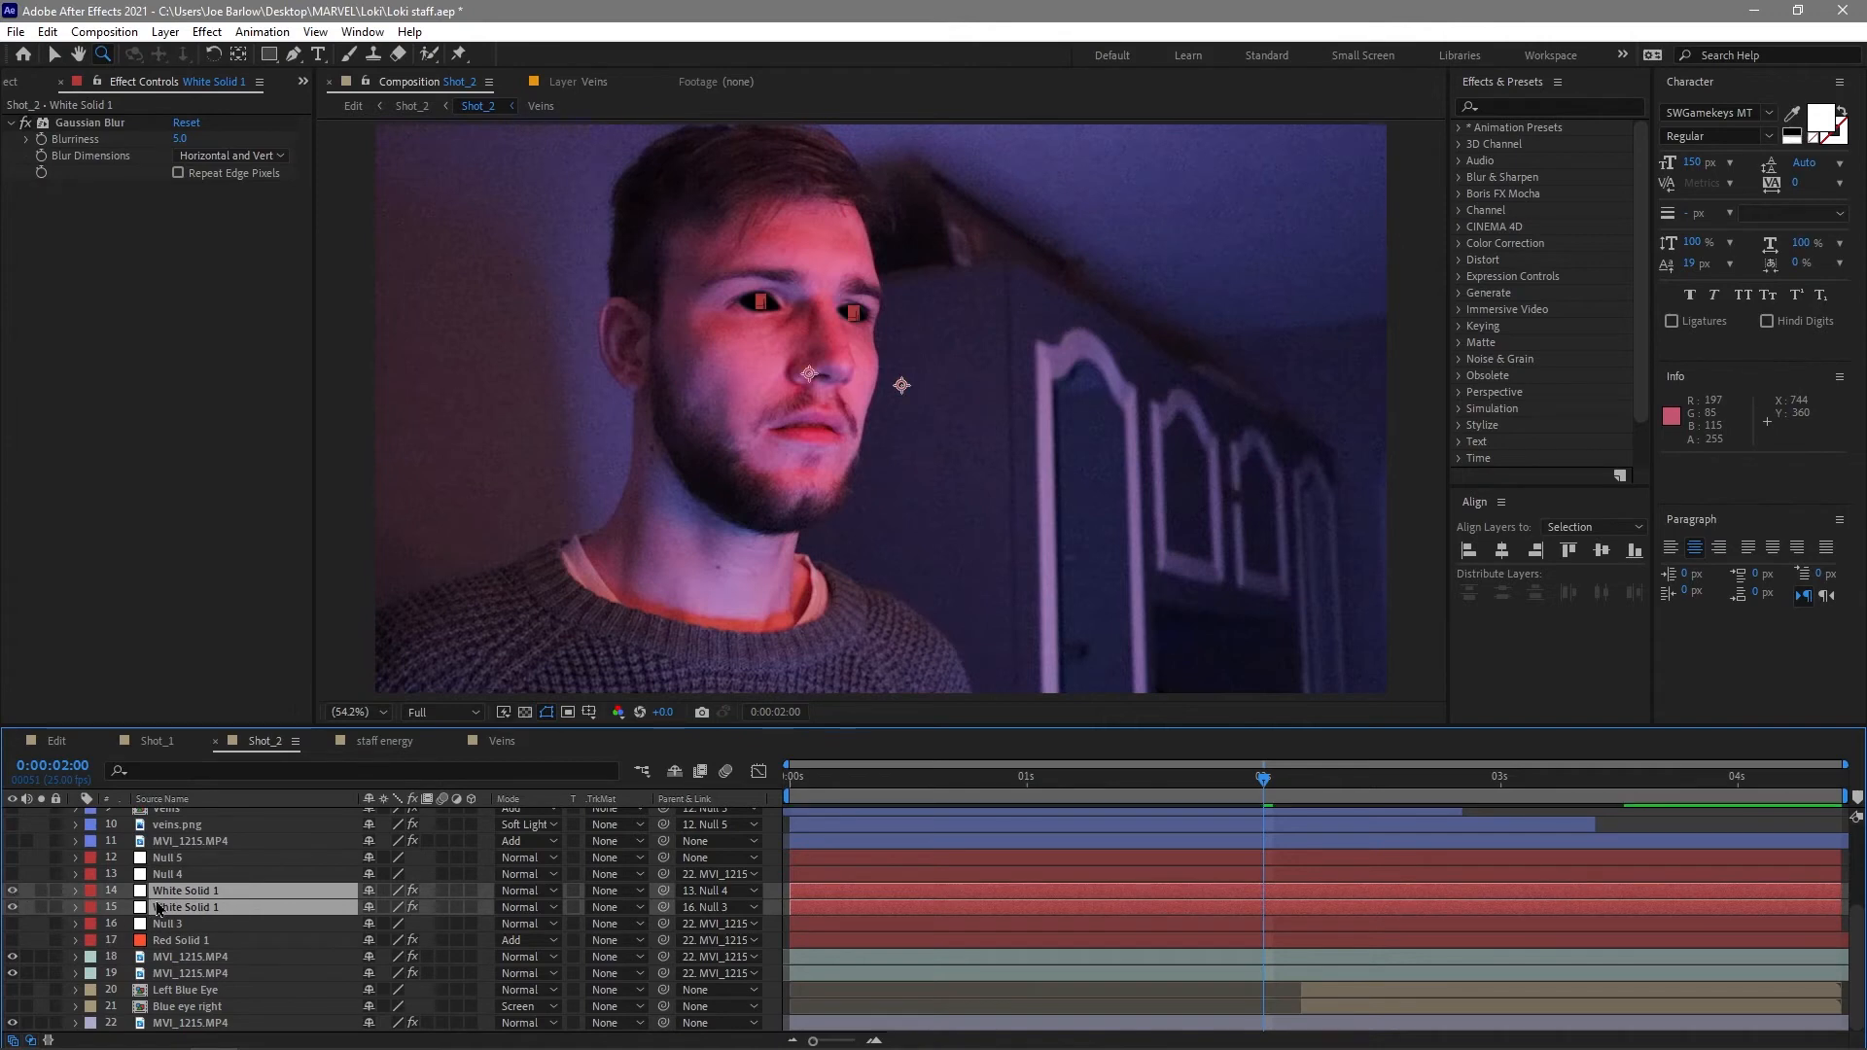
pyautogui.moveTo(168, 910)
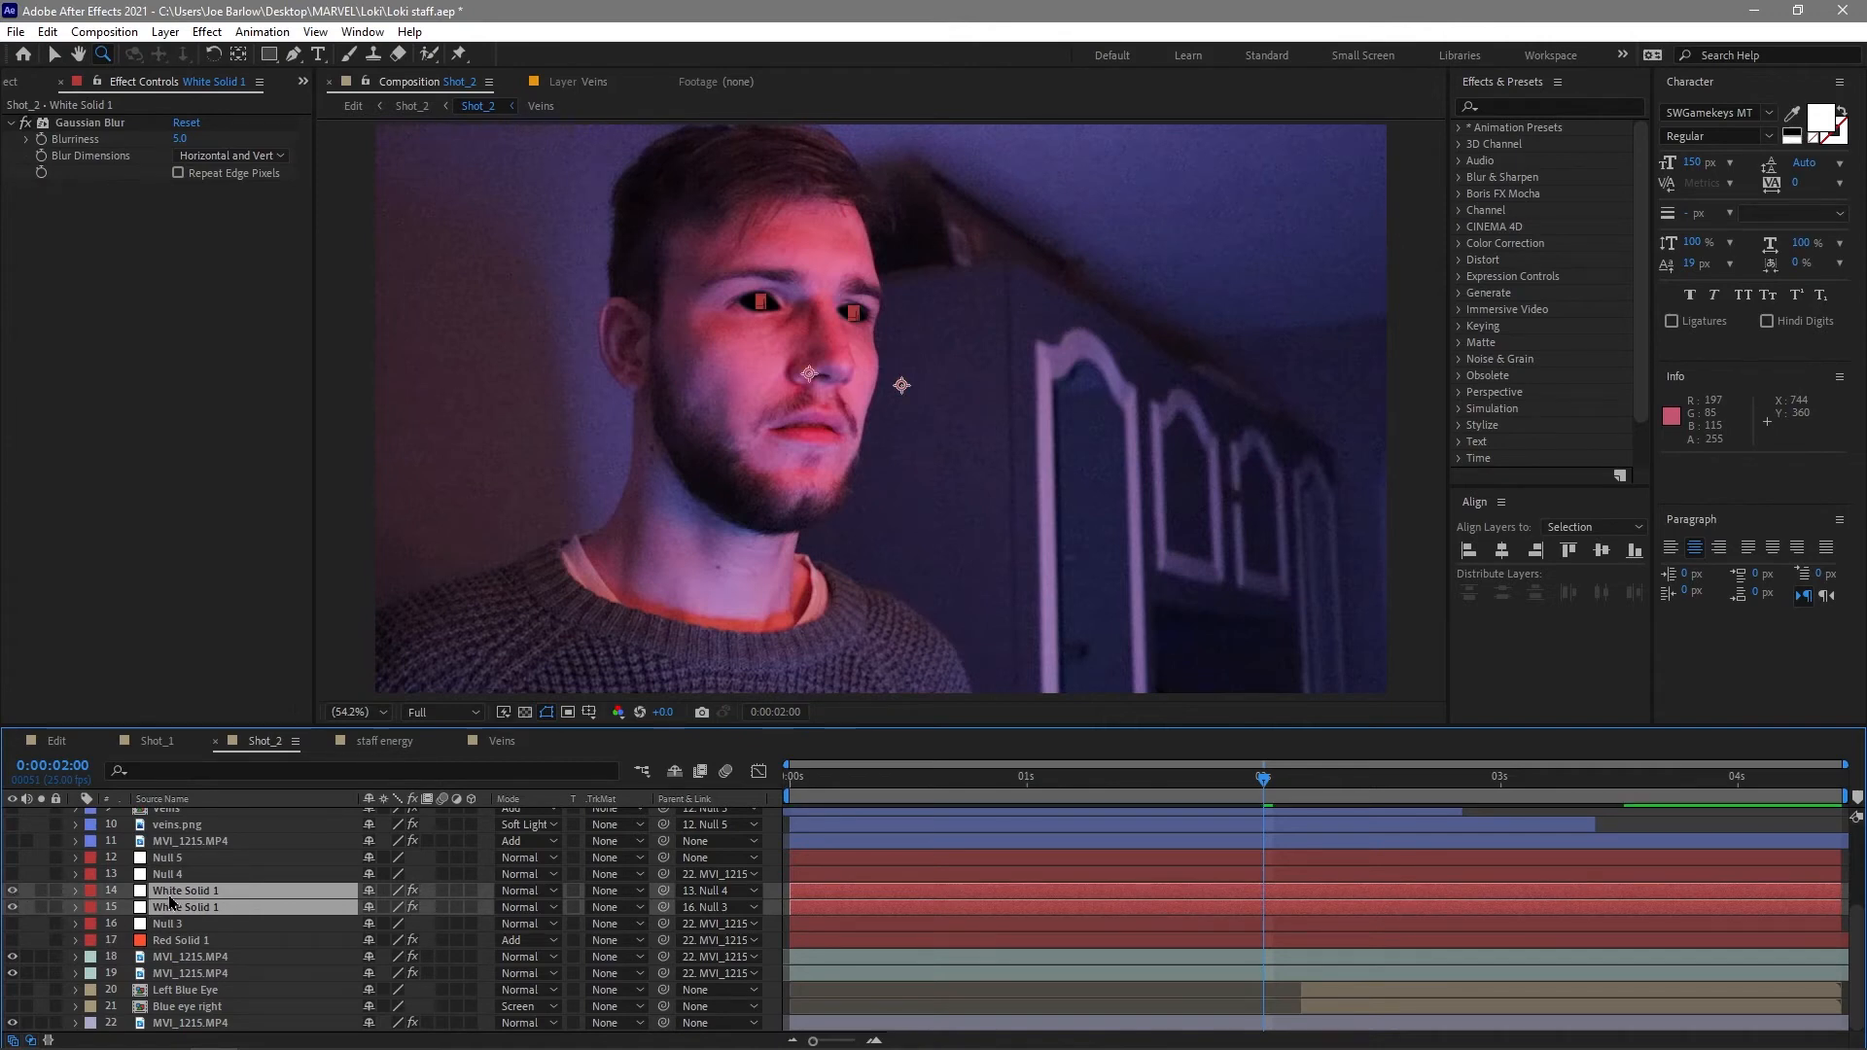
pyautogui.moveTo(773, 413)
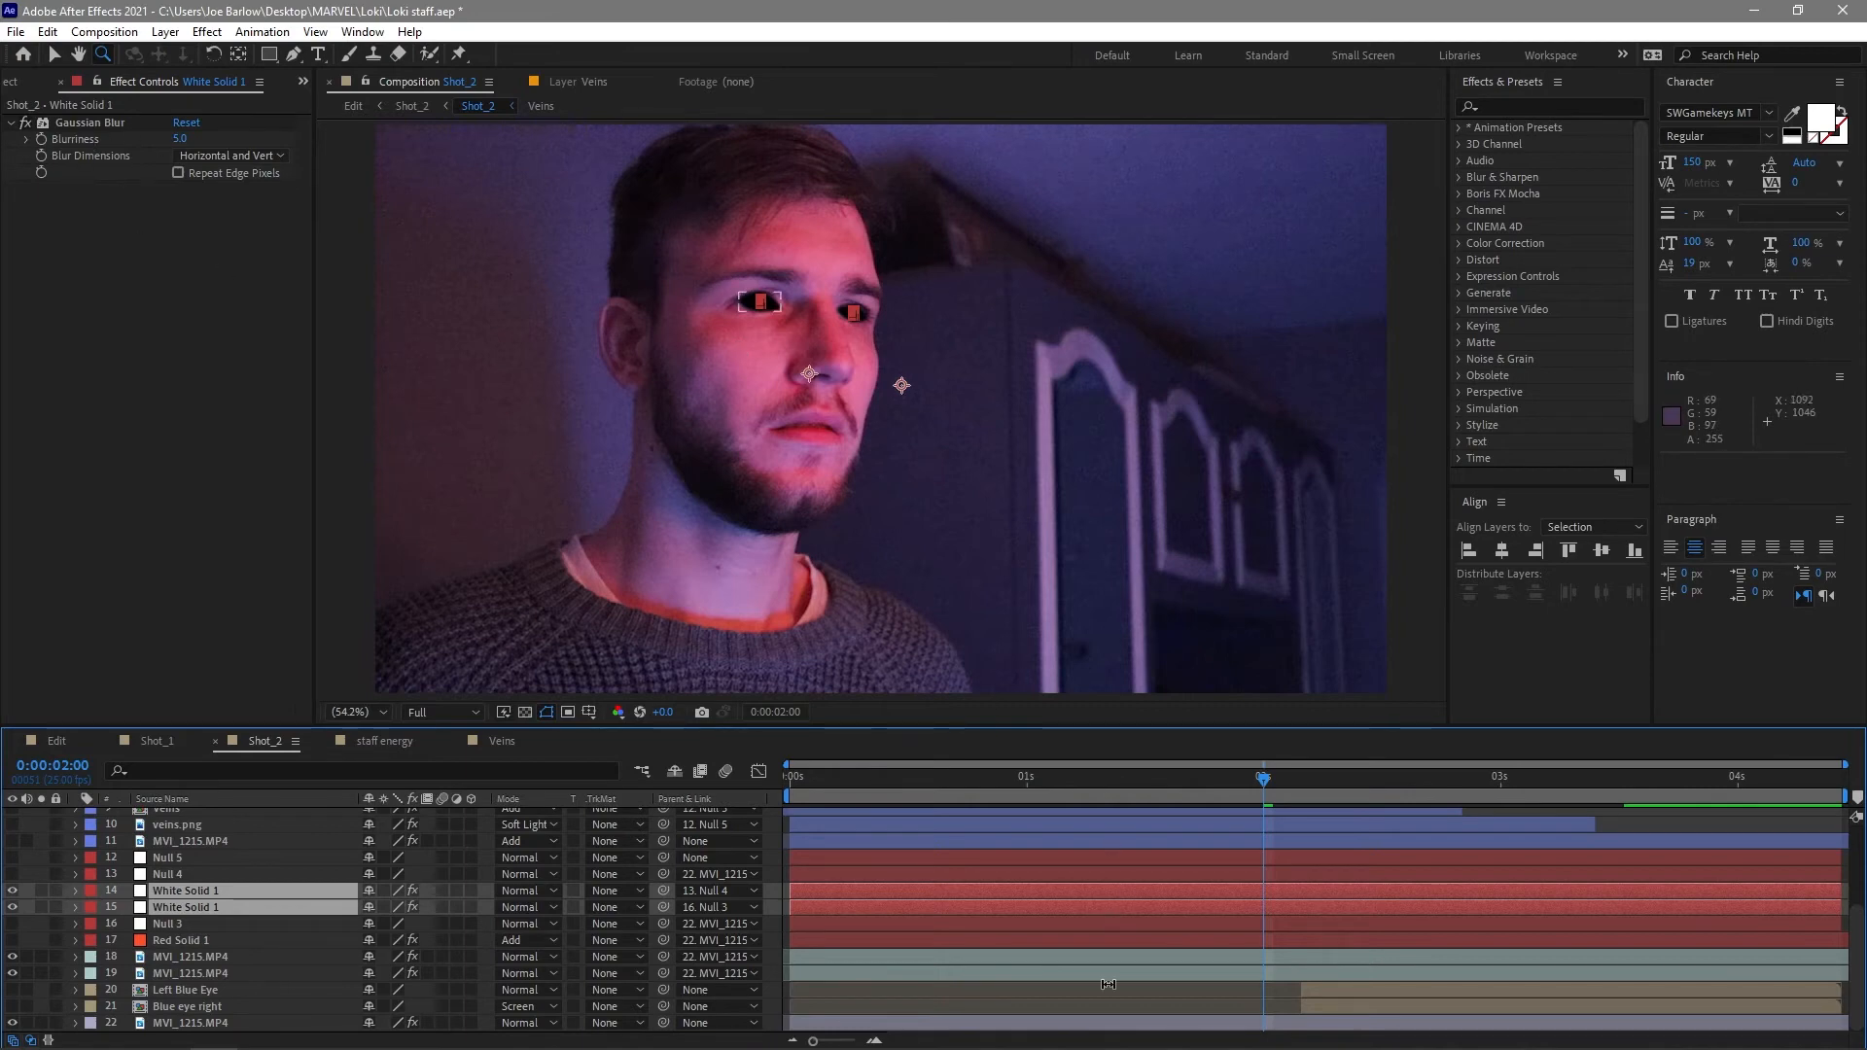
pyautogui.click(187, 990)
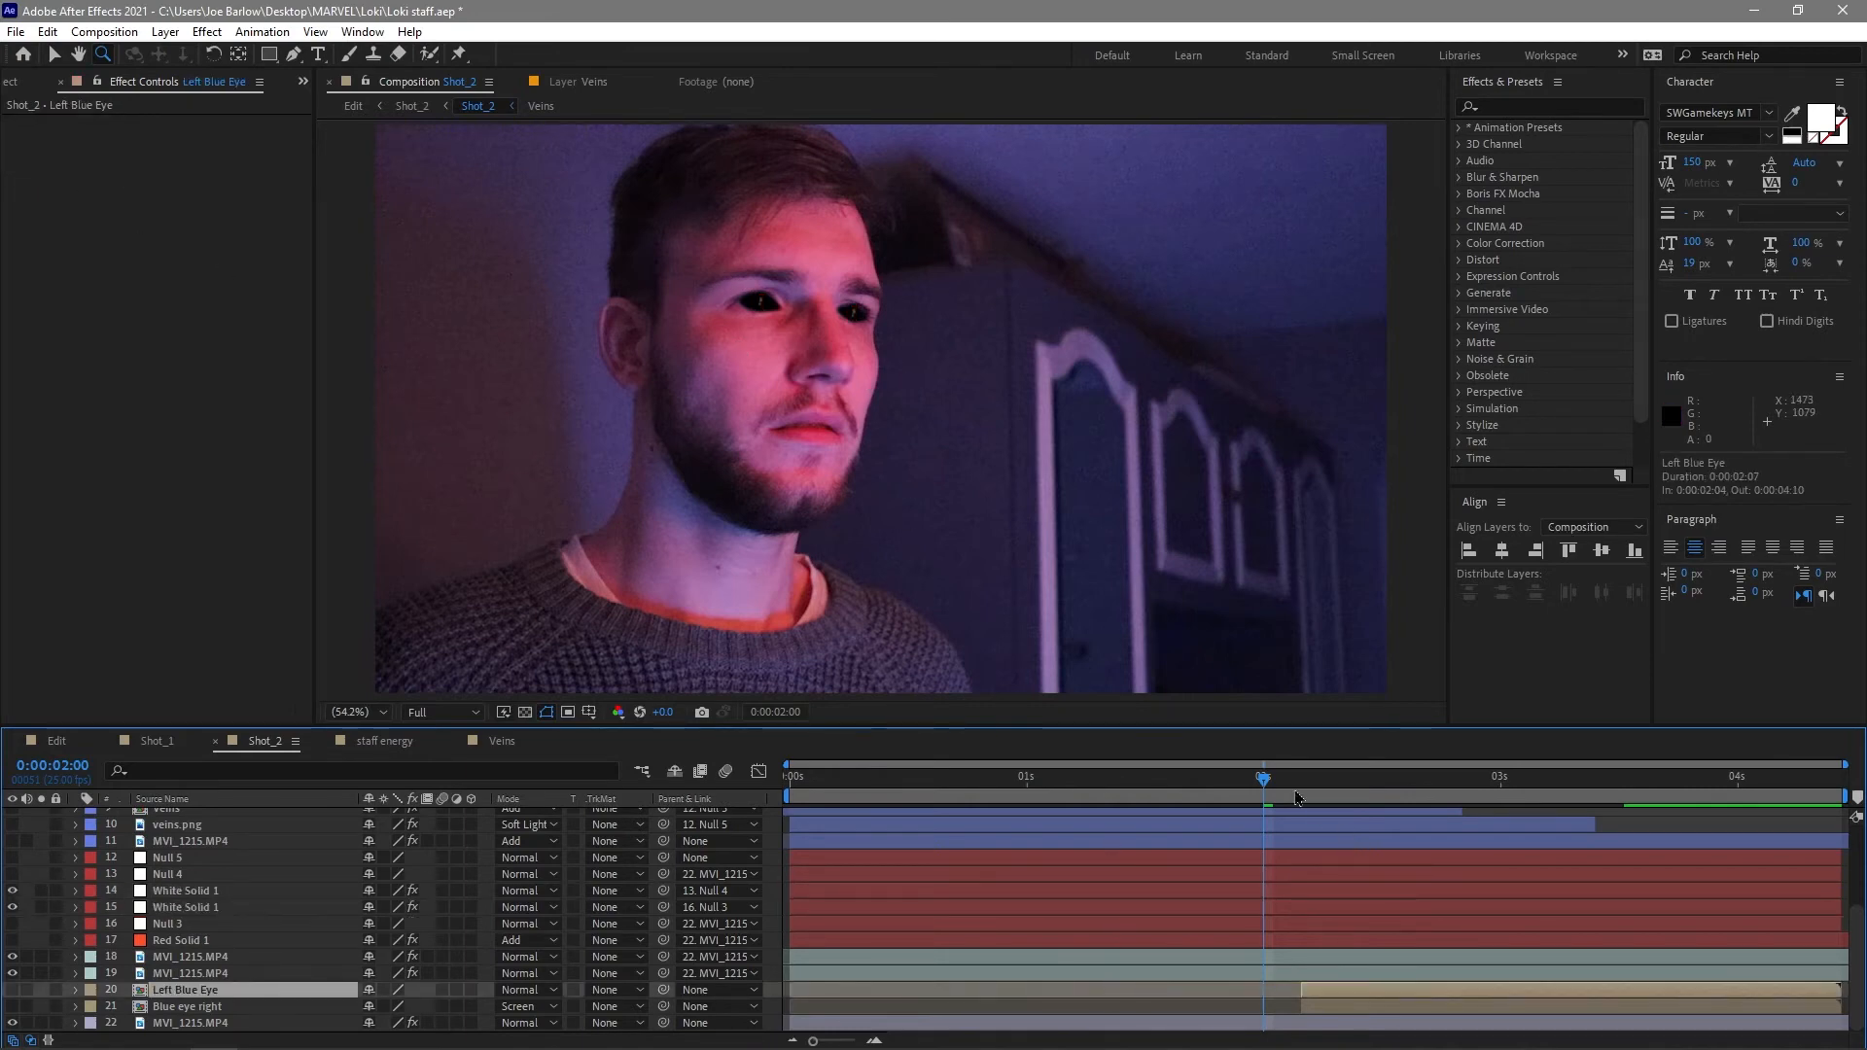
pyautogui.click(1283, 776)
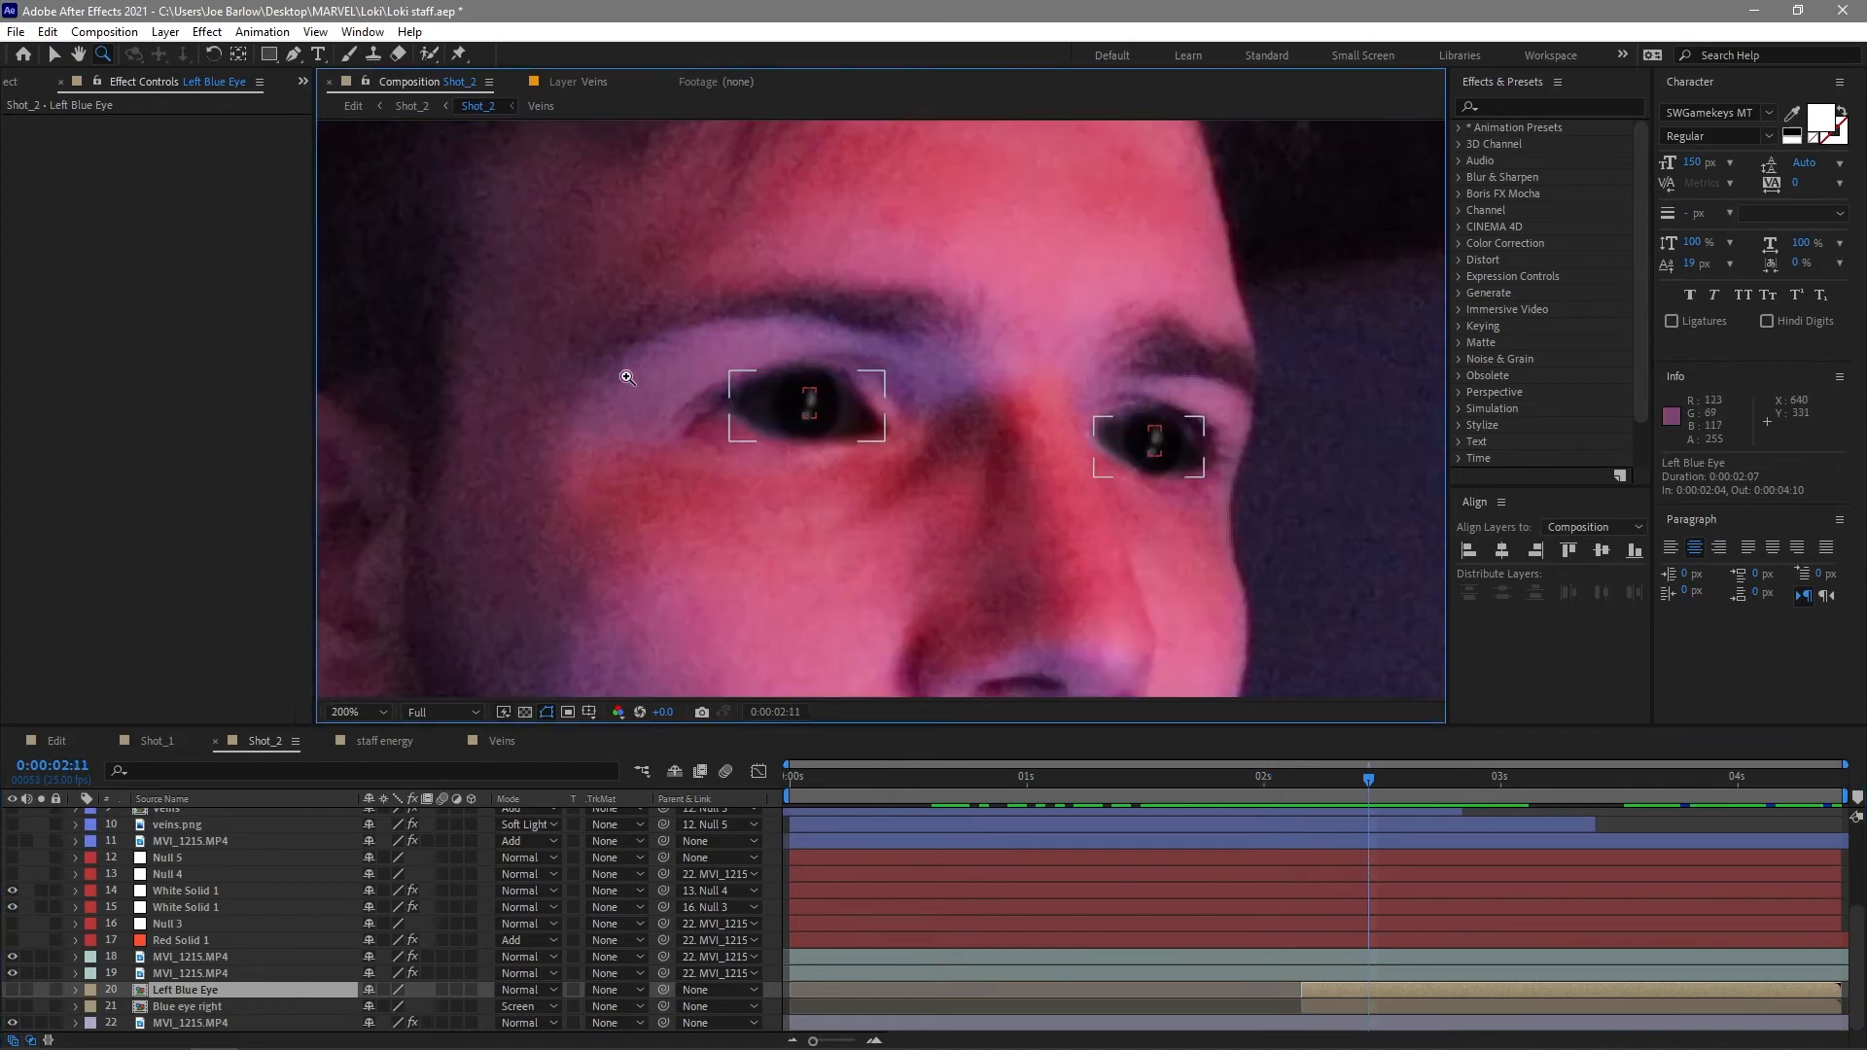
pyautogui.click(186, 1005)
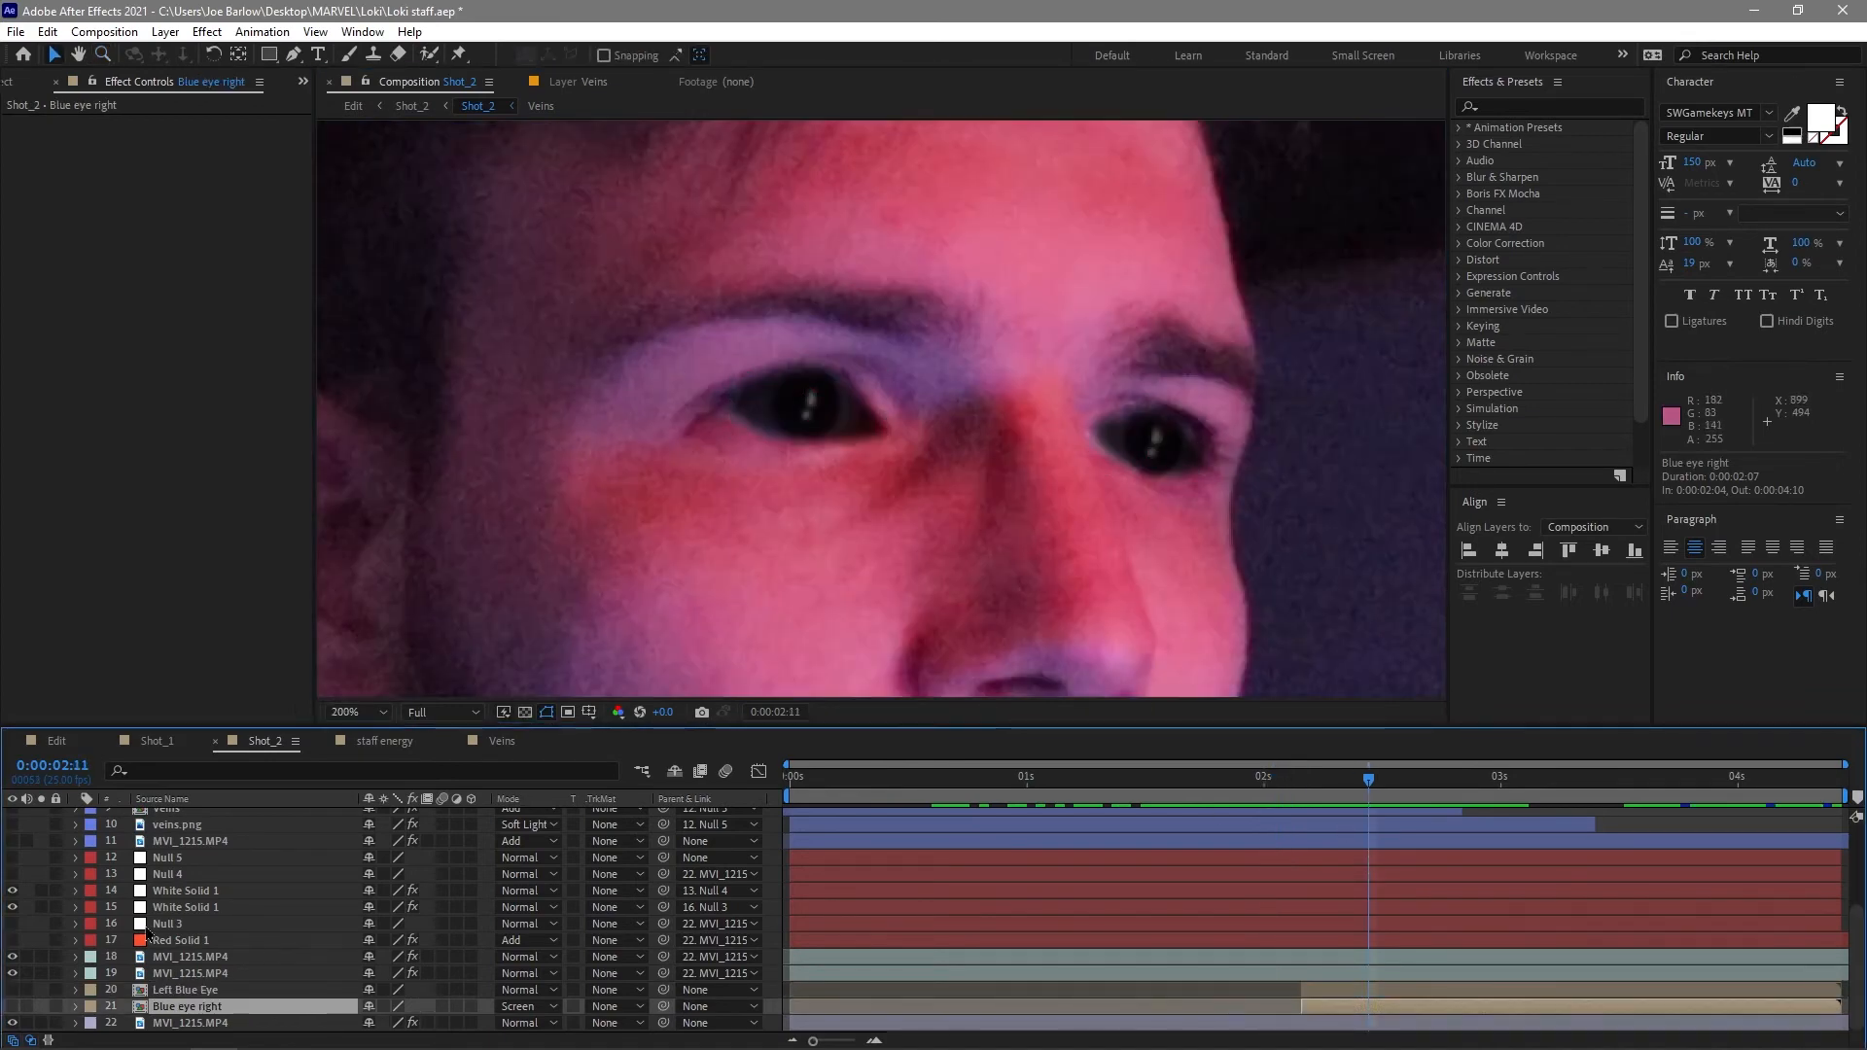
pyautogui.click(1130, 777)
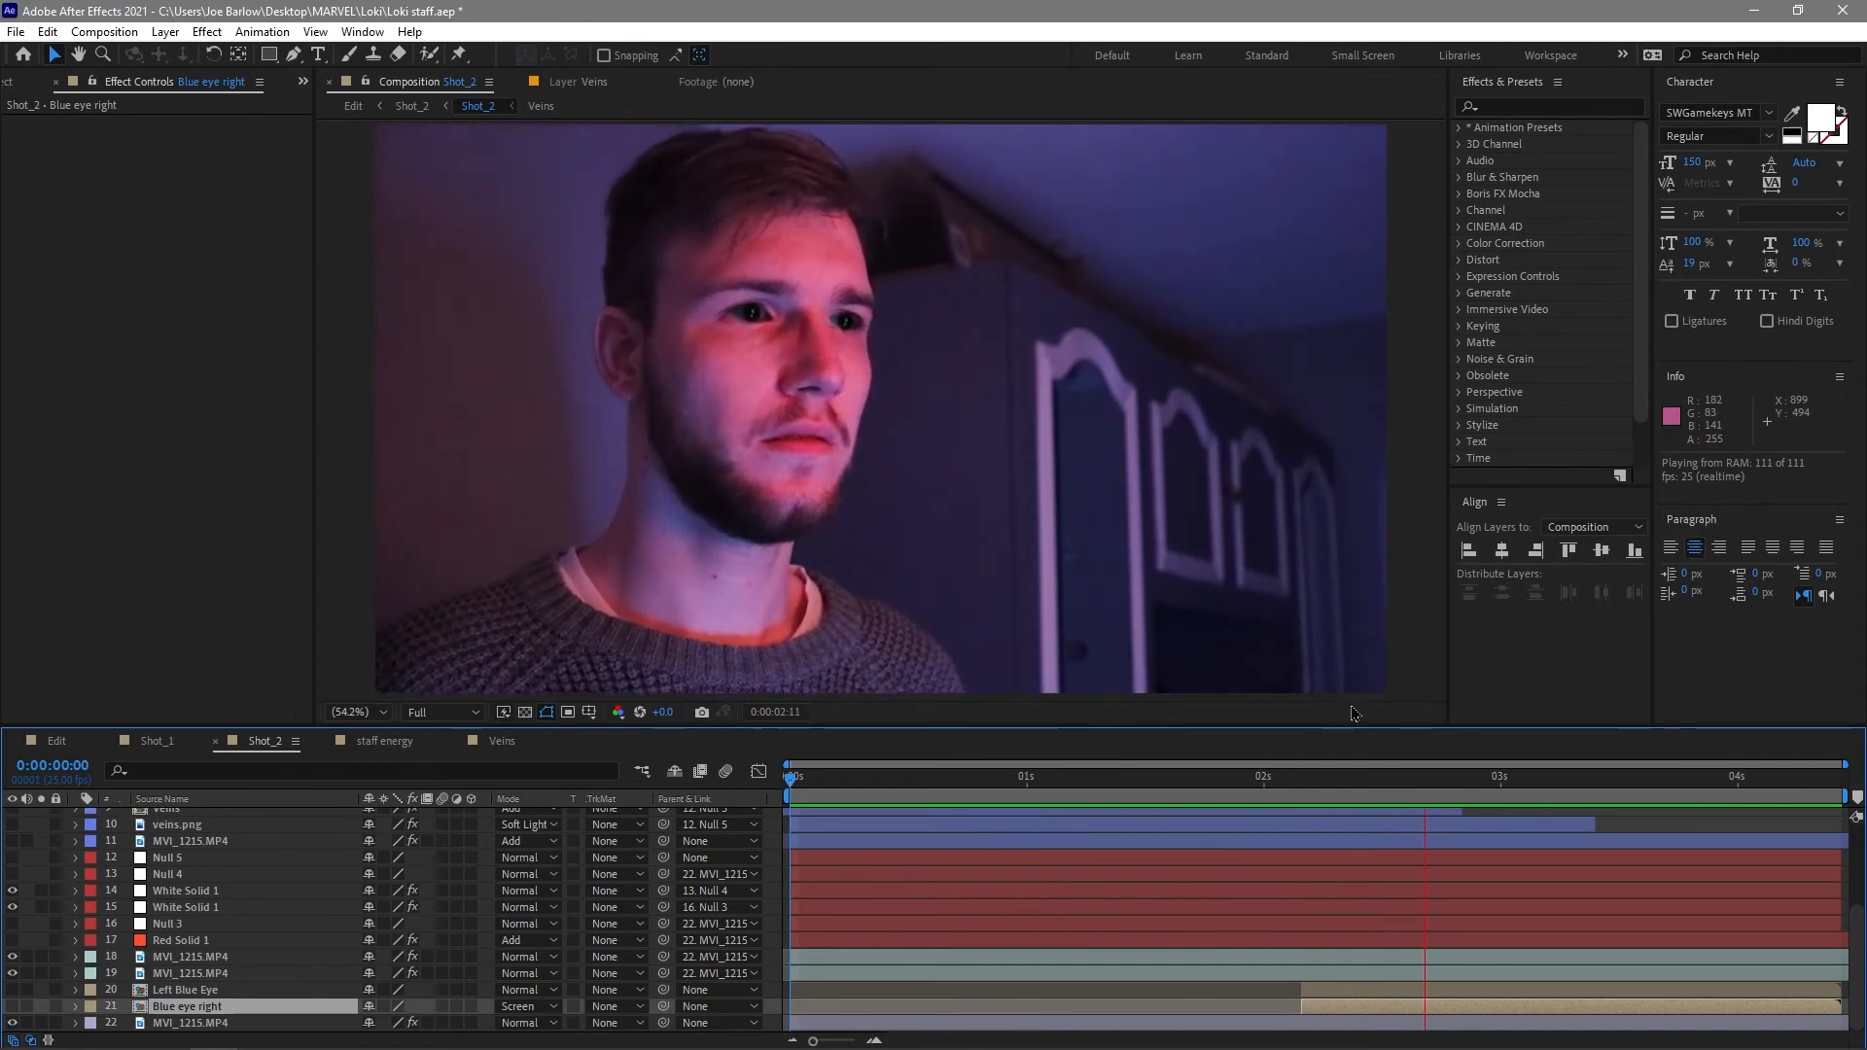
pyautogui.click(1578, 778)
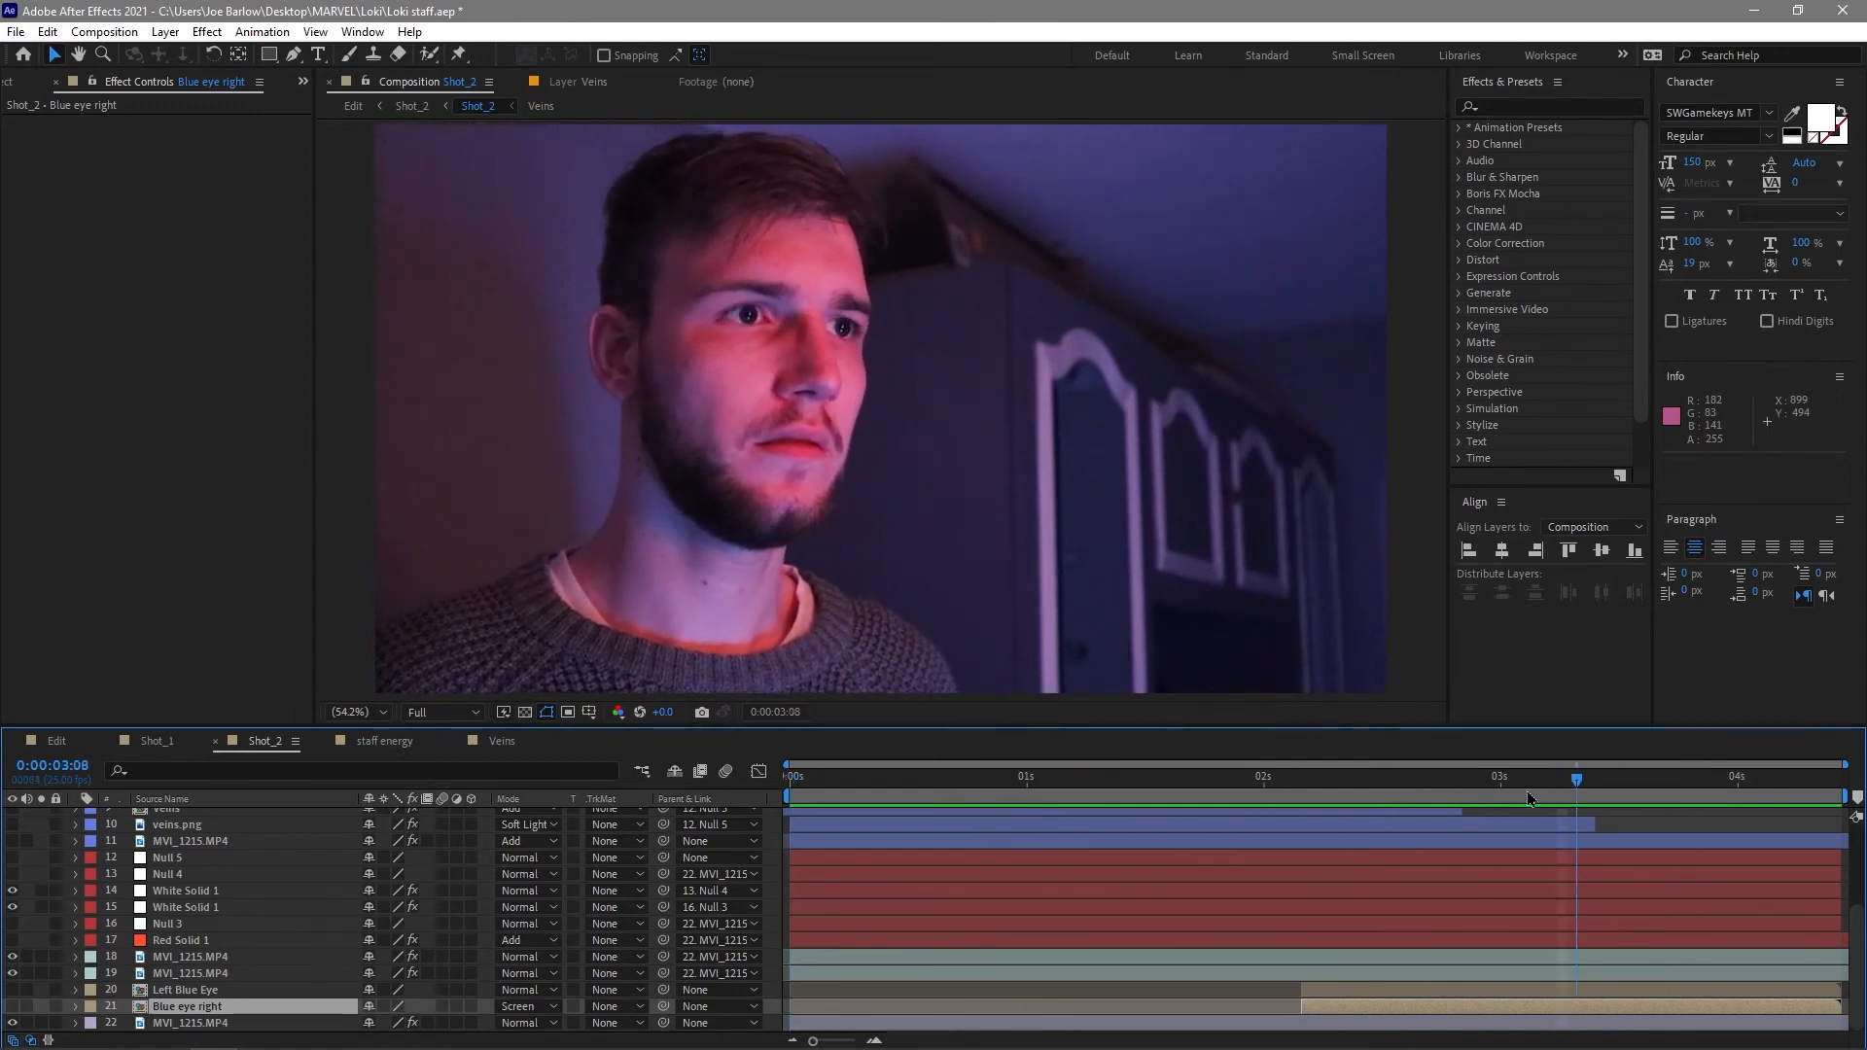
pyautogui.click(1453, 778)
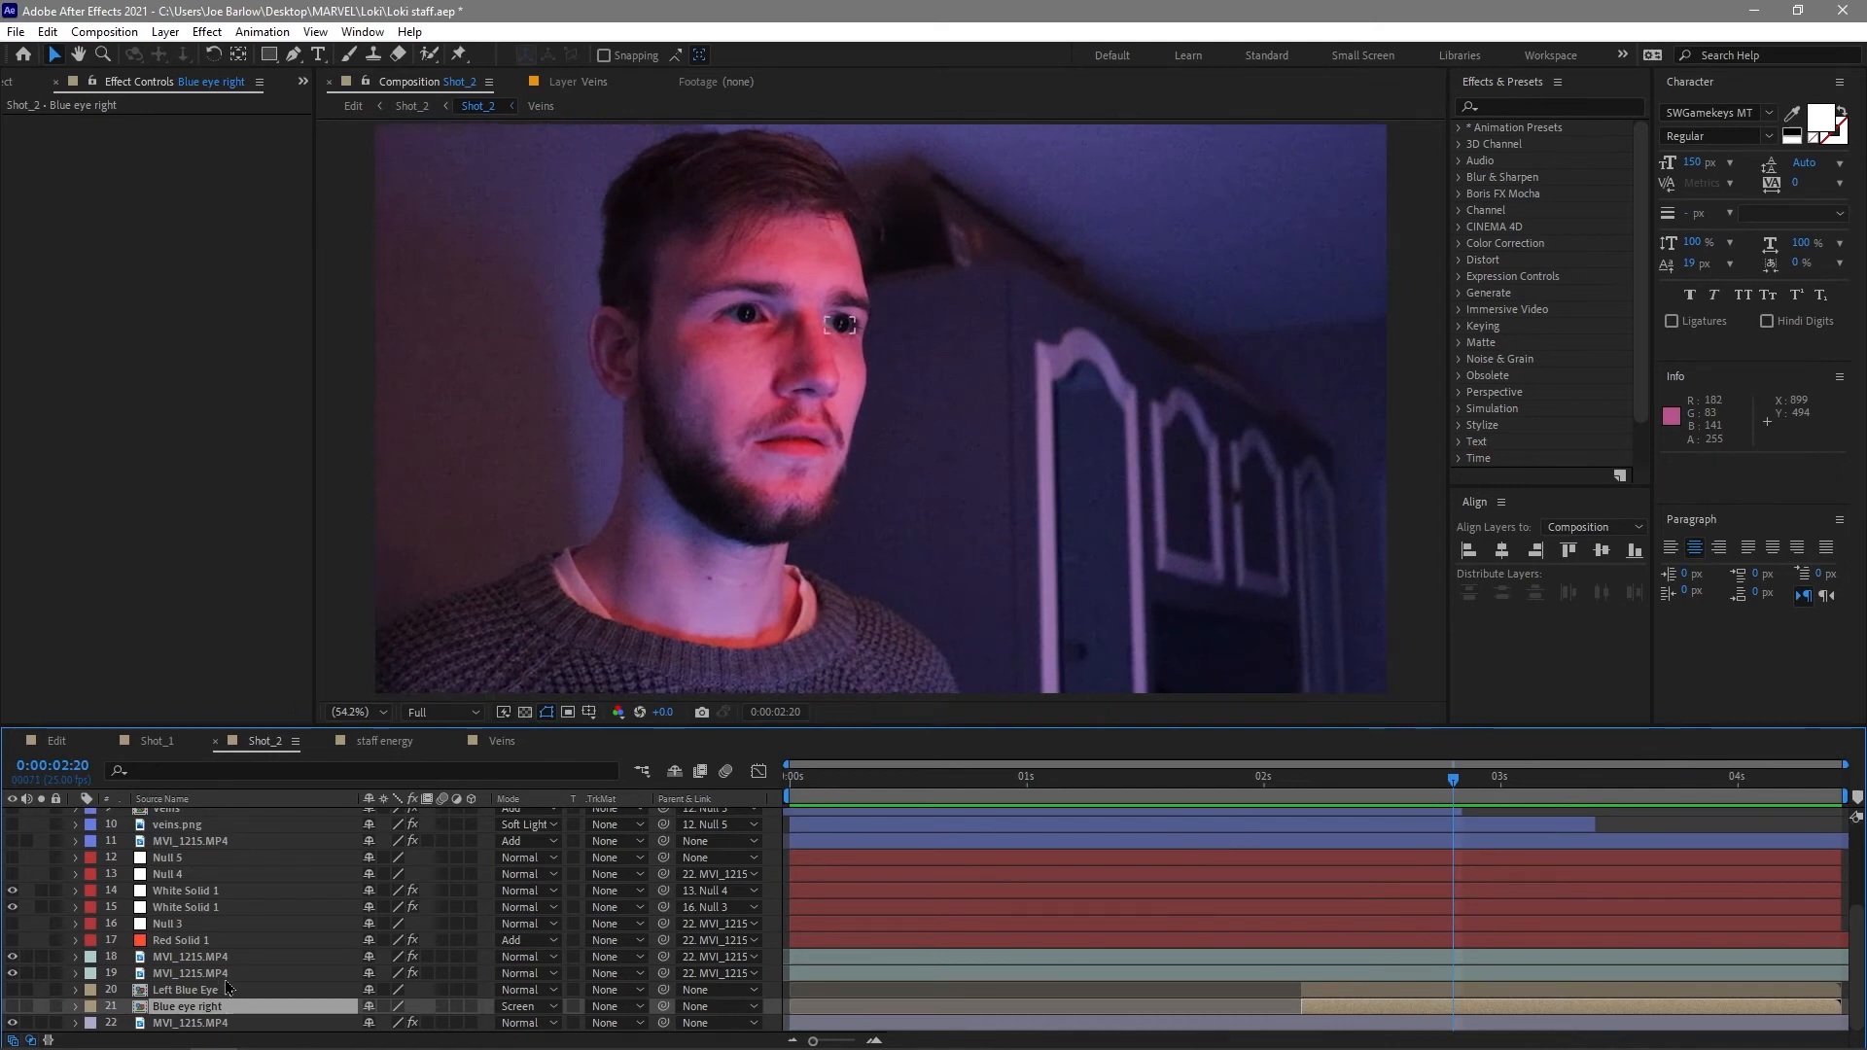
pyautogui.click(185, 989)
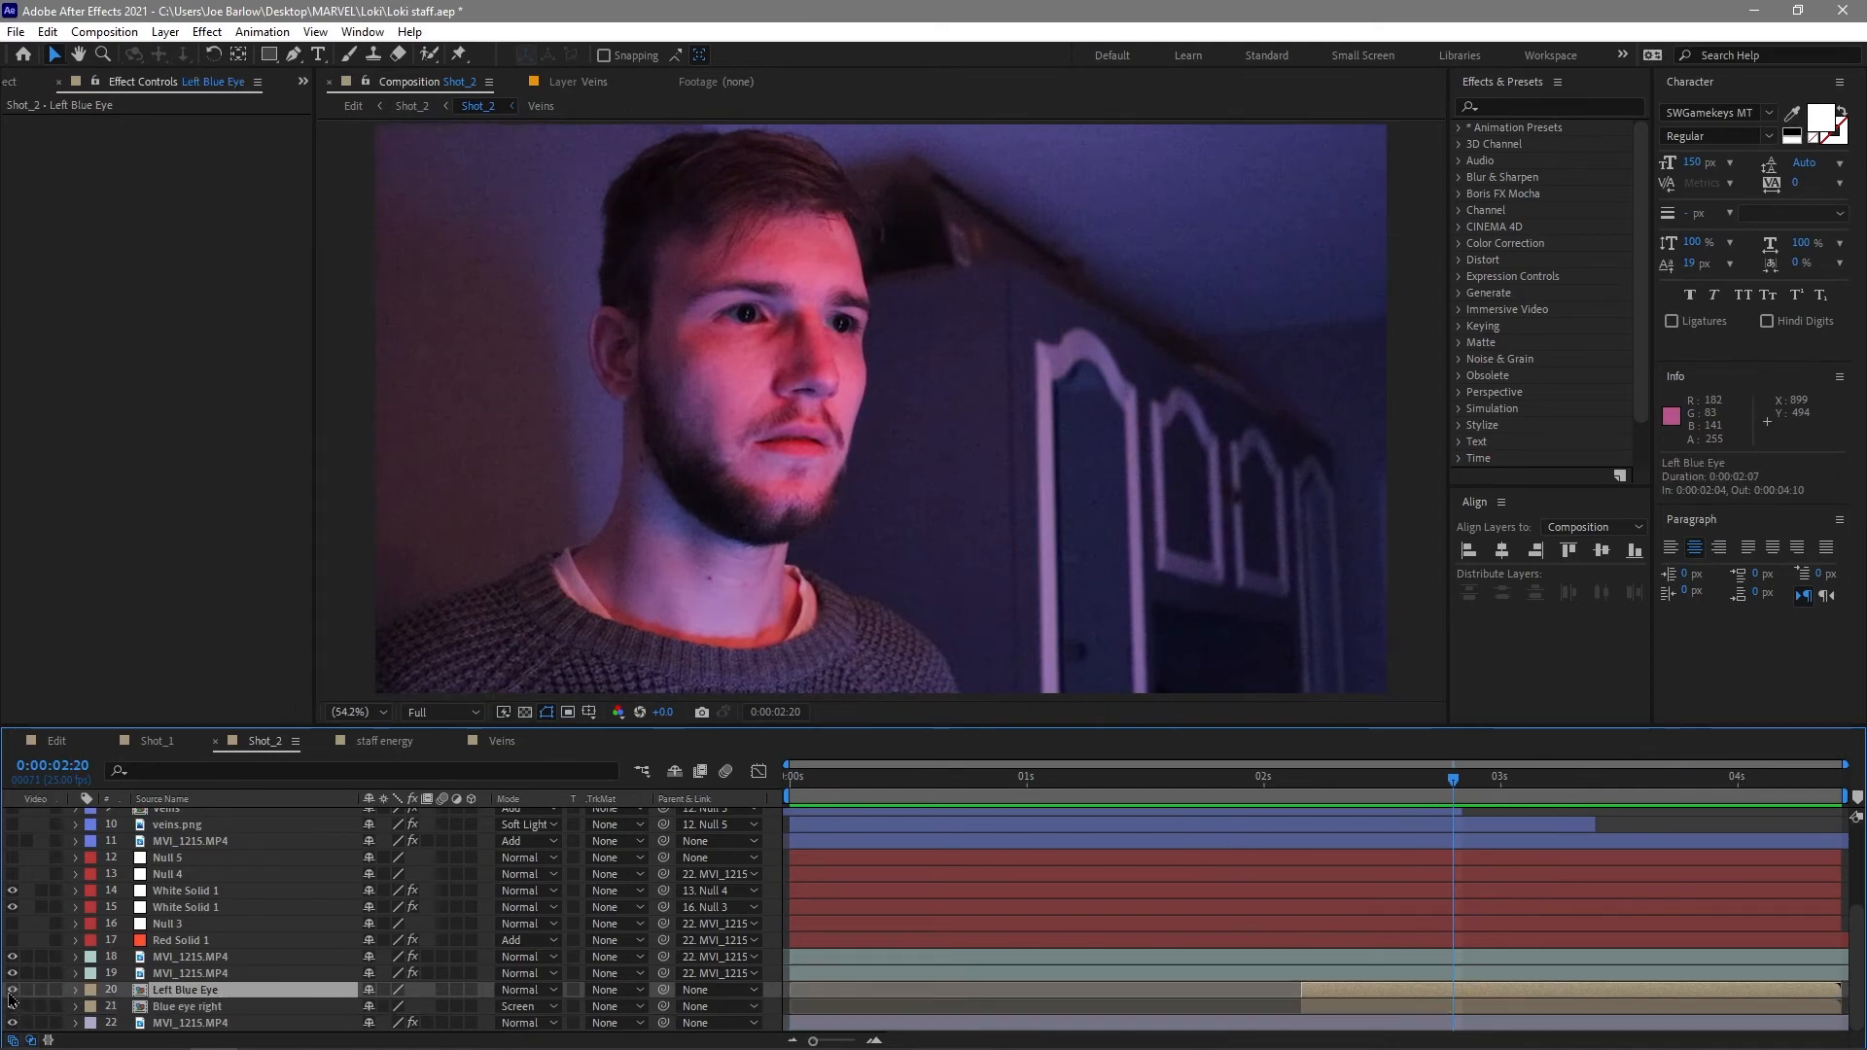
pyautogui.click(1283, 778)
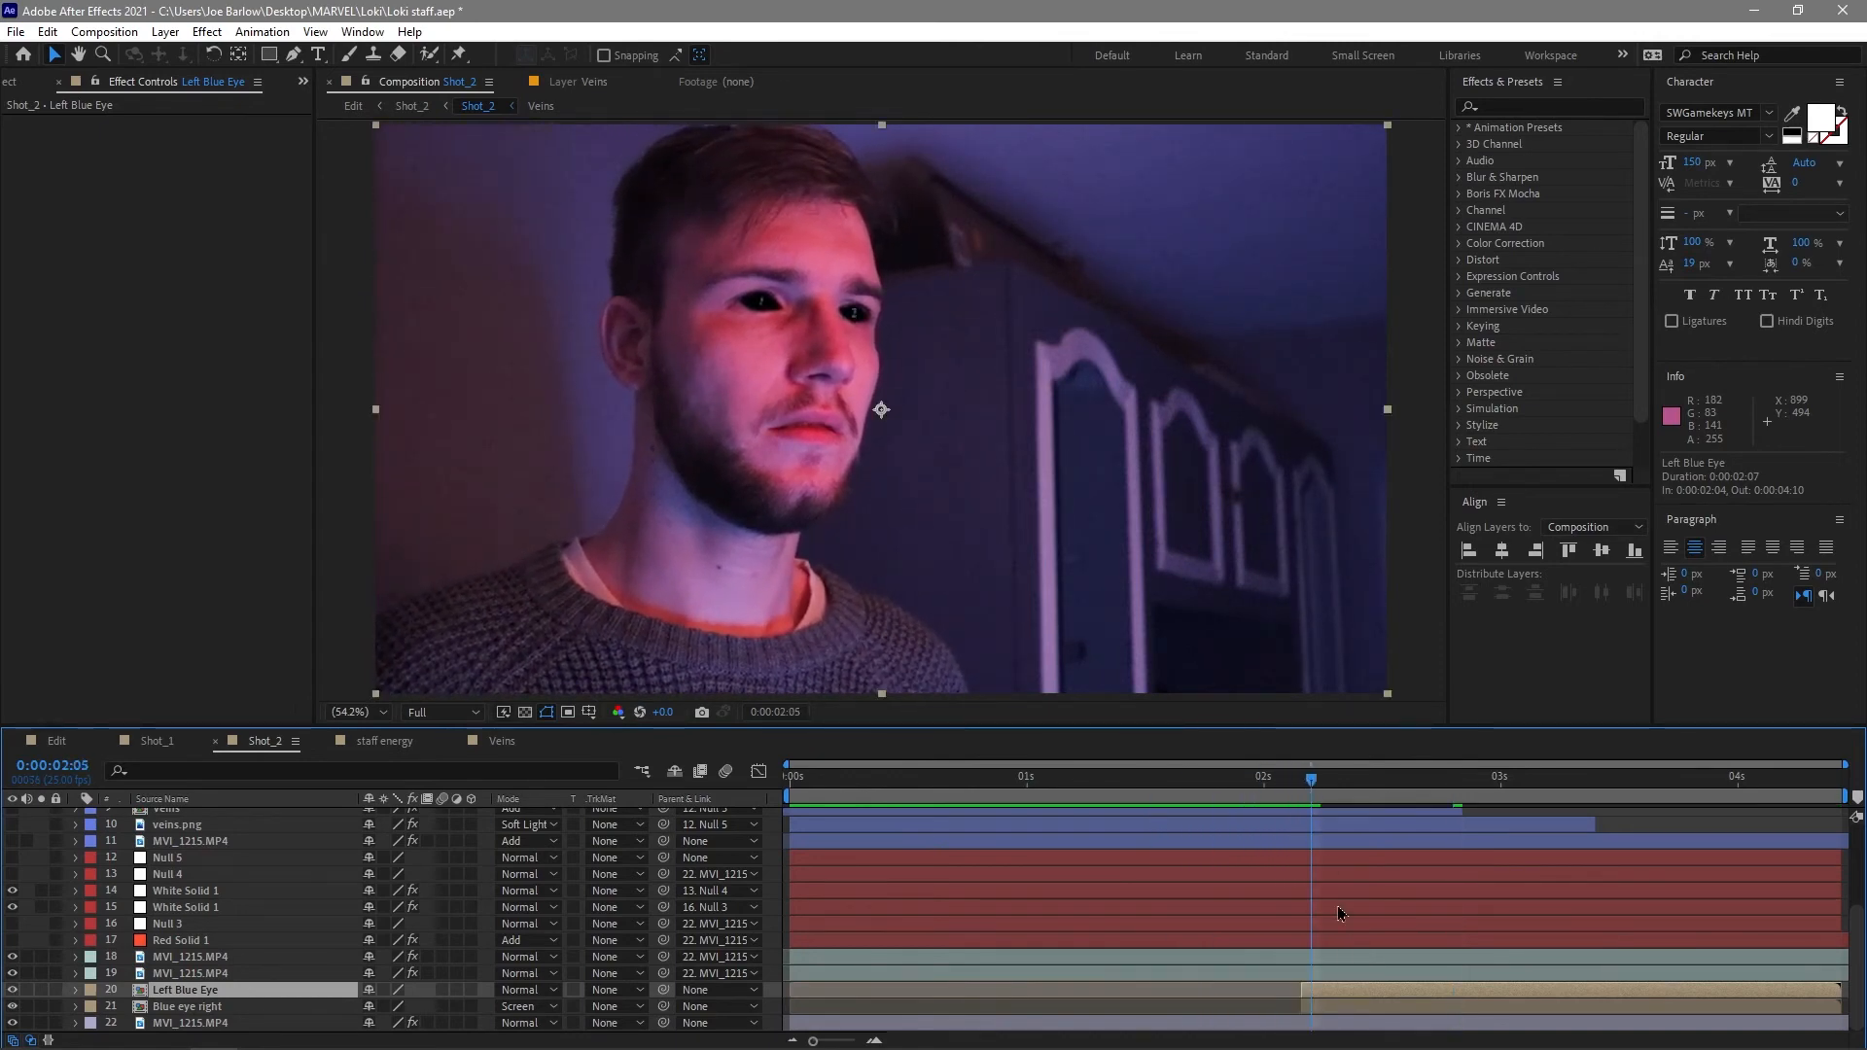
# Select both tracked eye-mask footage layers, peek into the Veins precomp and come back to Shot_2.
pyautogui.click(191, 957)
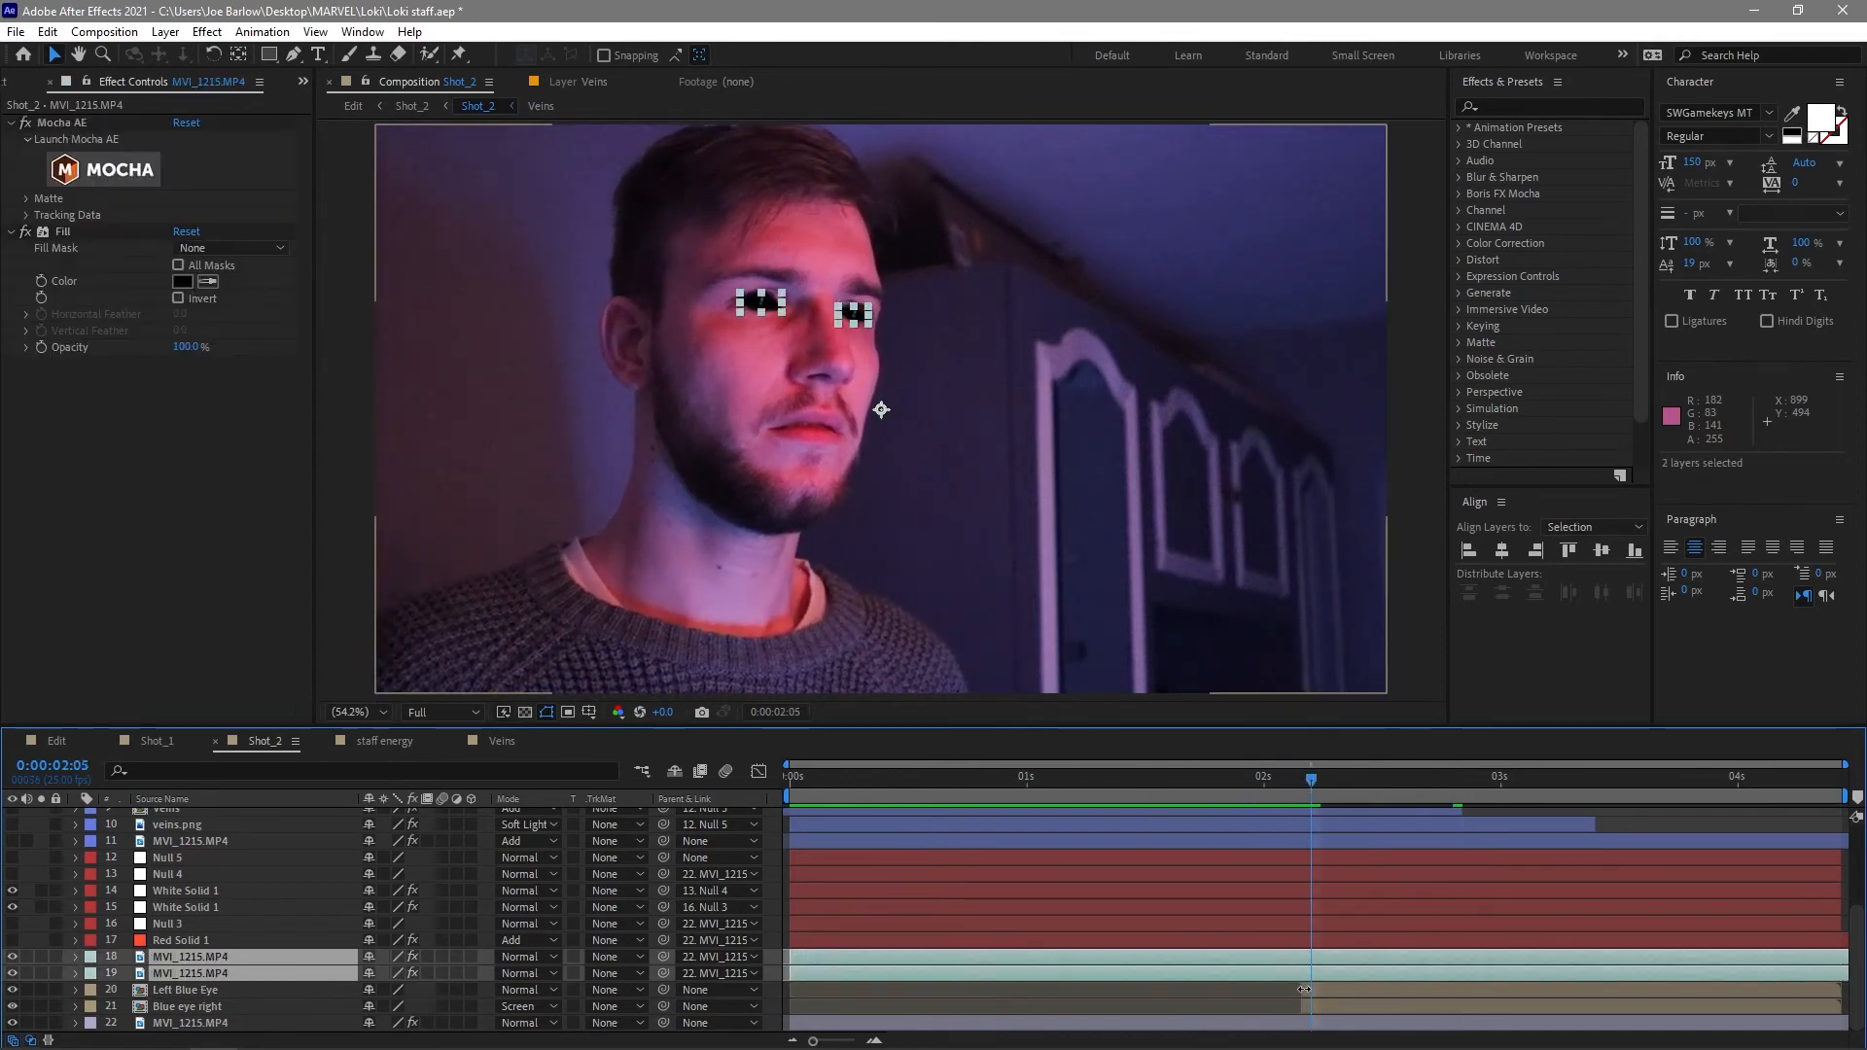
pyautogui.click(186, 1006)
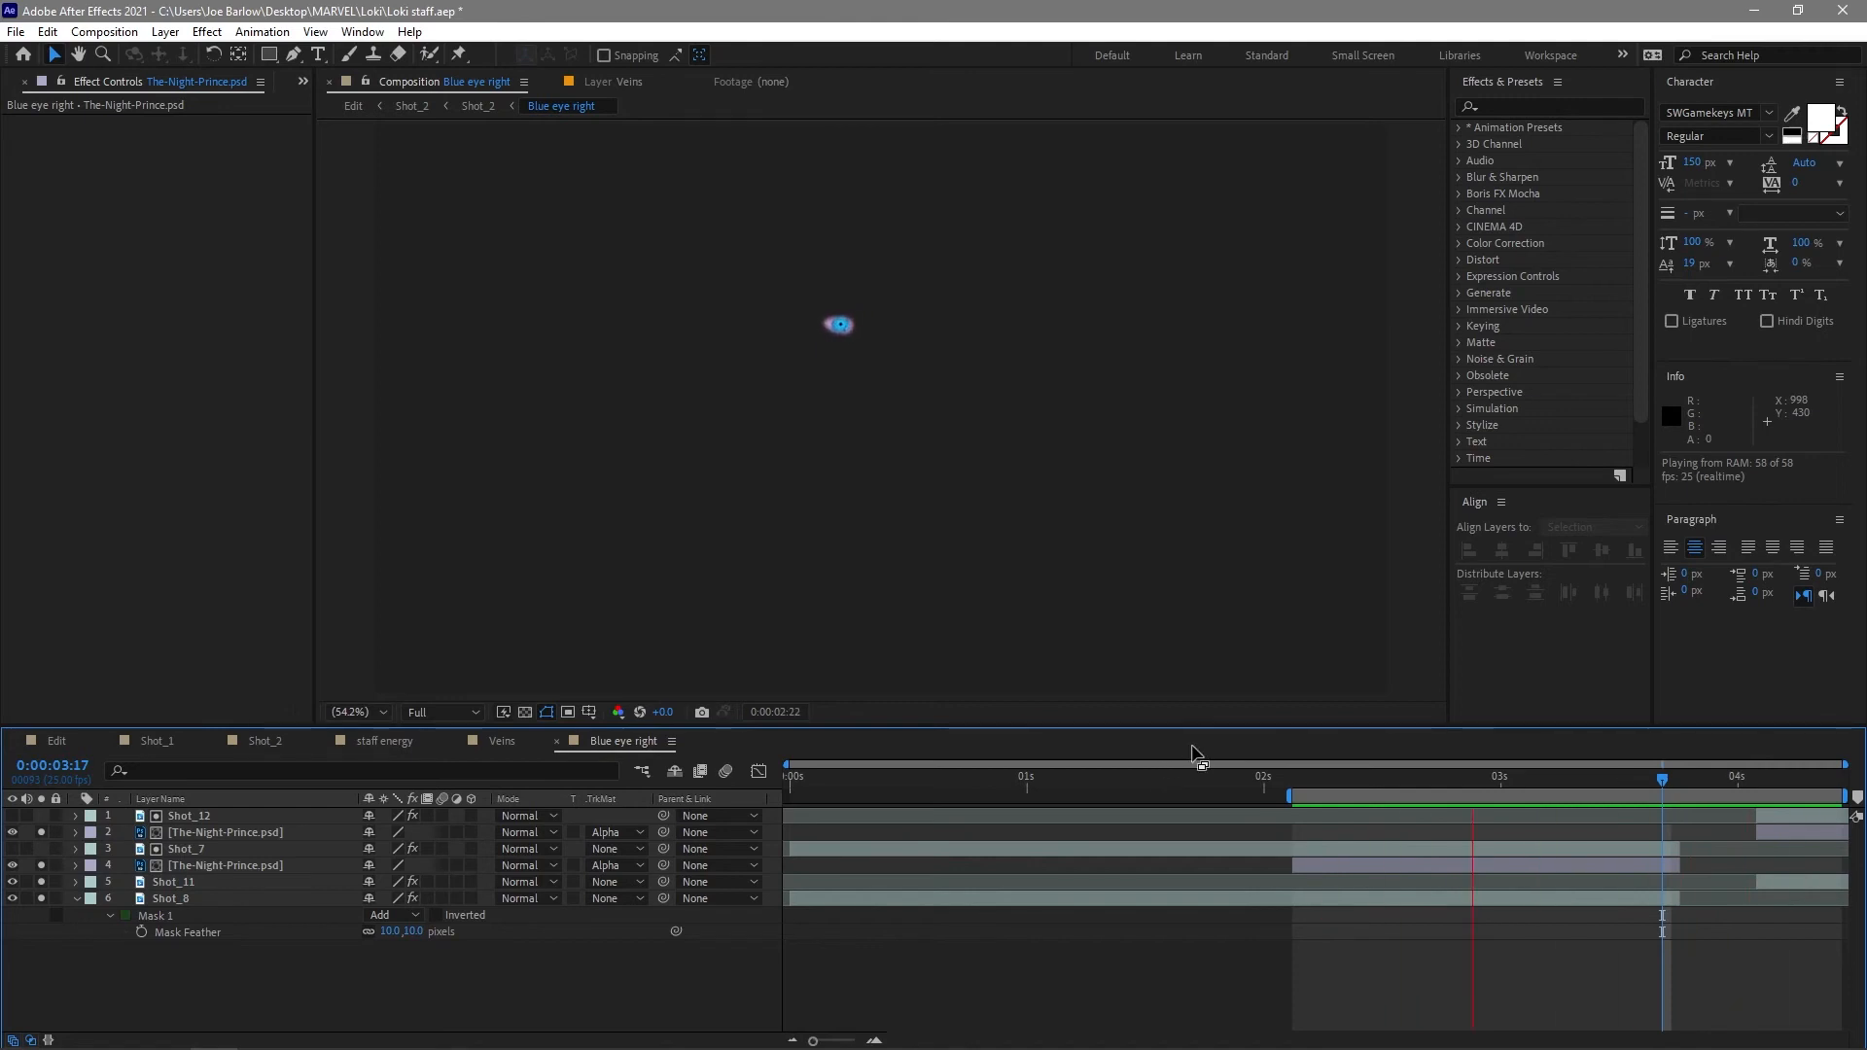
pyautogui.click(501, 741)
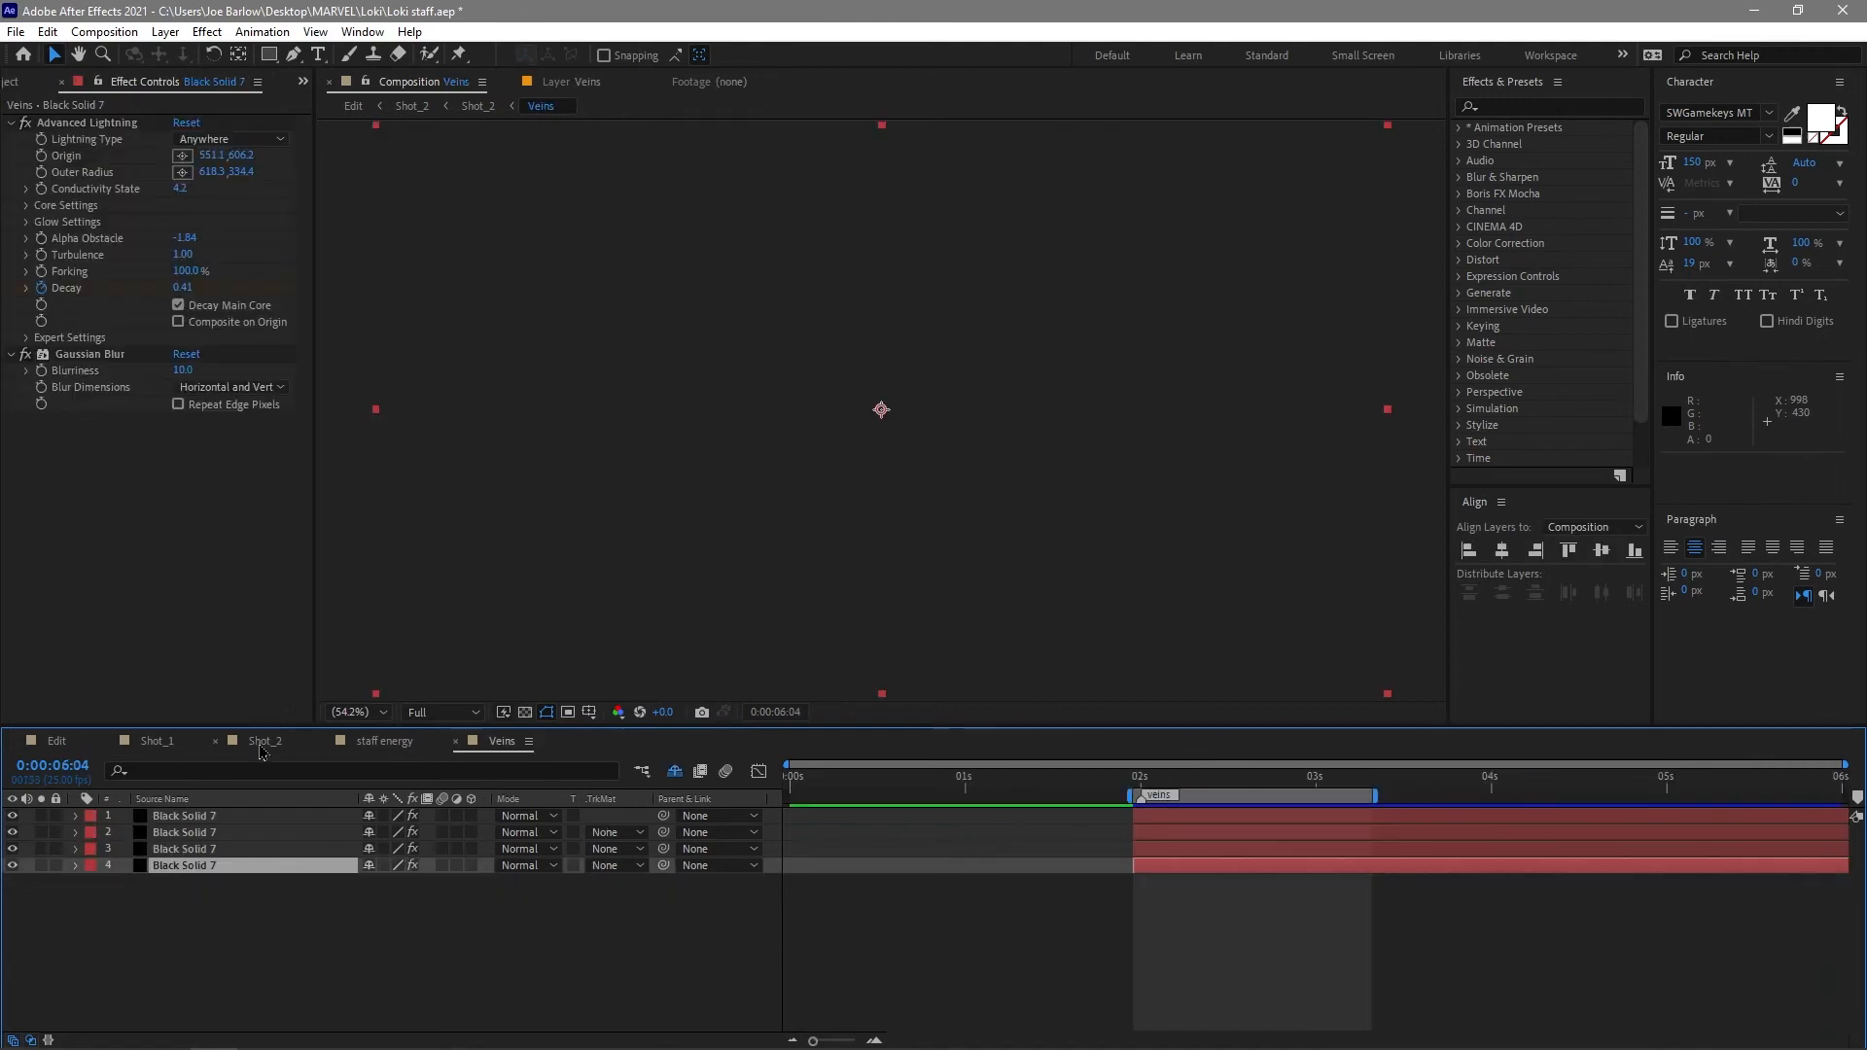
pyautogui.click(265, 741)
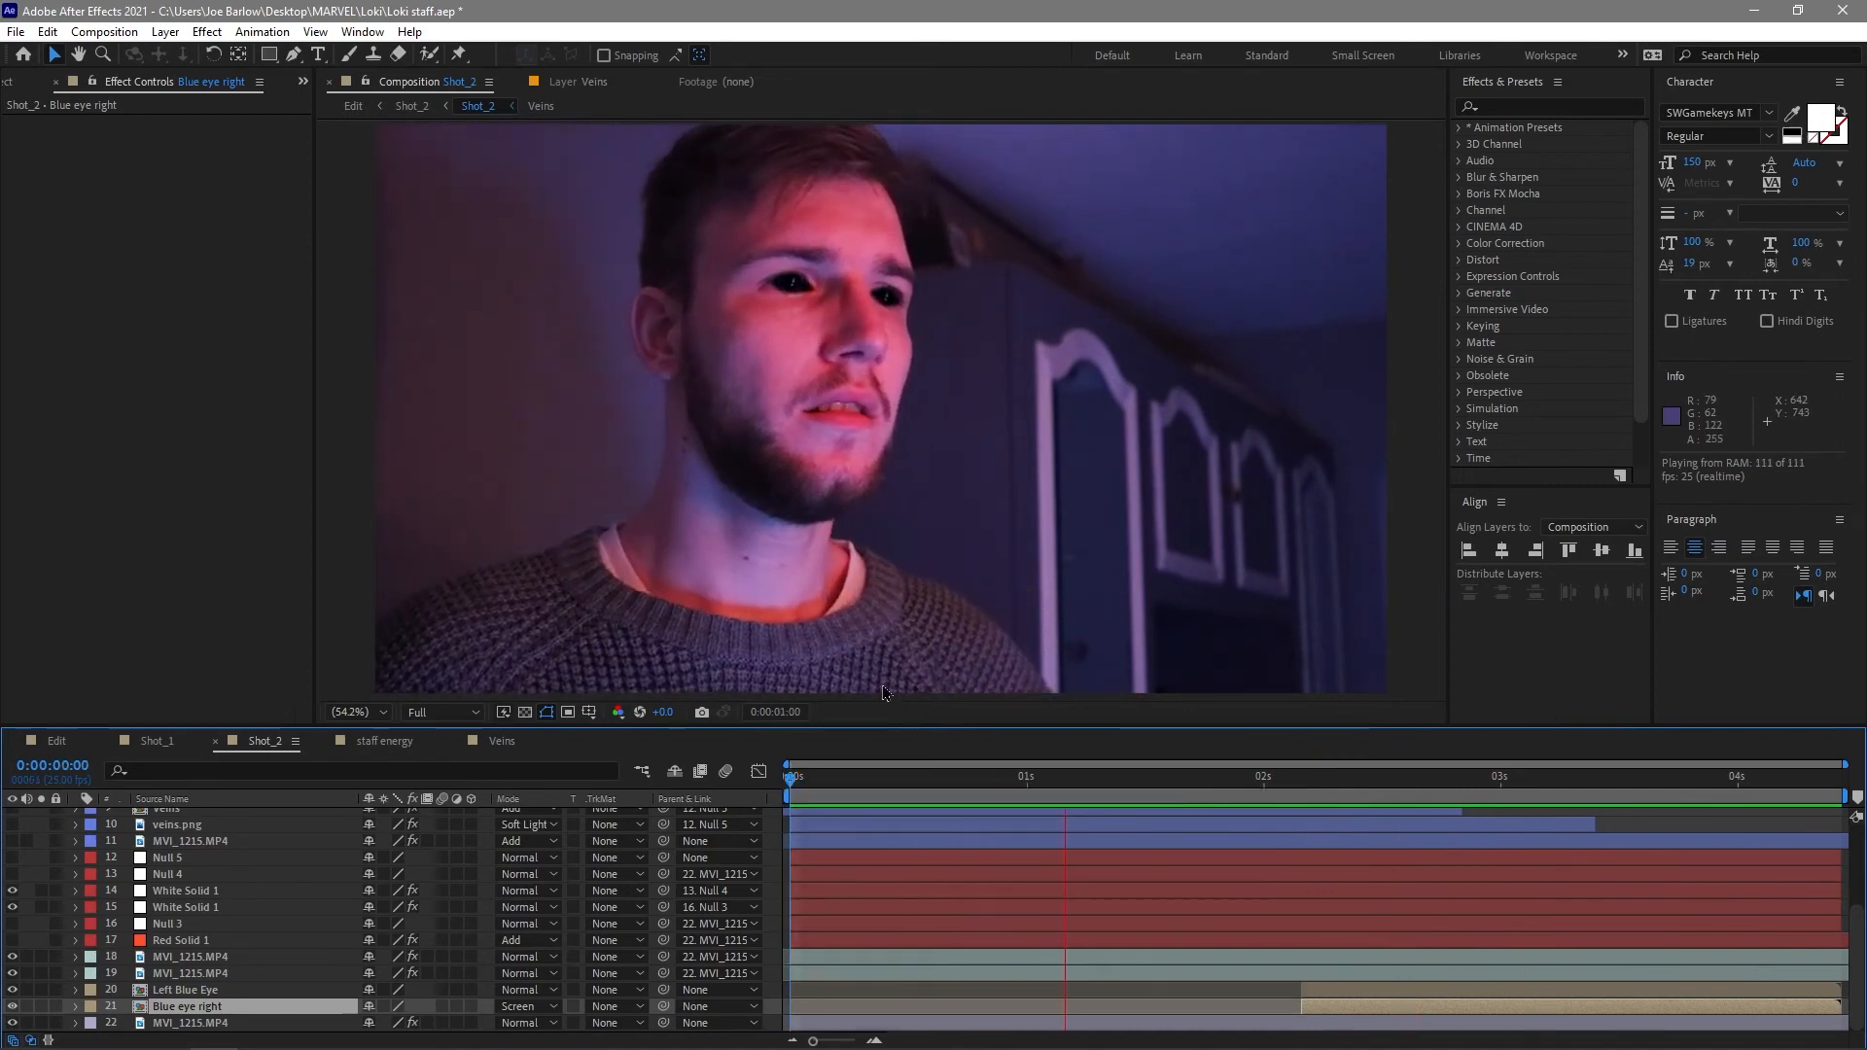
# Scrub between the blue-eye and black-eye moments, then select the Veins layer to show its Fractal Noise, Fill, Vibrance and Blur effects.
pyautogui.click(1482, 776)
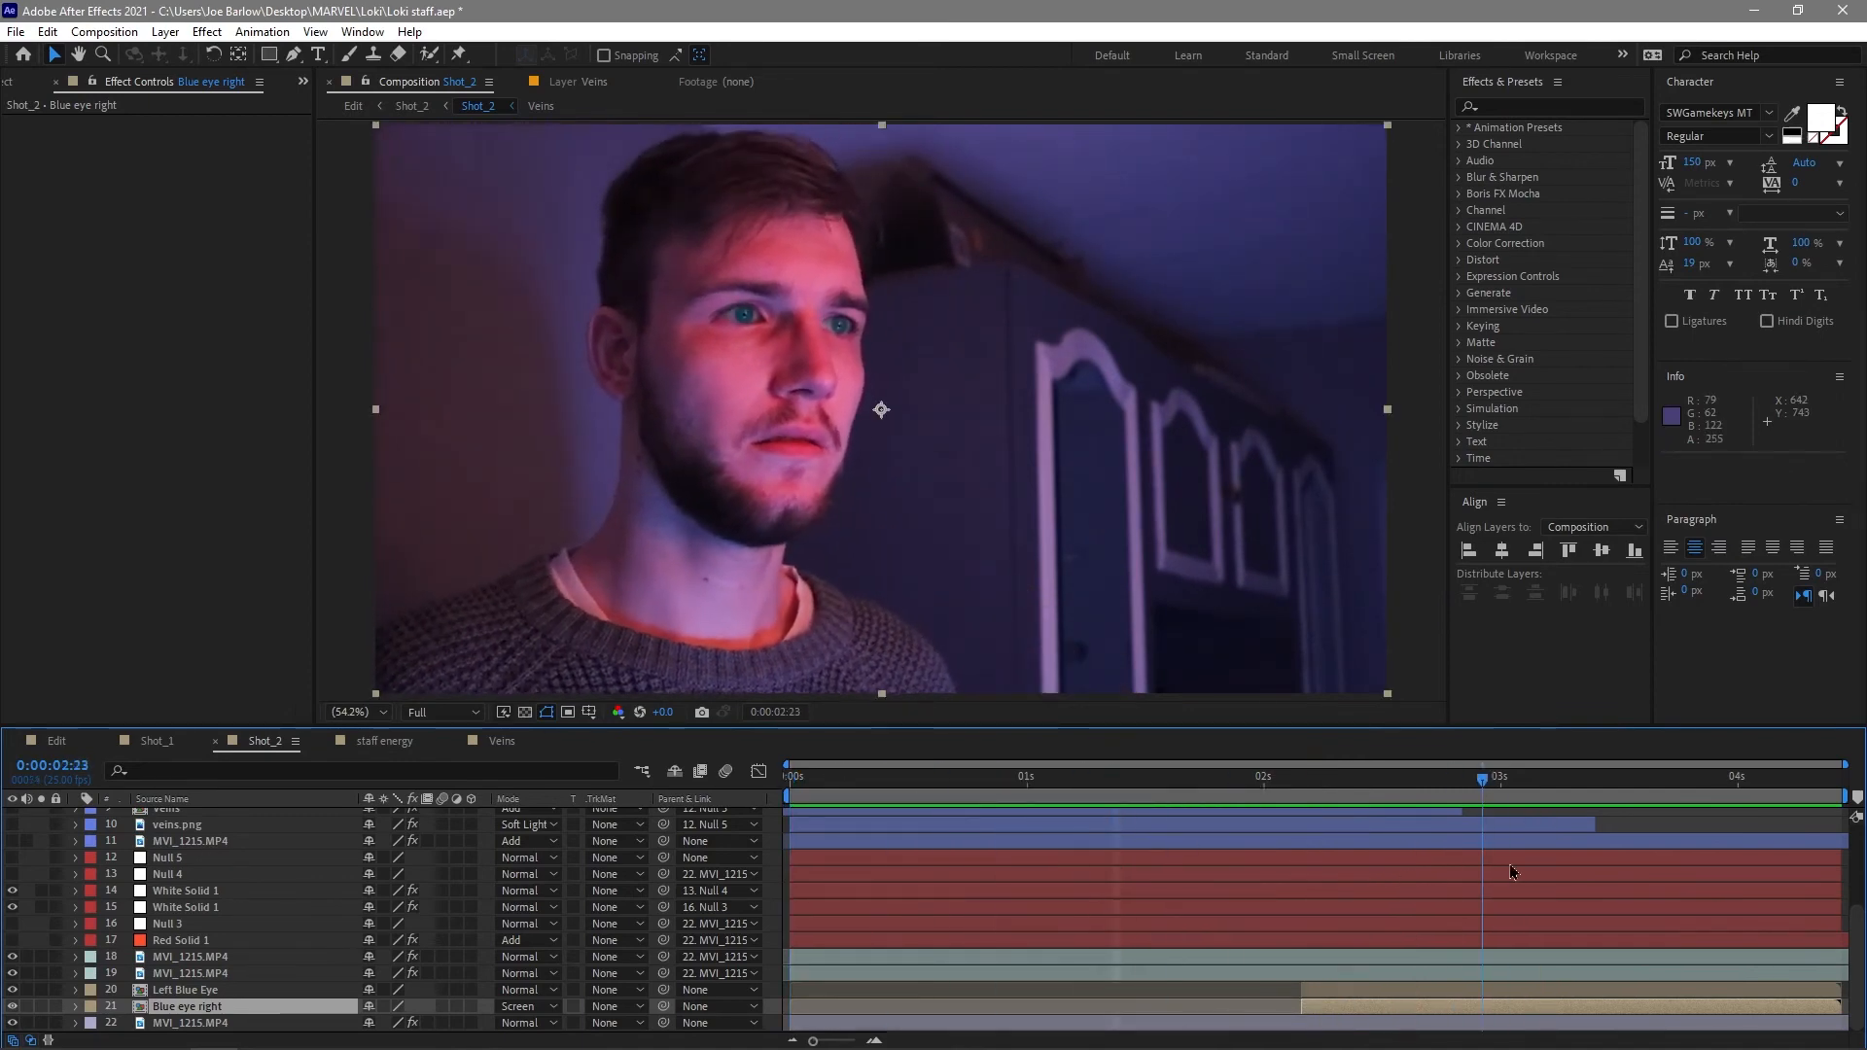
pyautogui.click(1320, 778)
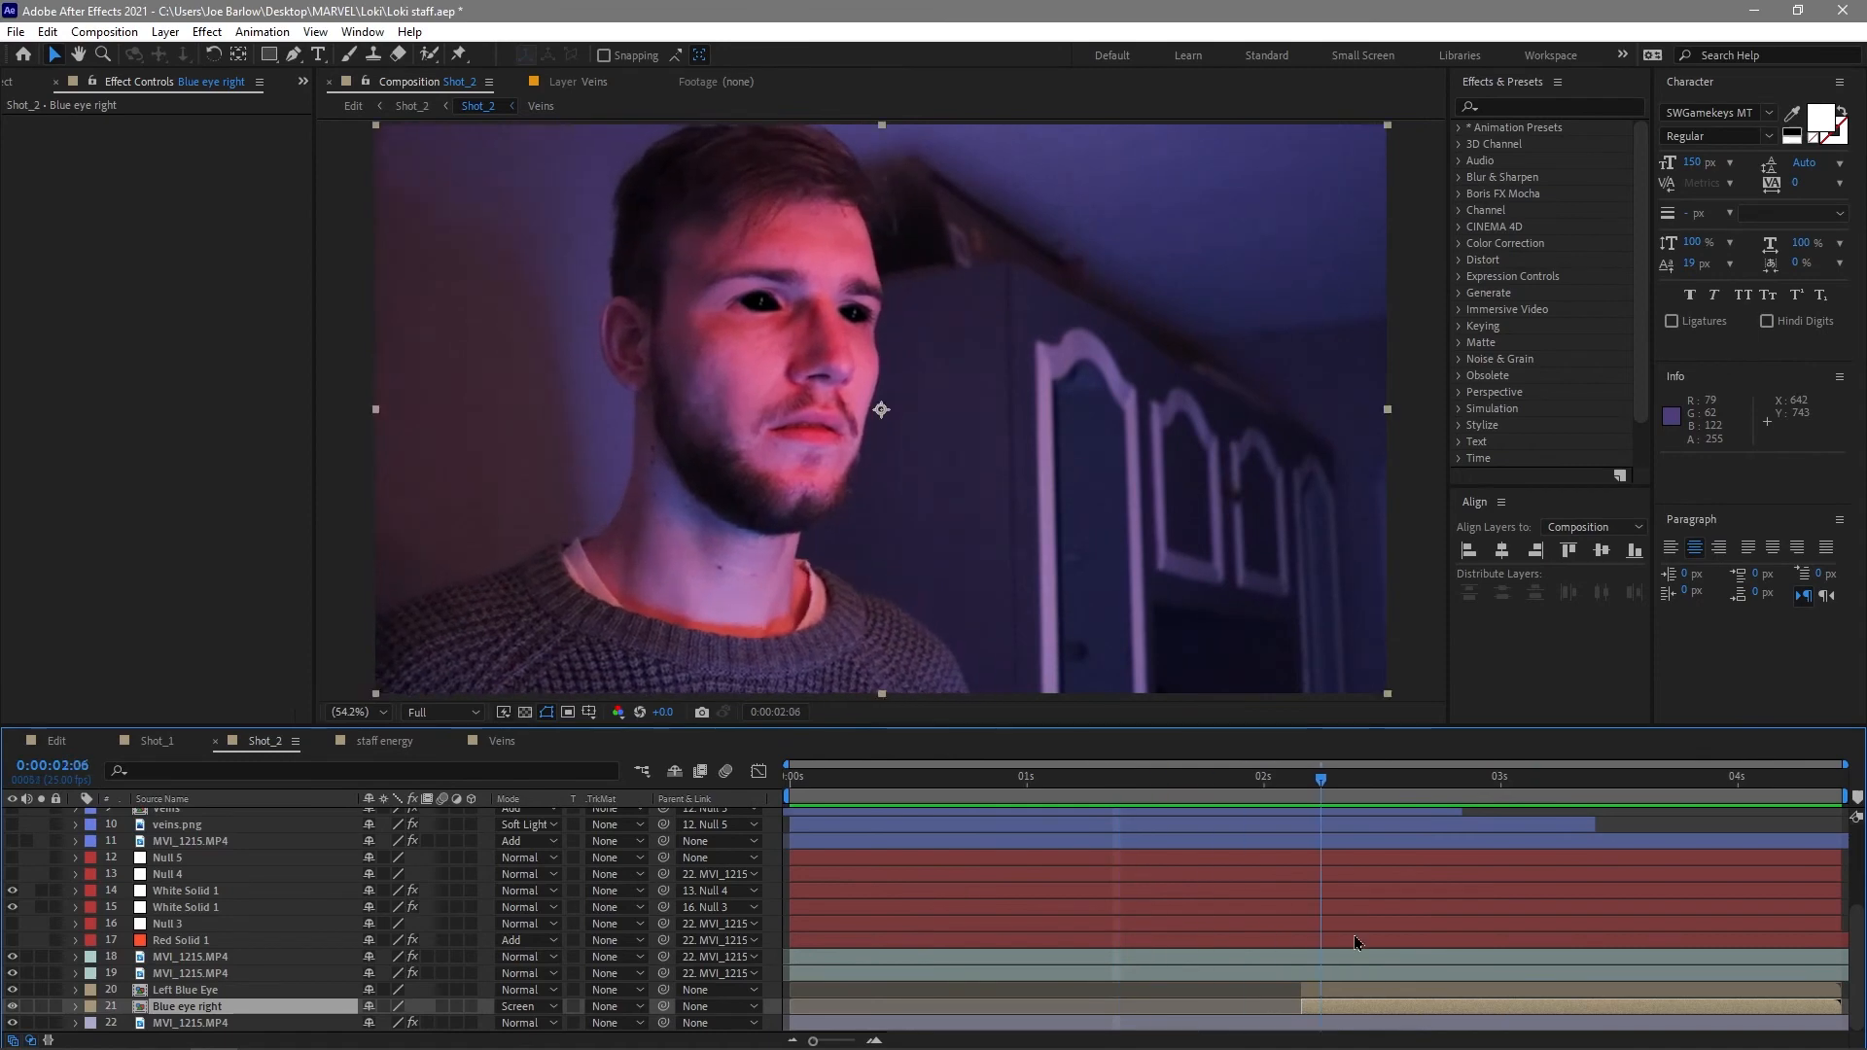
pyautogui.click(1227, 778)
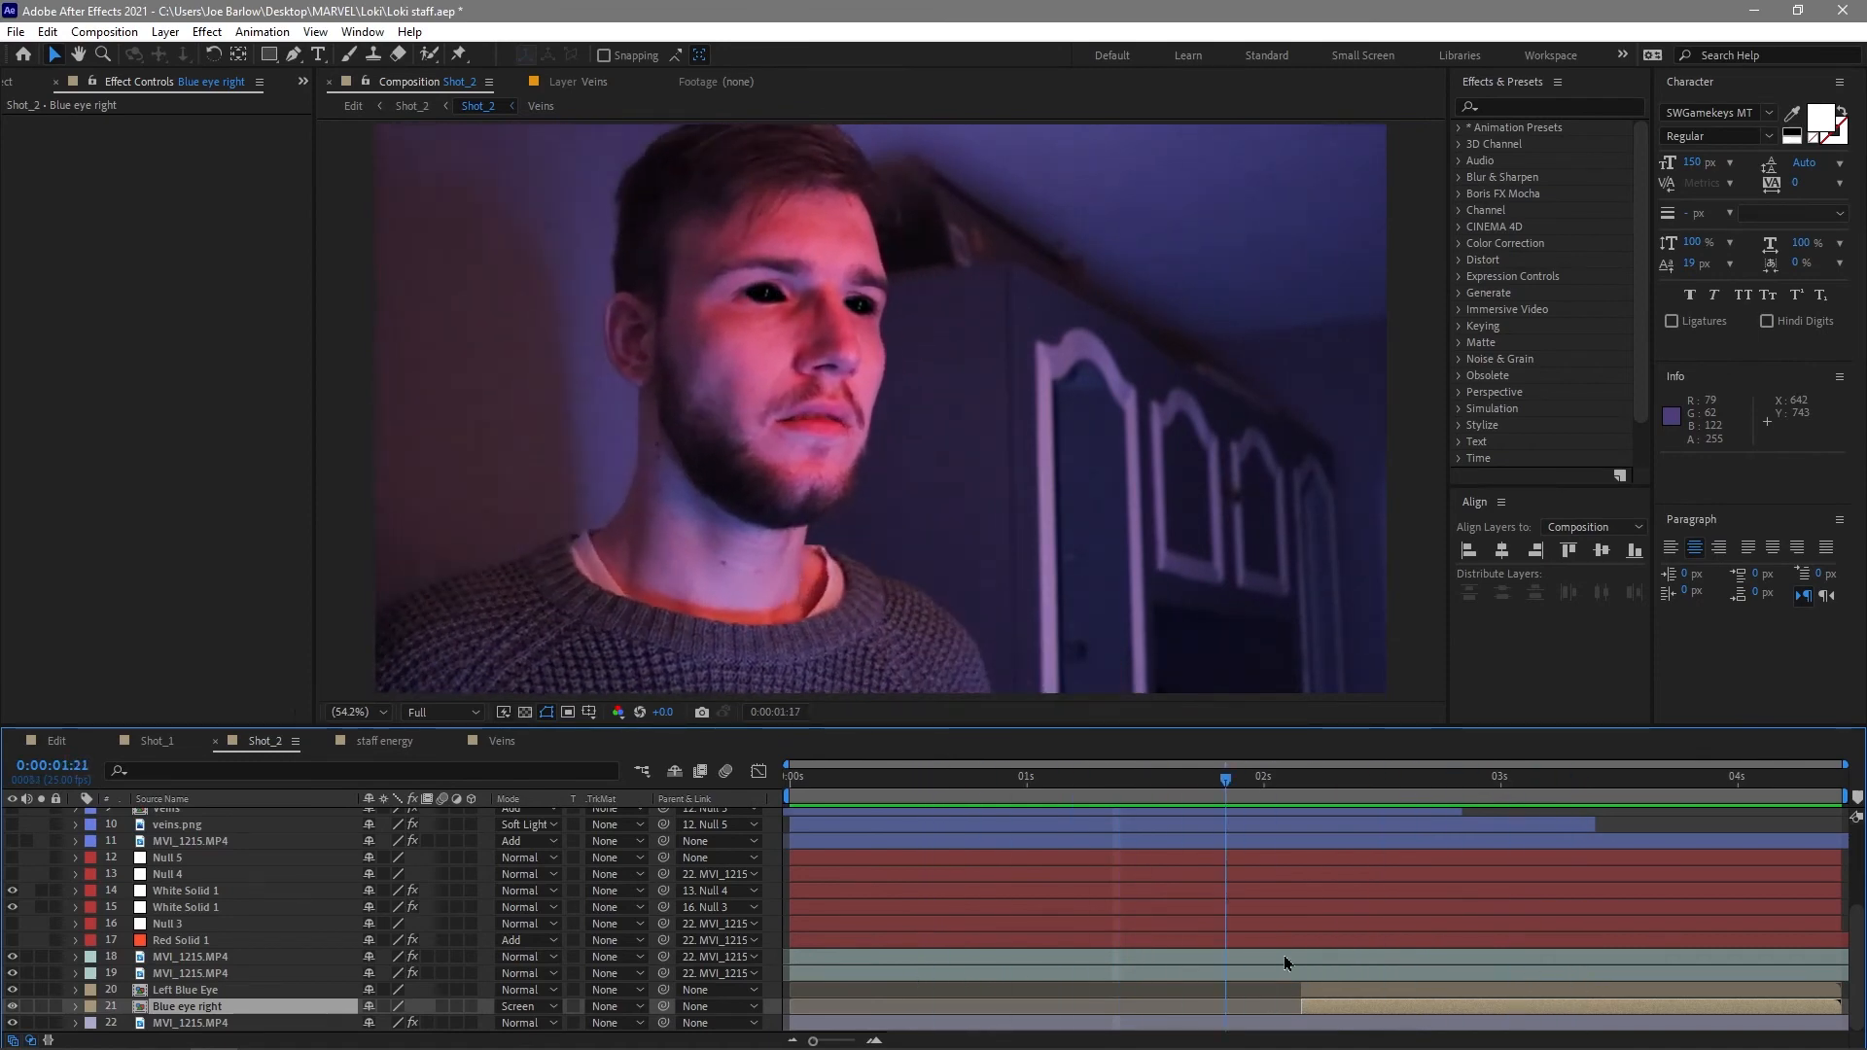
pyautogui.click(846, 776)
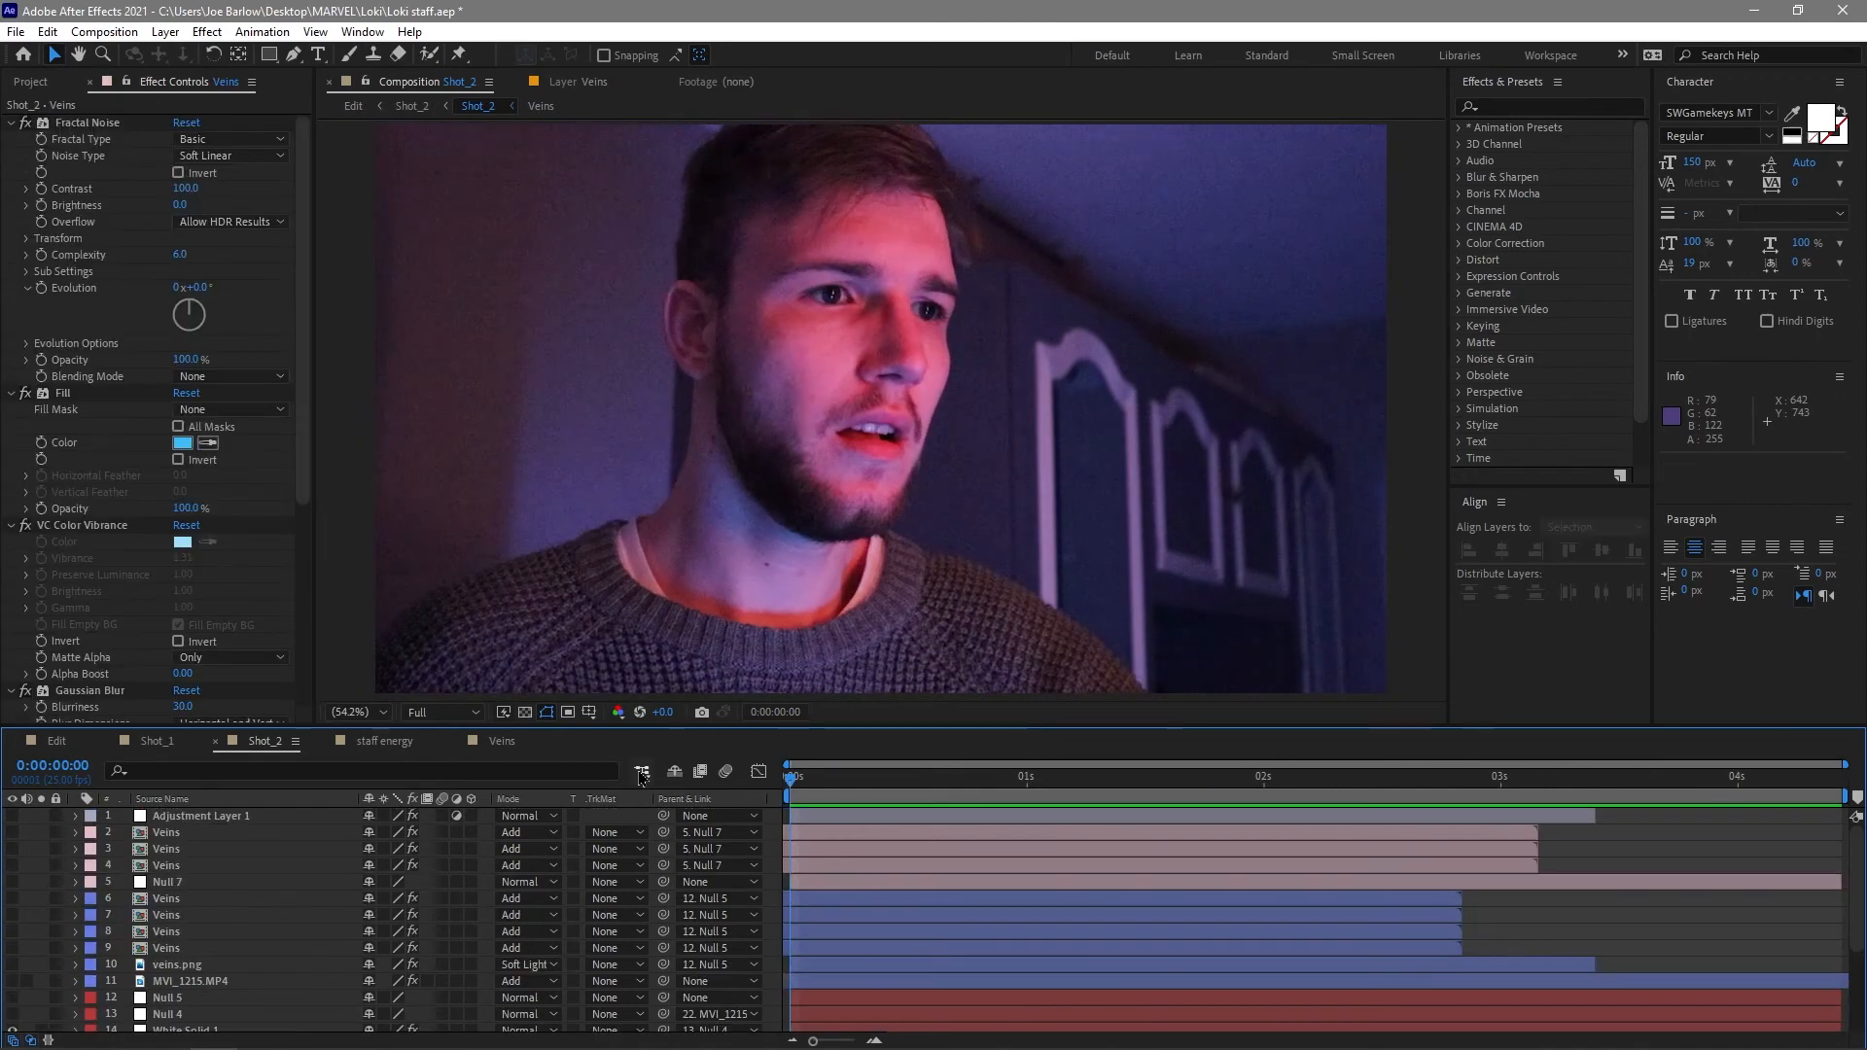
# Switch on the four neck Veins layers, select one to reveal its neck mask and Glow, and return the playhead to 0.
pyautogui.click(990, 796)
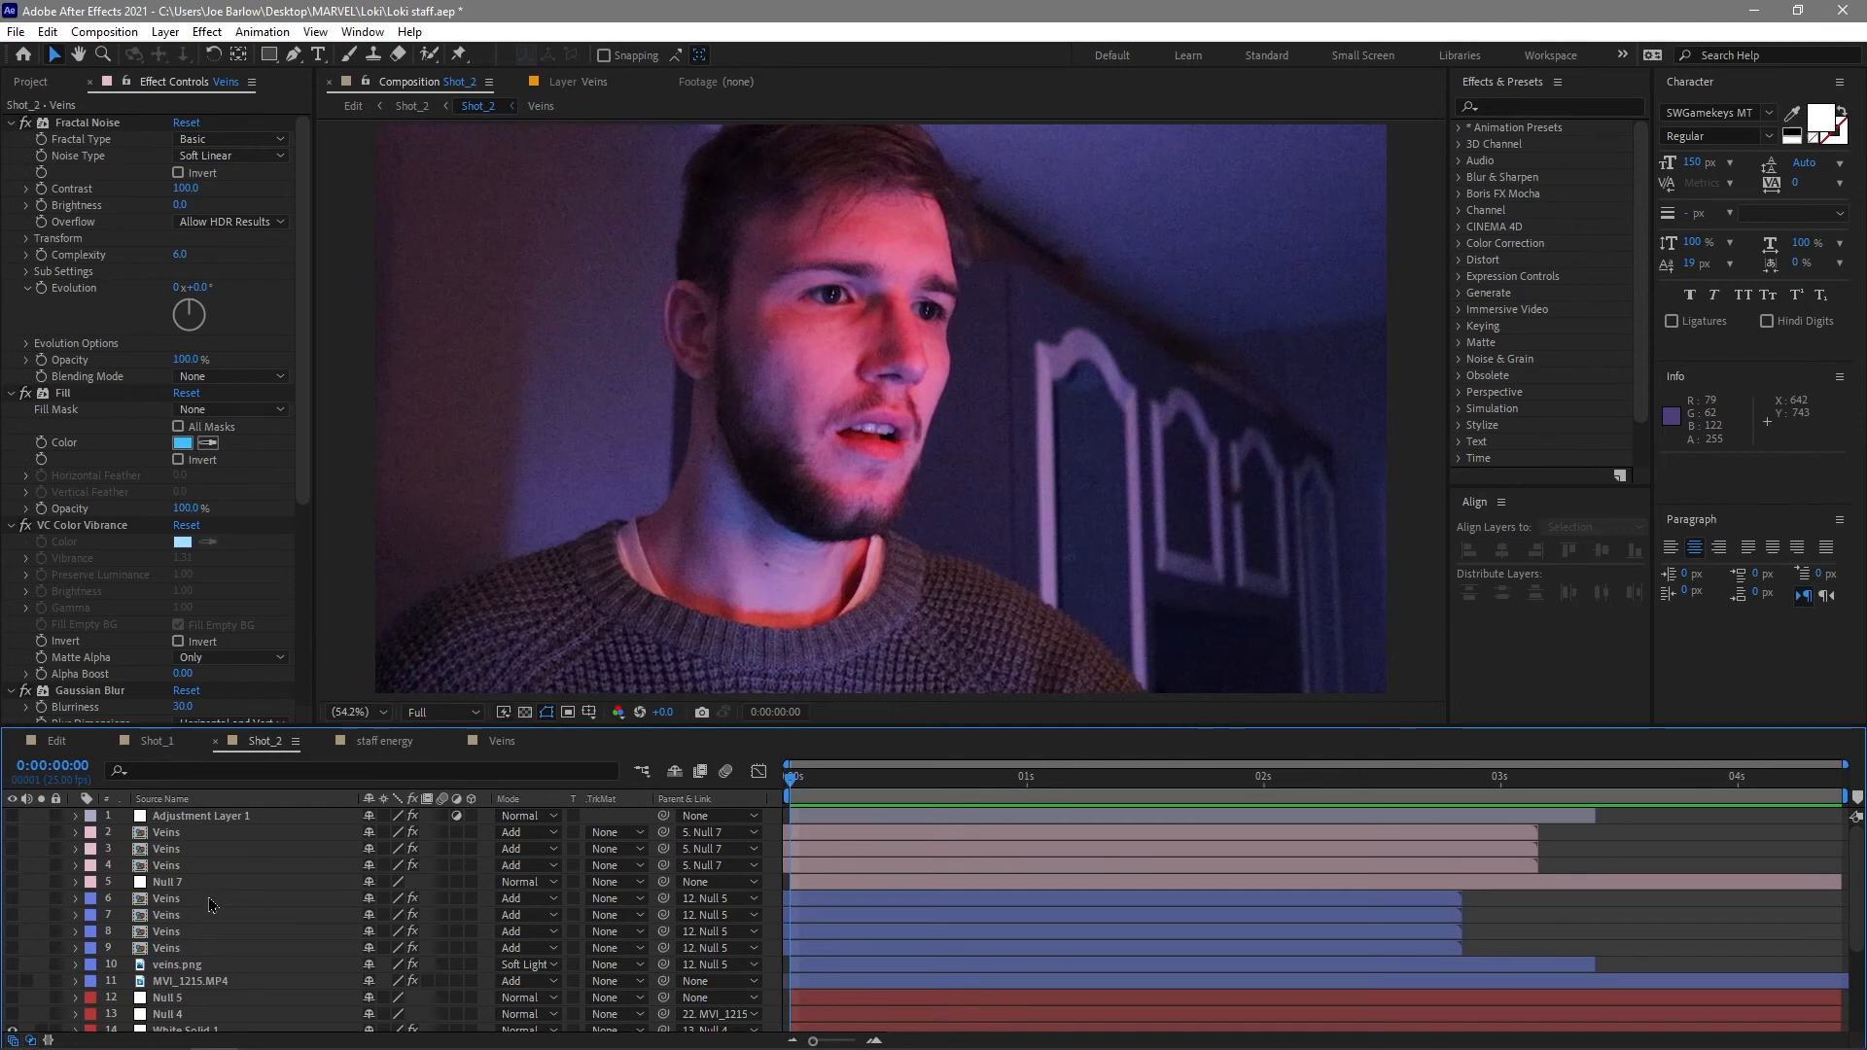
pyautogui.moveTo(202, 994)
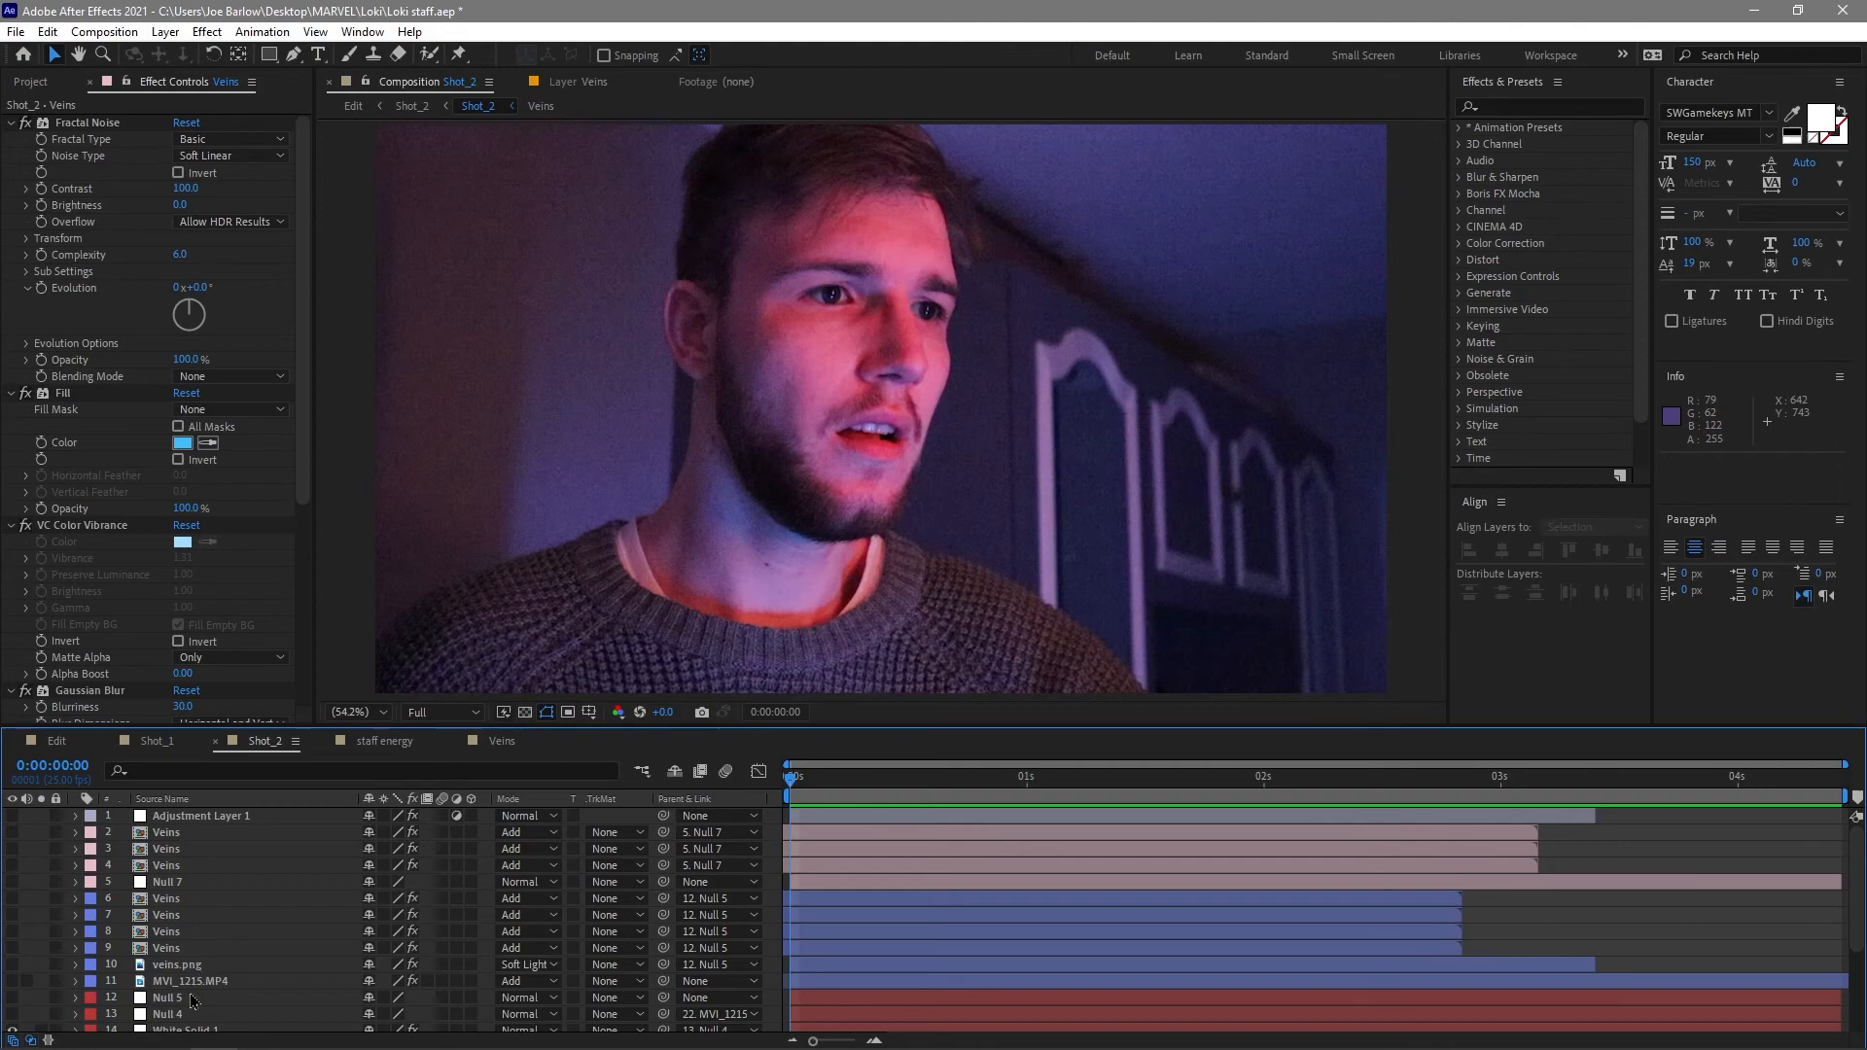
pyautogui.scroll(-3)
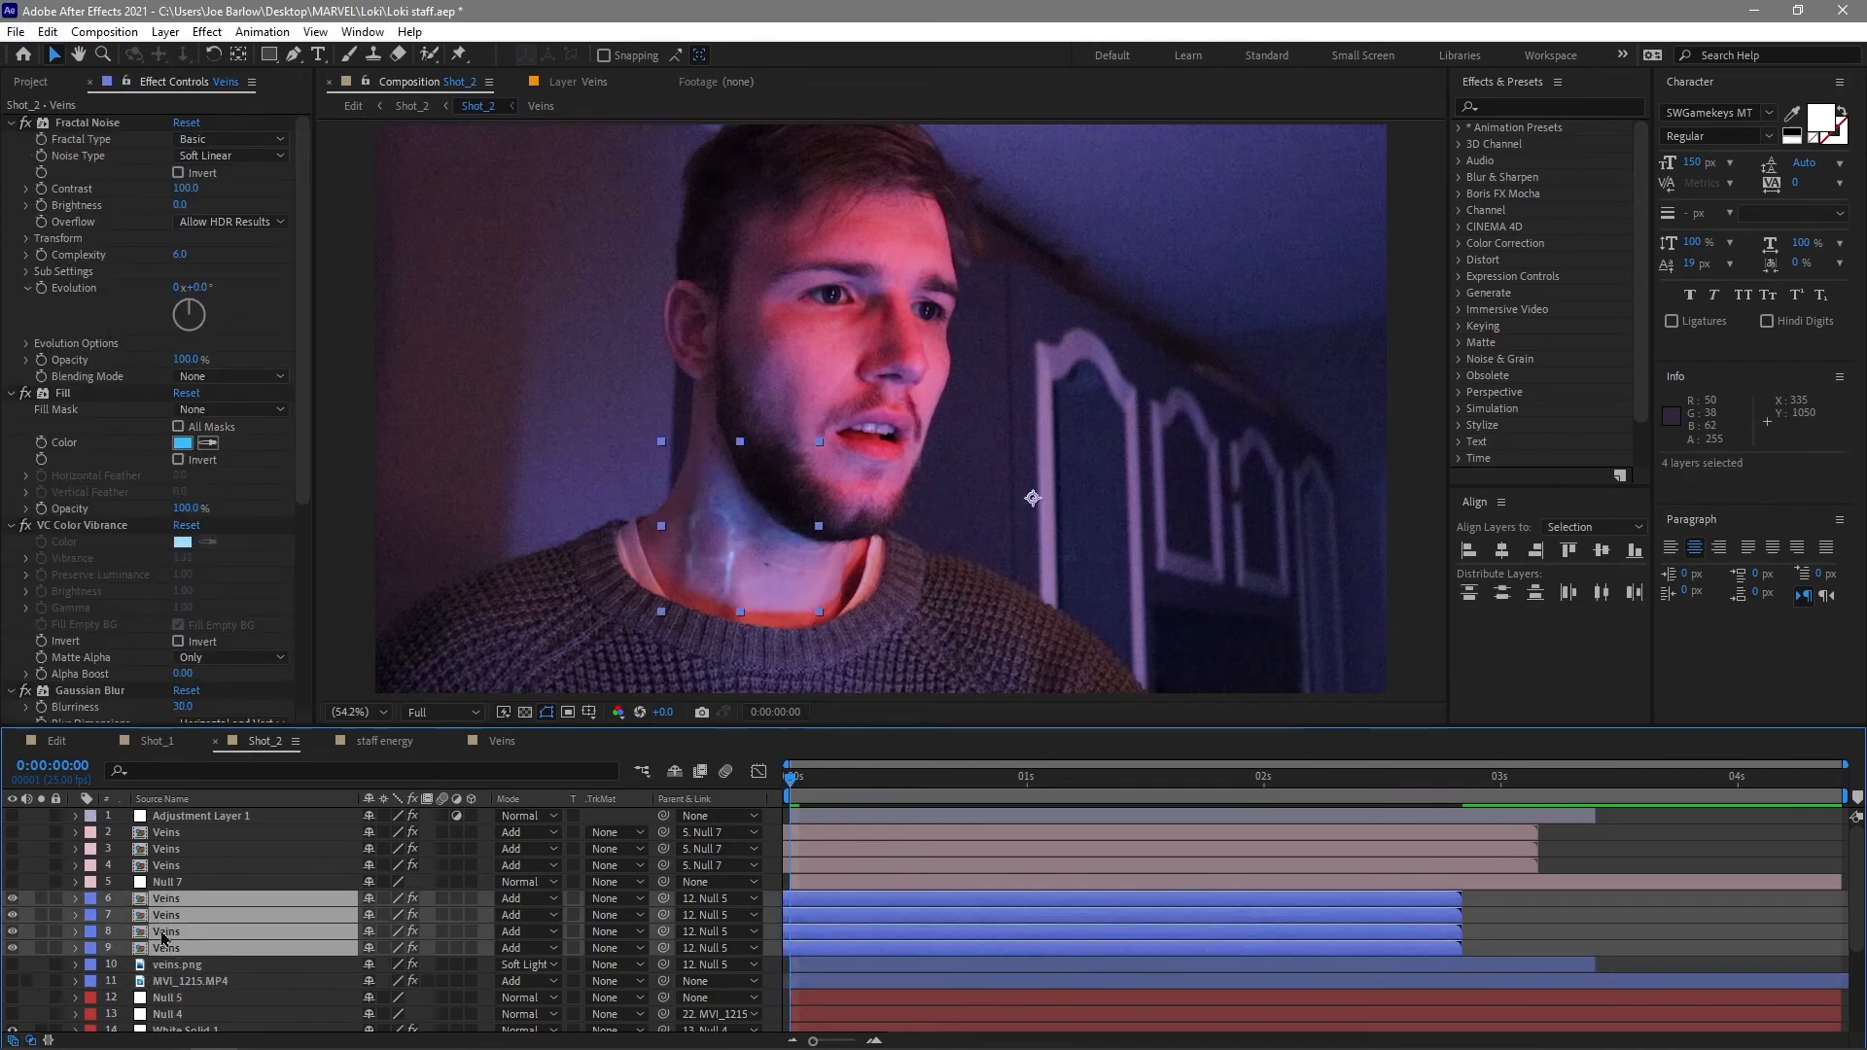
pyautogui.click(167, 947)
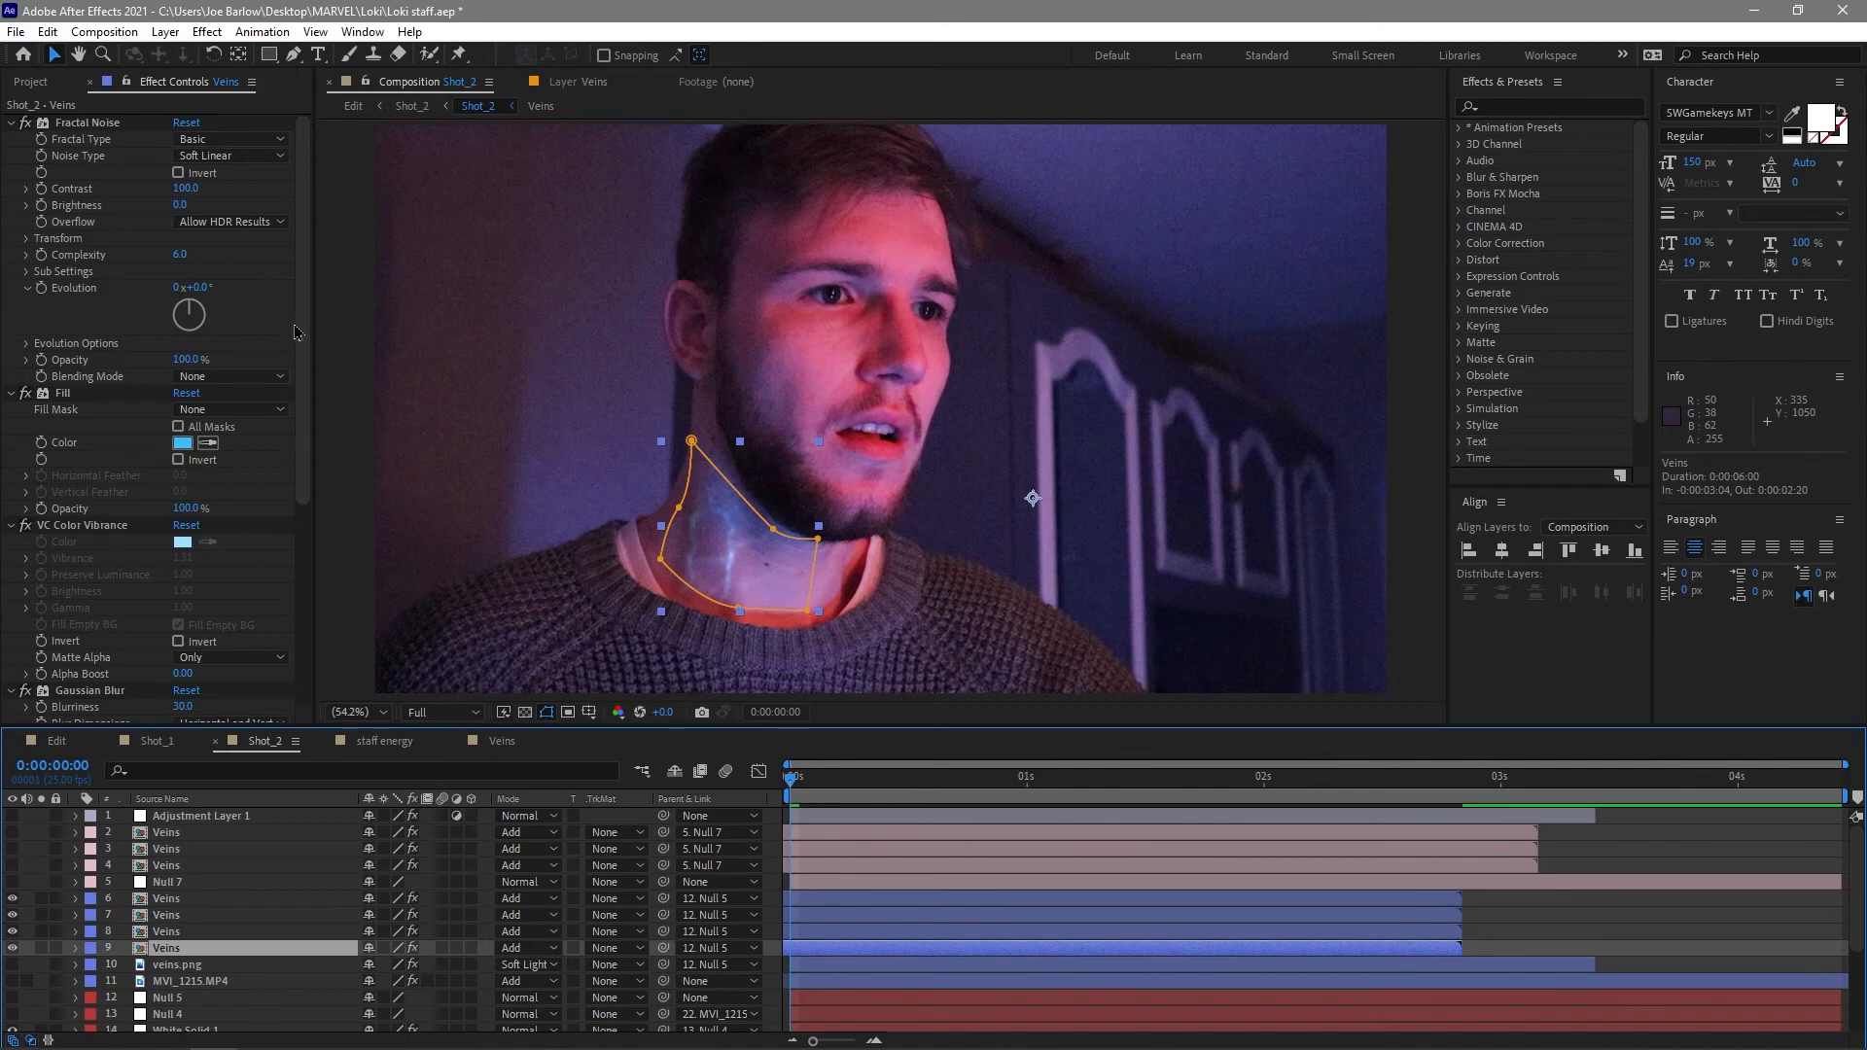
pyautogui.scroll(-3)
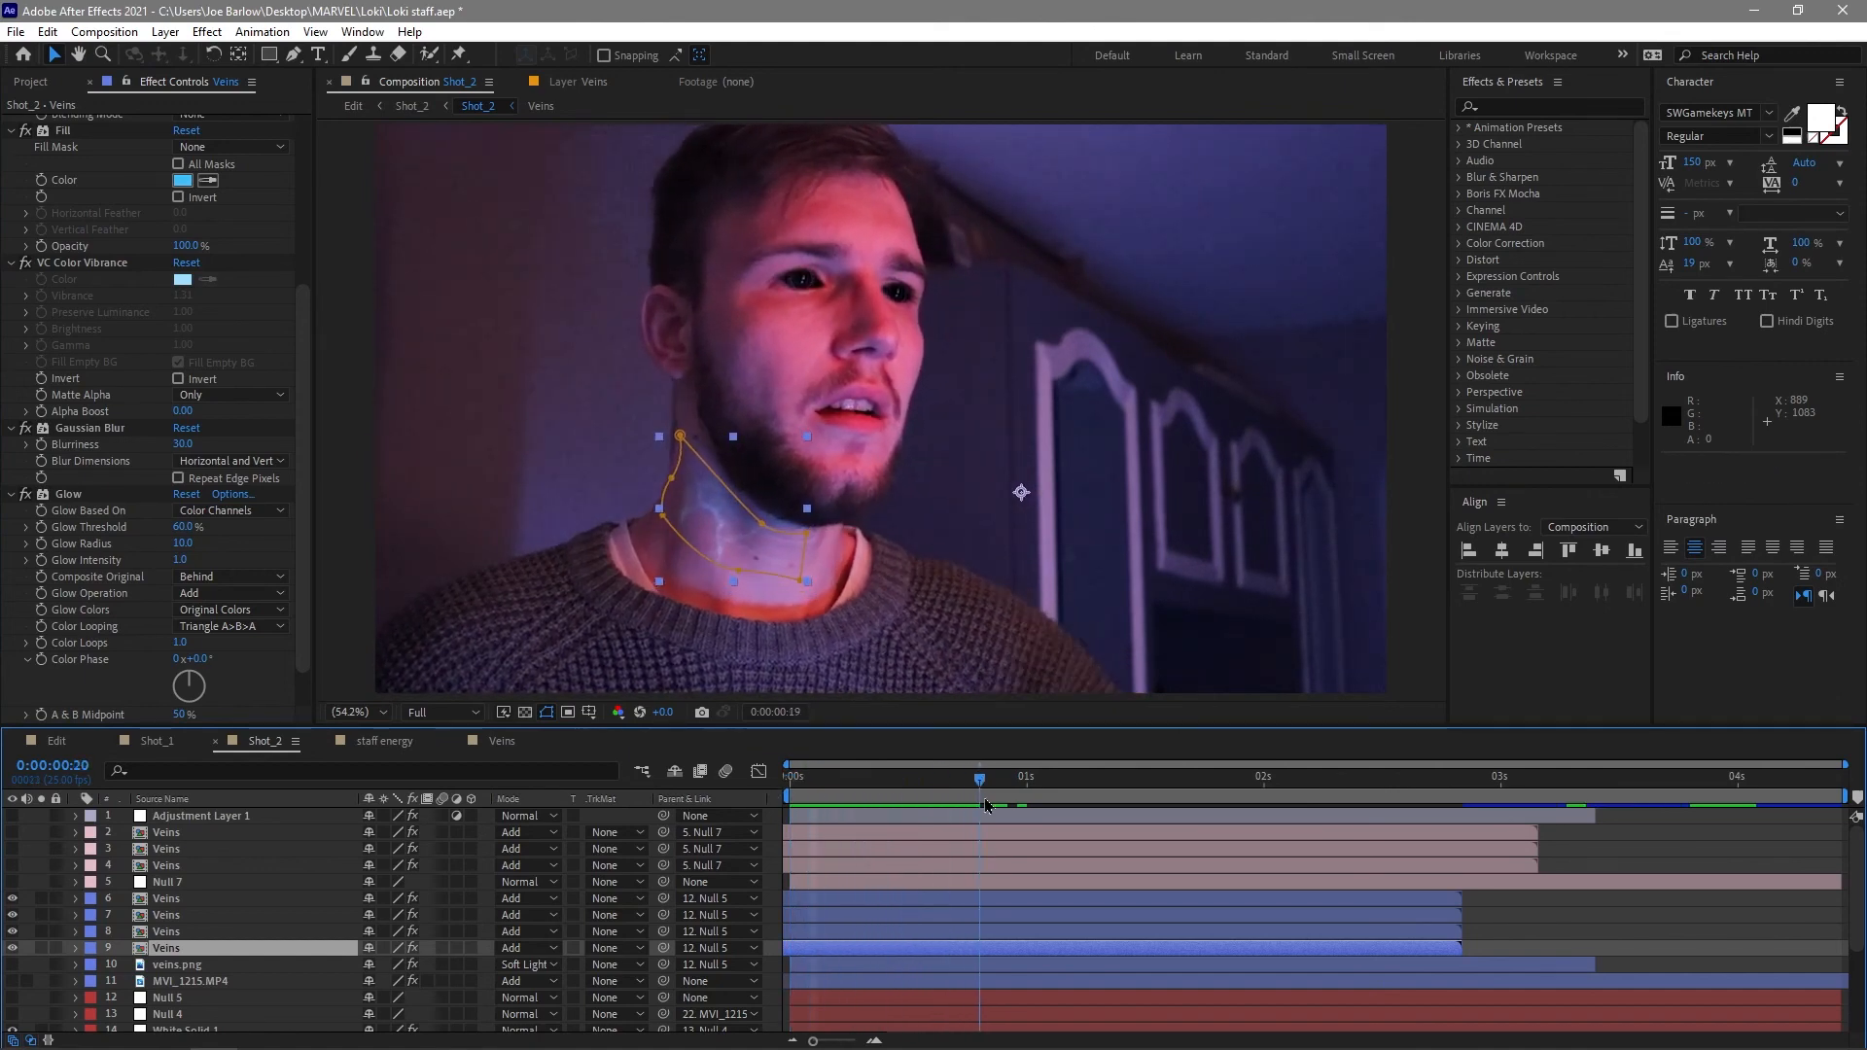
pyautogui.click(787, 775)
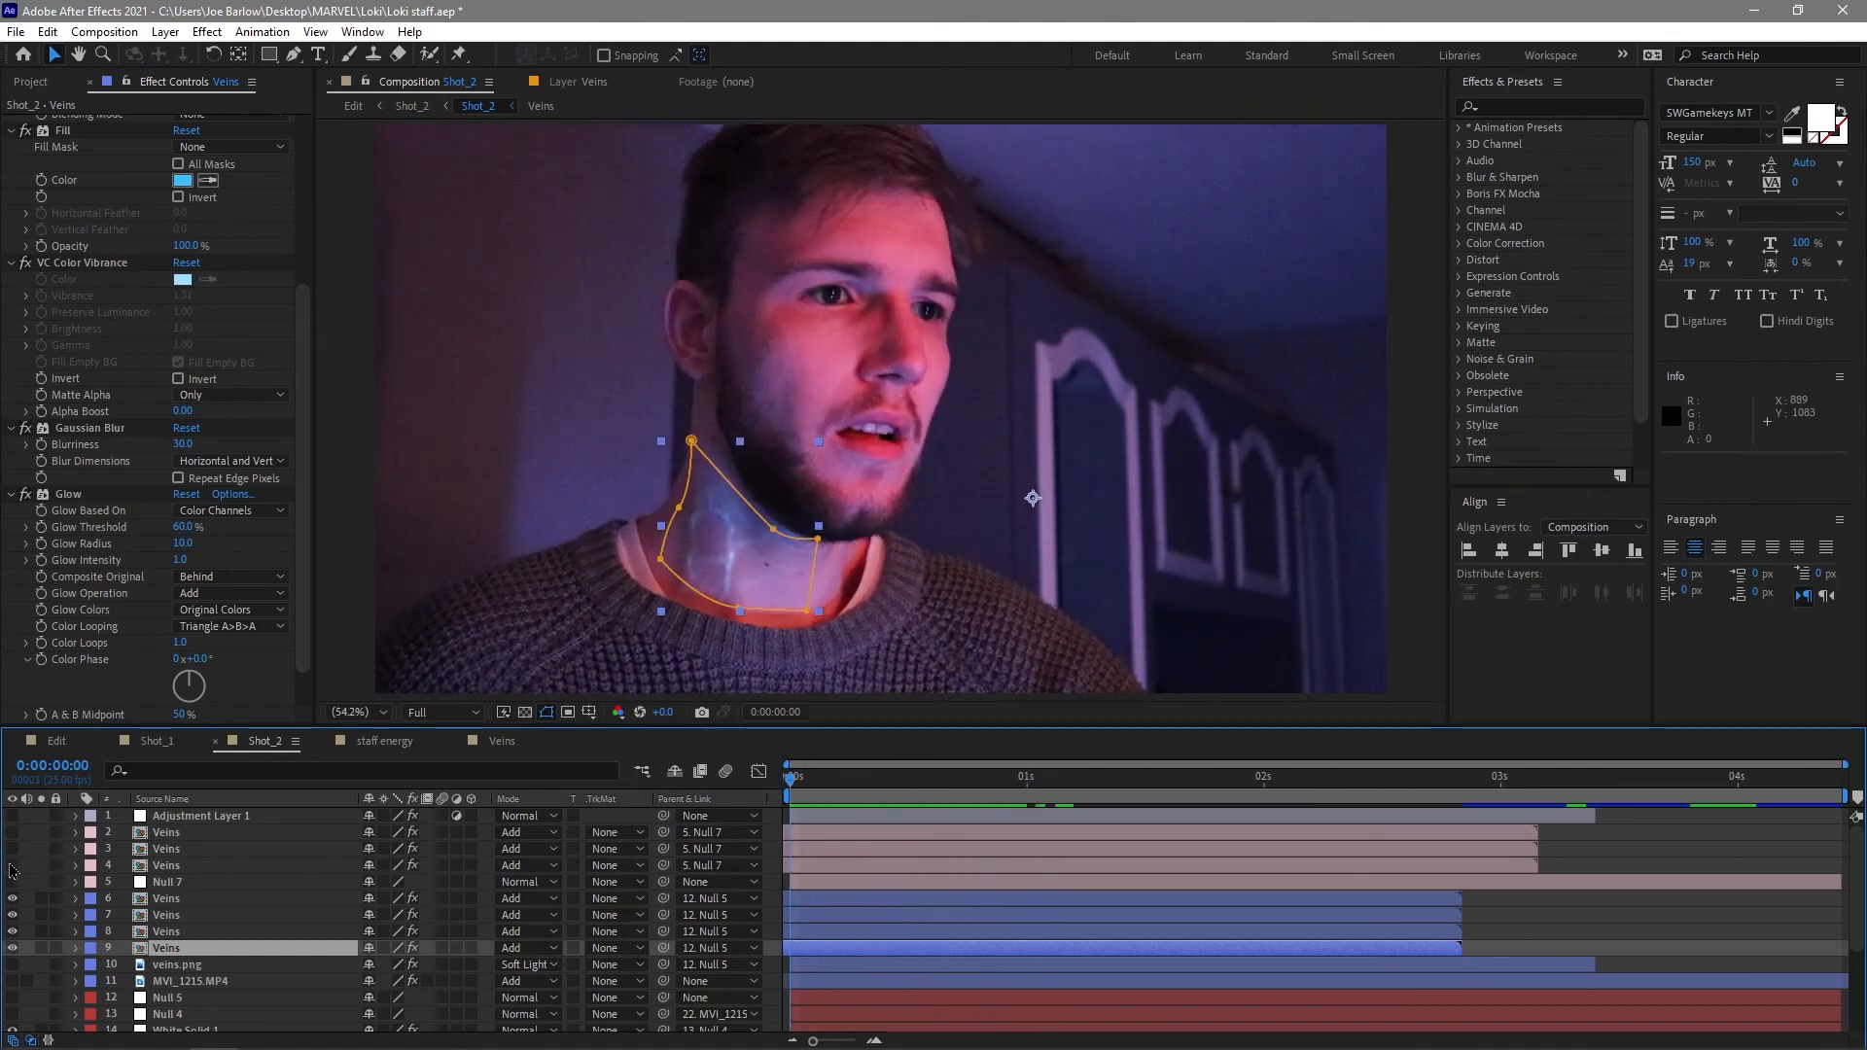
# Turn on the cheek Veins layer, scrub ahead to watch it, and look inside the lightning-based Veins precomp.
pyautogui.click(167, 830)
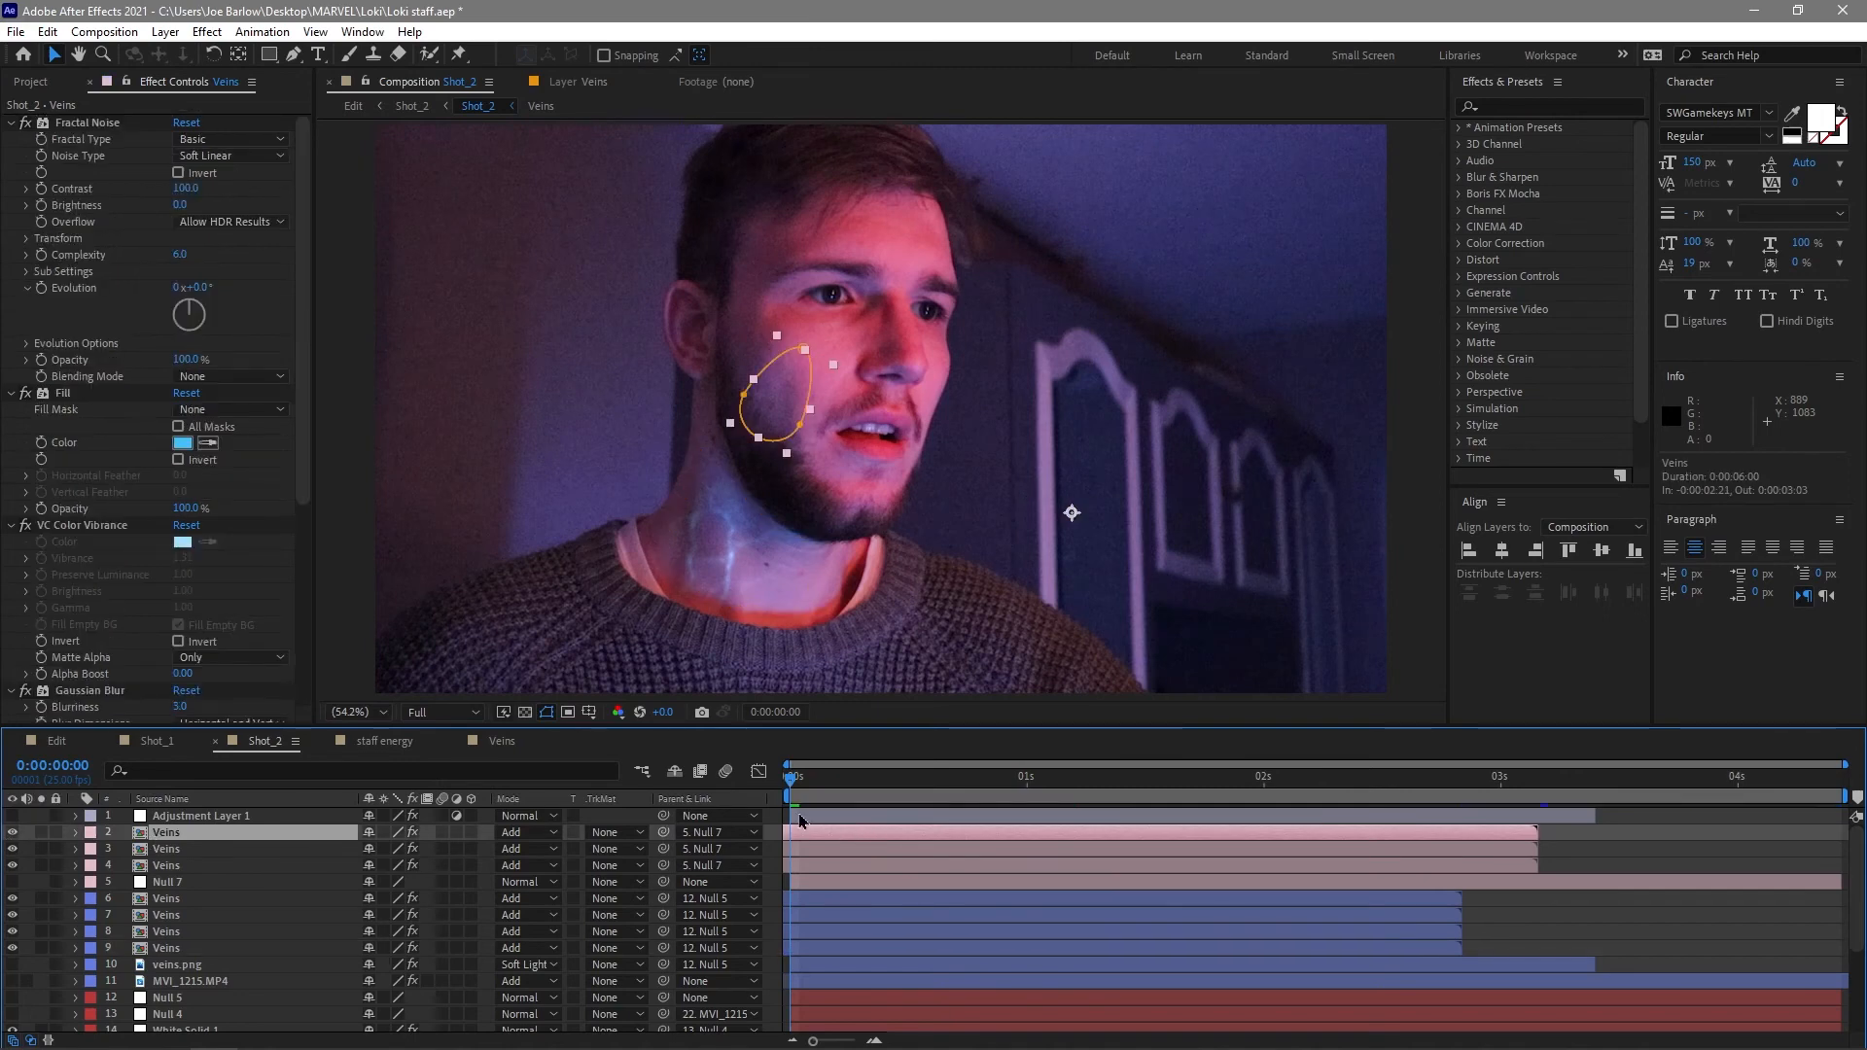
pyautogui.click(1009, 776)
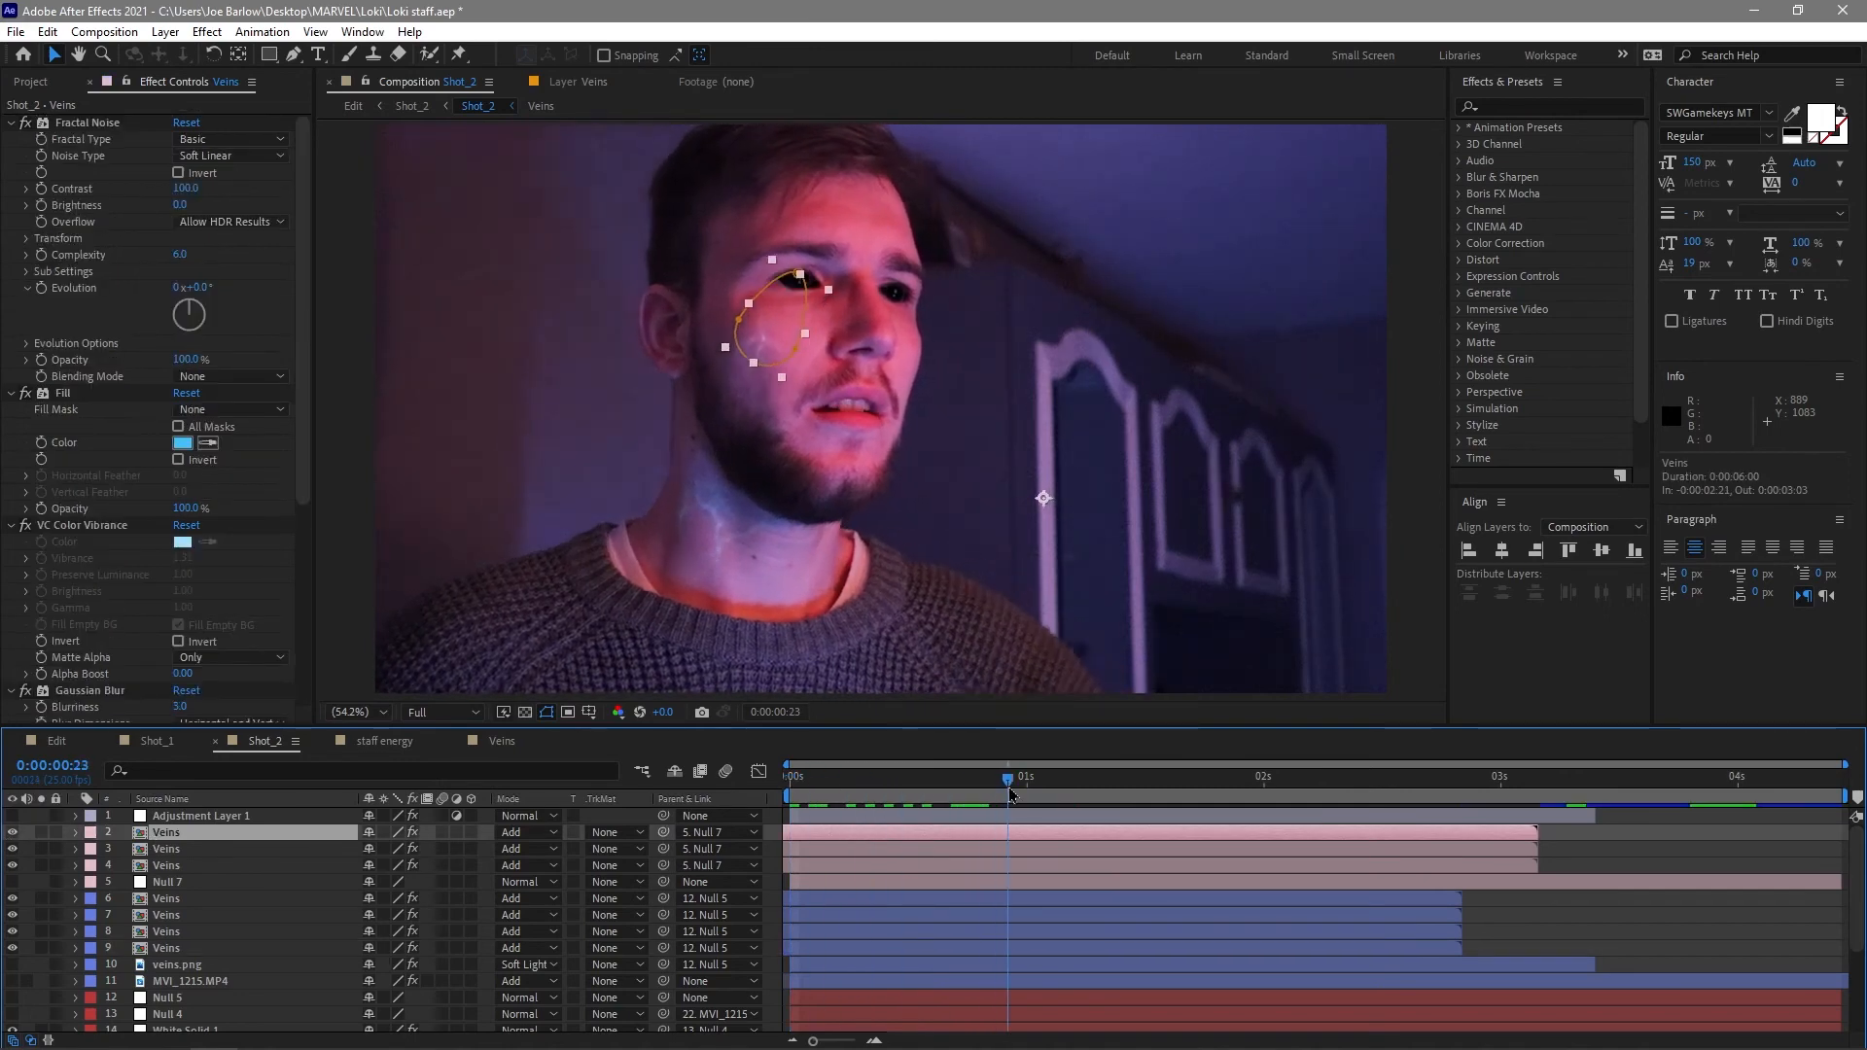
pyautogui.click(1042, 776)
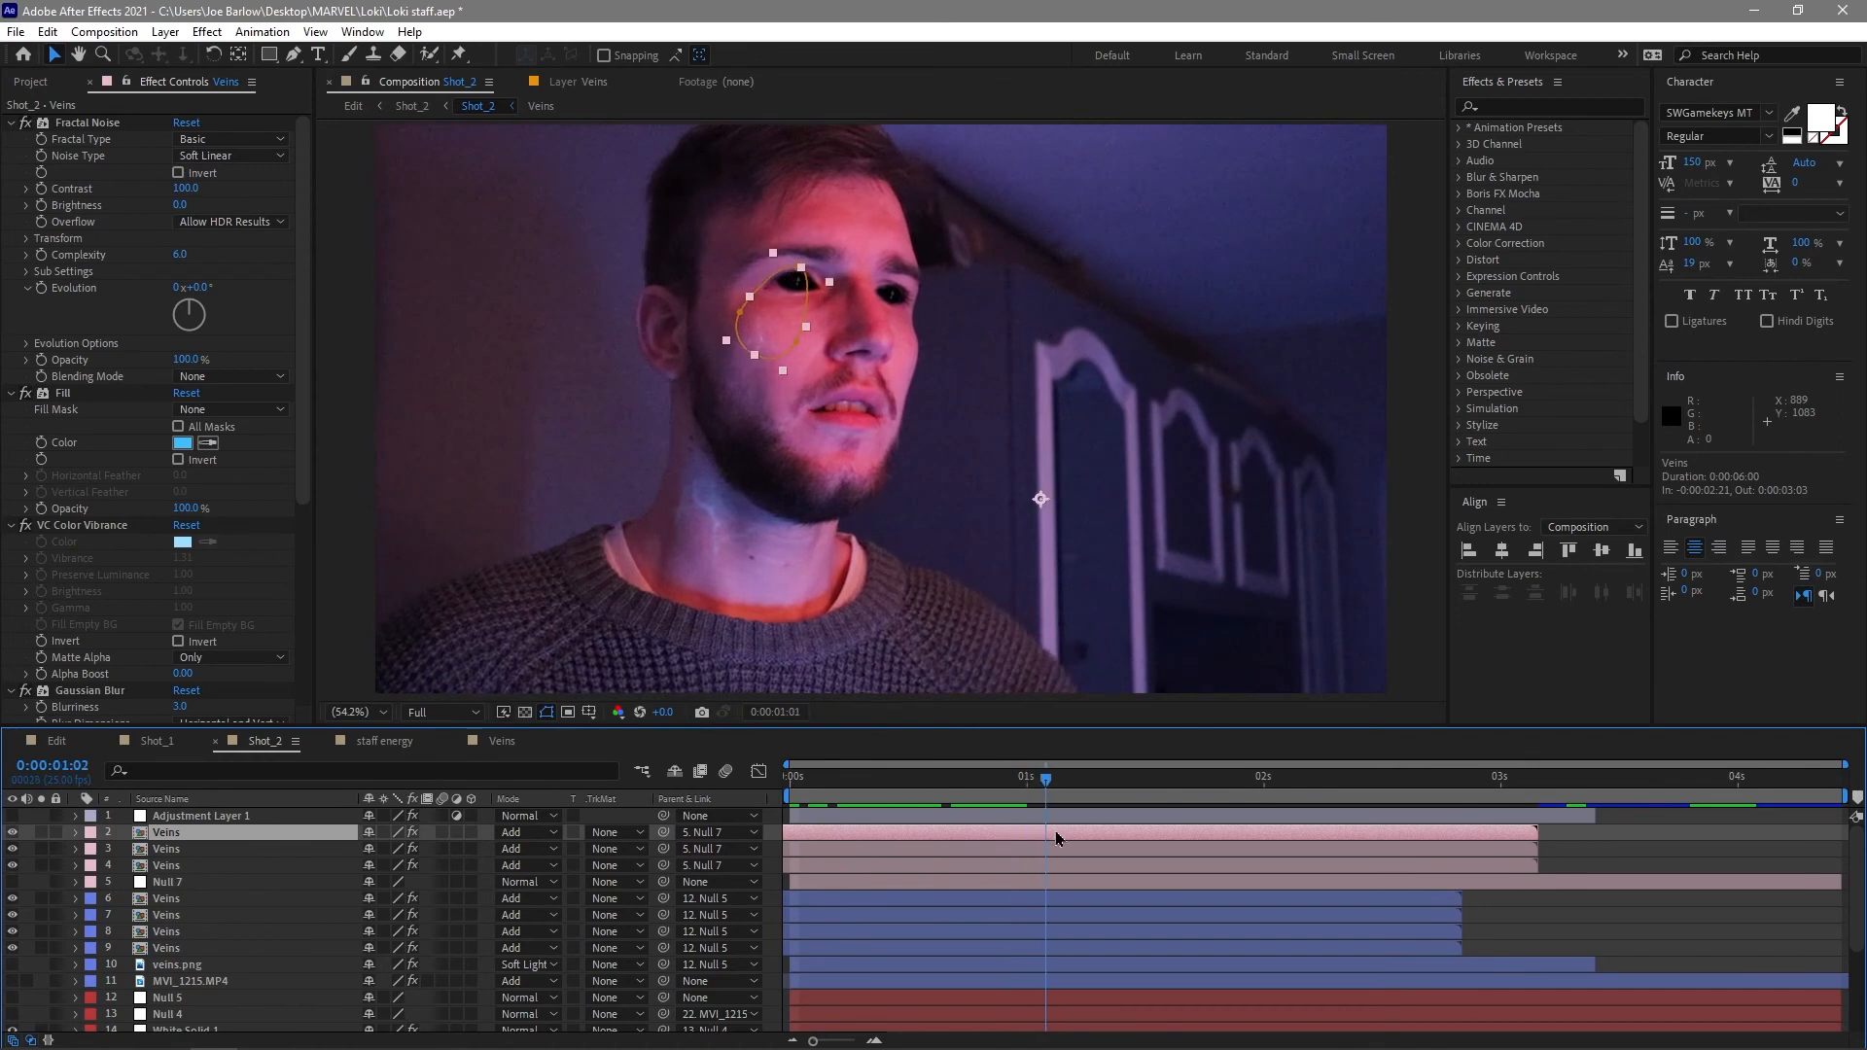
pyautogui.click(825, 776)
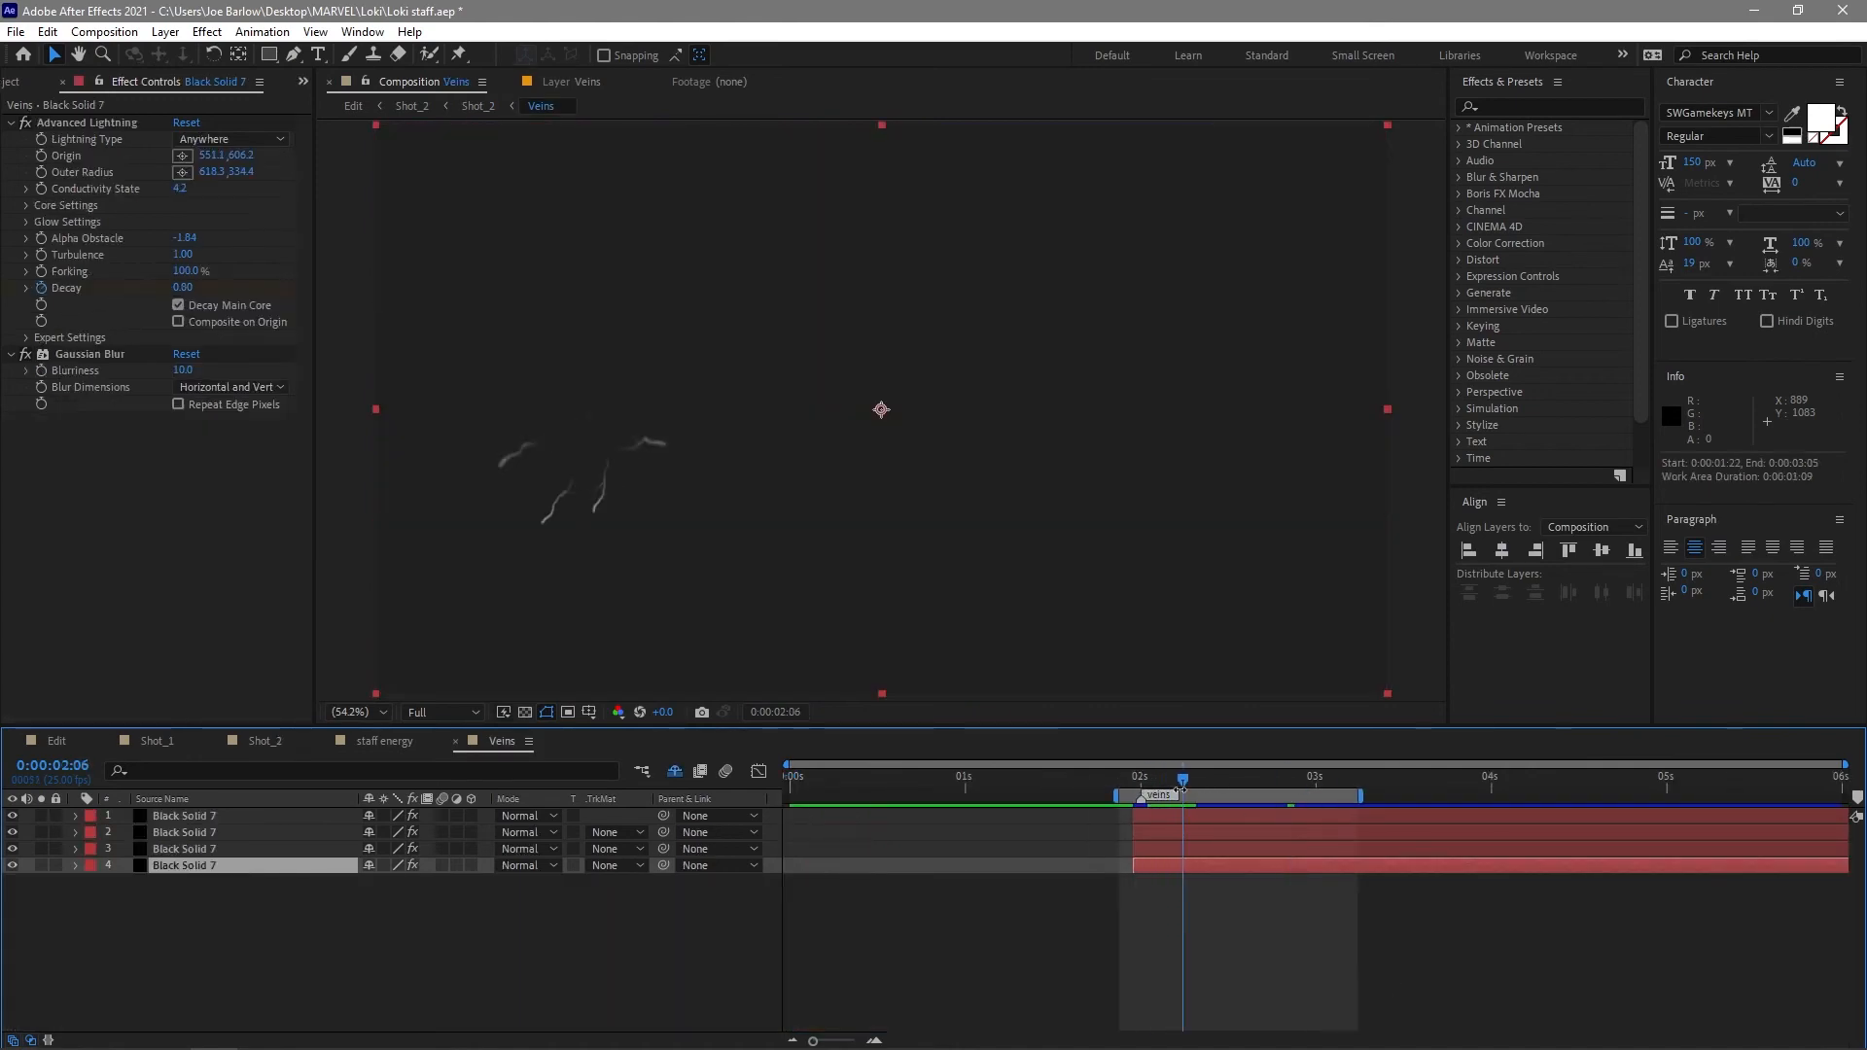
# Go back to Shot_2, review its layers, then switch to the Shot_1 composition with the glowing staff.
pyautogui.click(268, 741)
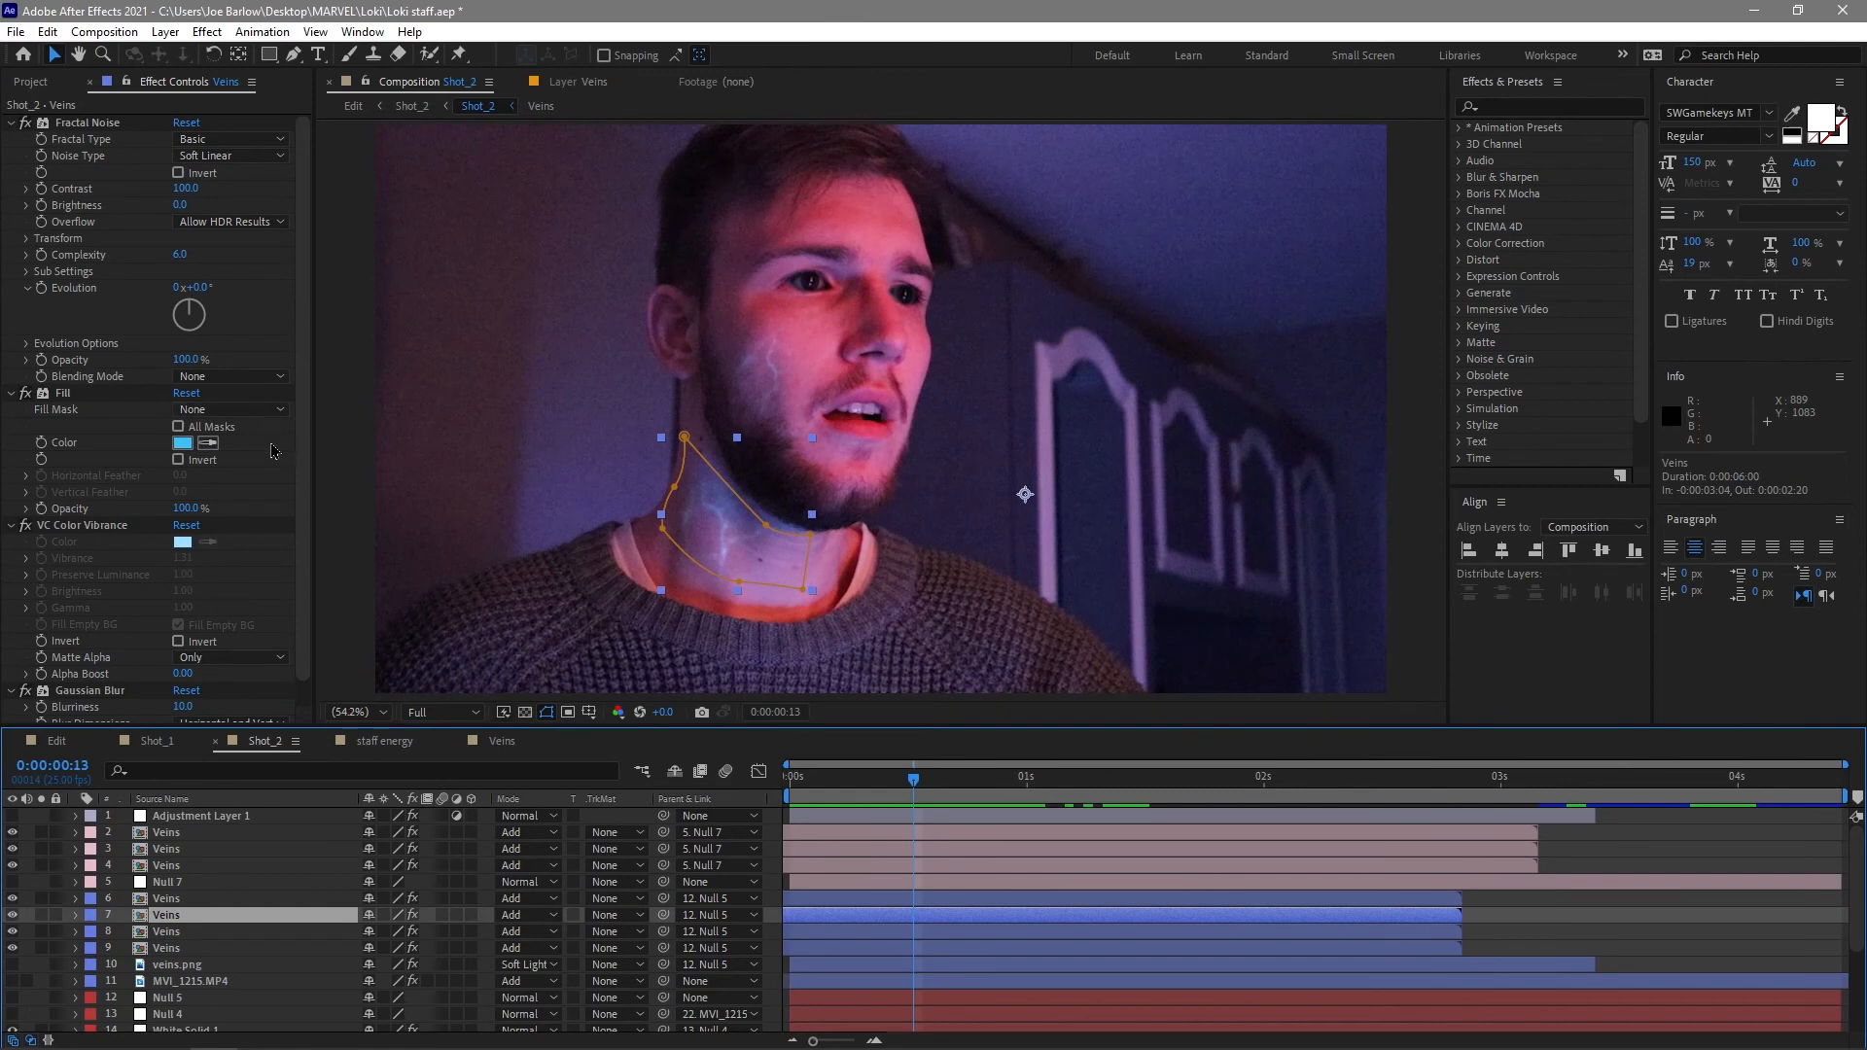
pyautogui.scroll(-3)
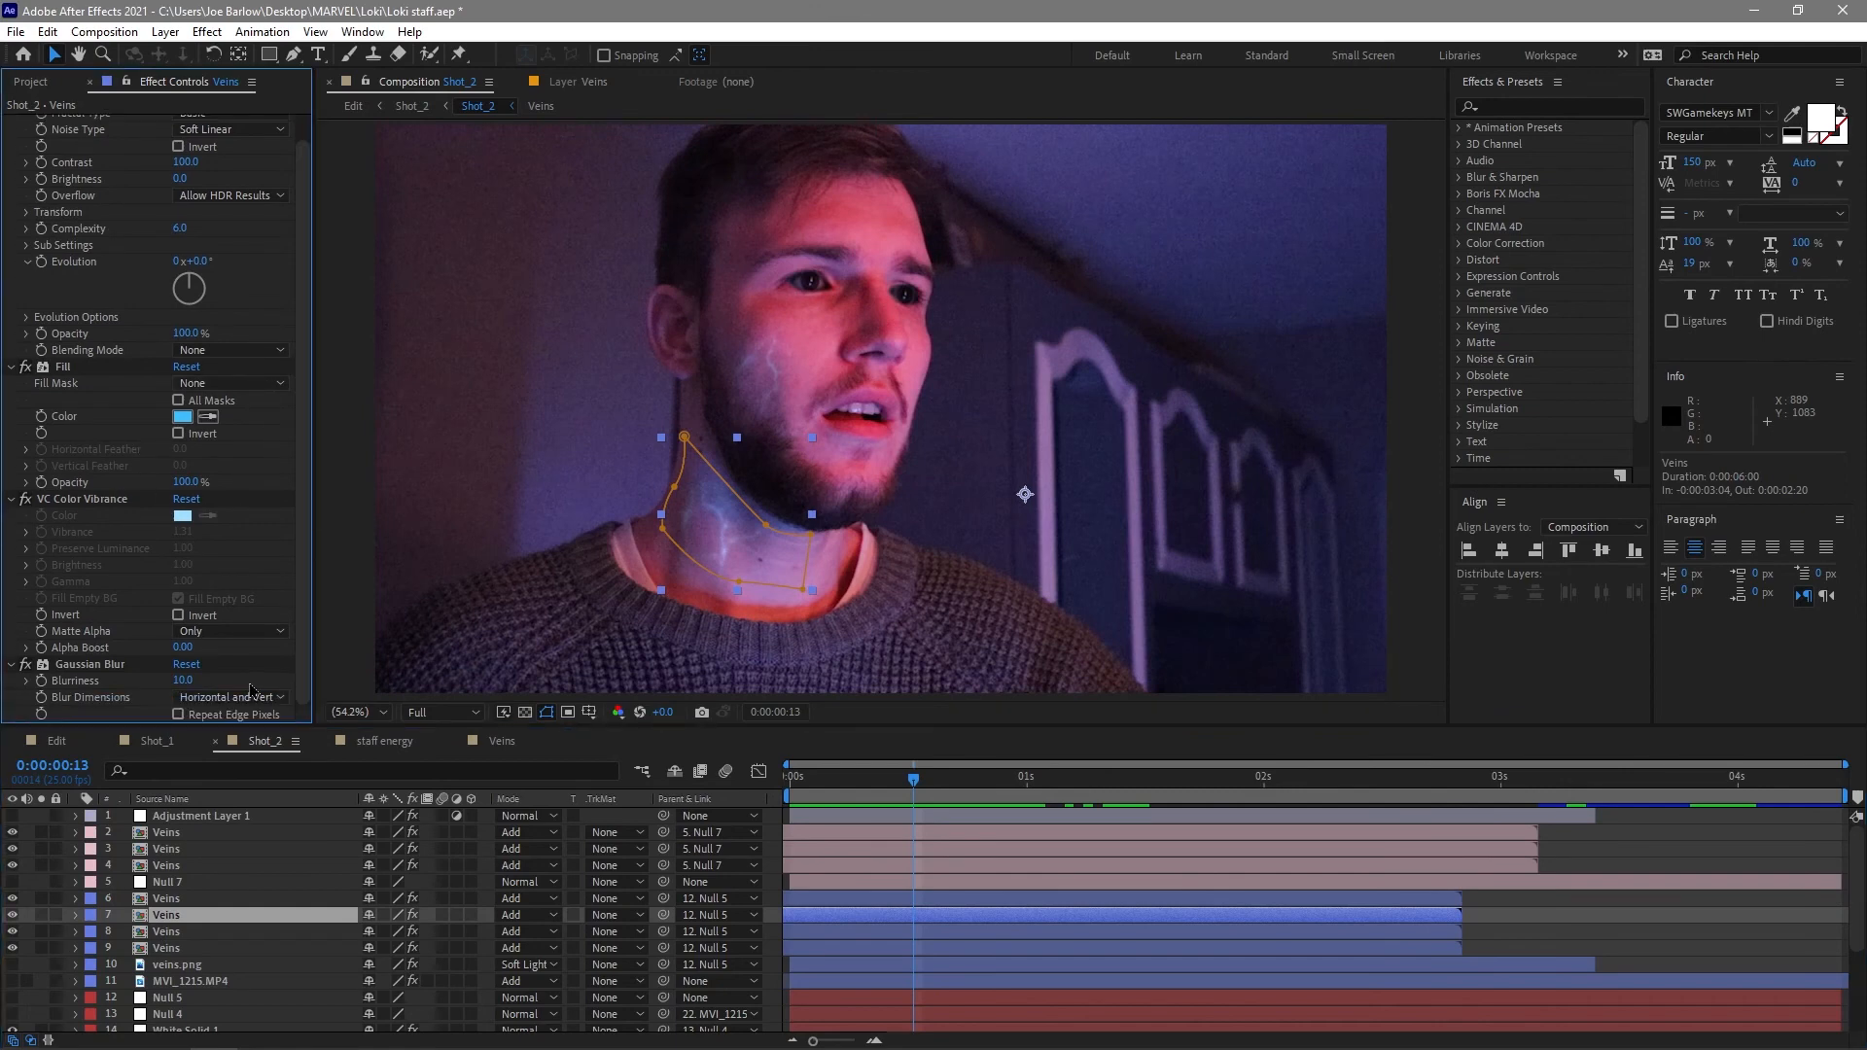
pyautogui.moveTo(150, 751)
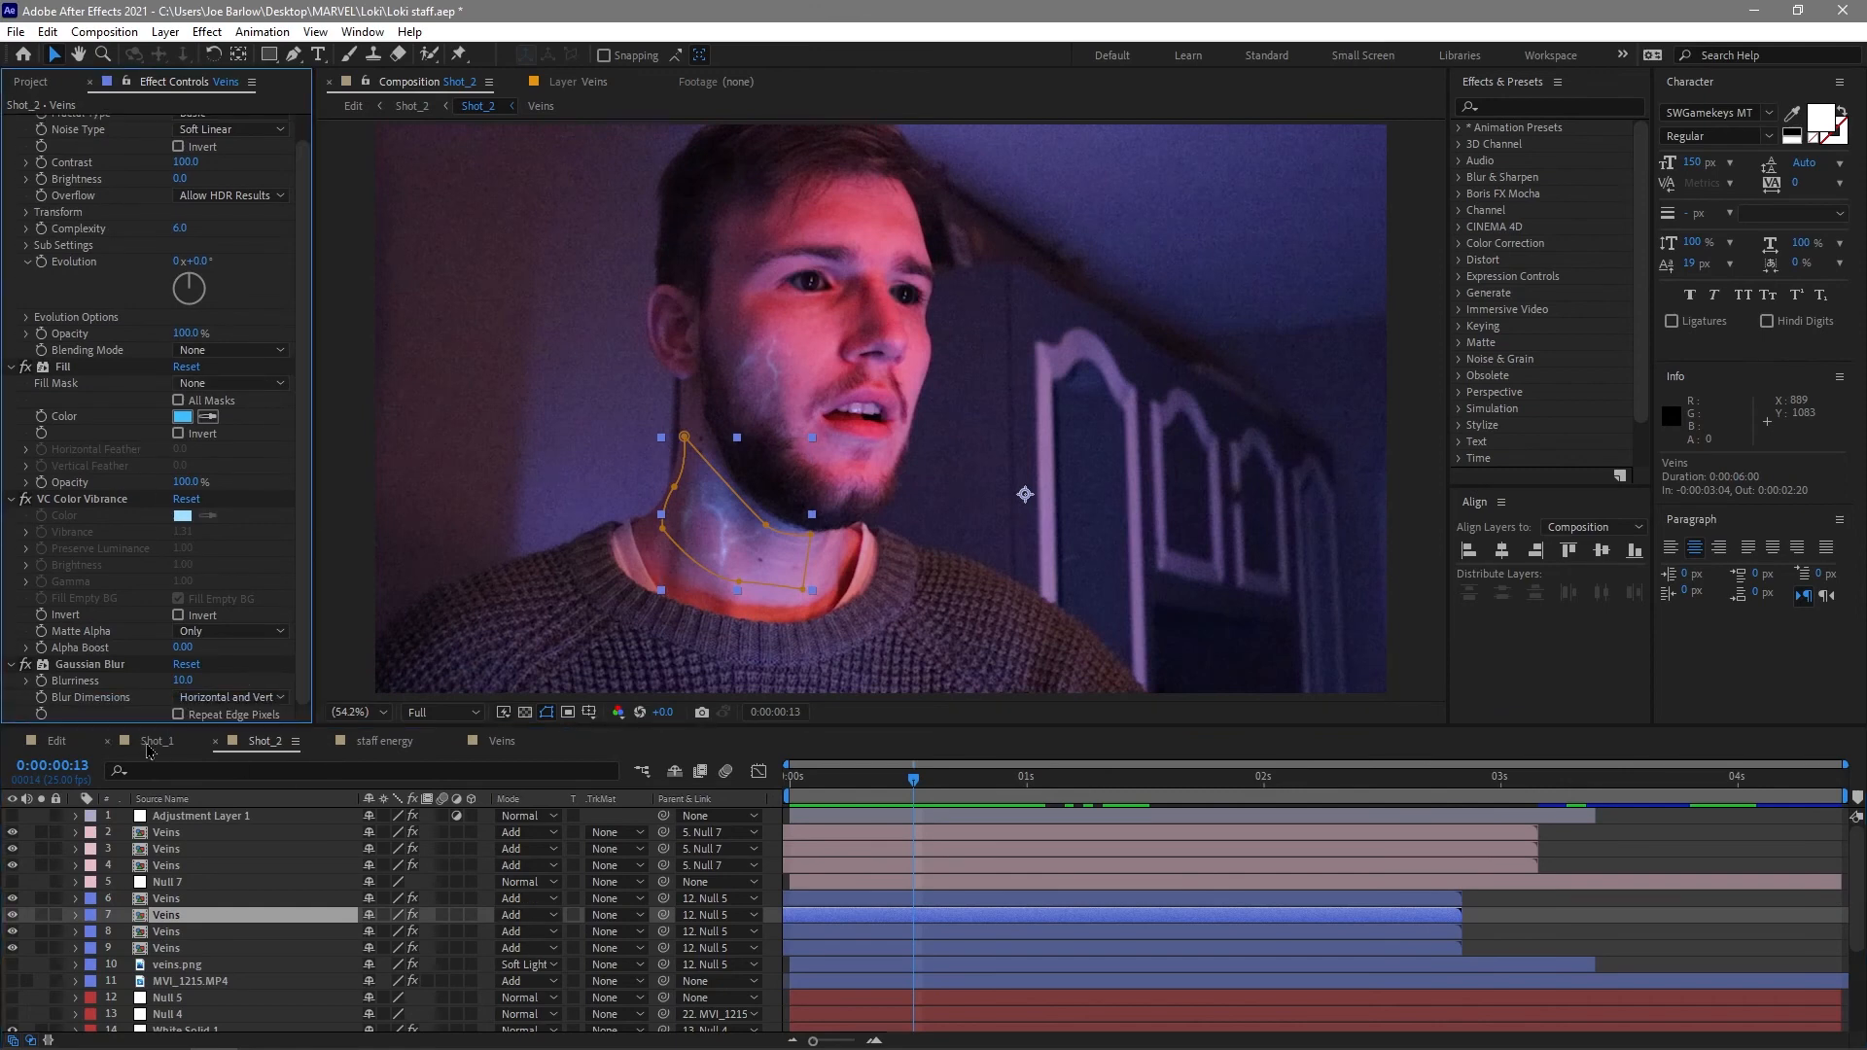
pyautogui.click(156, 739)
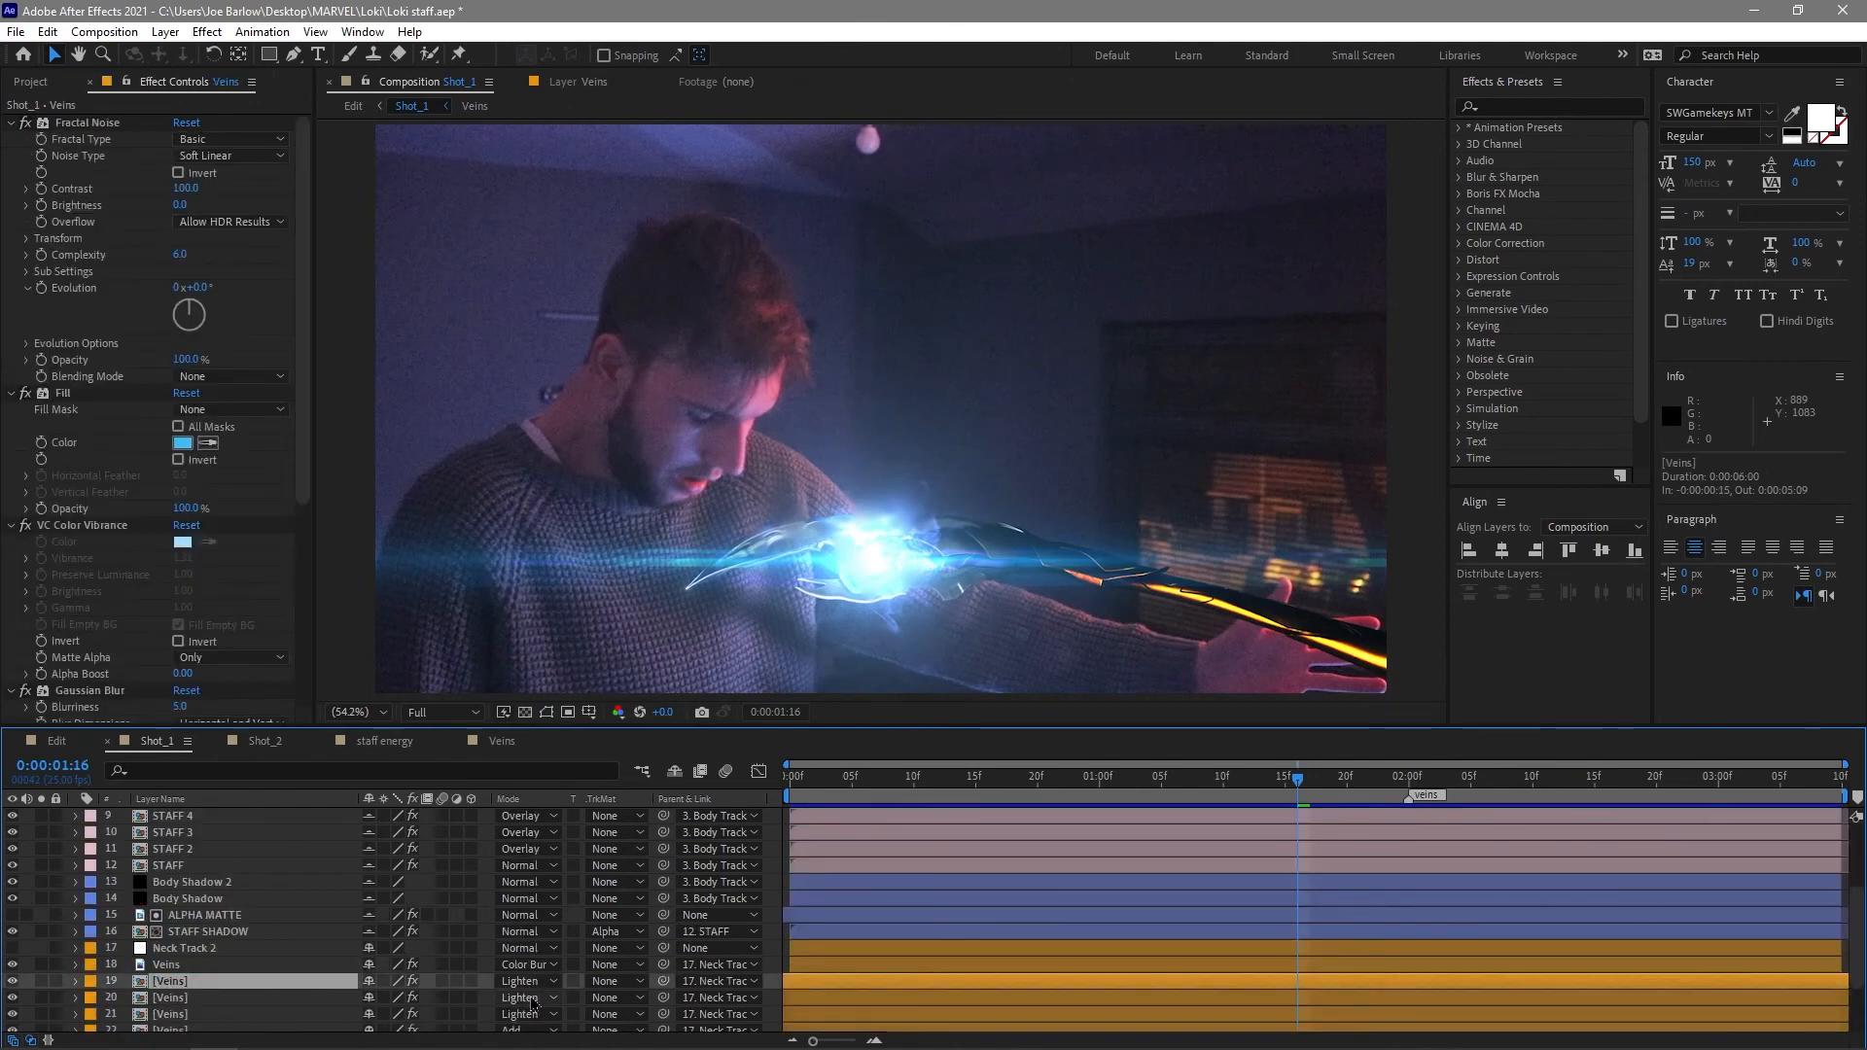
# Return to Shot_2 and select the MVI_1215.MP4 footage to show its Curves brightening and mask keyframes.
pyautogui.click(260, 741)
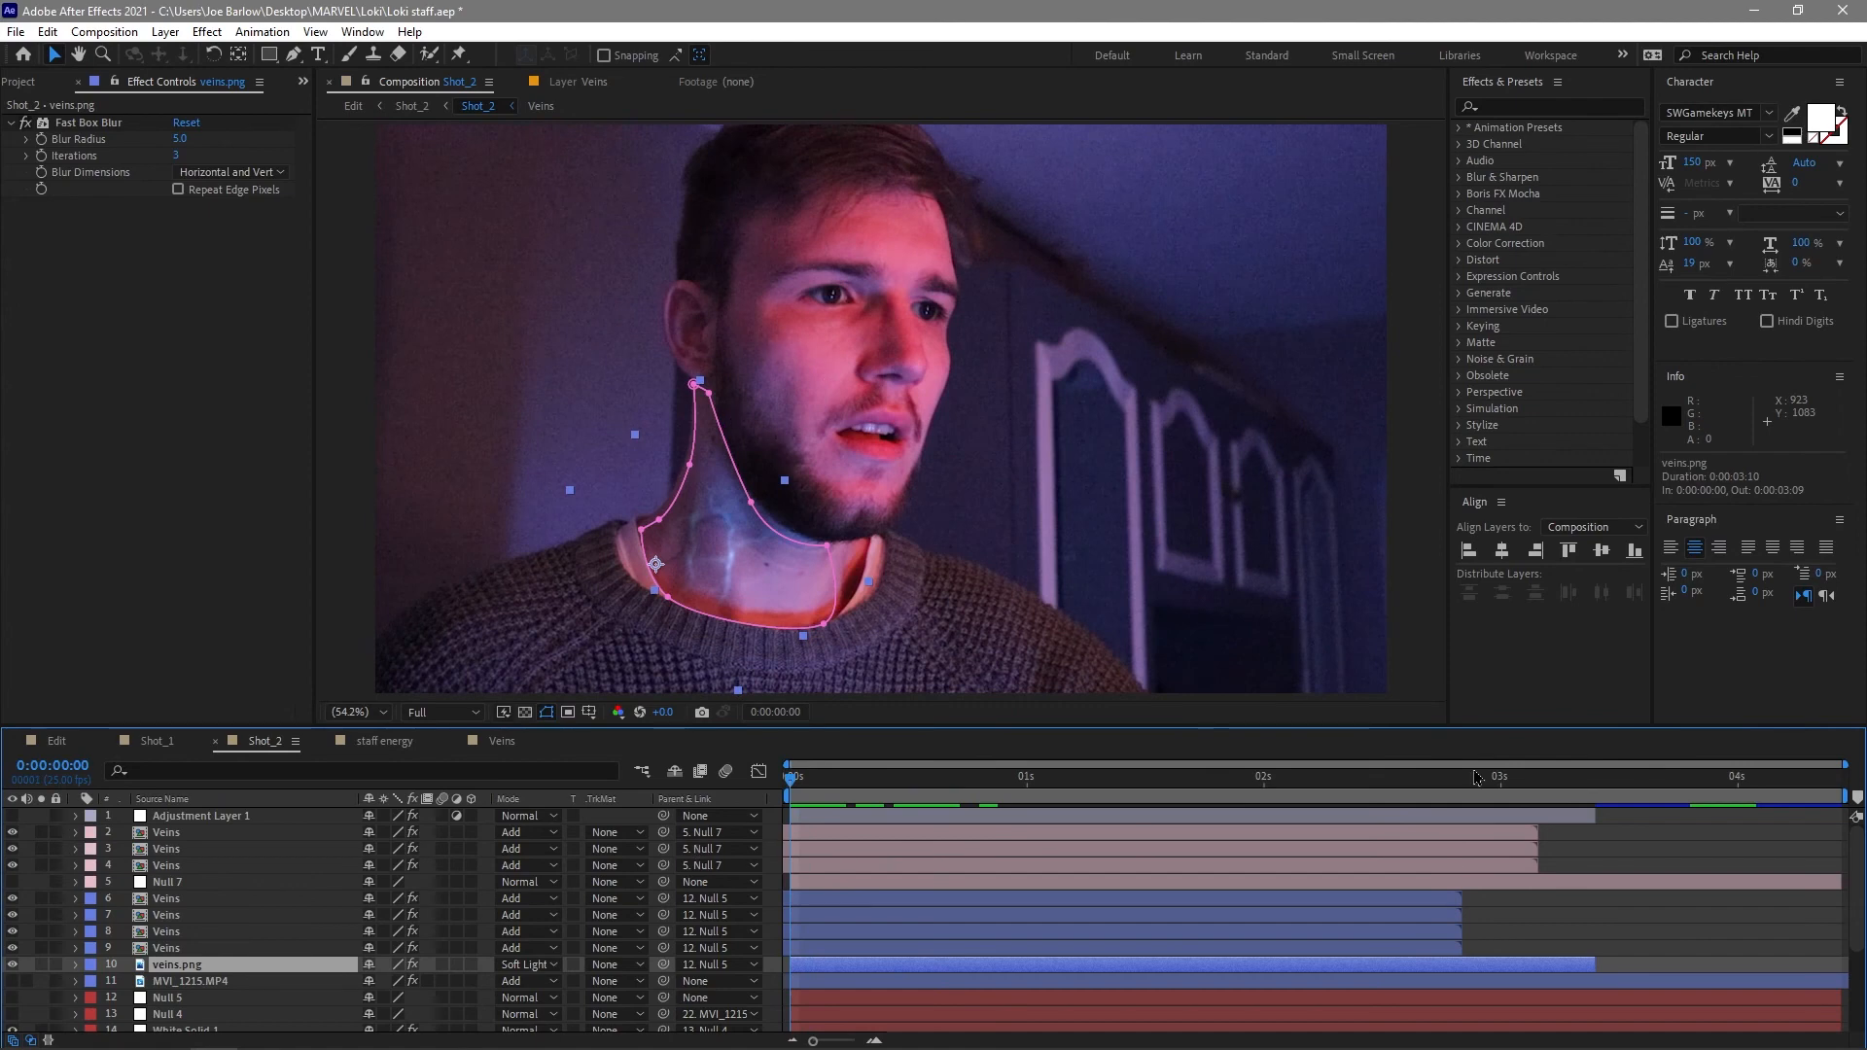
pyautogui.moveTo(1610, 947)
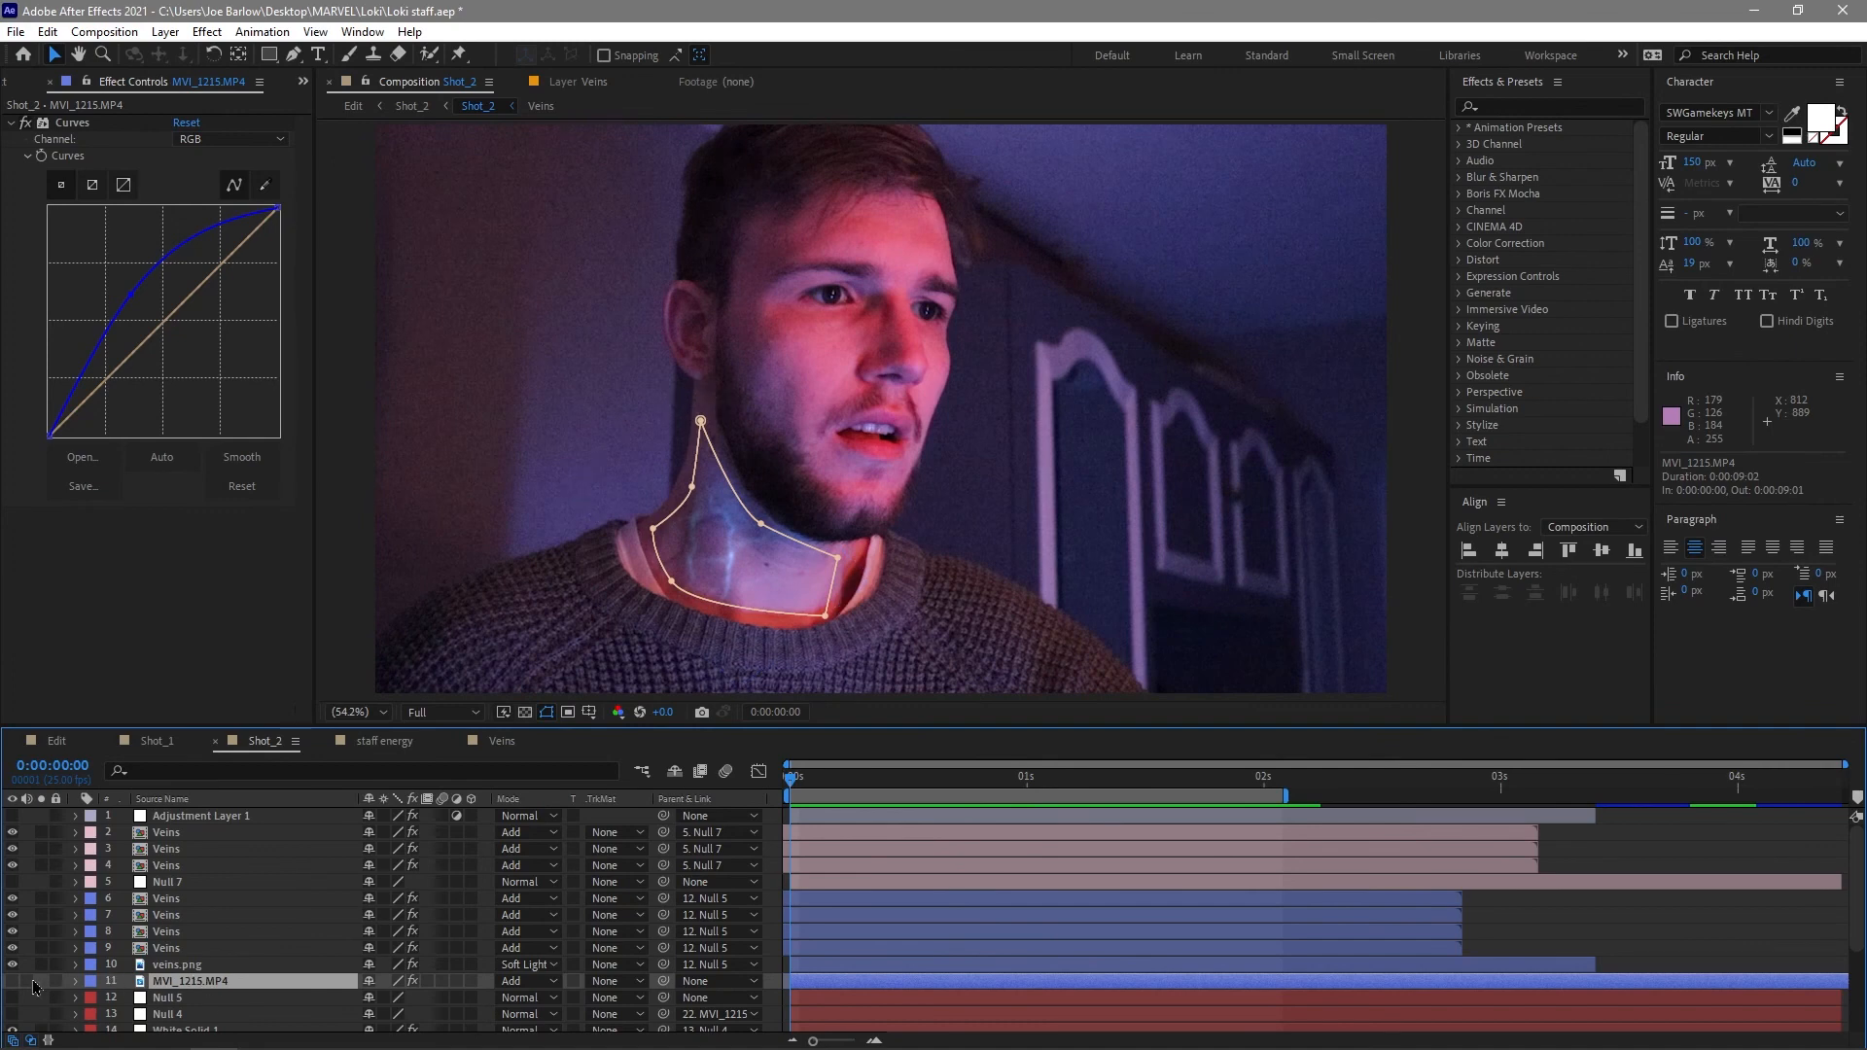
pyautogui.click(72, 980)
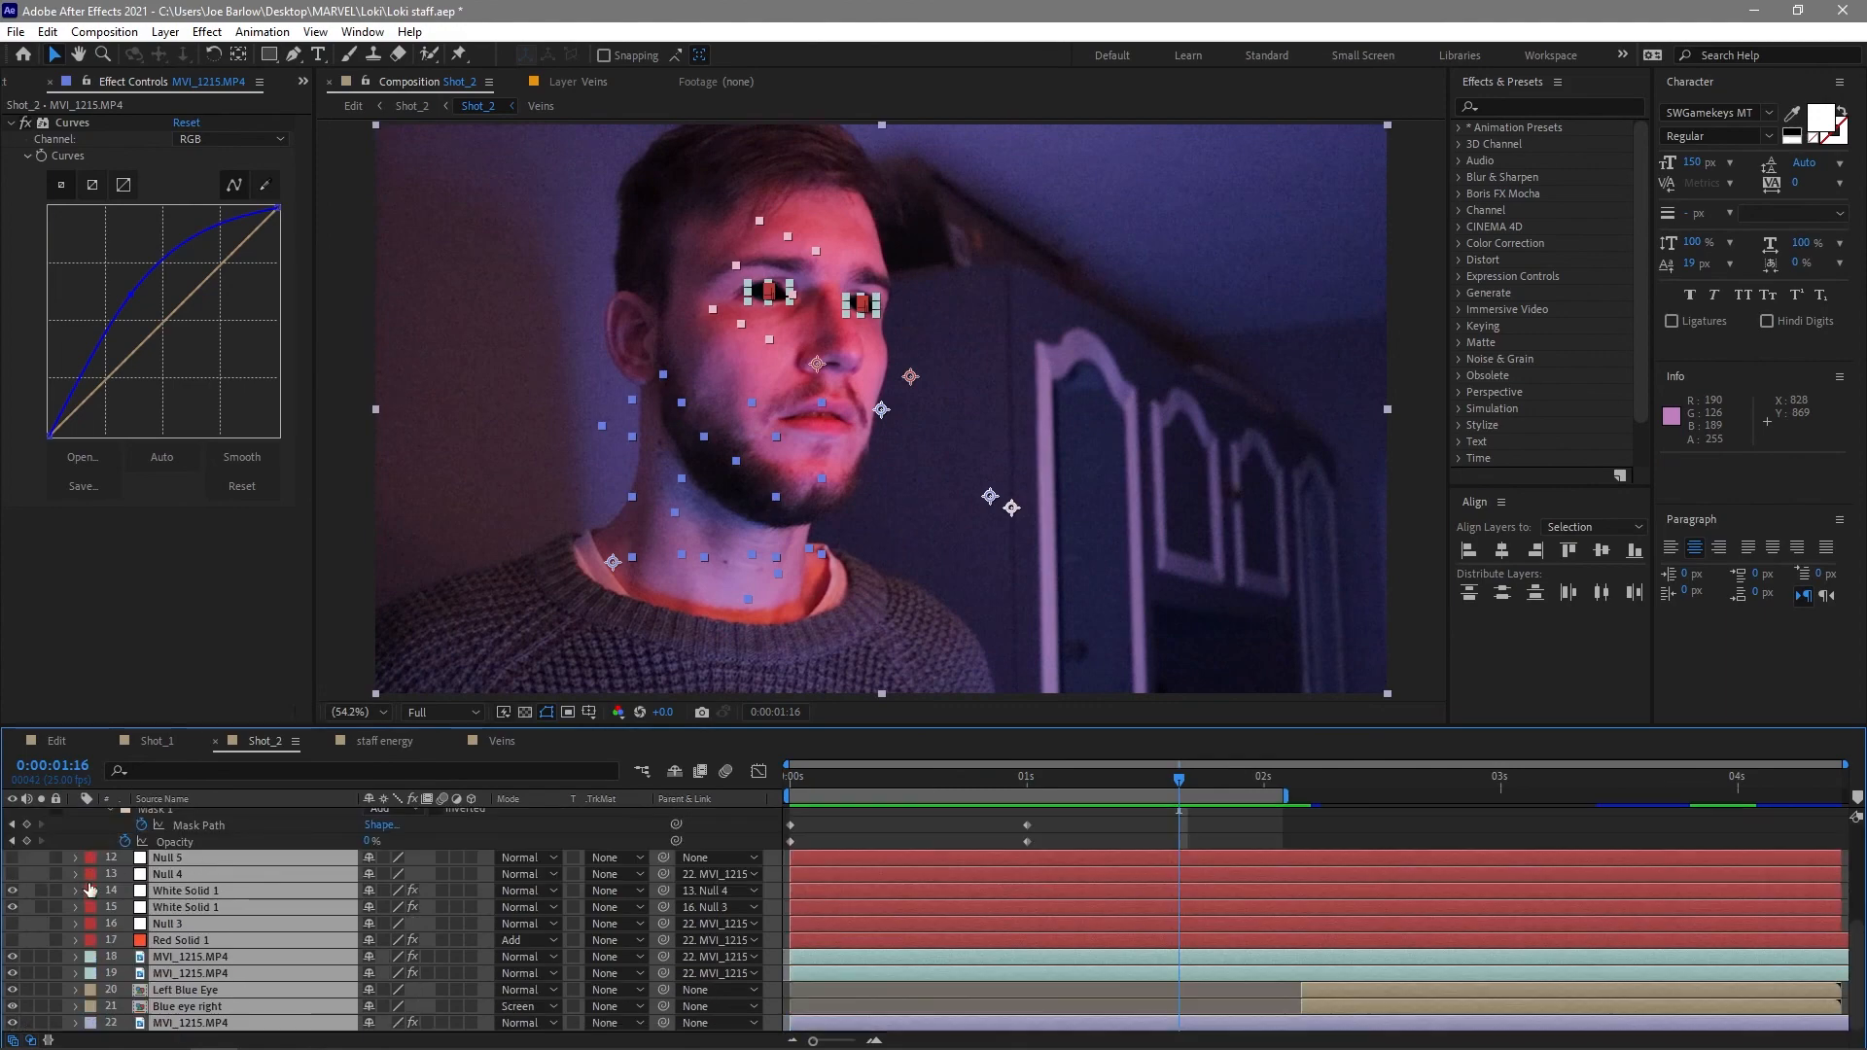
# Make the Red Solid 1 flare layer visible so a blue glow lights the frame bottom, back at the shot start.
pyautogui.click(179, 939)
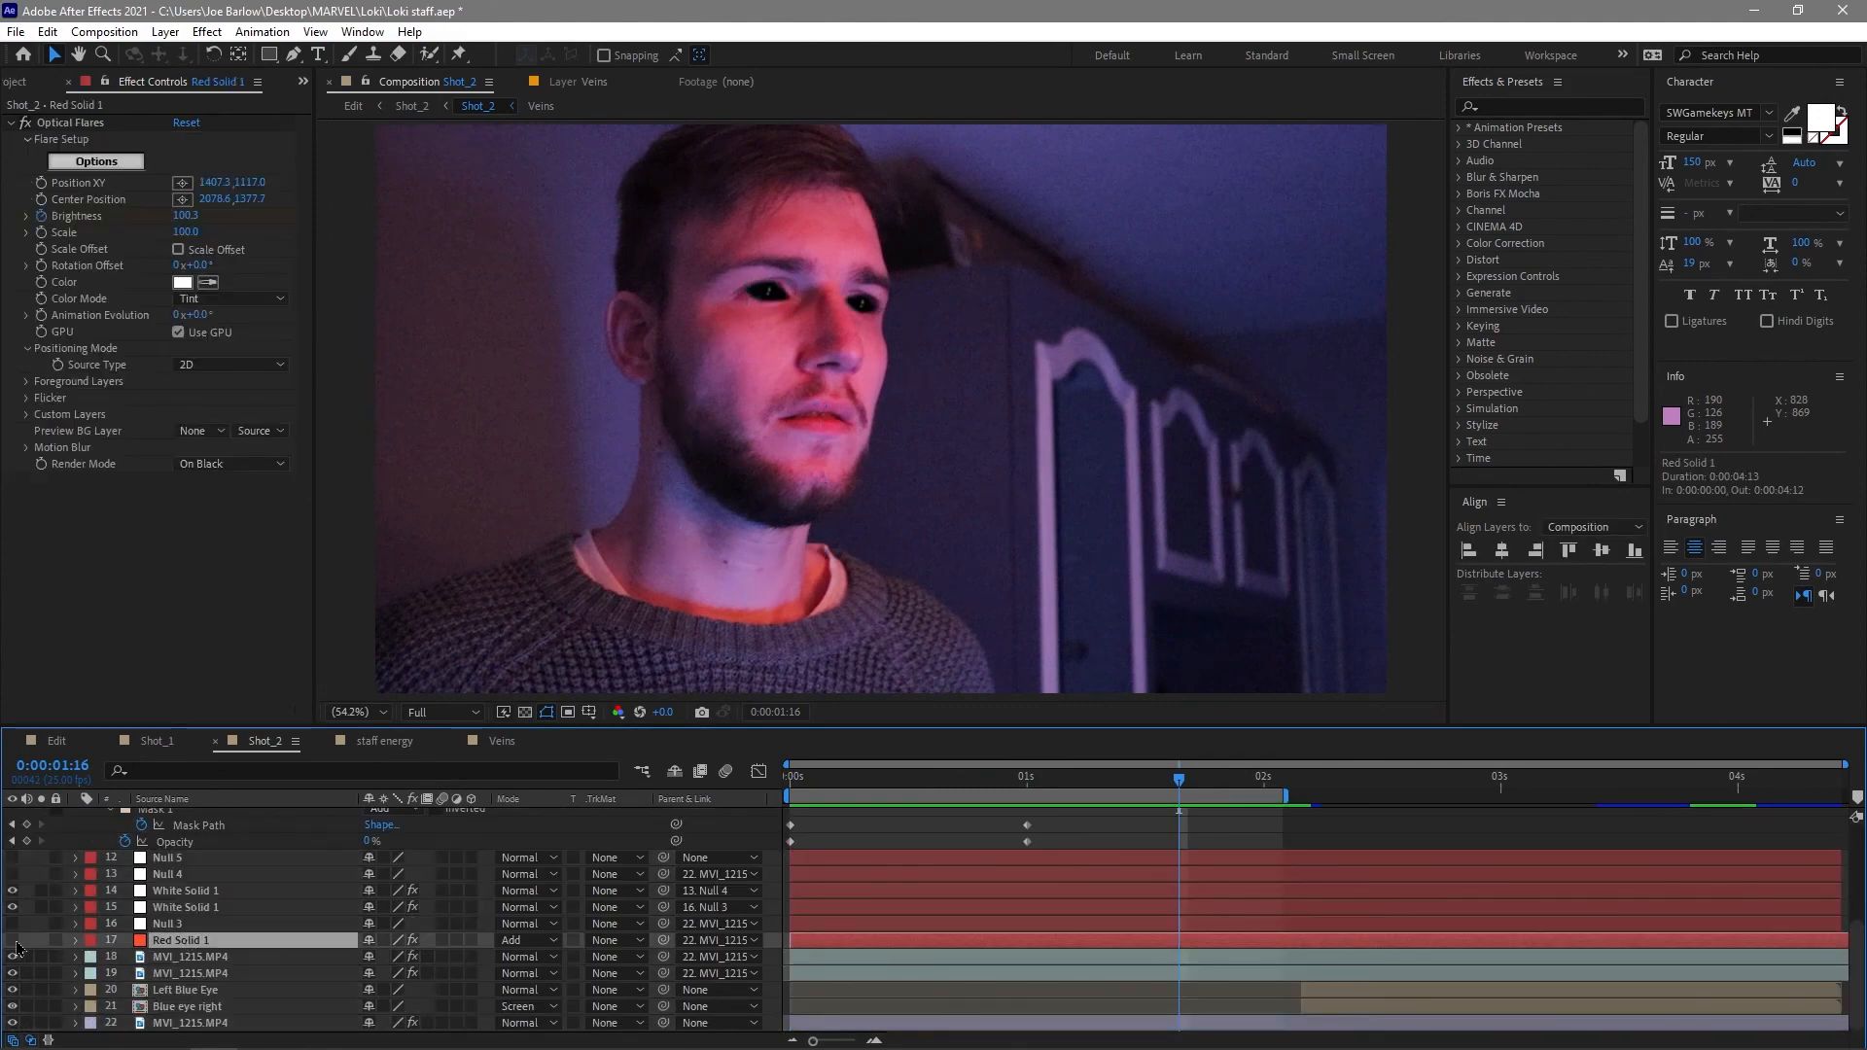
pyautogui.click(953, 778)
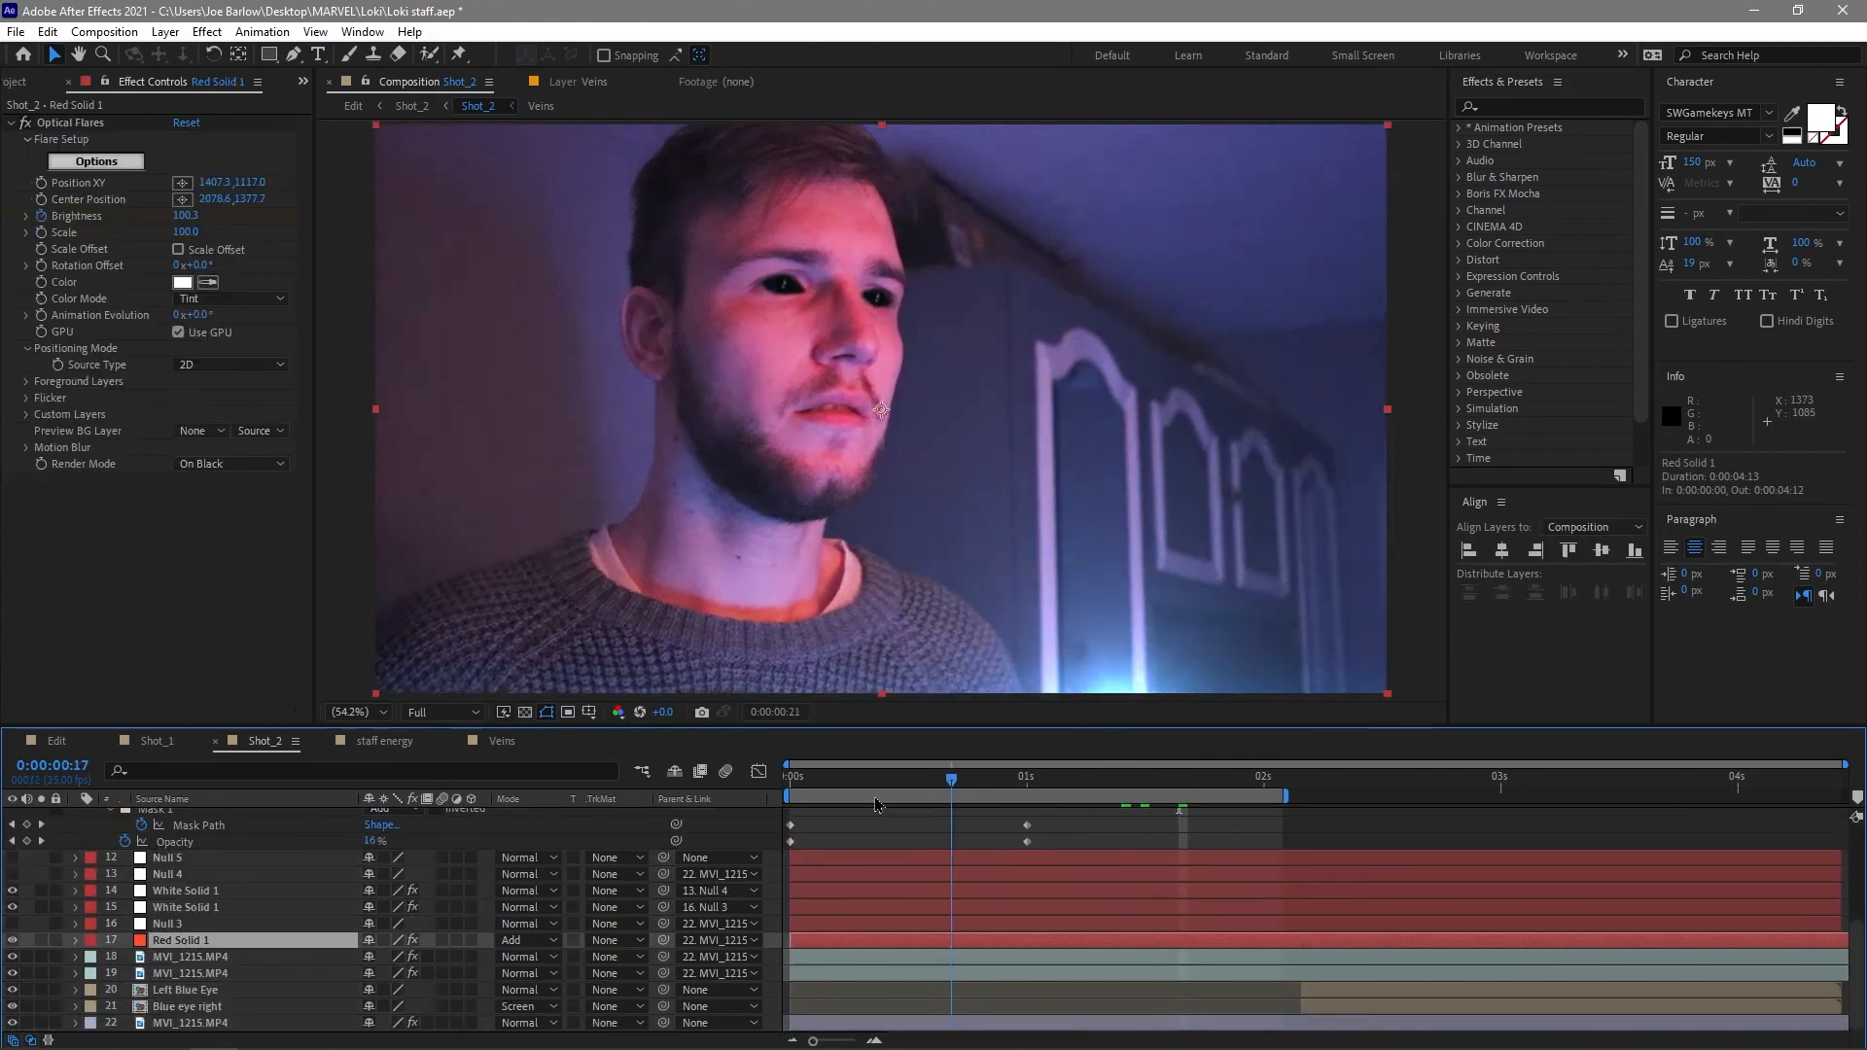
pyautogui.click(803, 778)
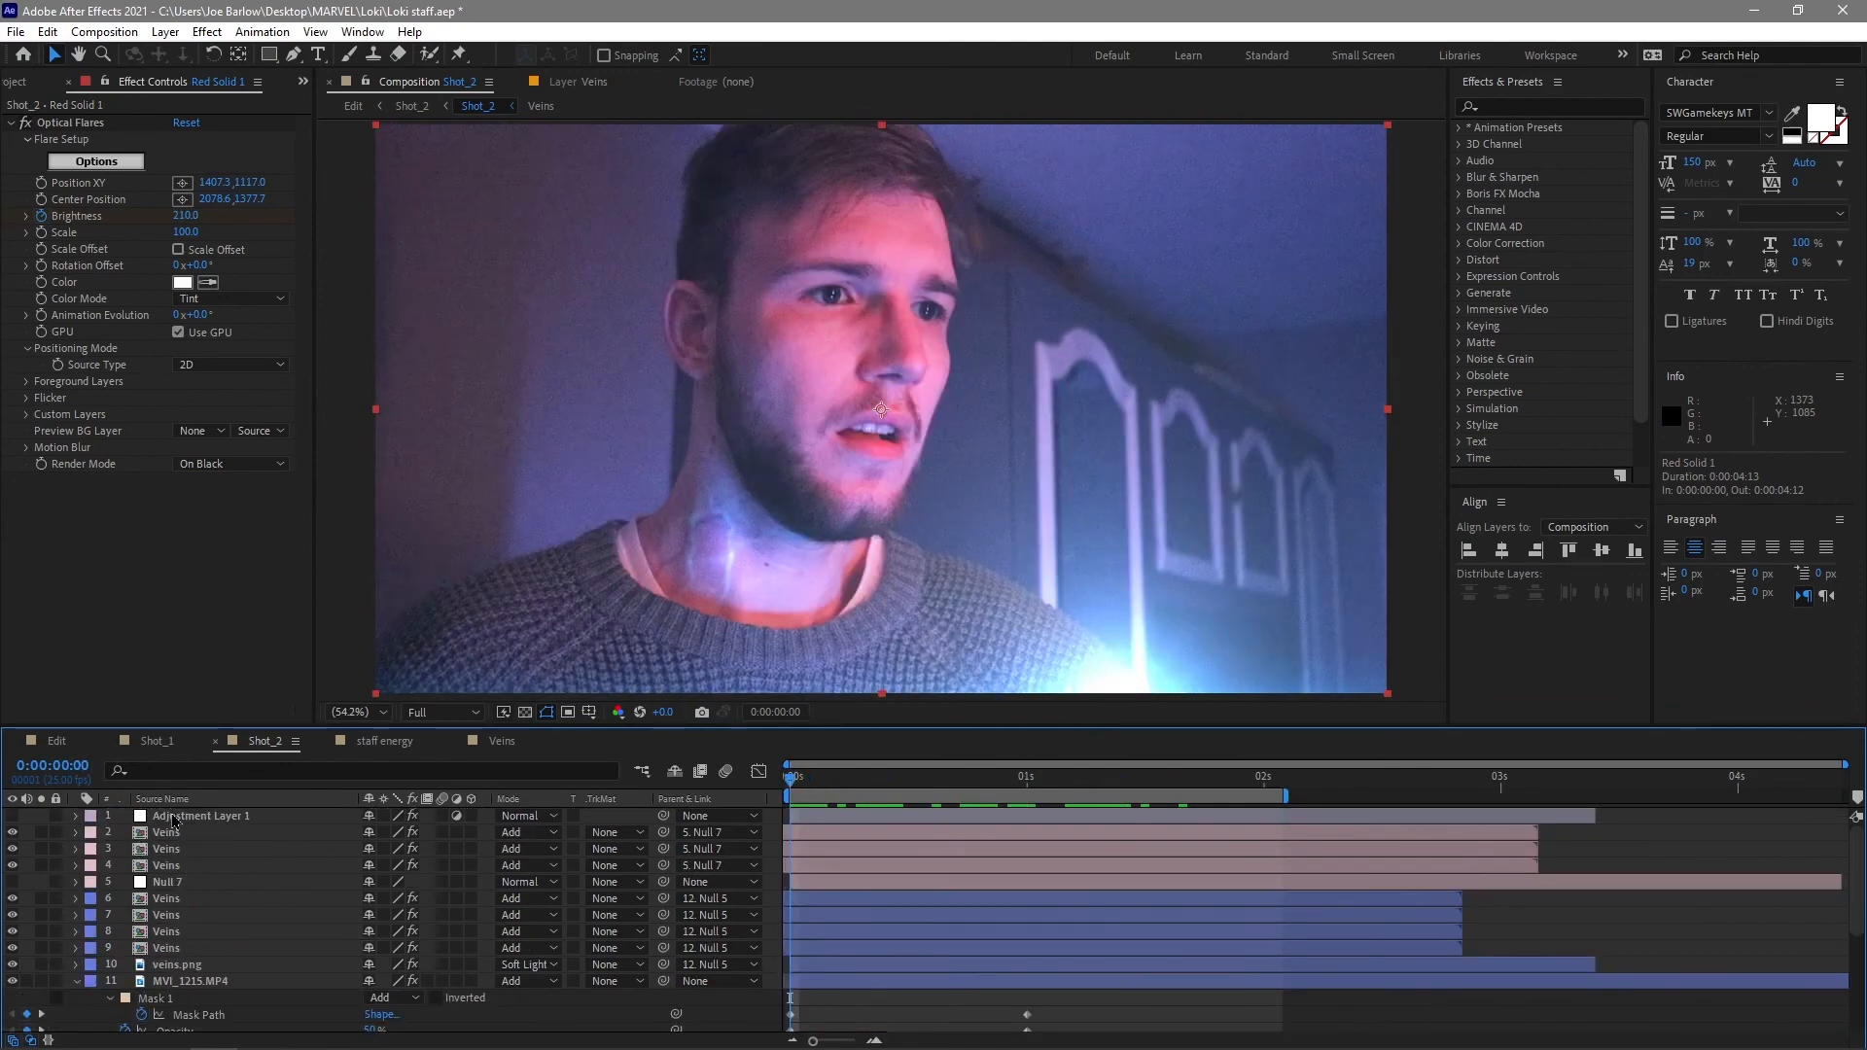
# Inspect Adjustment Layer 1's Heat Distortion and the Null 7 and Null 4 layers, then move to the Edit composition.
pyautogui.click(203, 815)
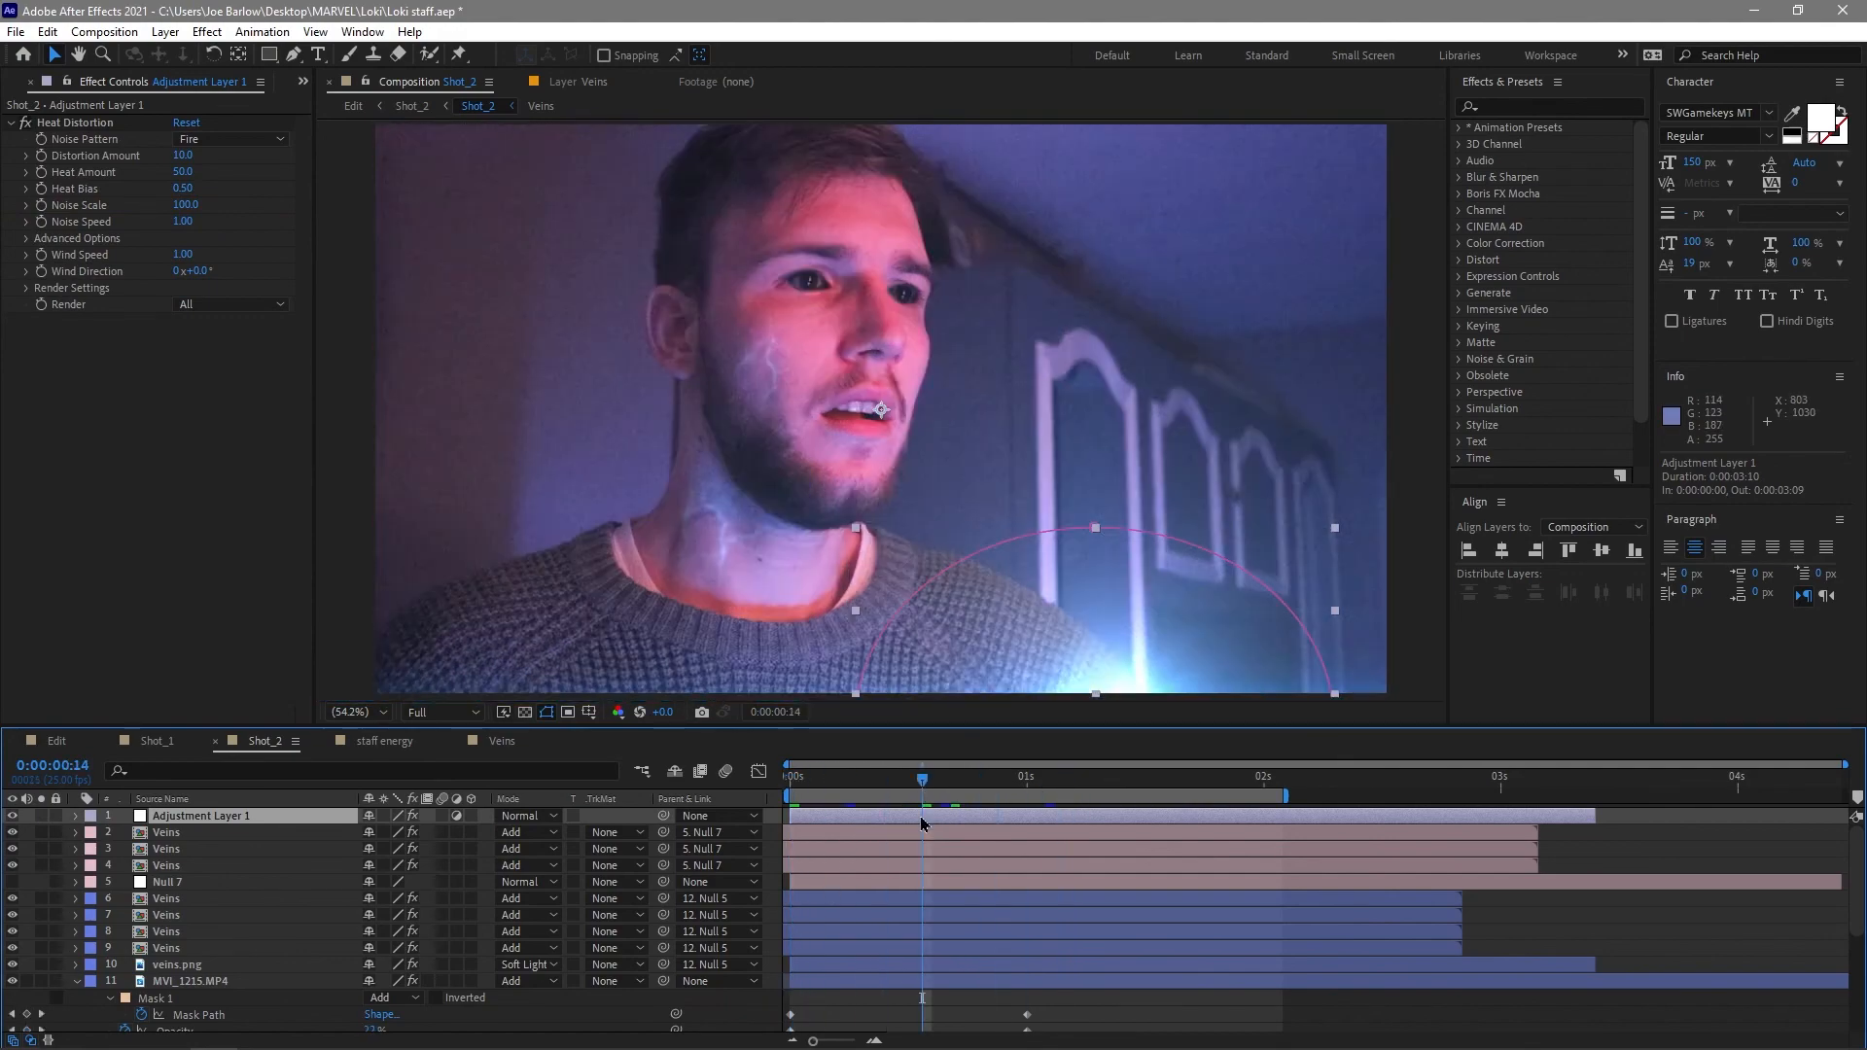
pyautogui.click(167, 881)
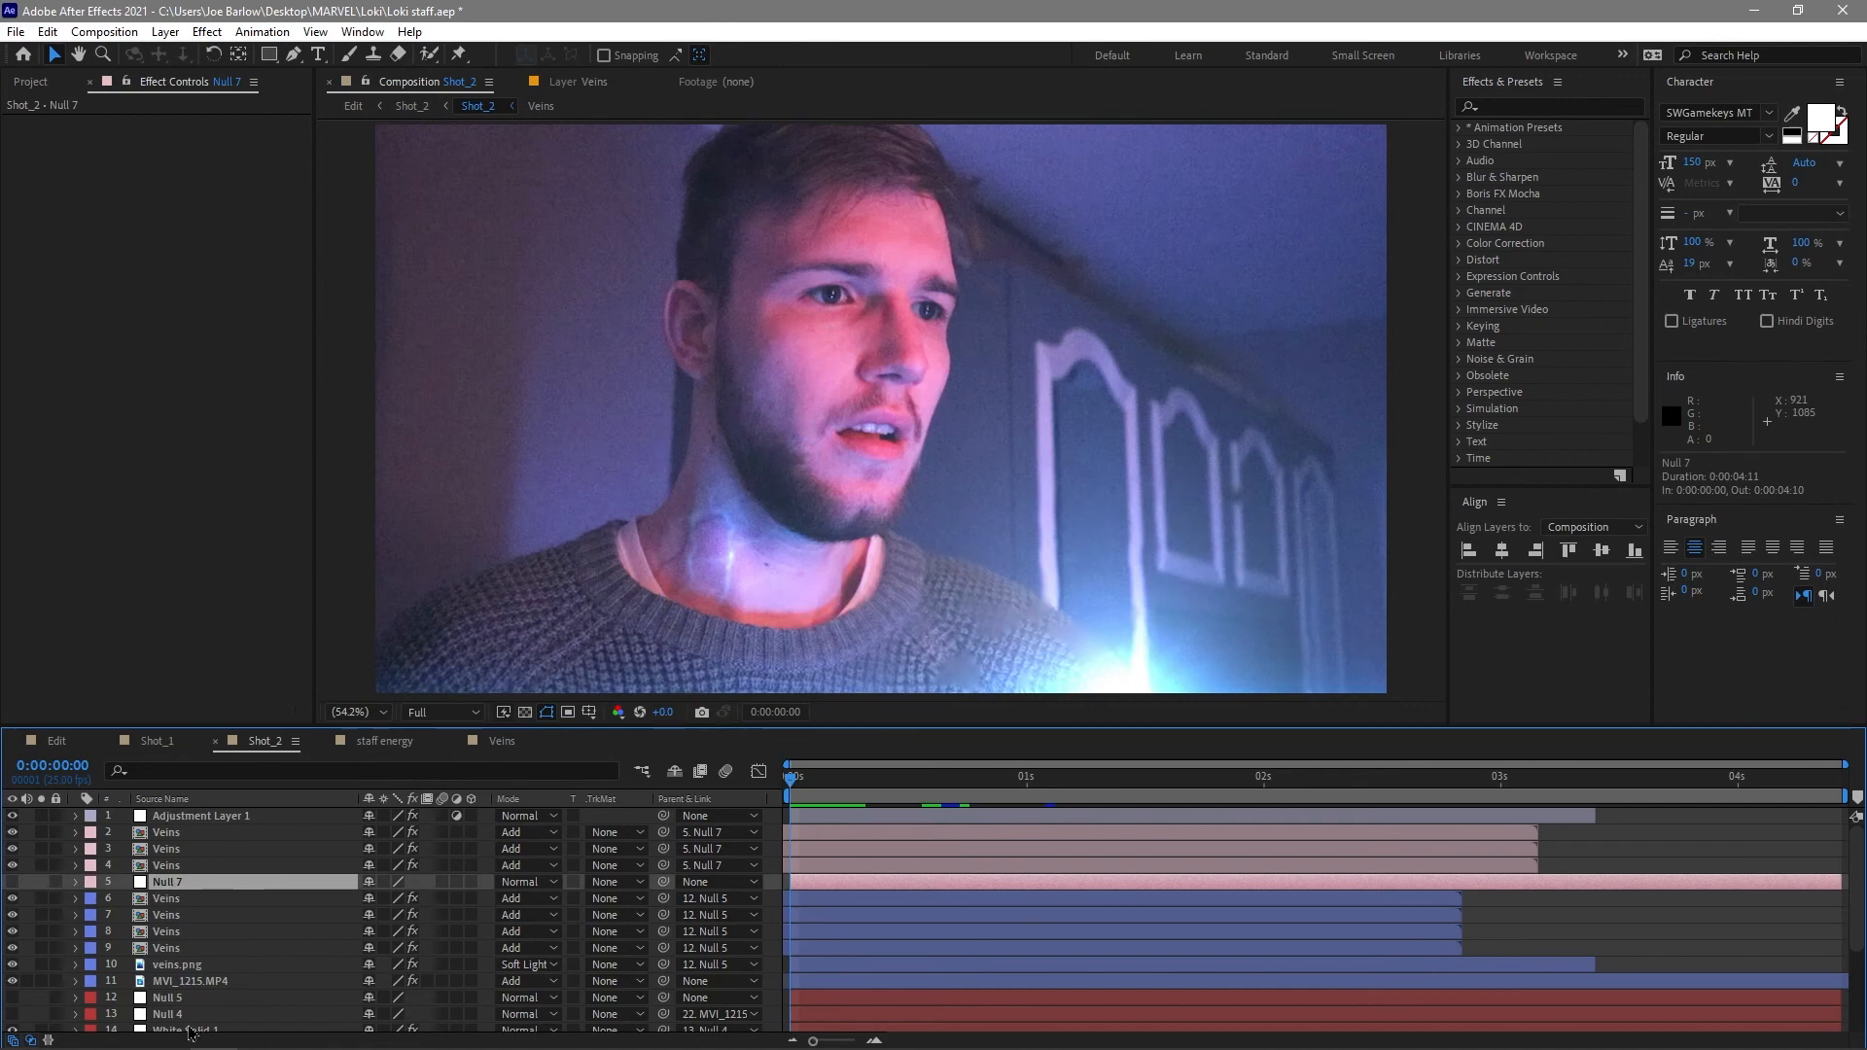
pyautogui.click(167, 1013)
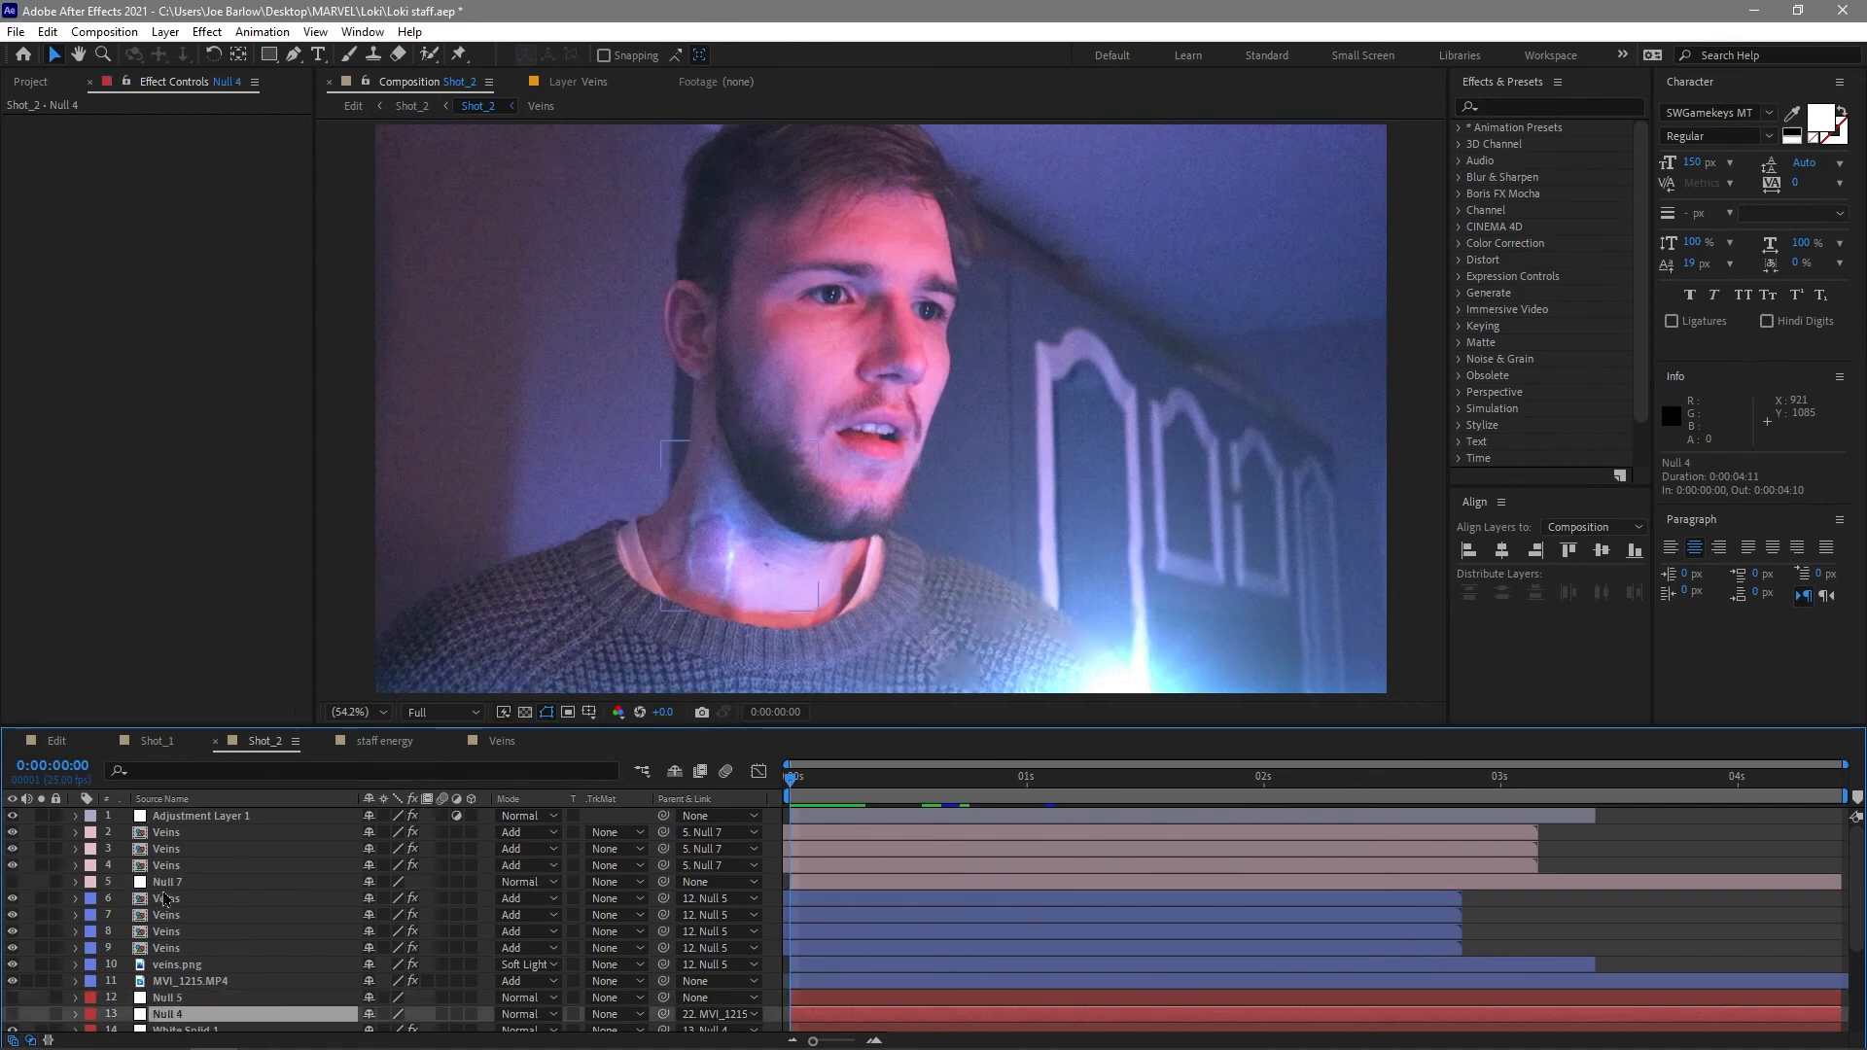
pyautogui.click(167, 881)
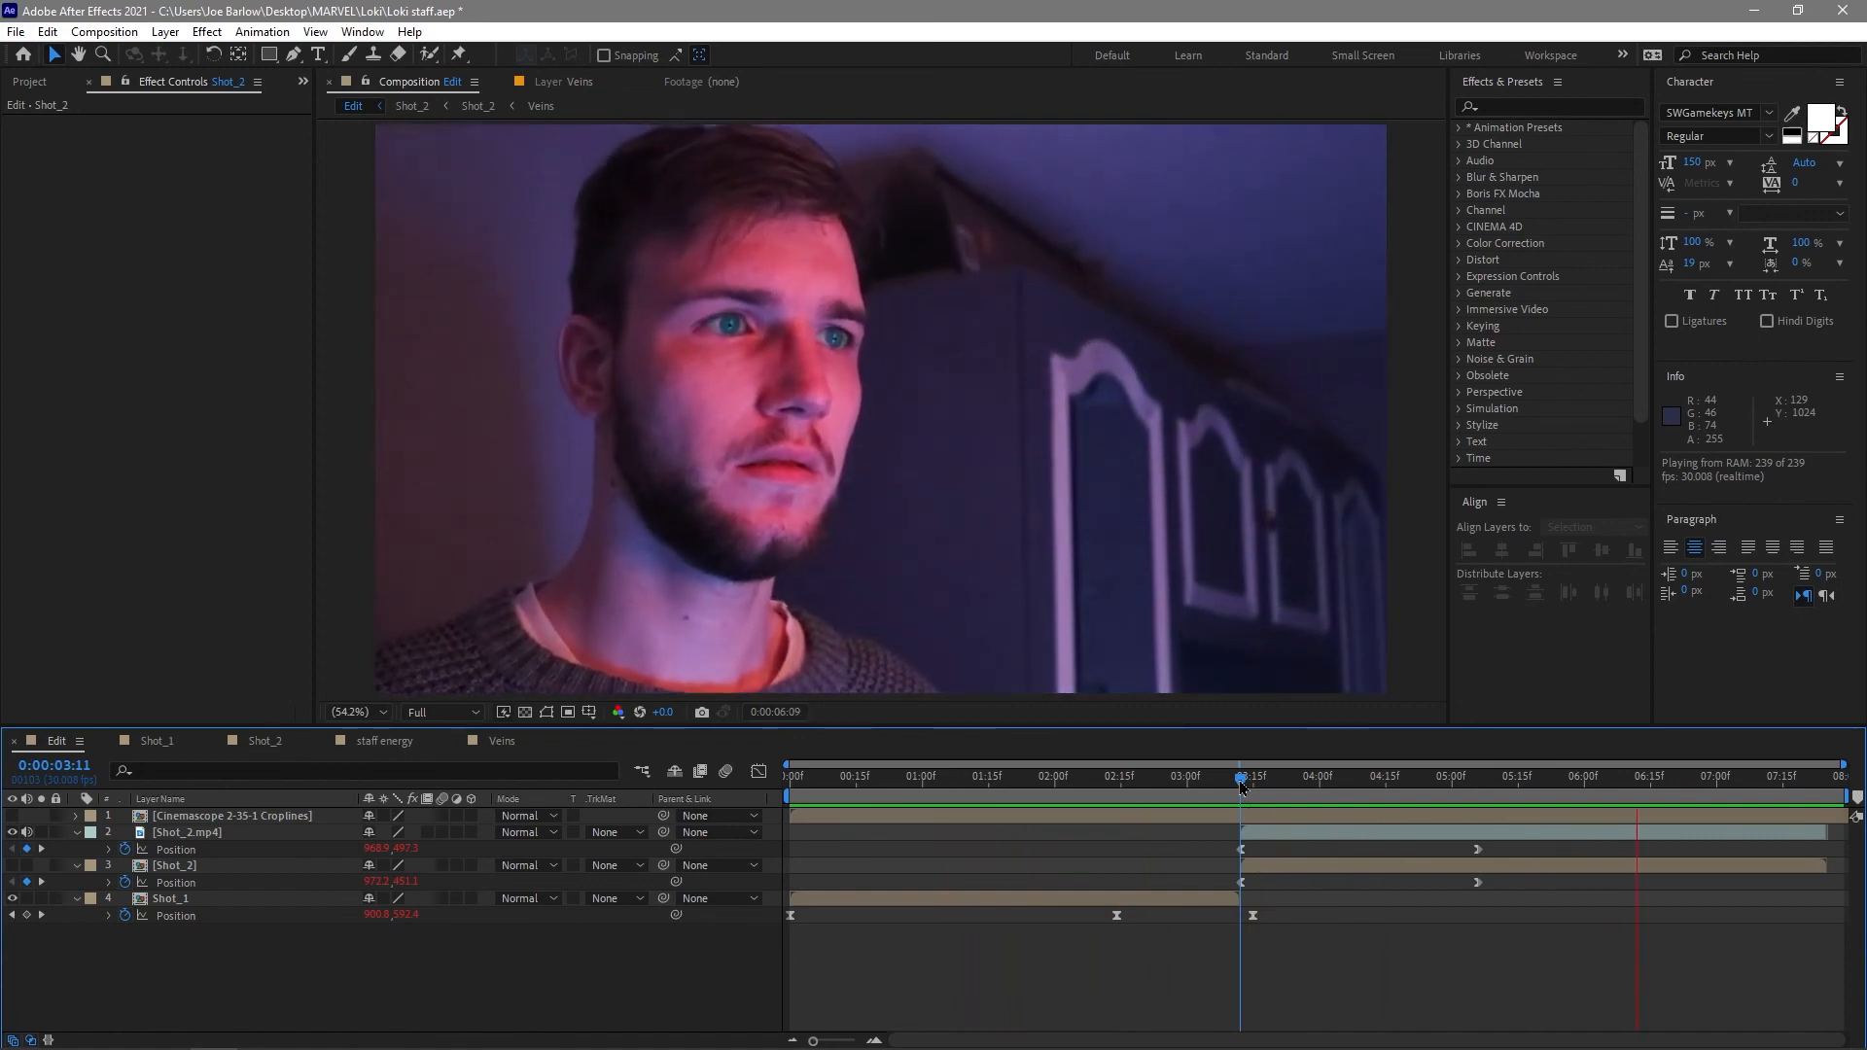
# Play the finished Edit composition in real time through the scepter firing blue energy.
pyautogui.click(797, 776)
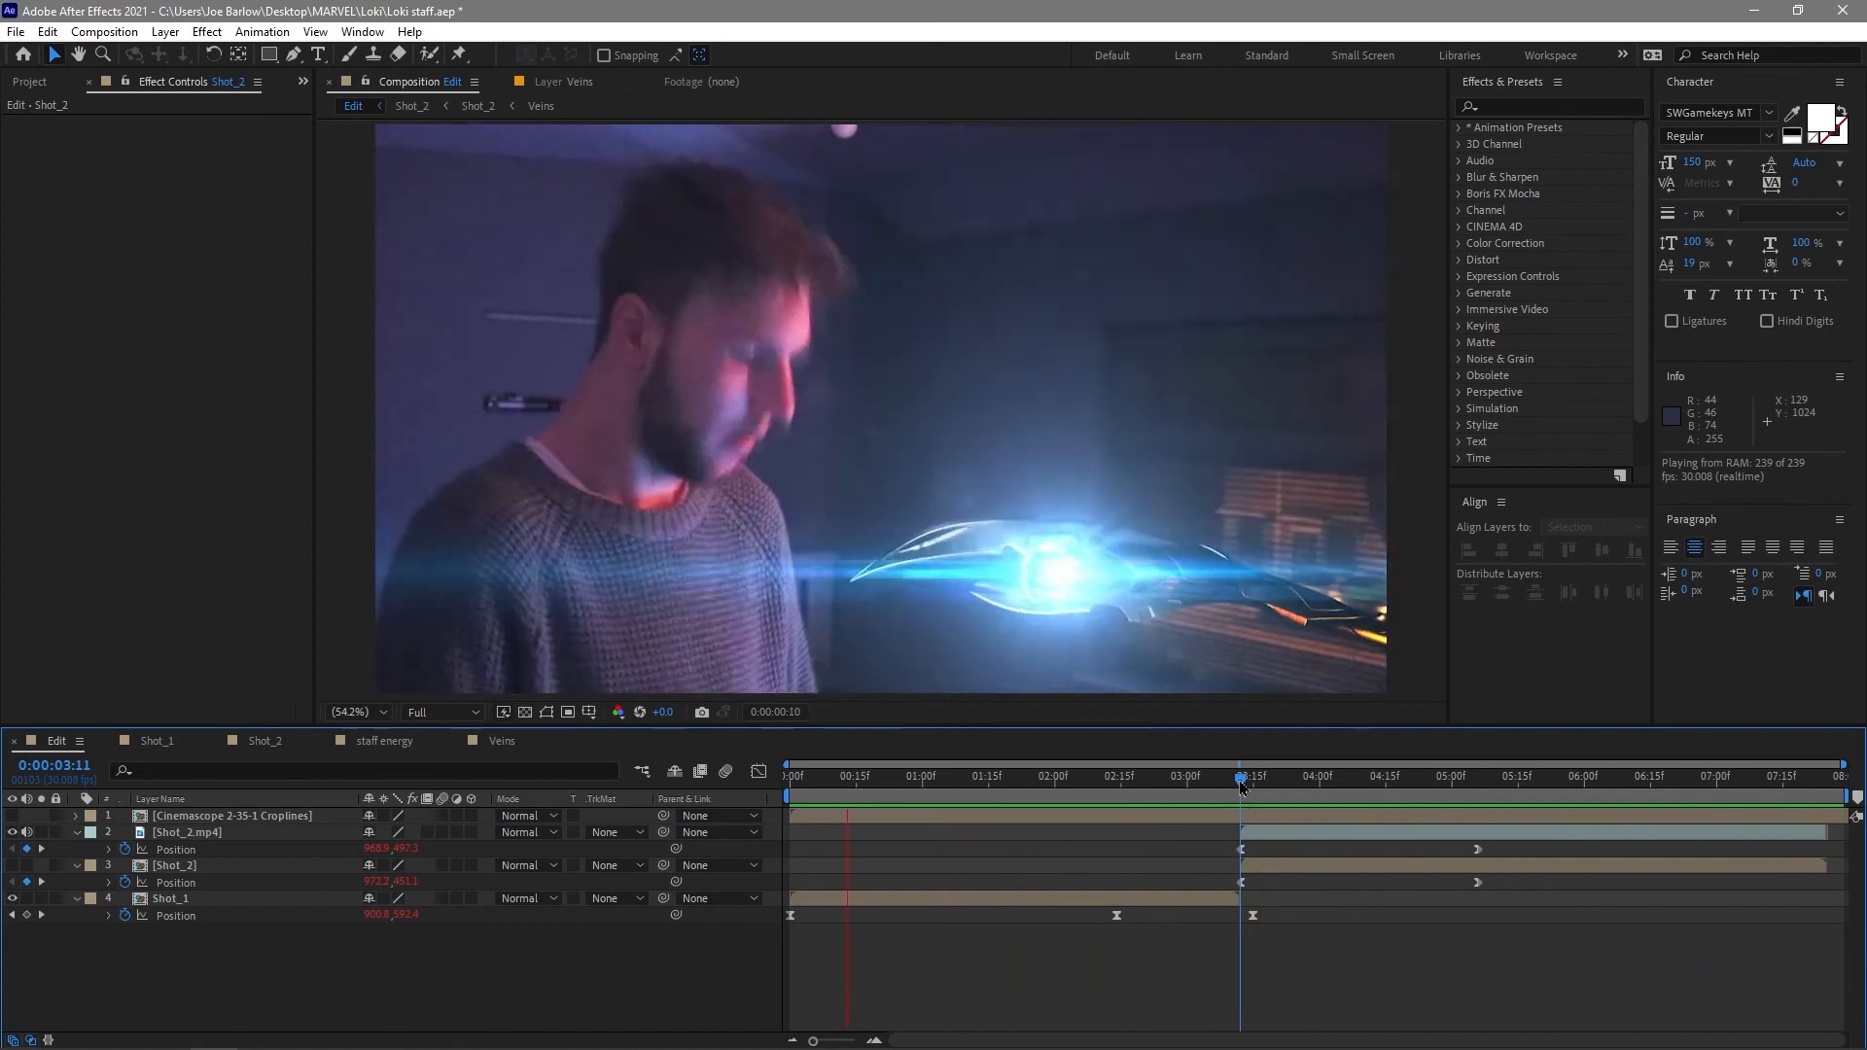